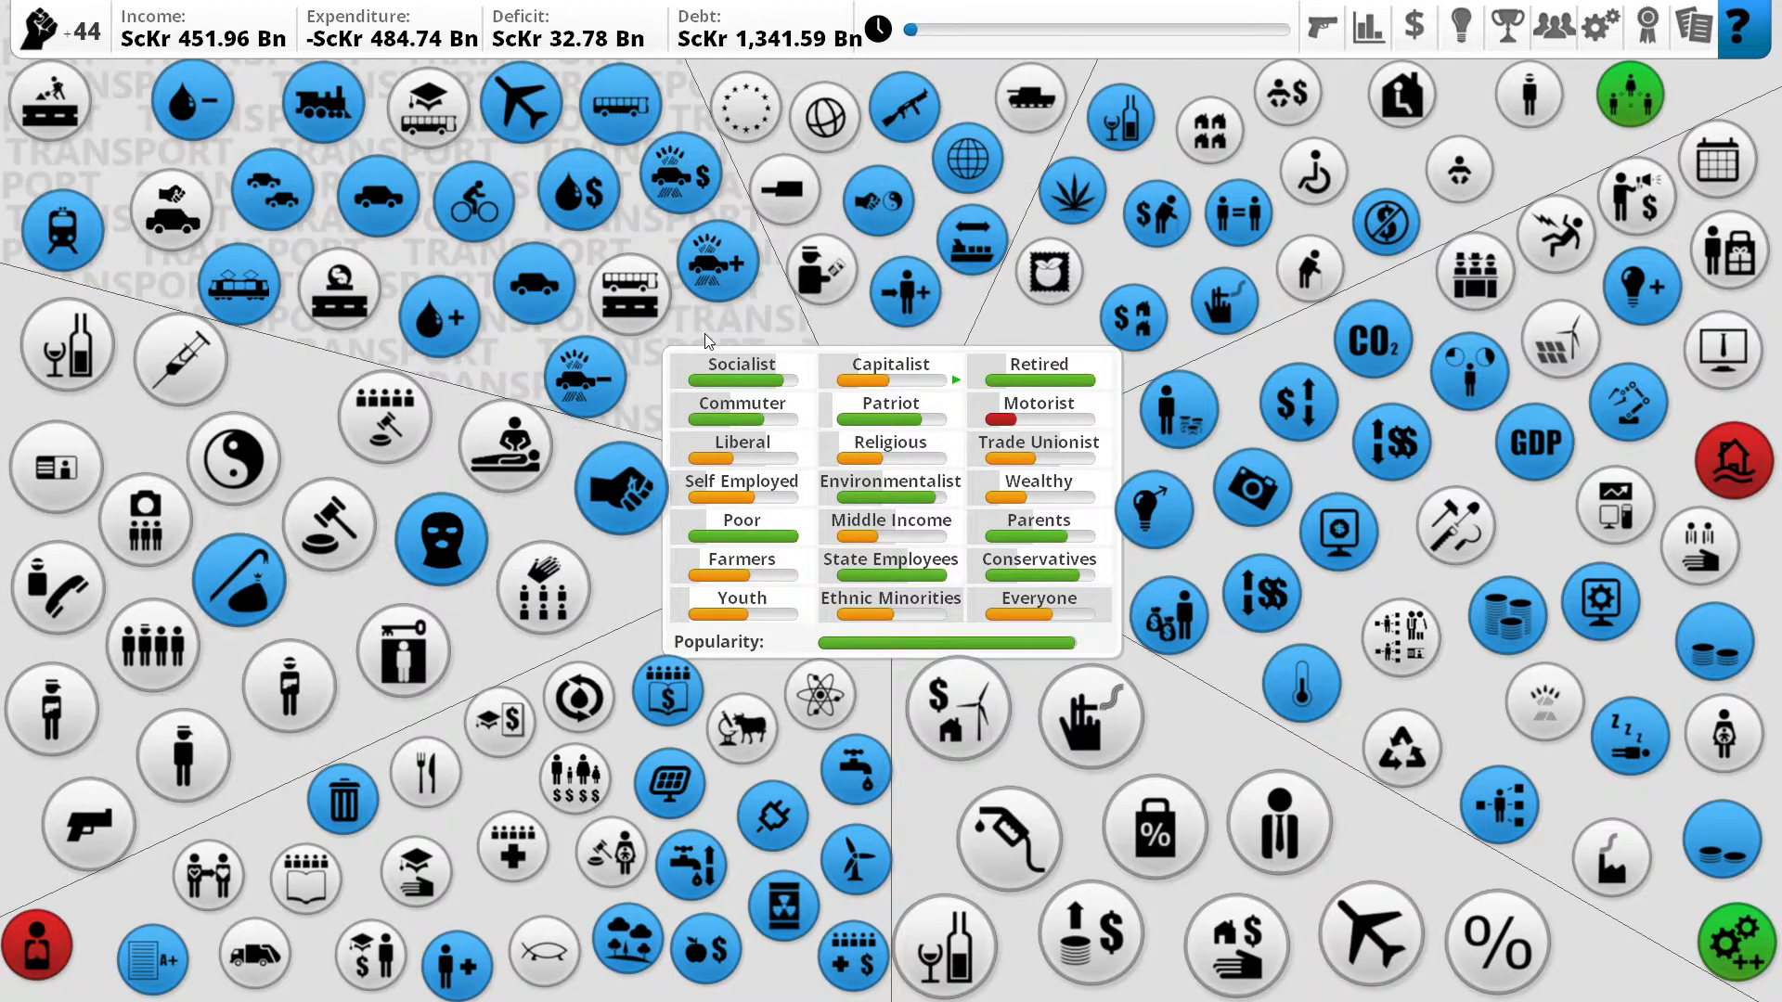
{"action": "mouse_move", "coordinate": [684, 307]}
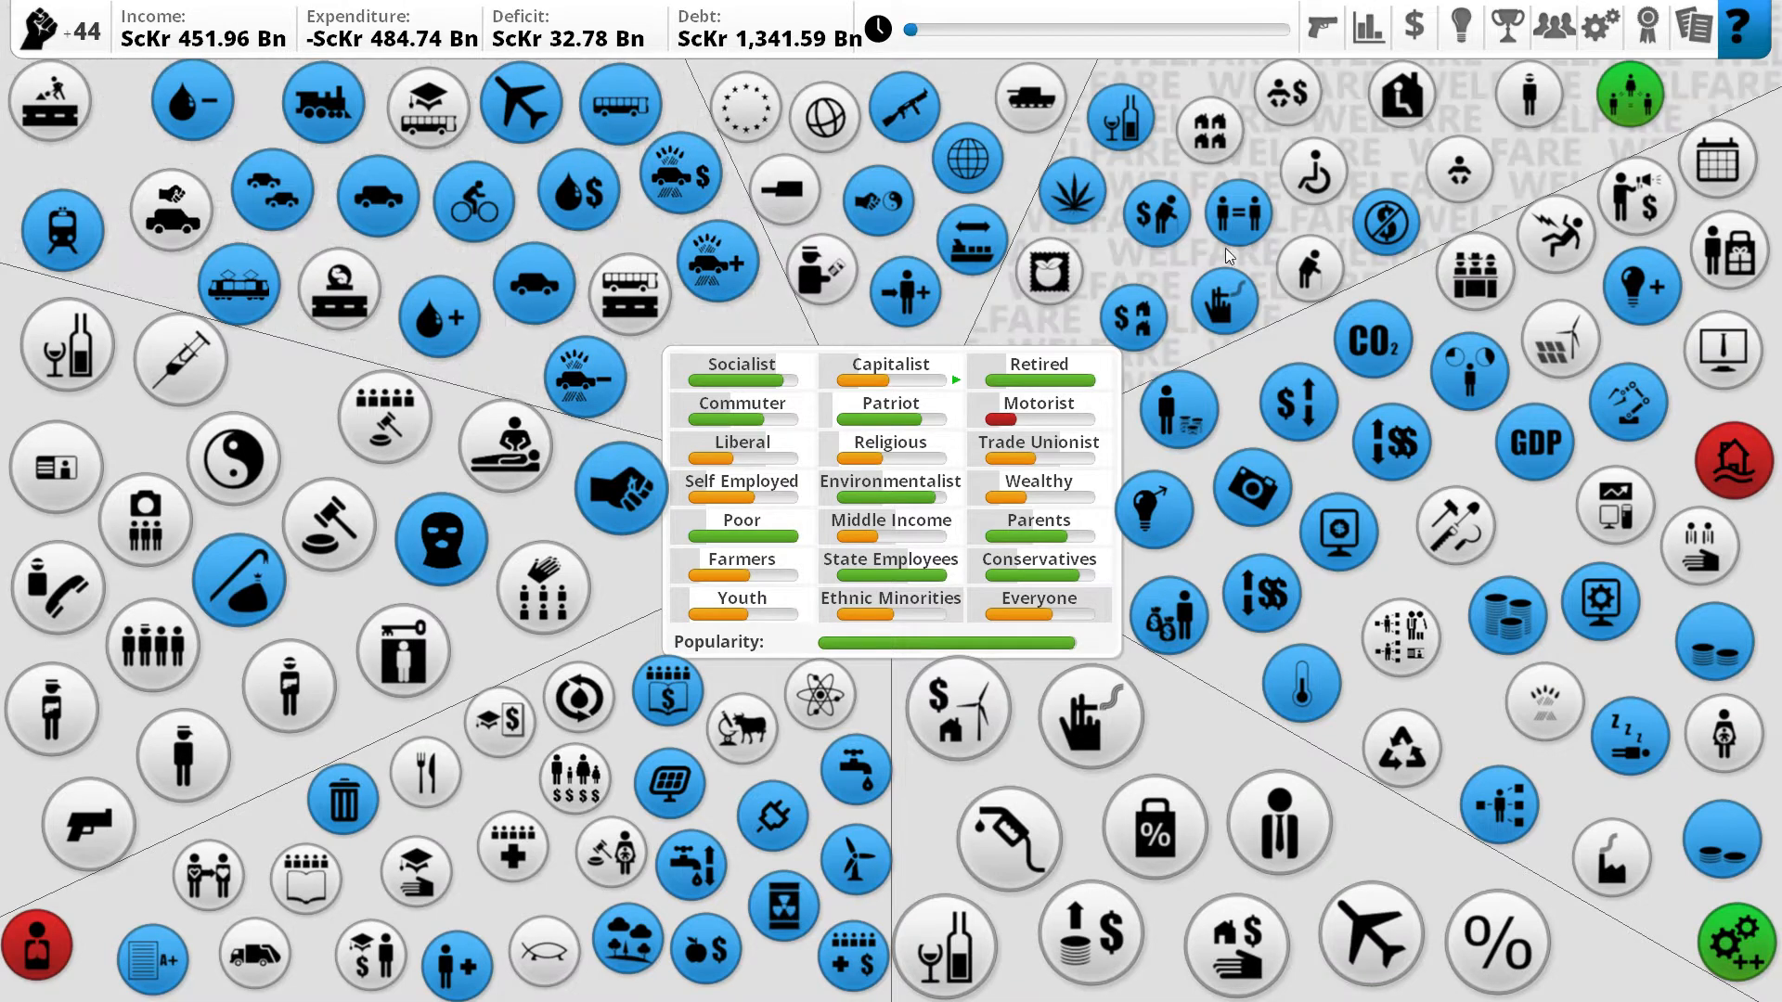
{"action": "mouse_move", "coordinate": [1184, 262]}
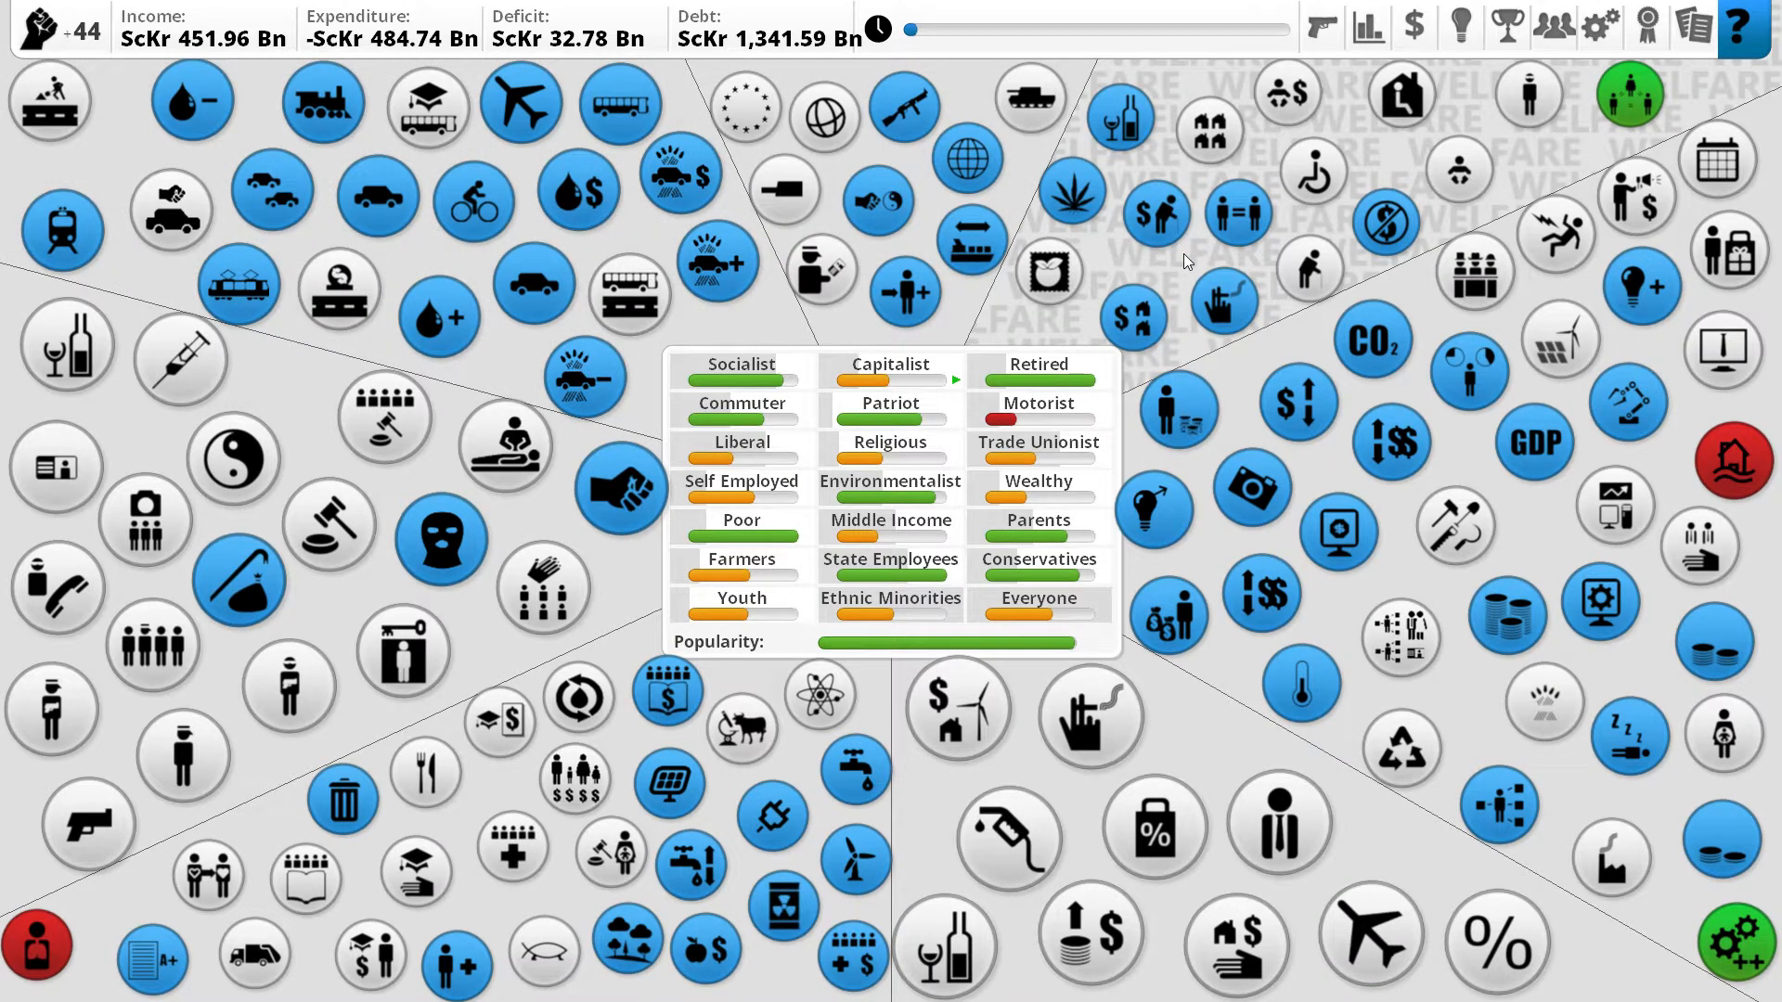
{"action": "mouse_move", "coordinate": [1446, 102]}
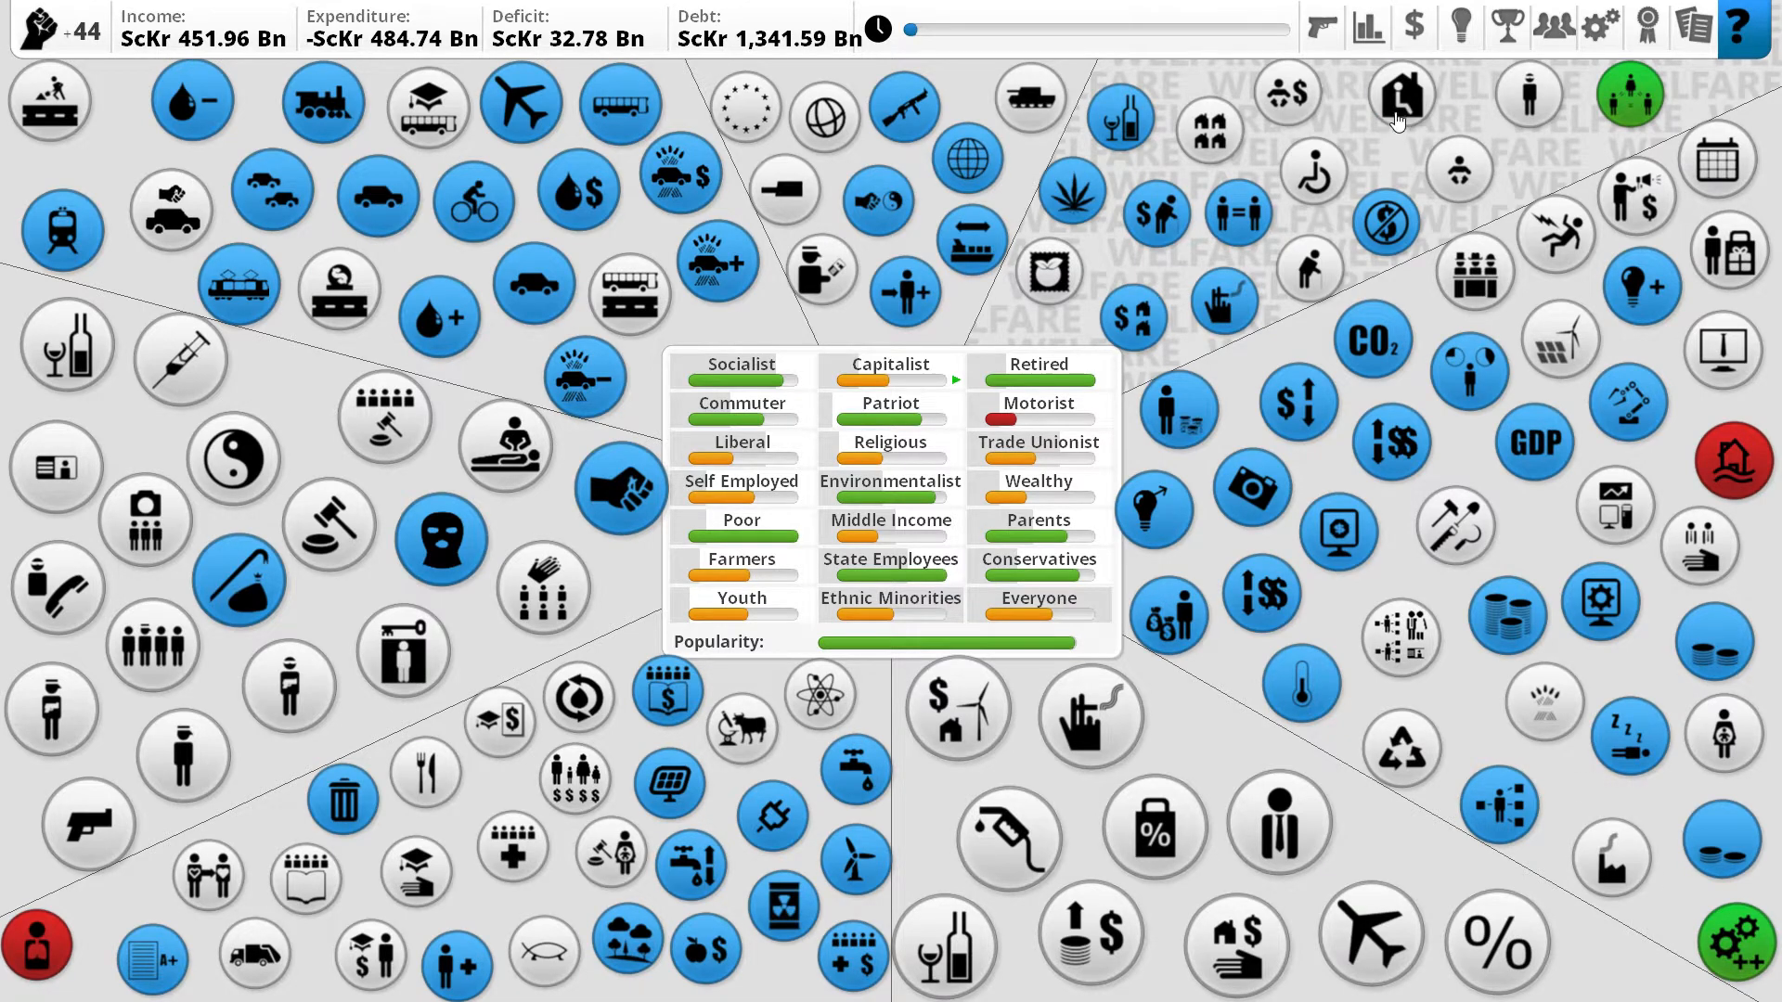
Open the achievements progress summary from the top-bar icon.
{"action": "left_click", "coordinate": [1505, 25]}
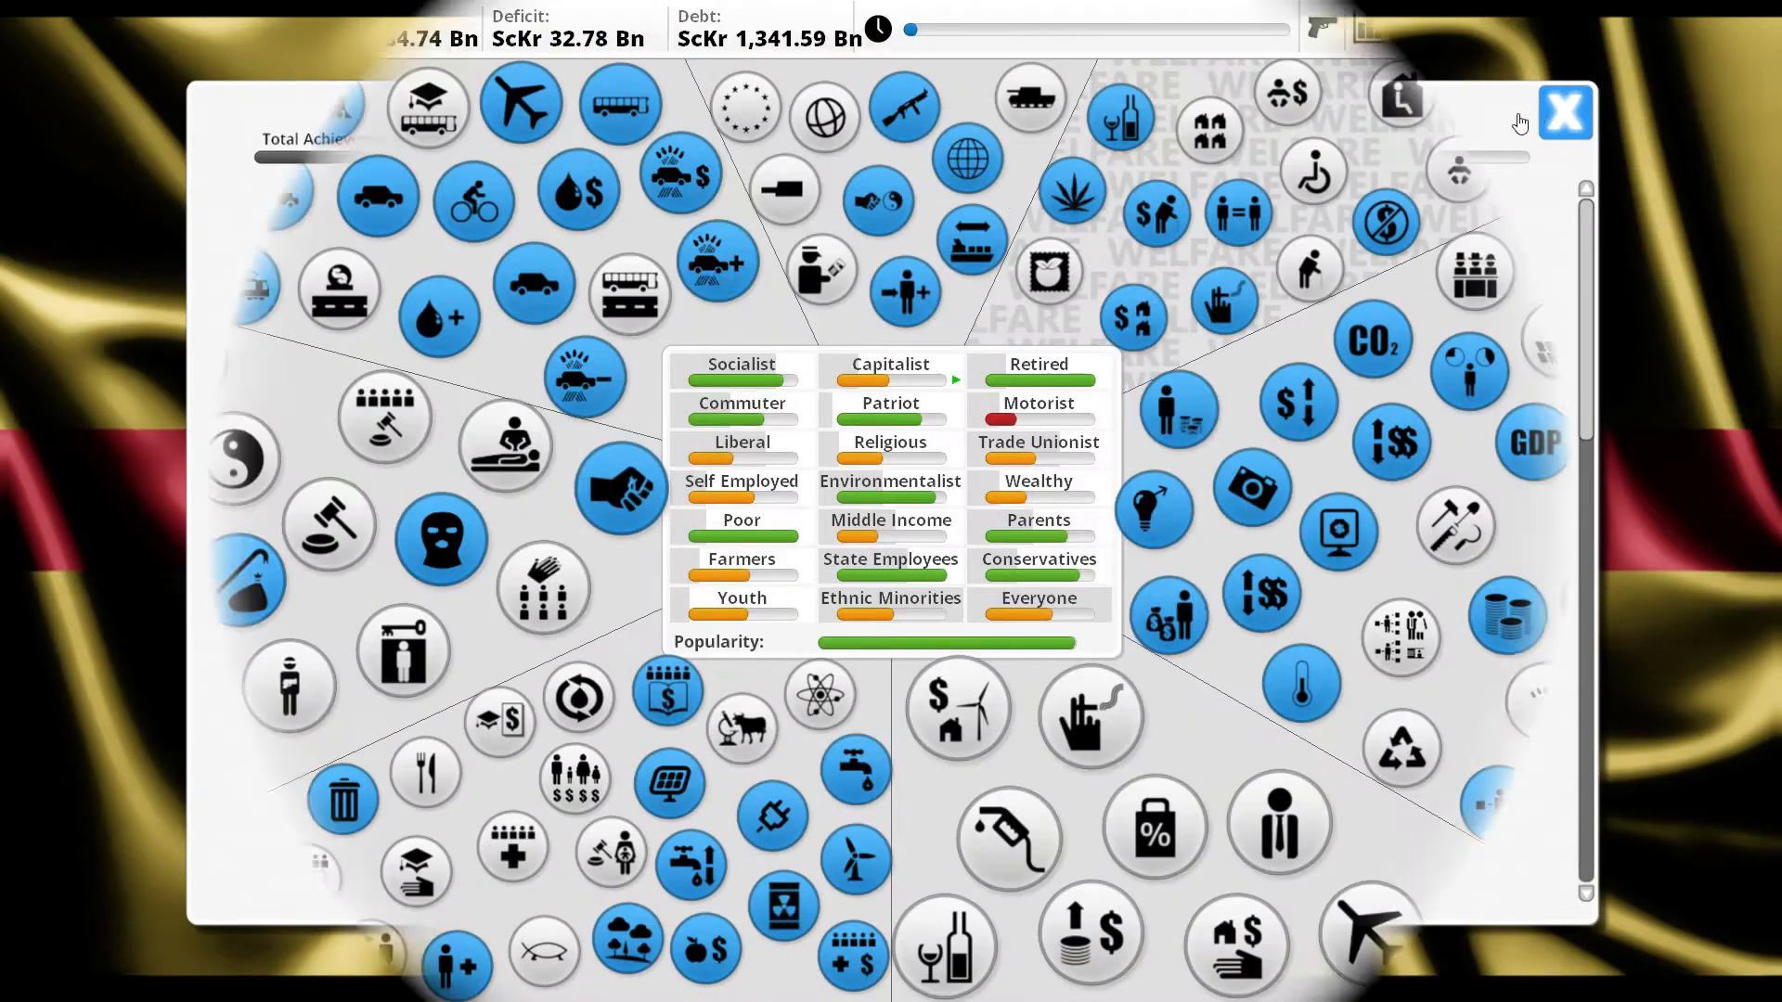
{"action": "left_click", "coordinate": [1565, 111]}
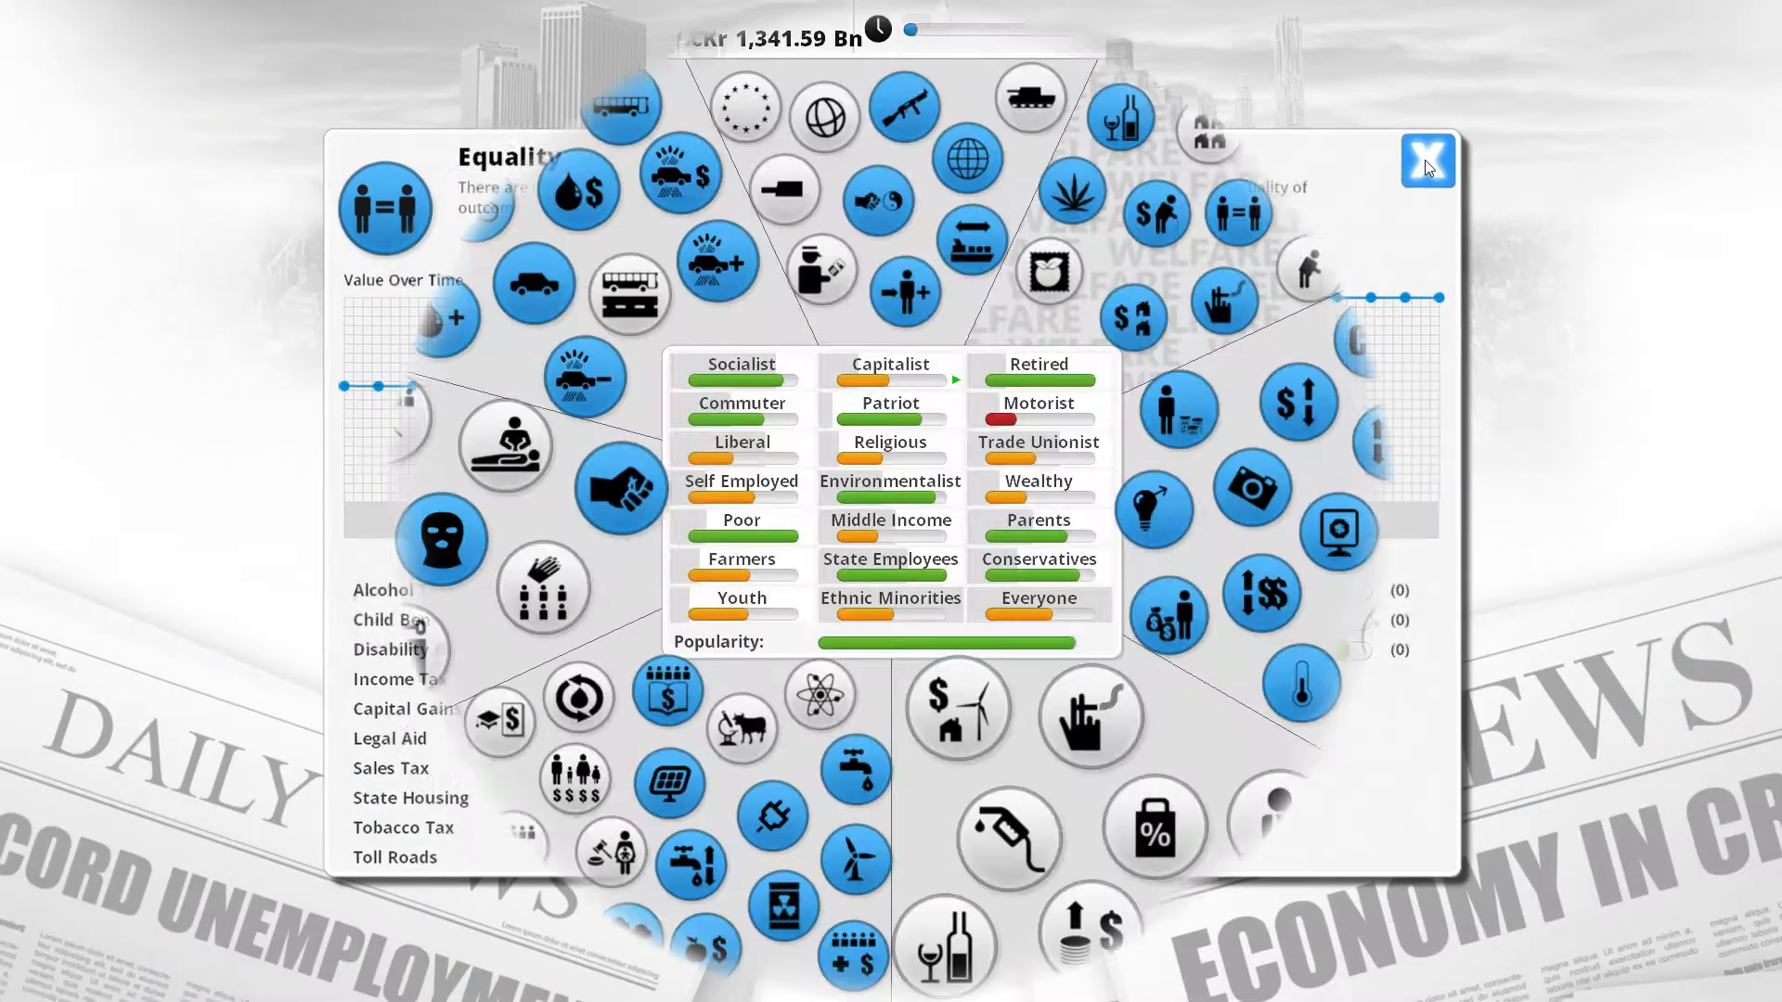
{"action": "left_click", "coordinate": [1426, 159]}
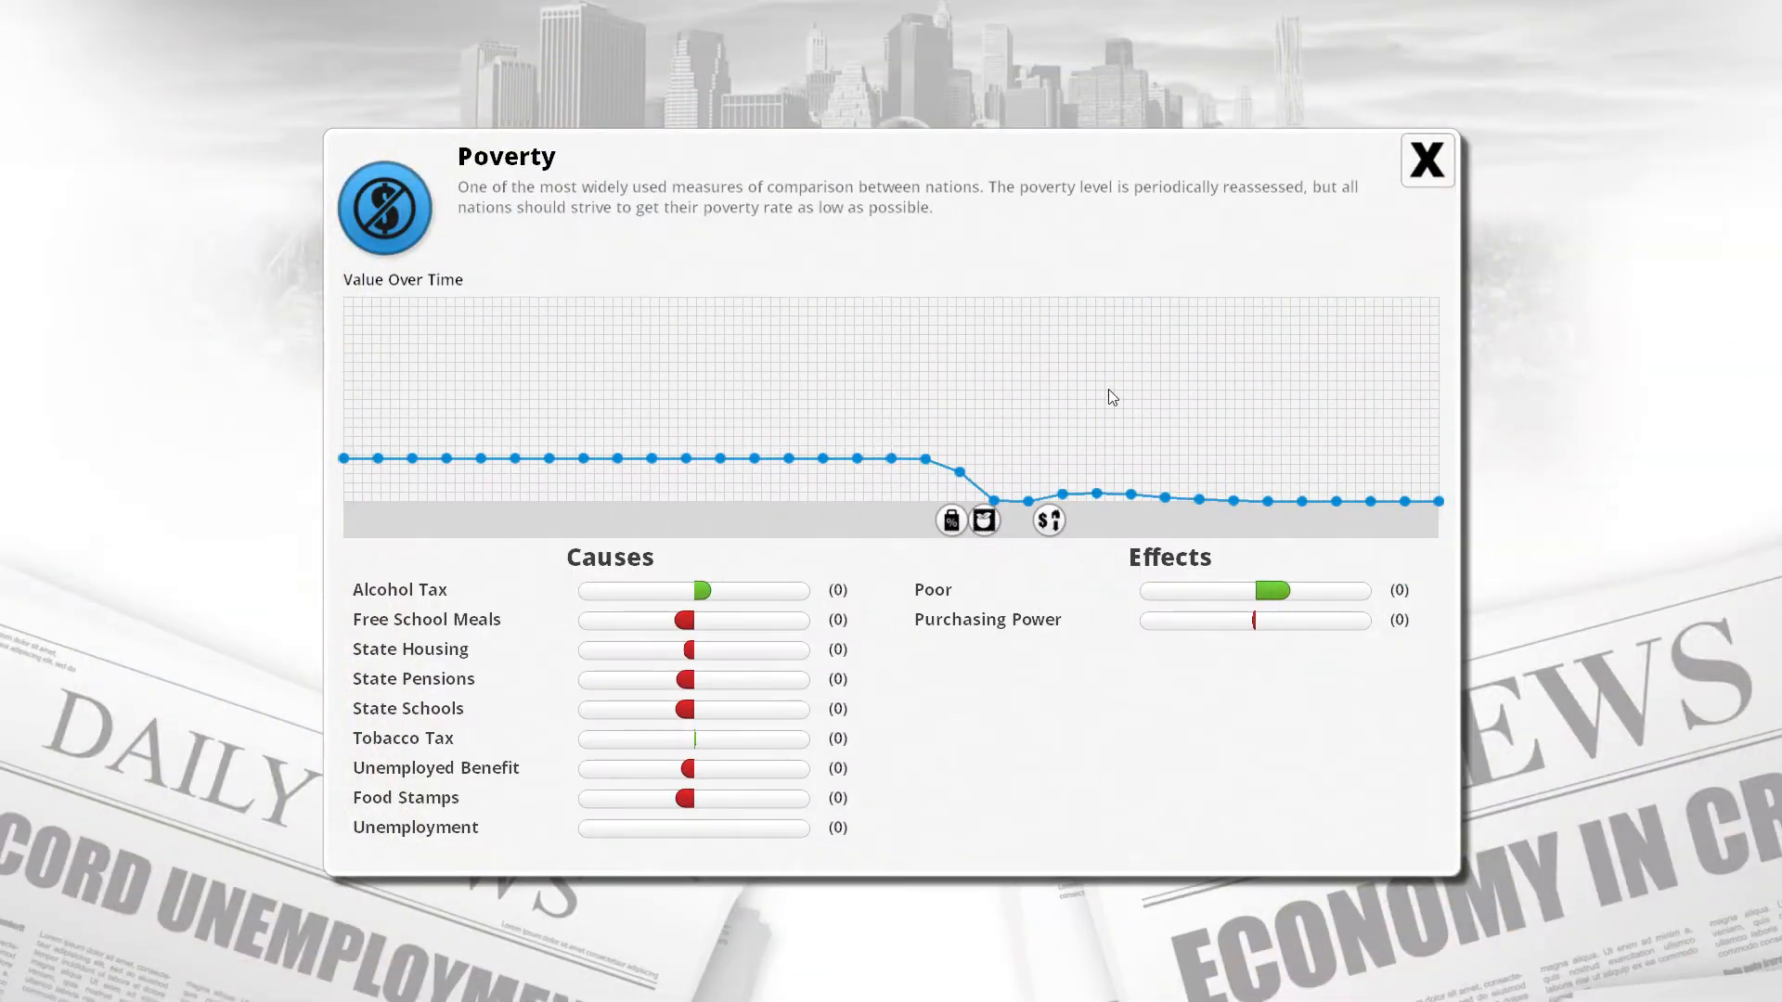
{"action": "mouse_move", "coordinate": [1427, 160]}
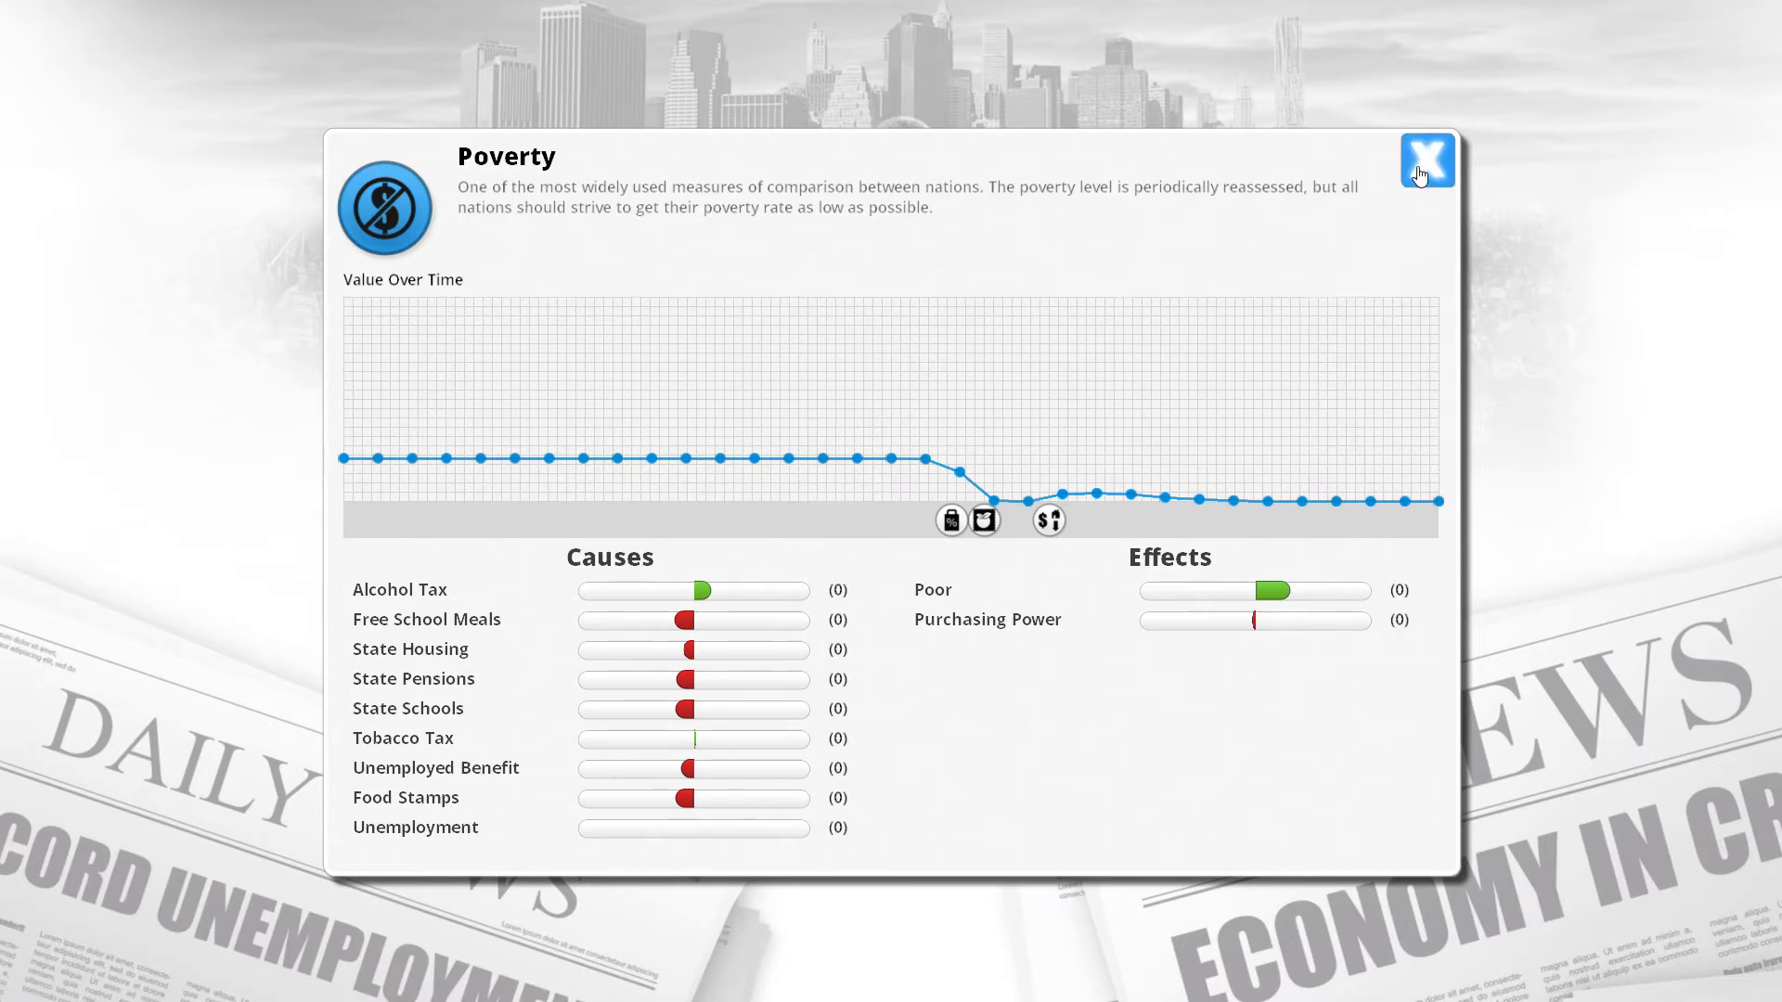
{"action": "left_click", "coordinate": [1427, 161]}
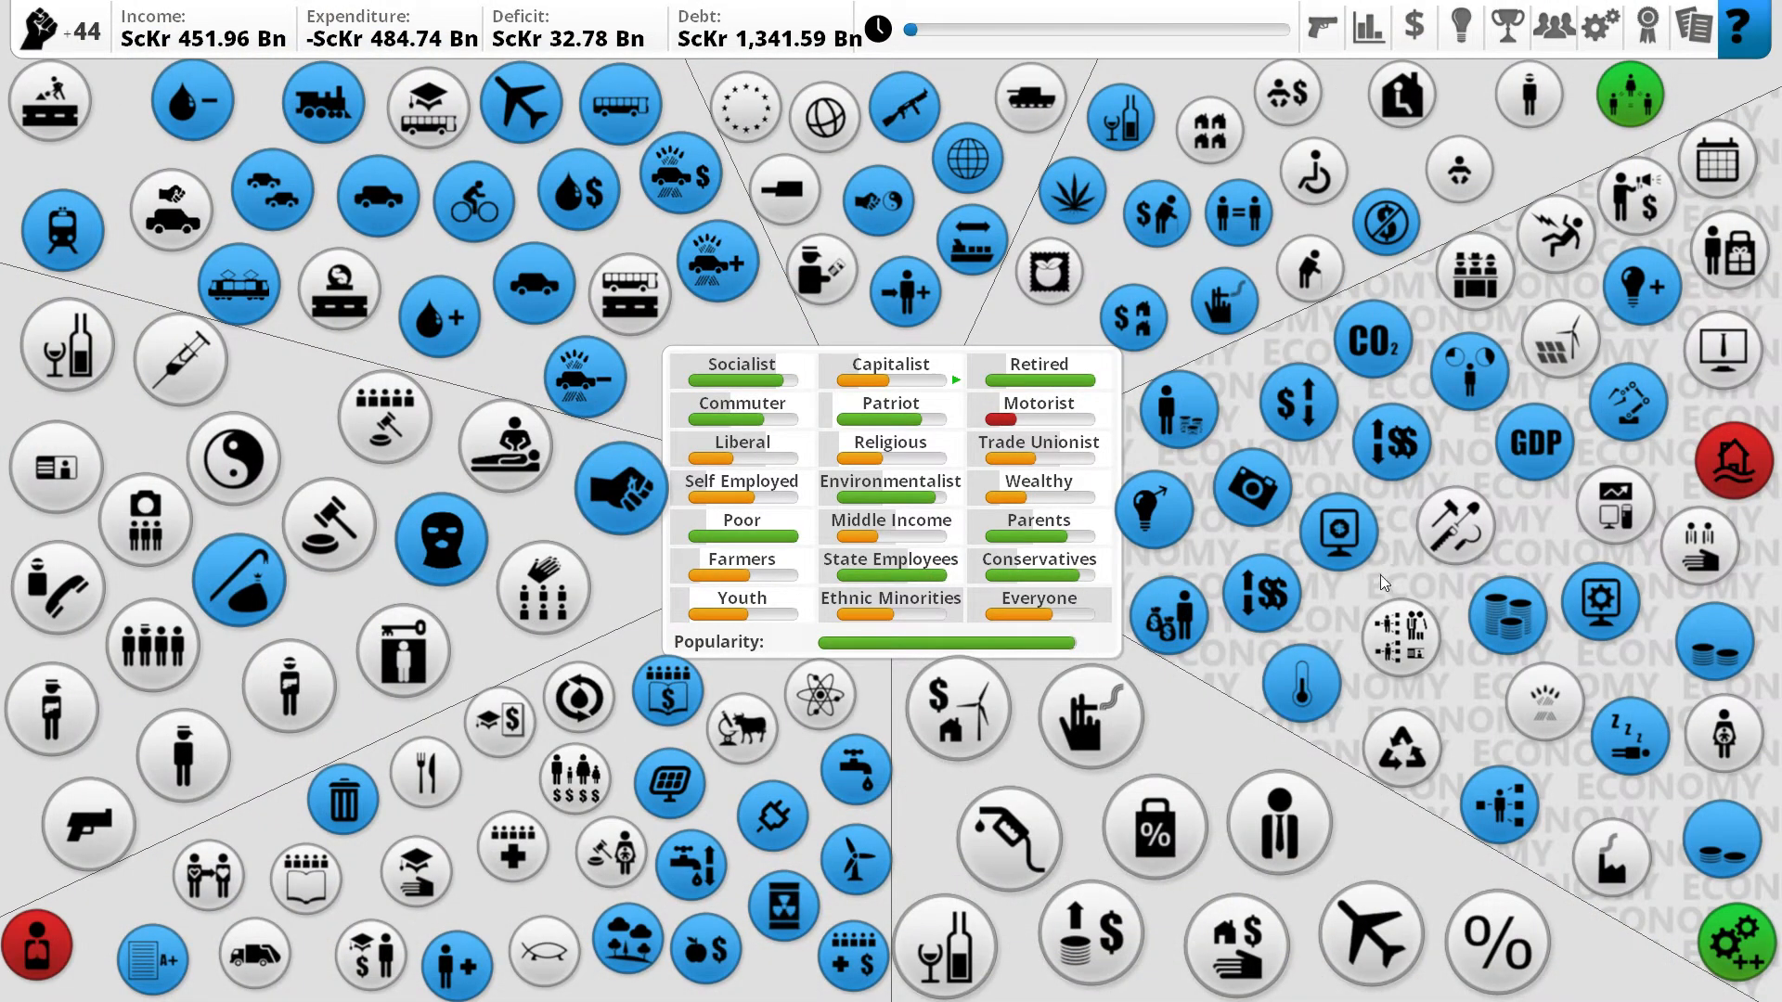
{"action": "mouse_move", "coordinate": [1443, 551]}
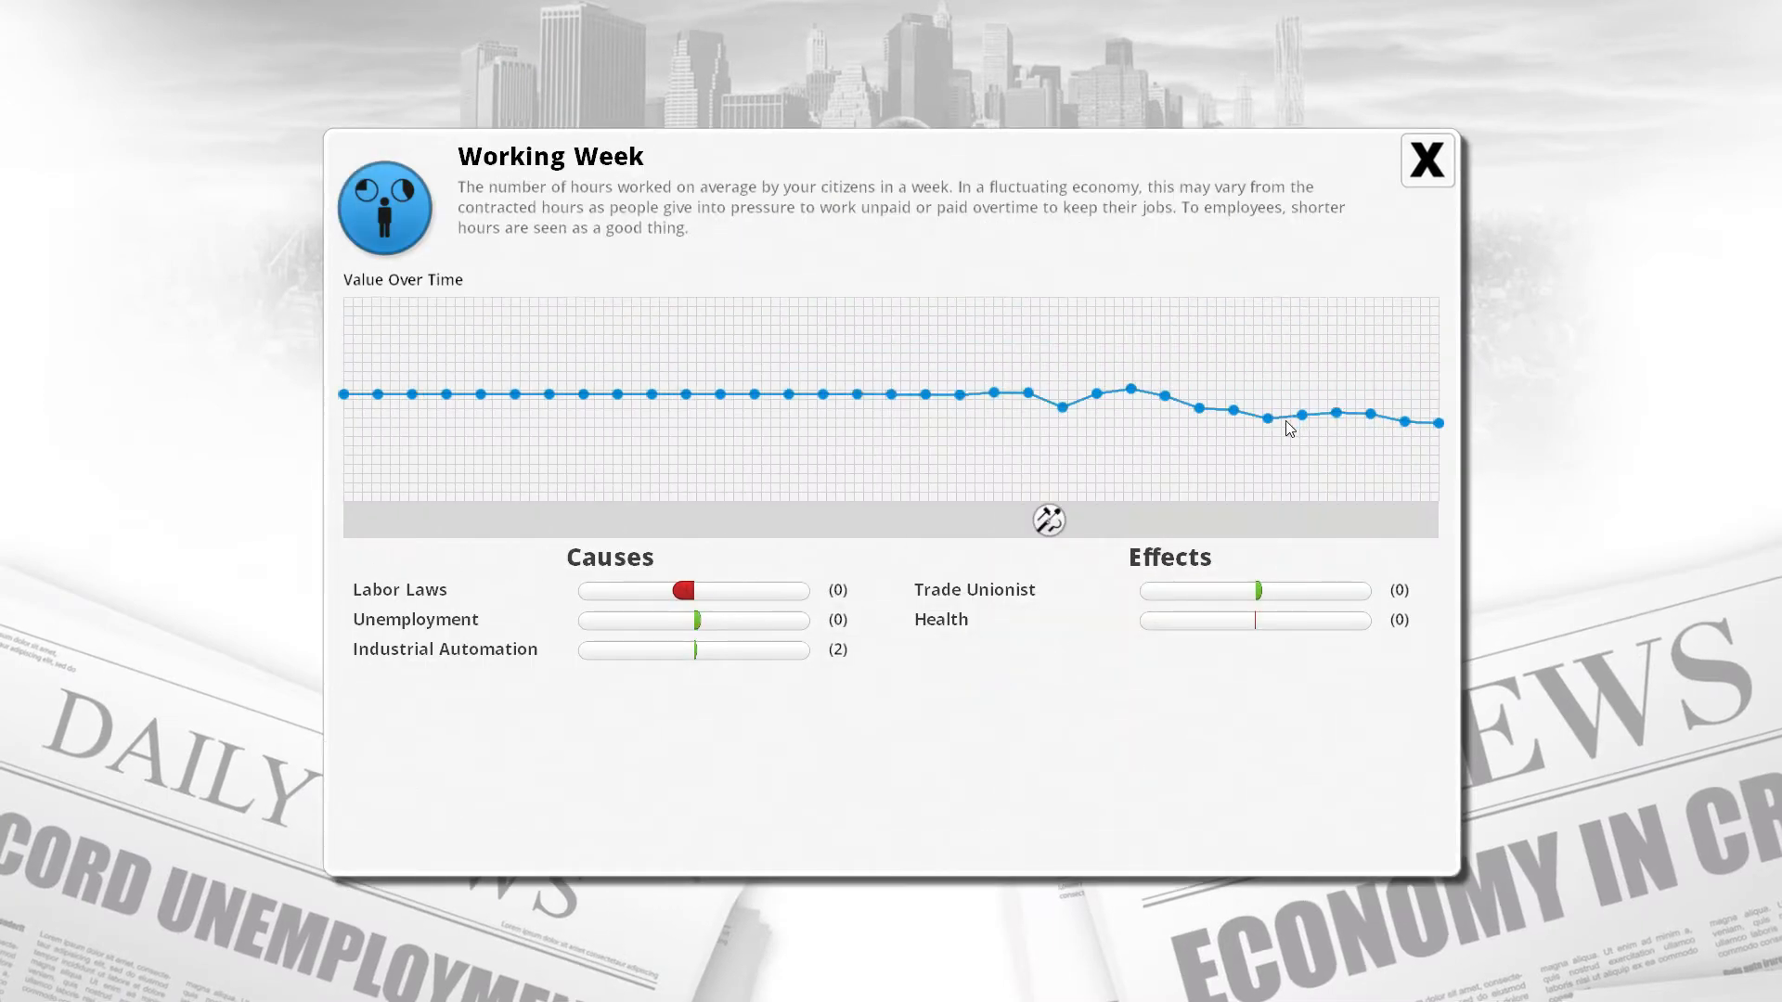
{"action": "mouse_move", "coordinate": [781, 620]}
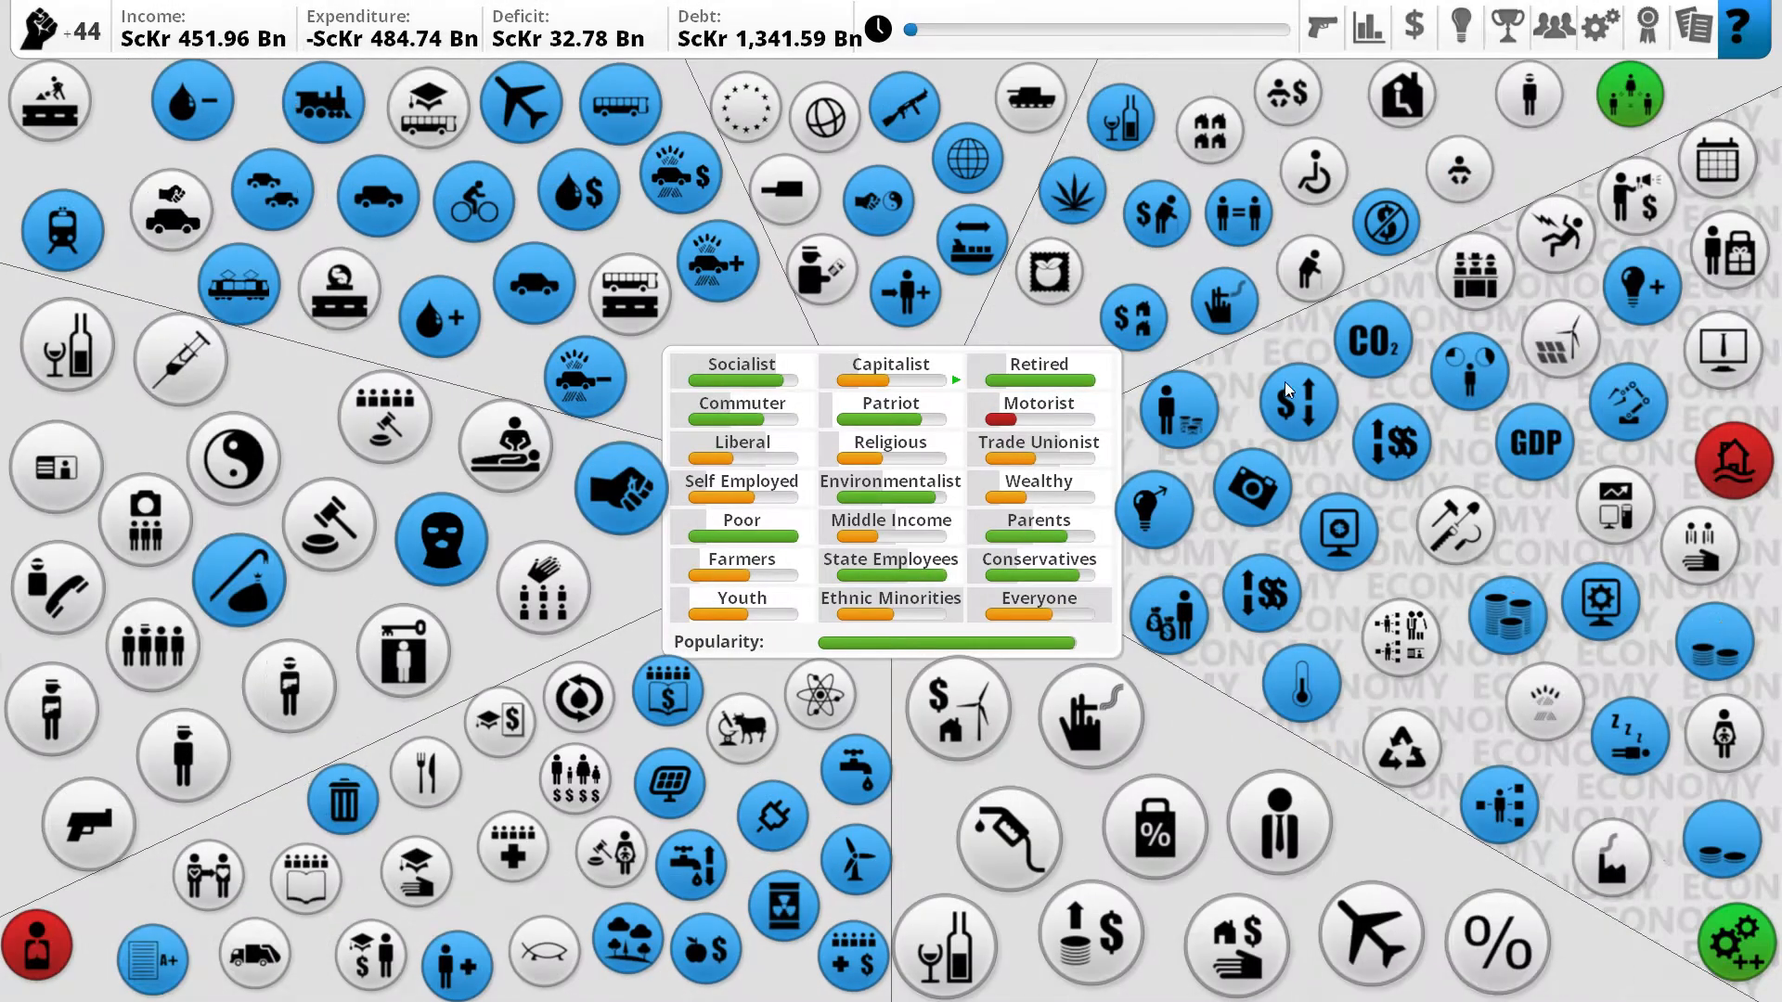
{"action": "mouse_move", "coordinate": [1505, 784]}
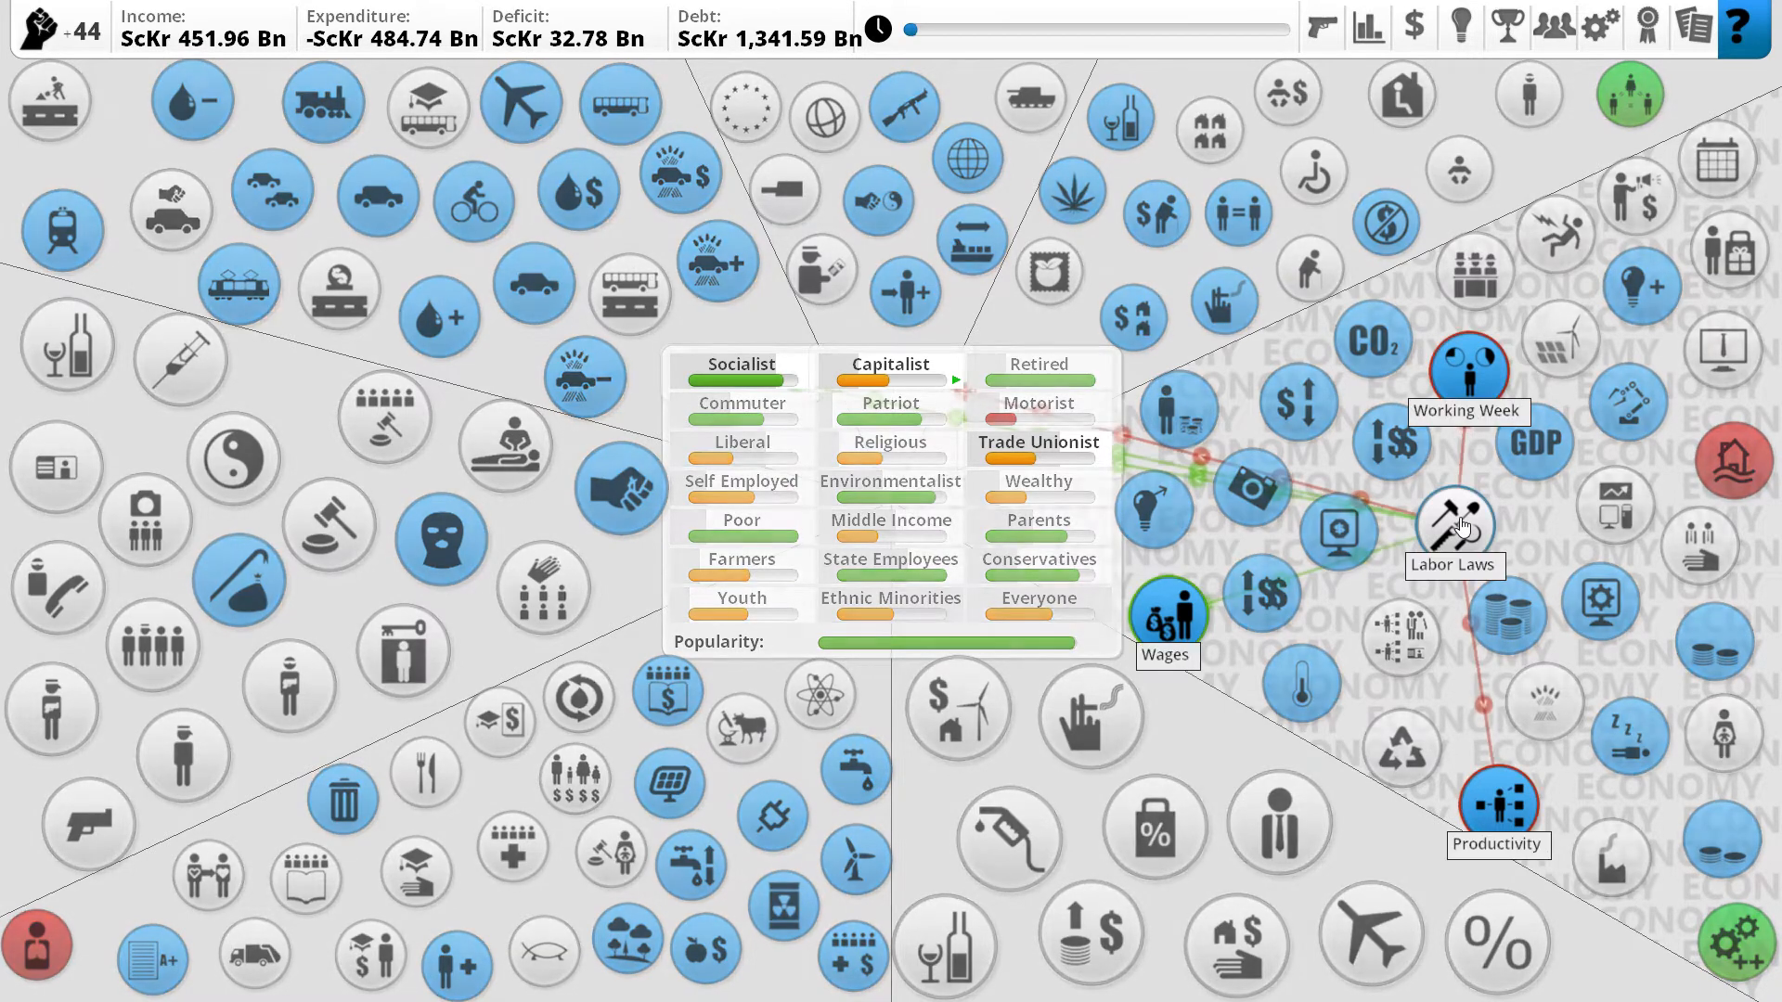
{"action": "left_click", "coordinate": [1452, 525]}
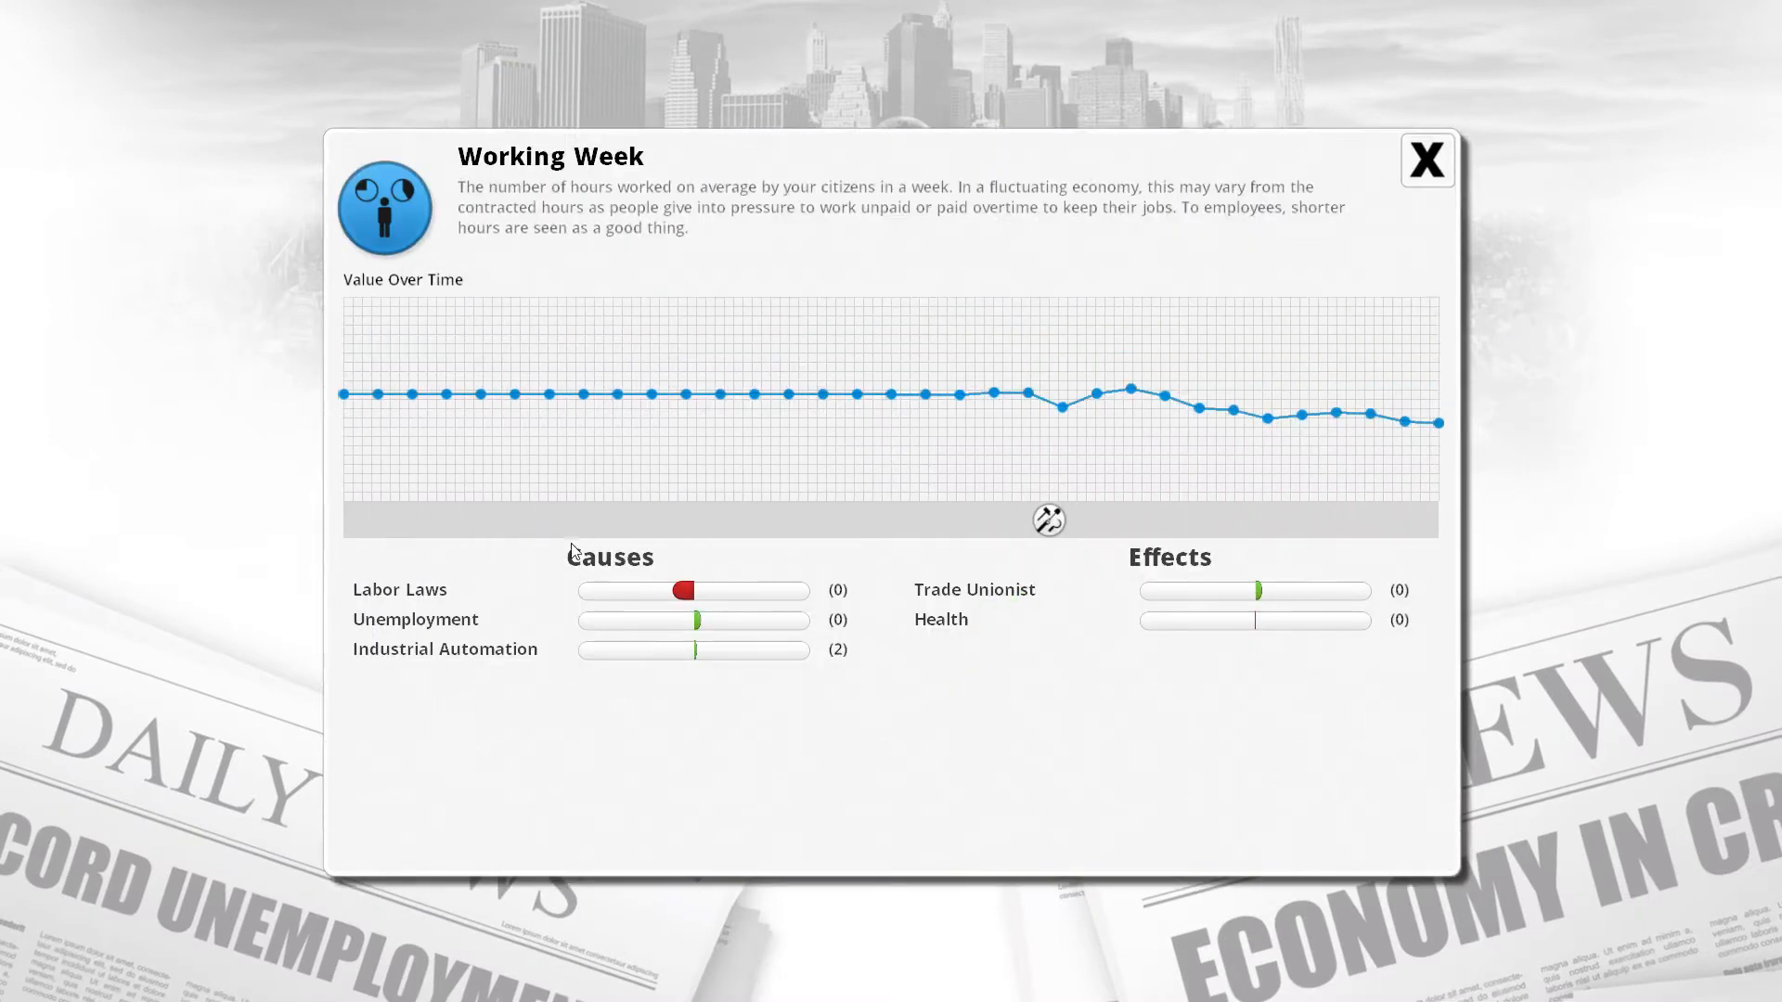
{"action": "left_click", "coordinate": [445, 648]}
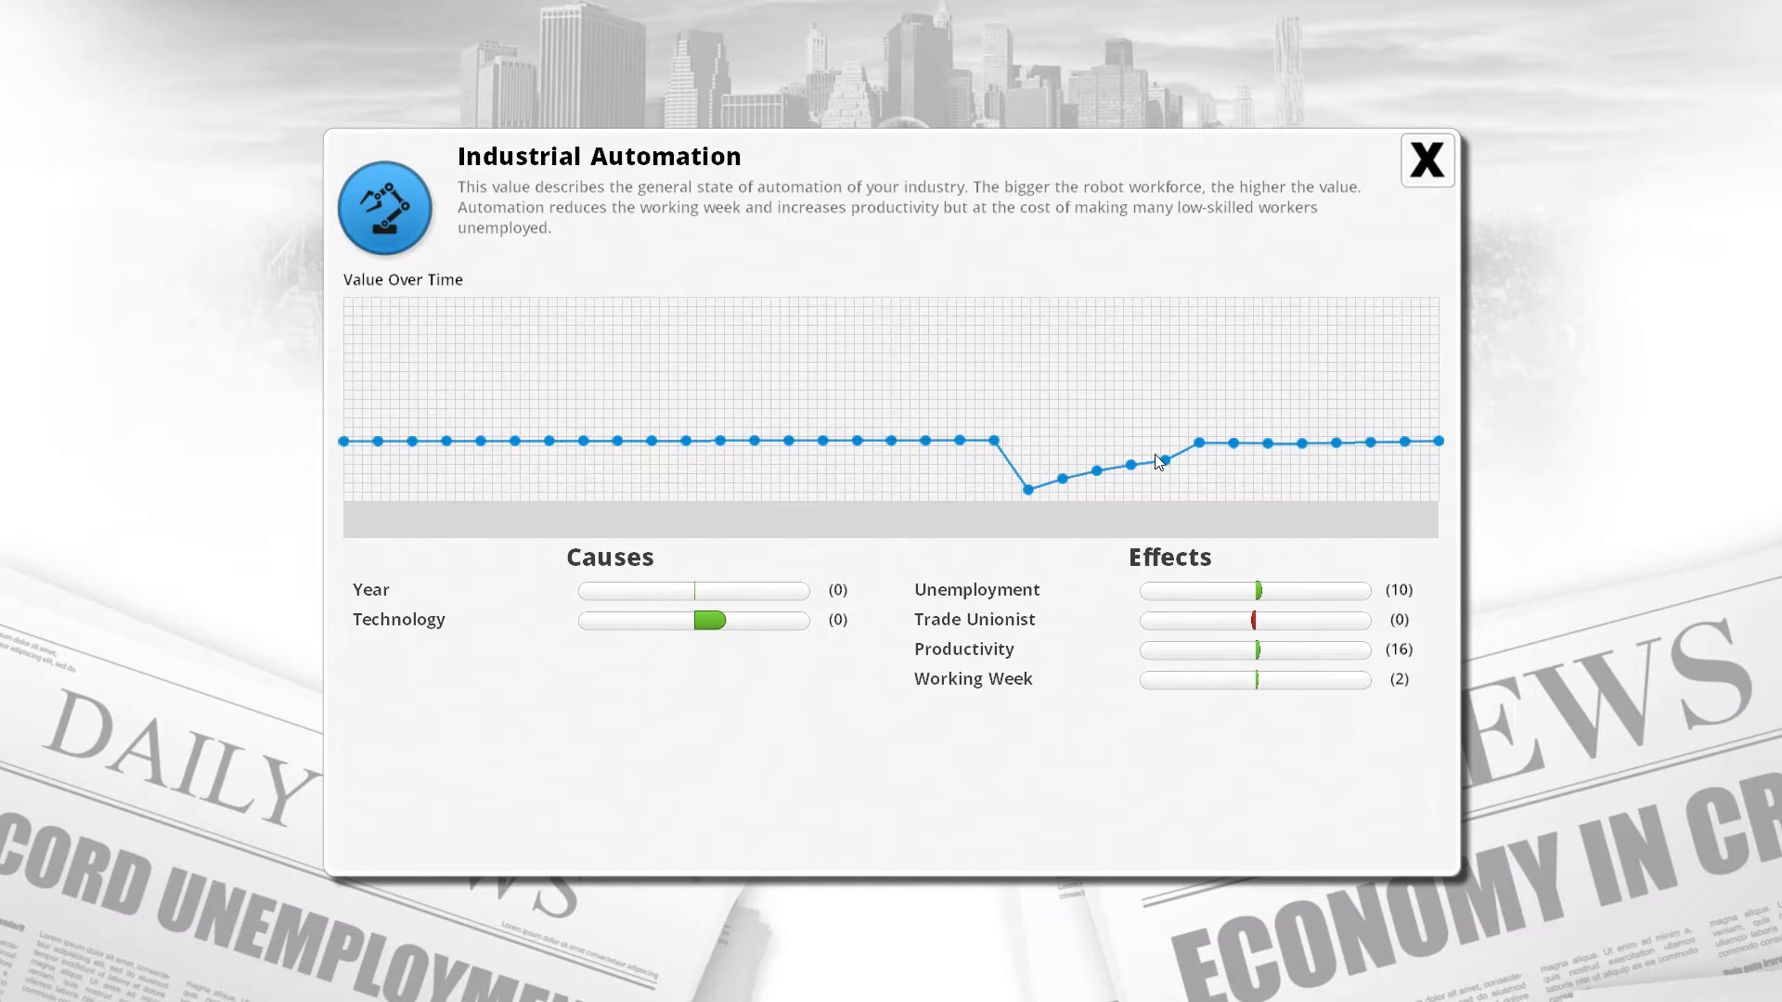
{"action": "mouse_move", "coordinate": [1204, 446]}
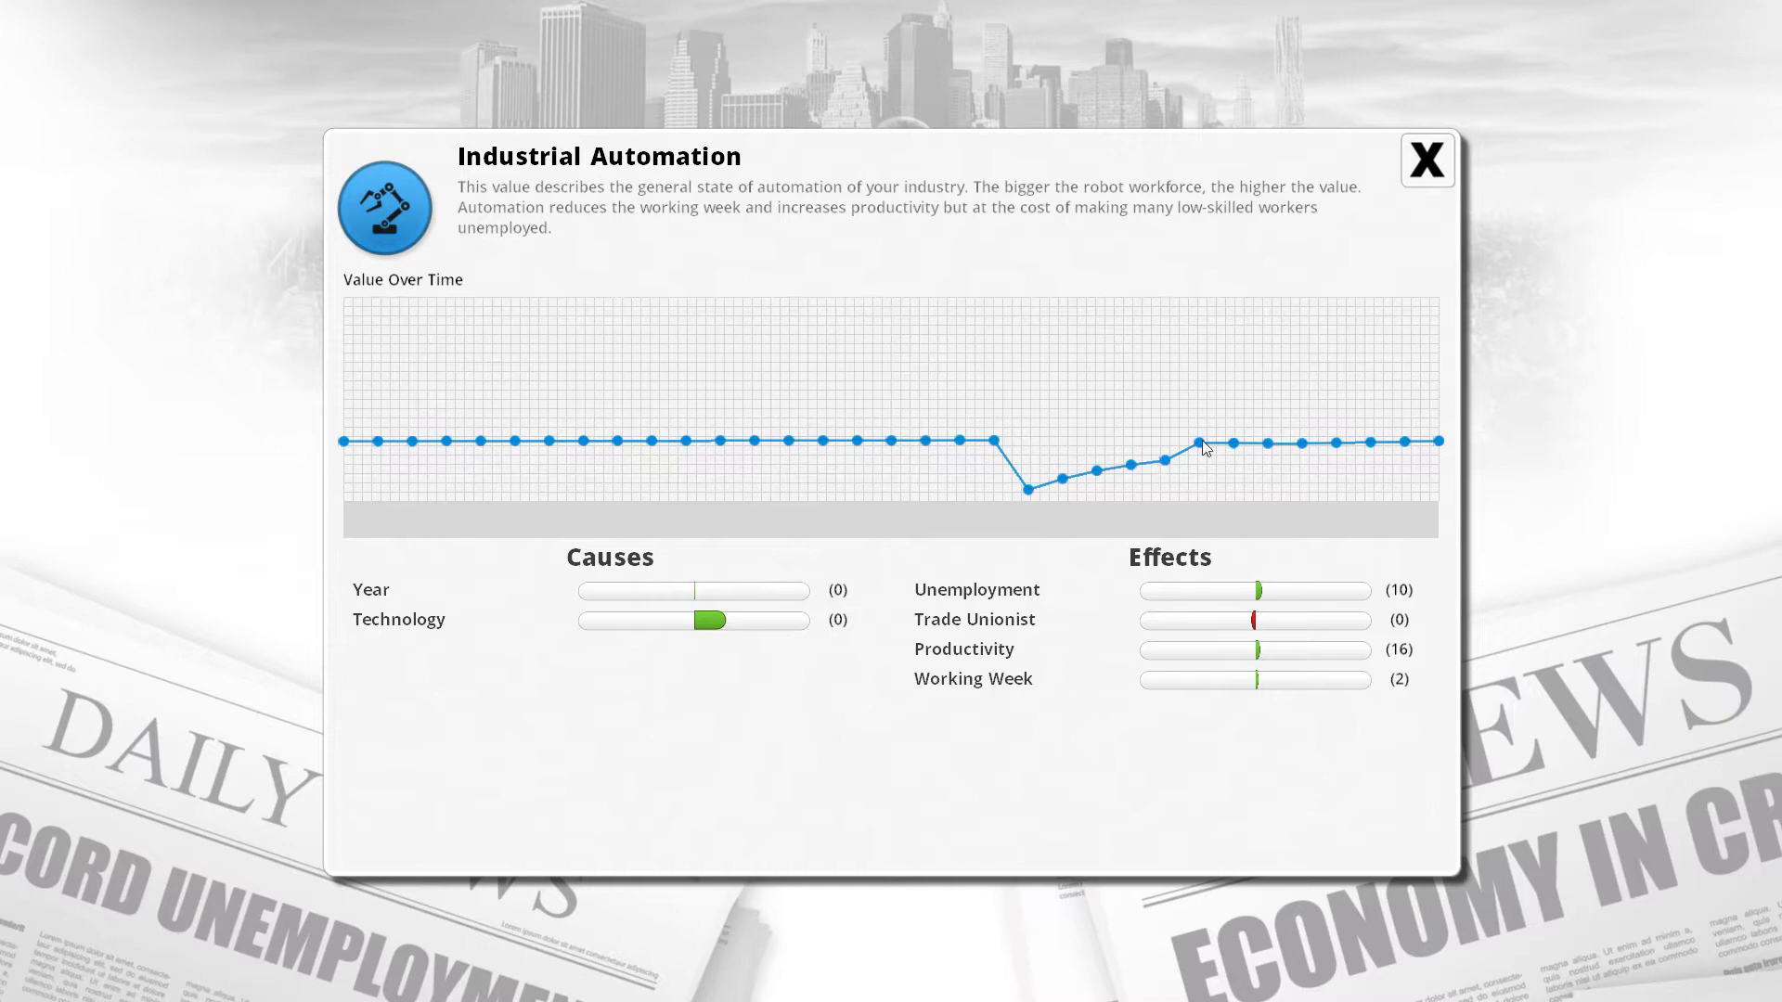
{"action": "mouse_move", "coordinate": [1167, 669]}
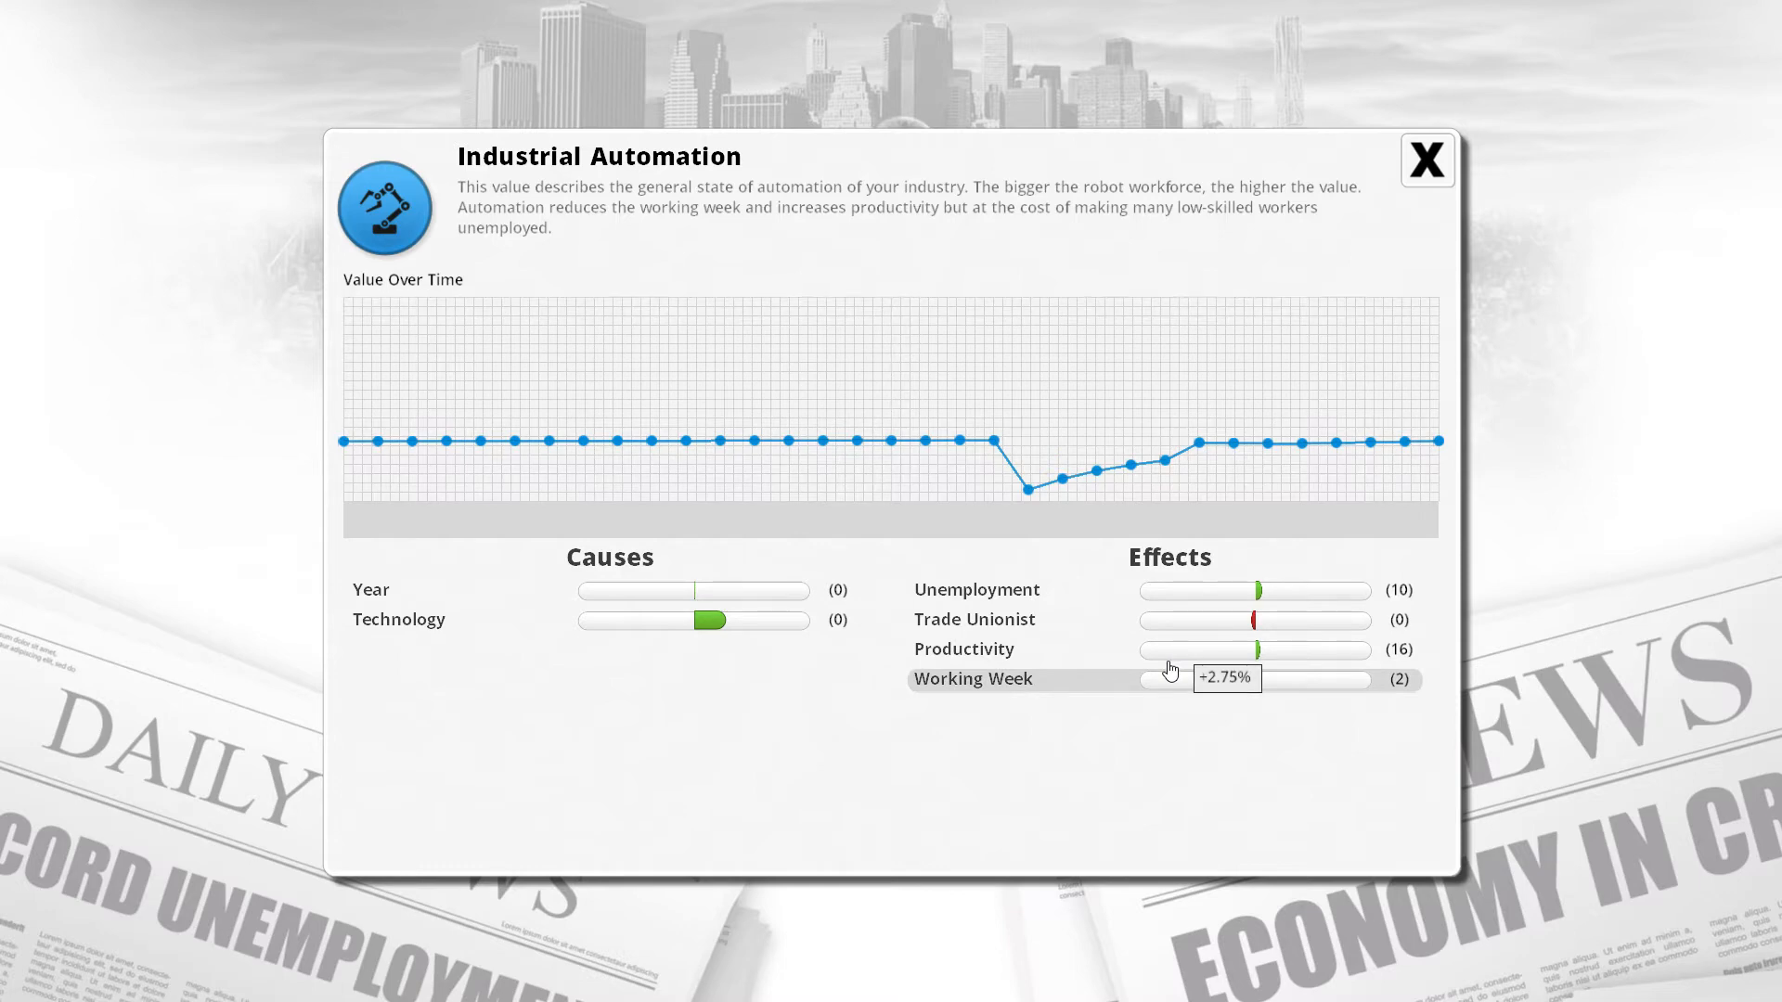
{"action": "mouse_move", "coordinate": [749, 247]}
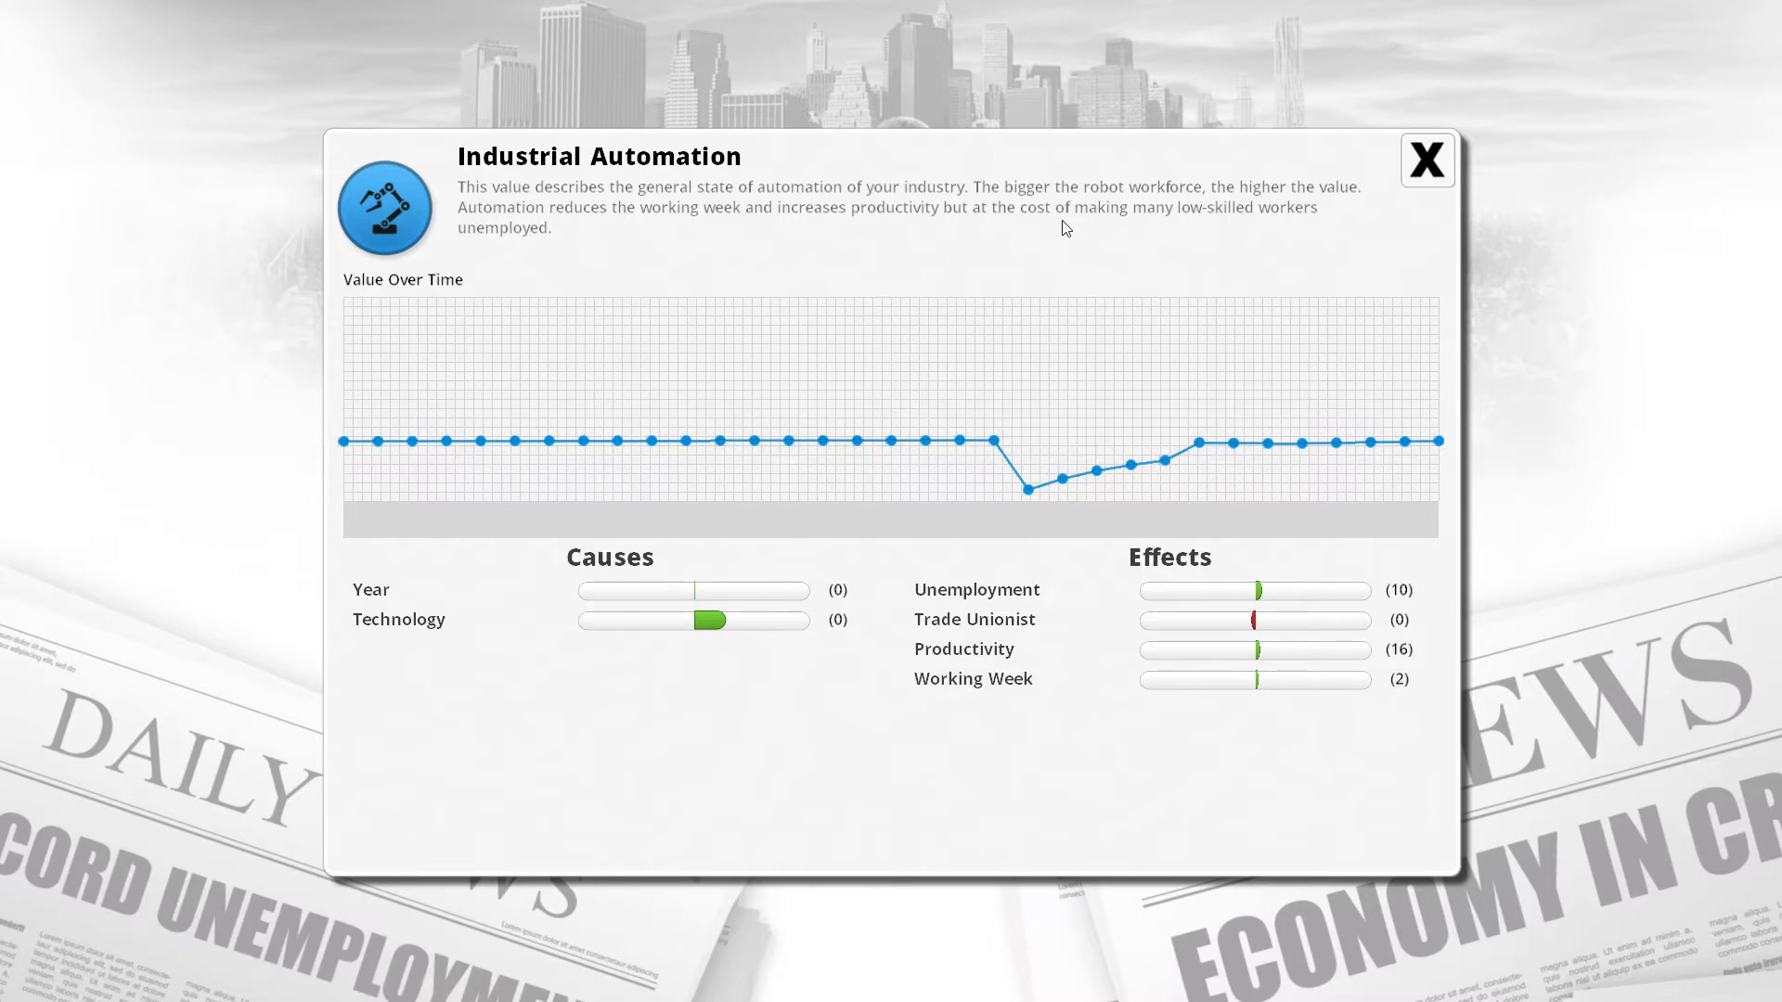
{"action": "mouse_move", "coordinate": [1042, 424]}
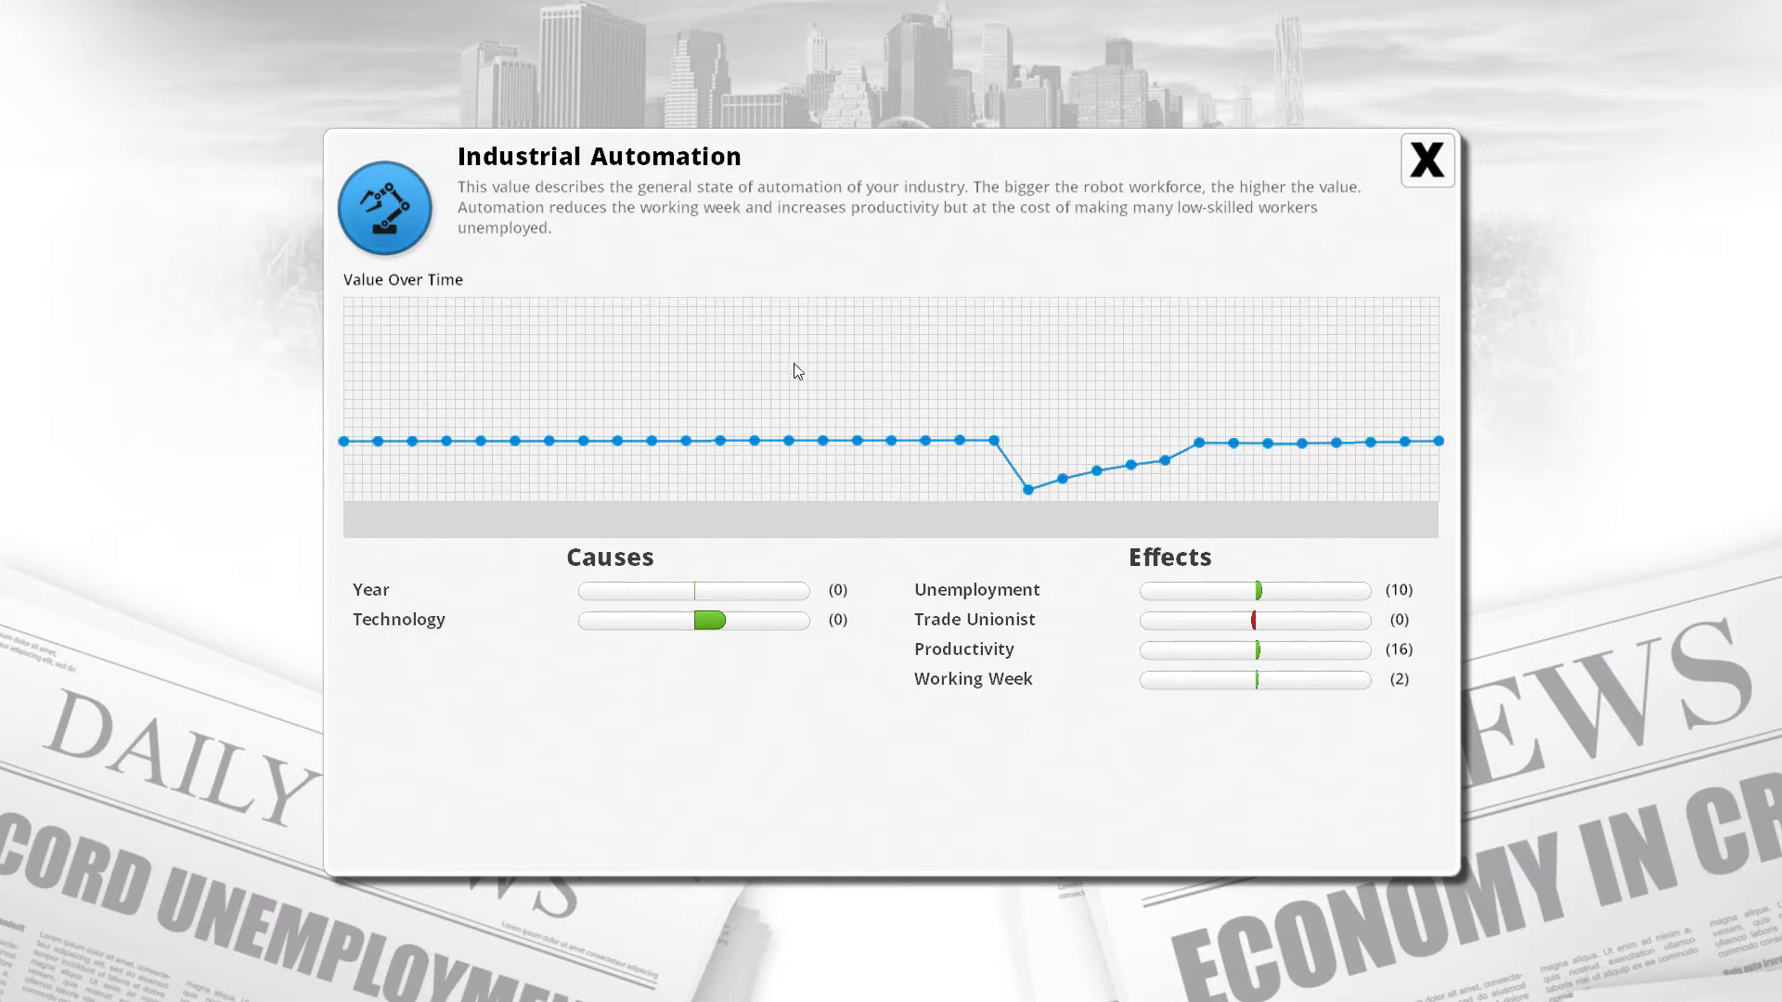
{"action": "mouse_move", "coordinate": [780, 376]}
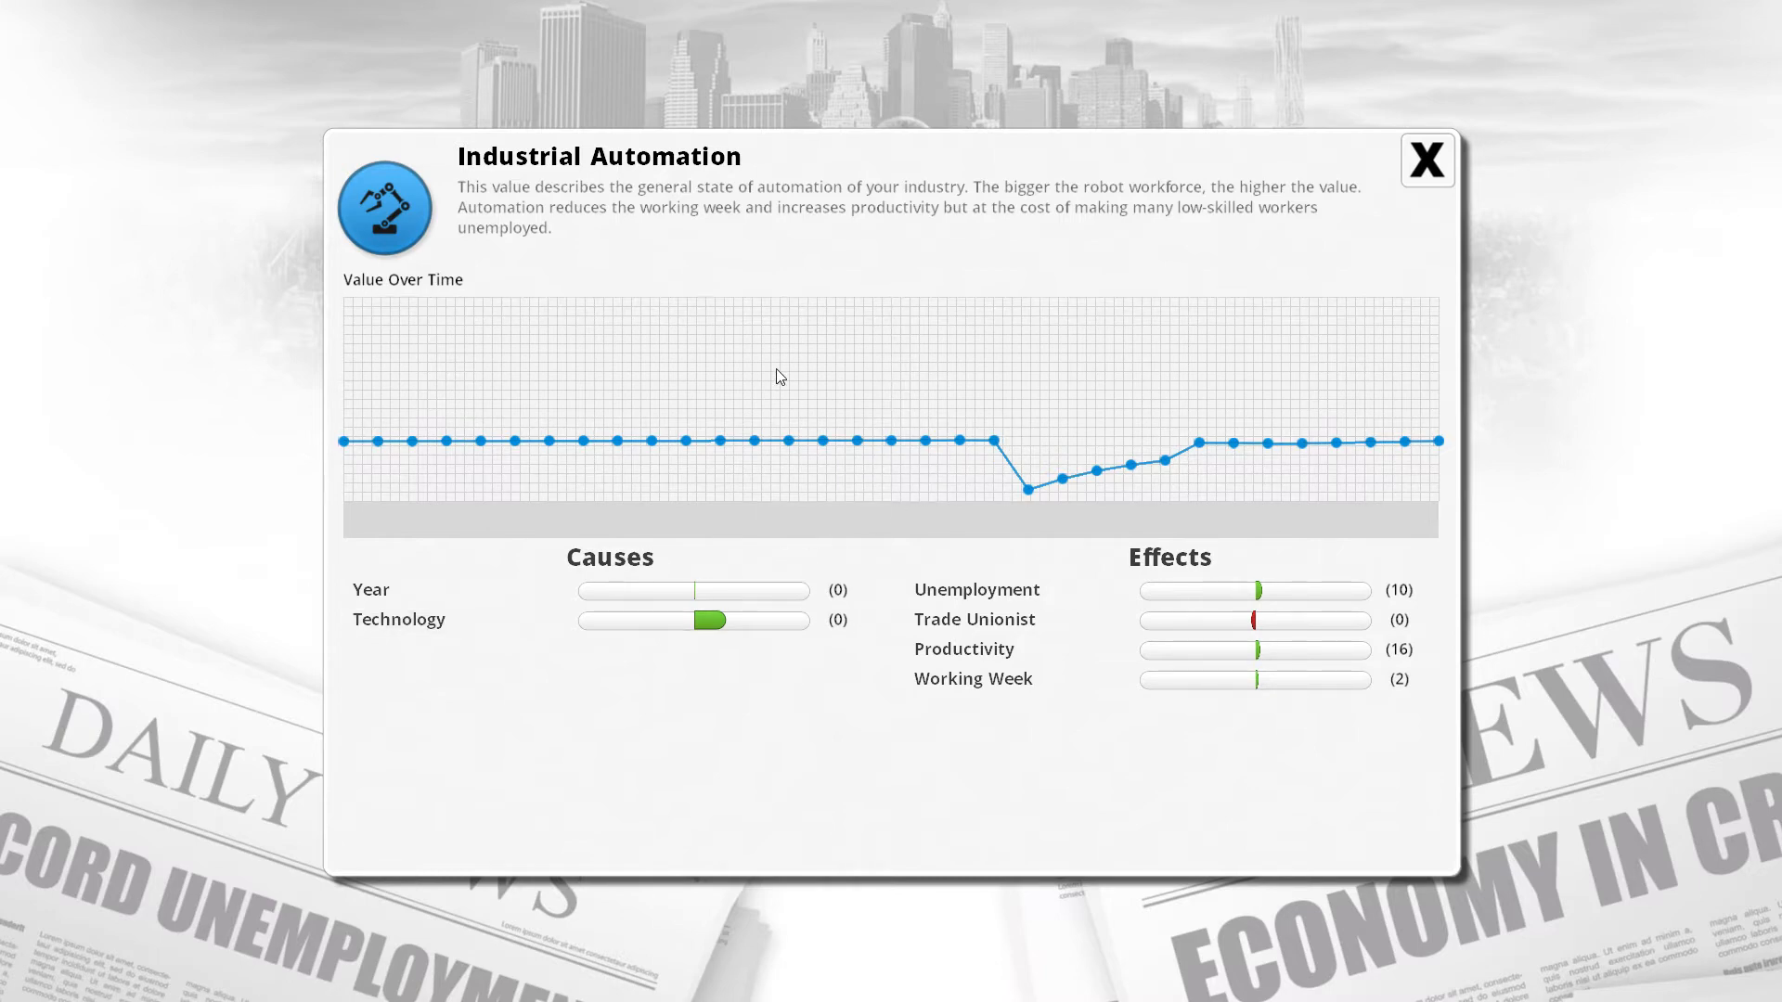
{"action": "mouse_move", "coordinate": [688, 592]}
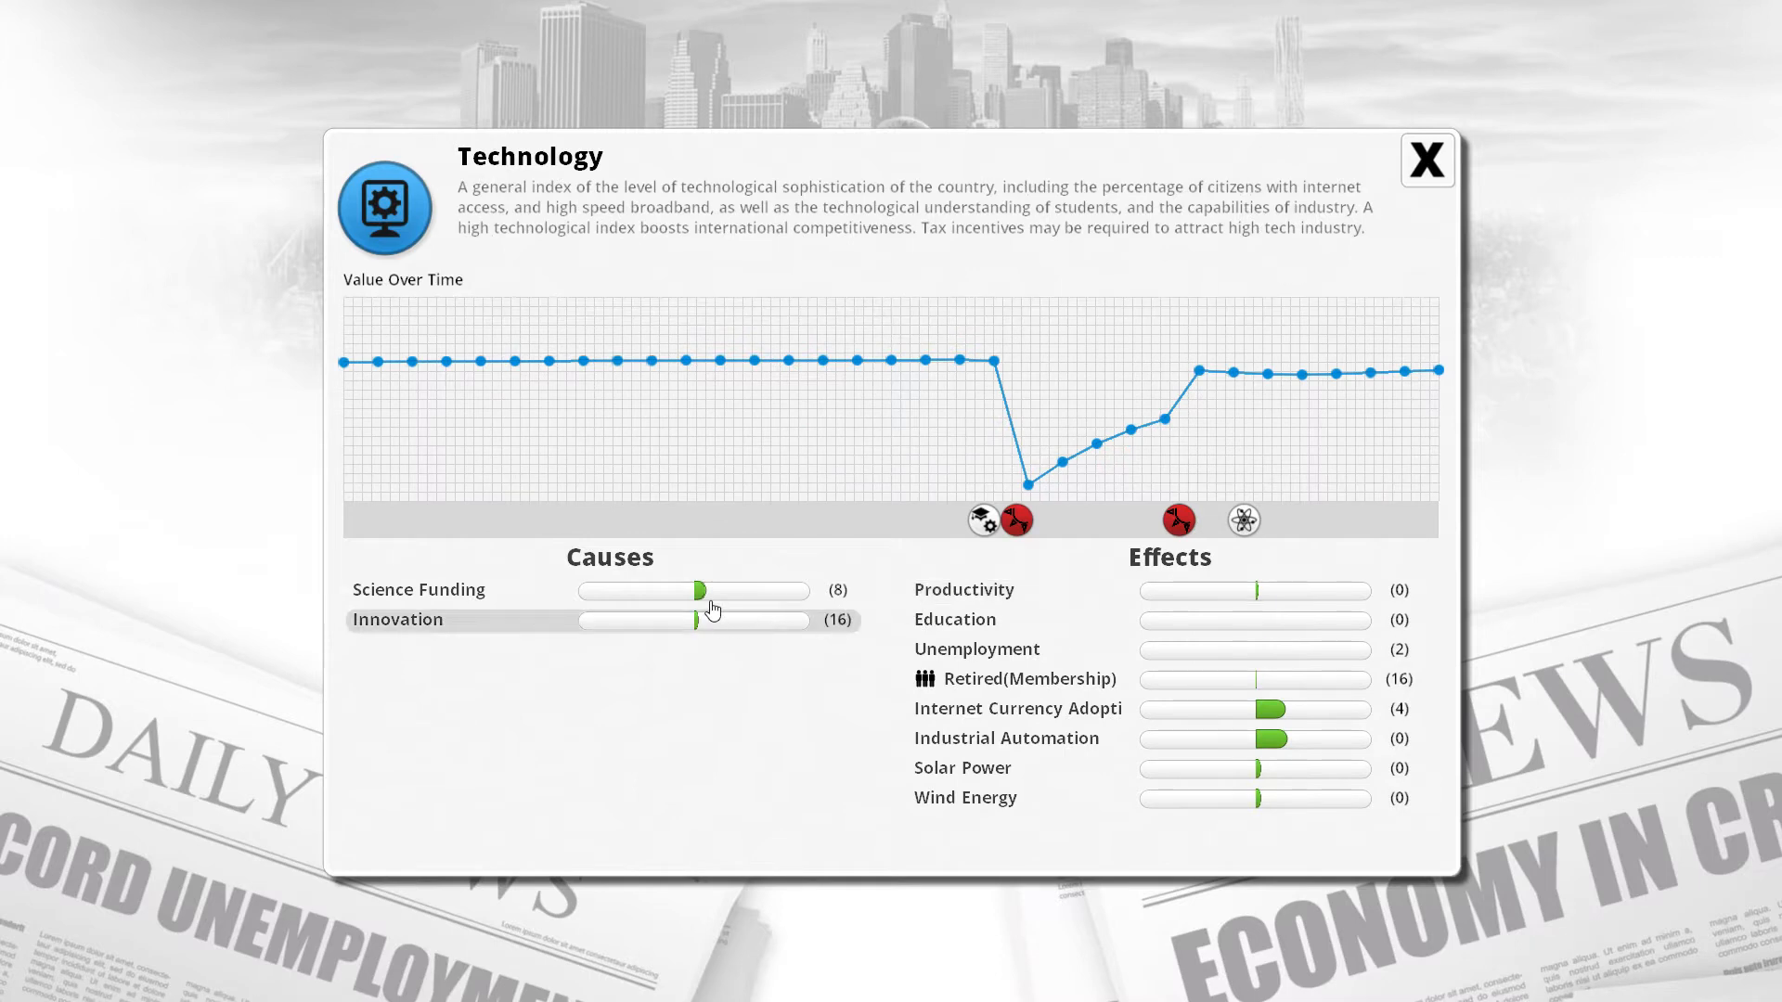
{"action": "mouse_move", "coordinate": [697, 619]}
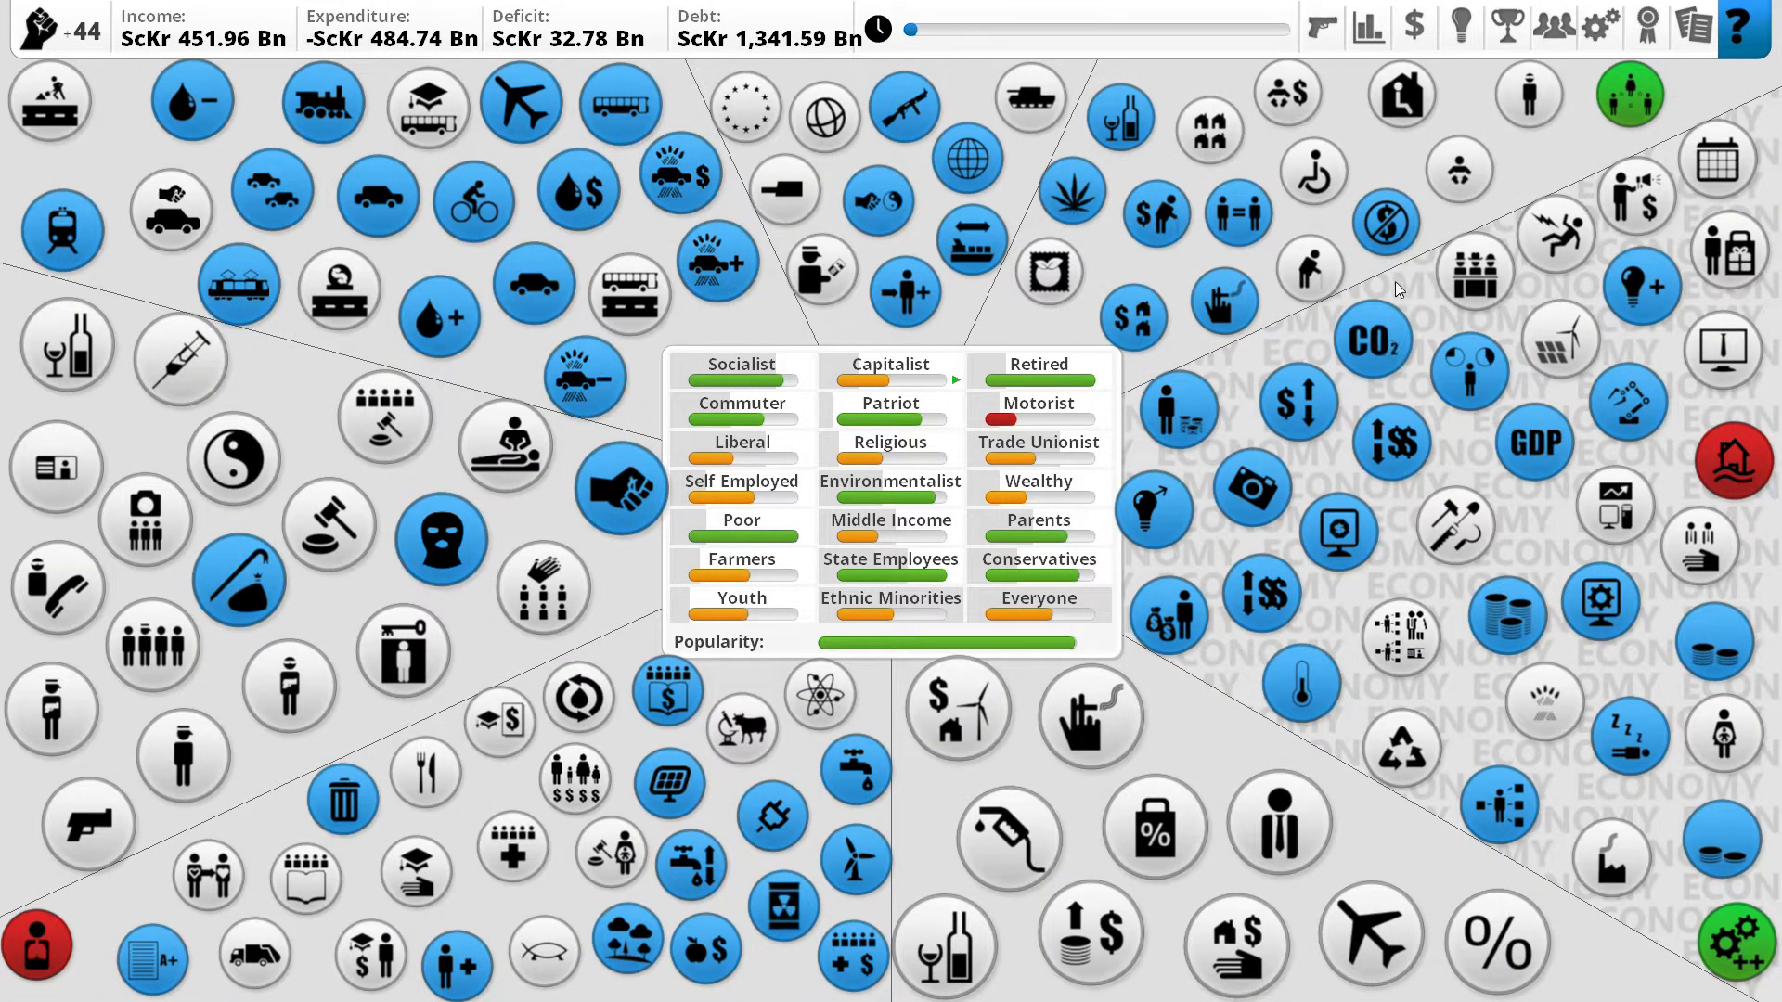
{"action": "mouse_move", "coordinate": [1329, 455]}
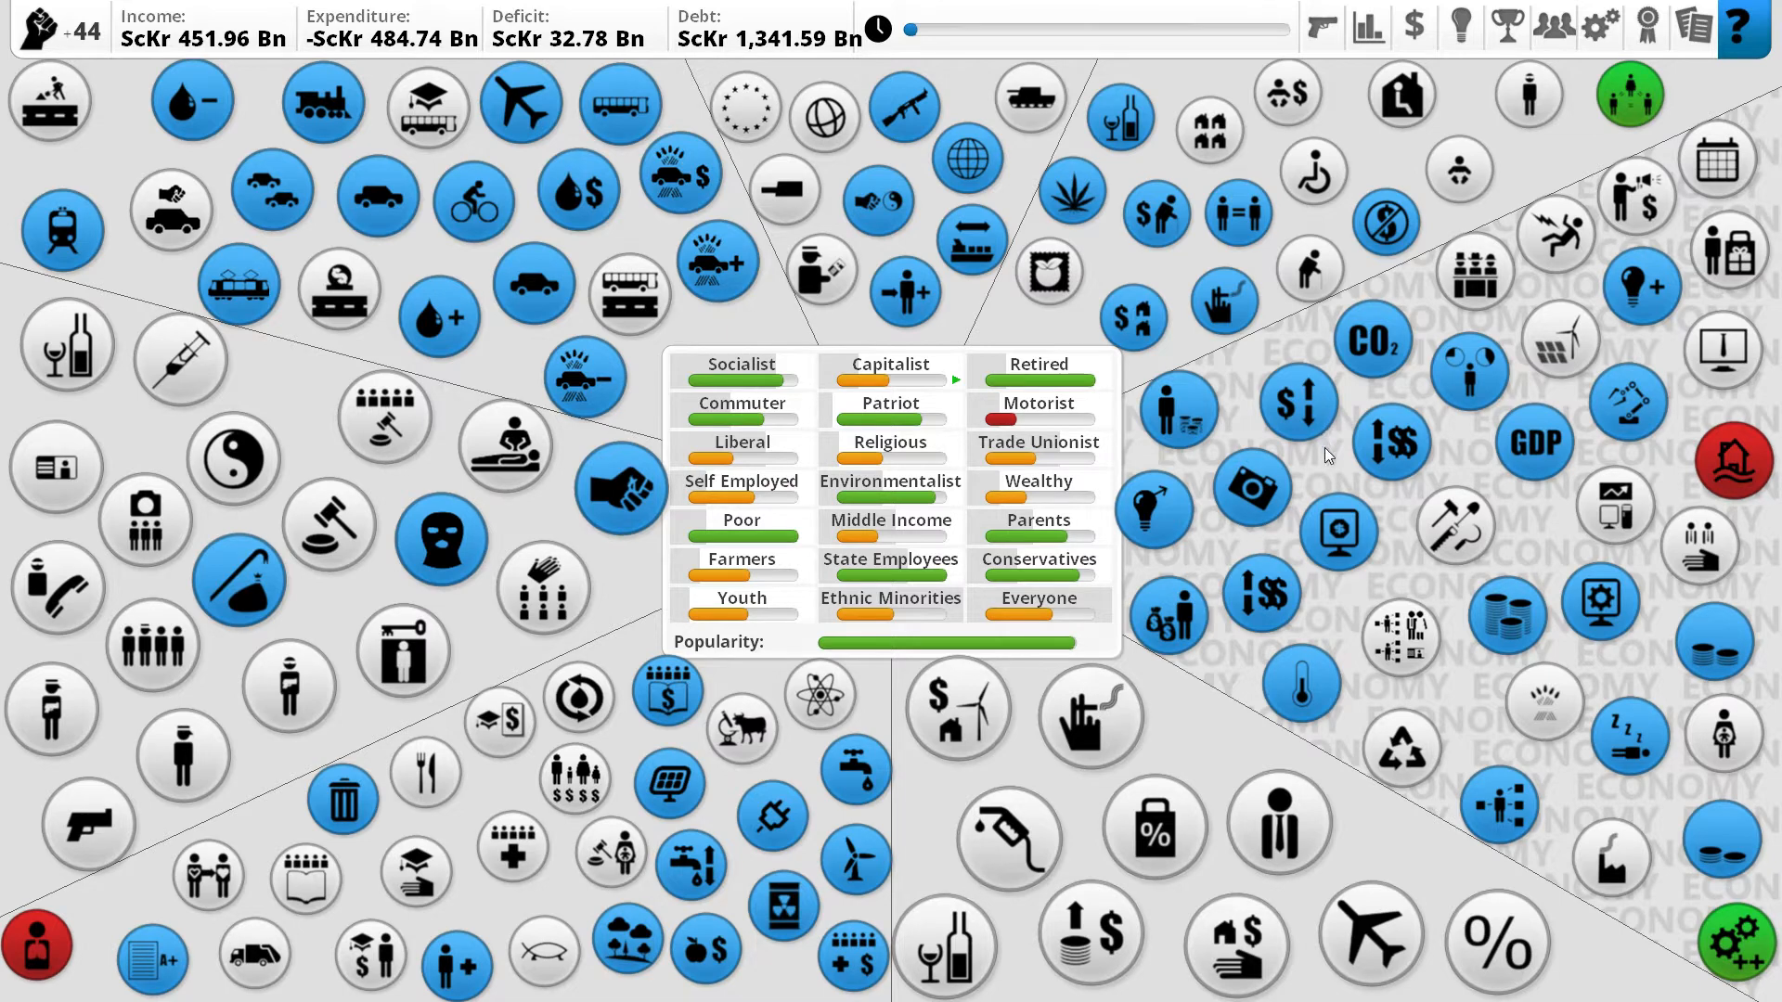
{"action": "mouse_move", "coordinate": [1613, 312]}
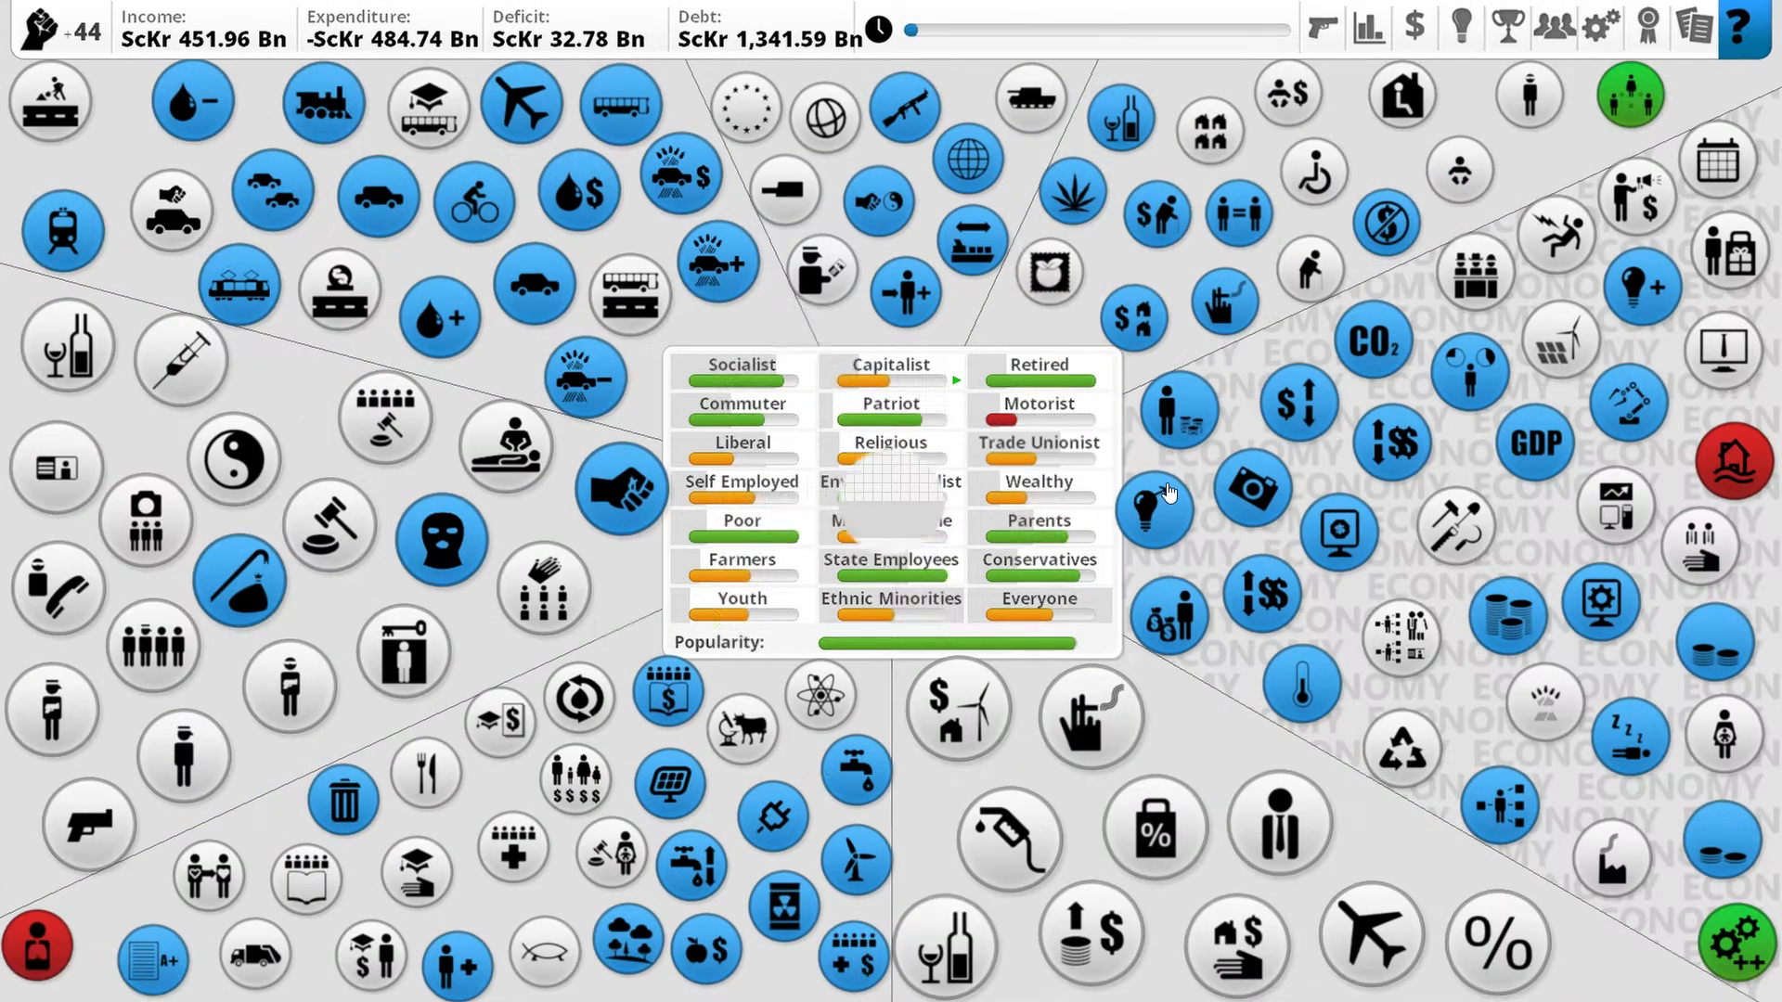
Open the Innovation lightbulb indicator's details from the economy section of the map.
{"action": "left_click", "coordinate": [1155, 511]}
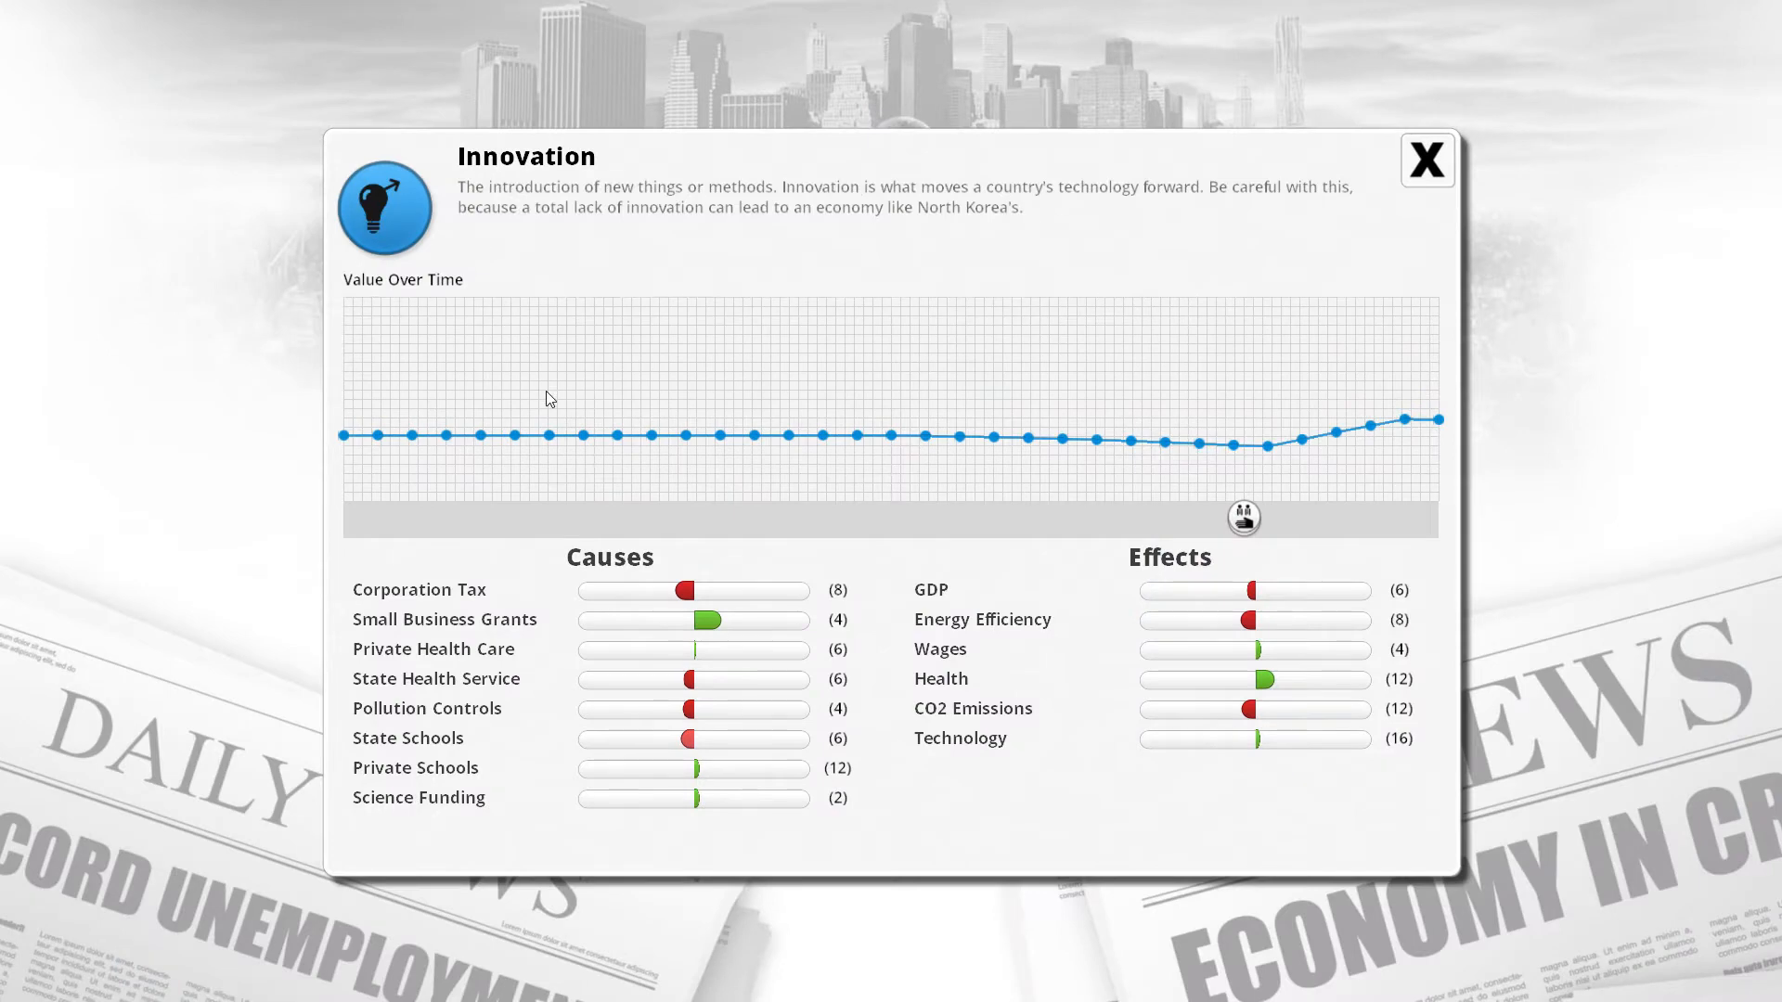
{"action": "mouse_move", "coordinate": [901, 419]}
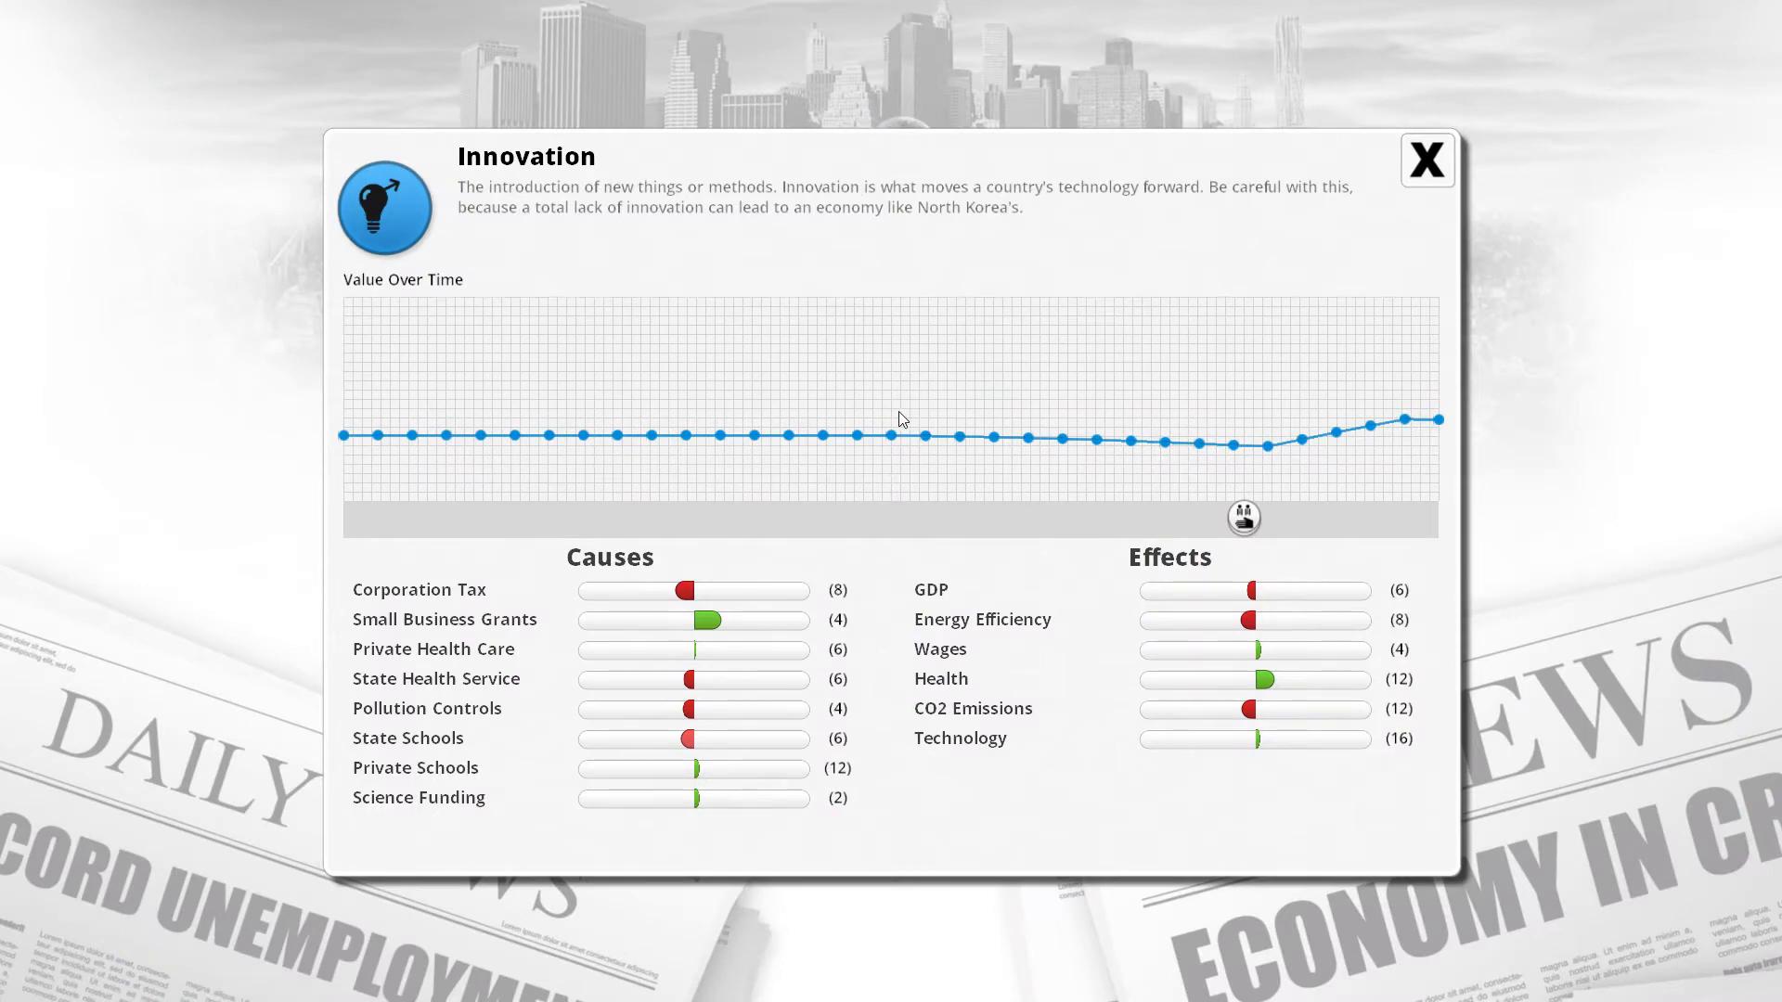
{"action": "mouse_move", "coordinate": [663, 558]}
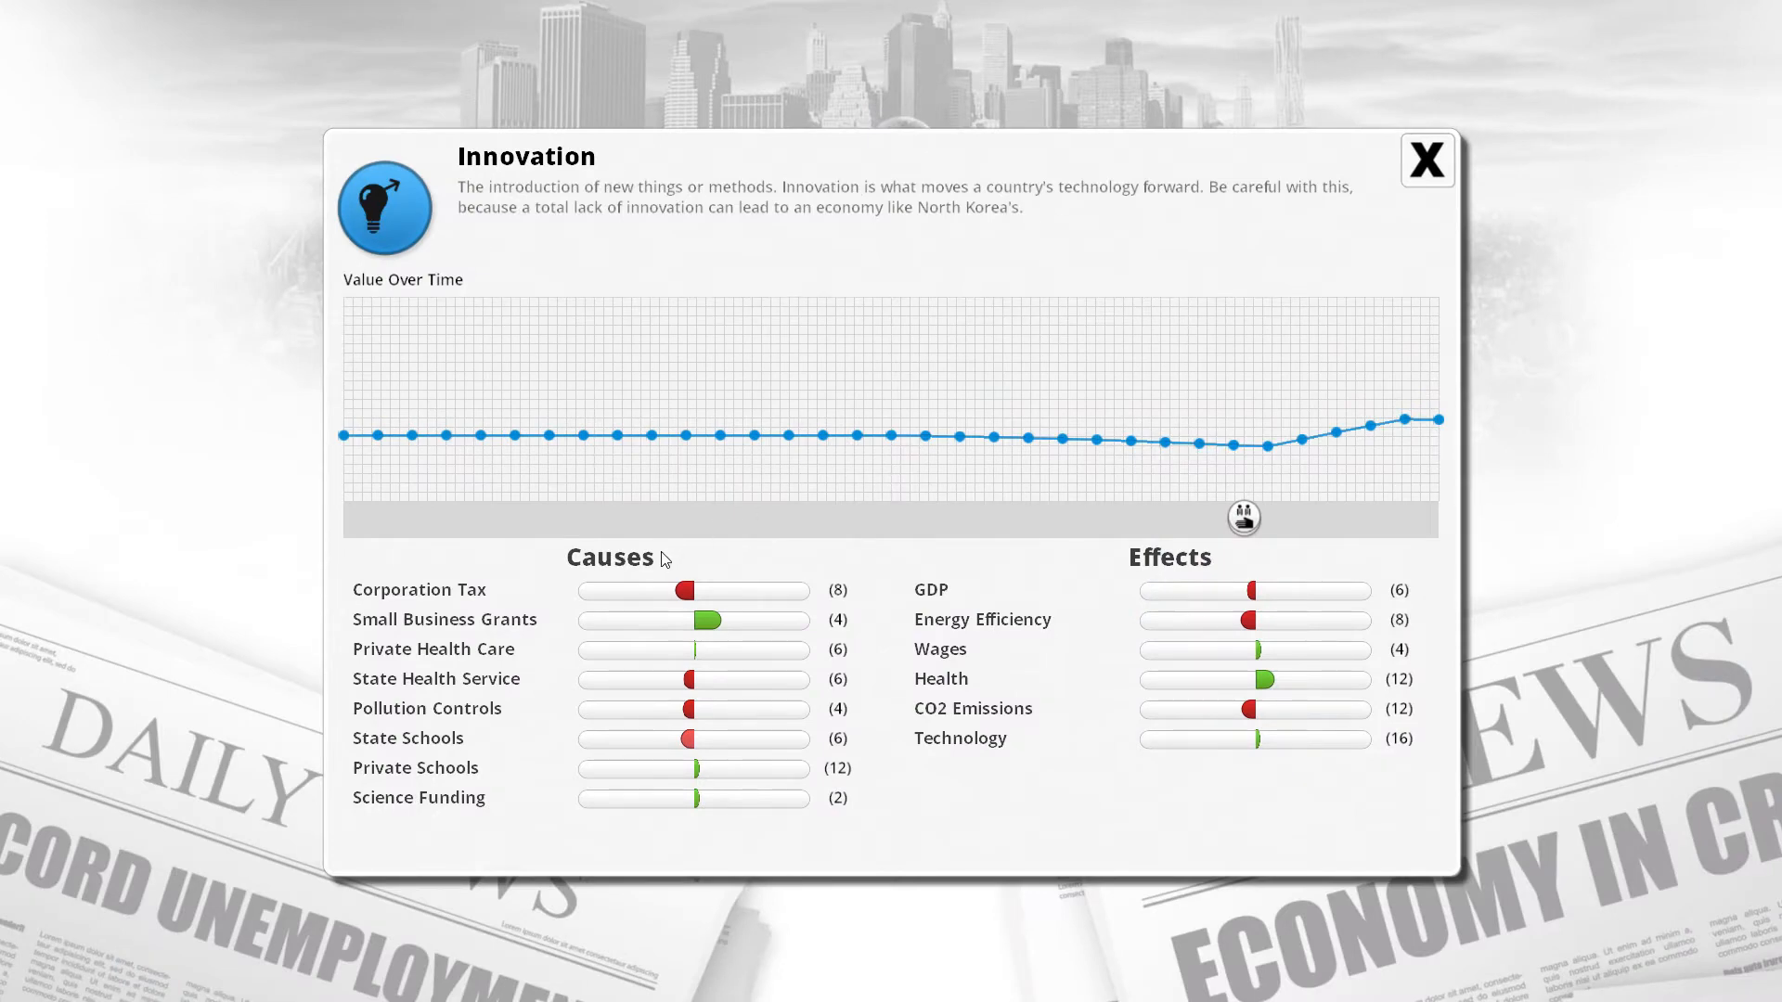
{"action": "mouse_move", "coordinate": [634, 592]}
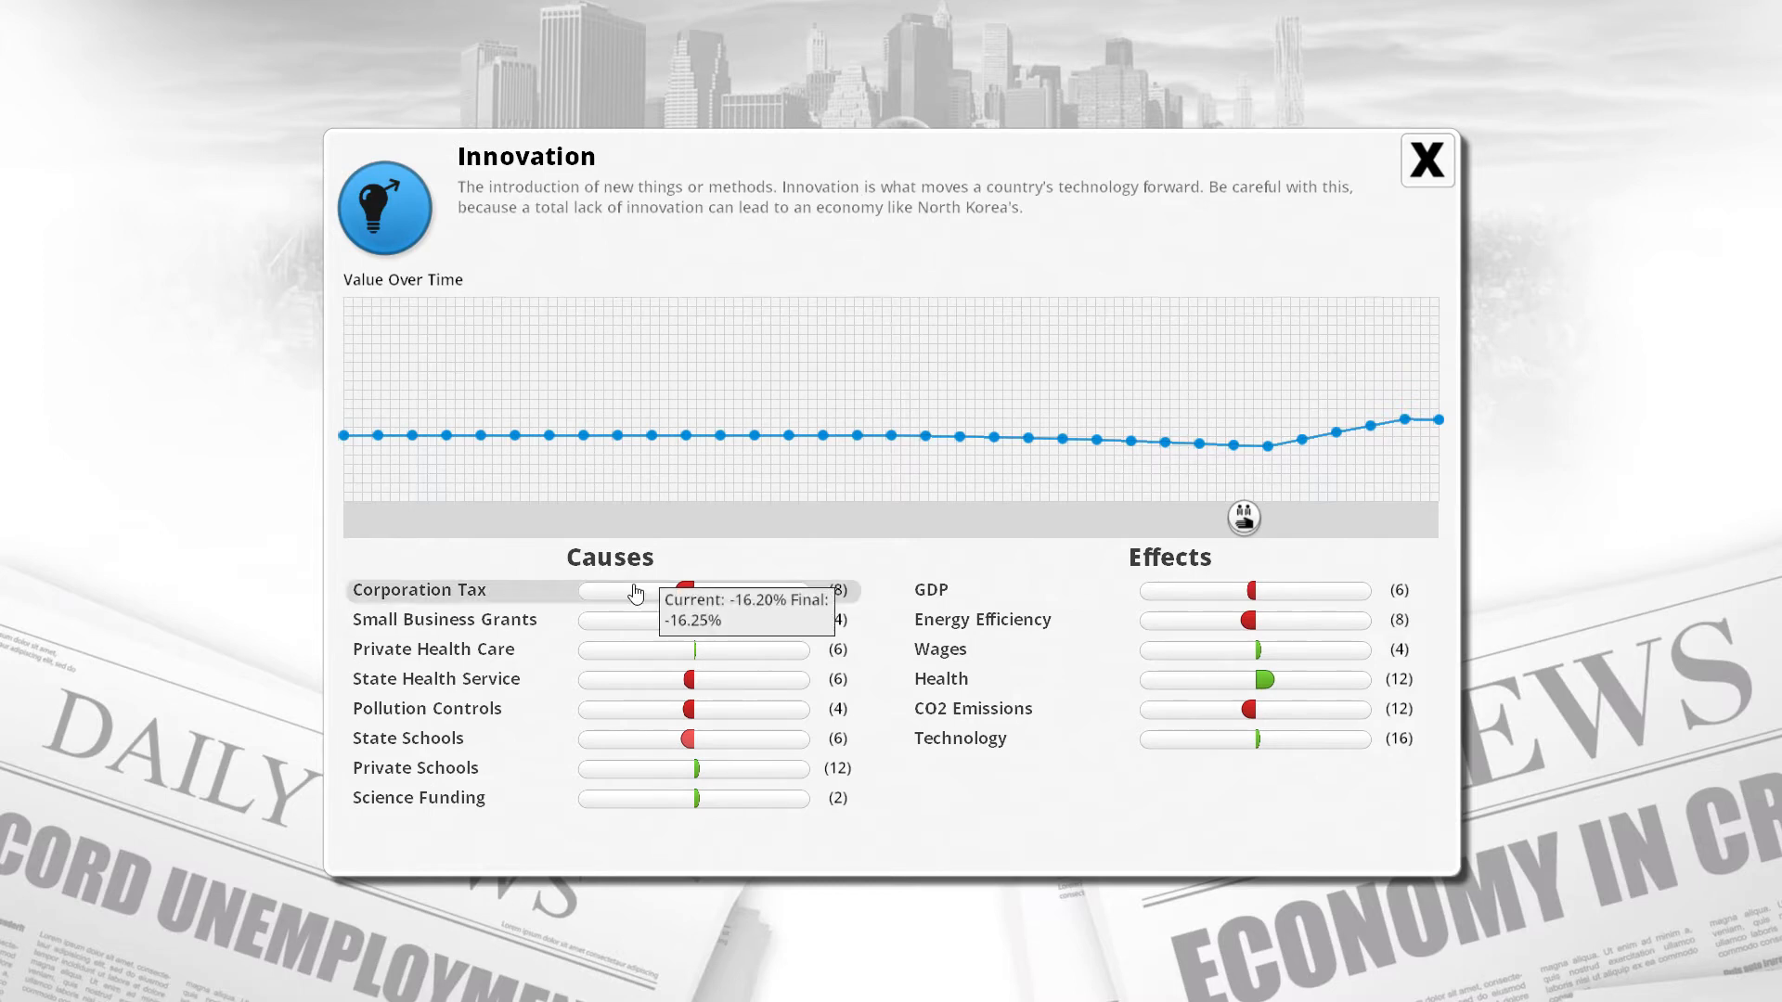
{"action": "mouse_move", "coordinate": [594, 618]}
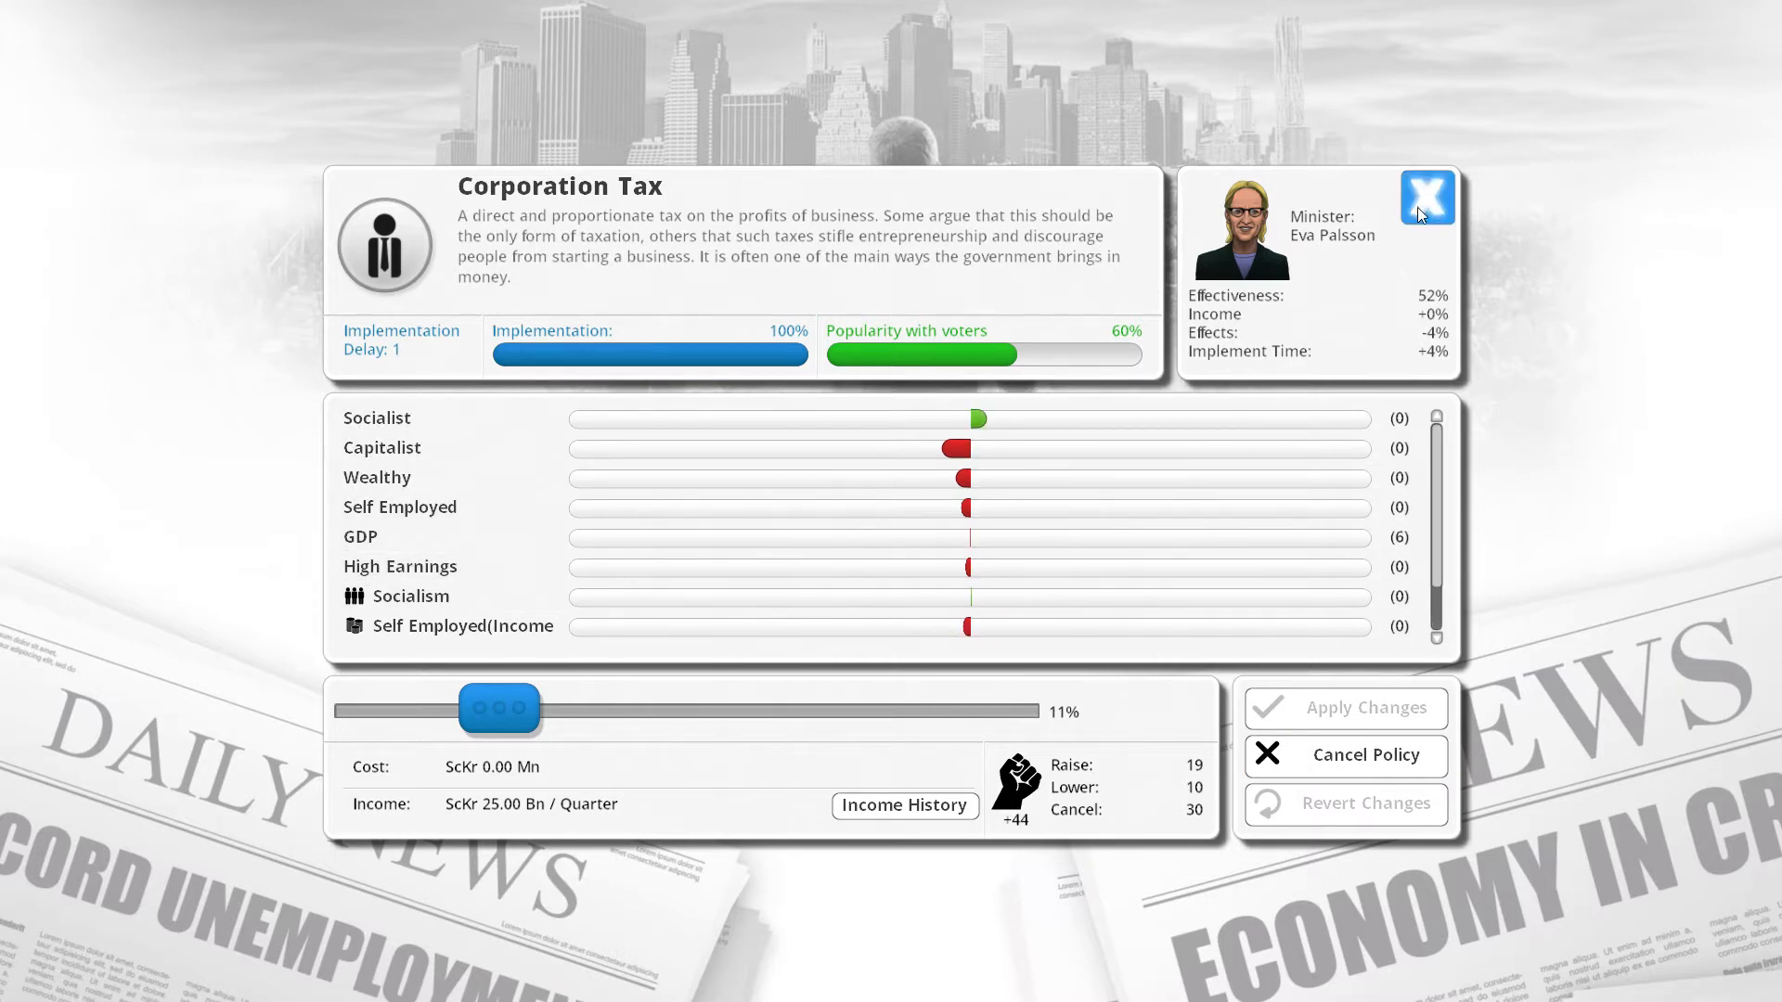
Close the Corporation Tax screen unchanged and advance to the next quarter.
{"action": "left_click", "coordinate": [1428, 199]}
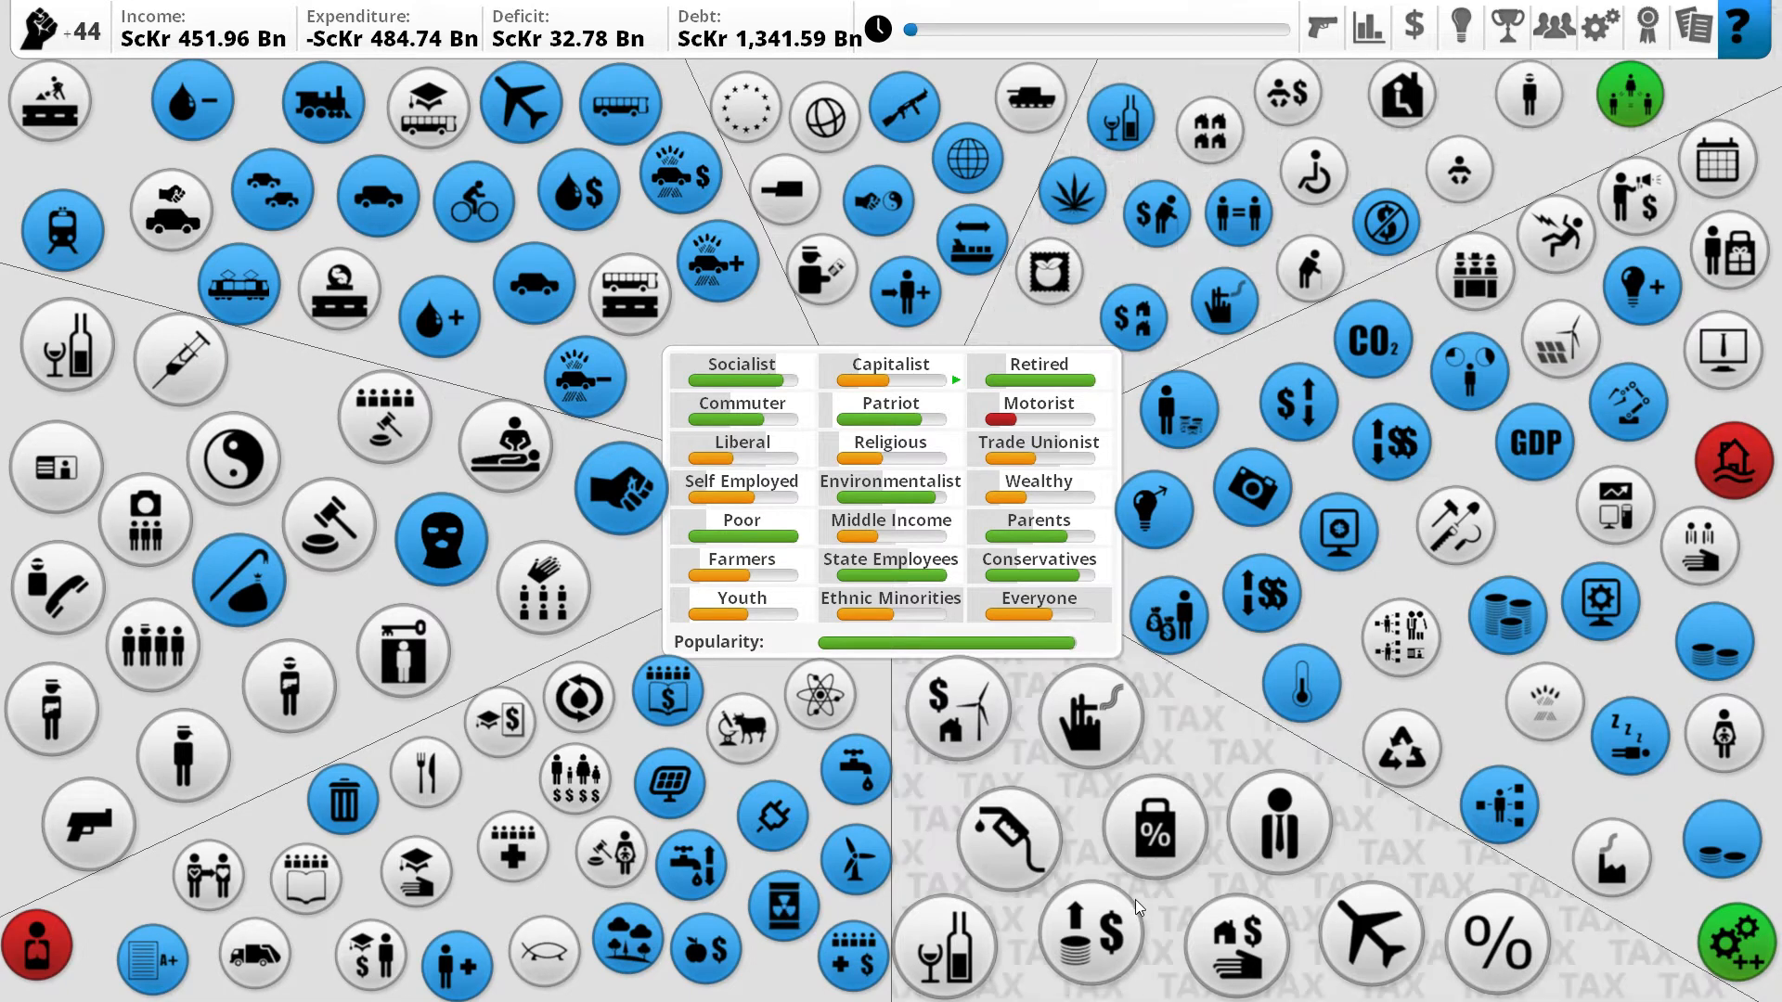
{"action": "left_click", "coordinate": [1345, 755]}
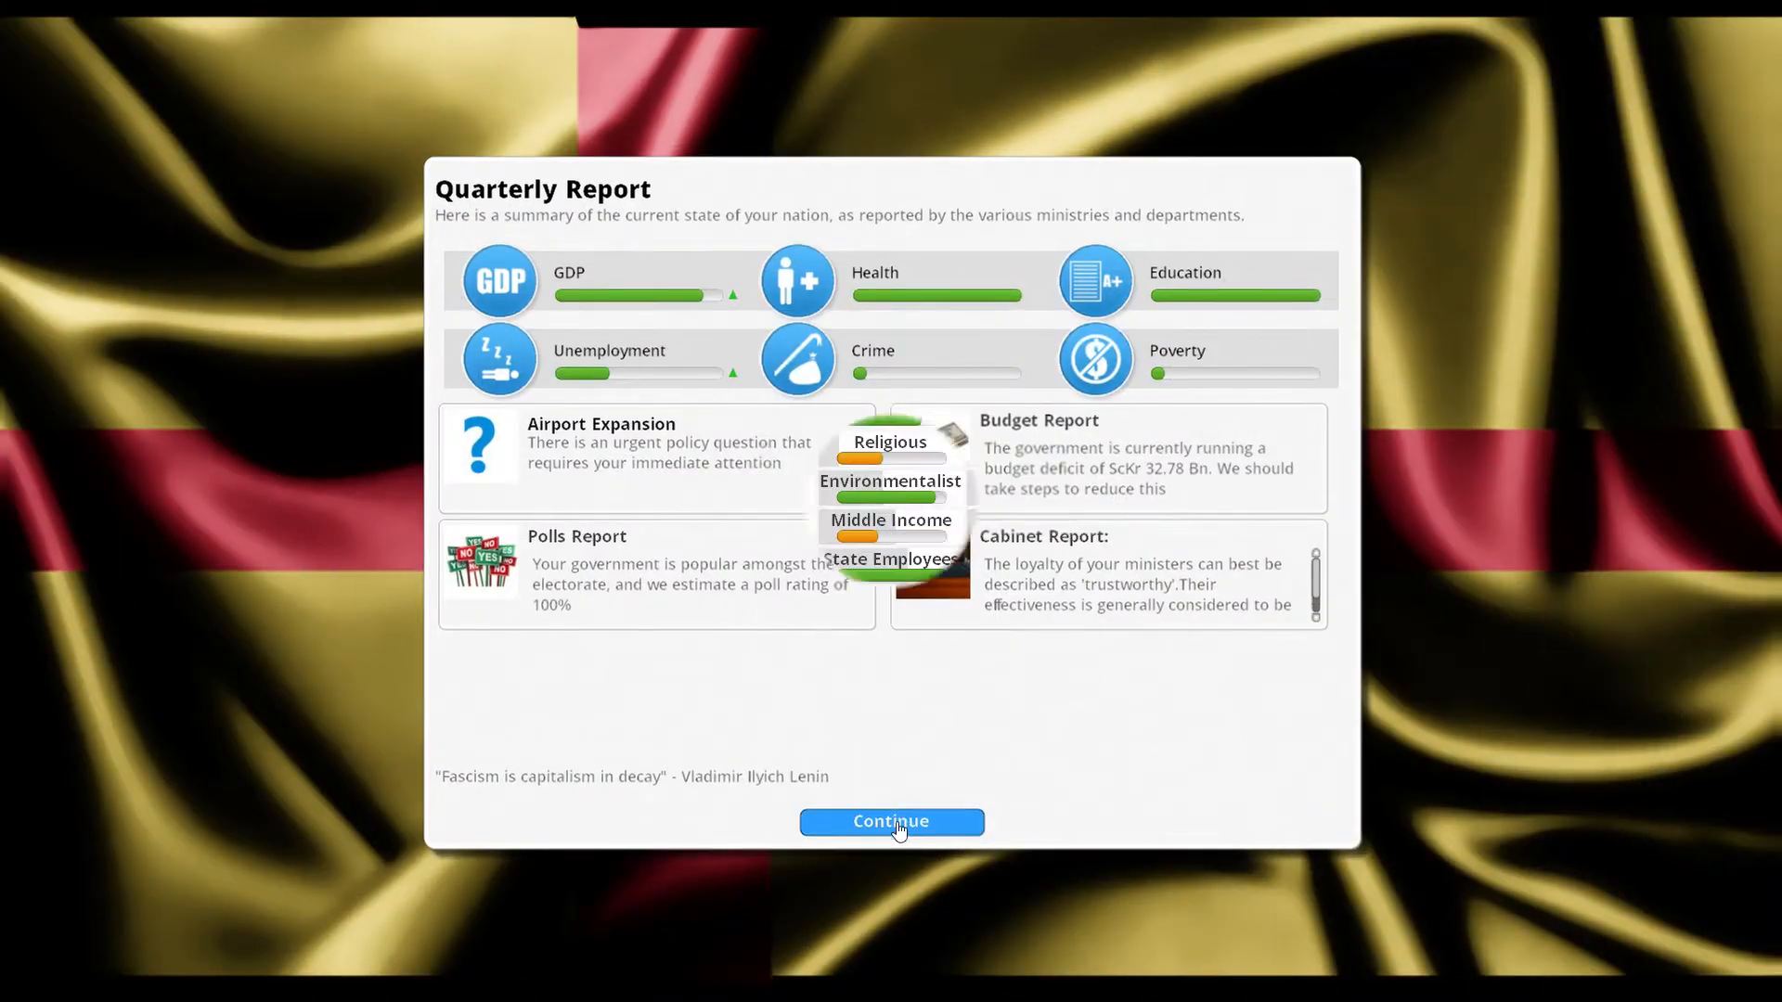
Dismiss the Quarterly Report and return to the policy map.
{"action": "left_click", "coordinate": [891, 821]}
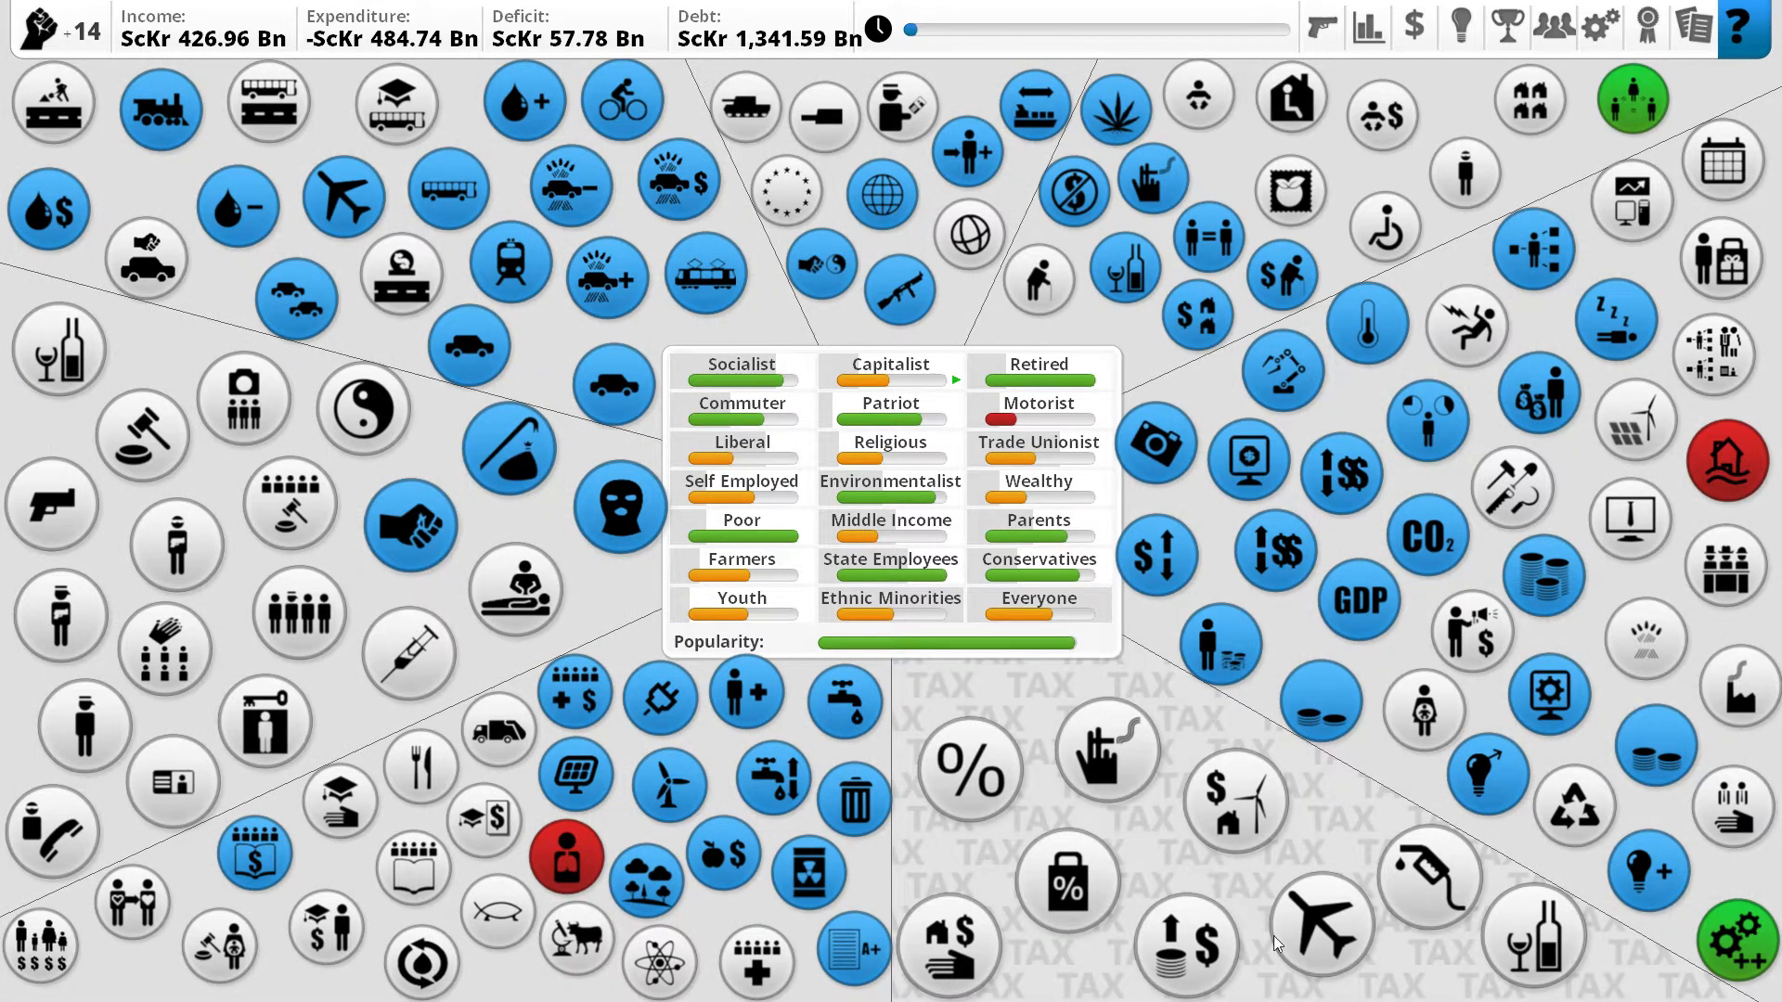
Inspect the Income Tax and Petrol Tax policies, trying a higher petrol tax level.
{"action": "left_click", "coordinate": [967, 769]}
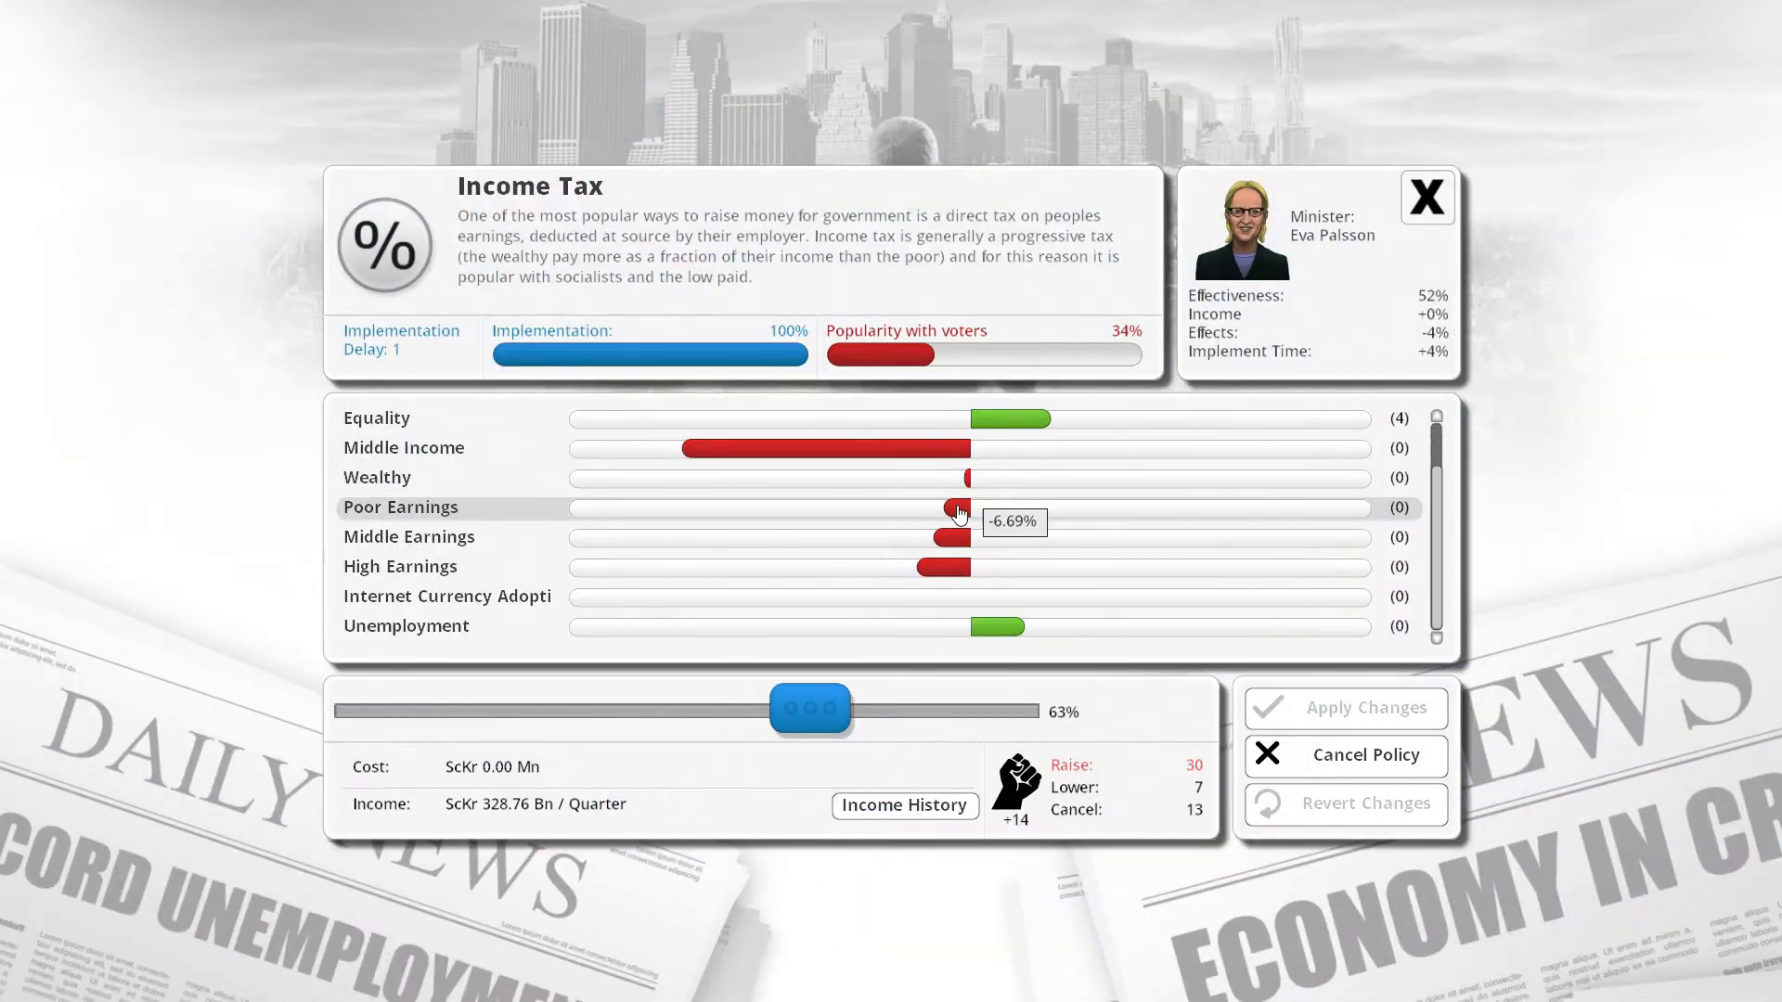
{"action": "mouse_move", "coordinate": [833, 536]}
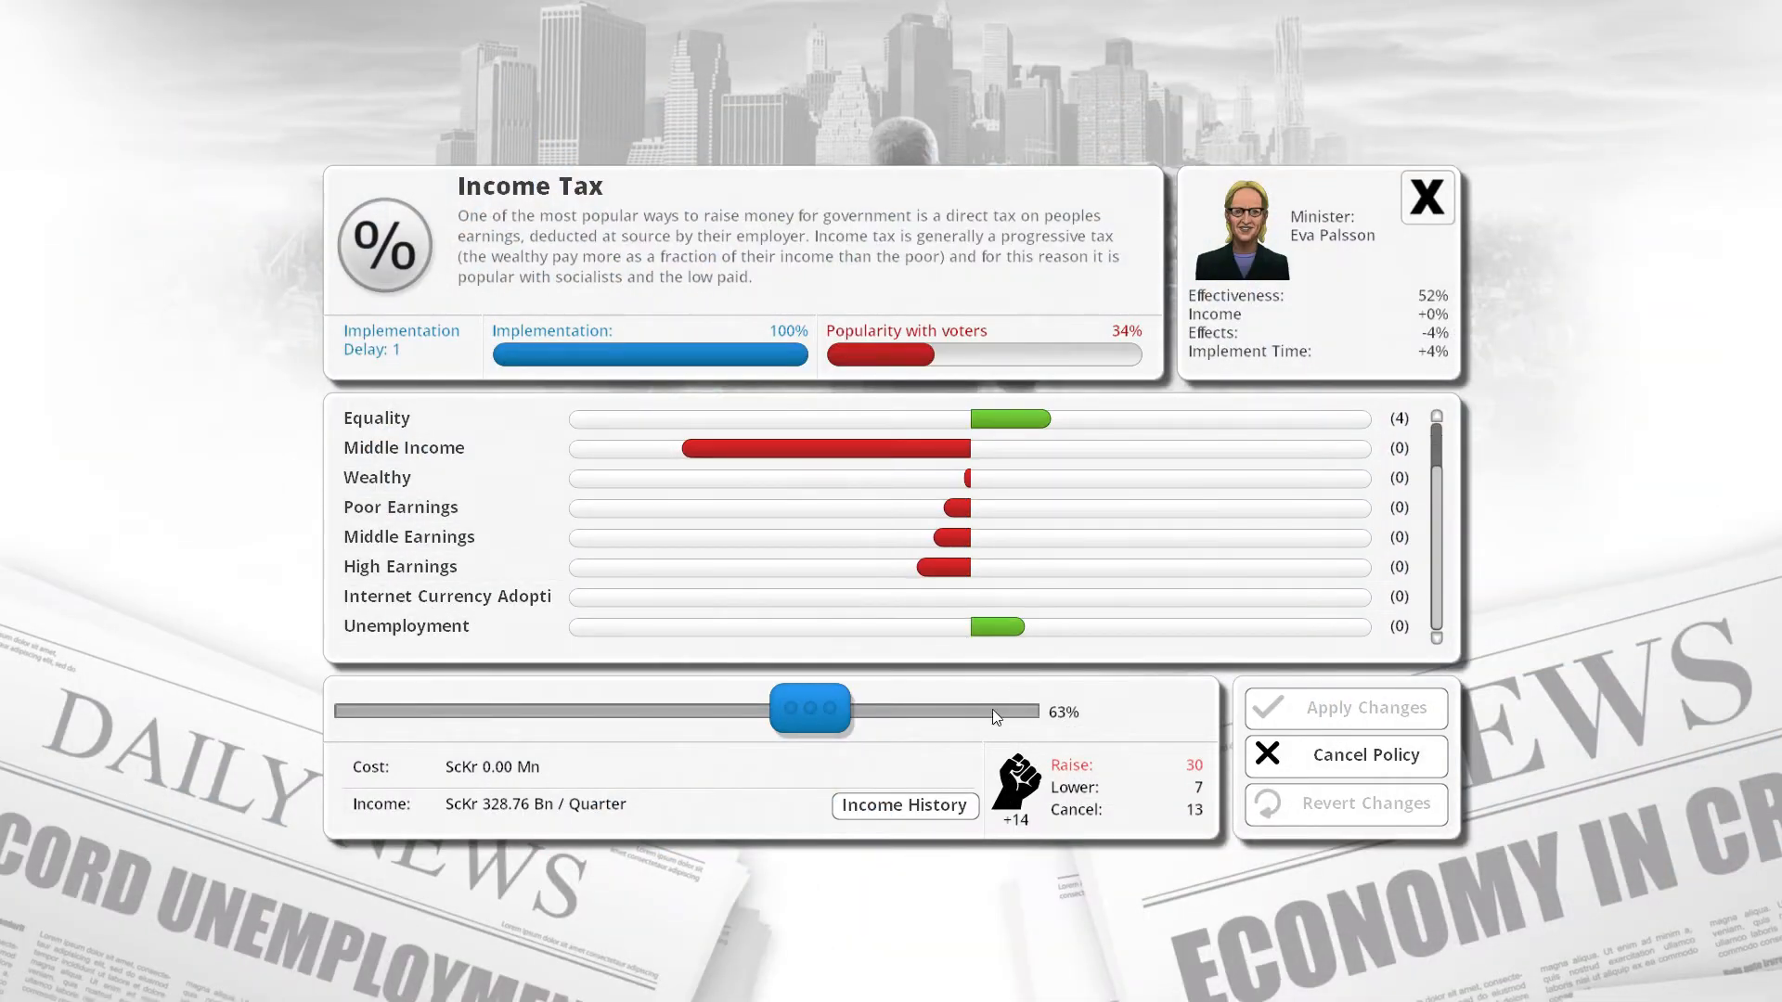
{"action": "mouse_move", "coordinate": [890, 698]}
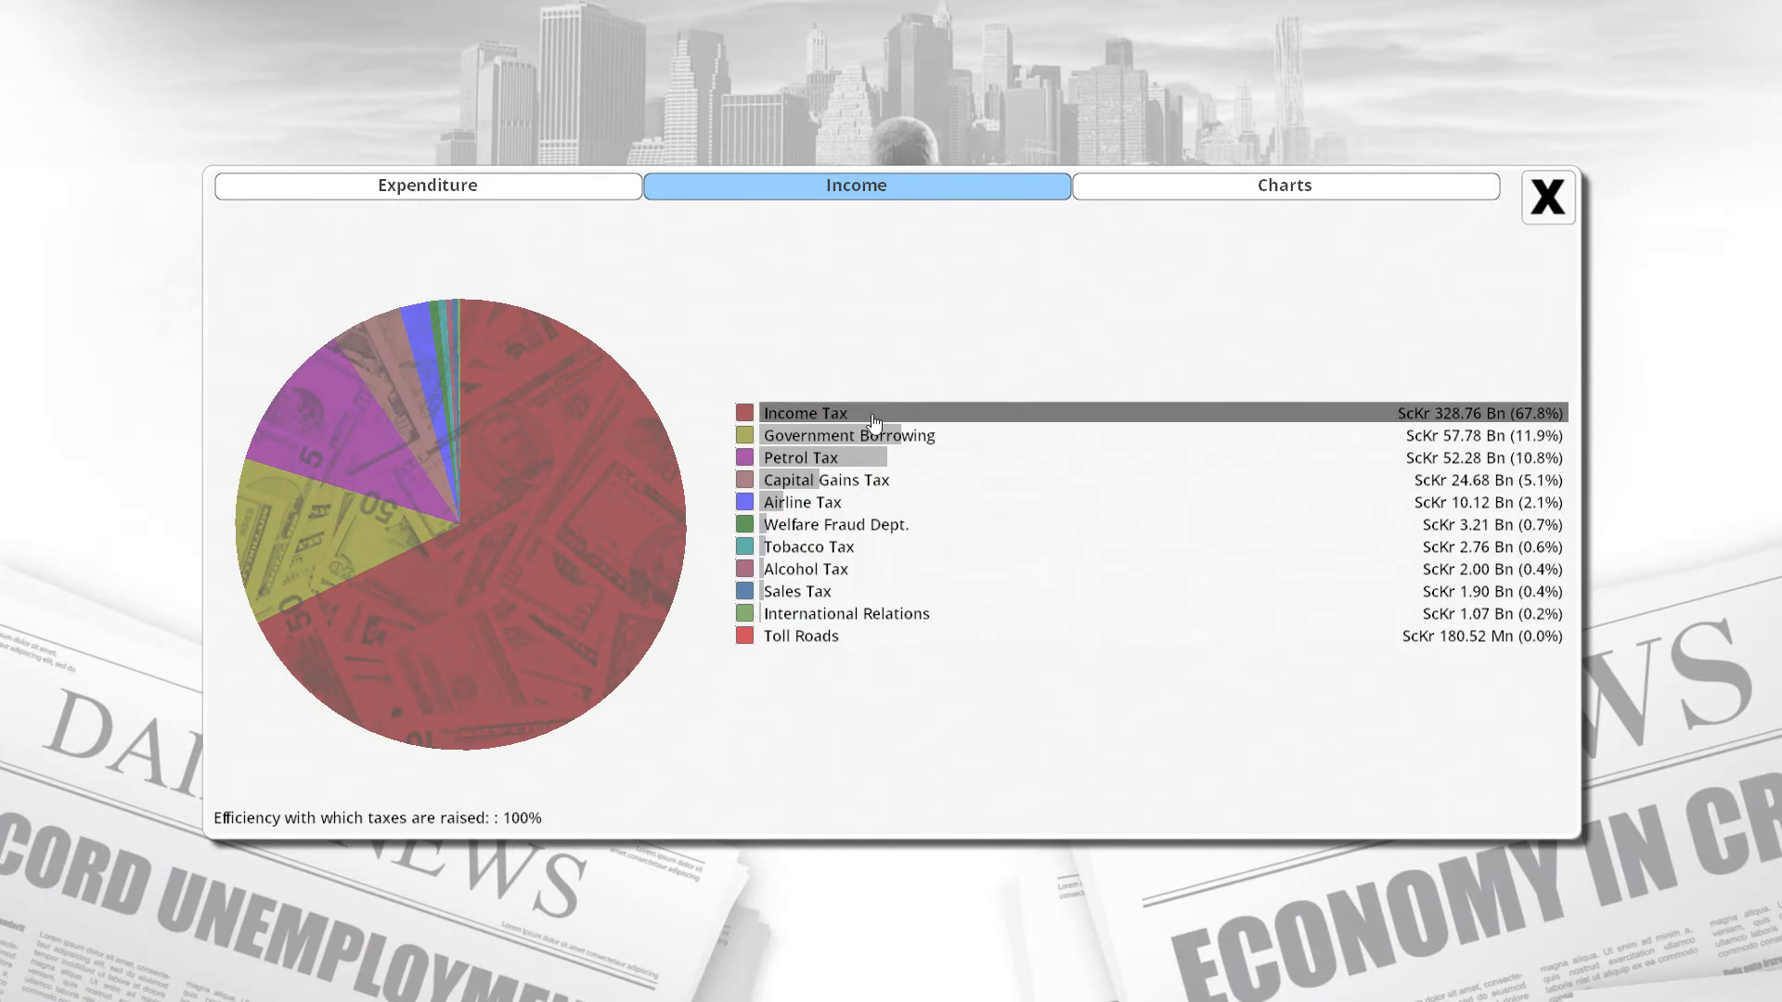
{"action": "mouse_move", "coordinate": [849, 452]}
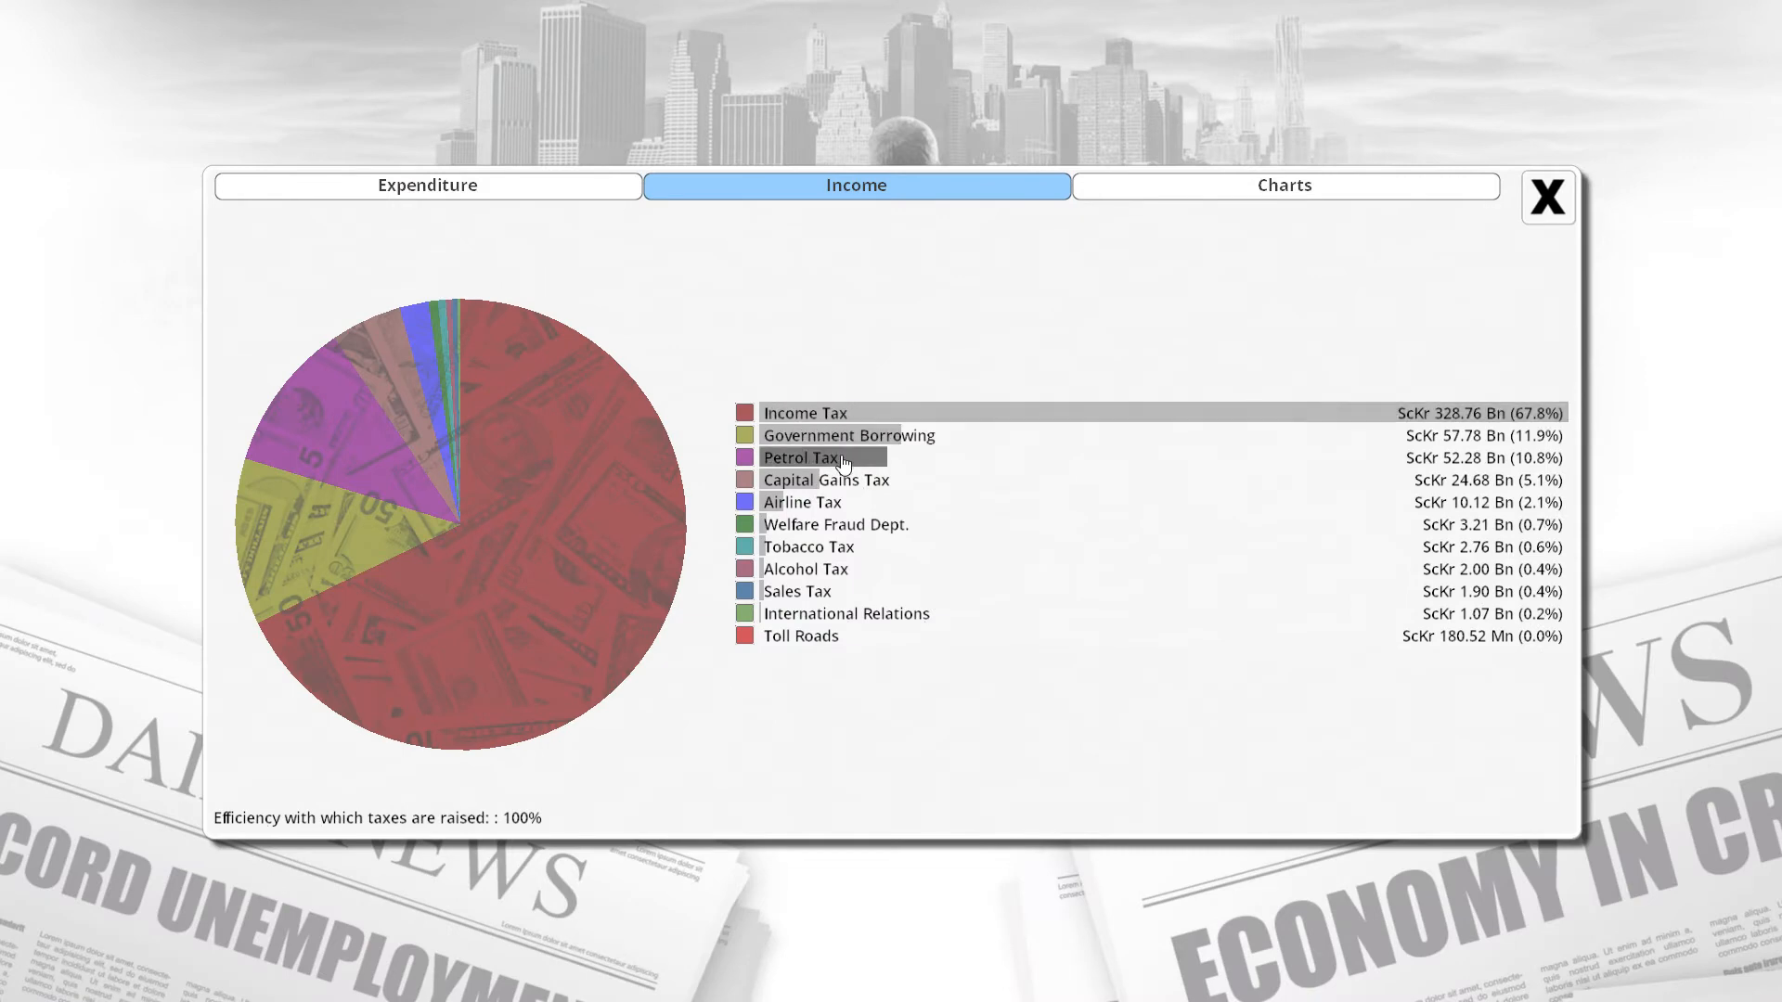
{"action": "left_click", "coordinate": [806, 456]}
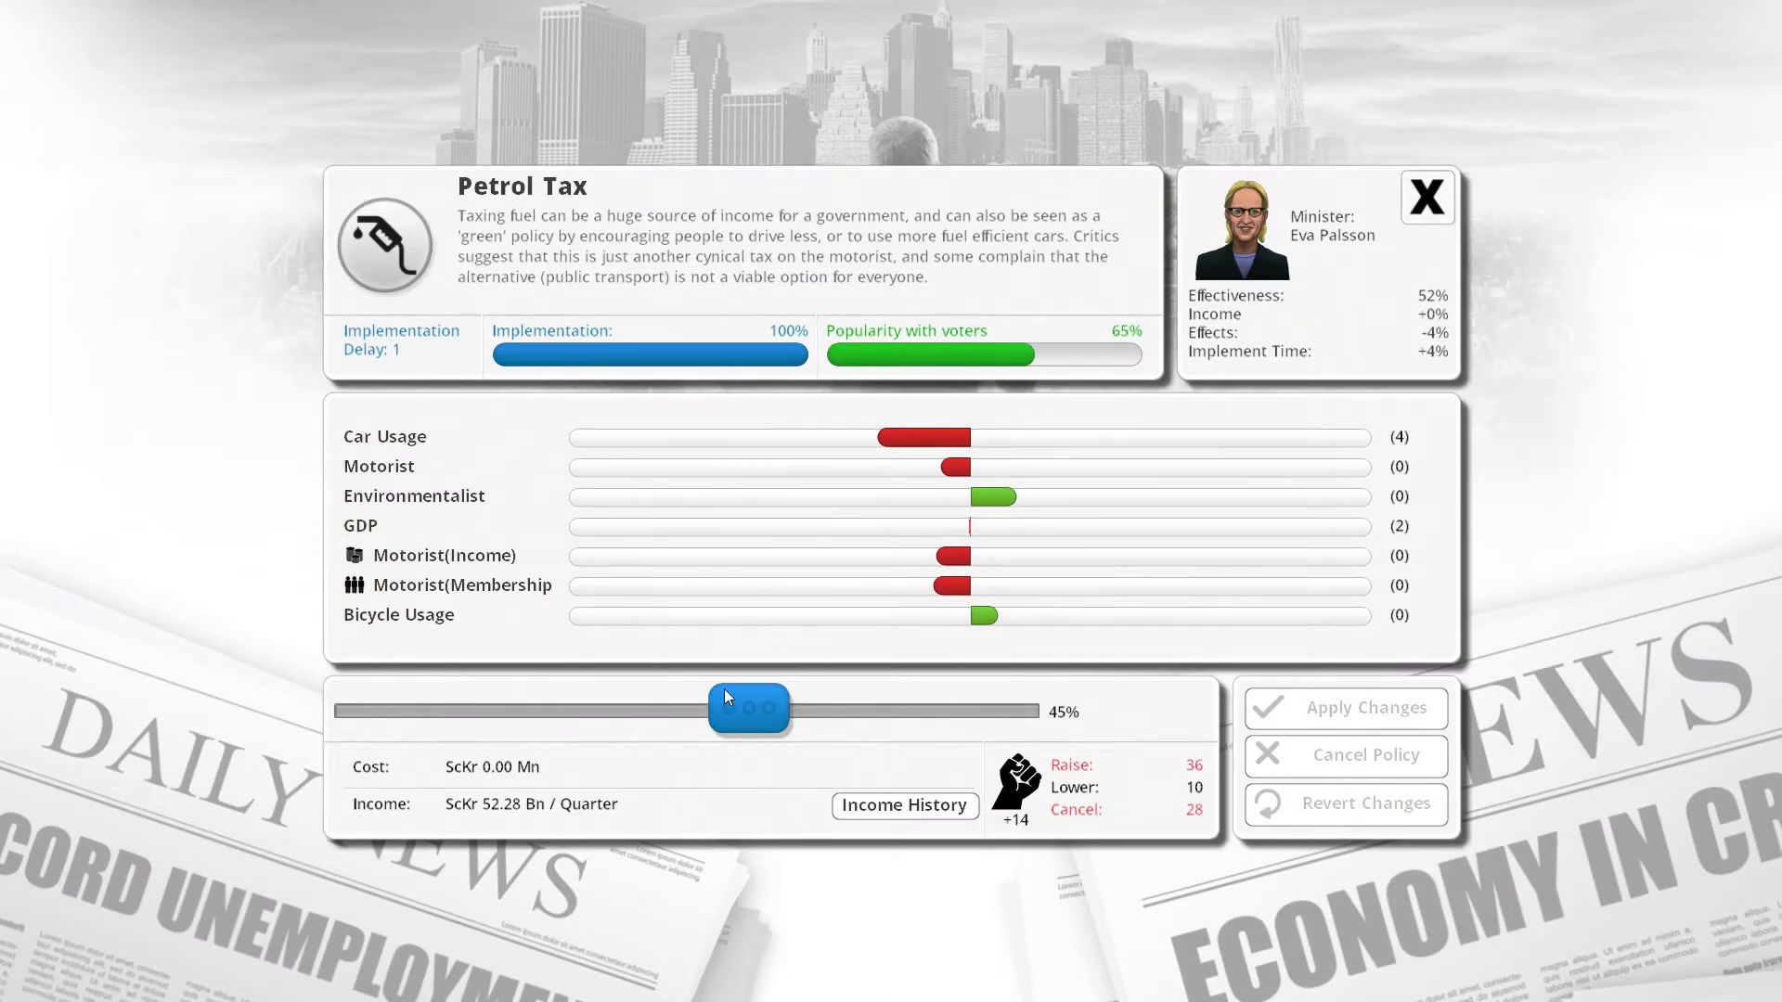
{"action": "left_click_drag", "start_coordinate": [749, 708], "coordinate": [996, 708]}
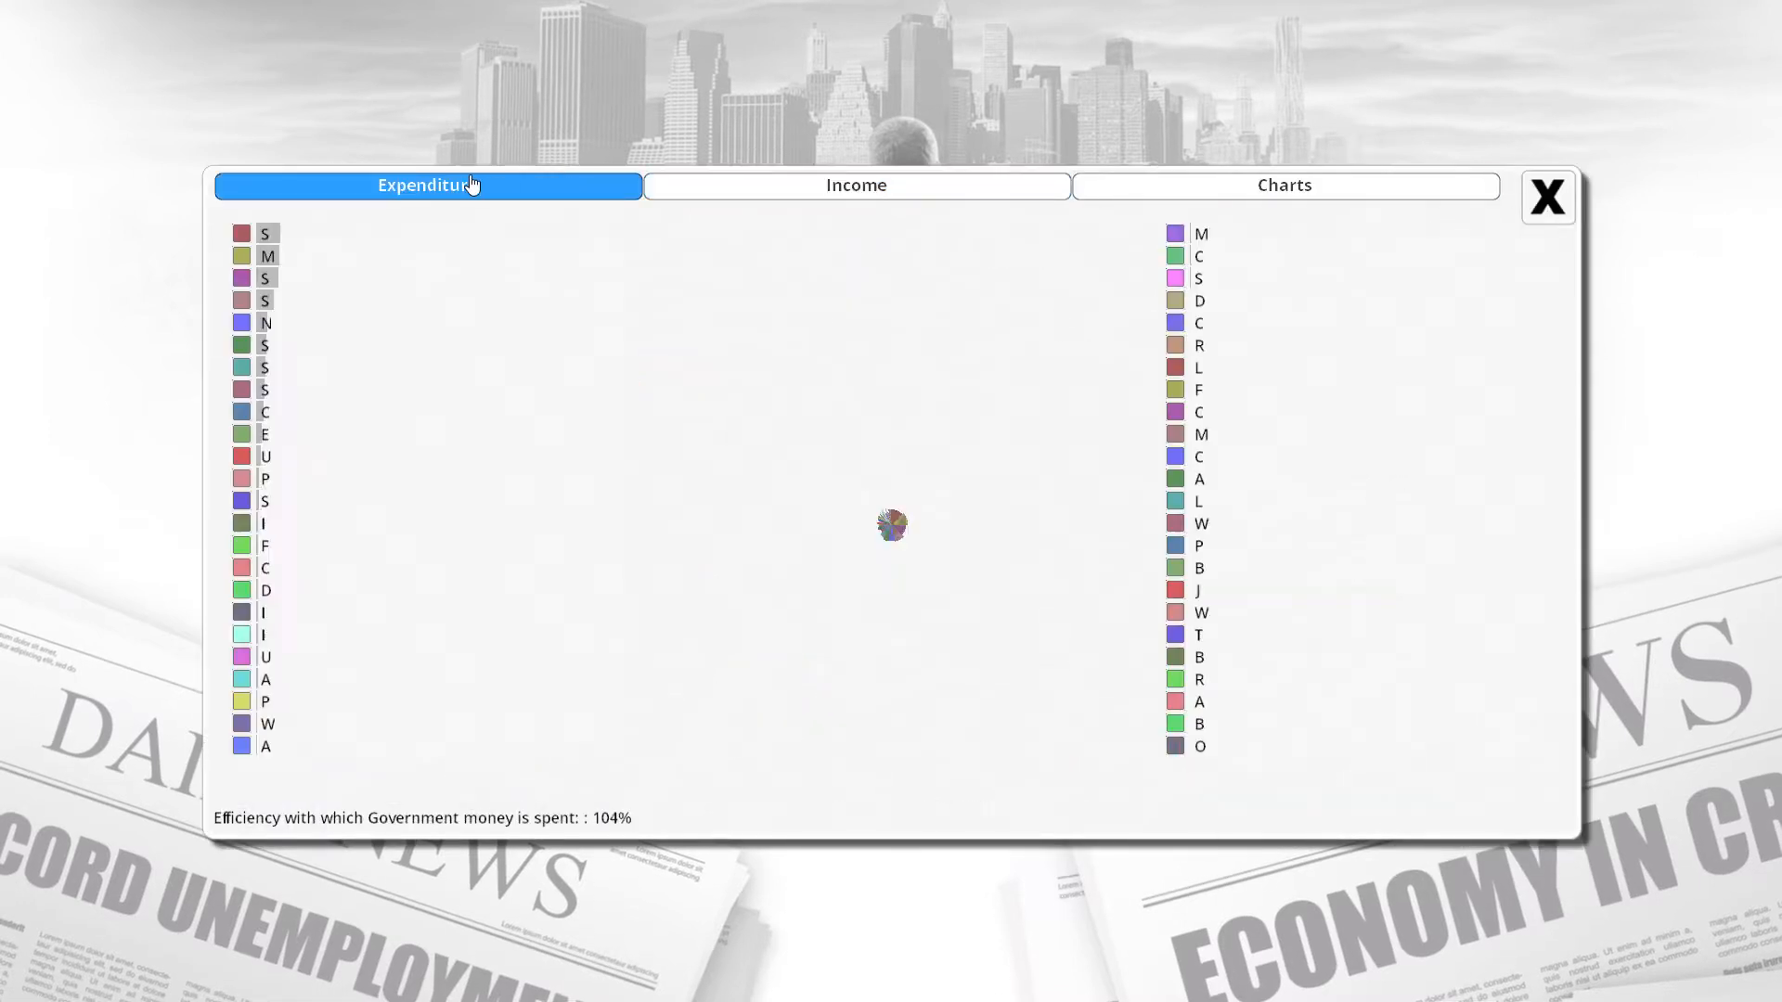
Show the spending breakdown and open the State Schools policy to review its funding.
{"action": "left_click", "coordinate": [1283, 185]}
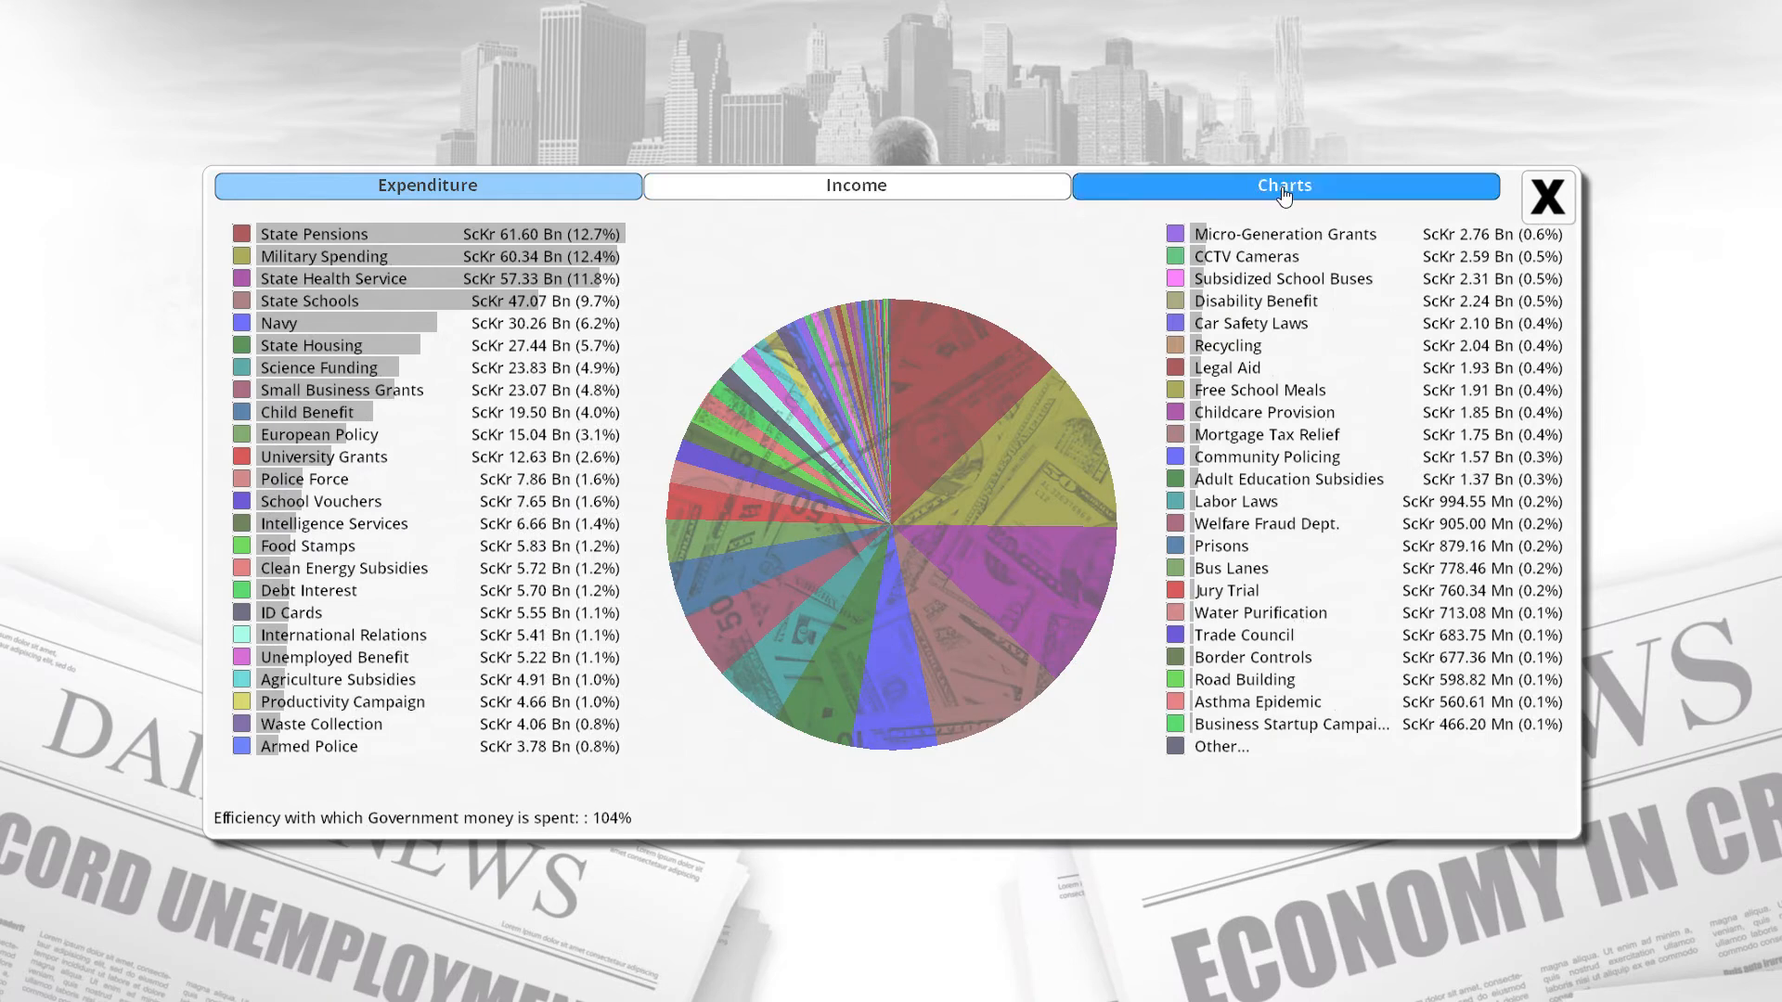
{"action": "left_click", "coordinate": [856, 186]}
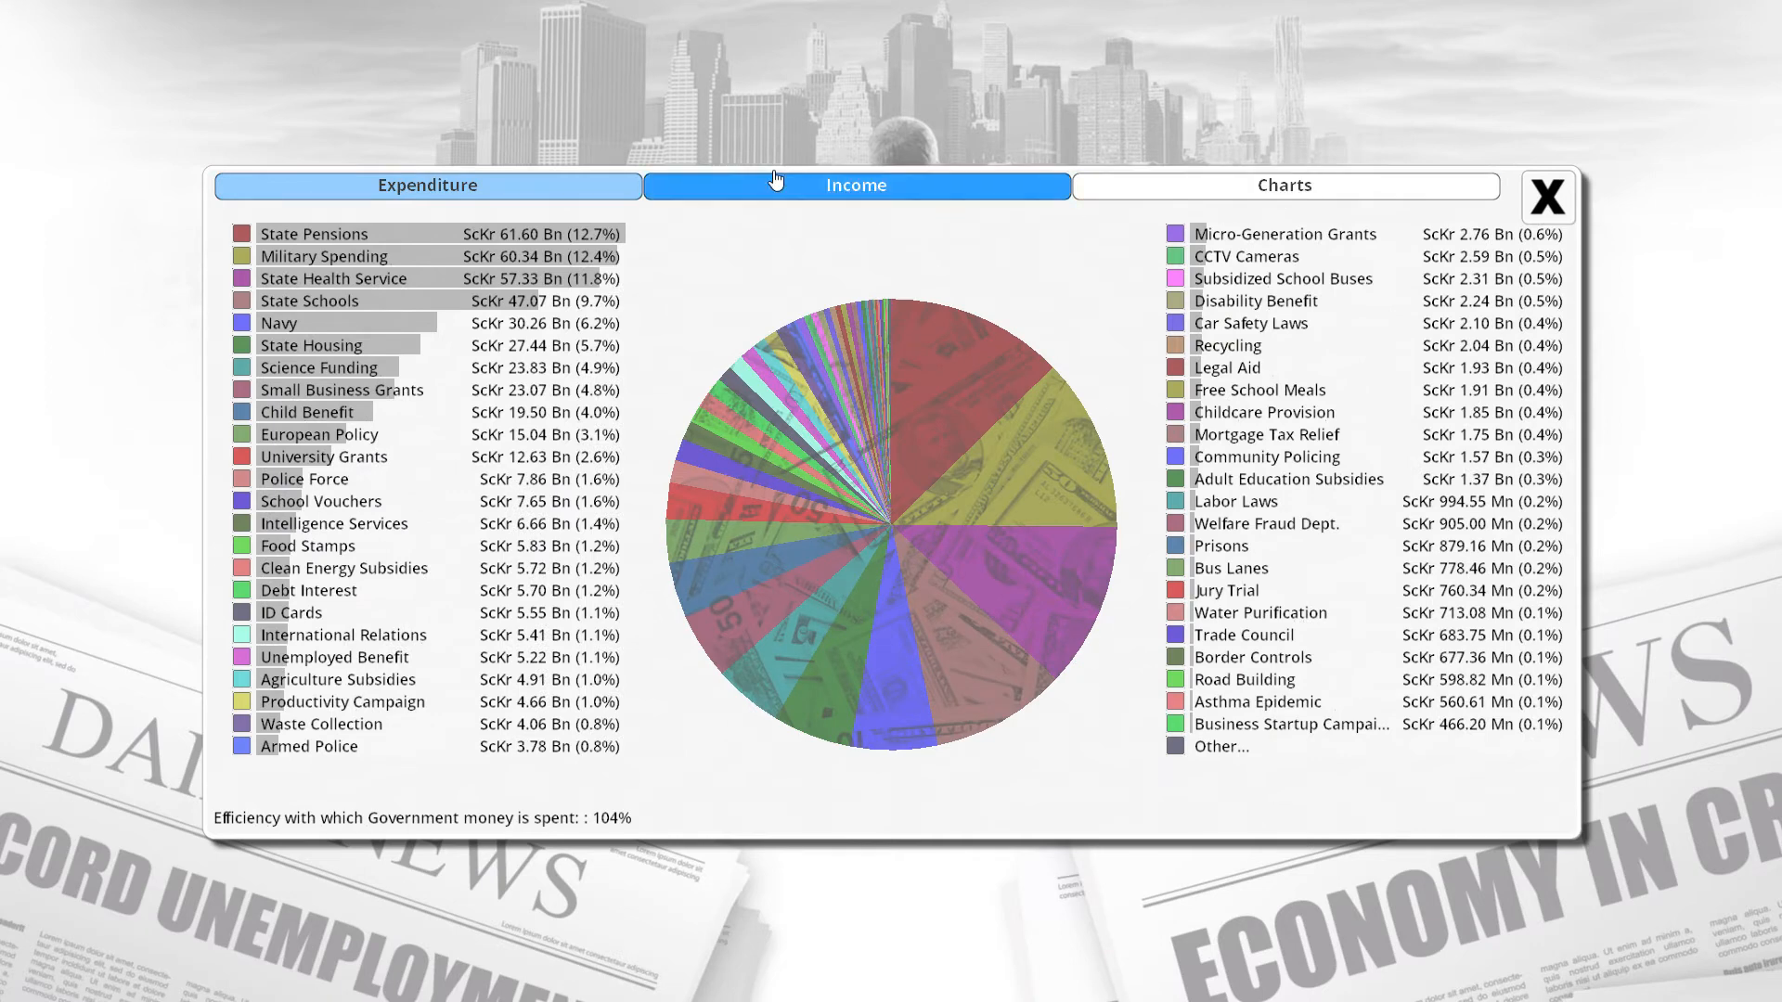
{"action": "left_click", "coordinate": [426, 184]}
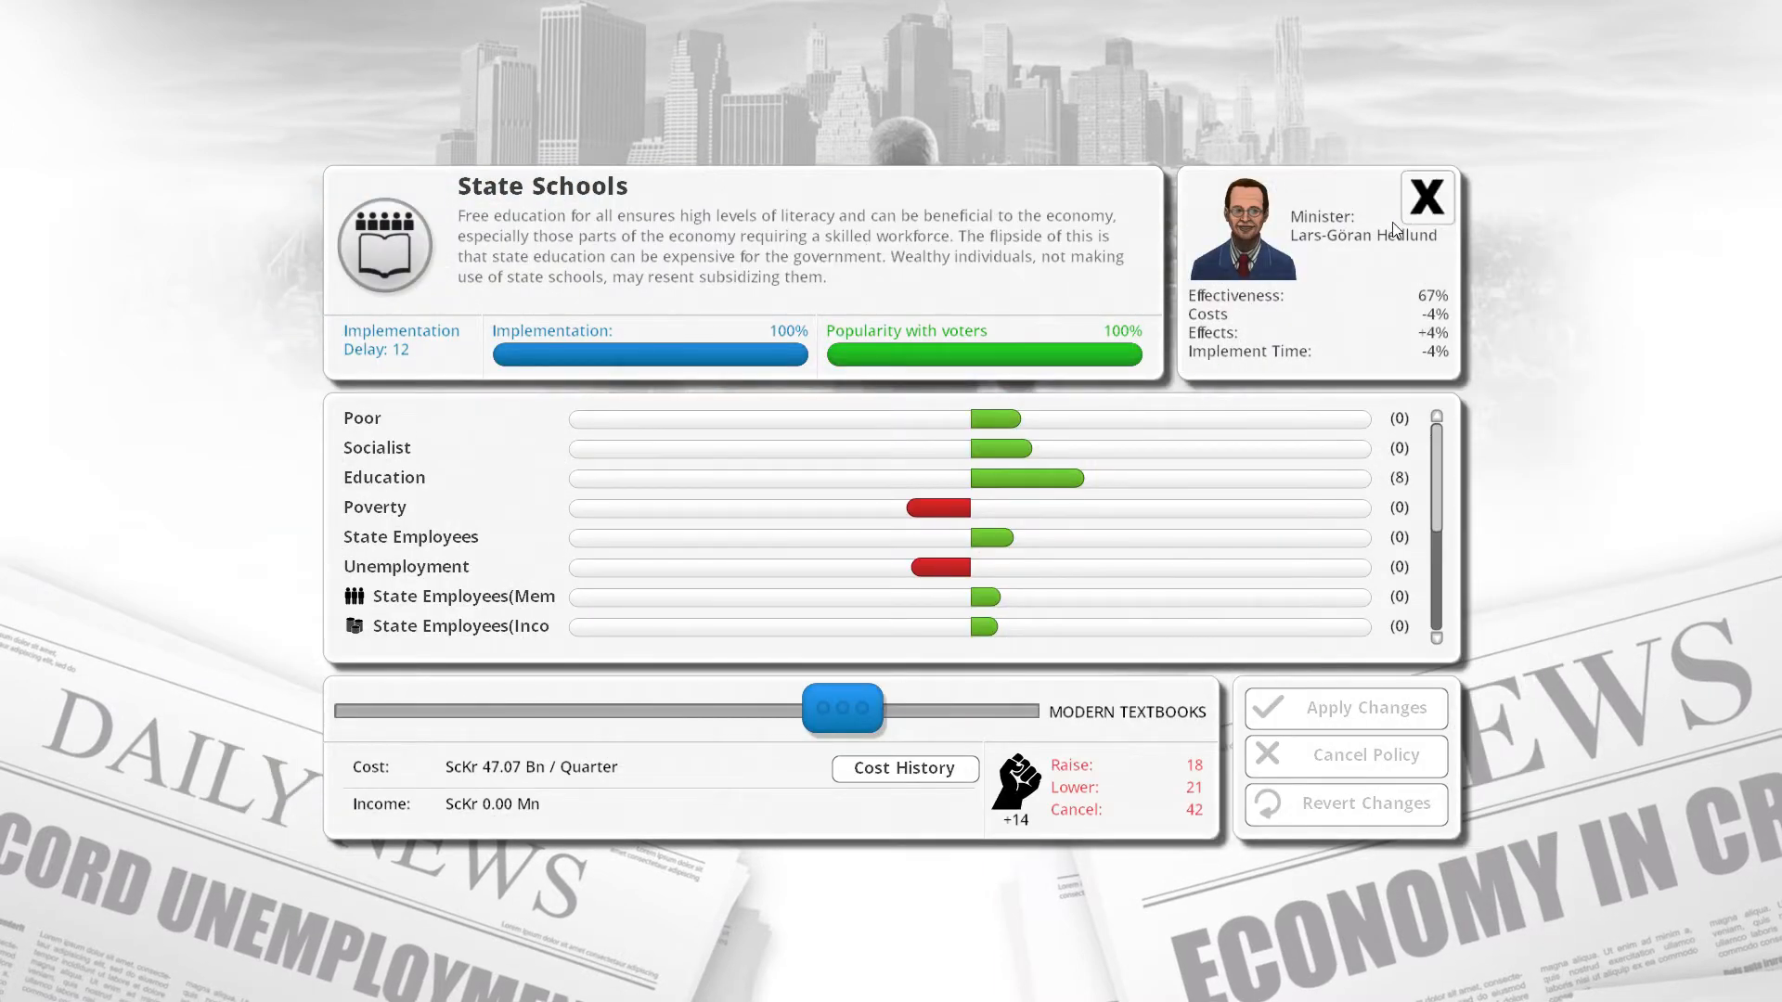
{"action": "scroll", "scroll_direction": "down", "scroll_amount": 3}
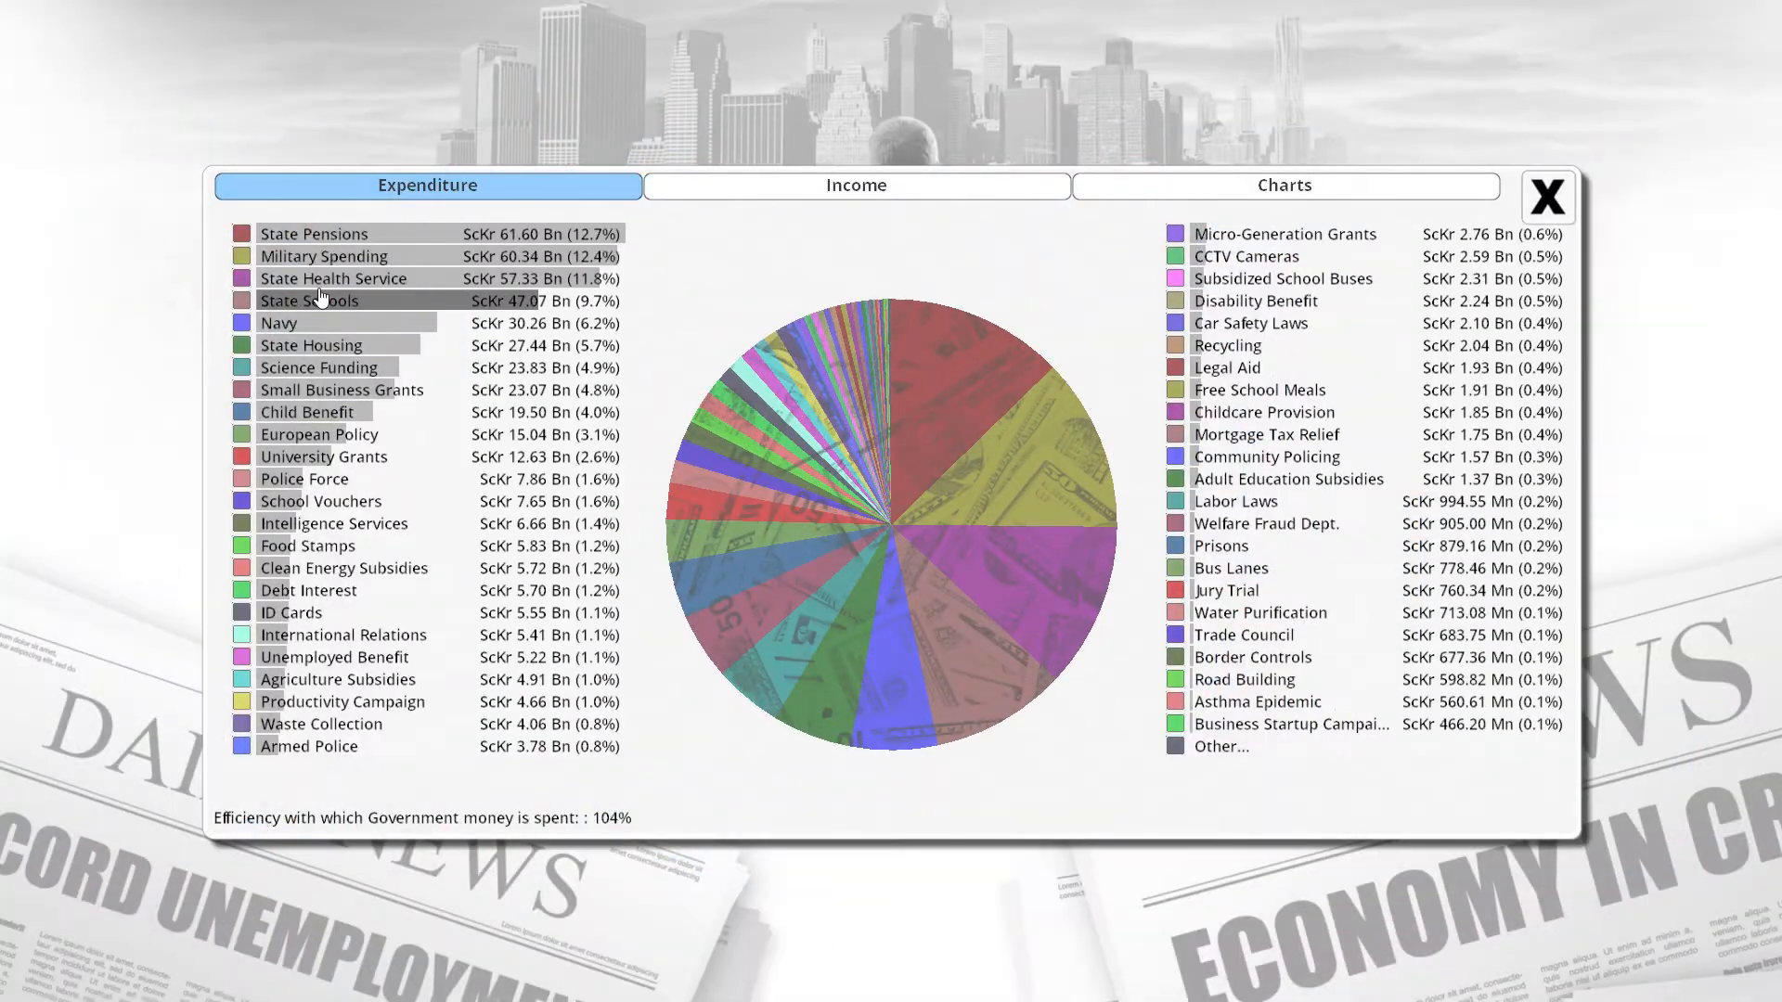
{"action": "left_click", "coordinate": [309, 300]}
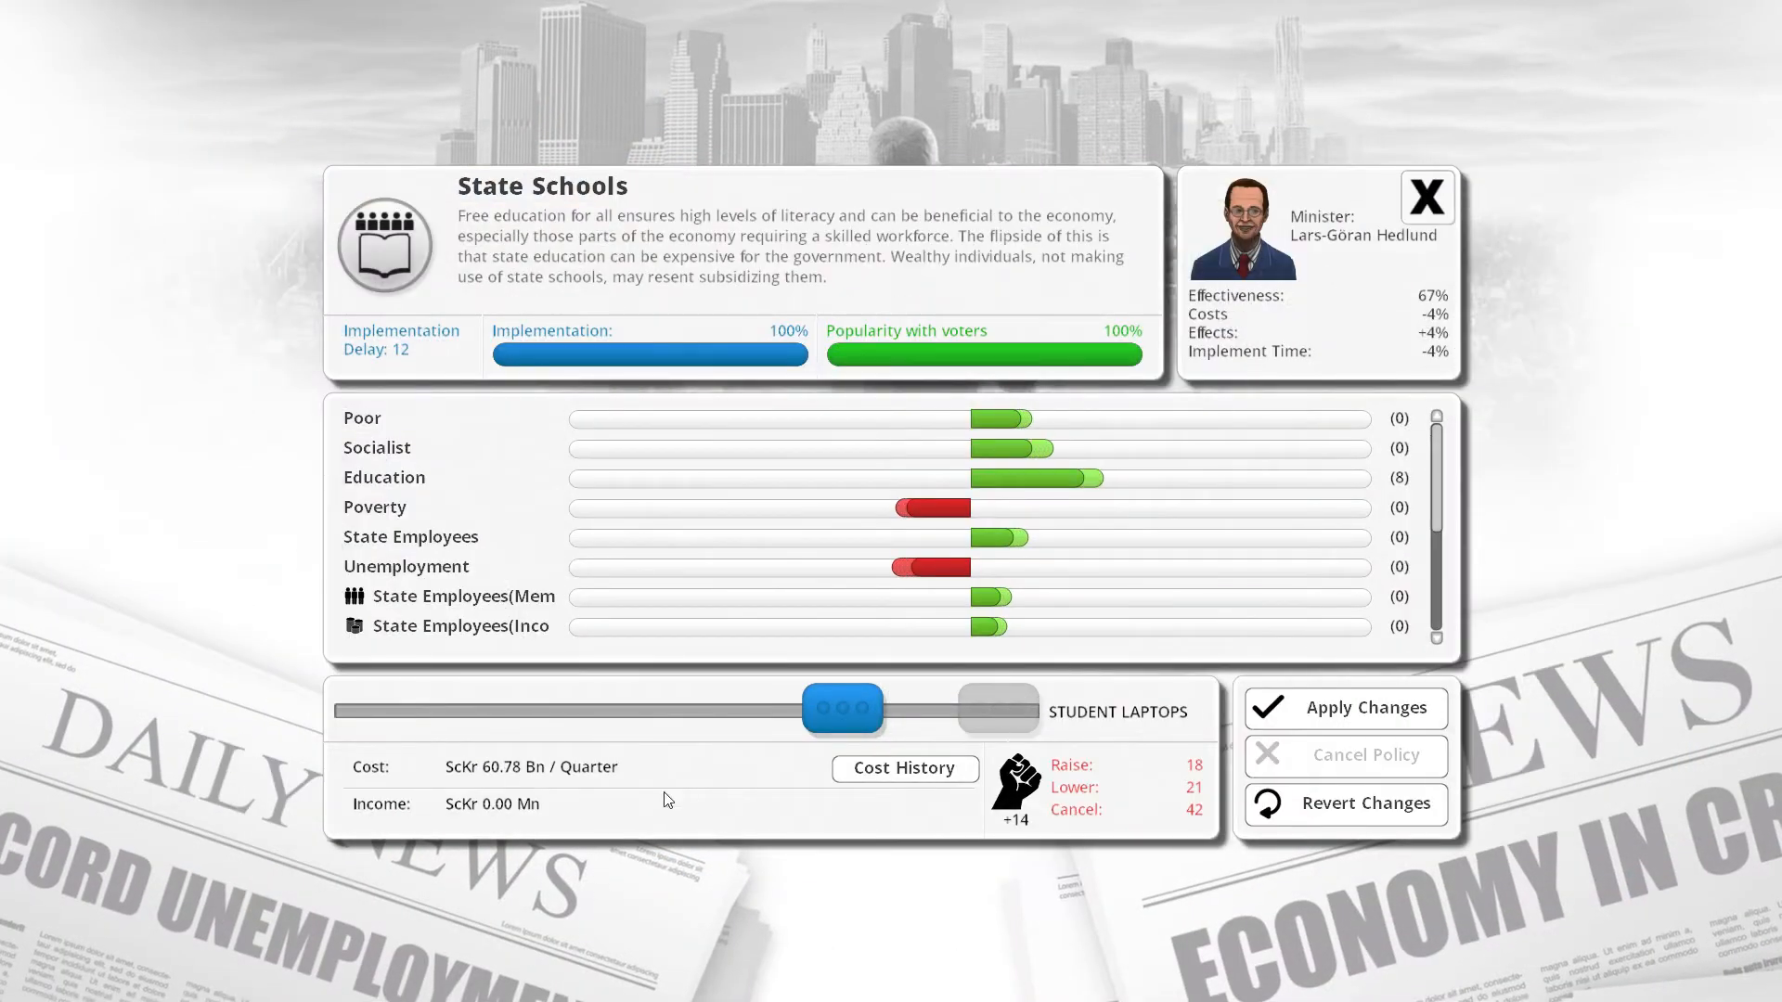
{"action": "mouse_move", "coordinate": [500, 784]}
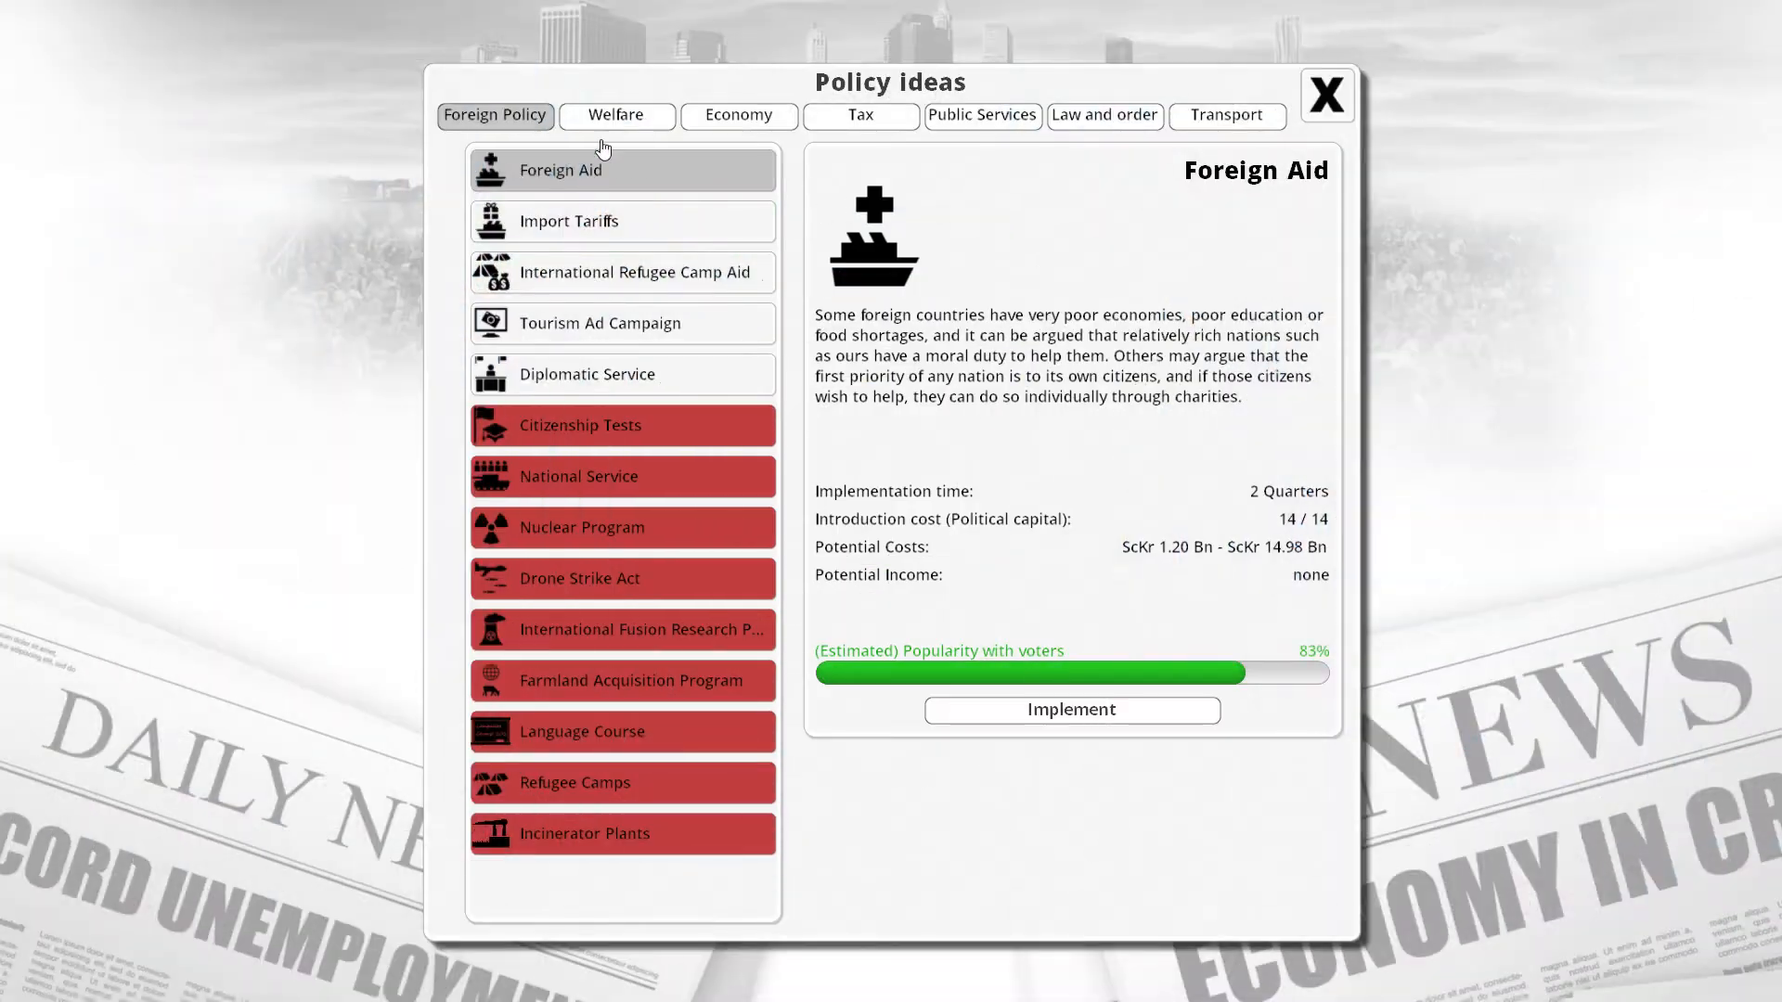
Browse the Welfare, Economy and Public Services policy idea categories.
{"action": "left_click", "coordinate": [614, 115]}
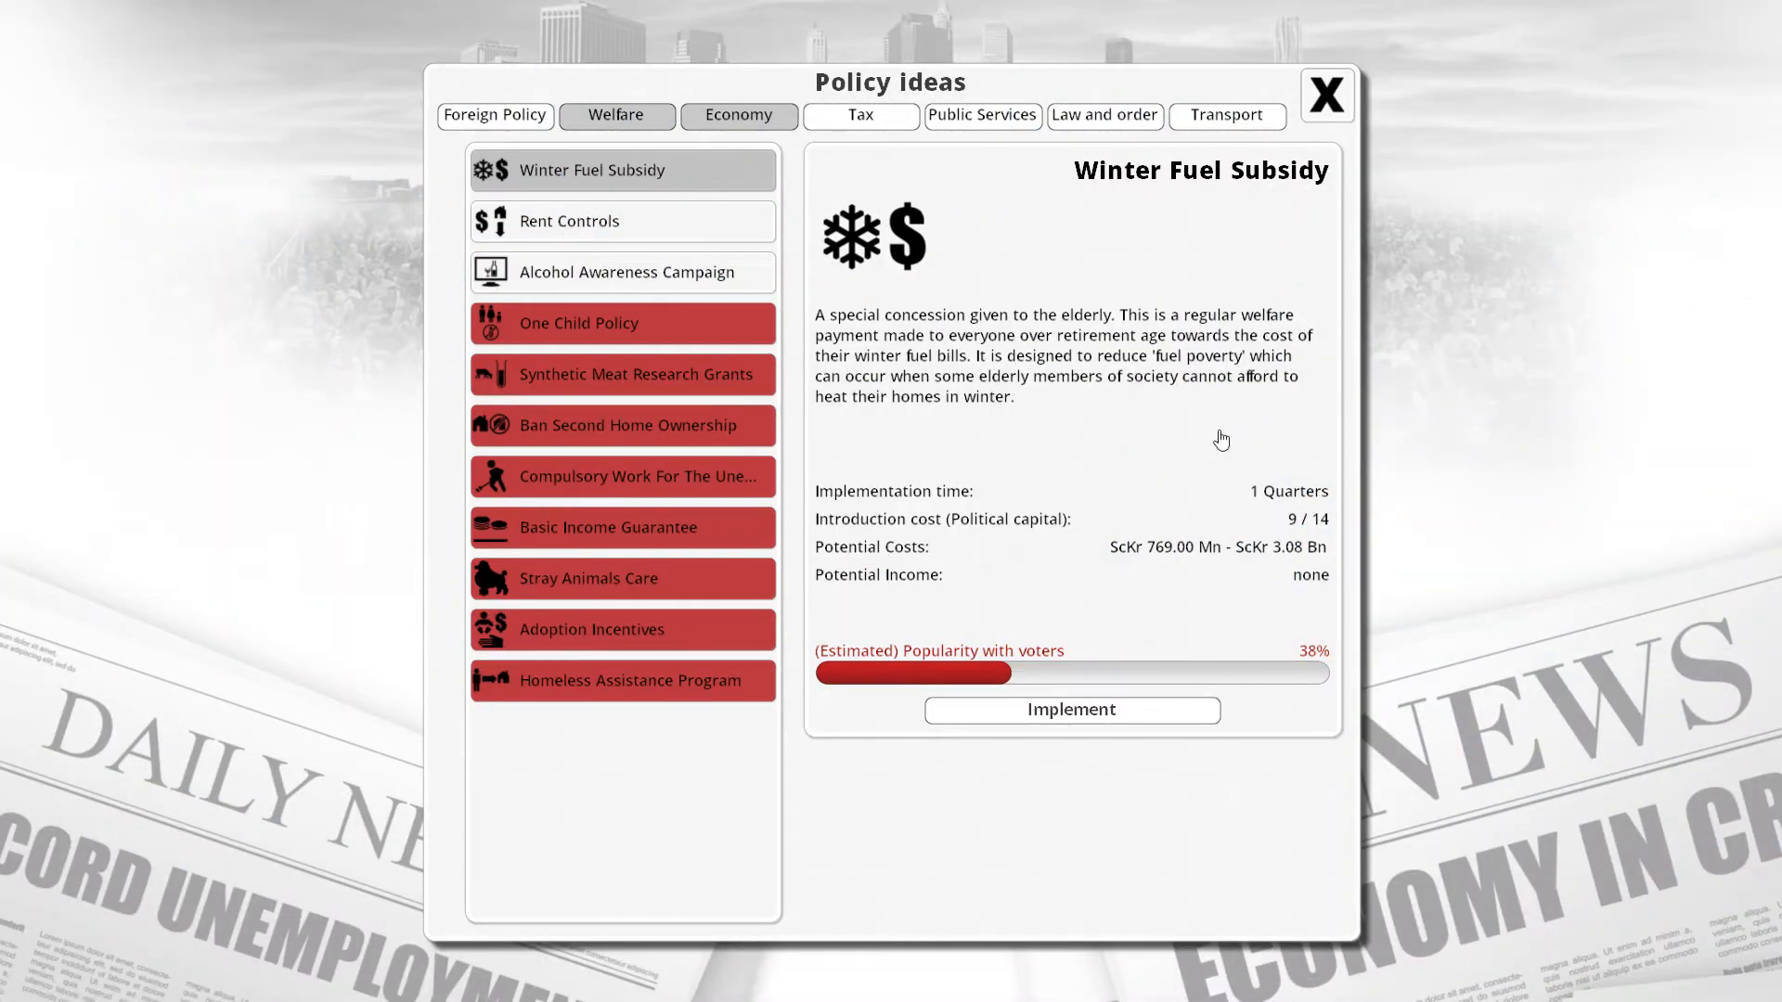
{"action": "left_click", "coordinate": [738, 115]}
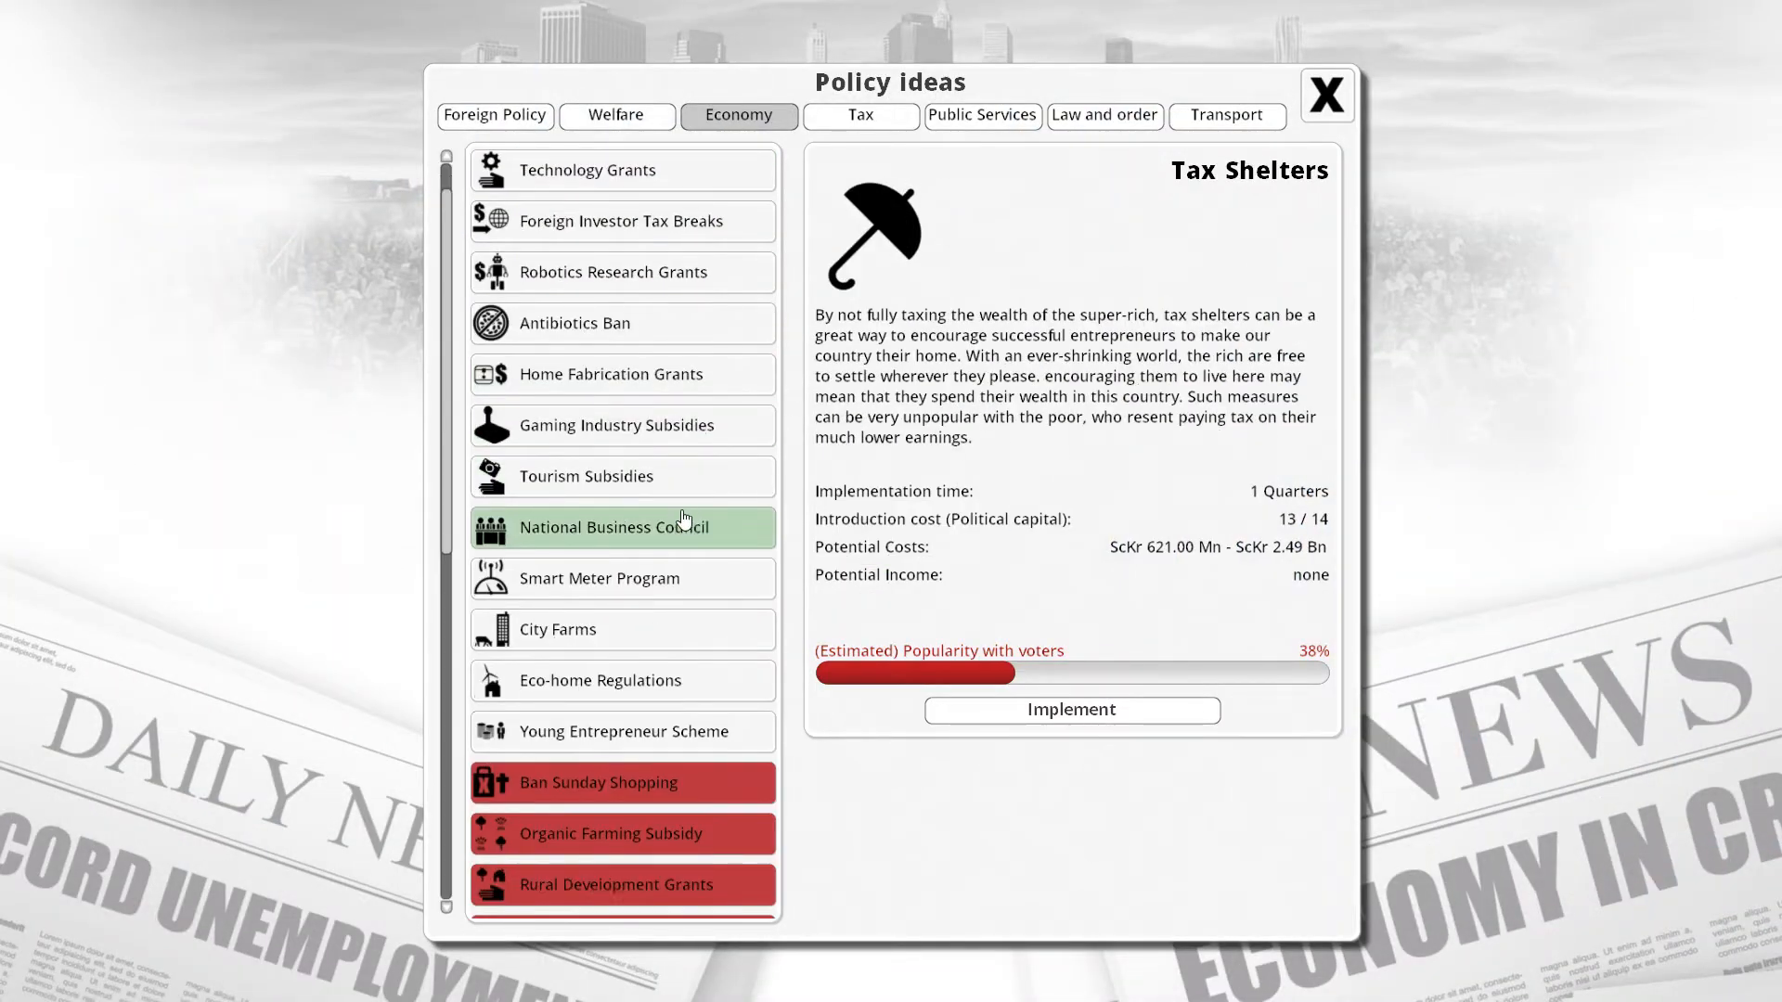
{"action": "left_click", "coordinate": [981, 115]}
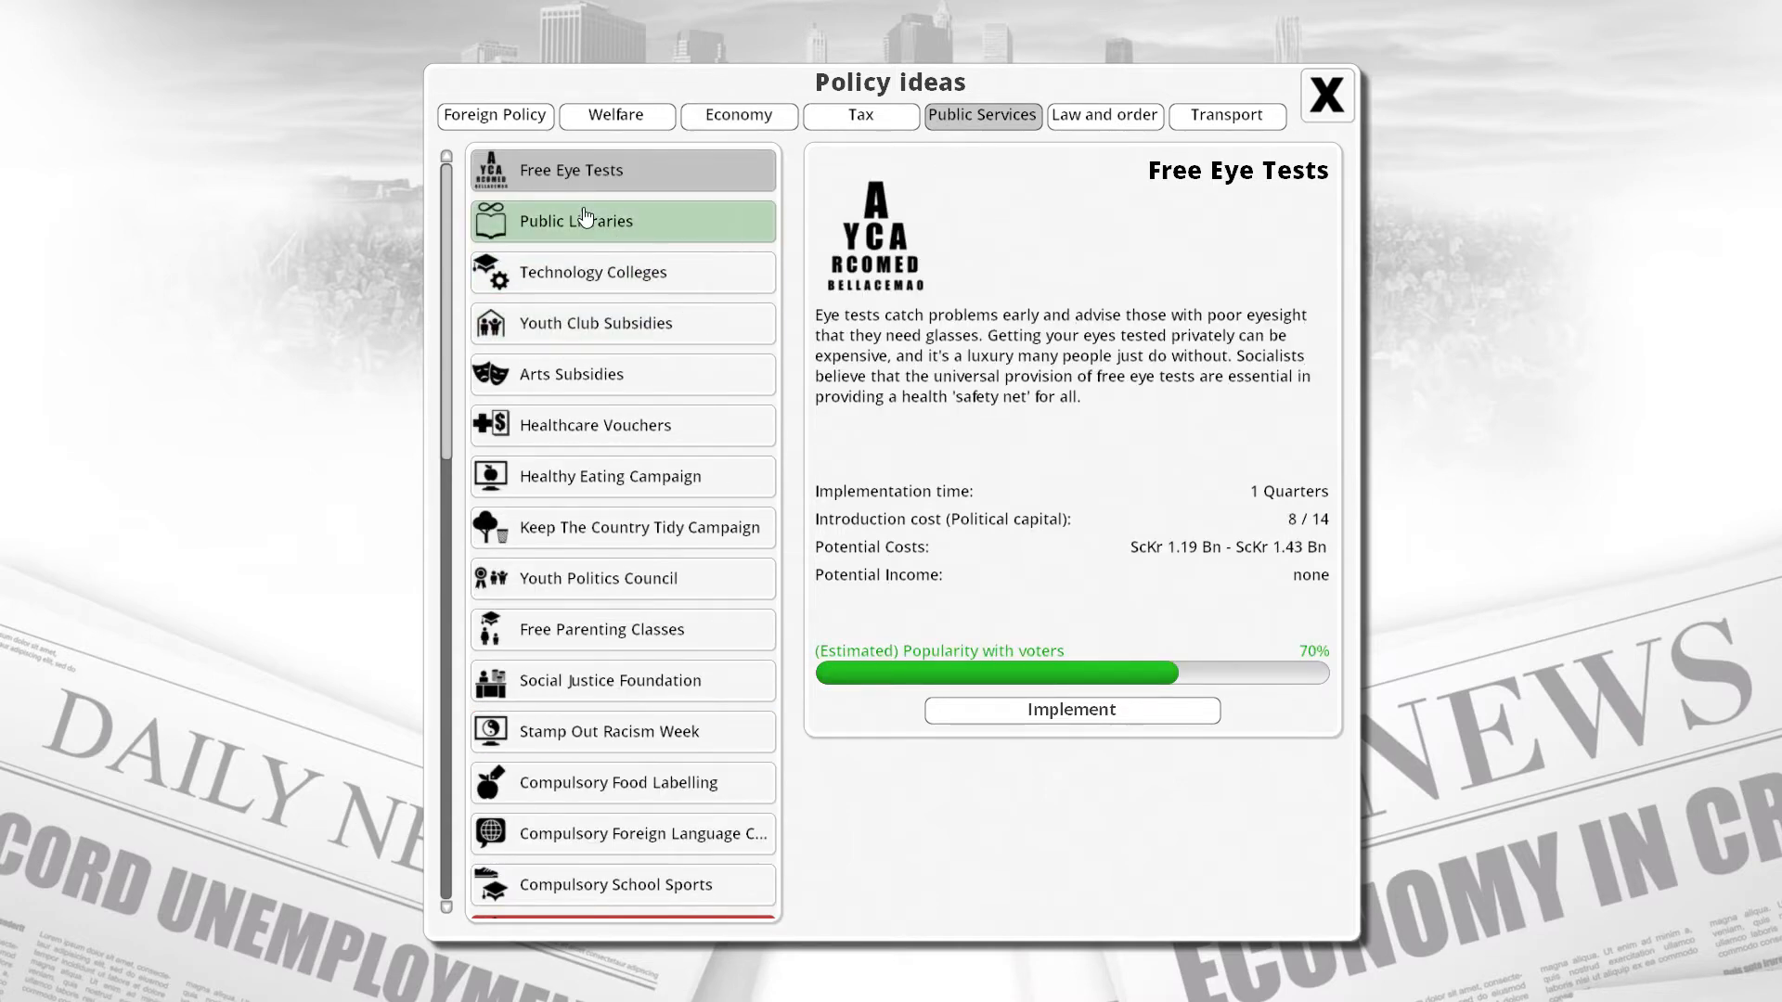
{"action": "mouse_move", "coordinate": [622, 425]}
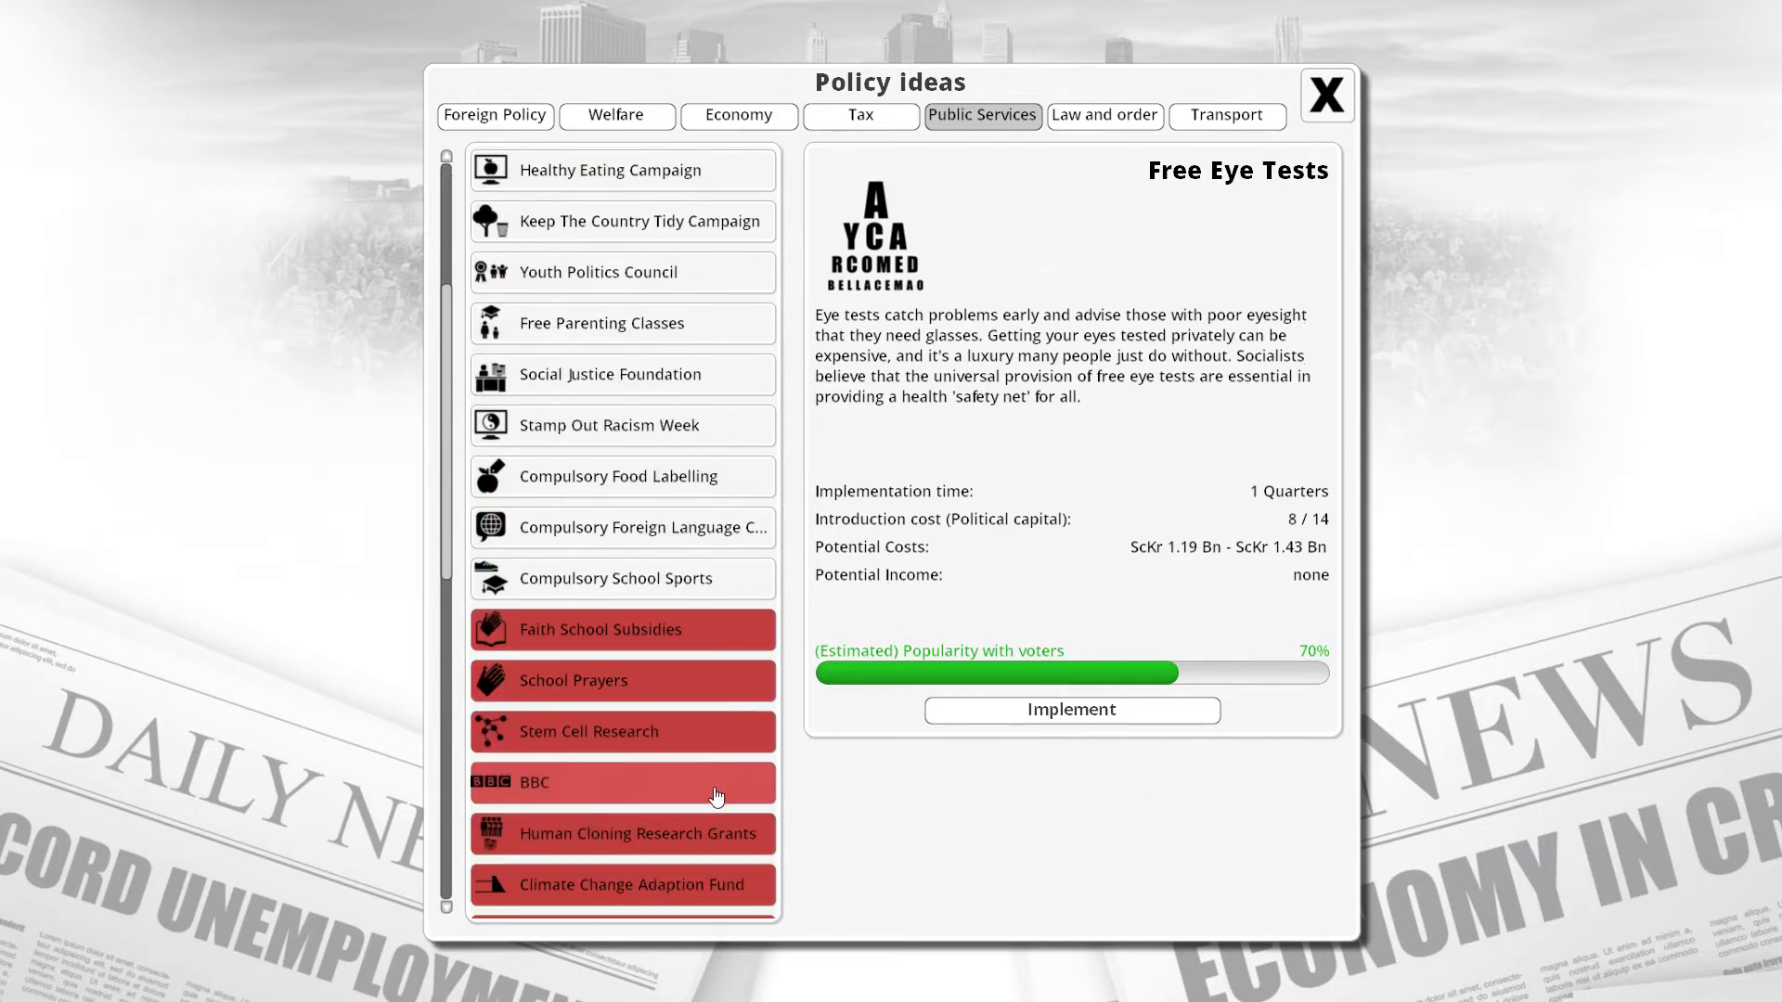
{"action": "scroll", "scroll_direction": "down", "scroll_amount": 3}
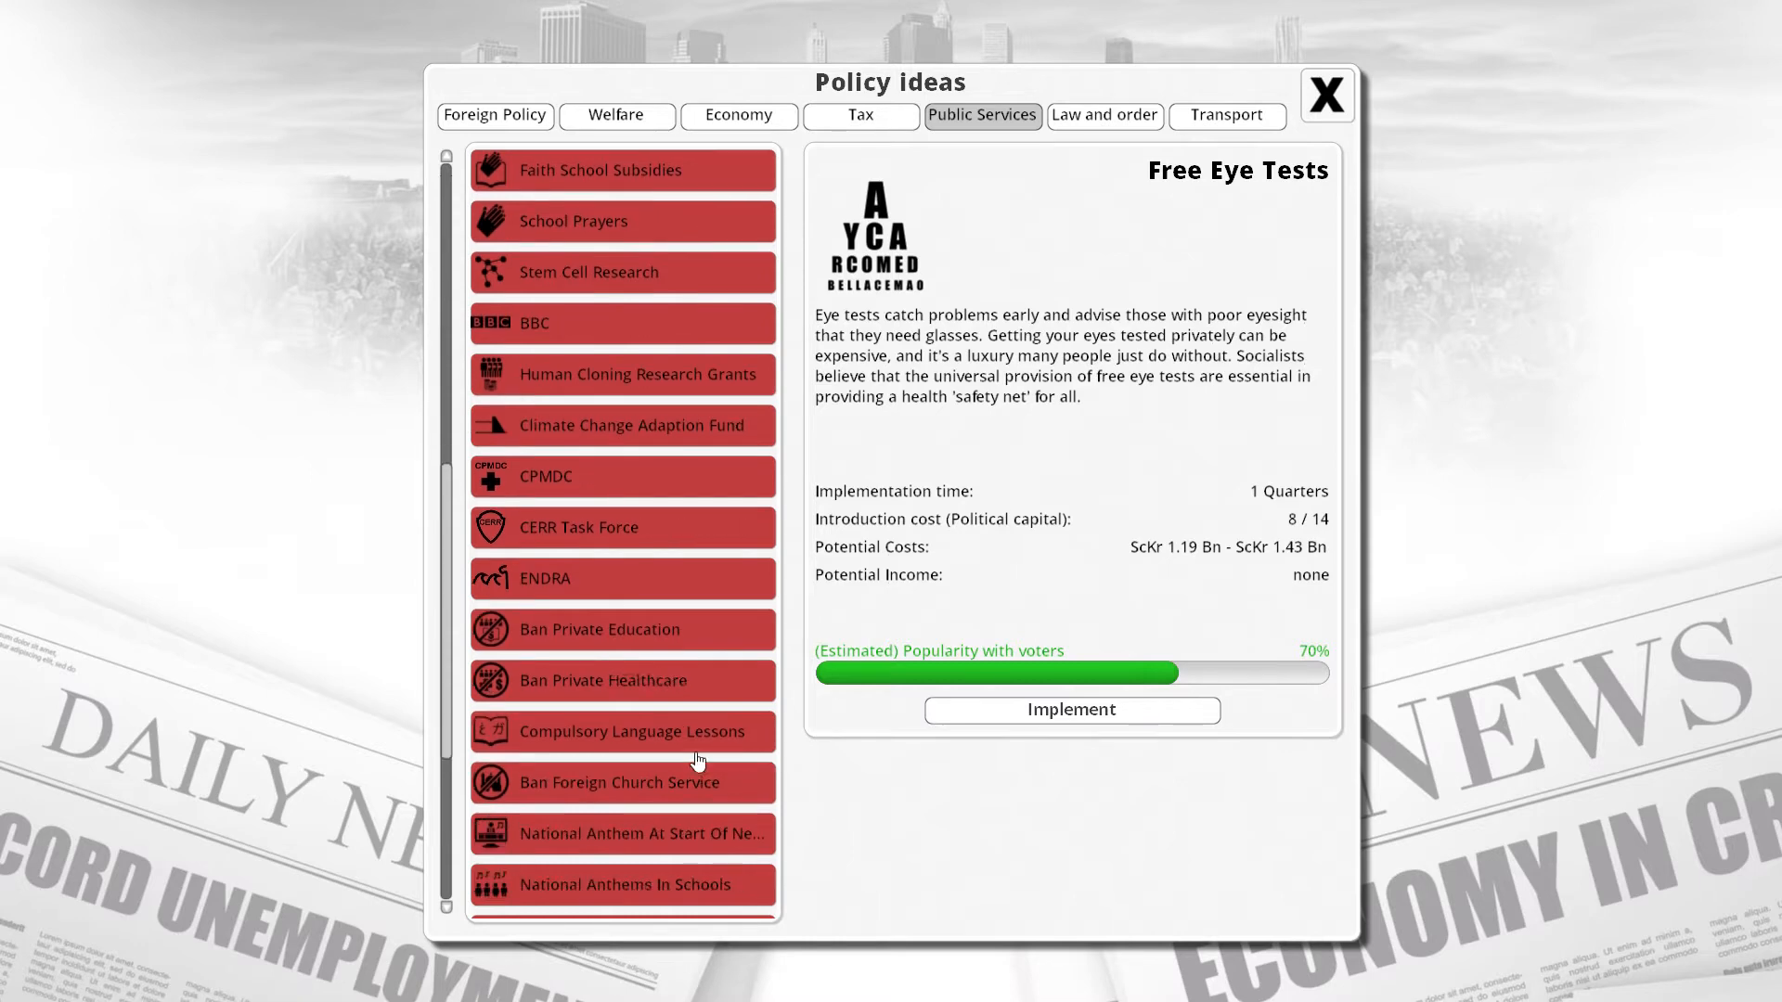
{"action": "scroll", "scroll_direction": "down", "scroll_amount": 3}
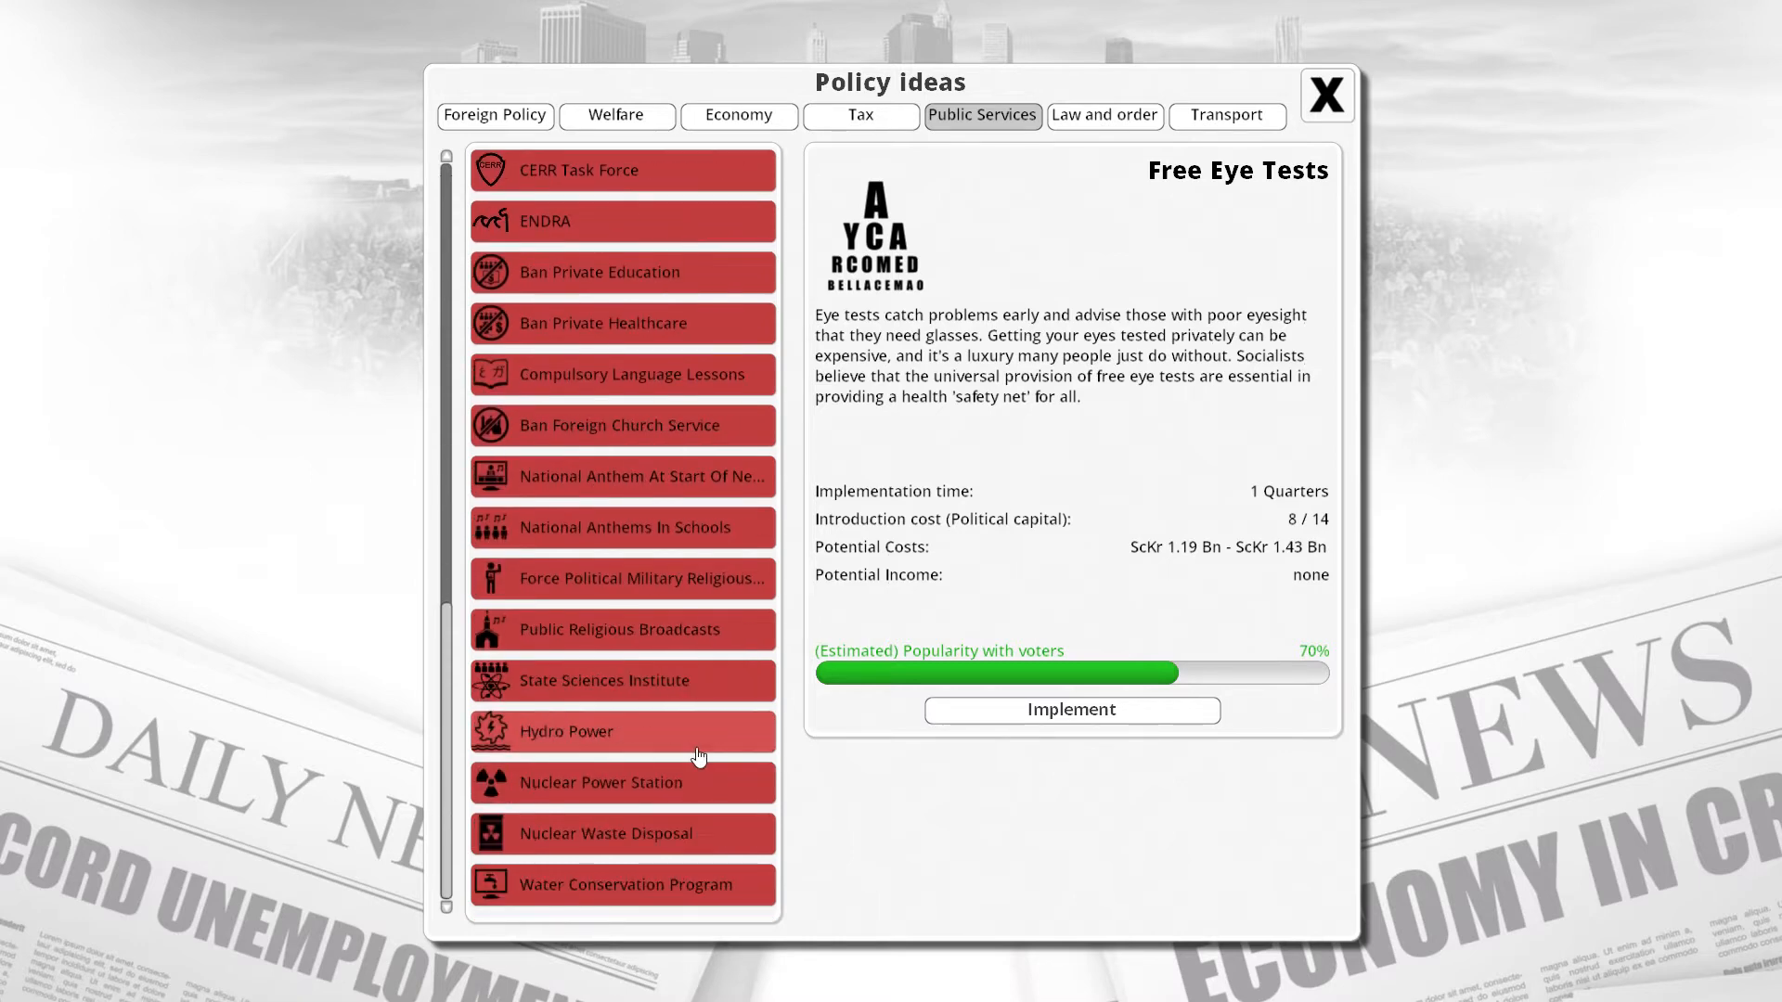
{"action": "mouse_move", "coordinate": [647, 693]}
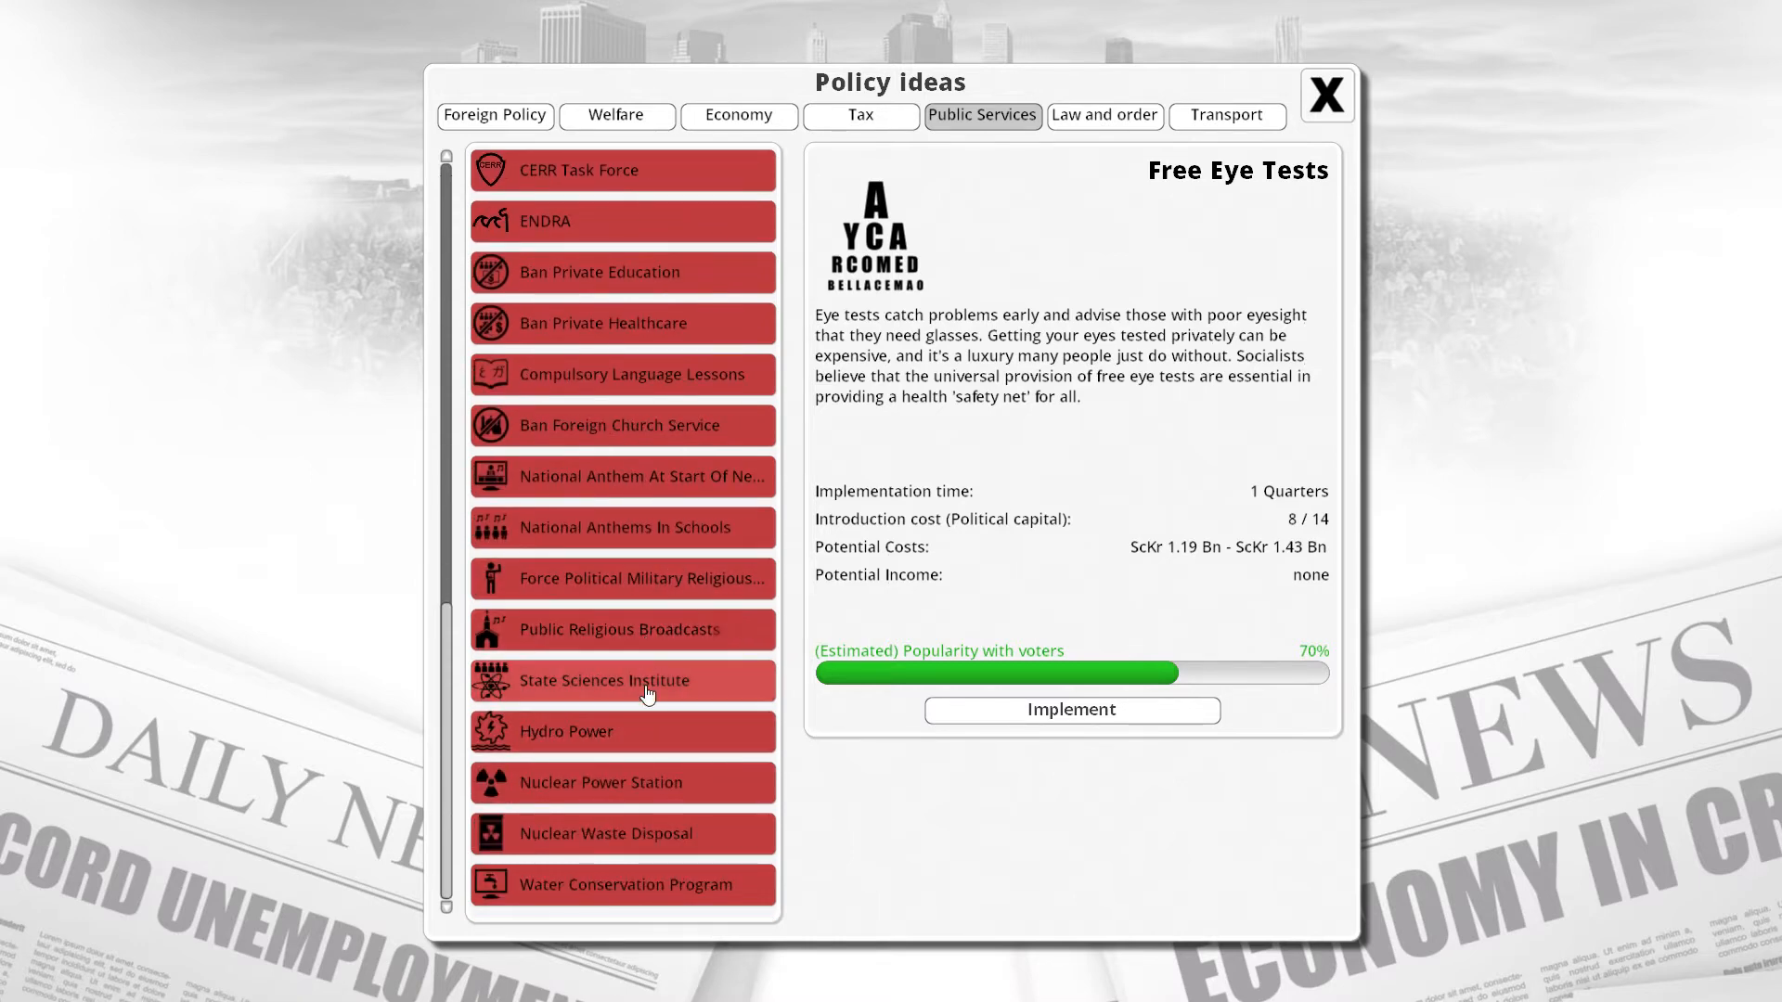
View State Sciences Institute, which needs 43 capital against 14 available.
{"action": "left_click", "coordinate": [621, 679]}
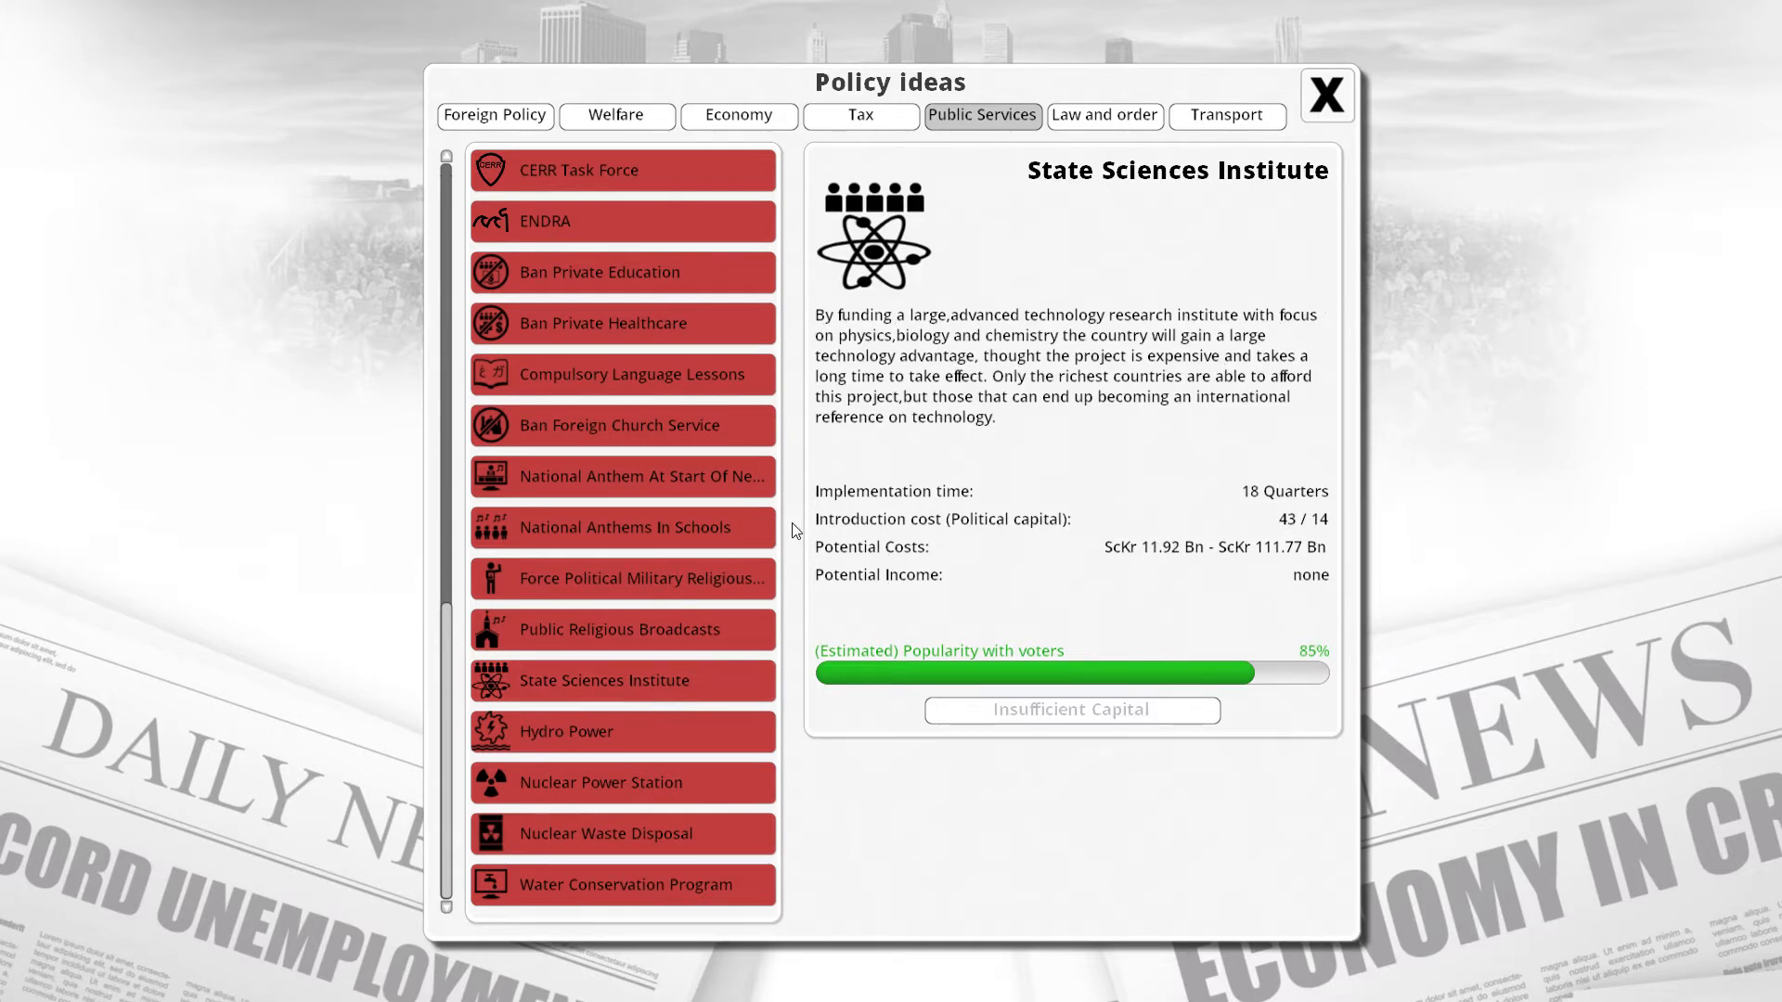
{"action": "mouse_move", "coordinate": [693, 555]}
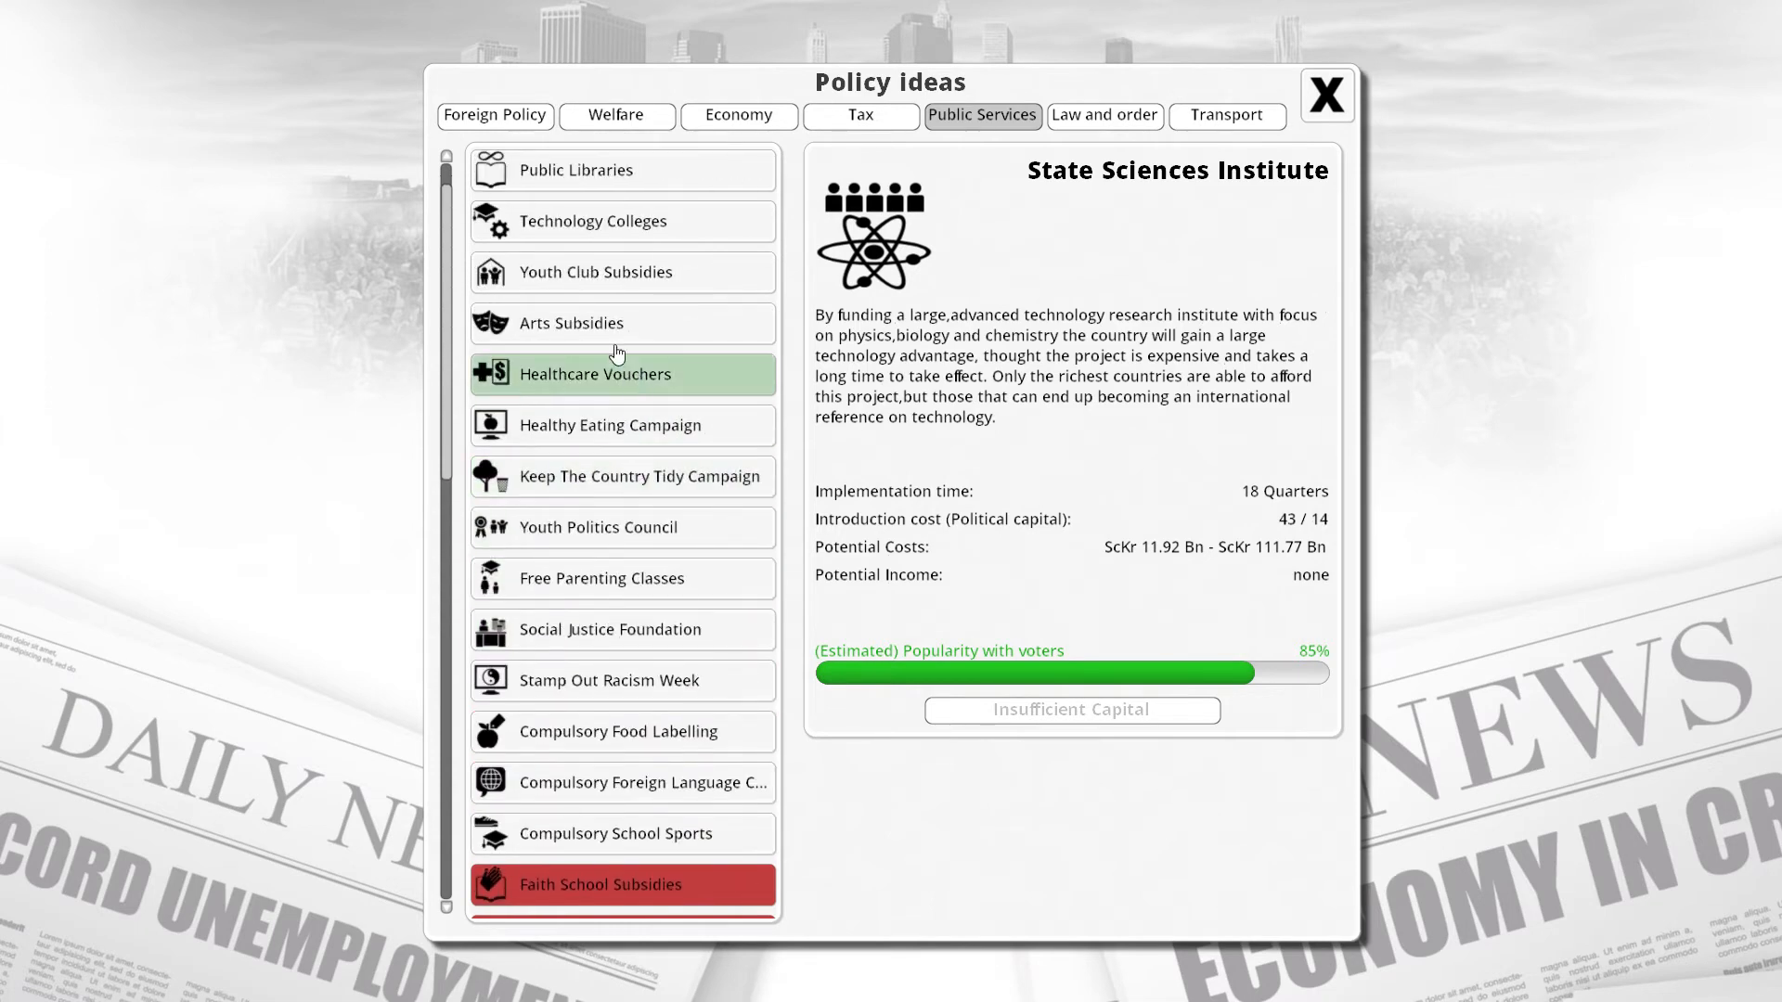
{"action": "scroll", "scroll_direction": "down", "scroll_amount": 3}
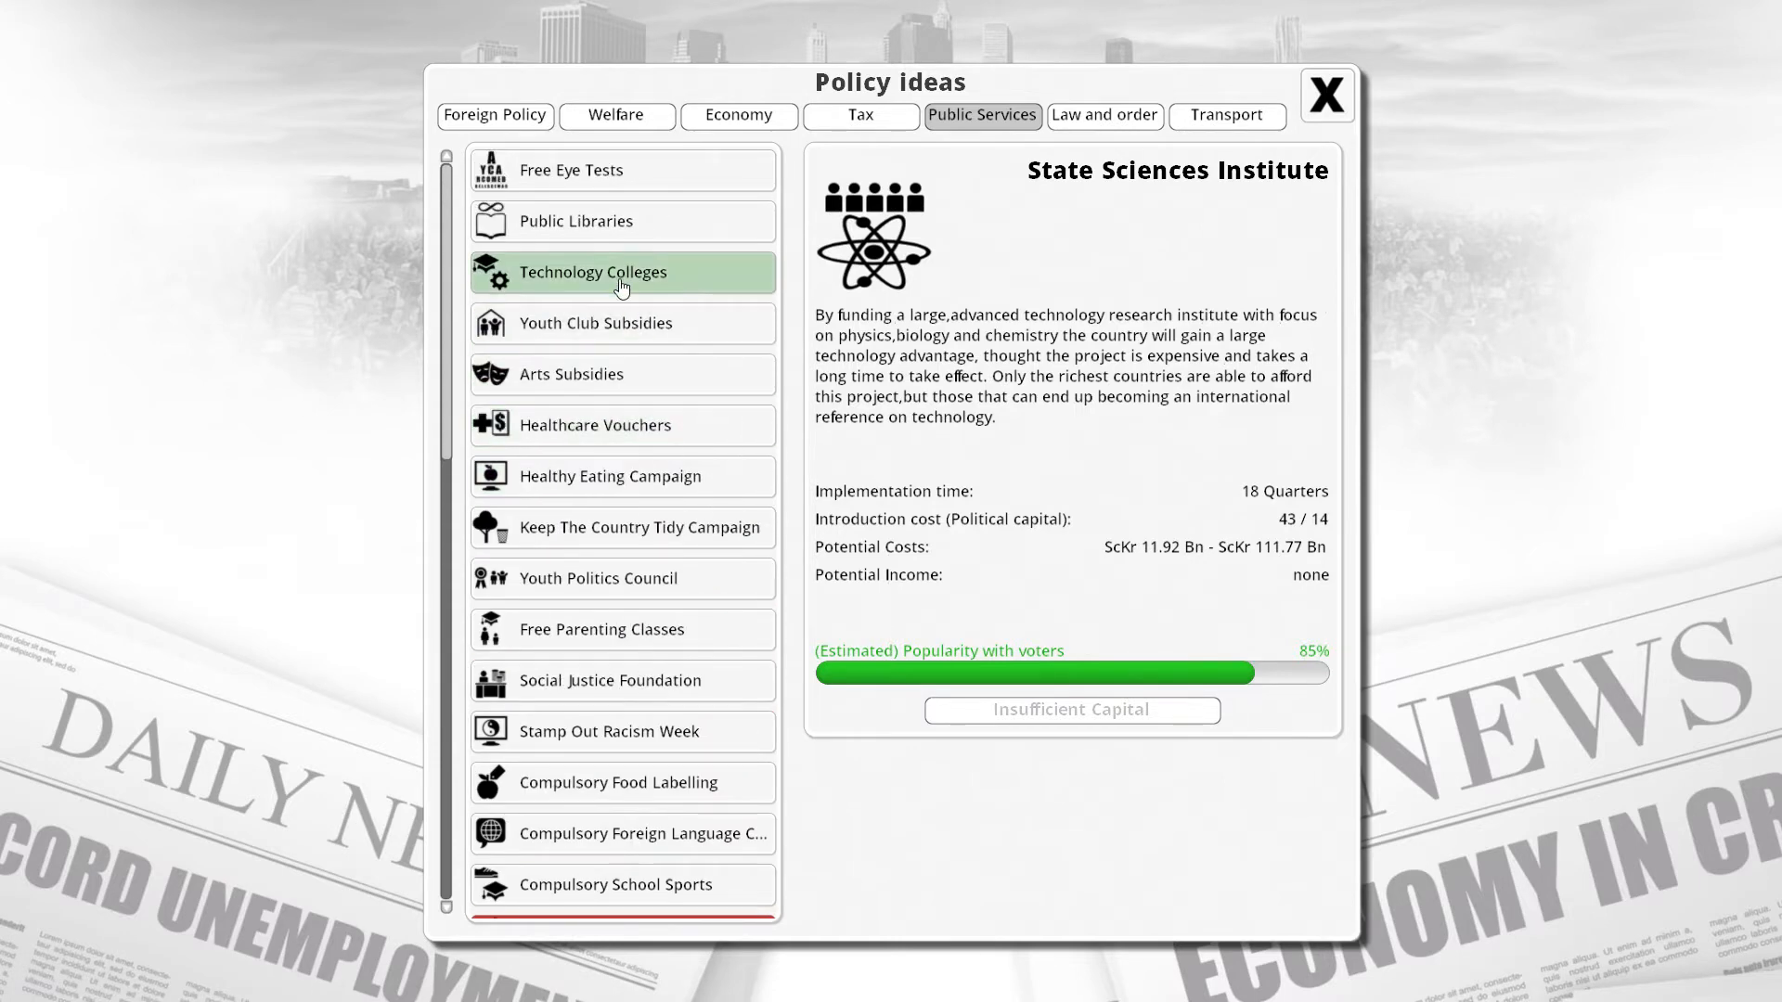
{"action": "mouse_move", "coordinate": [638, 527]}
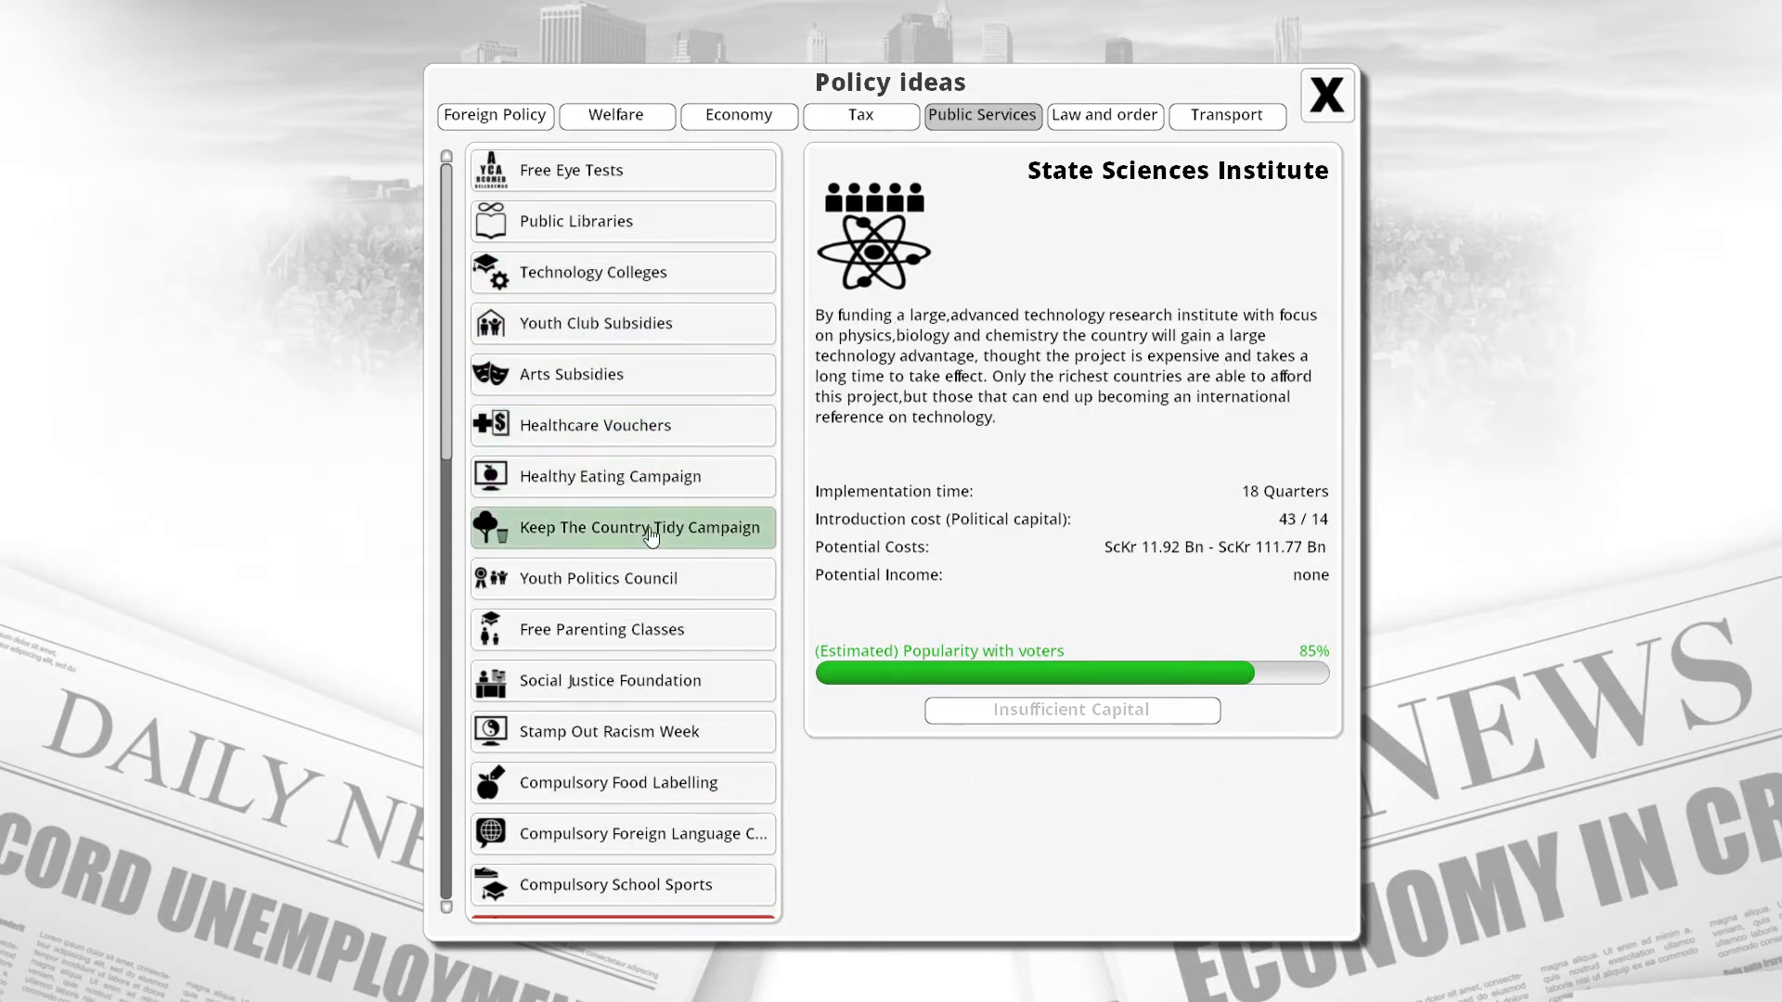
{"action": "scroll", "scroll_direction": "down", "scroll_amount": 3}
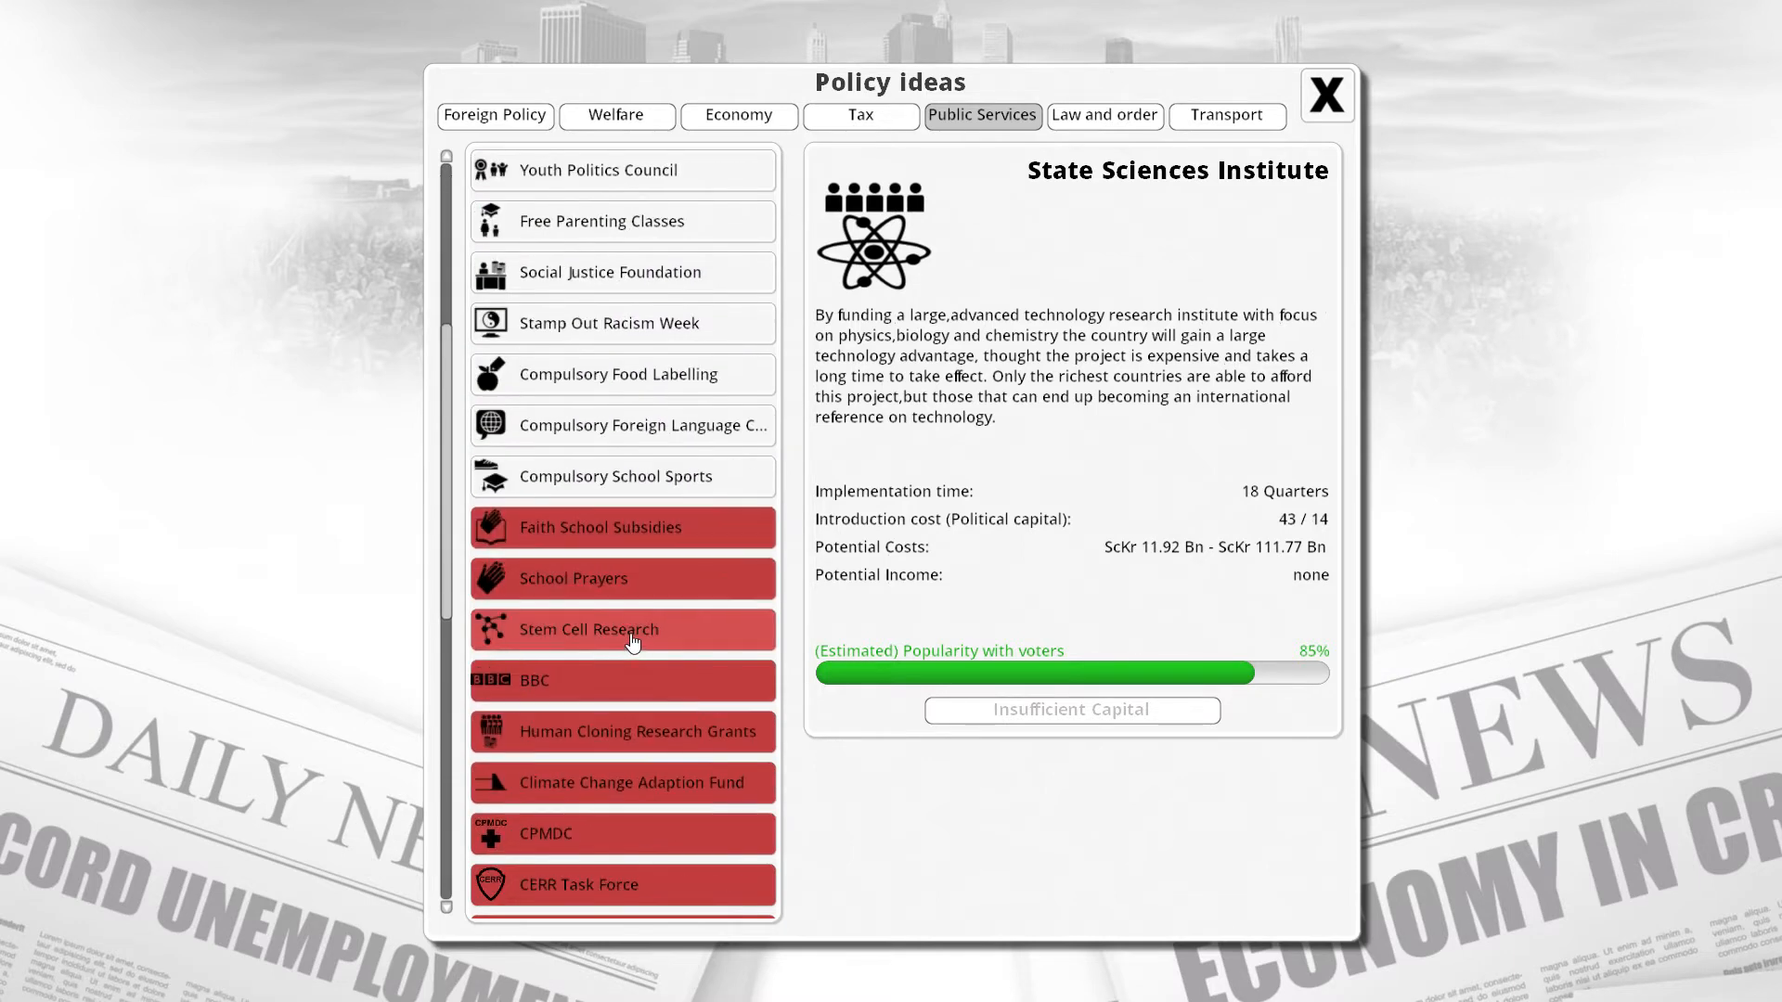
{"action": "scroll", "scroll_direction": "down", "scroll_amount": 3}
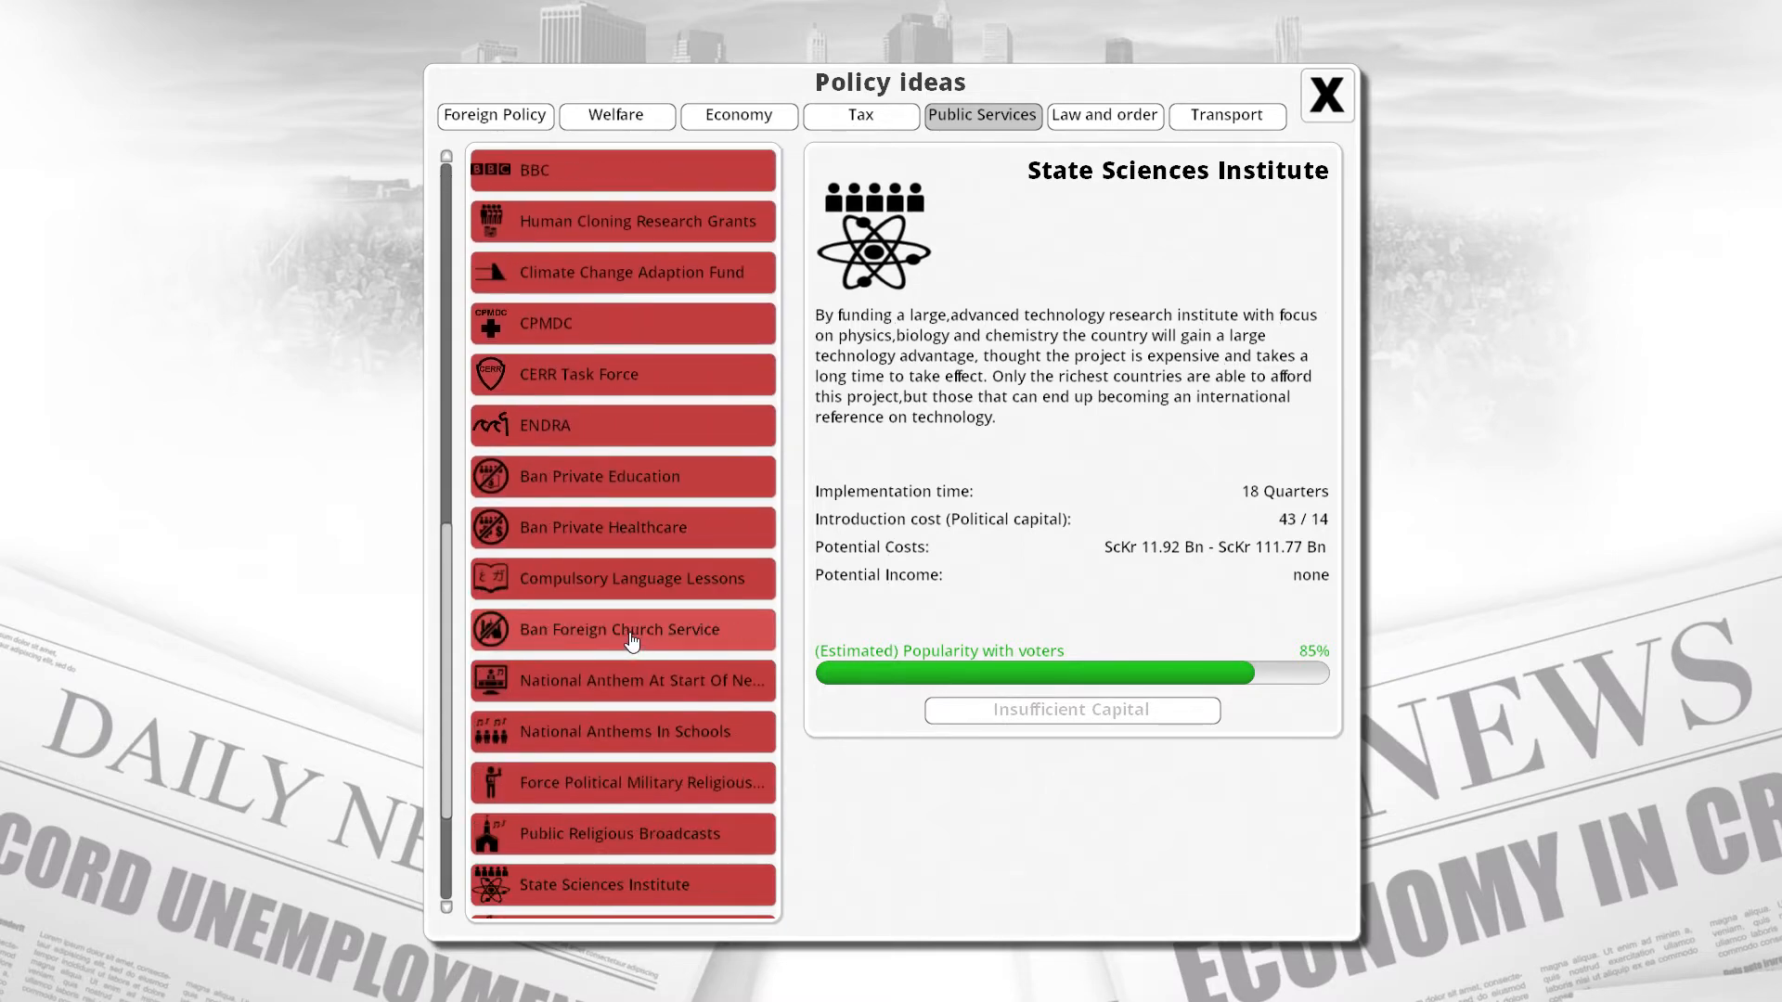
{"action": "scroll", "scroll_direction": "down", "scroll_amount": 3}
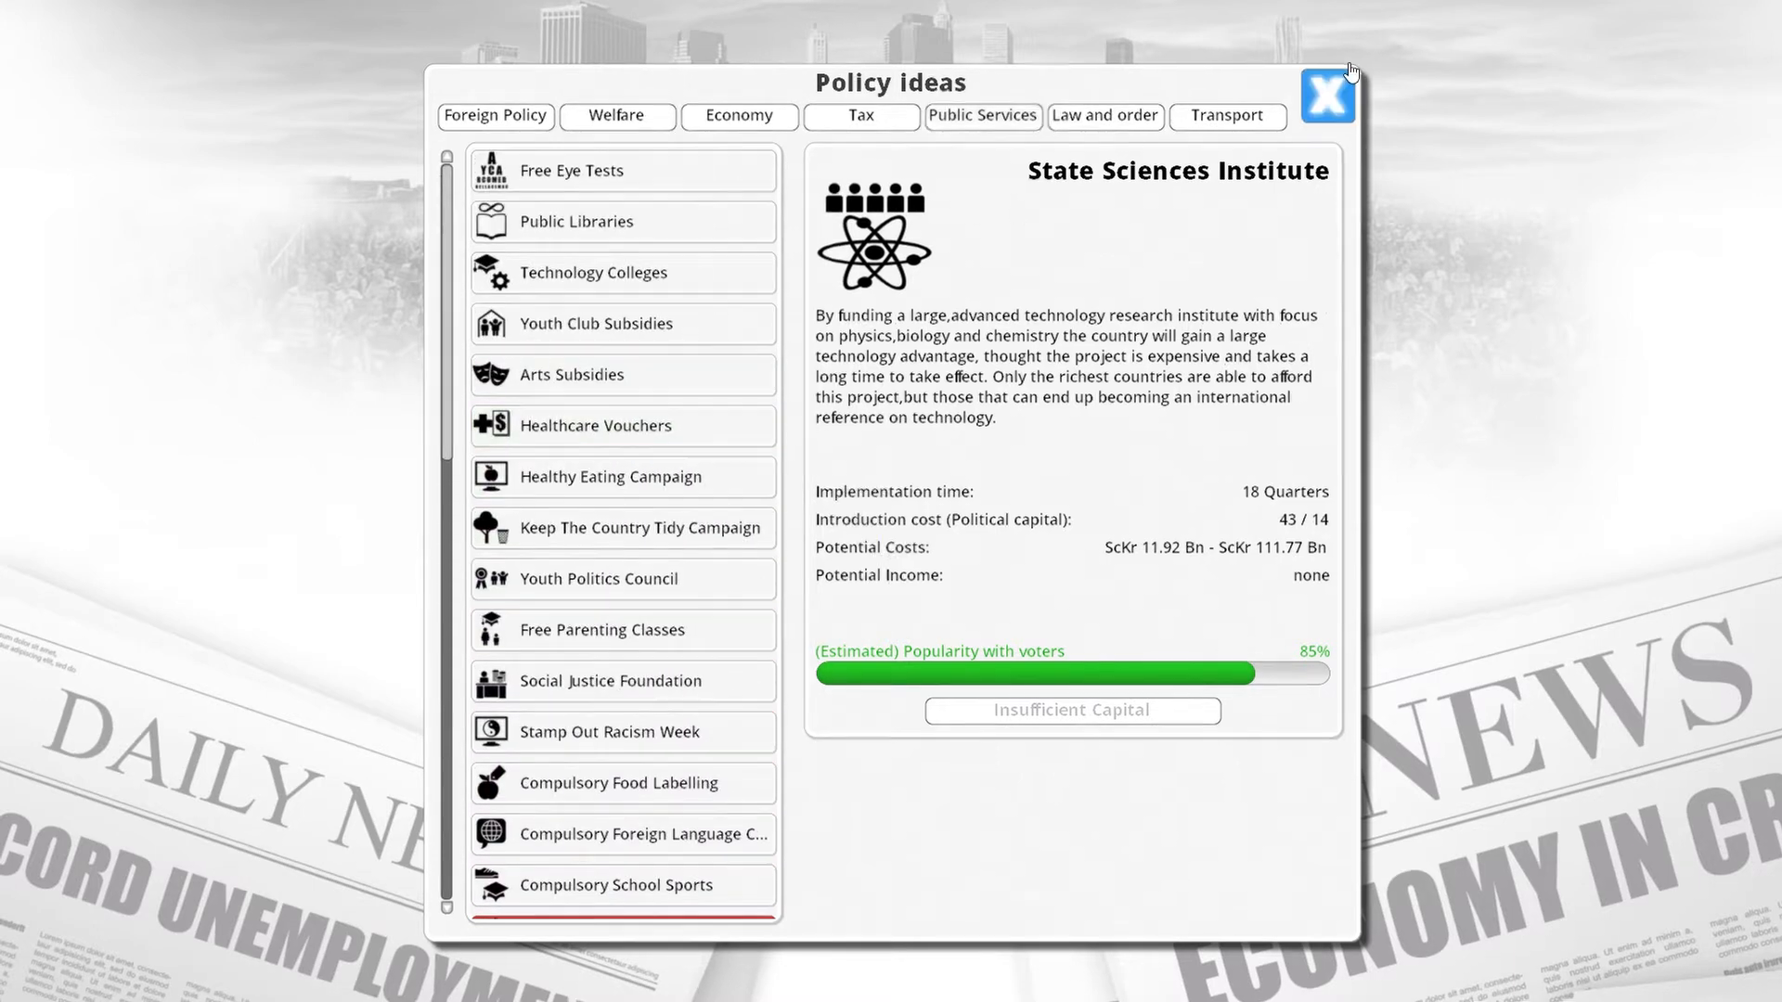
Close Policy Ideas and set School Vouchers funding to maximum (ScKr 23.31 Bn).
{"action": "left_click", "coordinate": [1326, 95]}
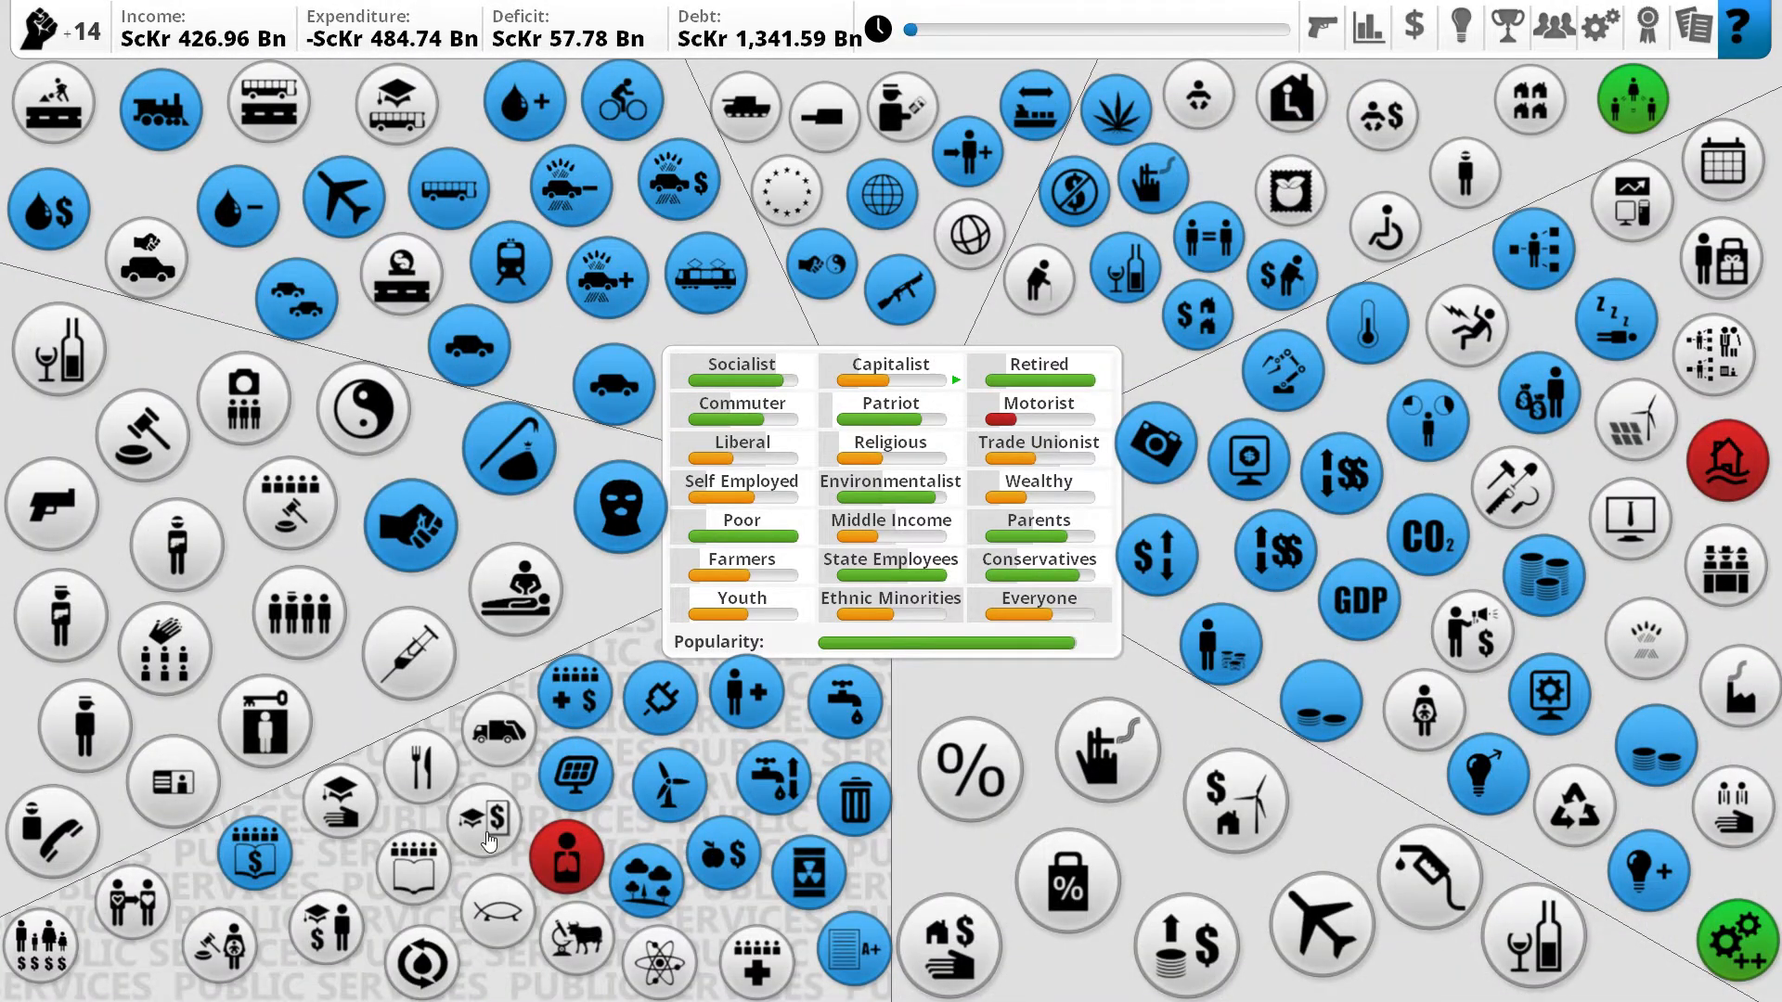
{"action": "left_click", "coordinate": [493, 818]}
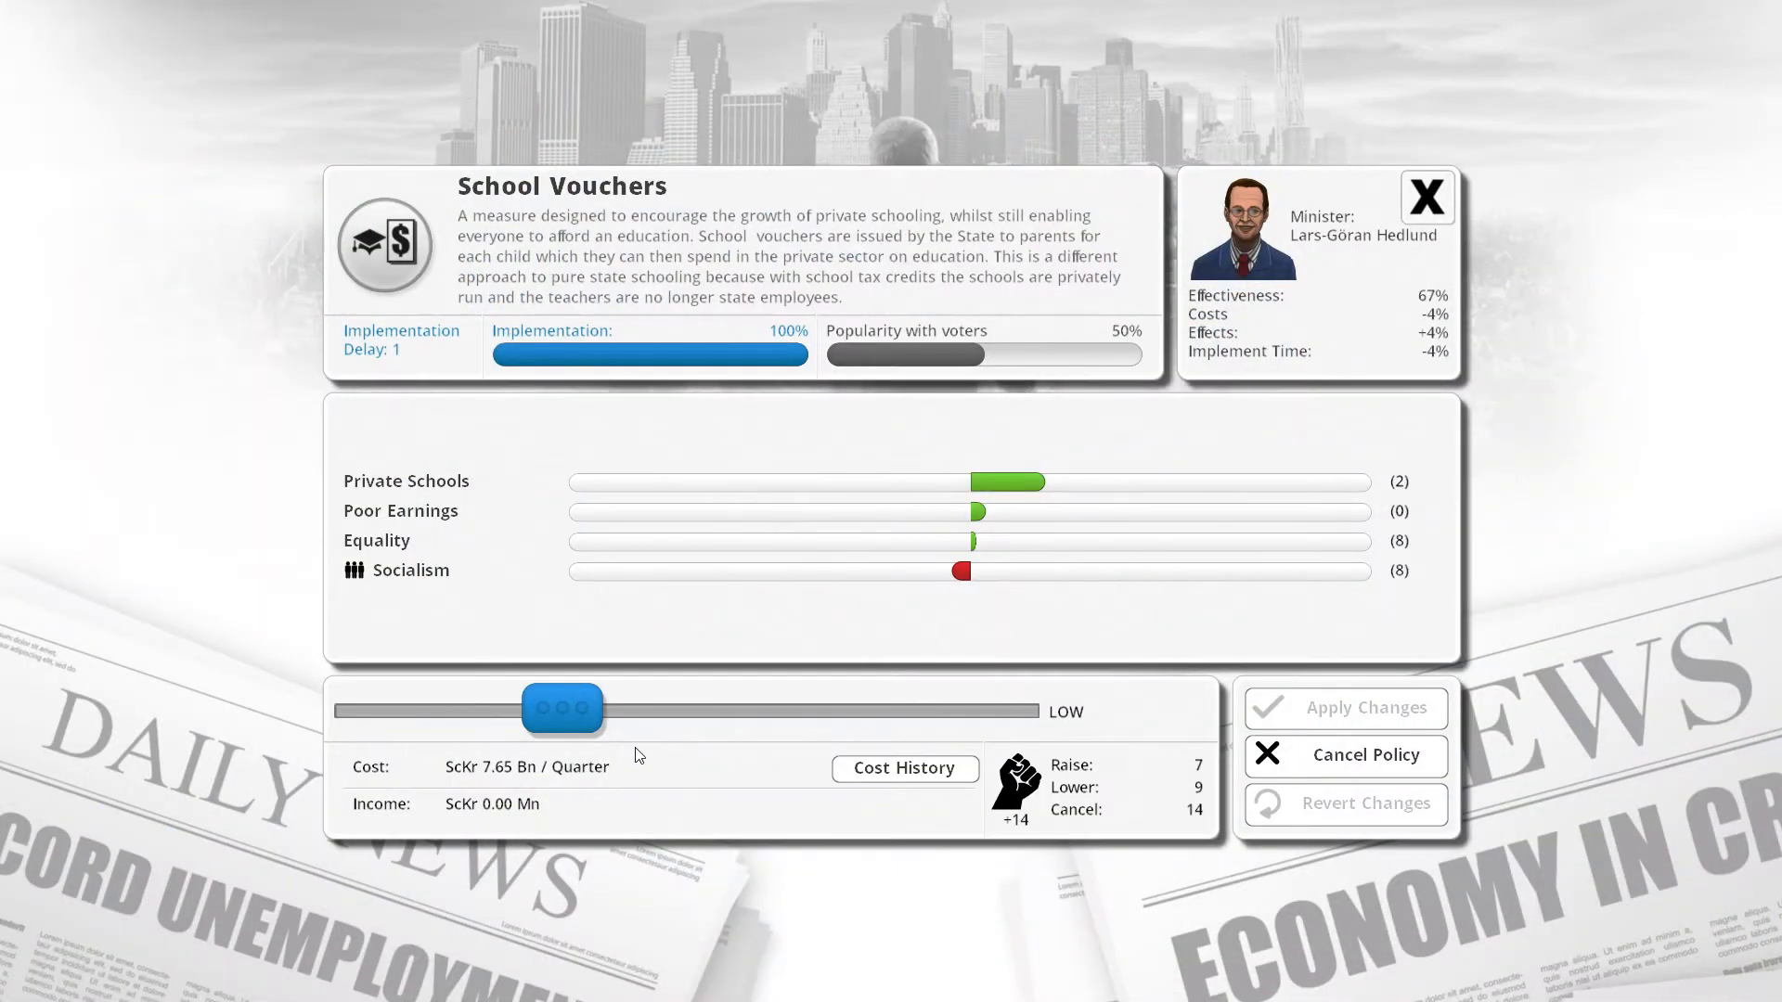
{"action": "left_click_drag", "start_coordinate": [562, 709], "coordinate": [998, 709]}
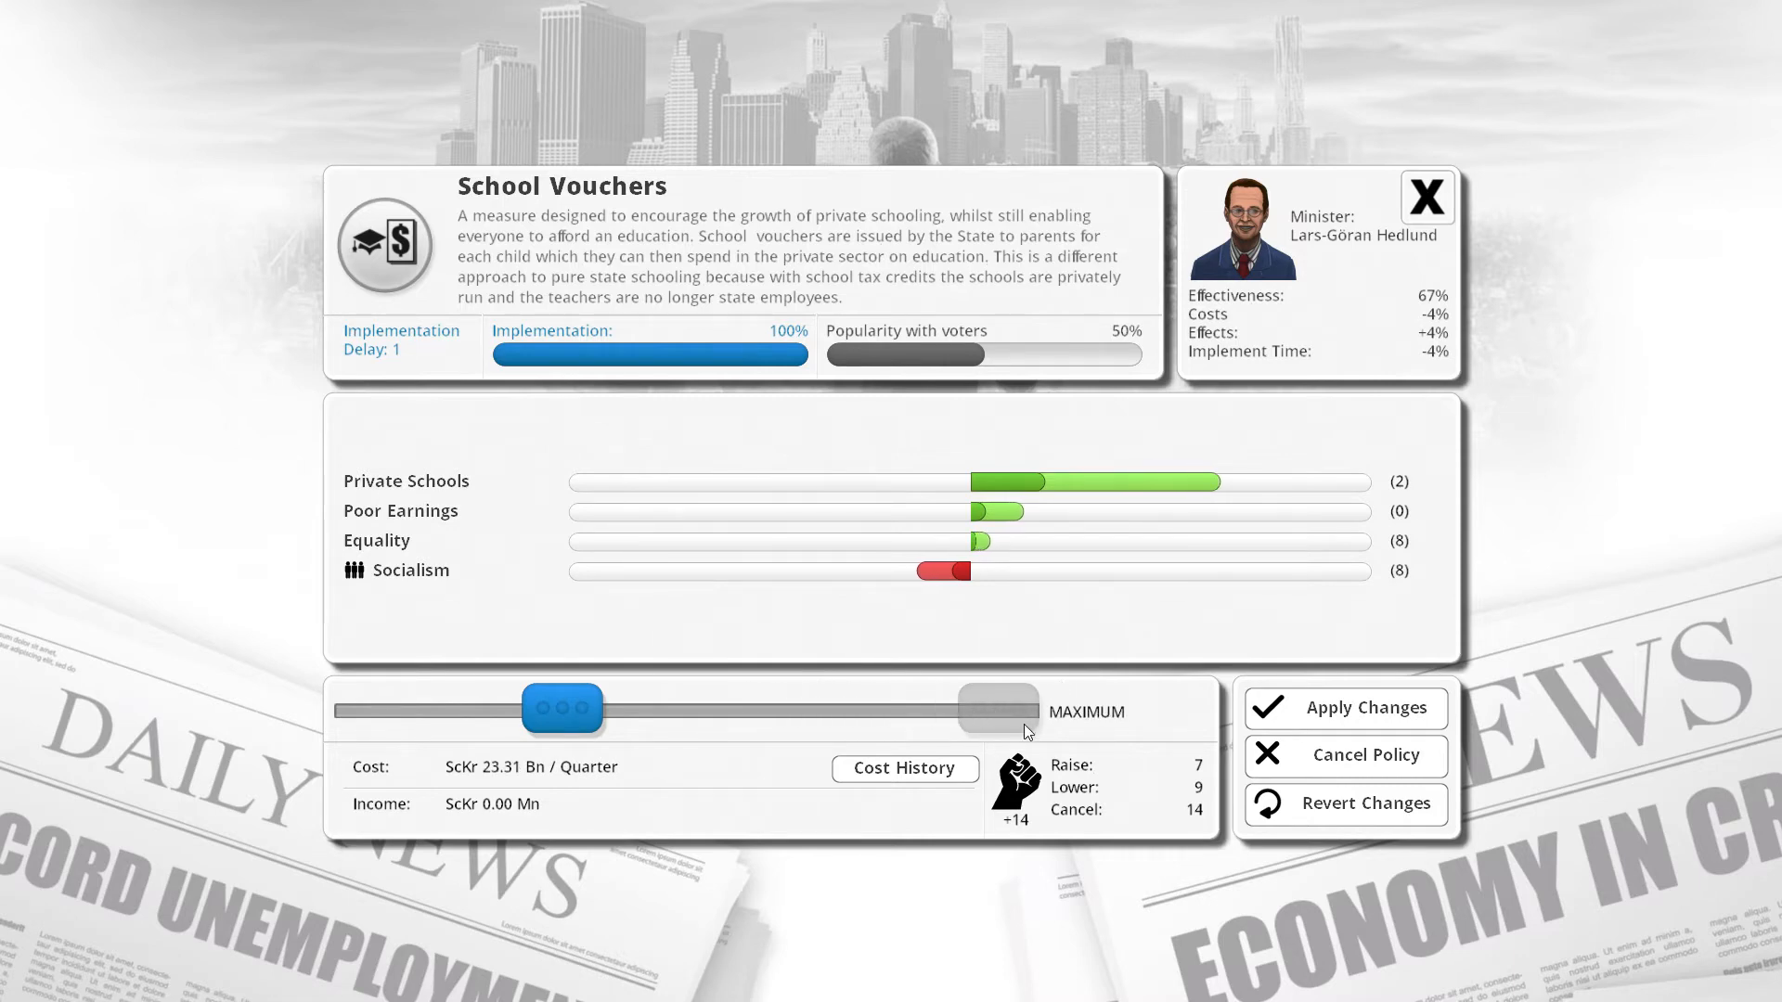
{"action": "mouse_move", "coordinate": [1154, 724]}
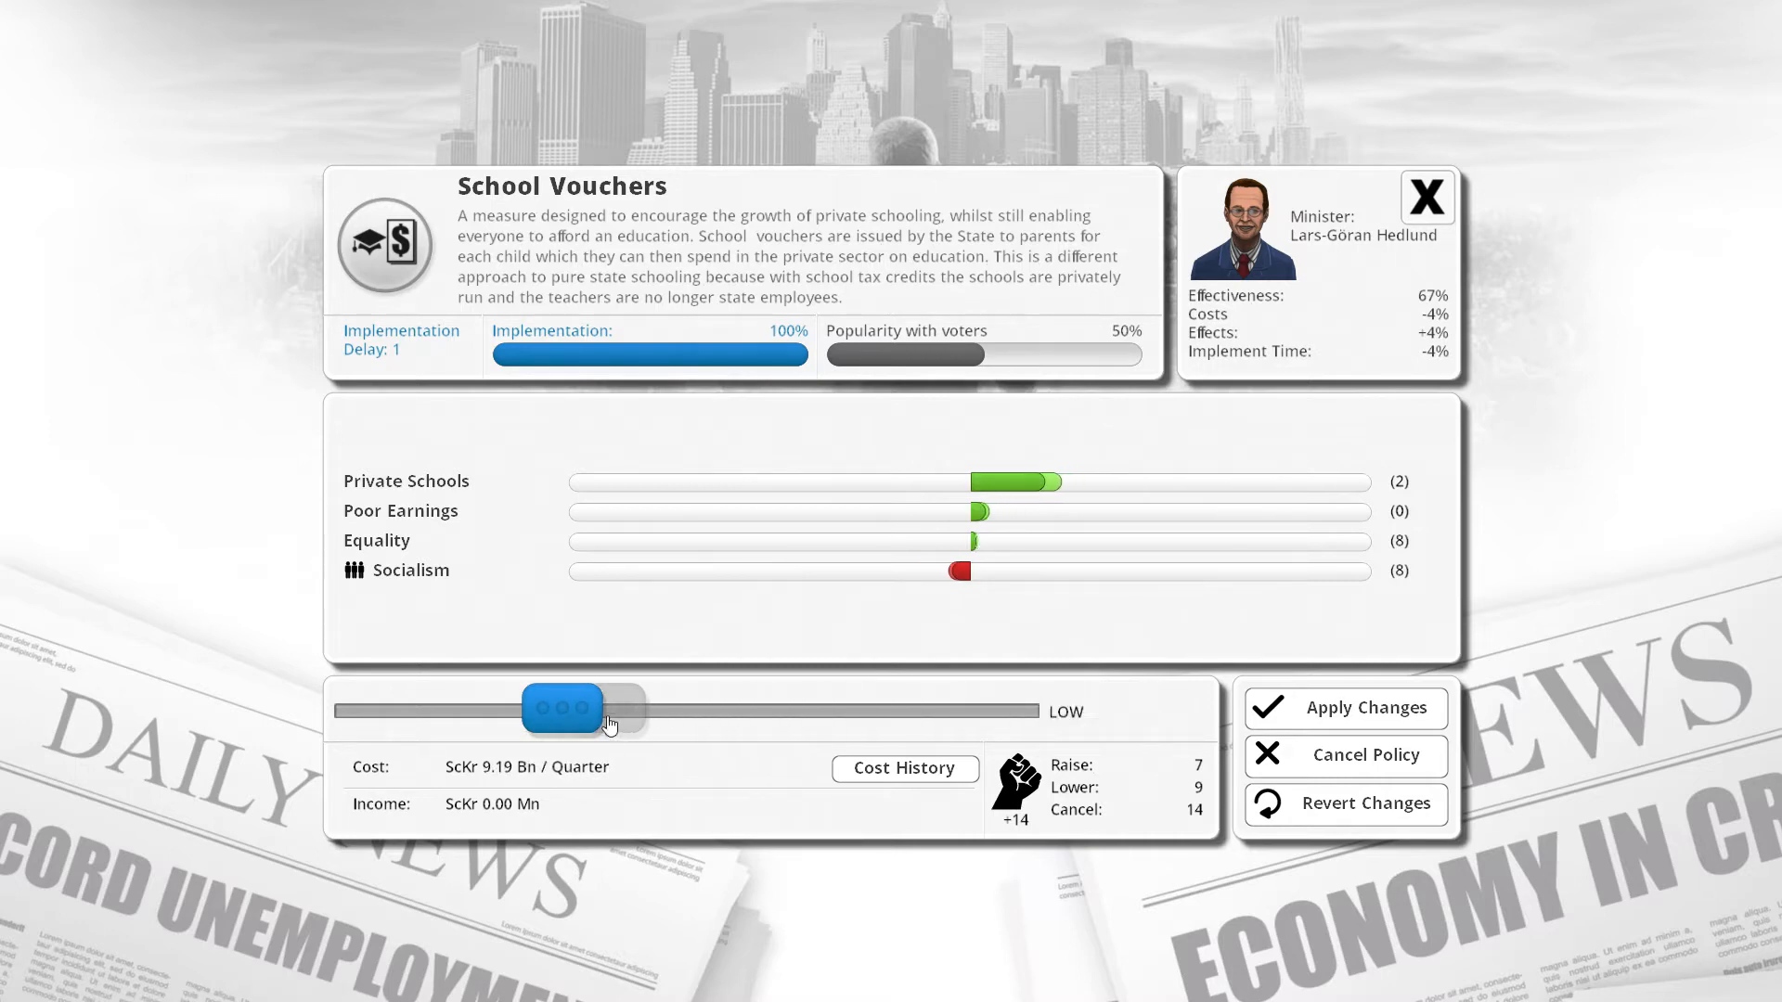
{"action": "left_click_drag", "start_coordinate": [613, 708], "coordinate": [1001, 708]}
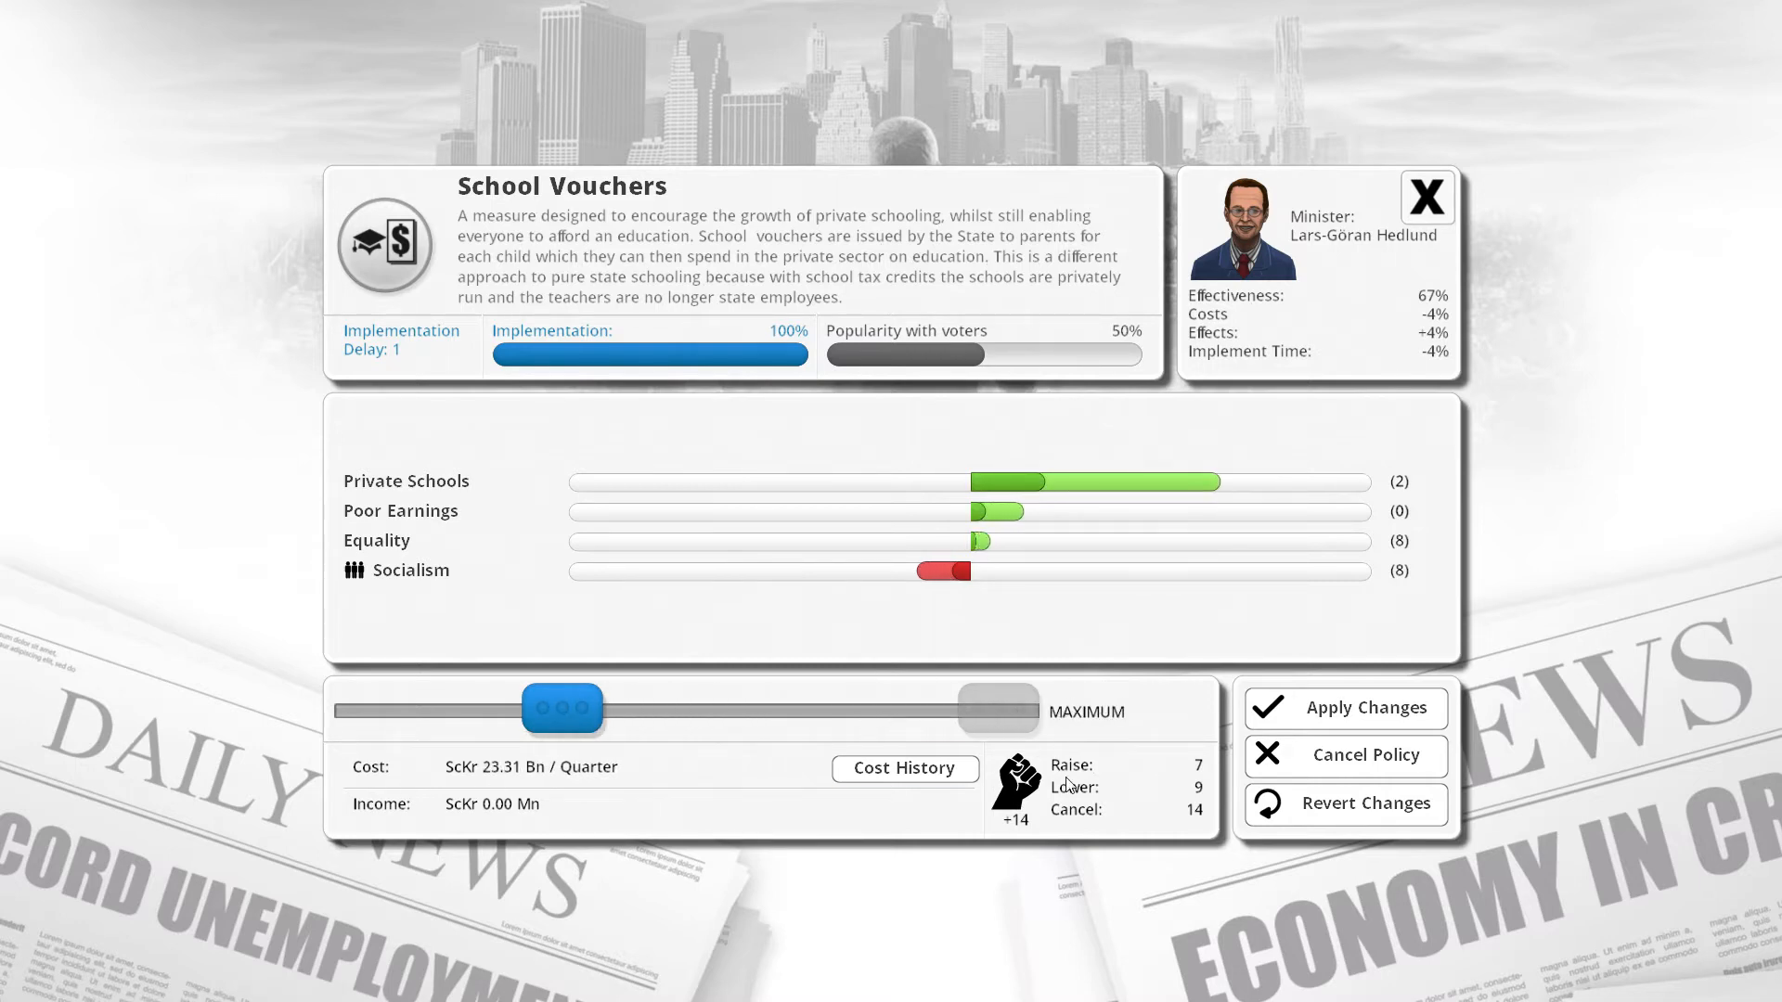
{"action": "mouse_move", "coordinate": [1281, 738]}
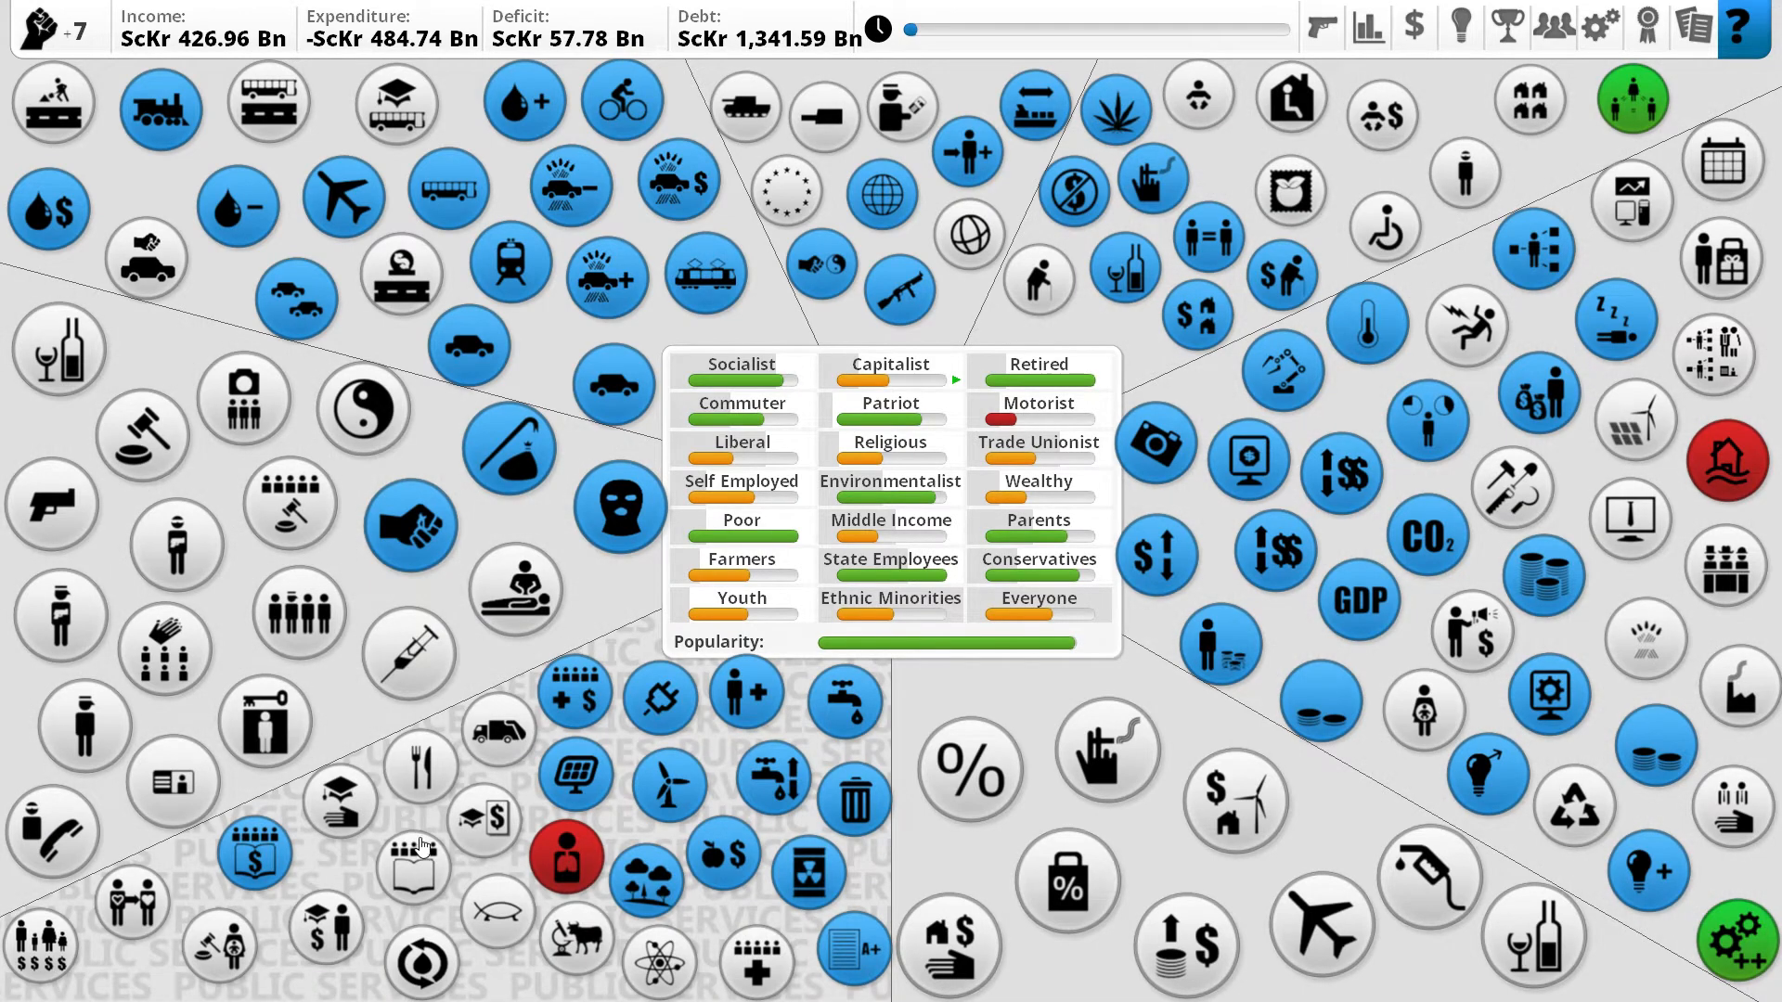
{"action": "left_click", "coordinate": [412, 866]}
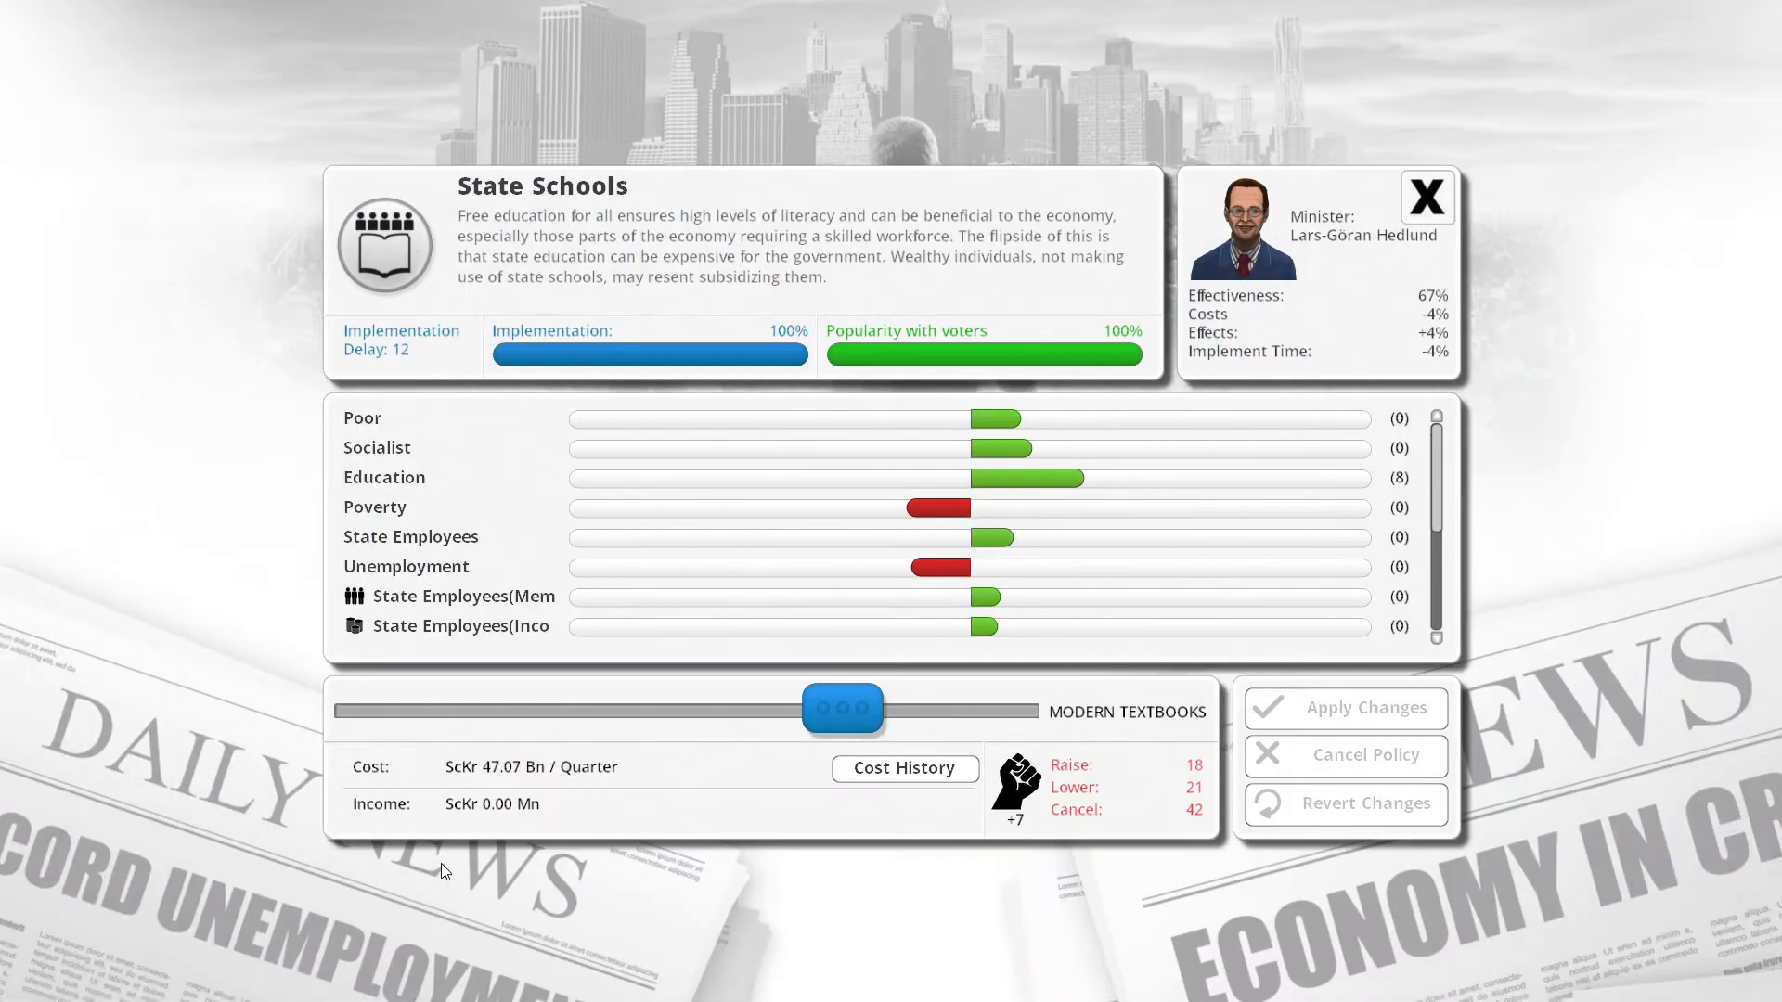
{"action": "mouse_move", "coordinate": [1210, 701]}
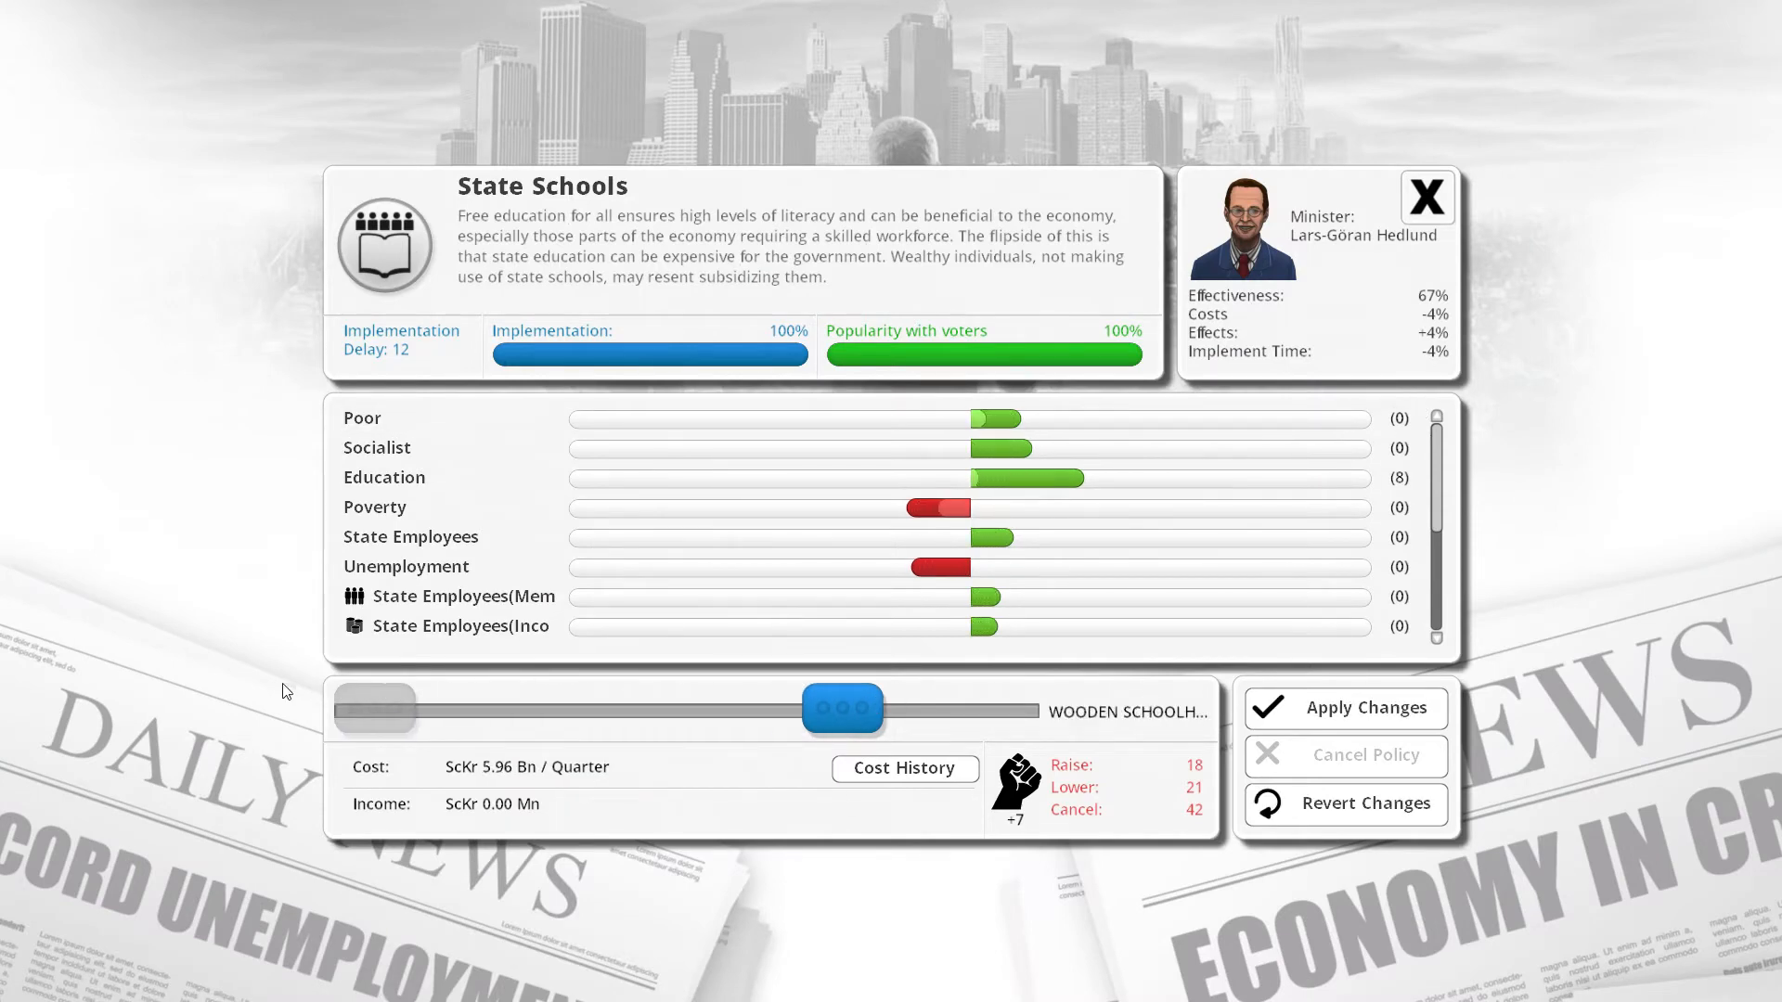
{"action": "mouse_move", "coordinate": [1275, 520]}
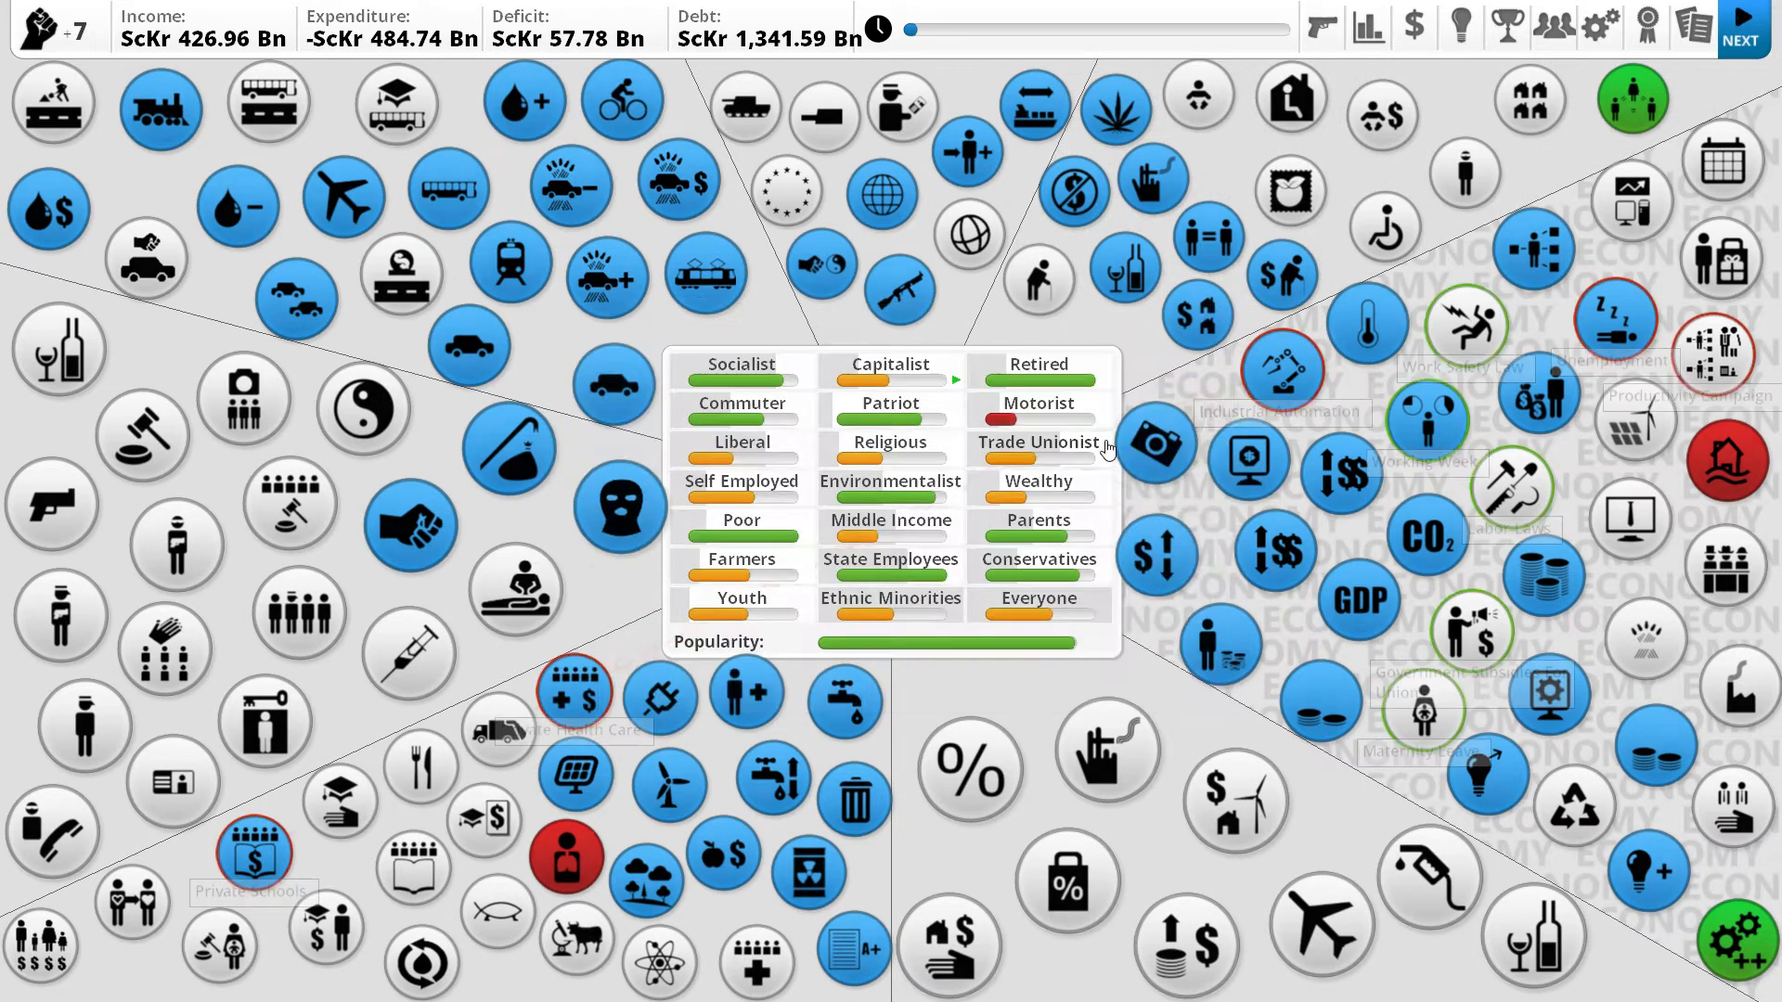
Advance a quarter and review the Tax Evasion and Corporate Exodus situation details.
{"action": "left_click", "coordinate": [1741, 35]}
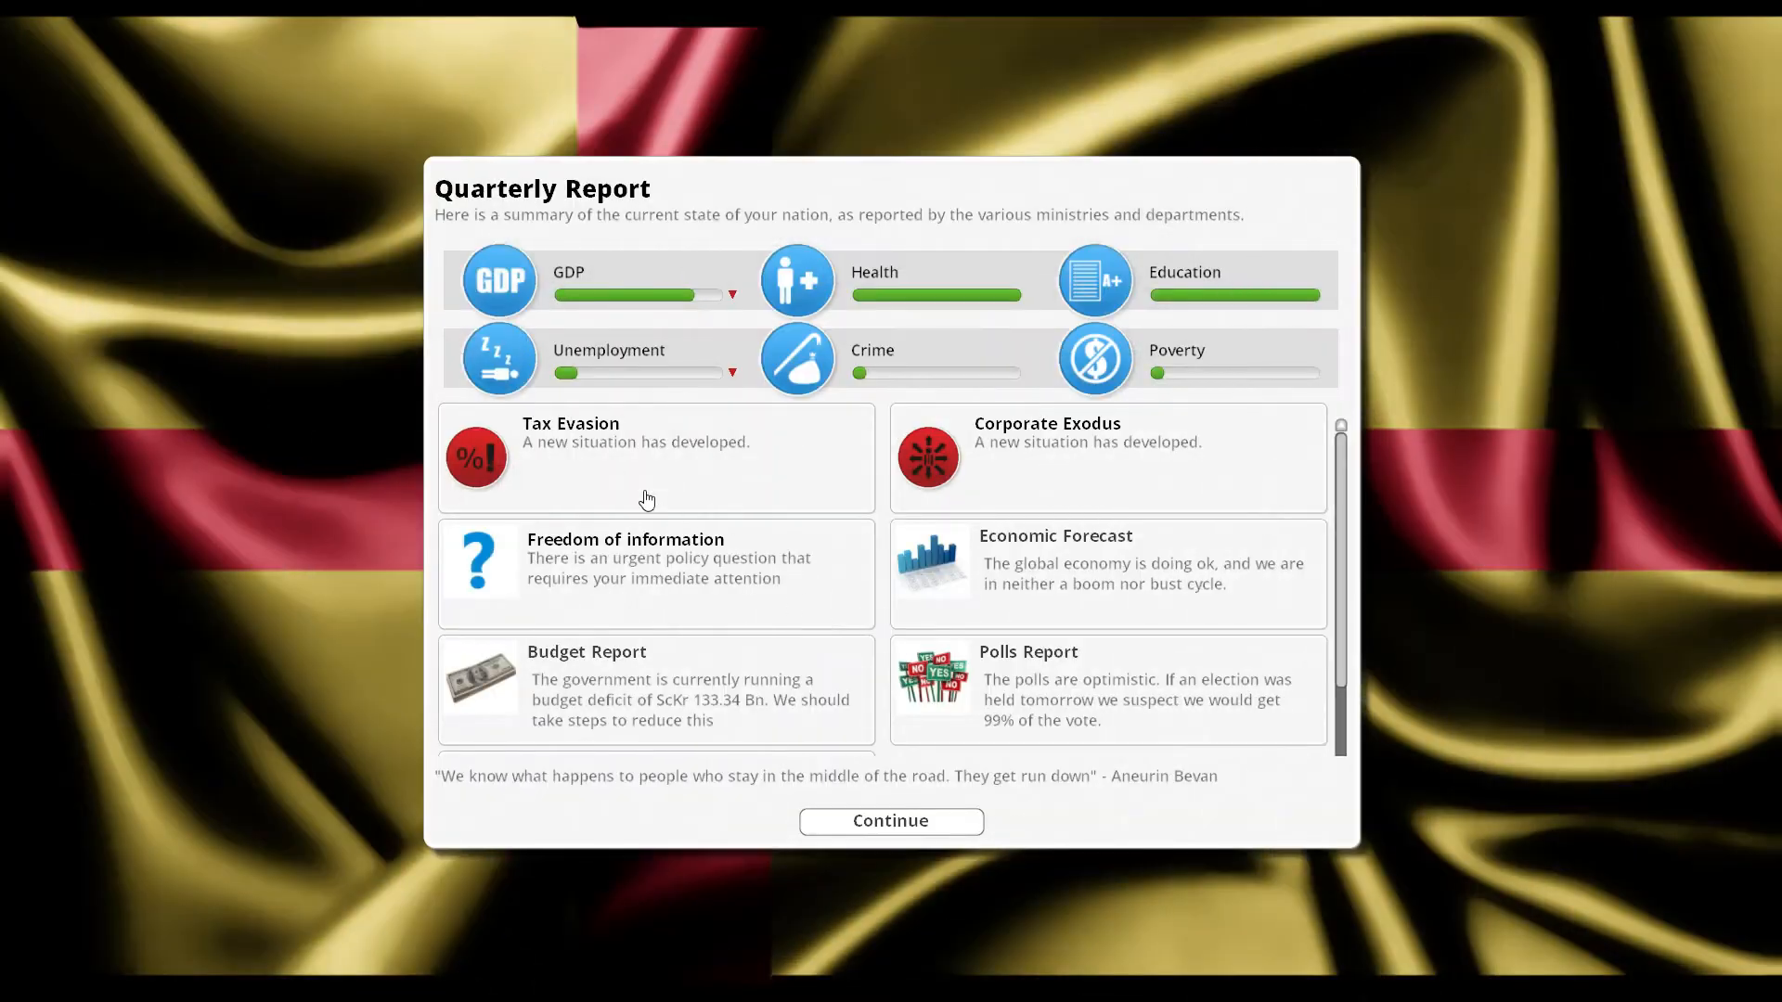
{"action": "left_click", "coordinate": [655, 458]}
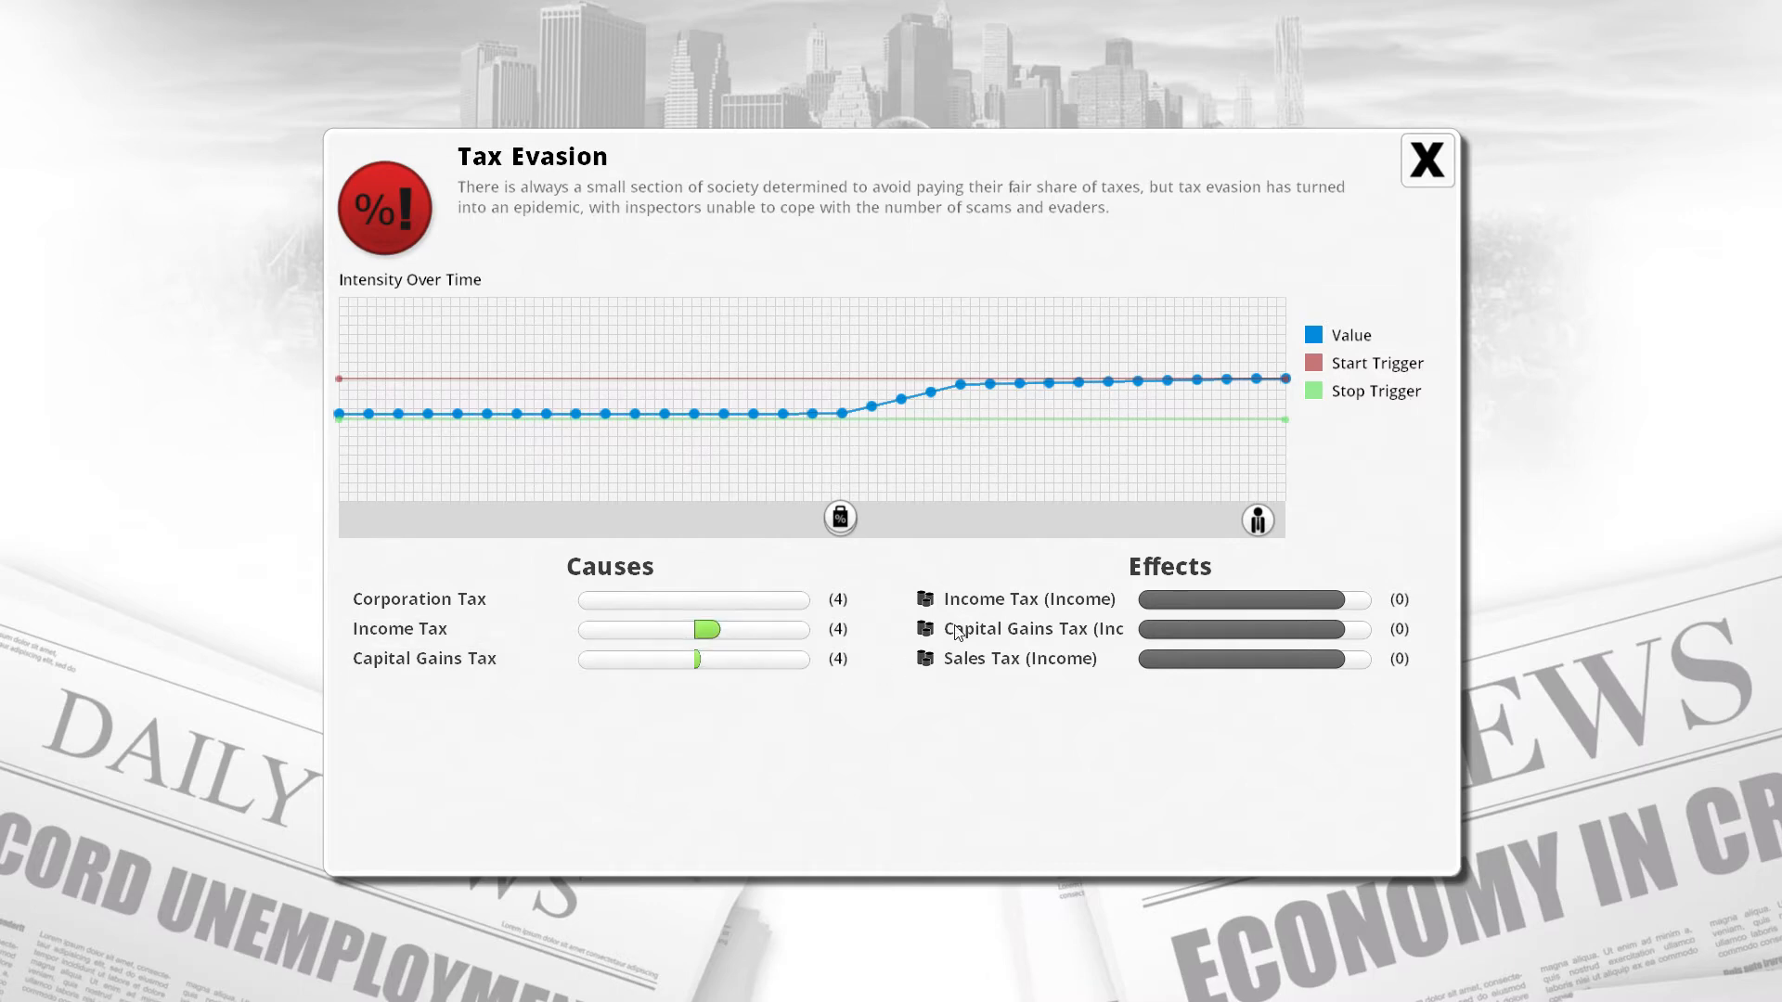
{"action": "mouse_move", "coordinate": [1254, 629]}
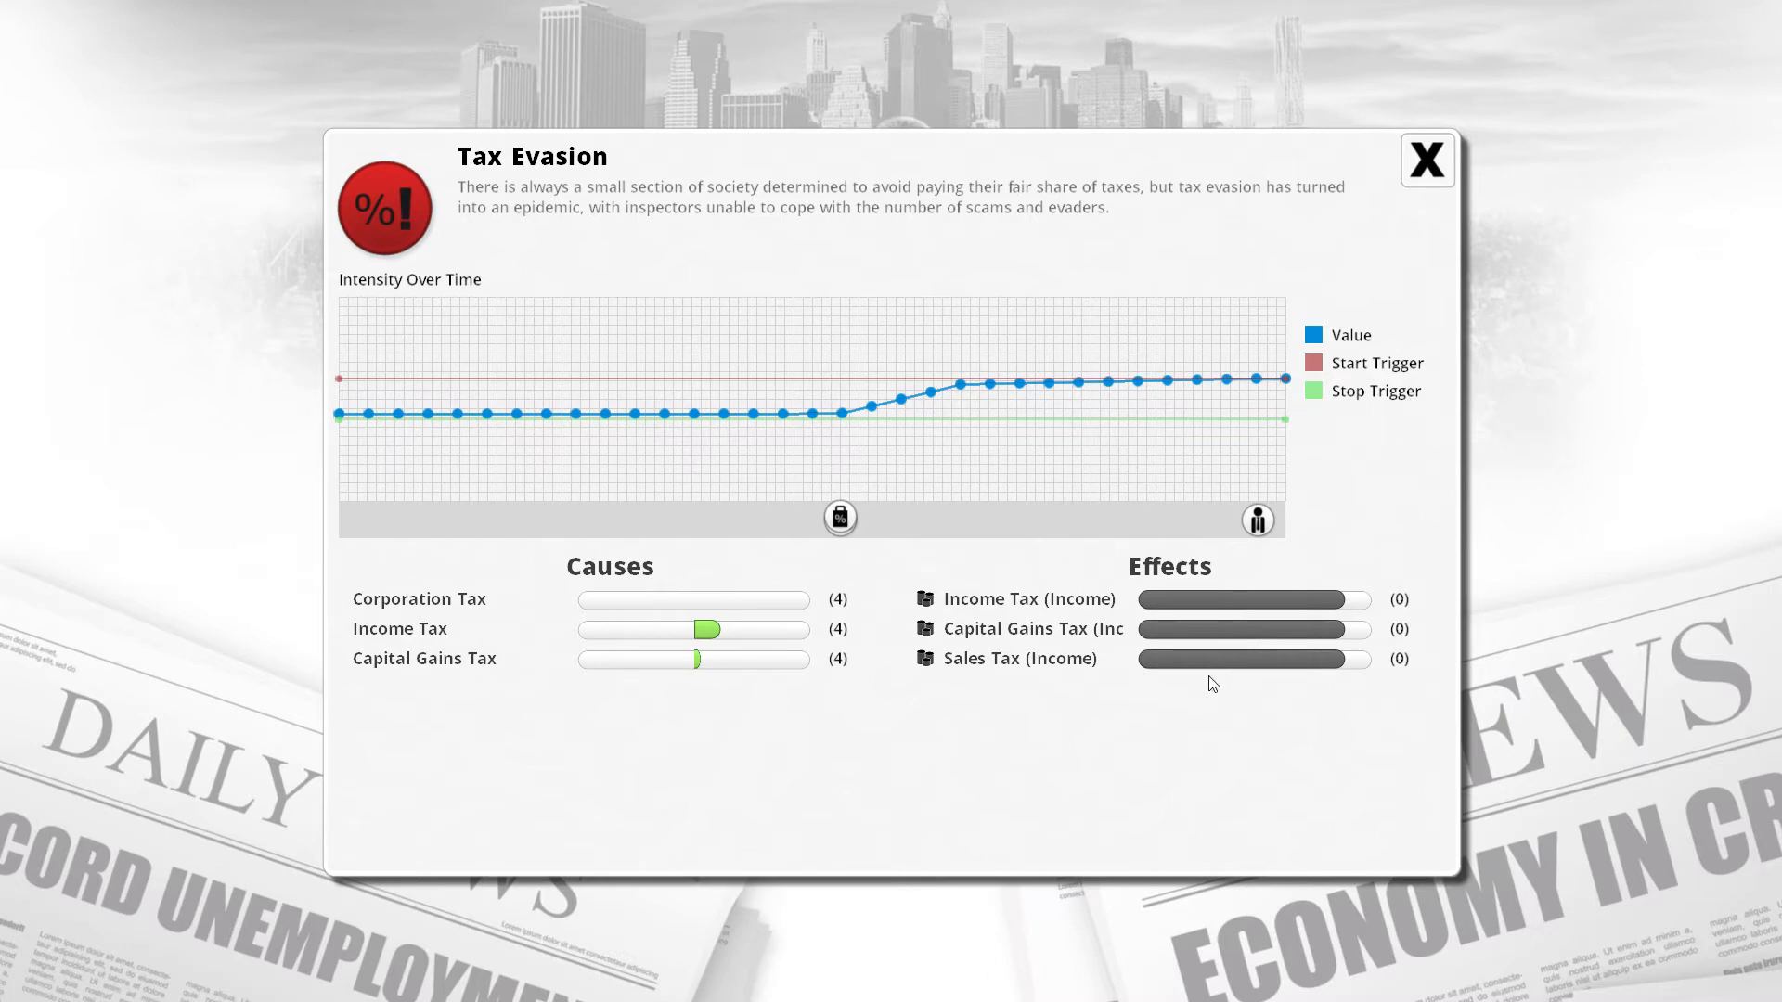
{"action": "mouse_move", "coordinate": [1174, 669]}
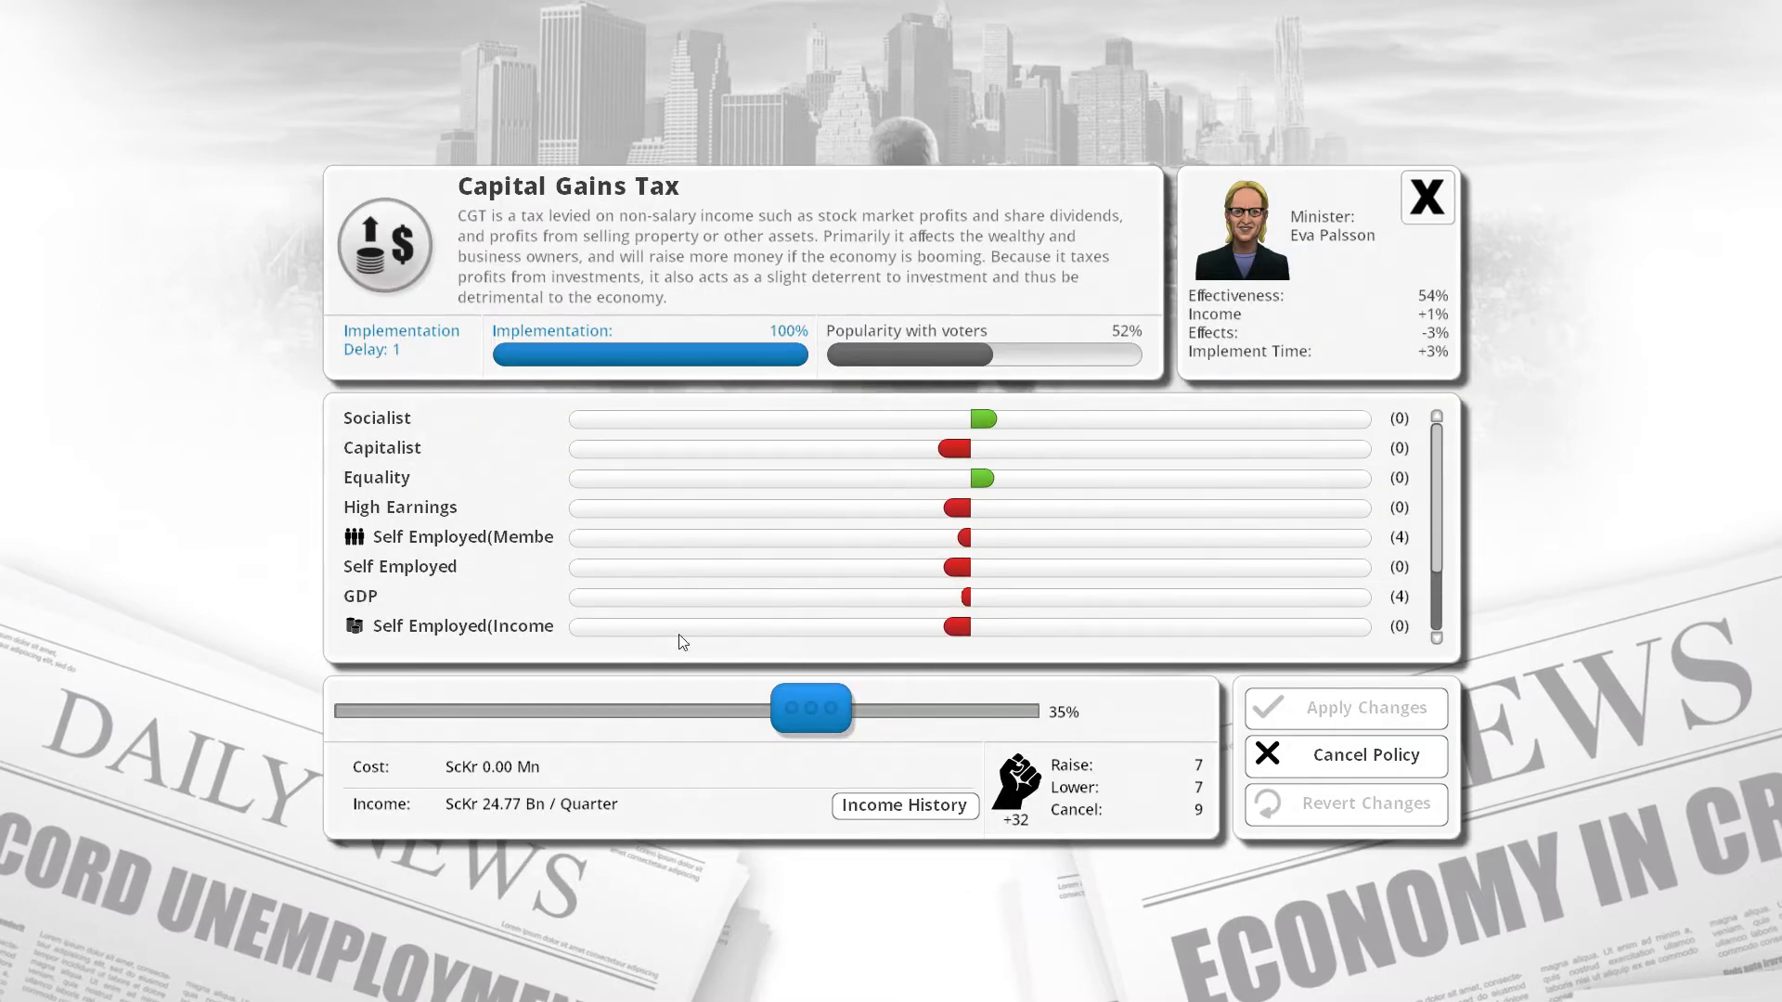
{"action": "mouse_move", "coordinate": [769, 446]}
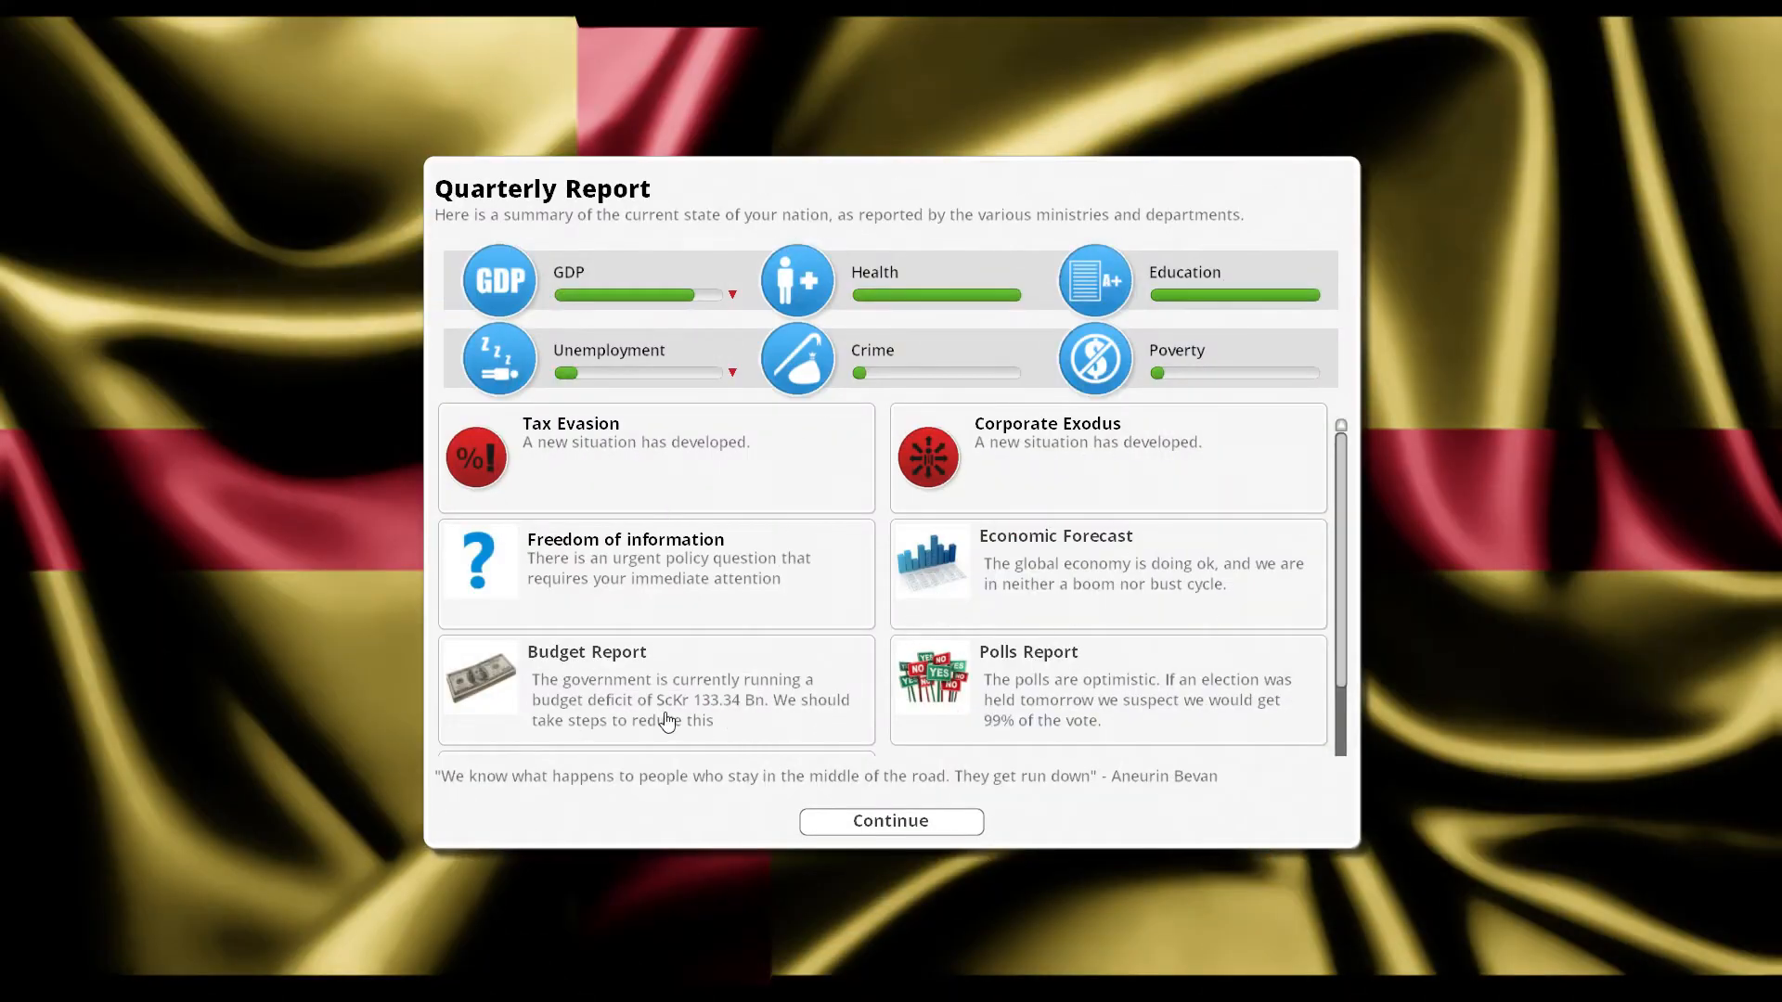
{"action": "mouse_move", "coordinate": [606, 651]}
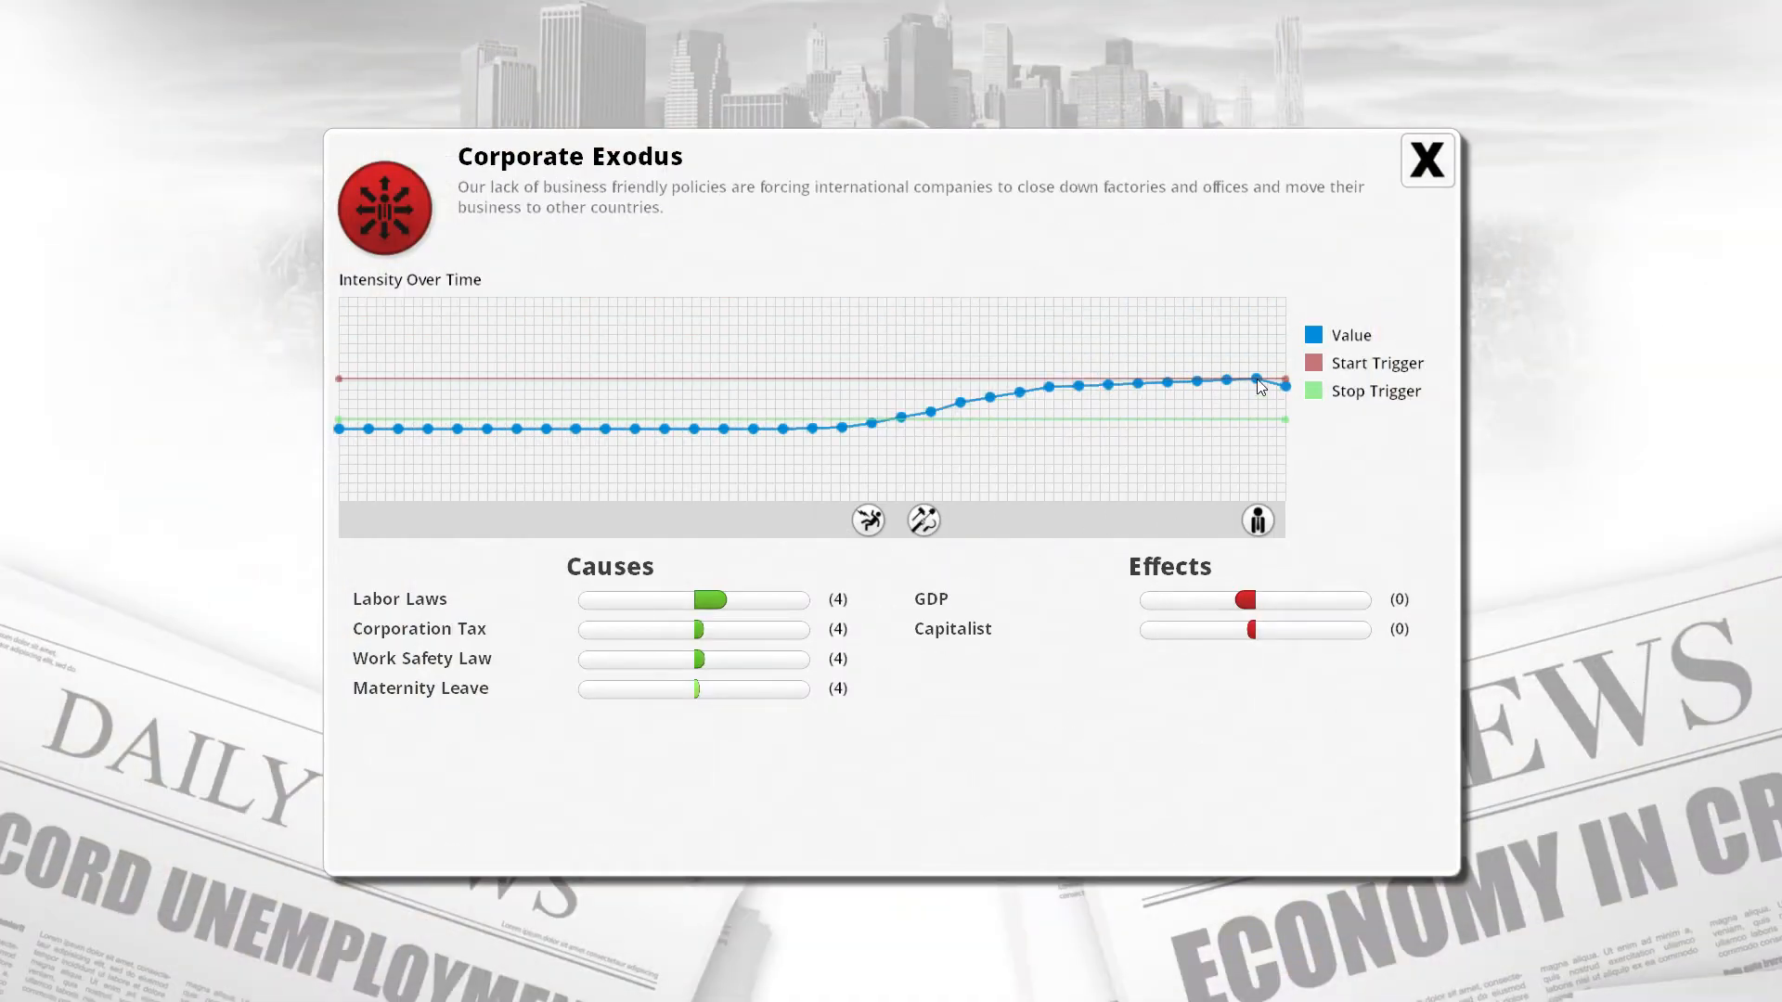
{"action": "mouse_move", "coordinate": [698, 631]}
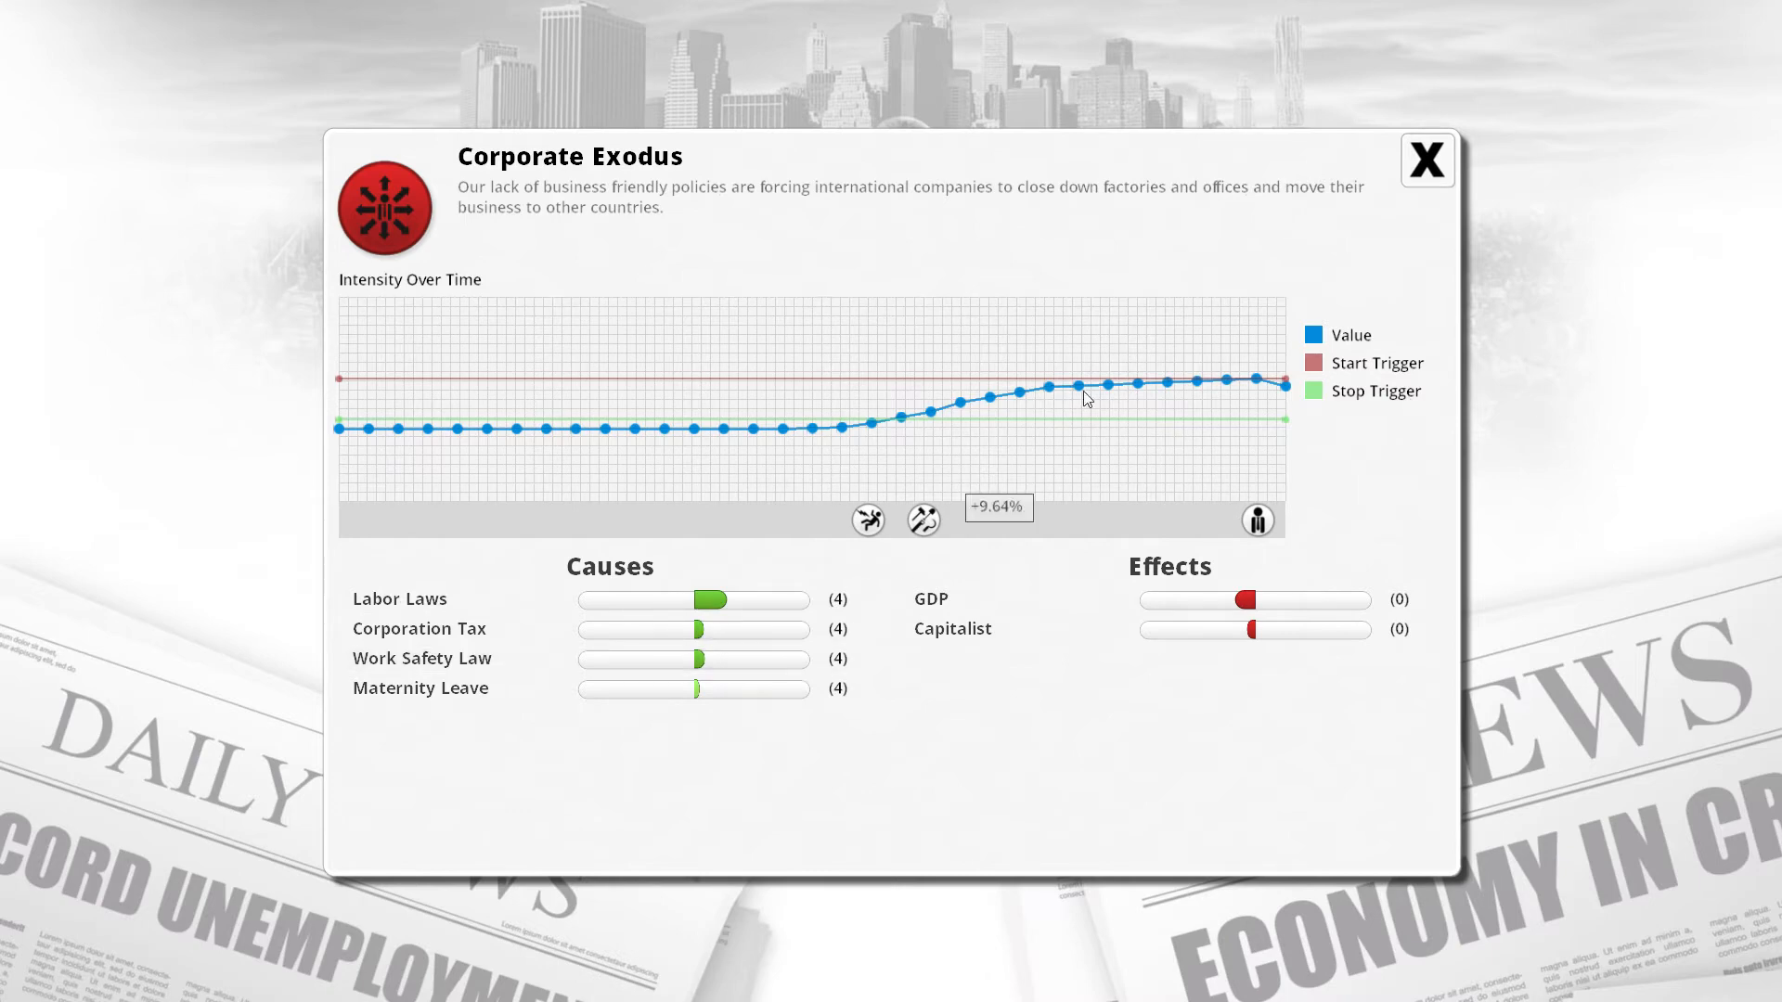
{"action": "left_click", "coordinate": [1425, 158]}
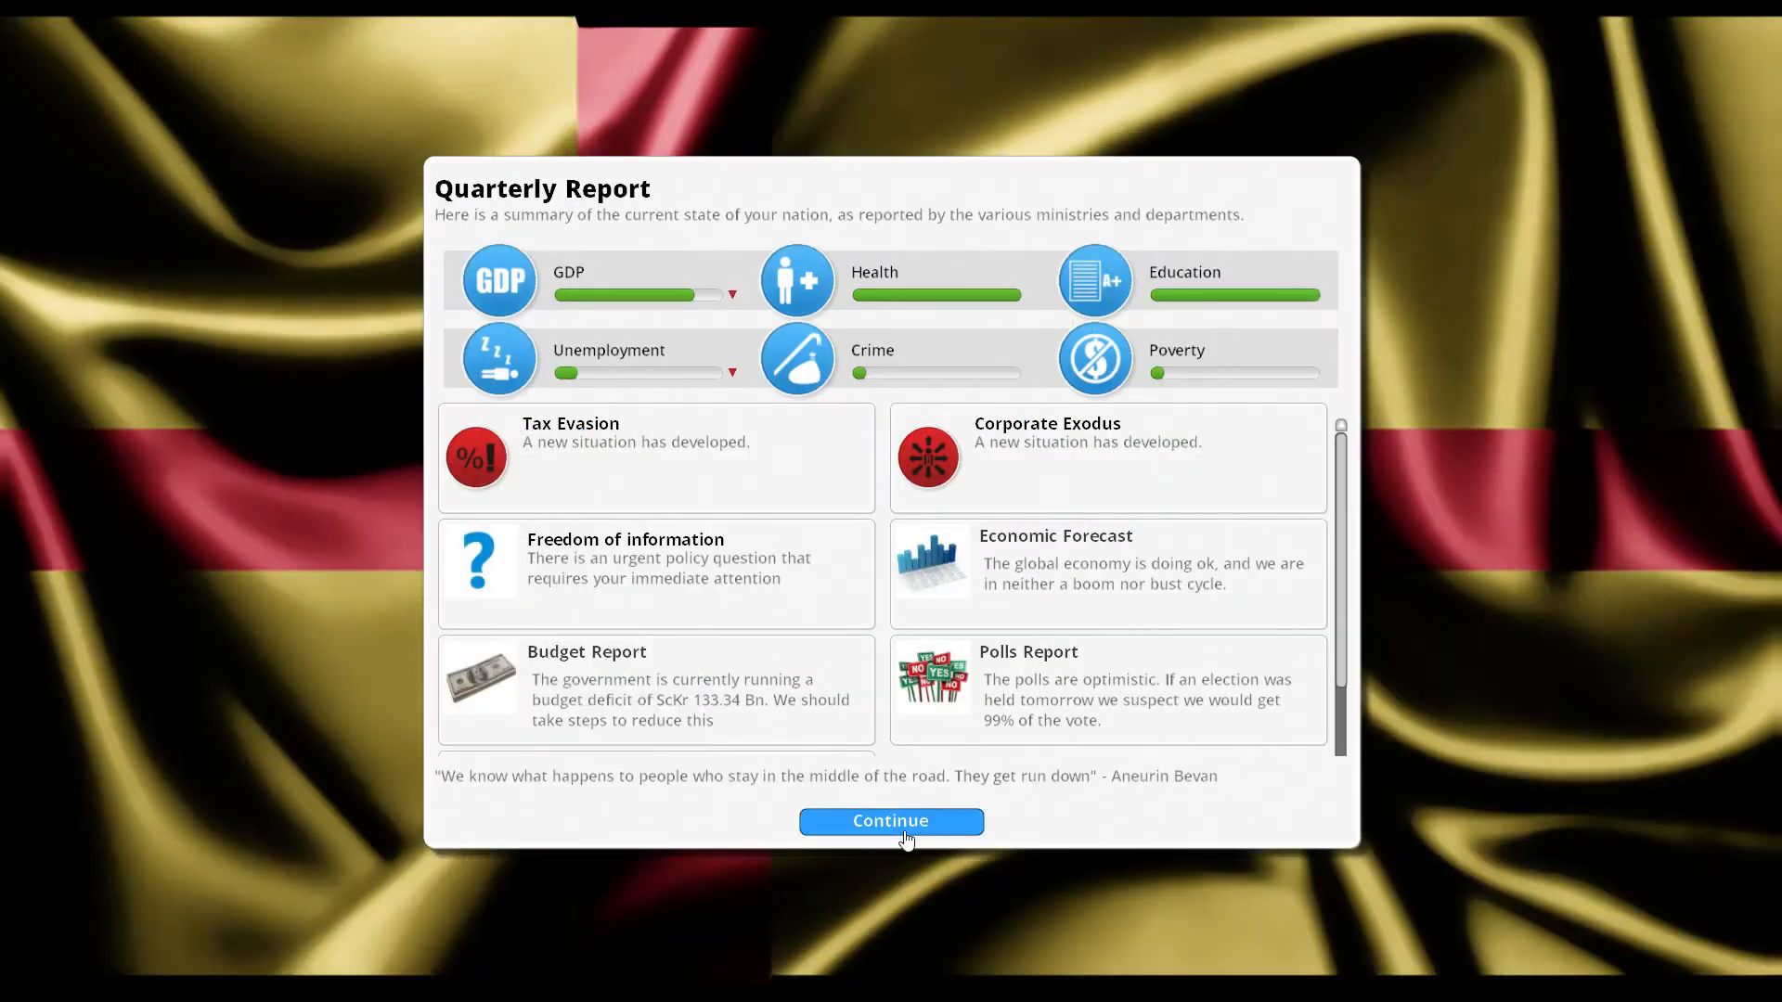
Dismiss the Quarterly Report and close the cabinet overview.
{"action": "left_click", "coordinate": [890, 821]}
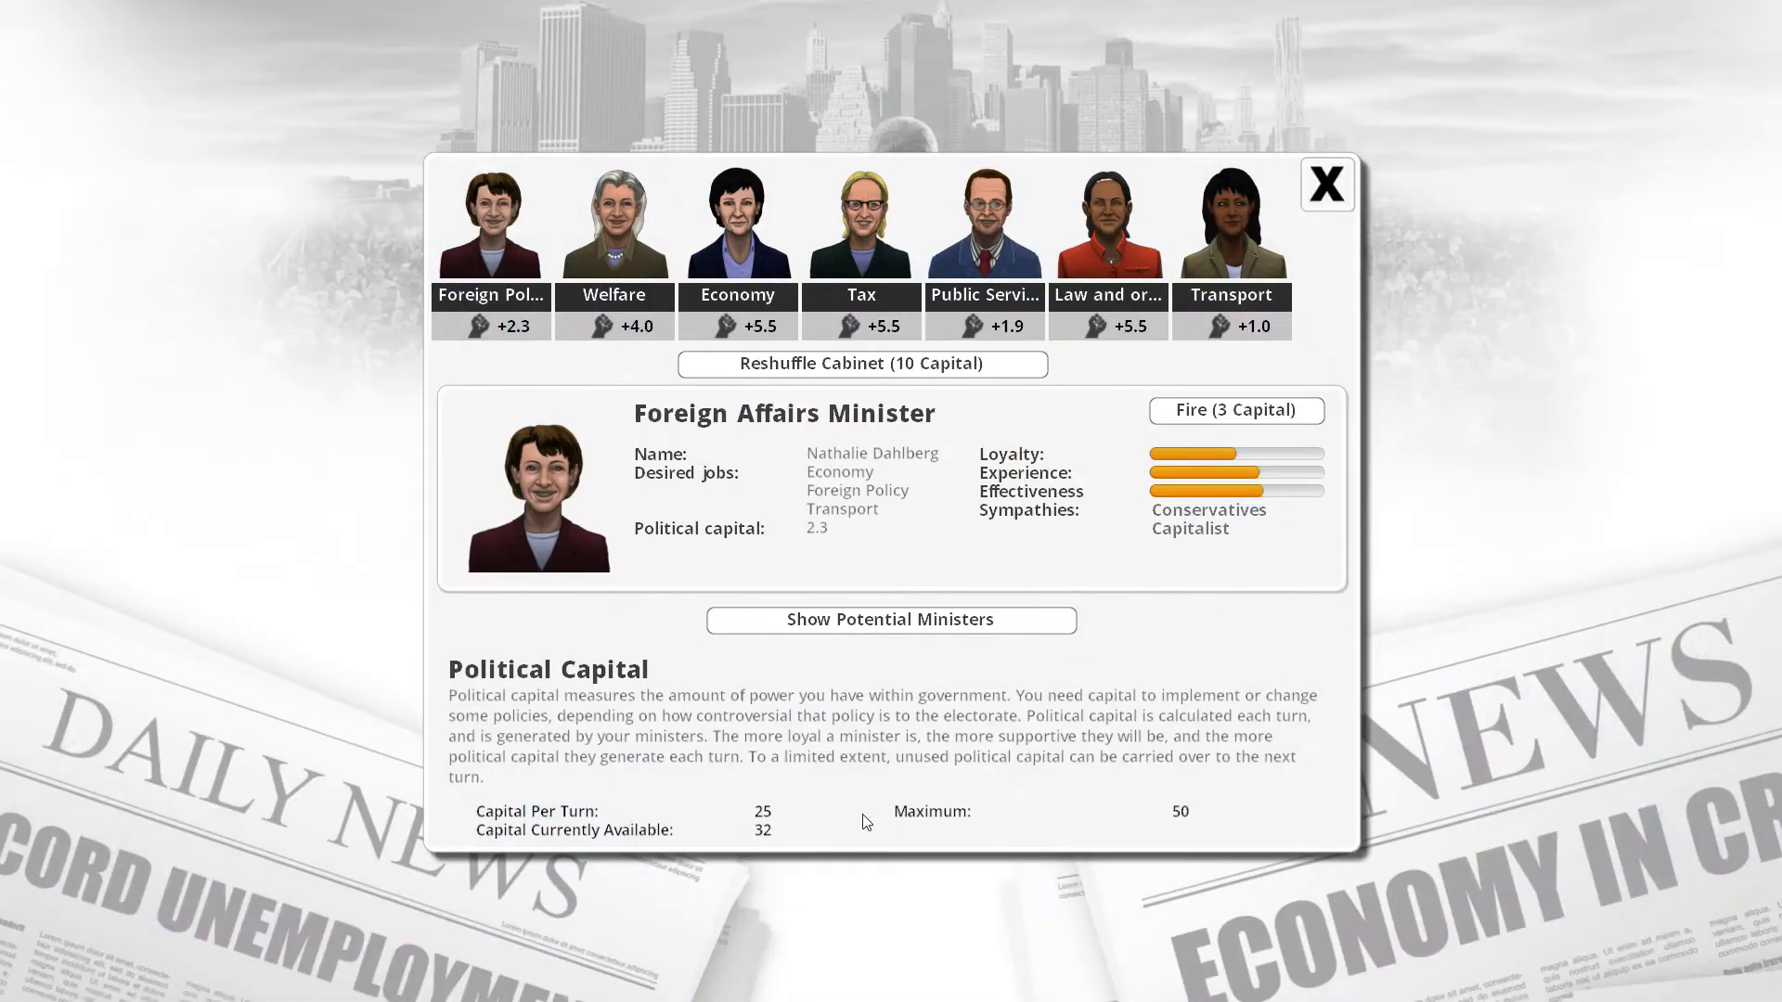
{"action": "mouse_move", "coordinate": [1327, 232]}
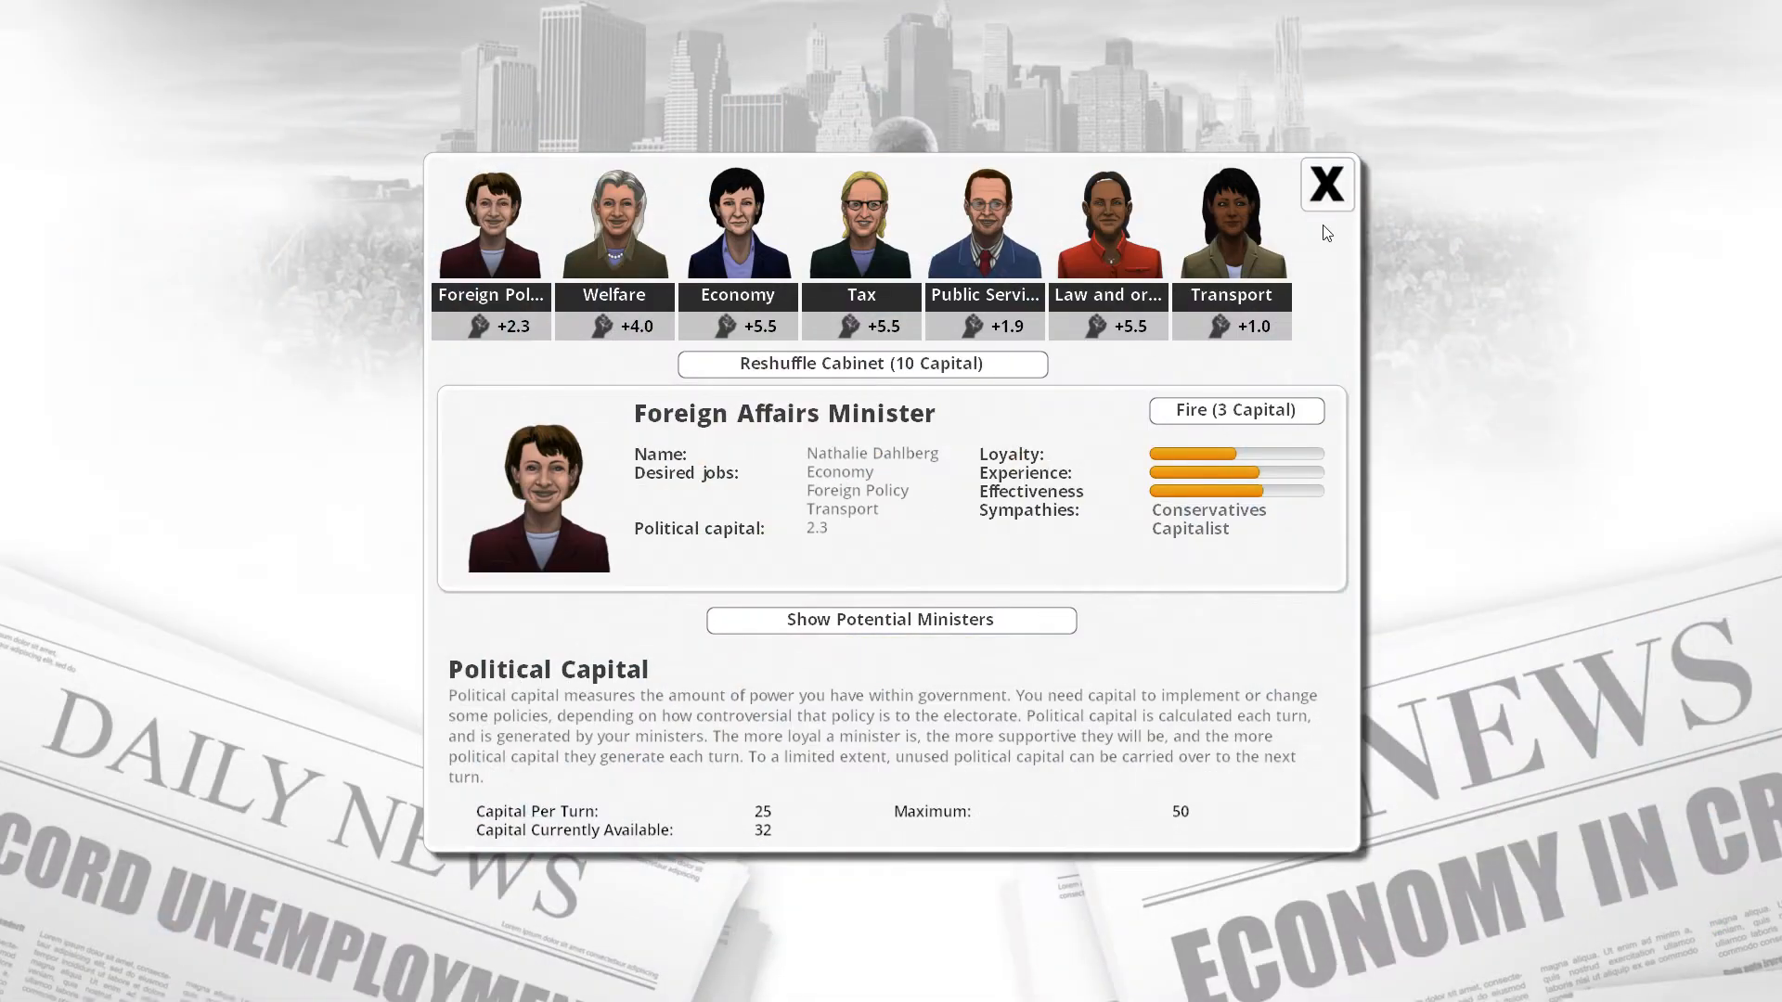
{"action": "left_click", "coordinate": [1325, 183]}
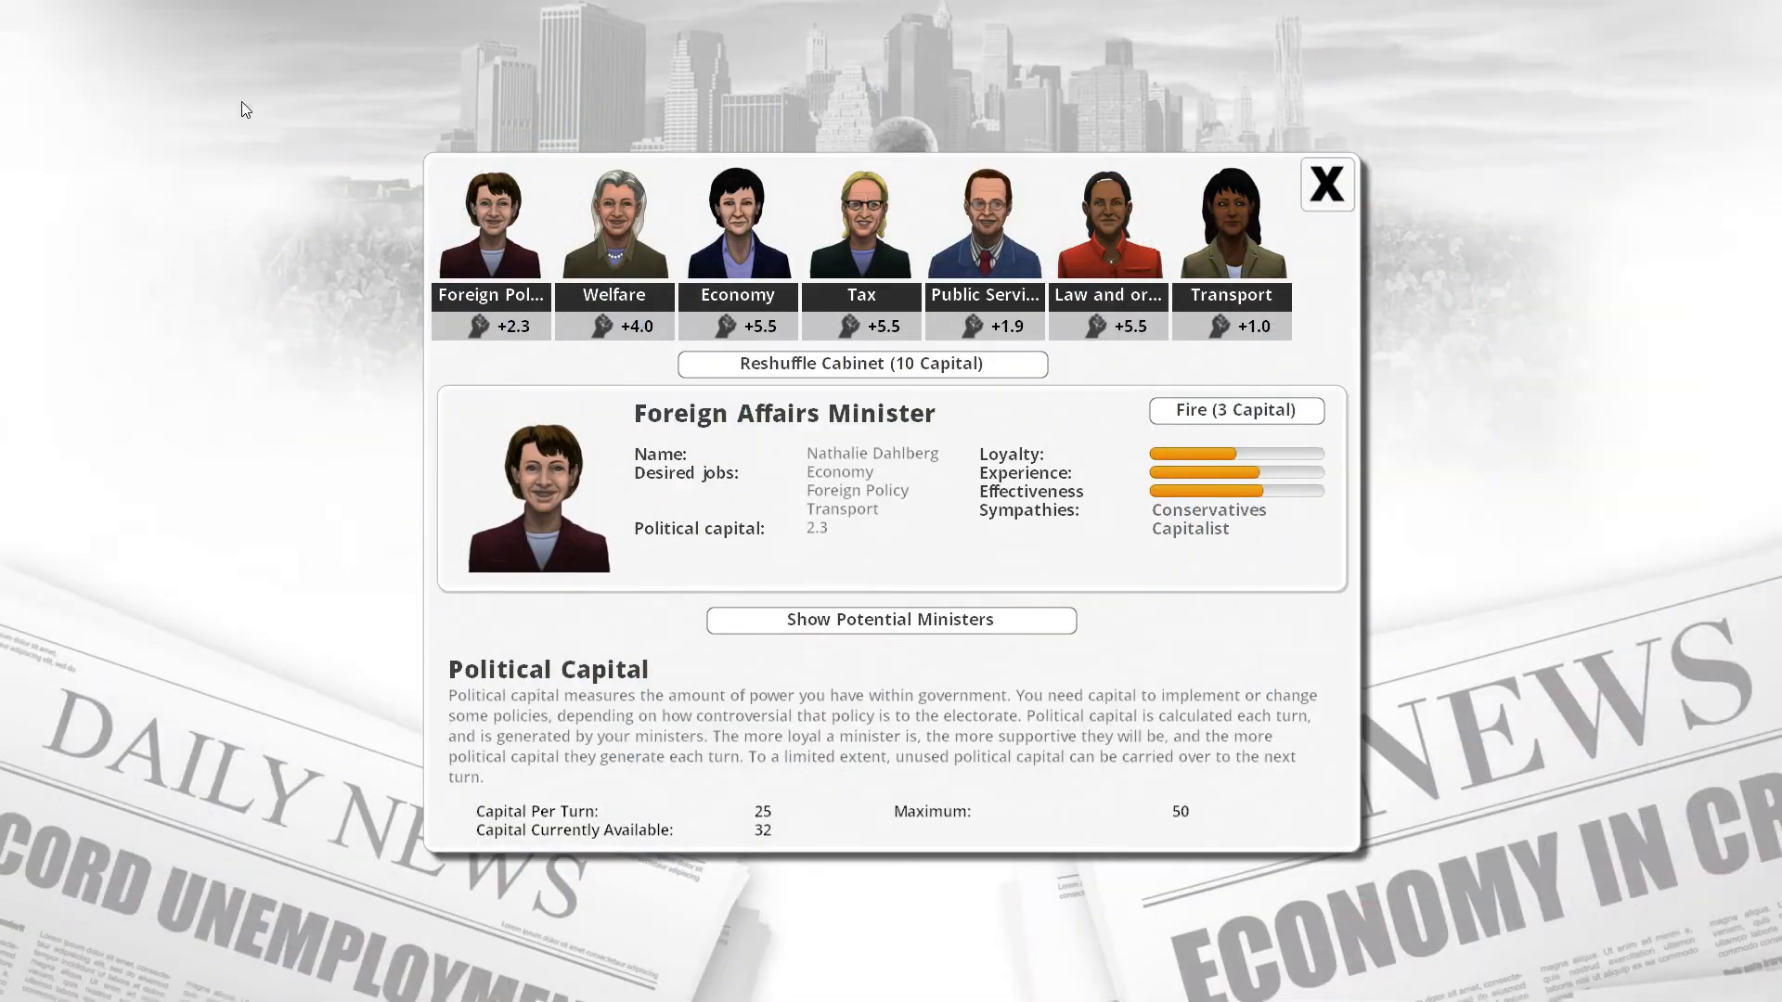
{"action": "left_click", "coordinate": [1325, 183]}
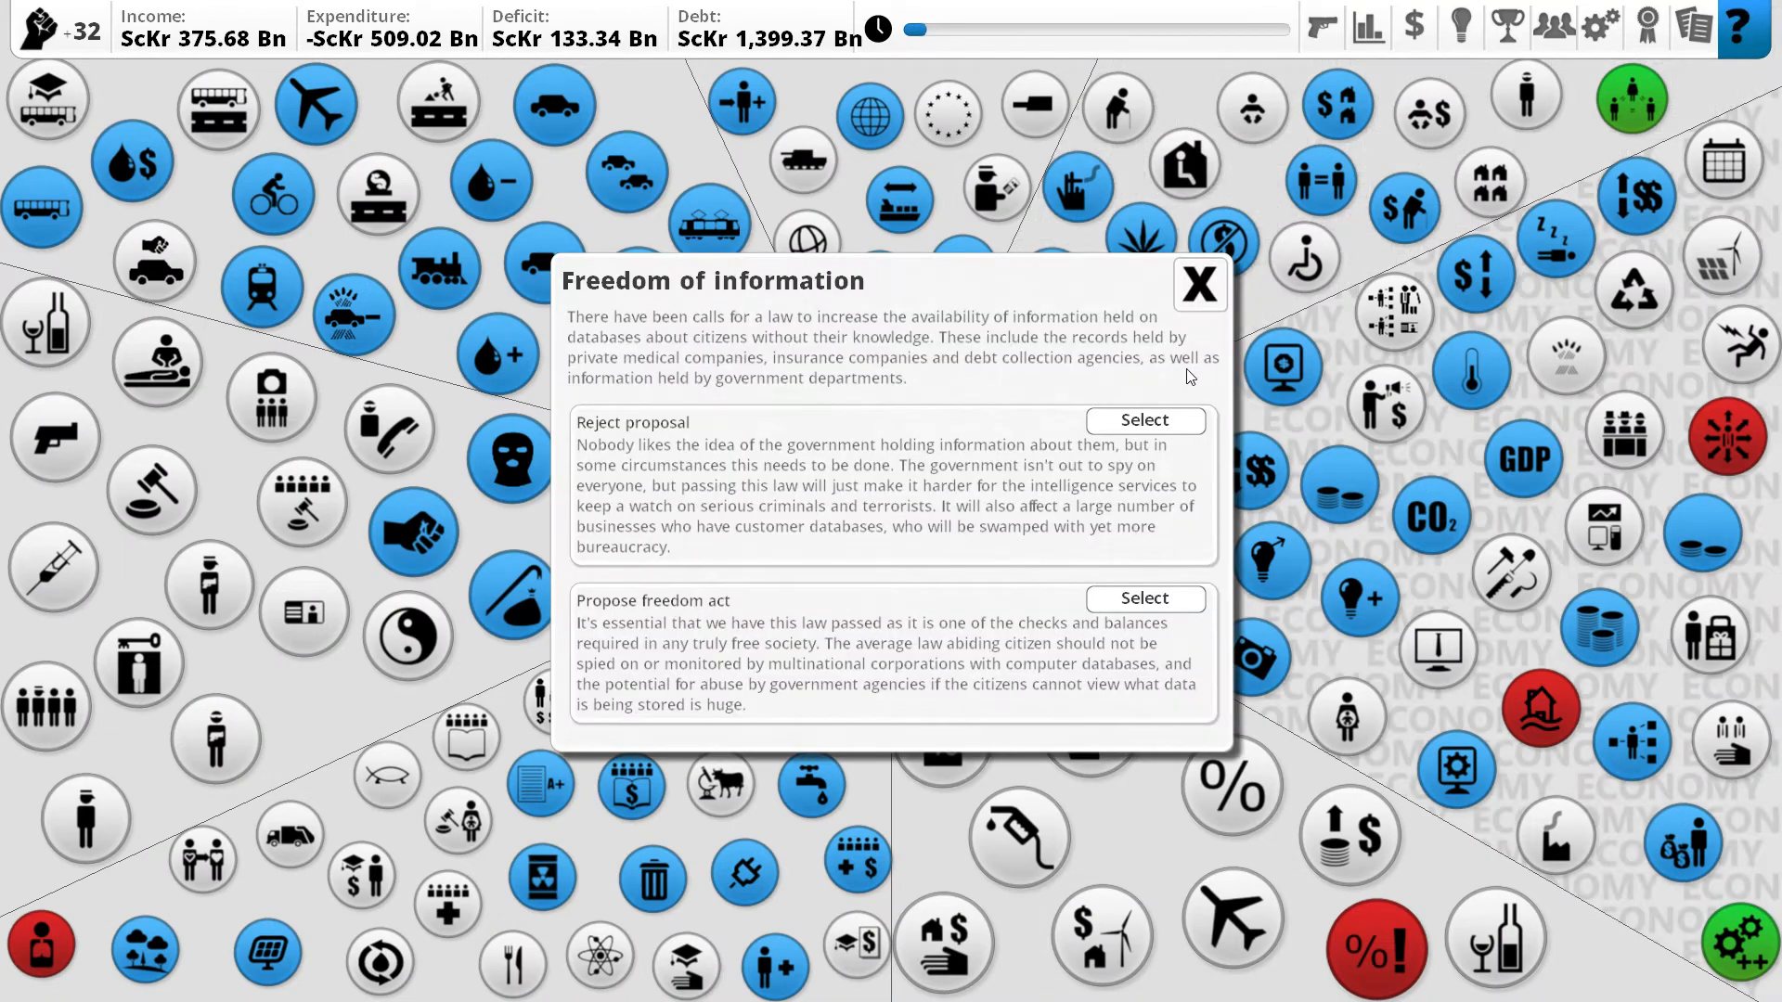
Dismiss the Freedom of Information question, end the turn and dismiss the minister's warning.
{"action": "left_click", "coordinate": [1198, 285]}
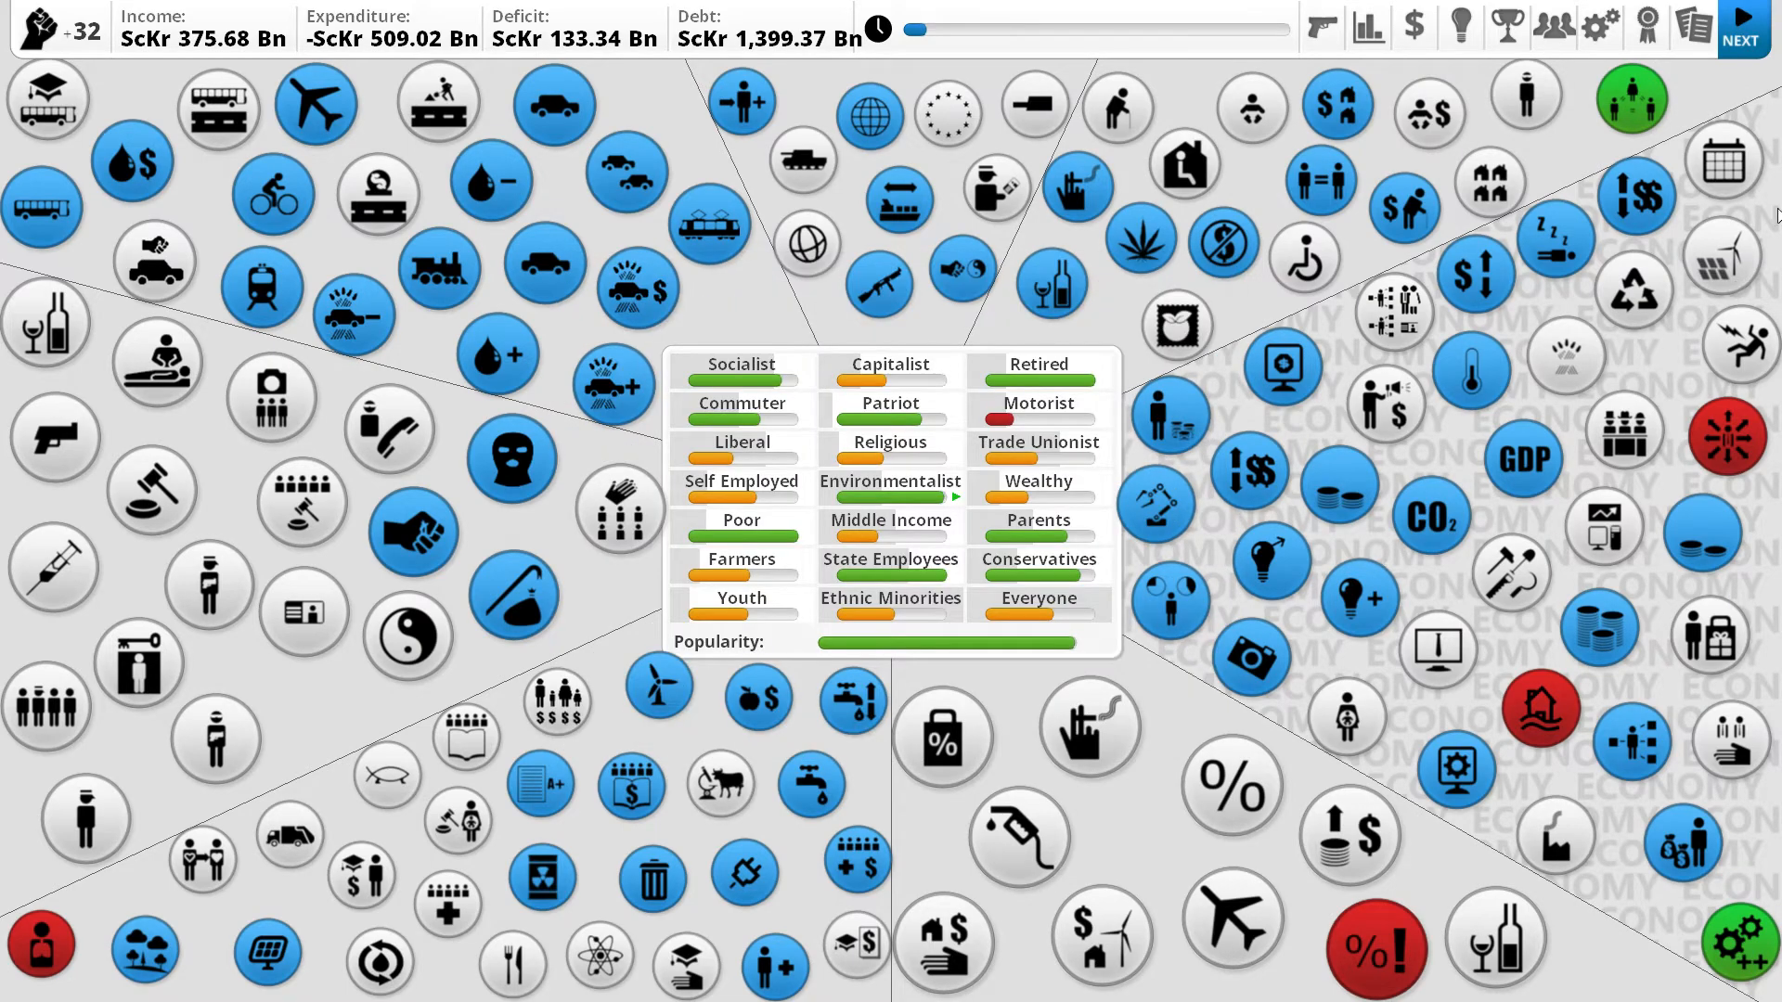
{"action": "left_click", "coordinate": [1739, 36]}
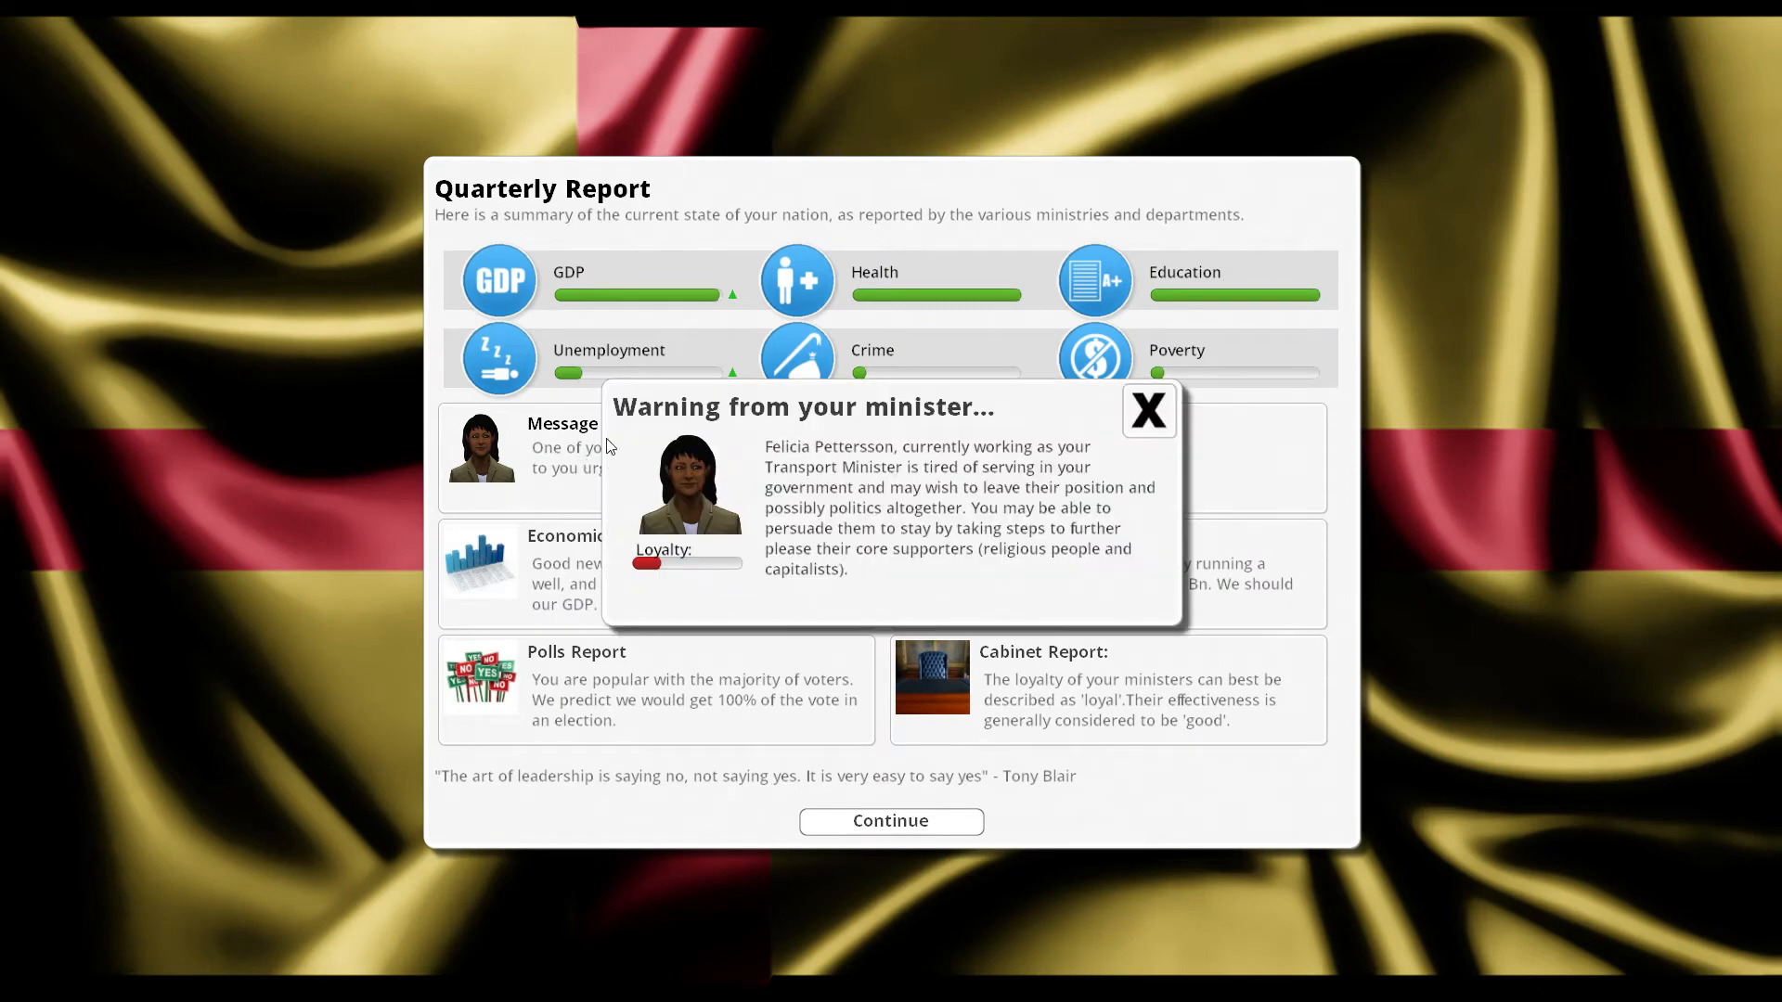
{"action": "mouse_move", "coordinate": [857, 489]}
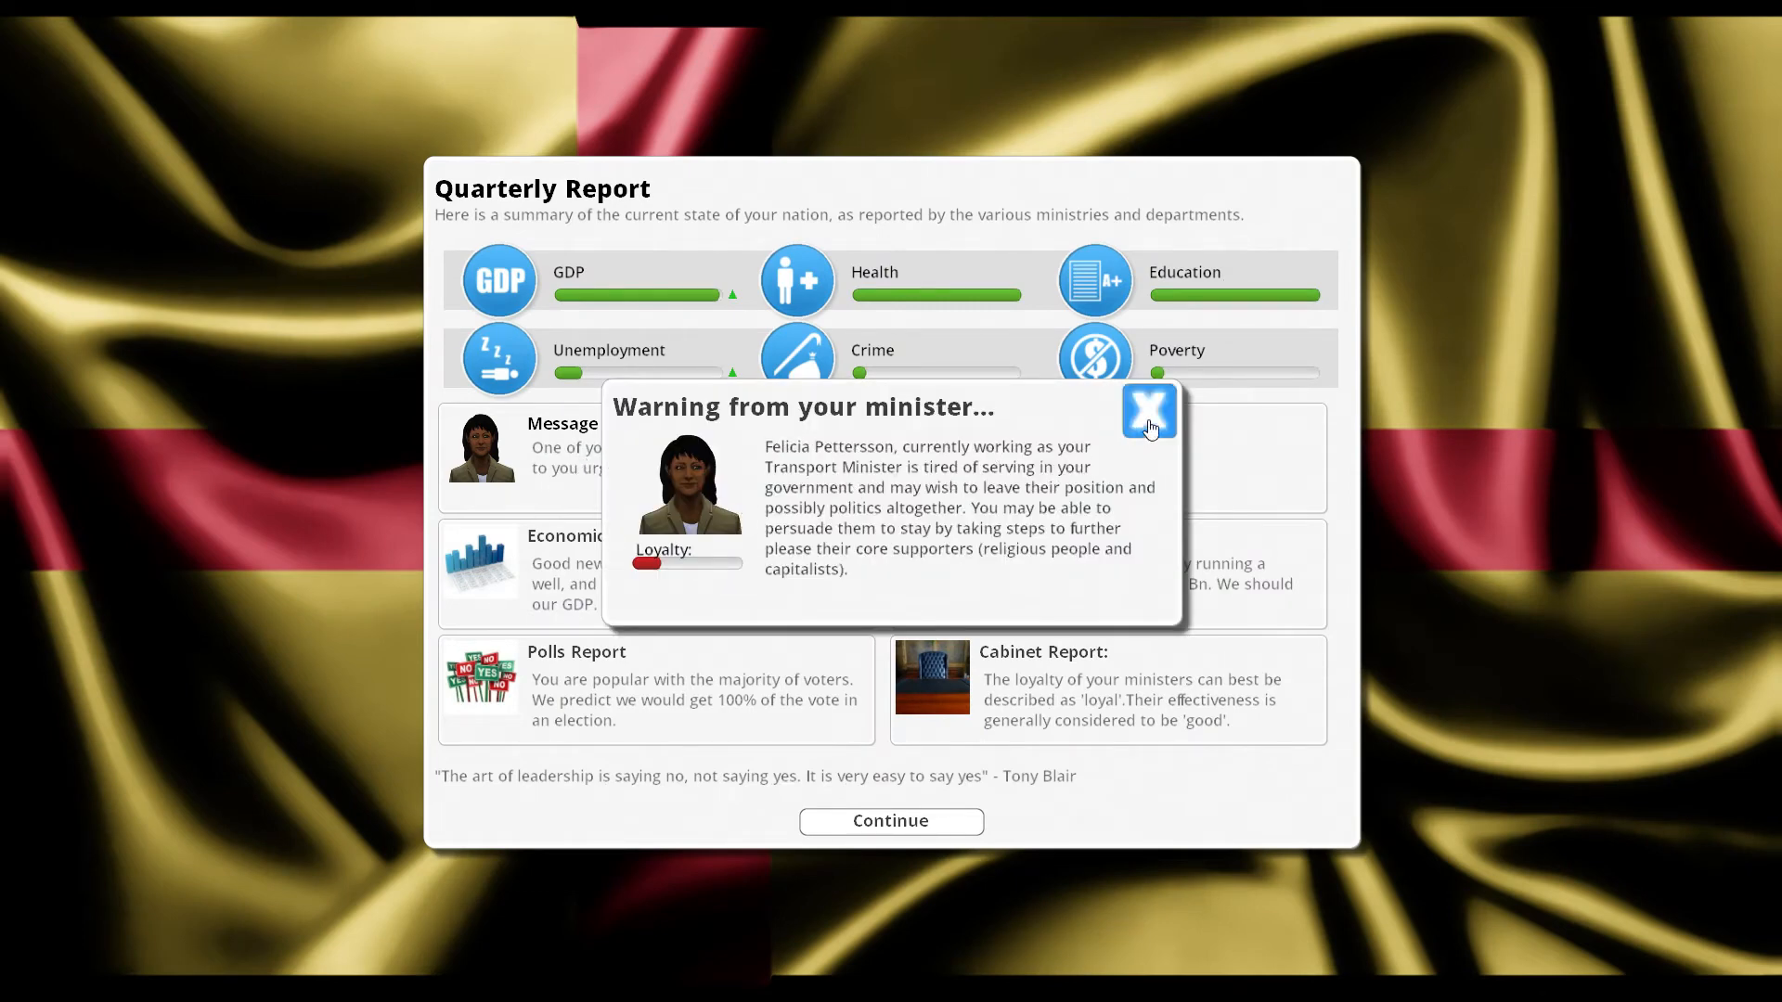
{"action": "left_click", "coordinate": [1150, 412]}
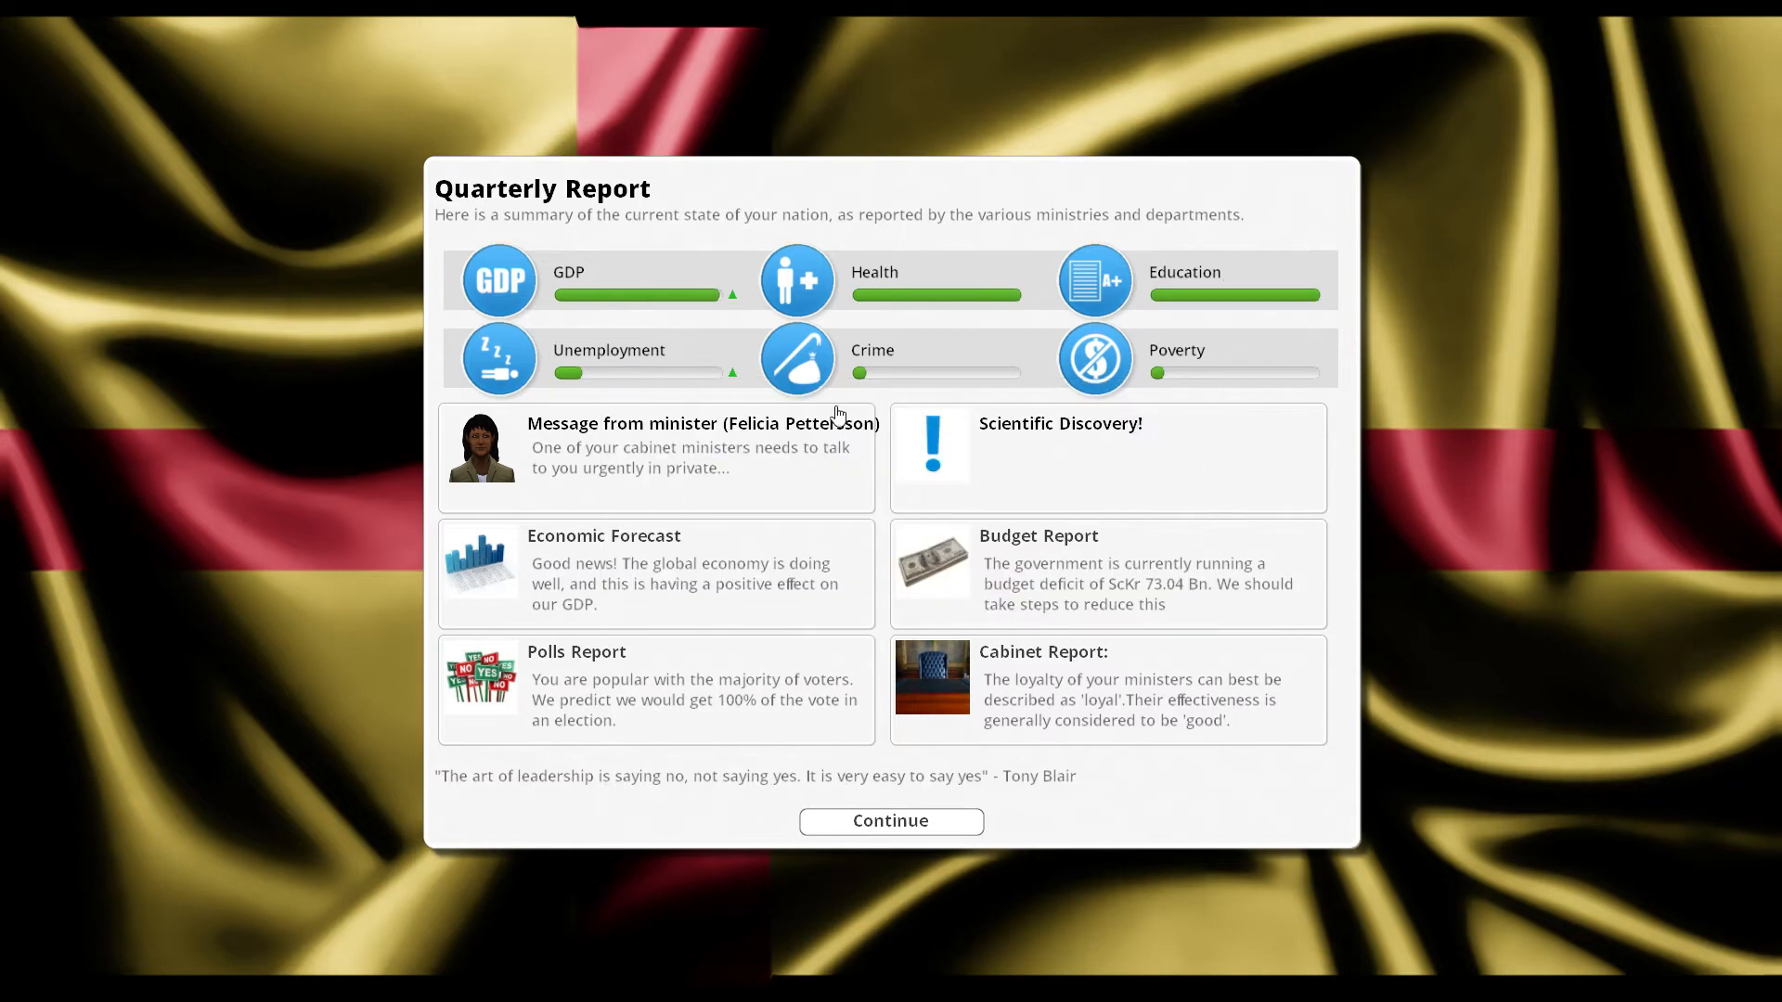
Review the GDP history details, then close the quarterly report.
{"action": "left_click", "coordinate": [497, 279]}
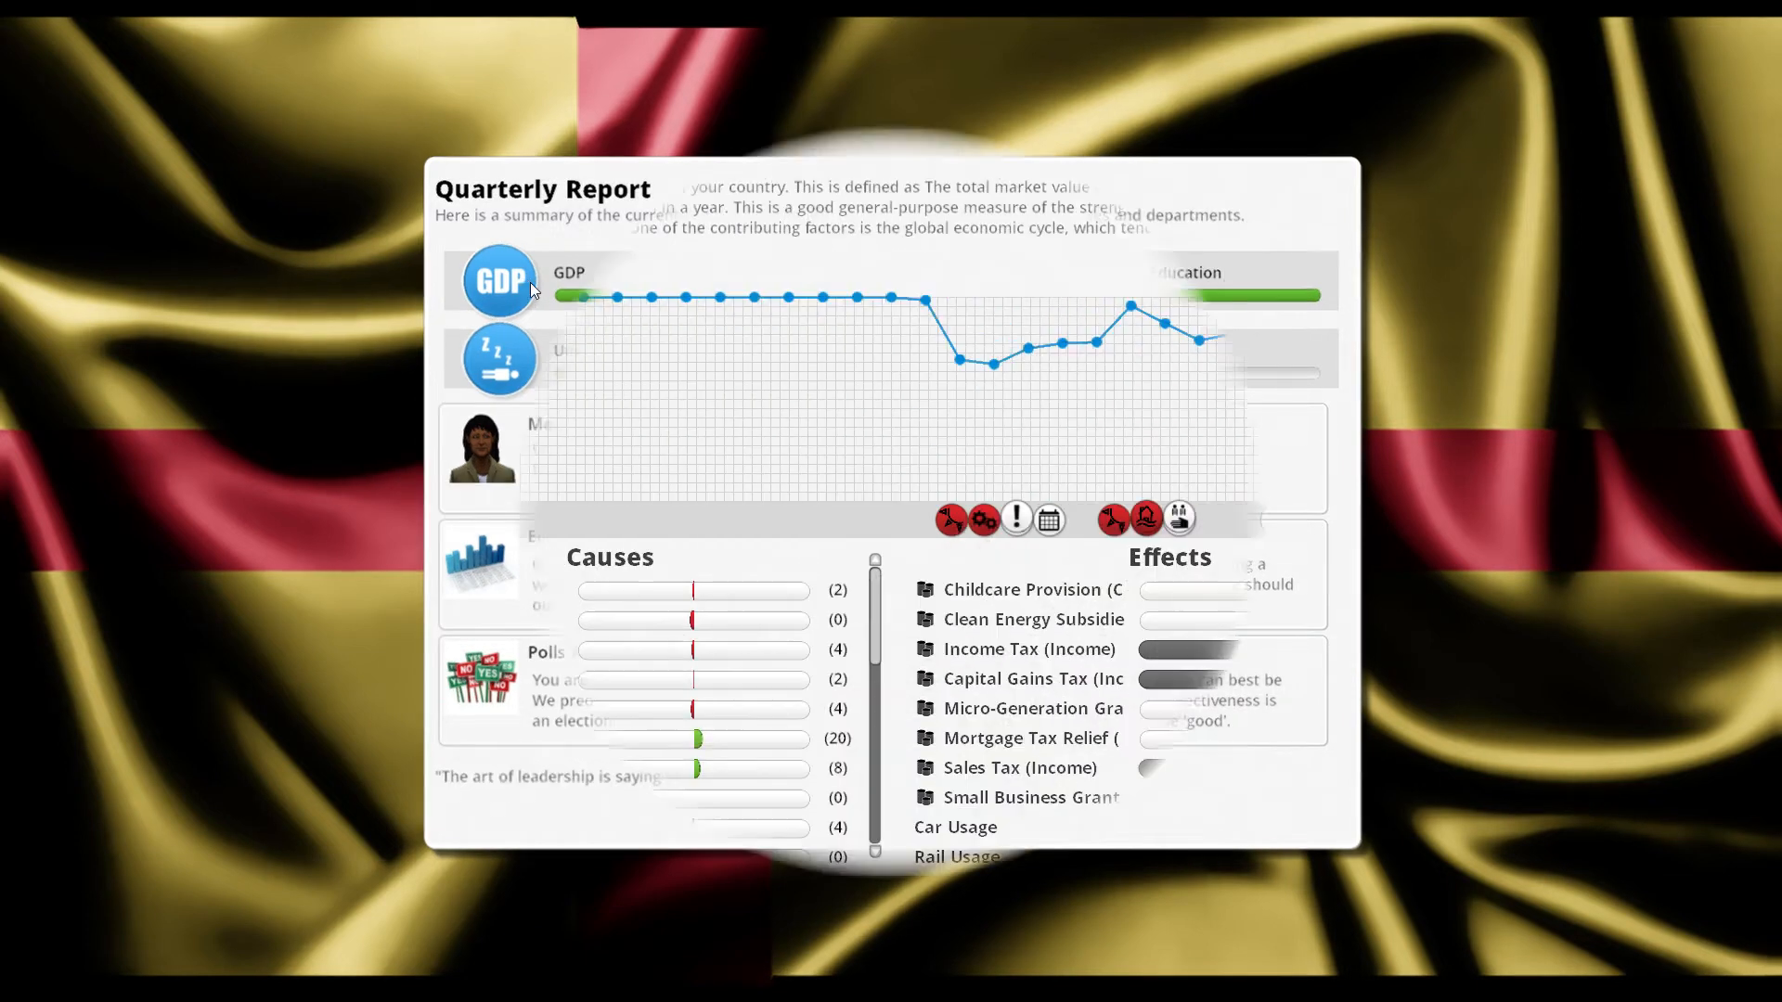
{"action": "left_click", "coordinate": [496, 280]}
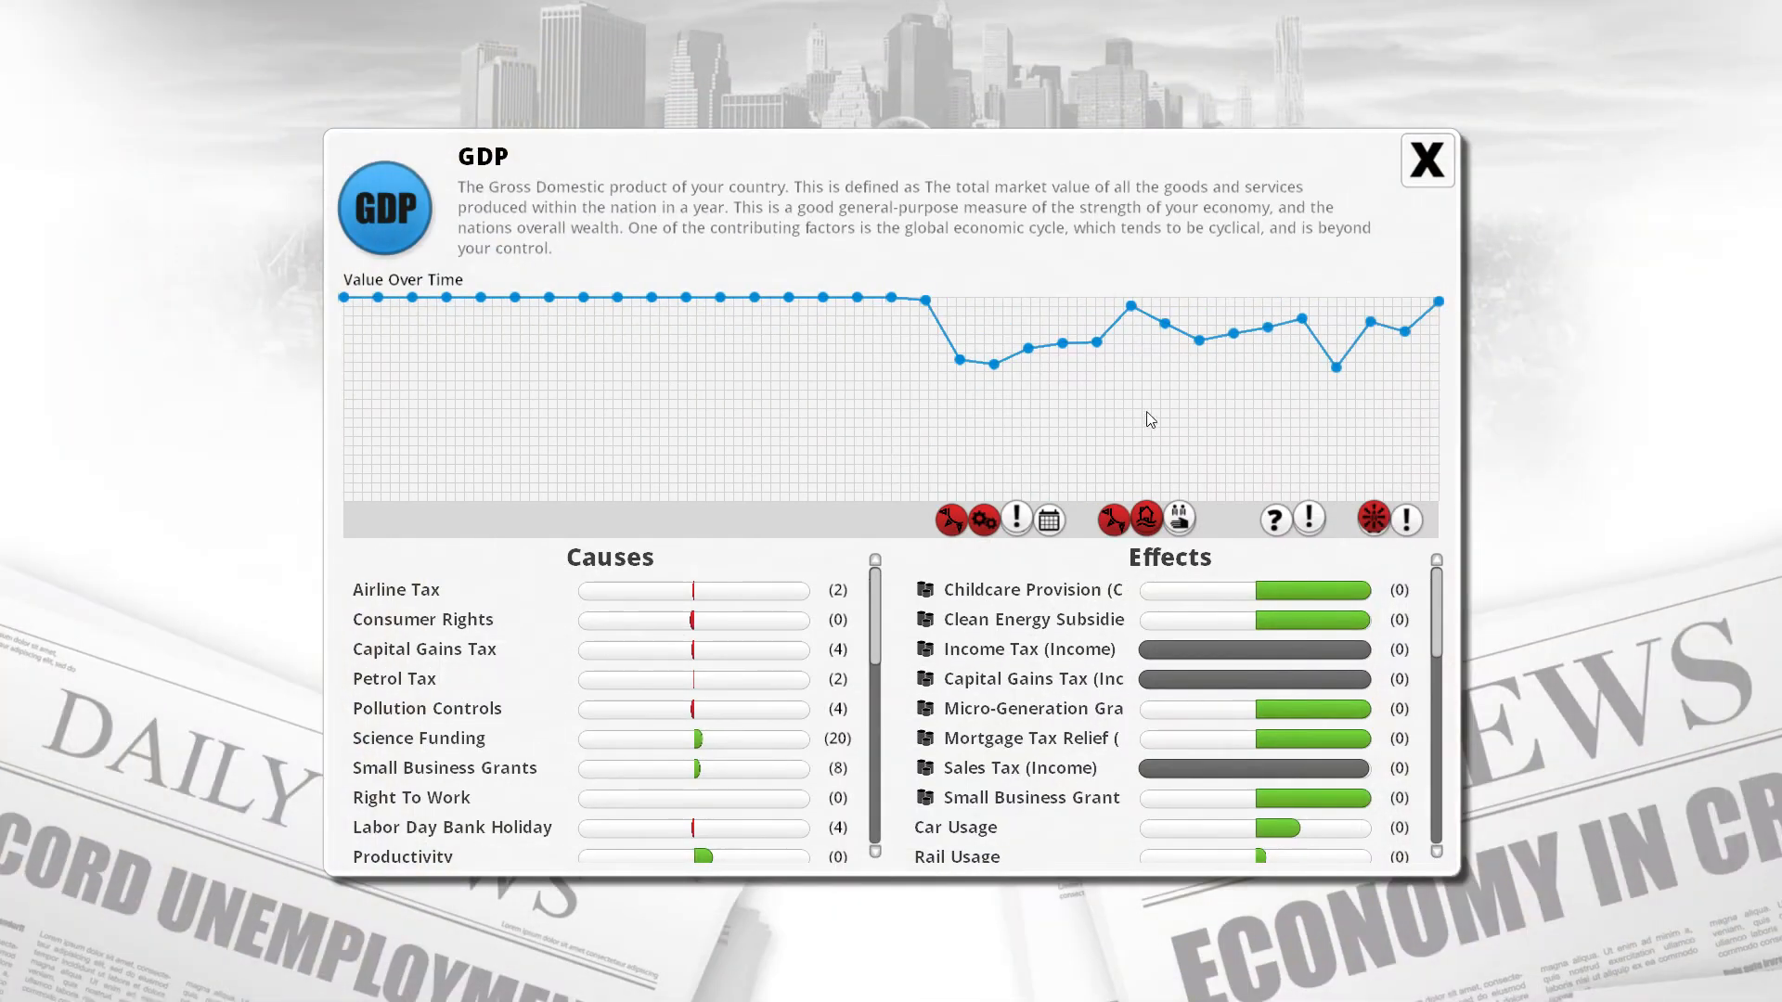
{"action": "left_click", "coordinate": [1426, 159]}
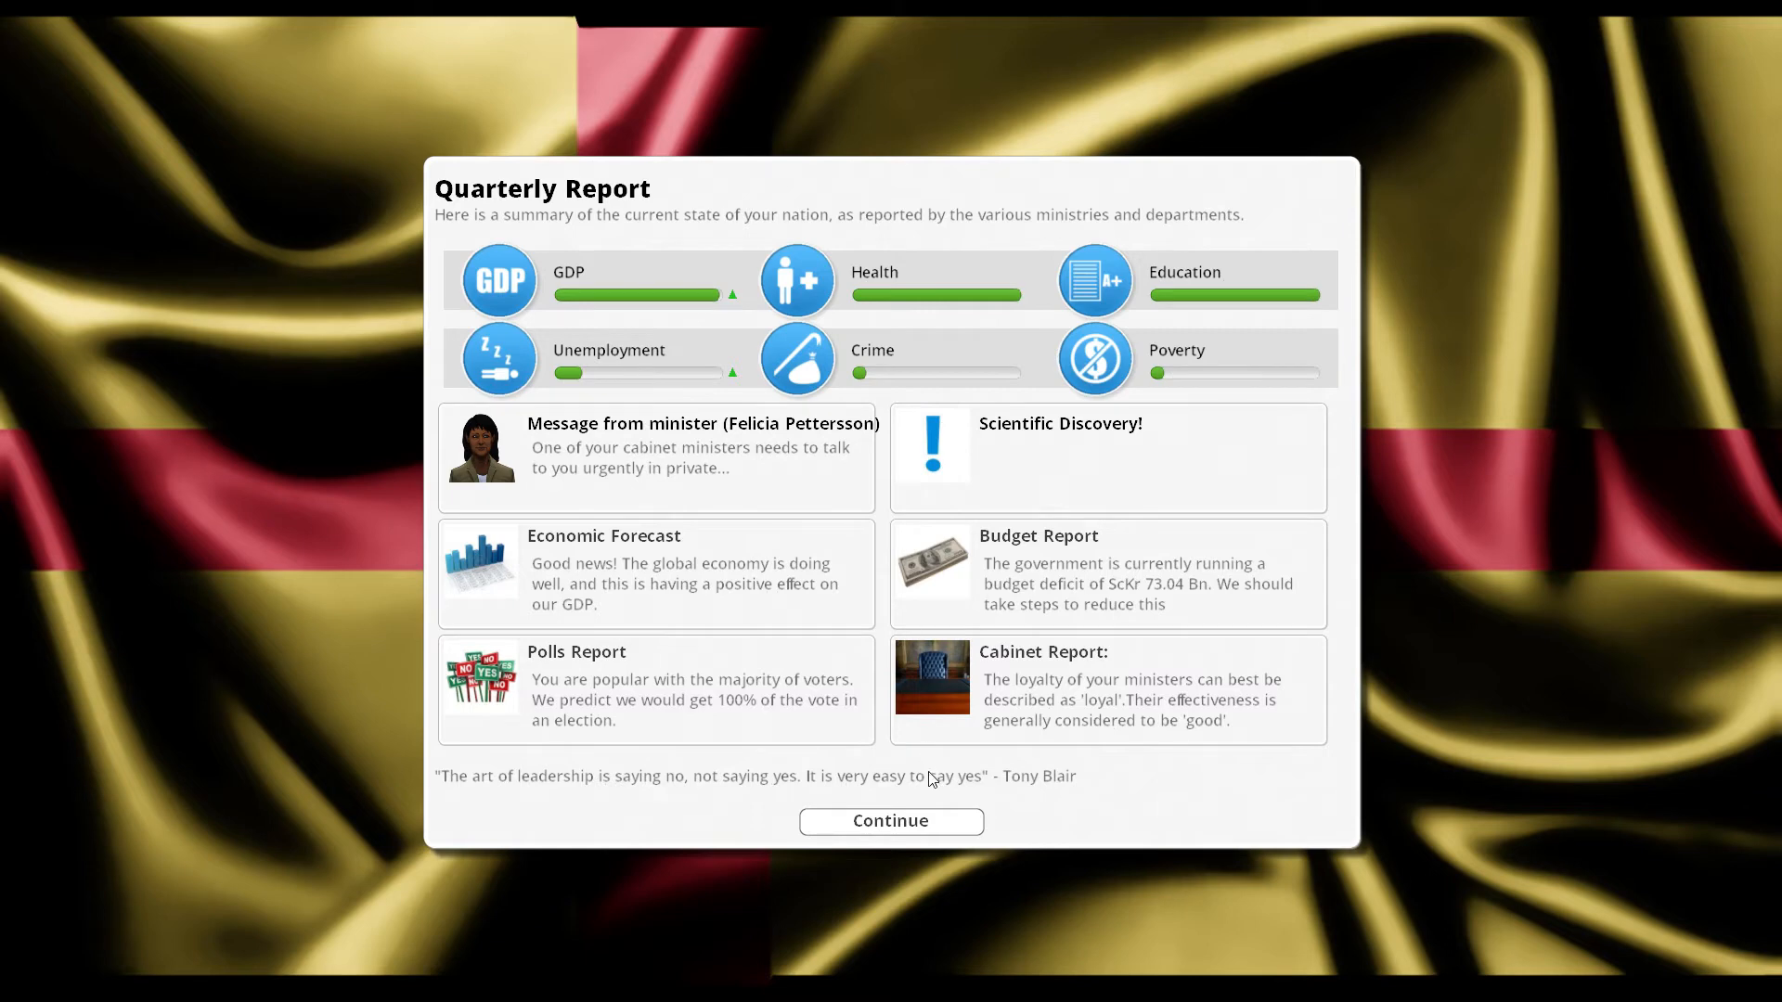
{"action": "left_click", "coordinate": [890, 820]}
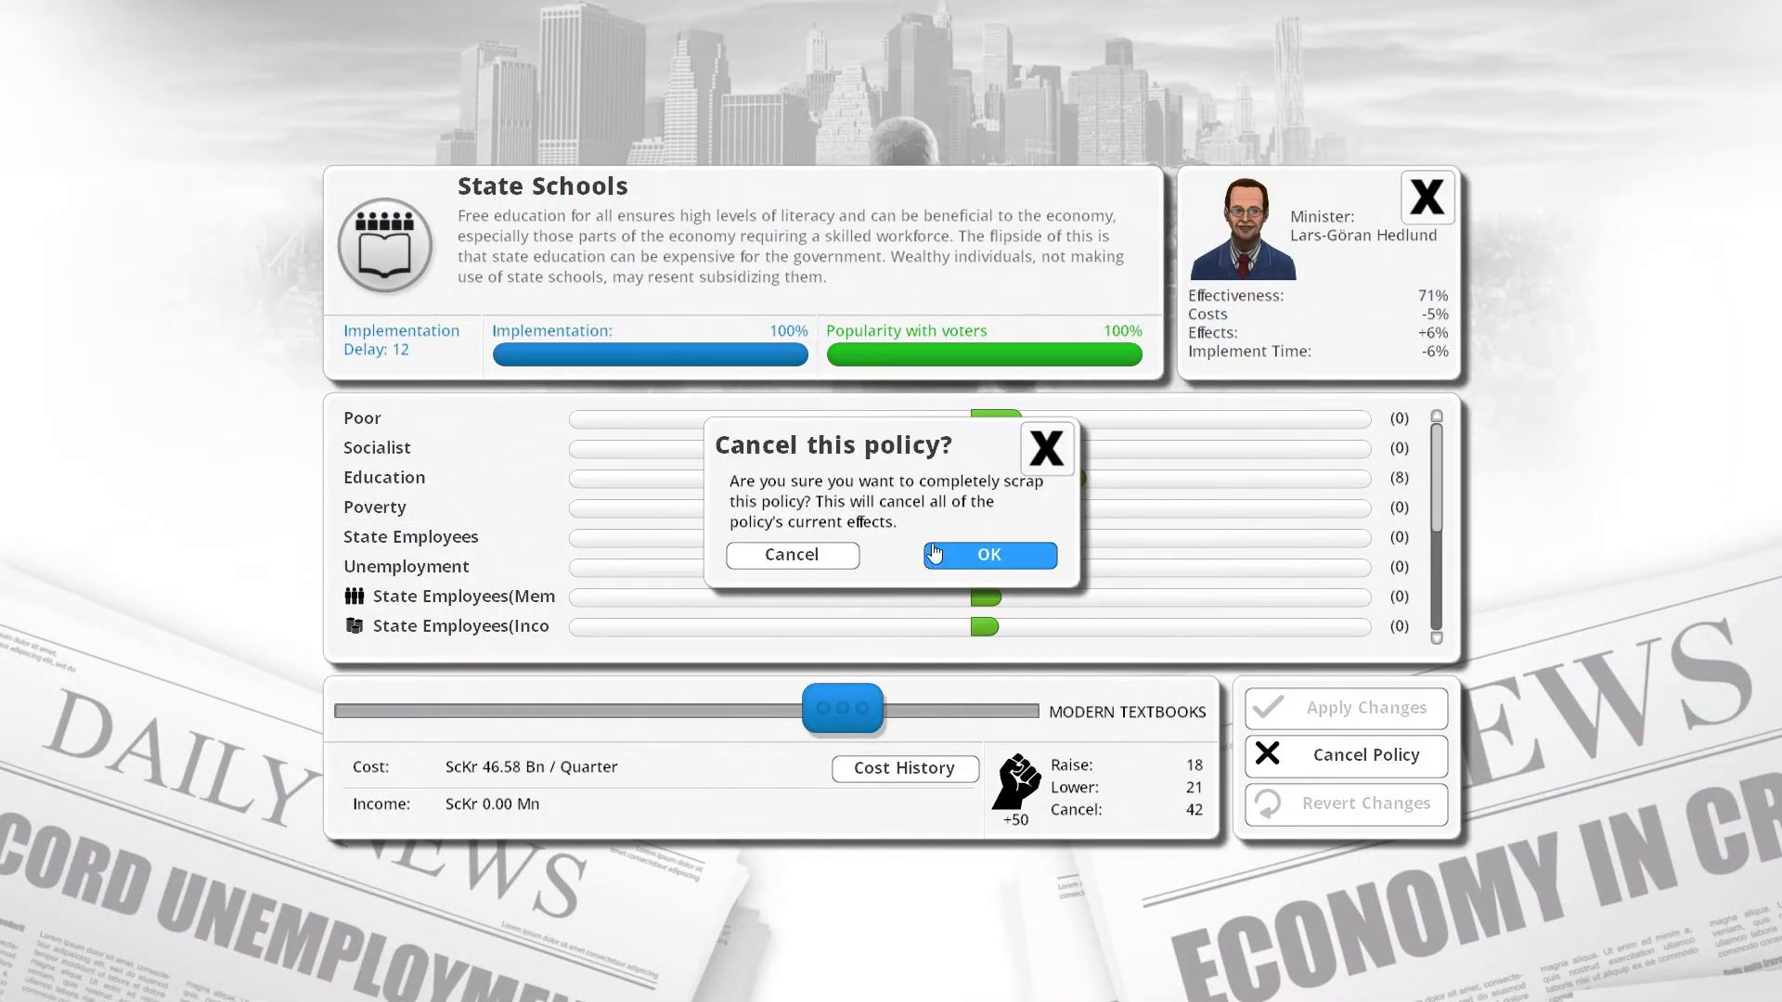
Confirm scrapping State Schools, review budget charts and spending breakdown, then close the budget.
{"action": "left_click", "coordinate": [987, 555]}
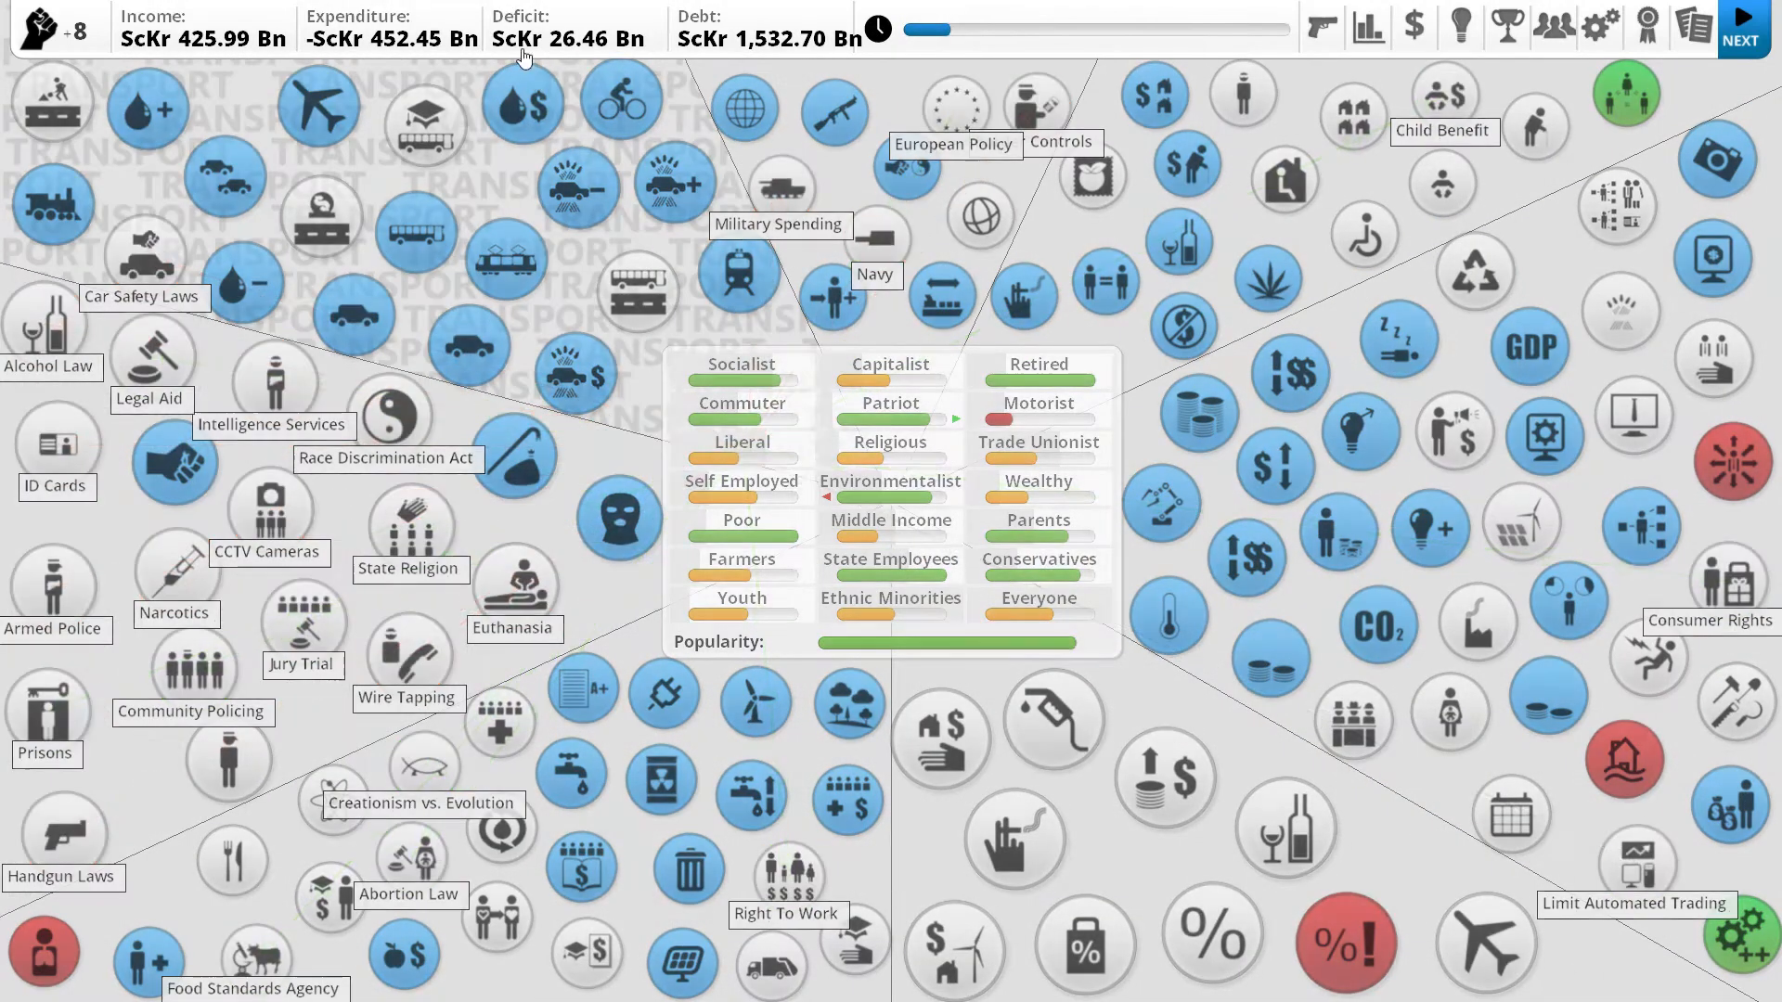
{"action": "left_click", "coordinate": [1368, 25]}
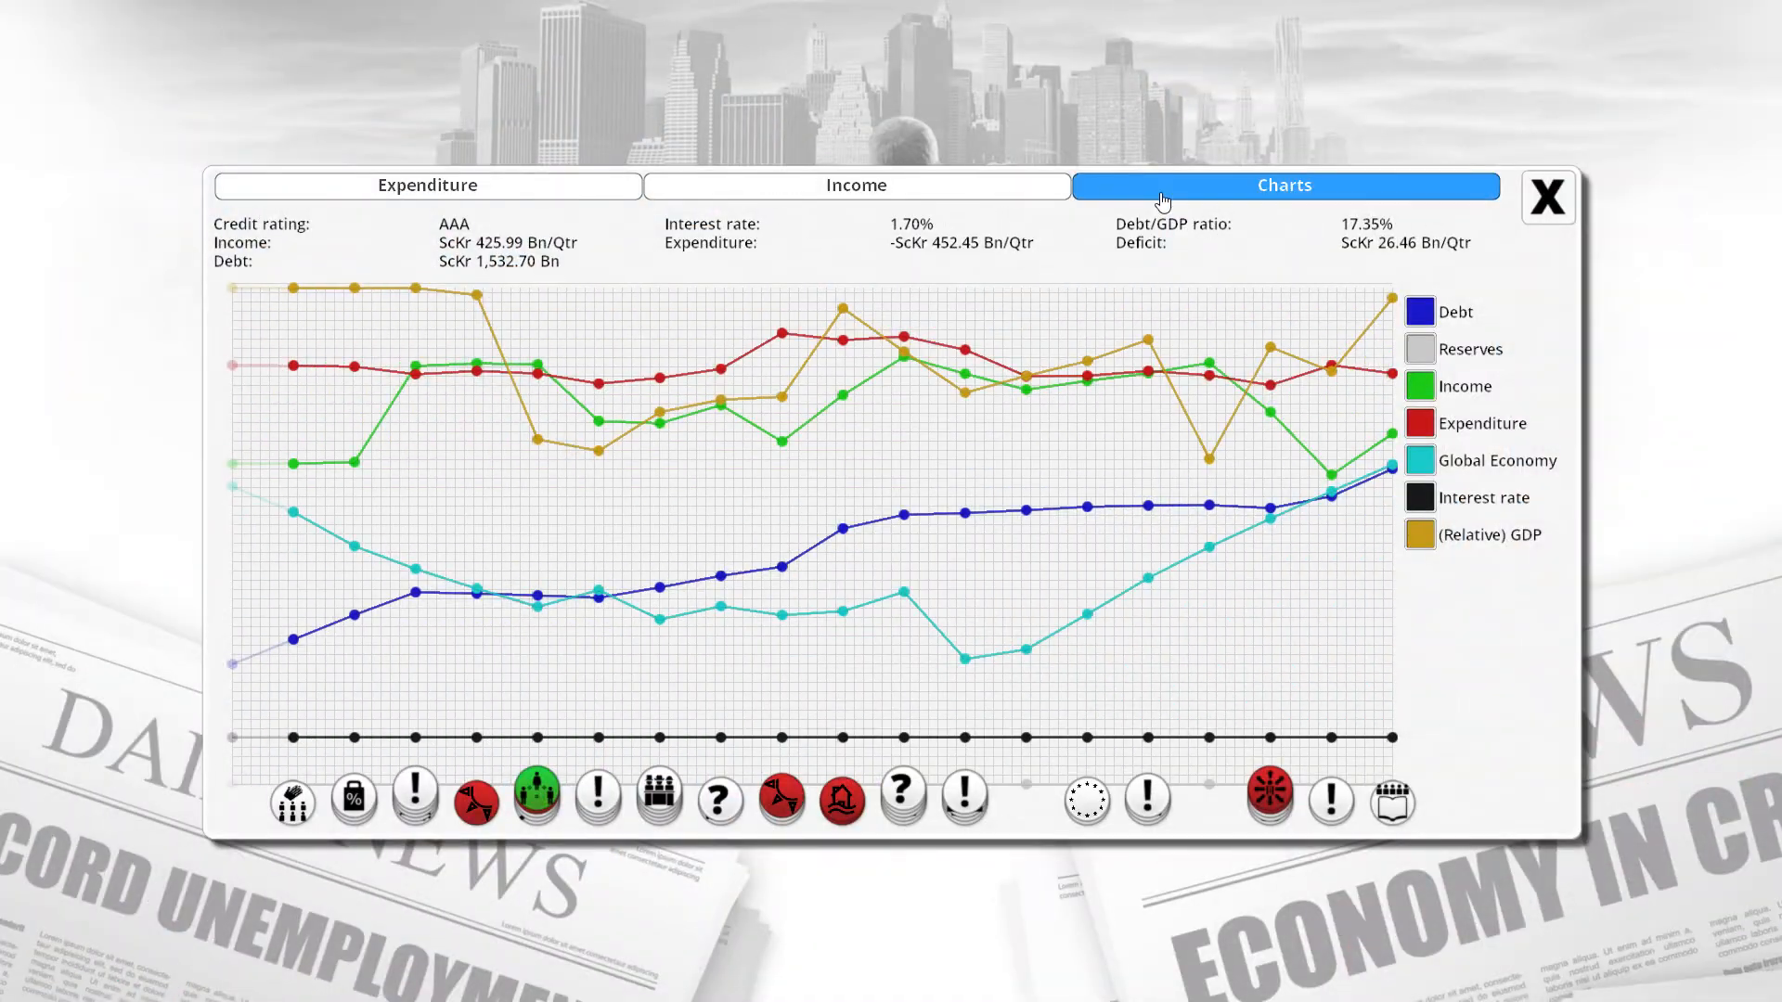
{"action": "mouse_move", "coordinate": [486, 222]}
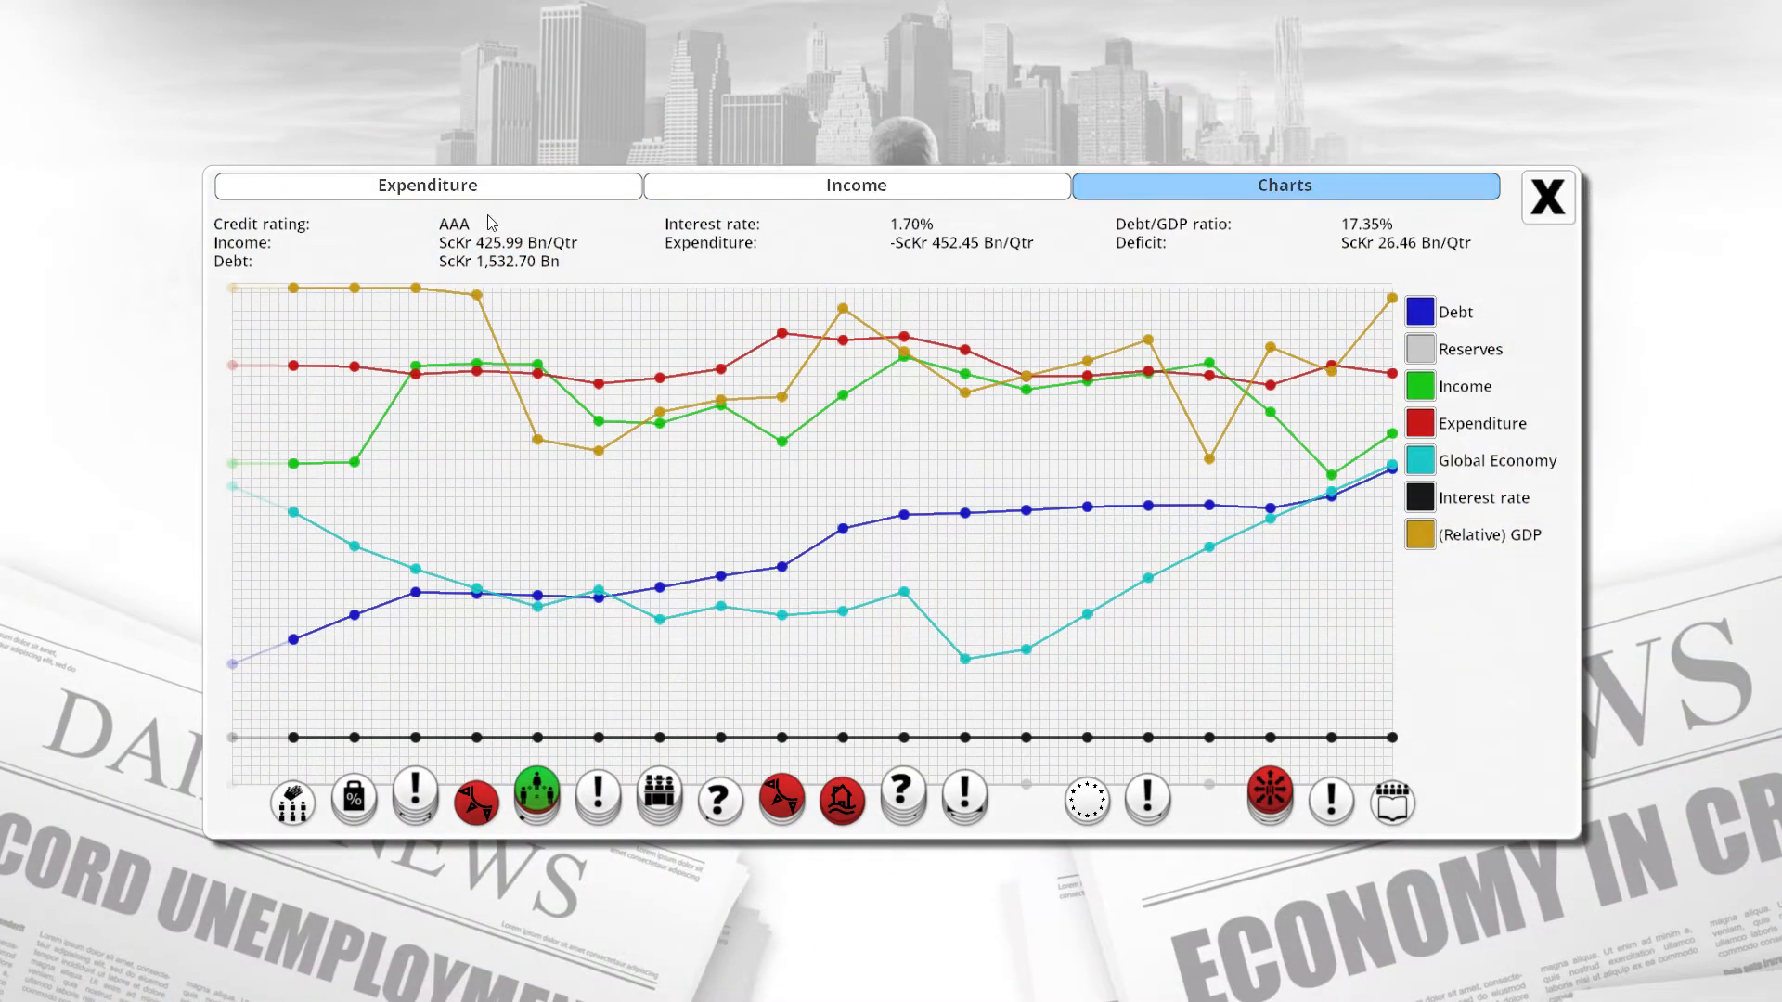
{"action": "left_click", "coordinate": [427, 186]}
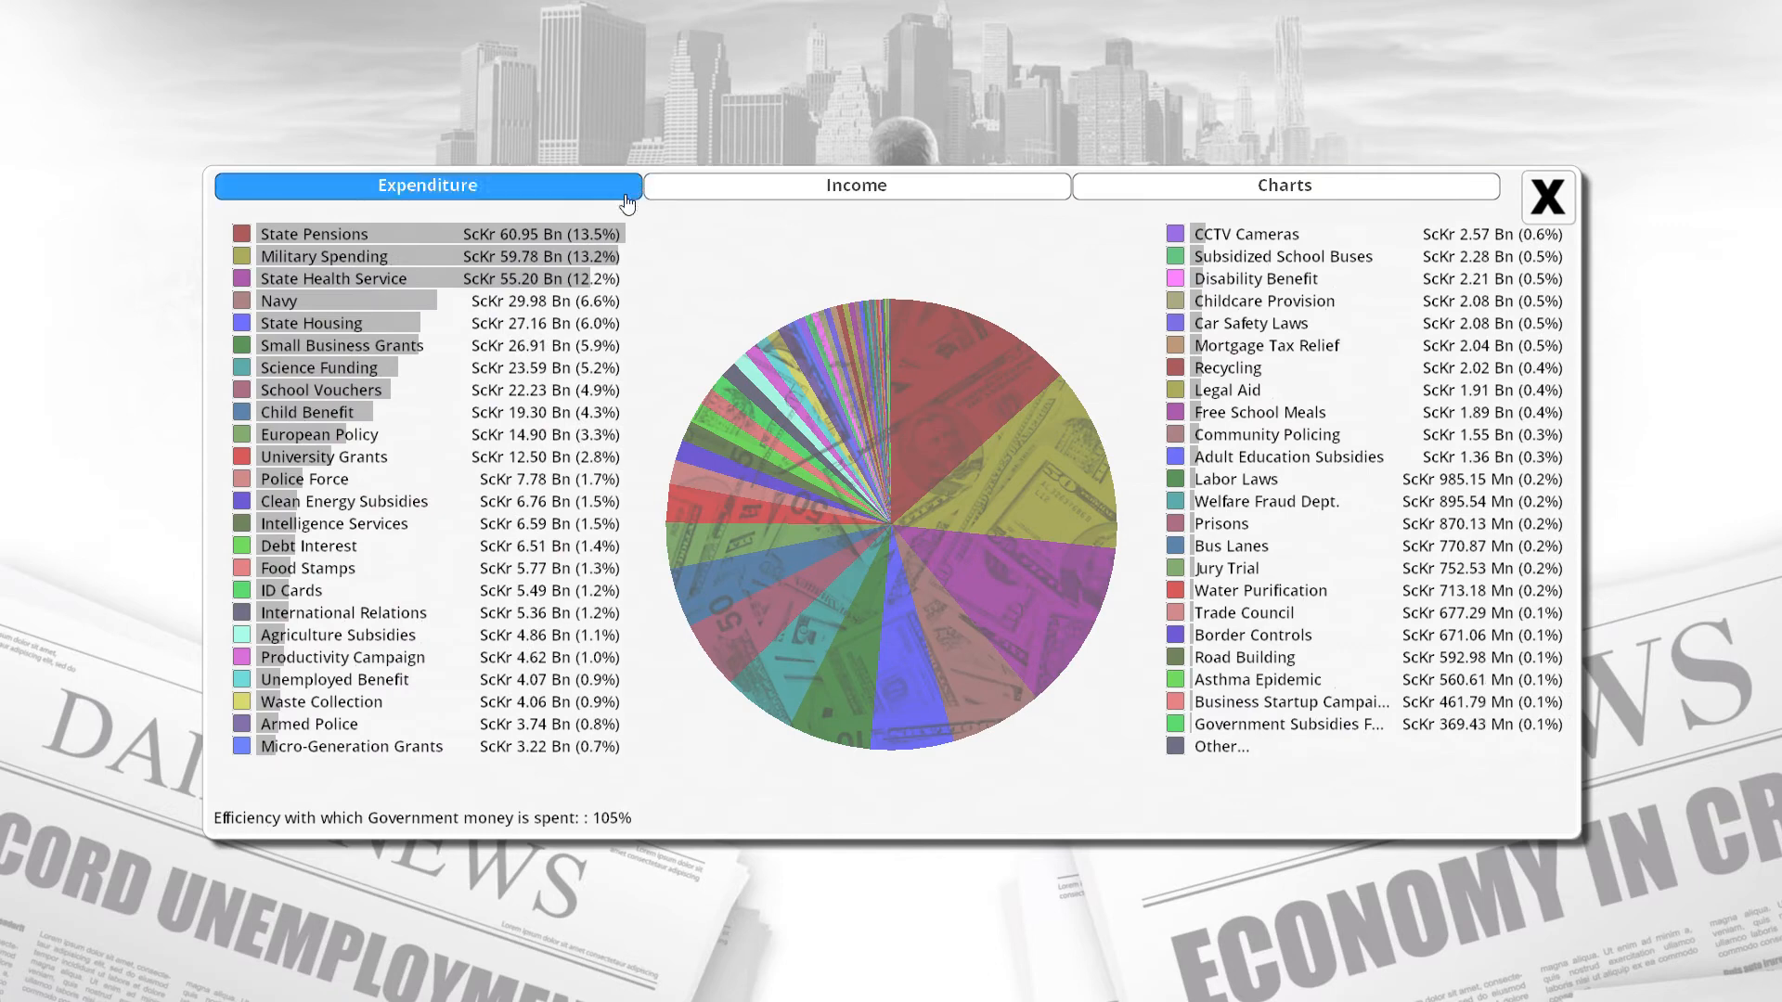
{"action": "mouse_move", "coordinate": [375, 300]}
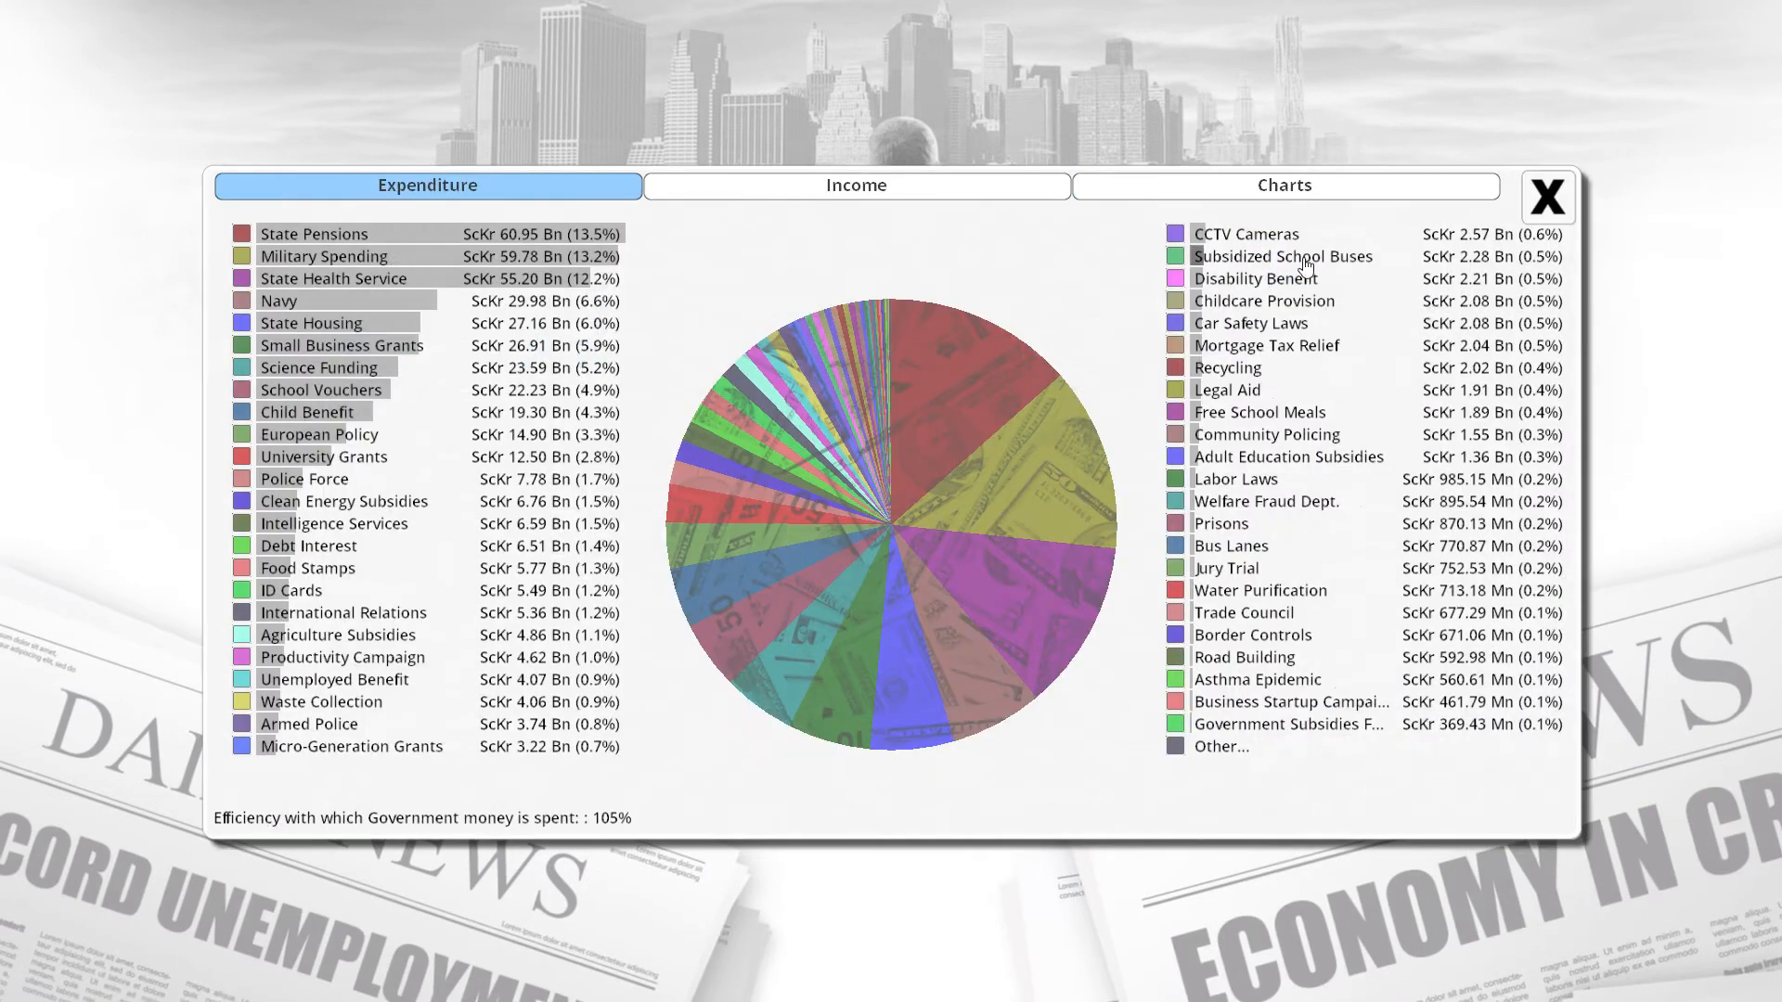
{"action": "left_click", "coordinate": [1546, 197]}
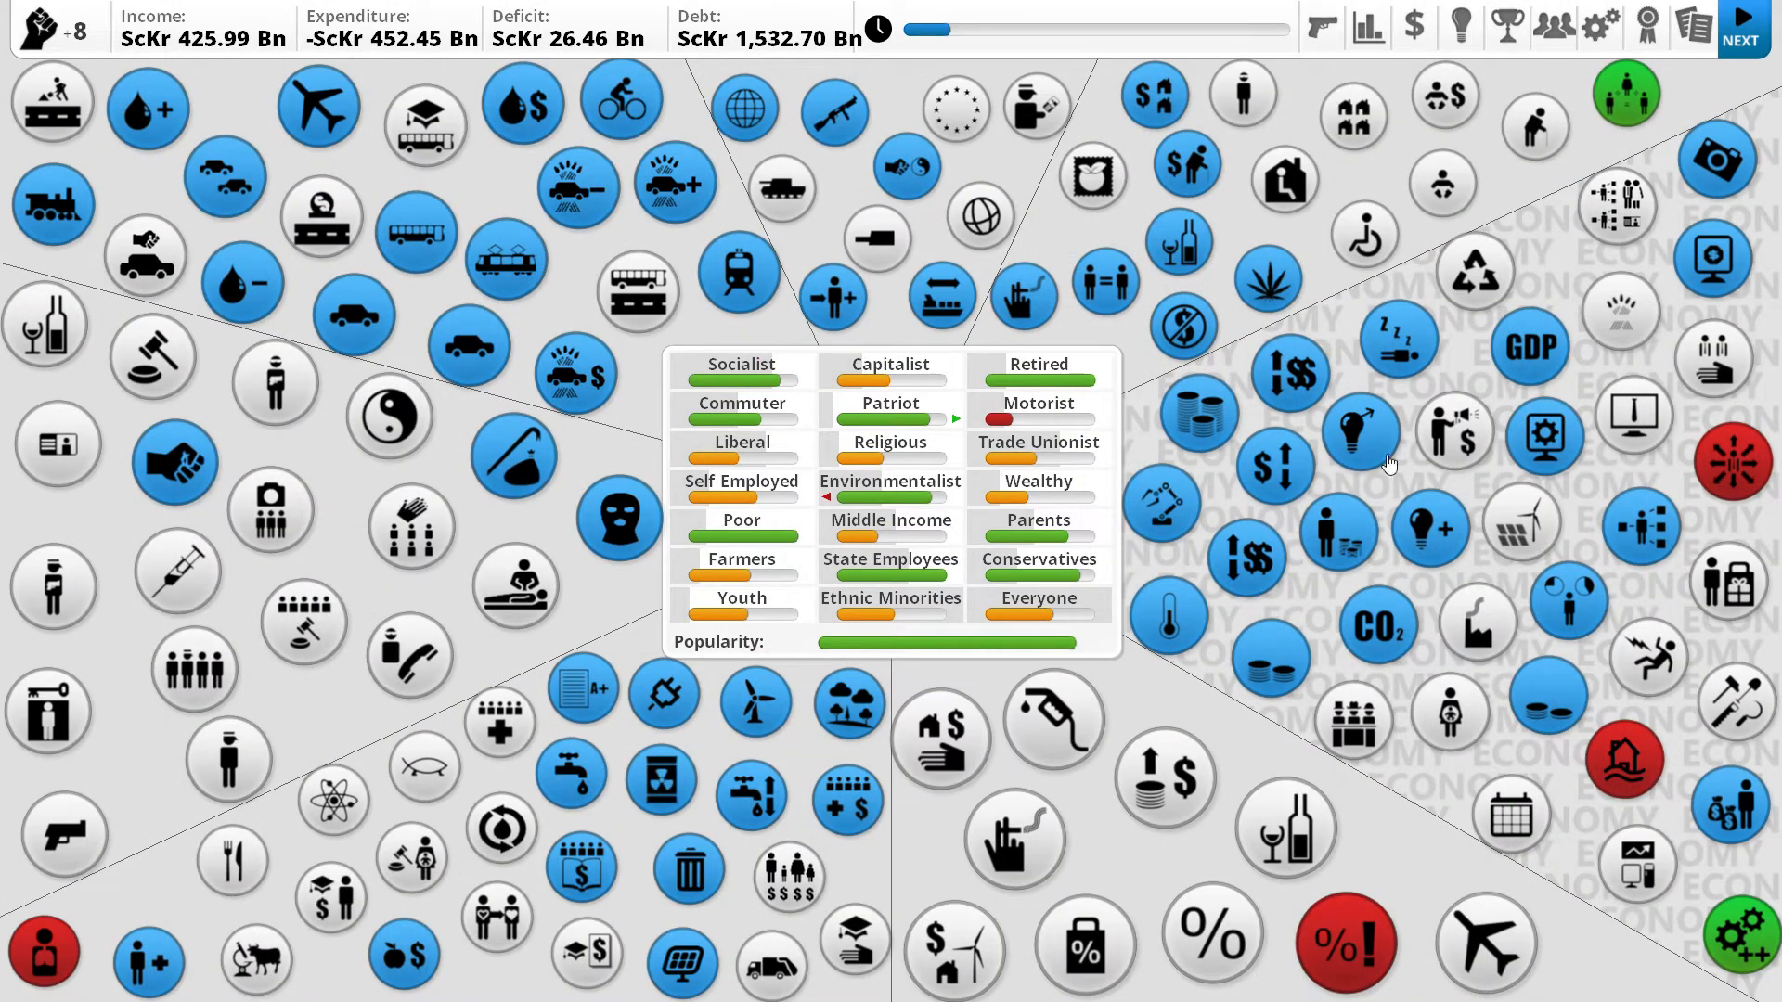
Inspect Innovation's causes and open State Health Service from that list.
{"action": "left_click", "coordinate": [1359, 434]}
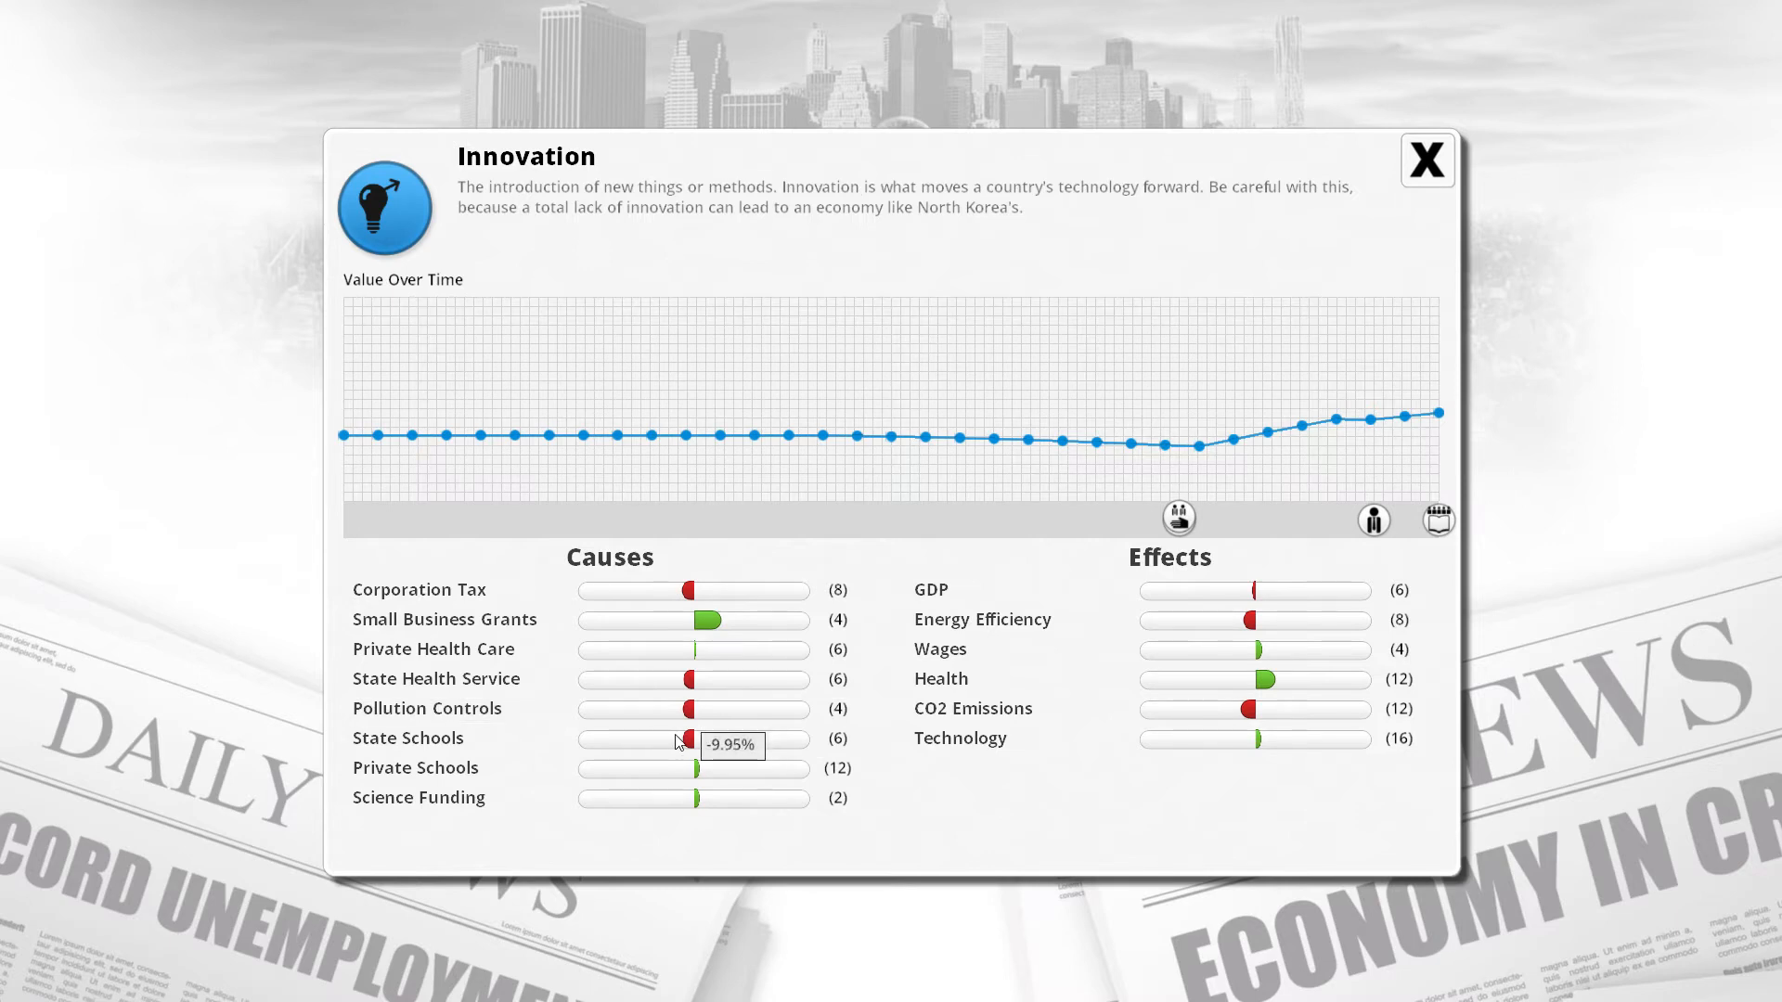
{"action": "mouse_move", "coordinate": [1085, 395]}
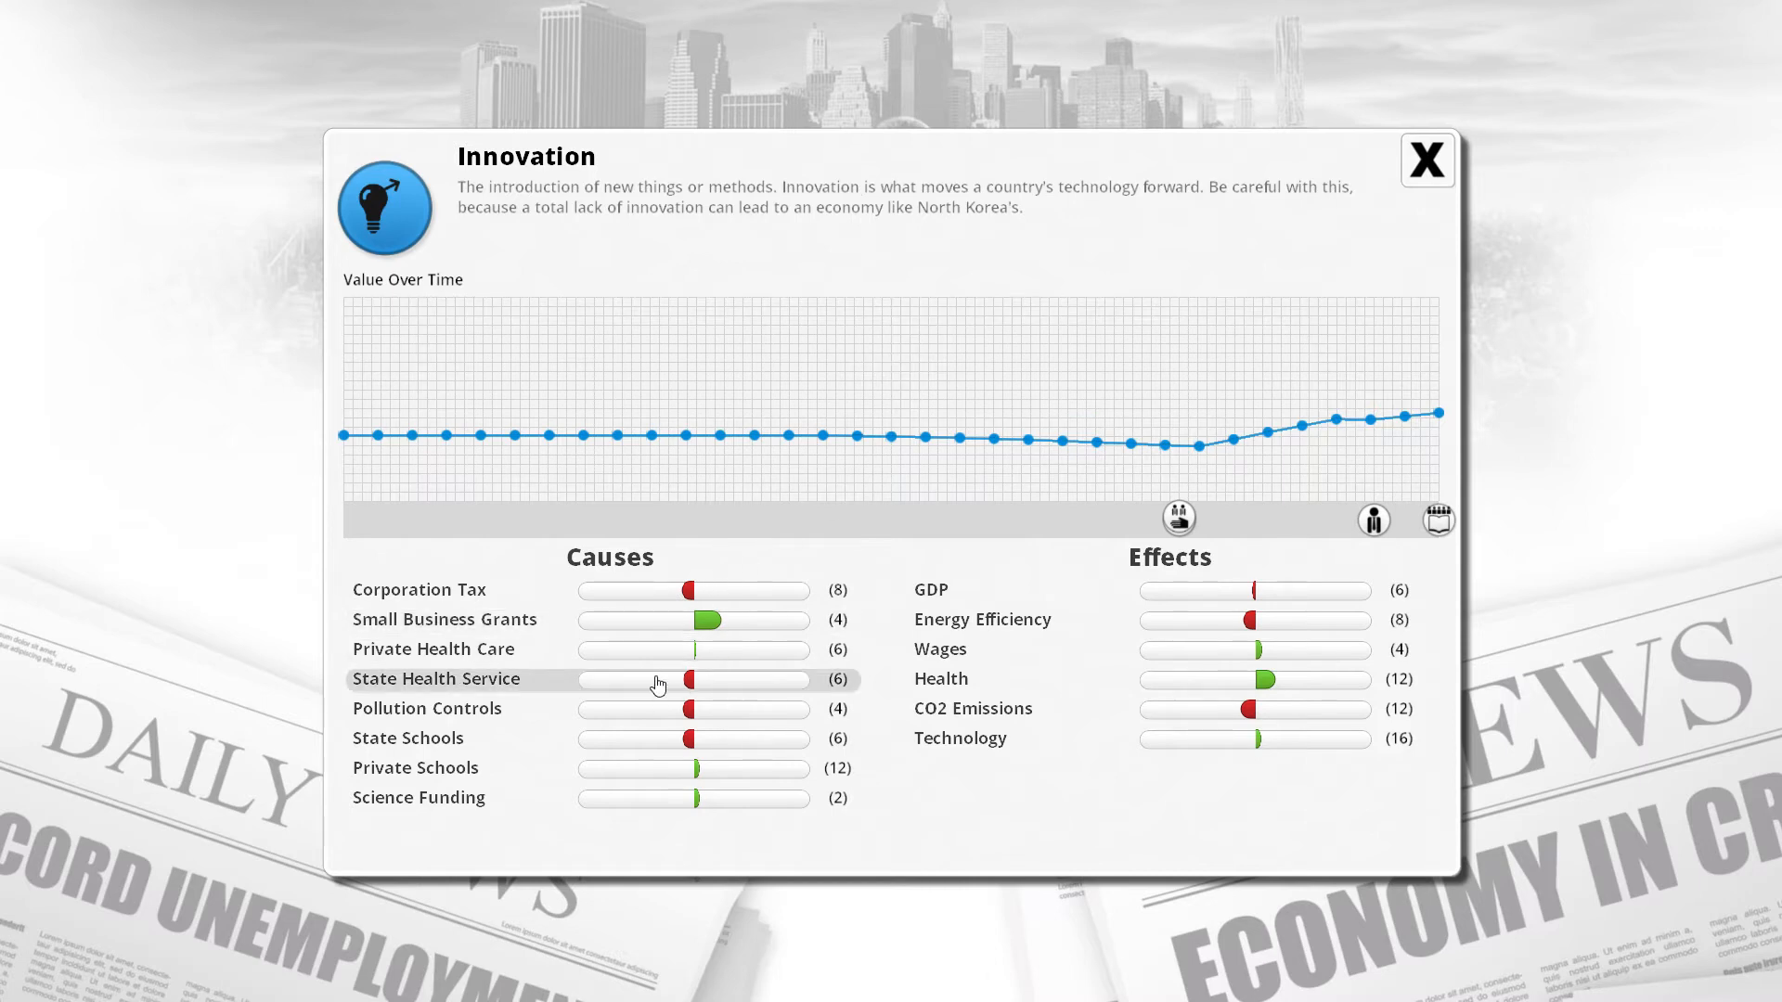
{"action": "left_click", "coordinate": [435, 678]}
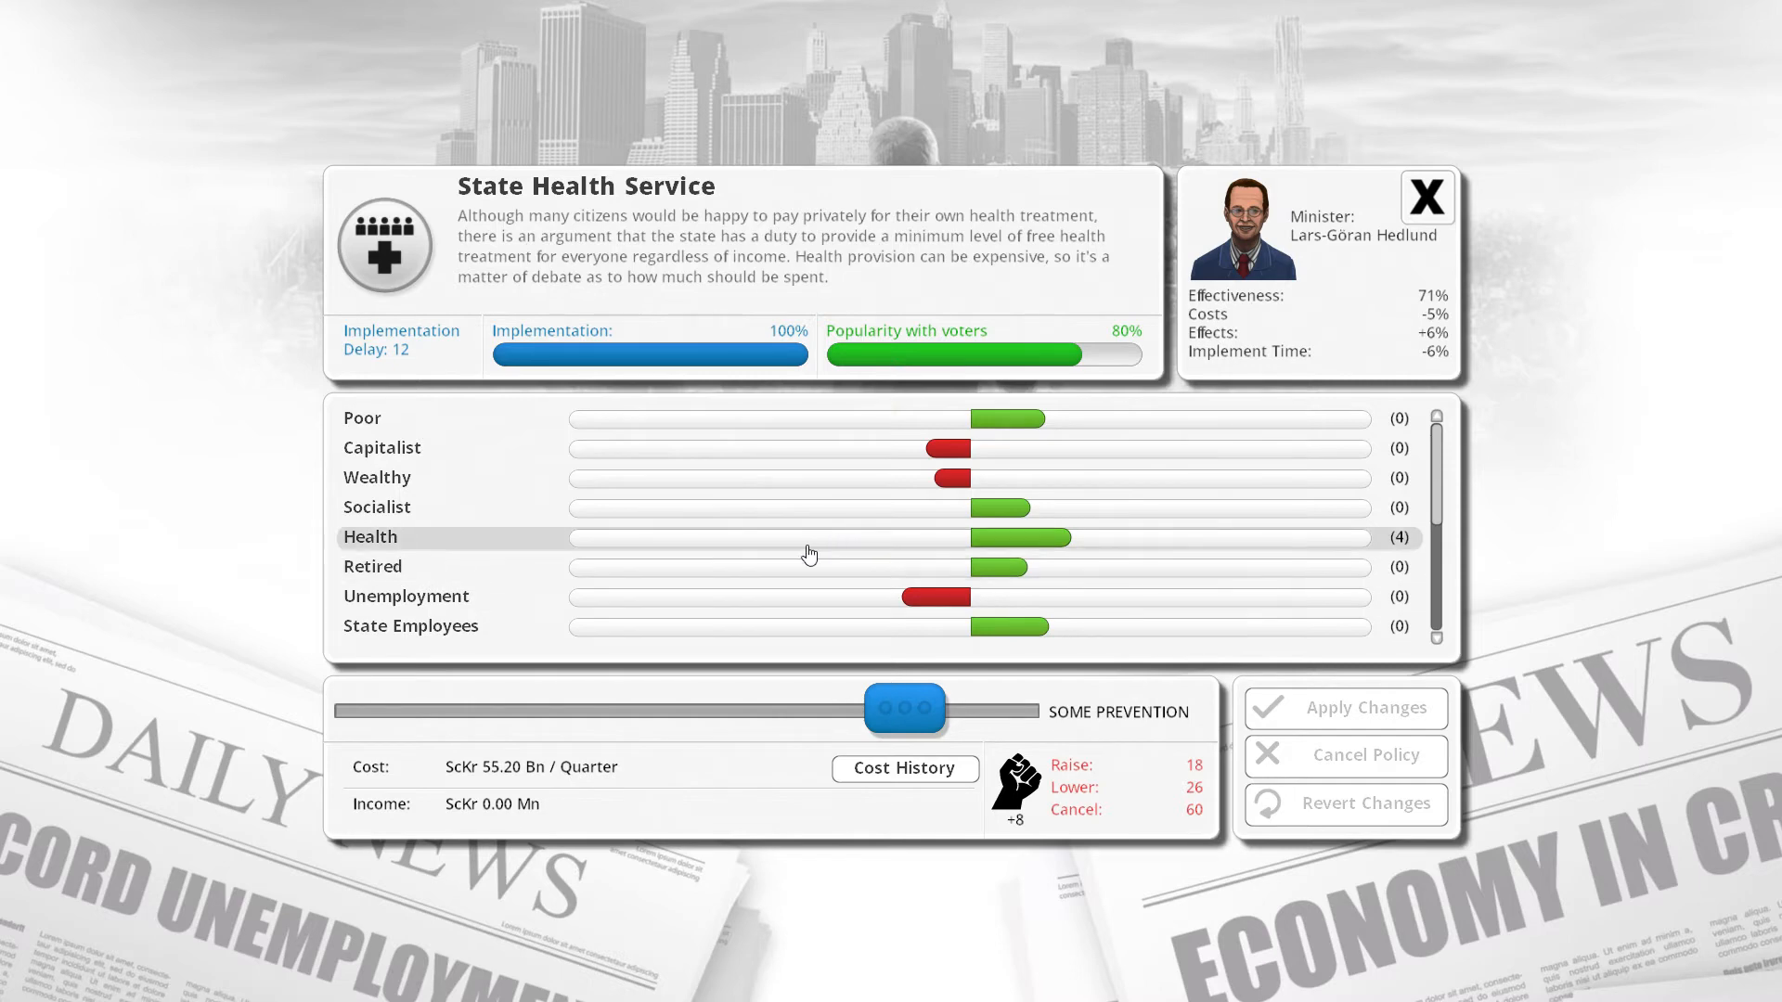
Reduce State Health Service to Serious Illness Only, apply it, and view State Pensions.
{"action": "scroll", "scroll_direction": "down", "scroll_amount": 3}
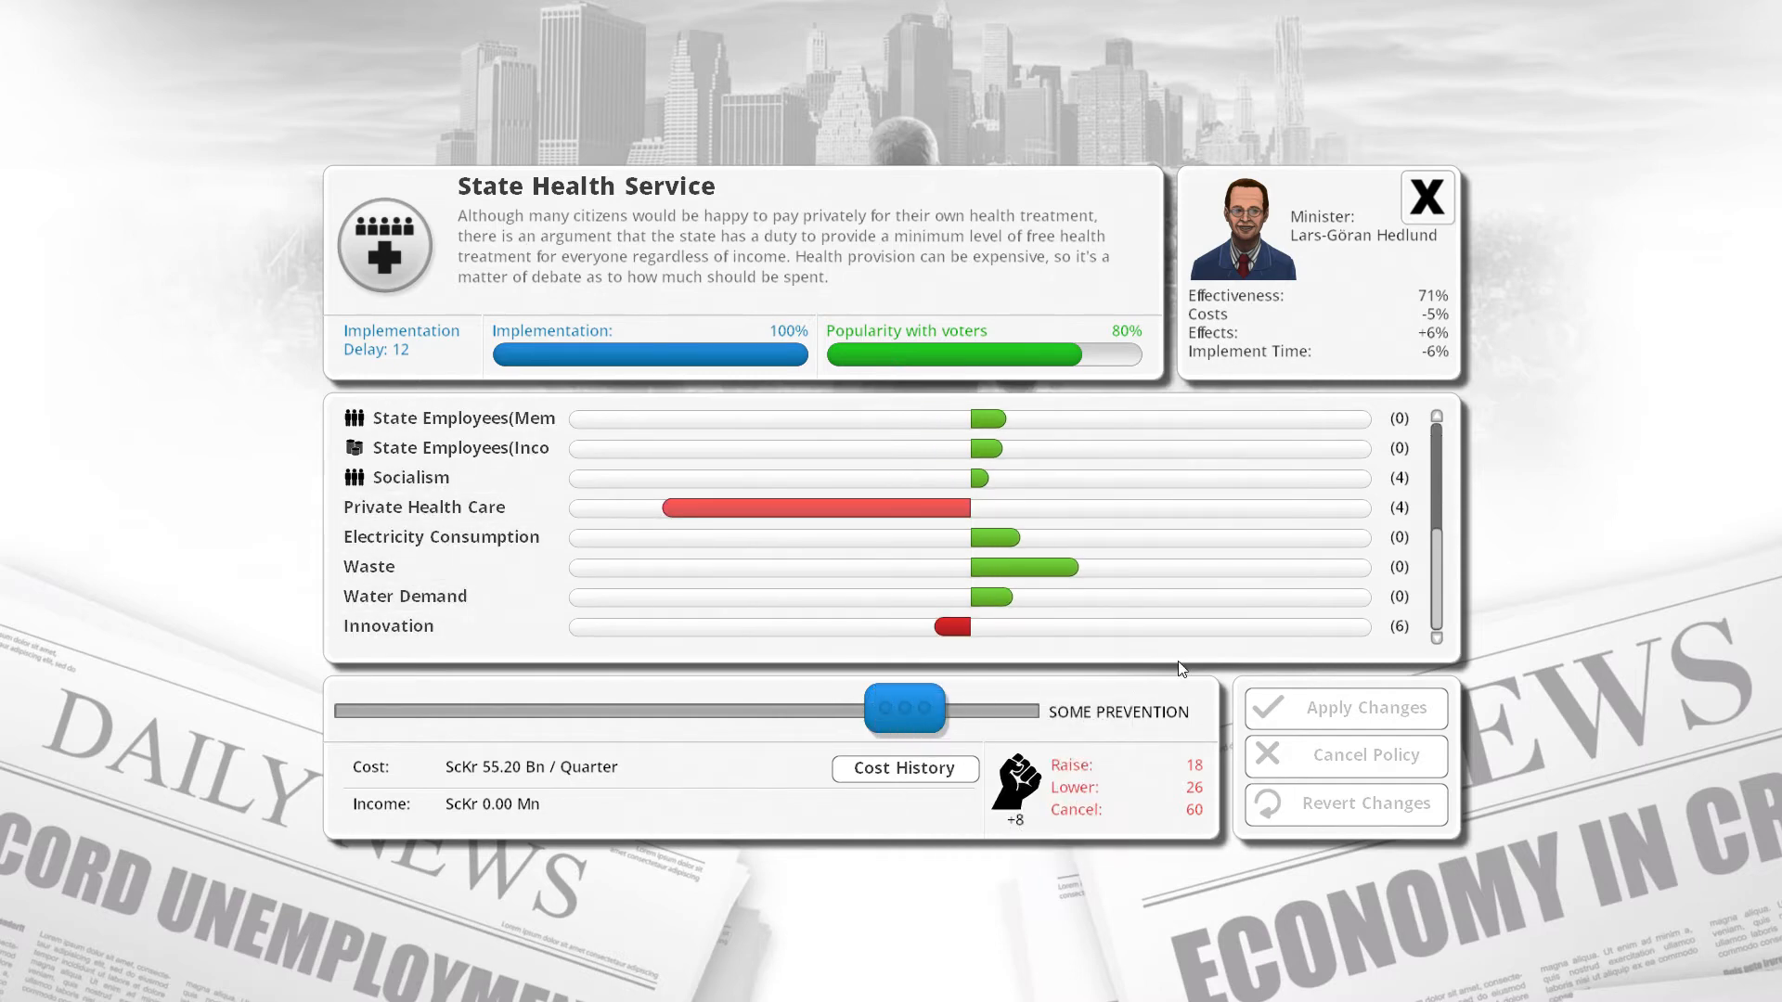
{"action": "left_click_drag", "start_coordinate": [906, 708], "coordinate": [622, 708]}
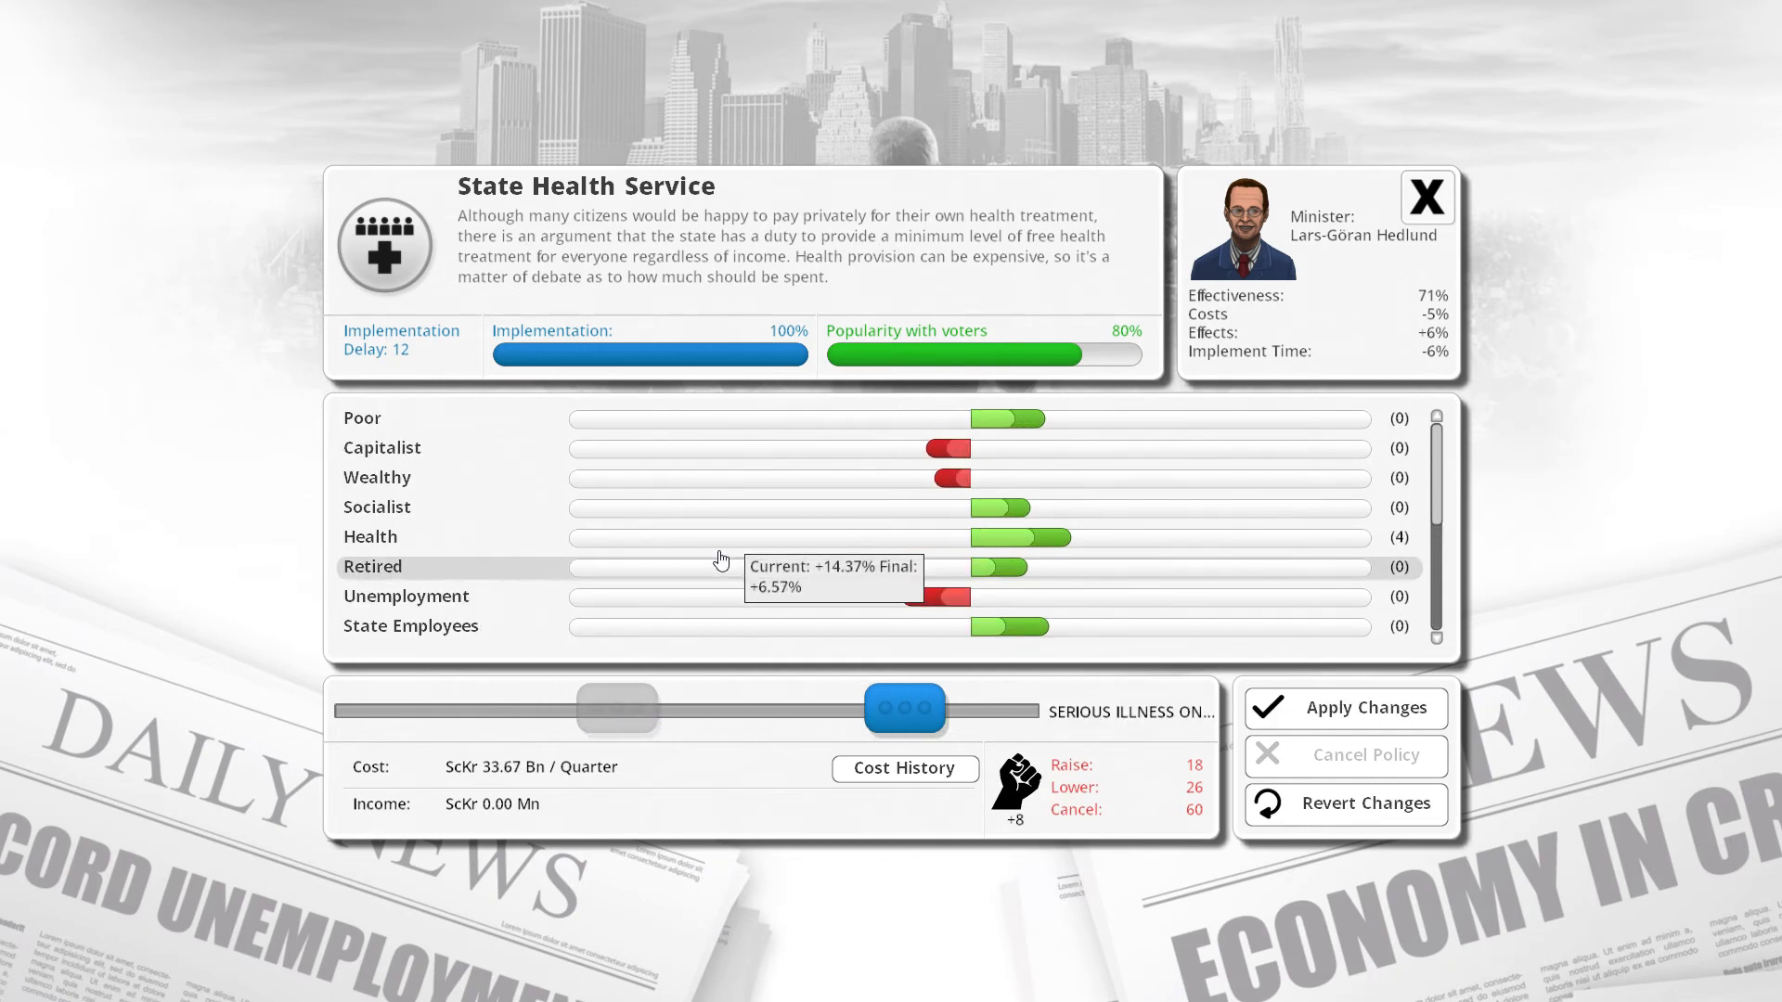
{"action": "left_click", "coordinate": [1427, 196]}
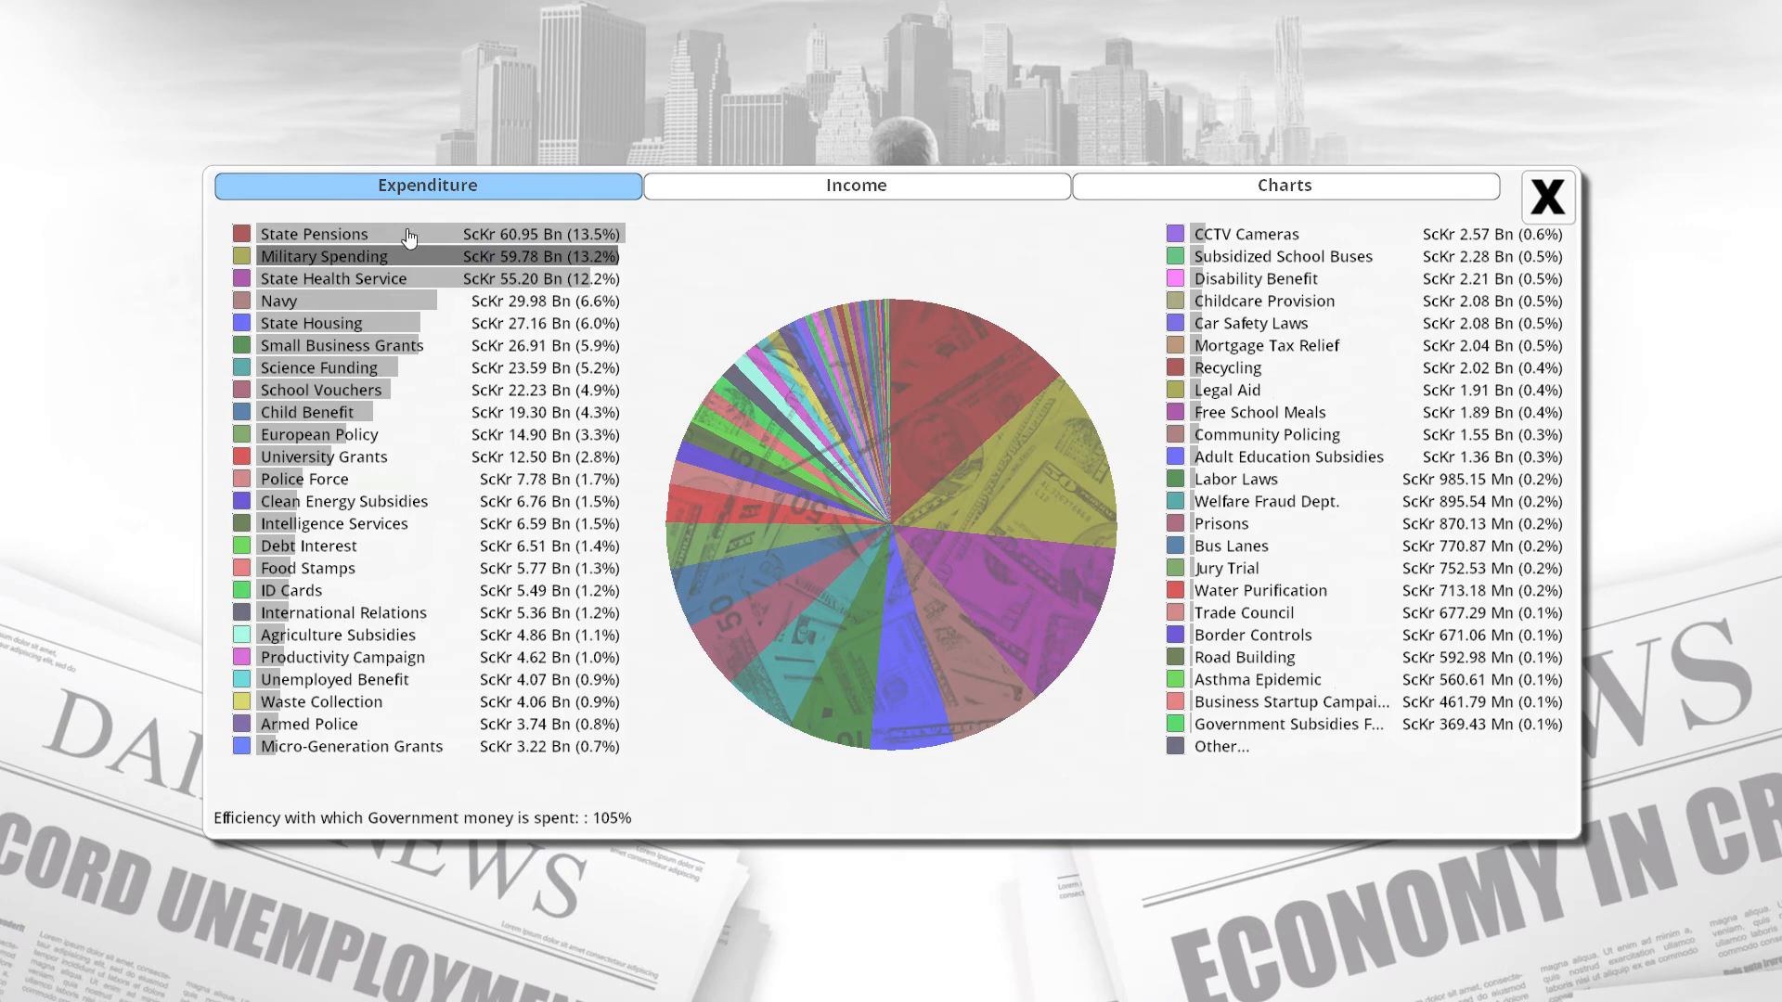
{"action": "left_click", "coordinate": [314, 234]}
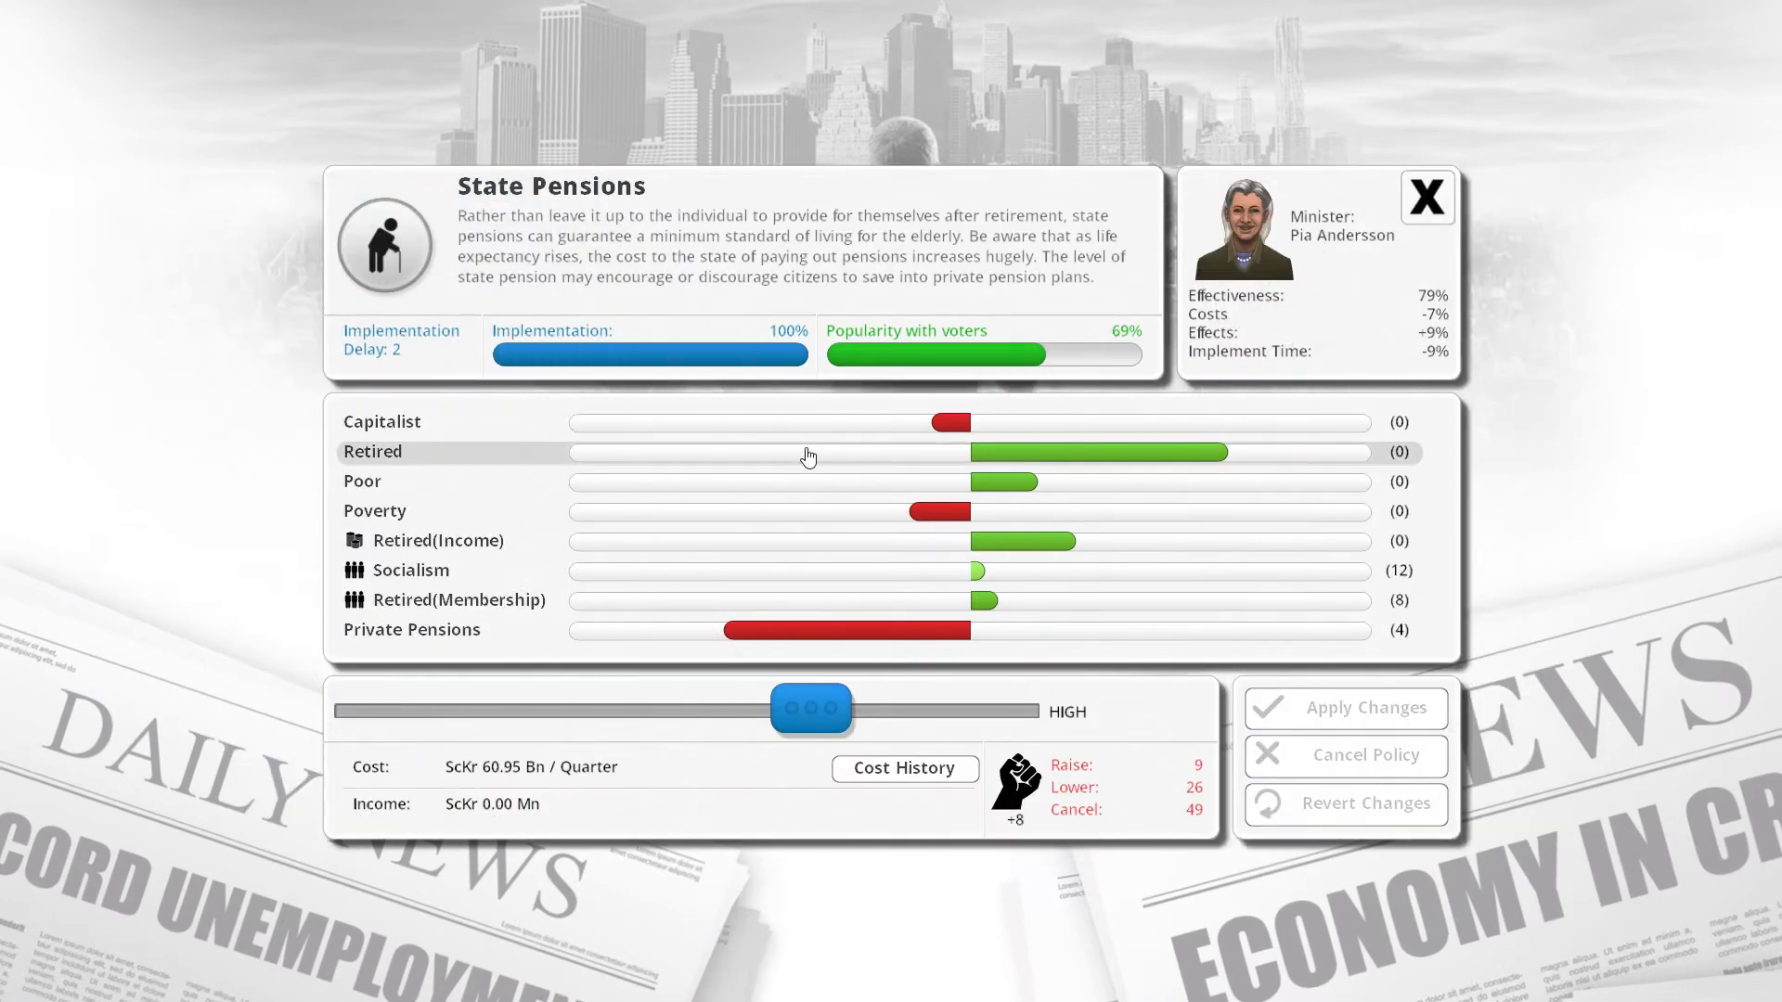
{"action": "mouse_move", "coordinate": [755, 457]}
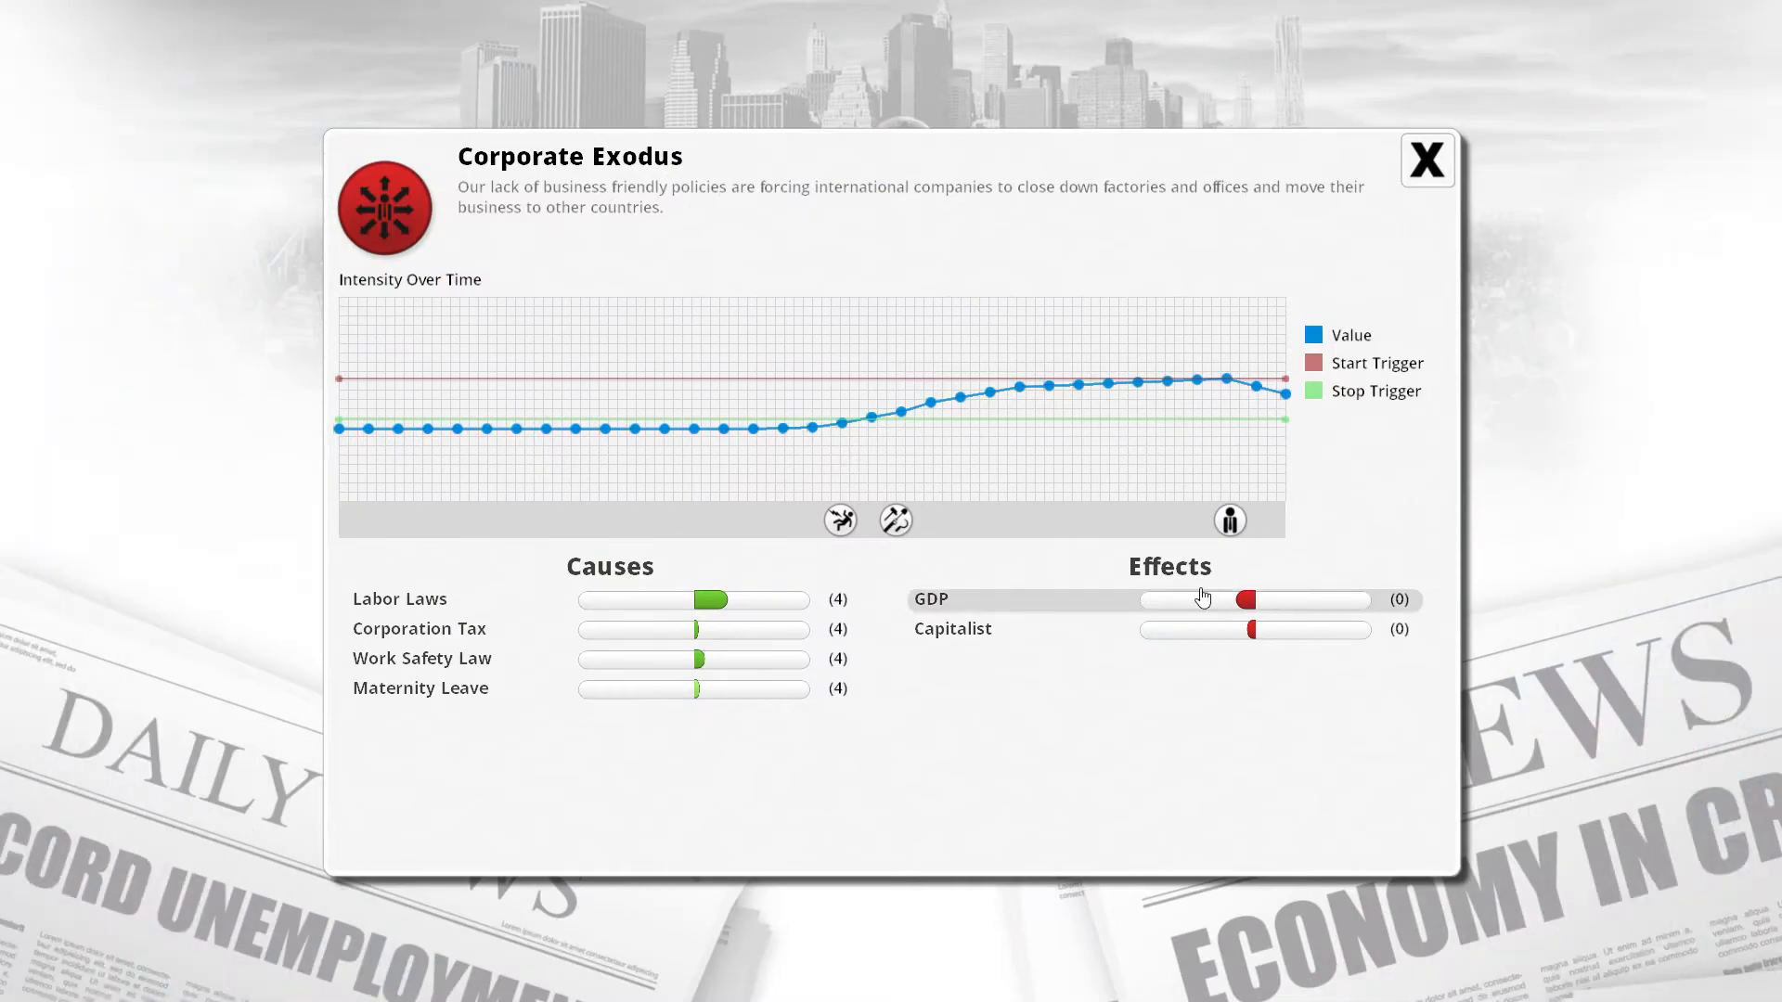
{"action": "mouse_move", "coordinate": [684, 581]}
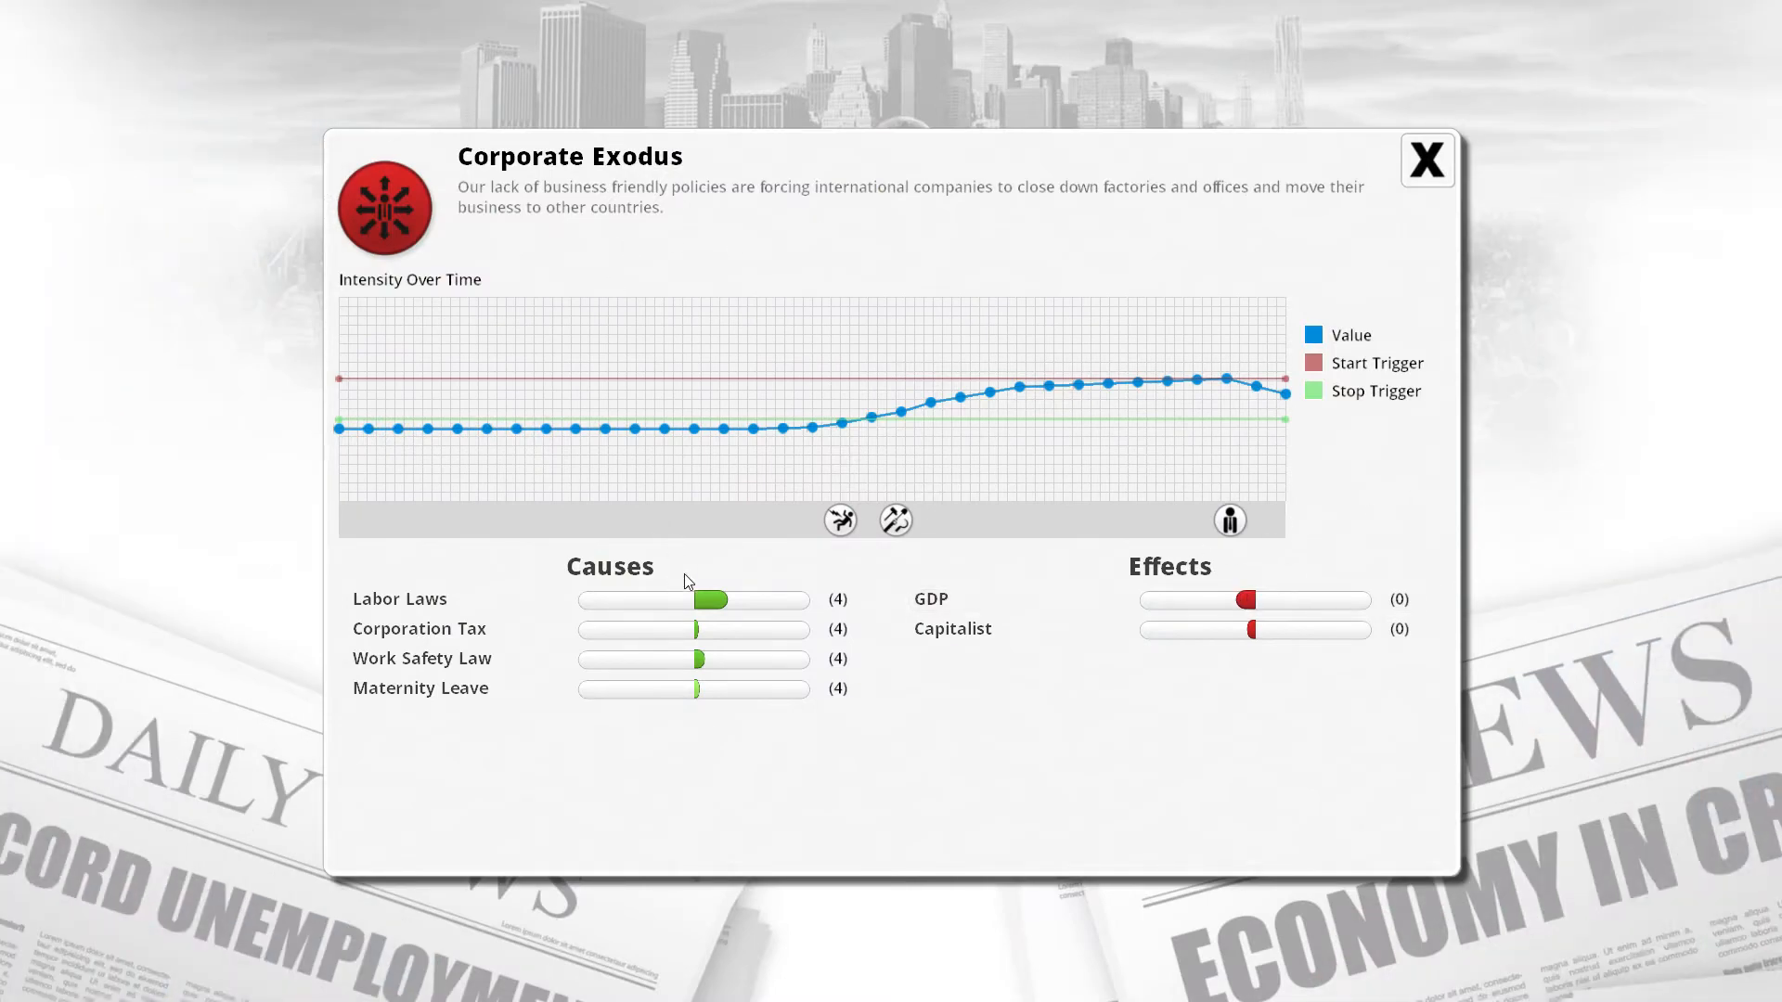
Close Corporate Exodus, then inspect and close the Tax Evasion details.
{"action": "left_click", "coordinate": [1427, 158]}
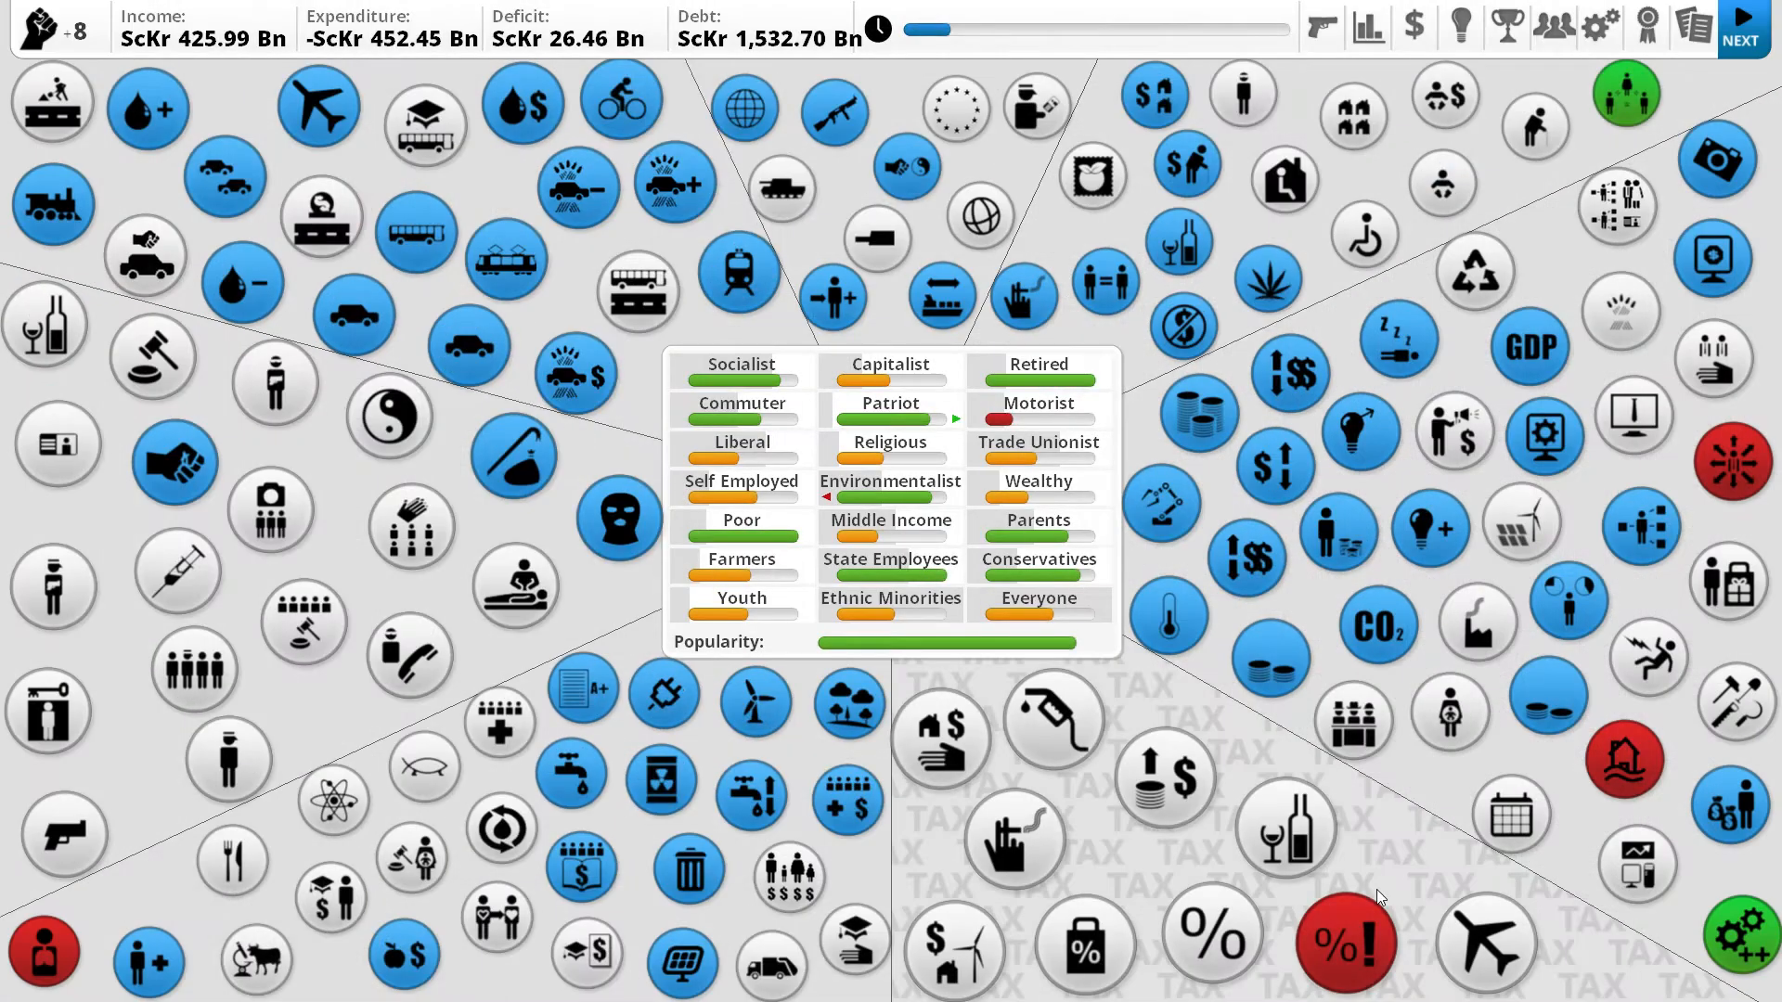
{"action": "left_click", "coordinate": [1344, 945]}
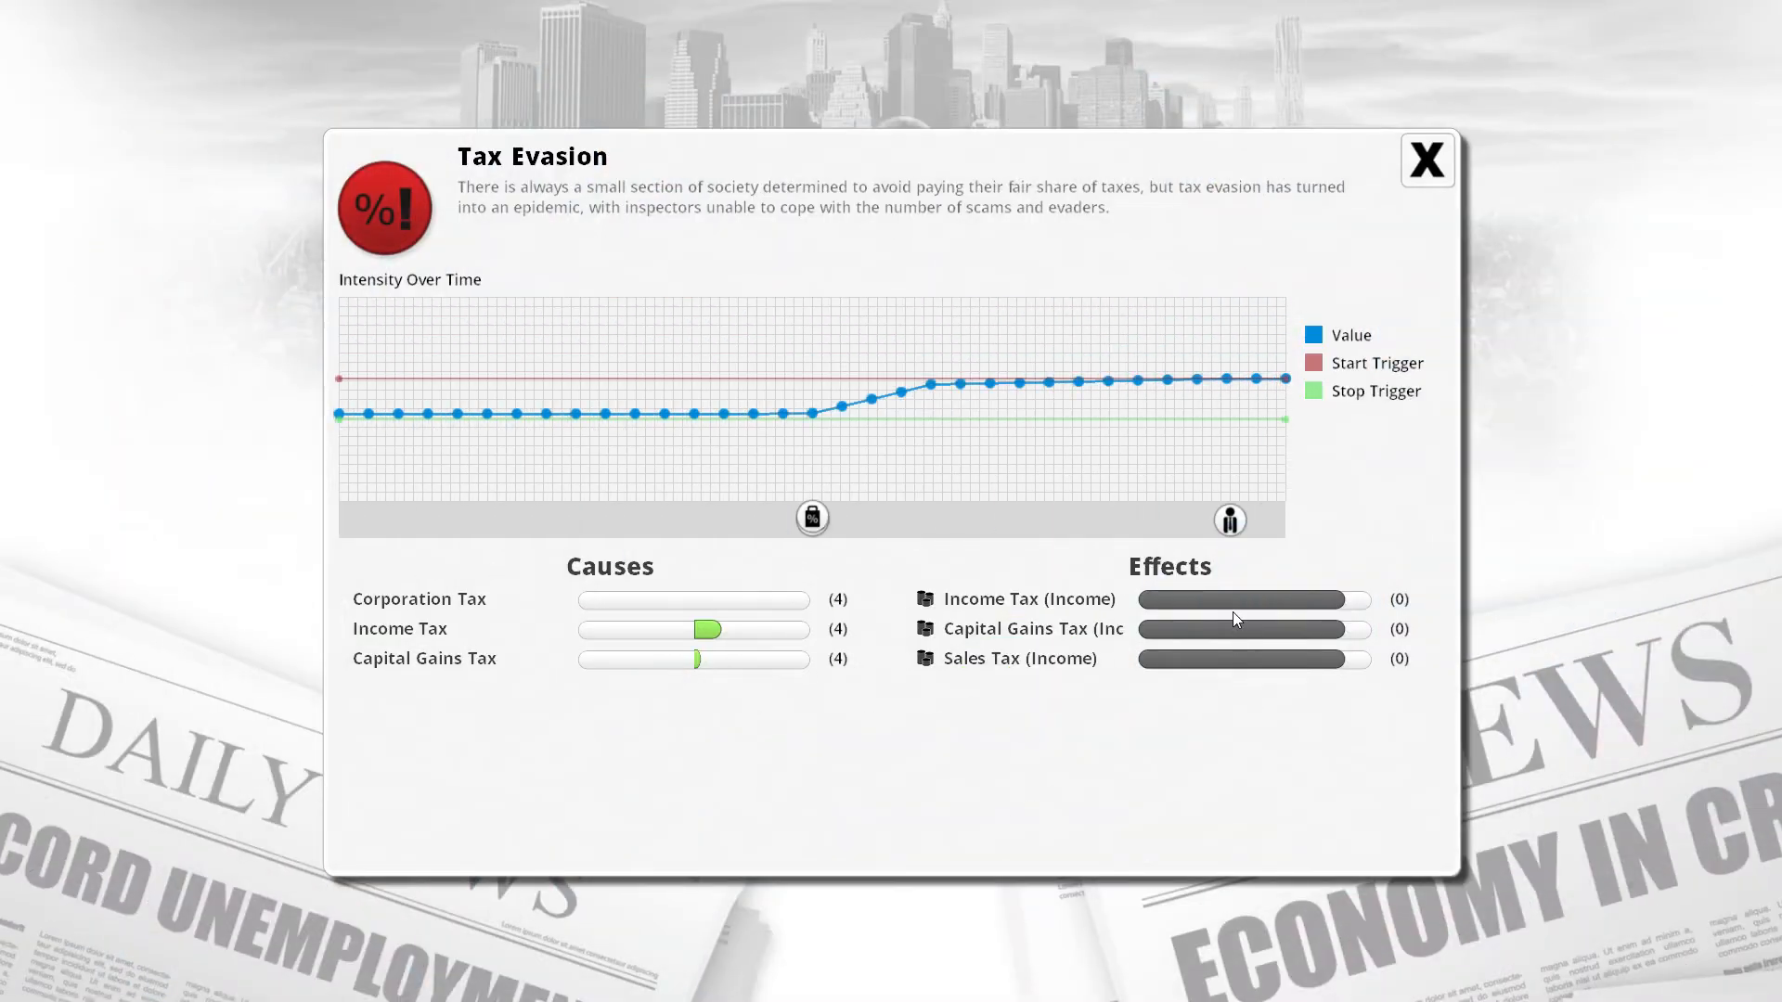
{"action": "mouse_move", "coordinate": [1018, 409]}
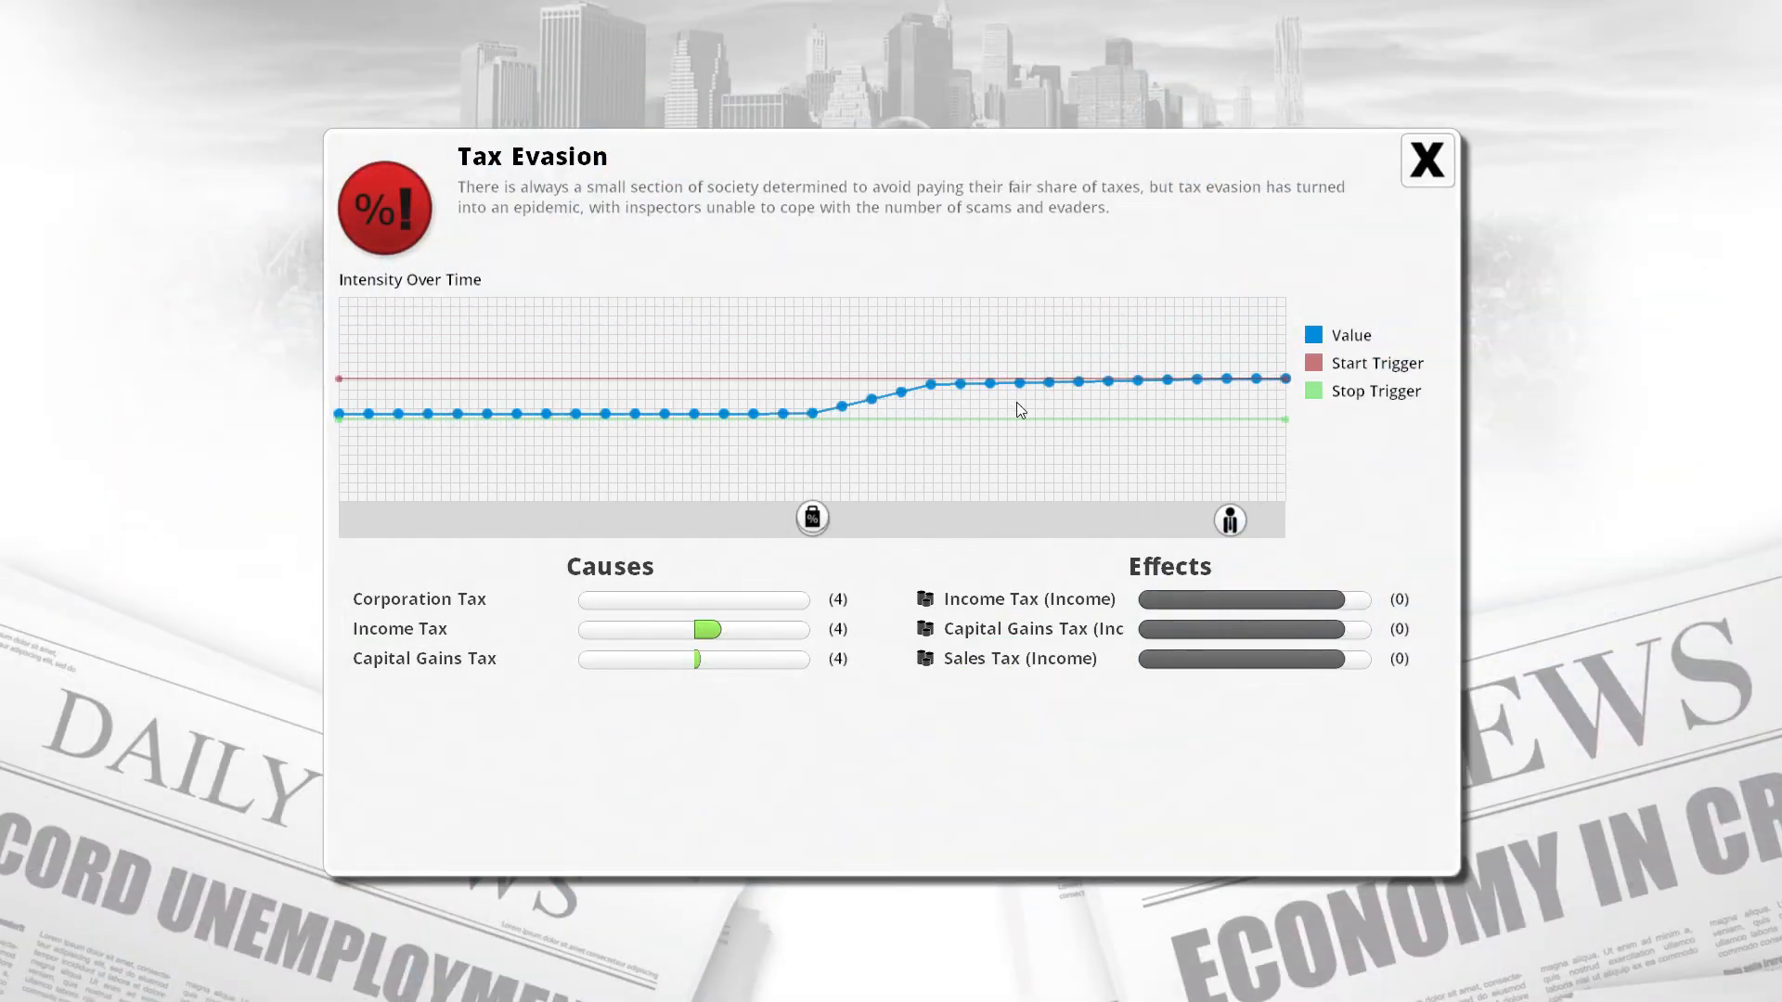
{"action": "mouse_move", "coordinate": [744, 631]}
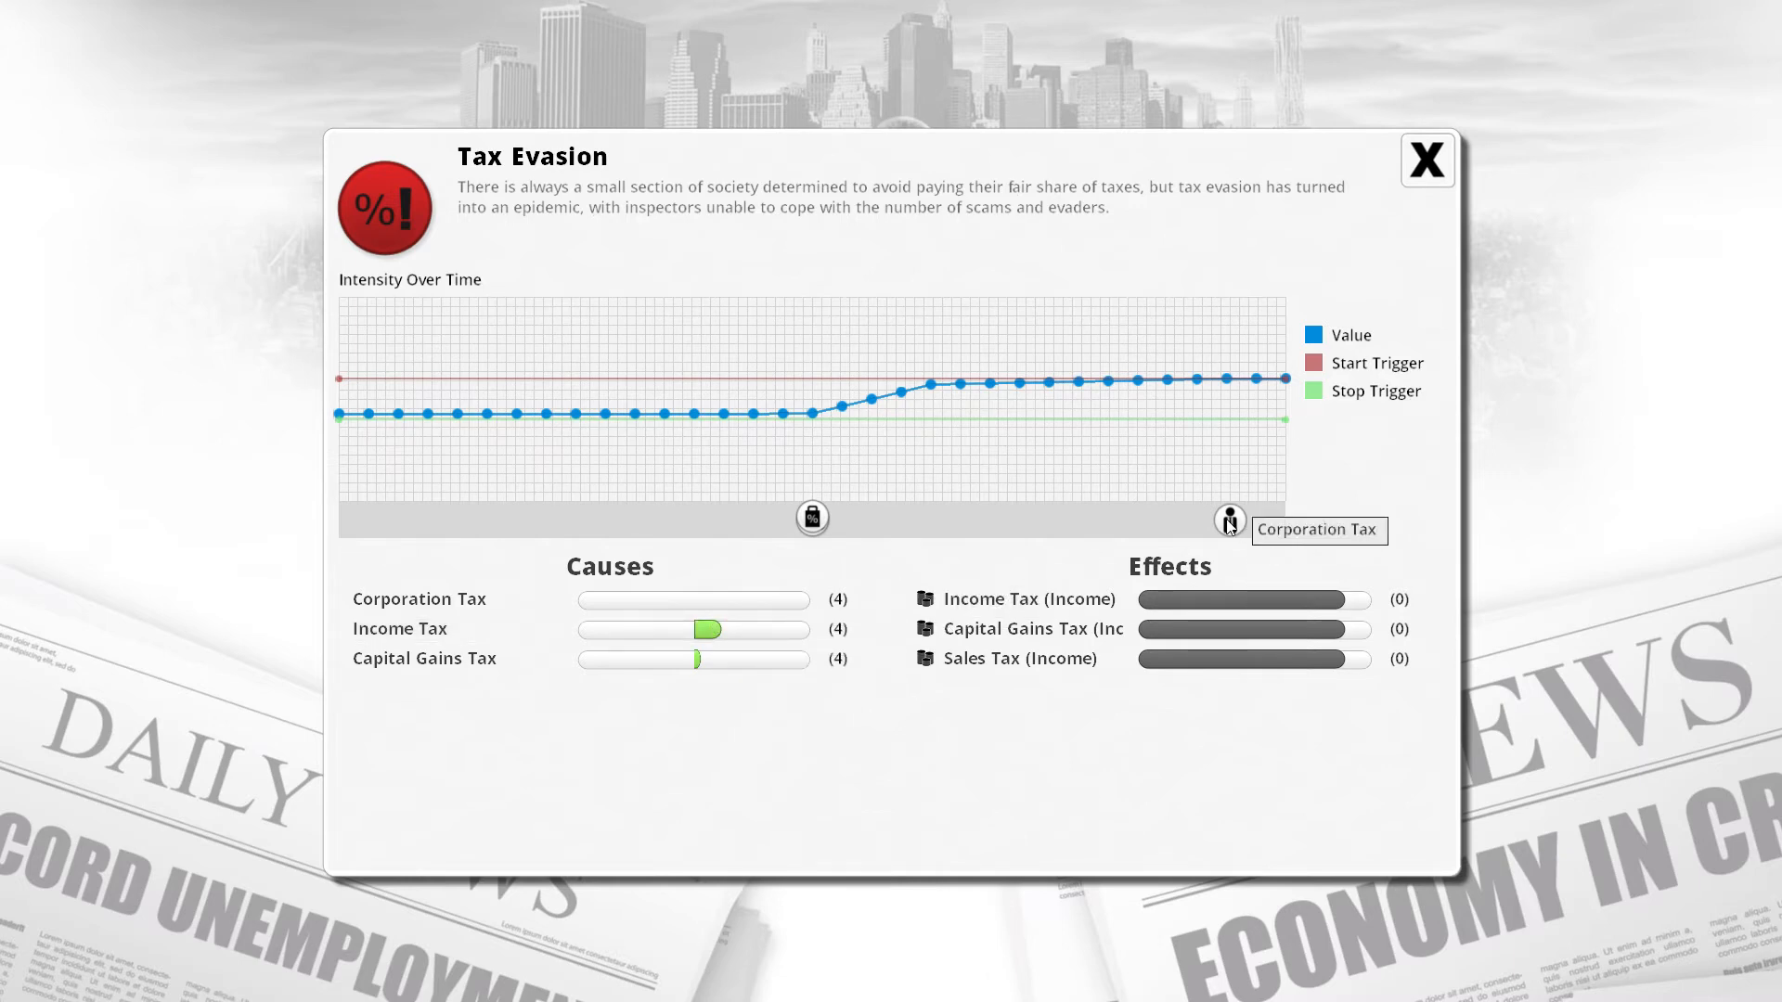
{"action": "mouse_move", "coordinate": [1427, 159]}
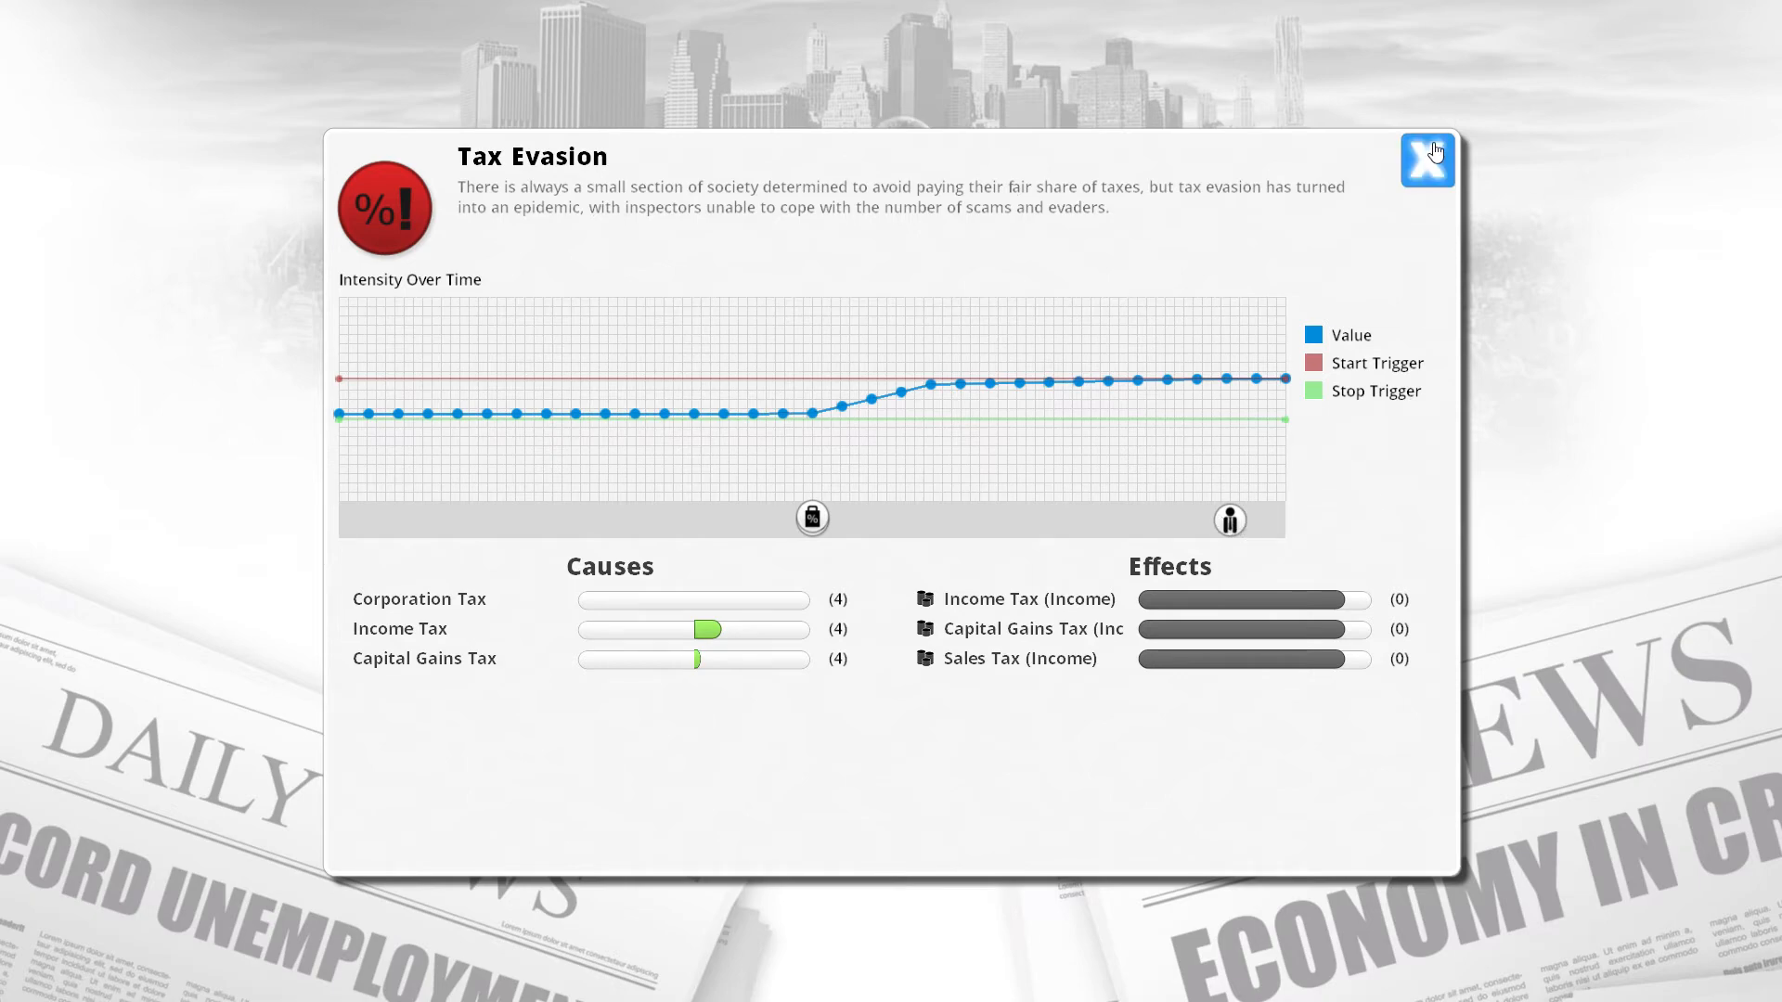
{"action": "left_click", "coordinate": [1428, 158]}
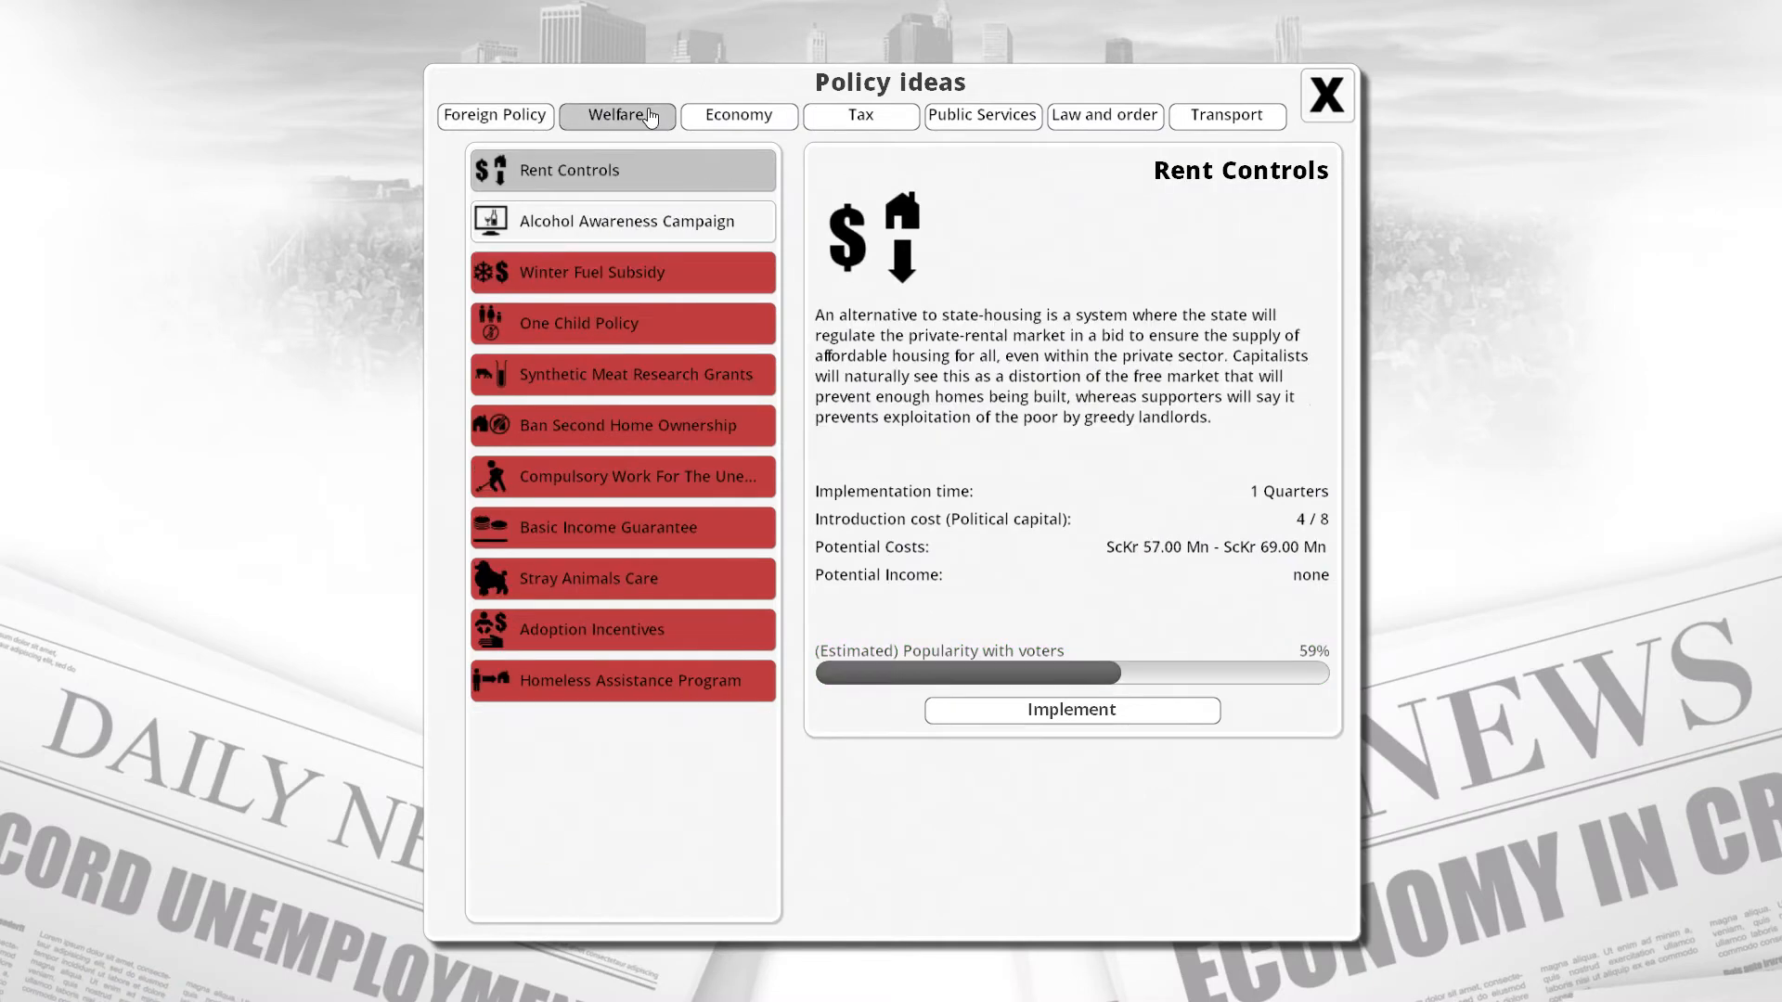
Browse Economy and Tax ideas and raise Enterprise Investment Scheme funding to maximum.
{"action": "left_click", "coordinate": [738, 116]}
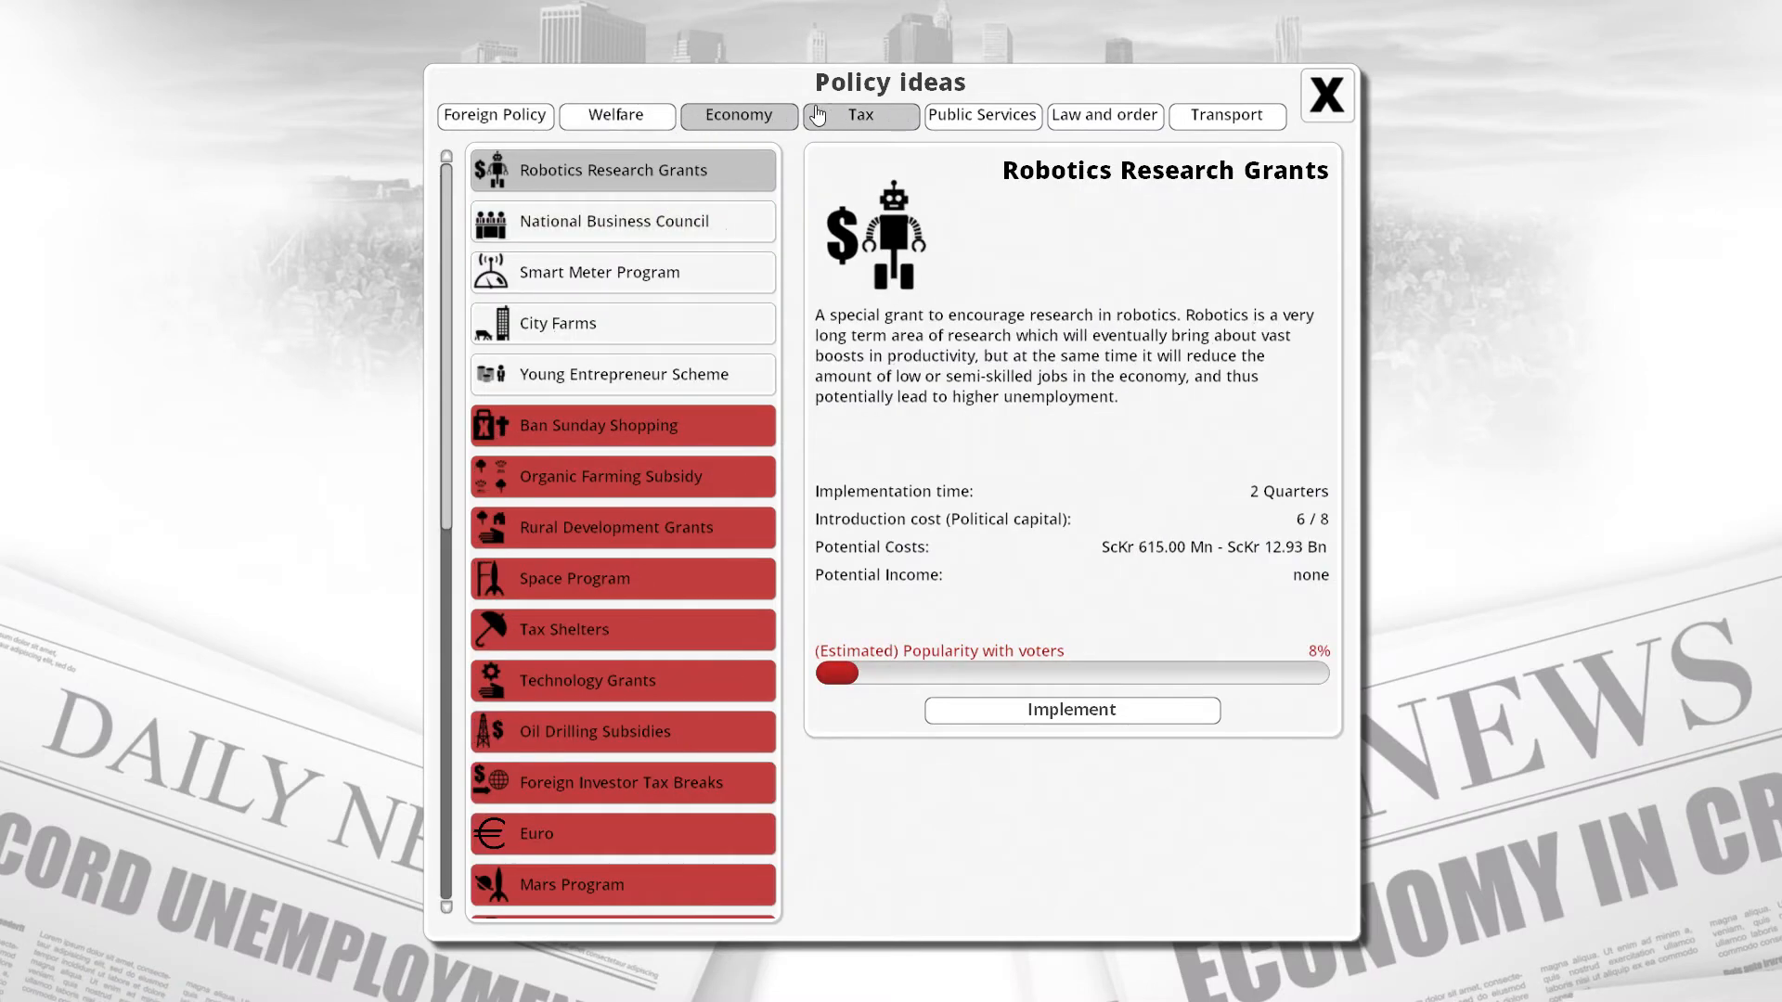
{"action": "left_click", "coordinate": [860, 115]}
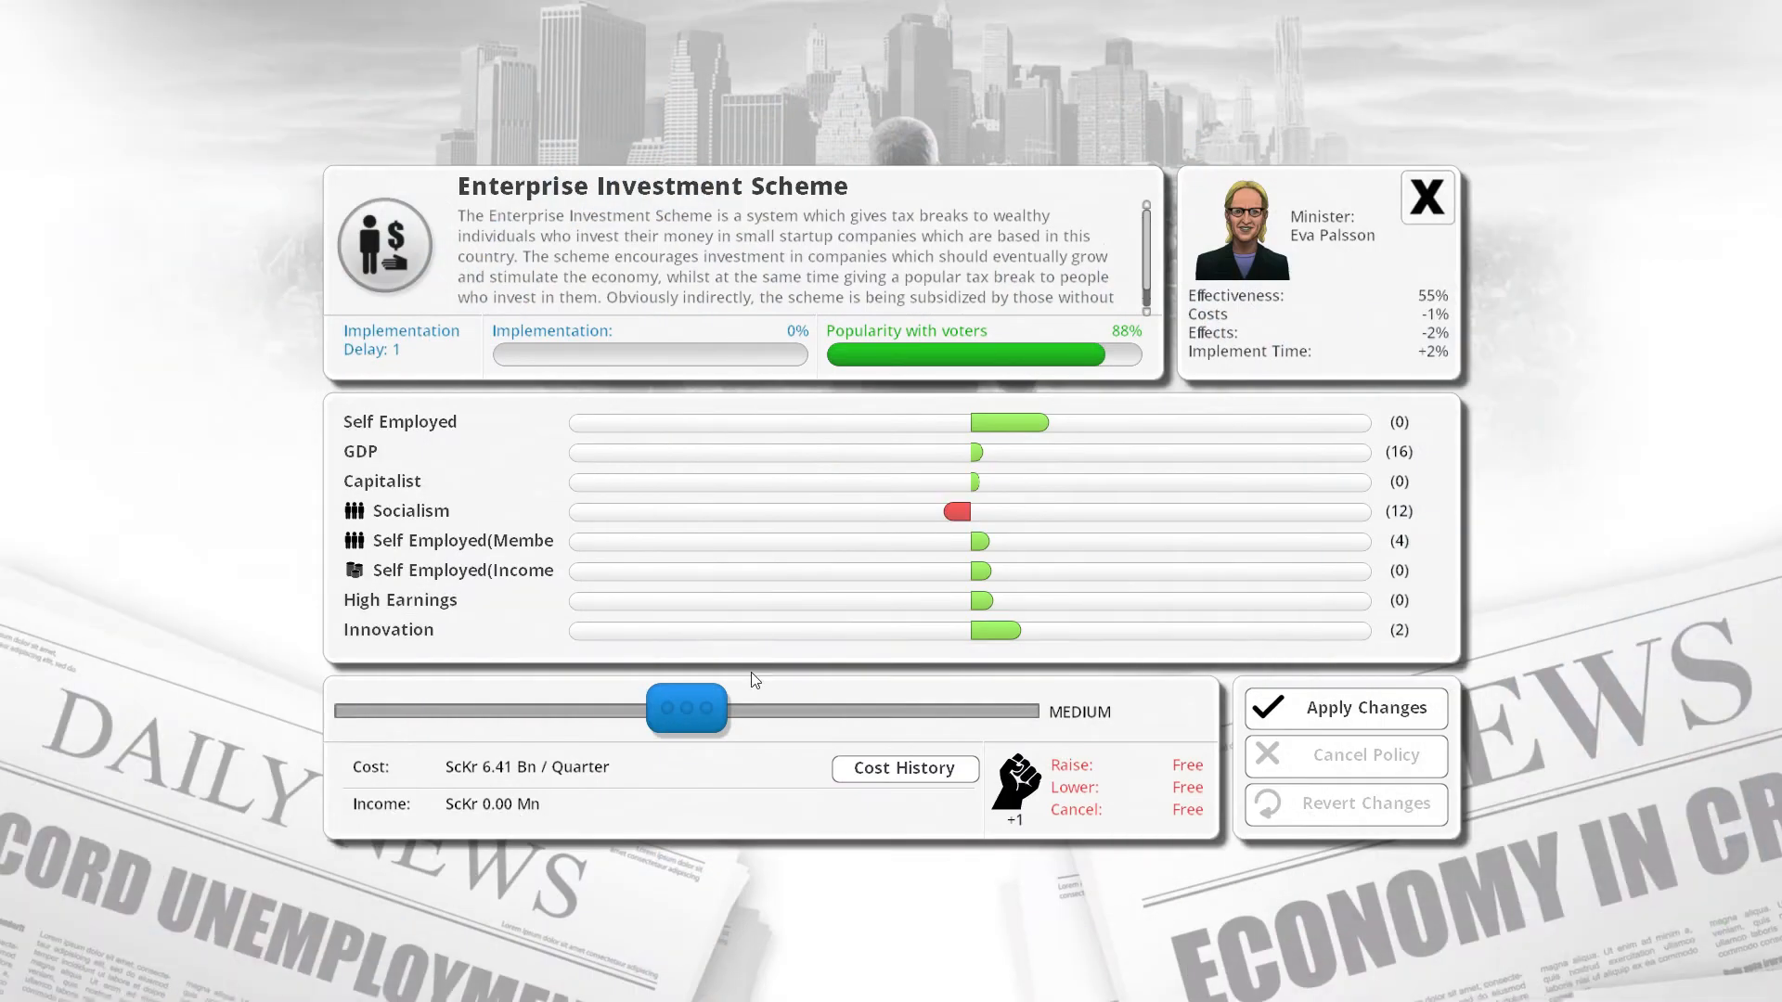
{"action": "mouse_move", "coordinate": [994, 629]}
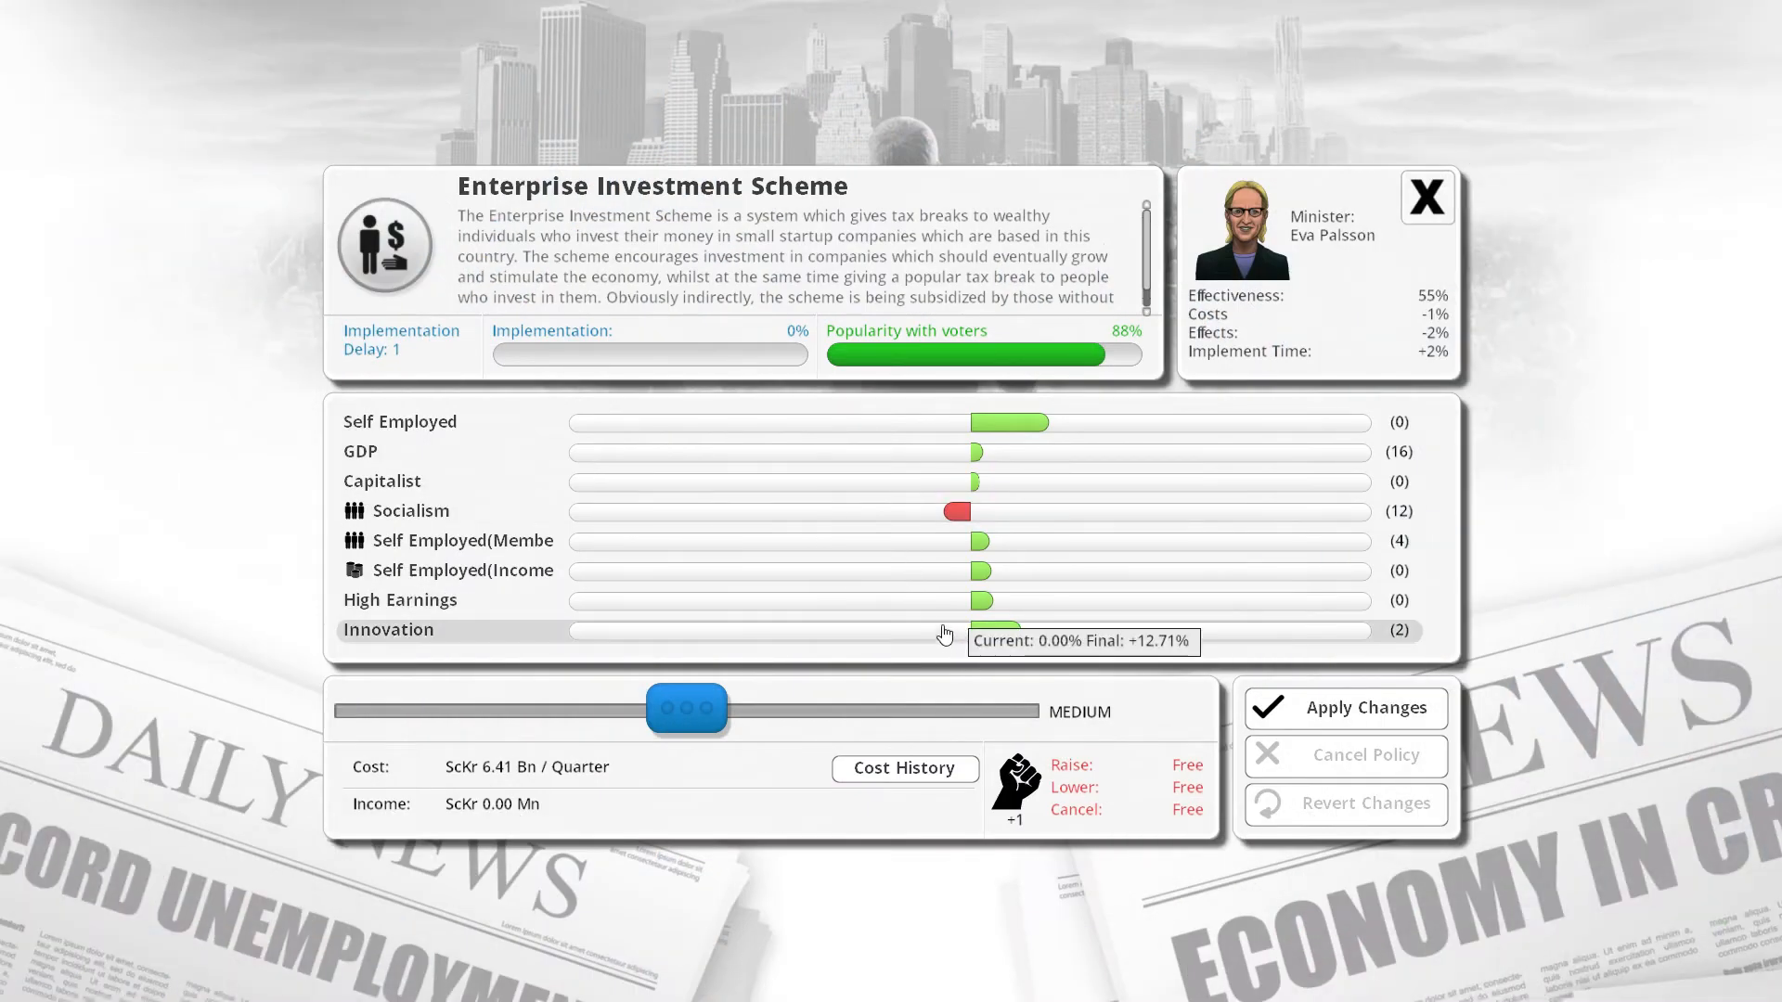
{"action": "left_click_drag", "start_coordinate": [687, 708], "coordinate": [997, 708]}
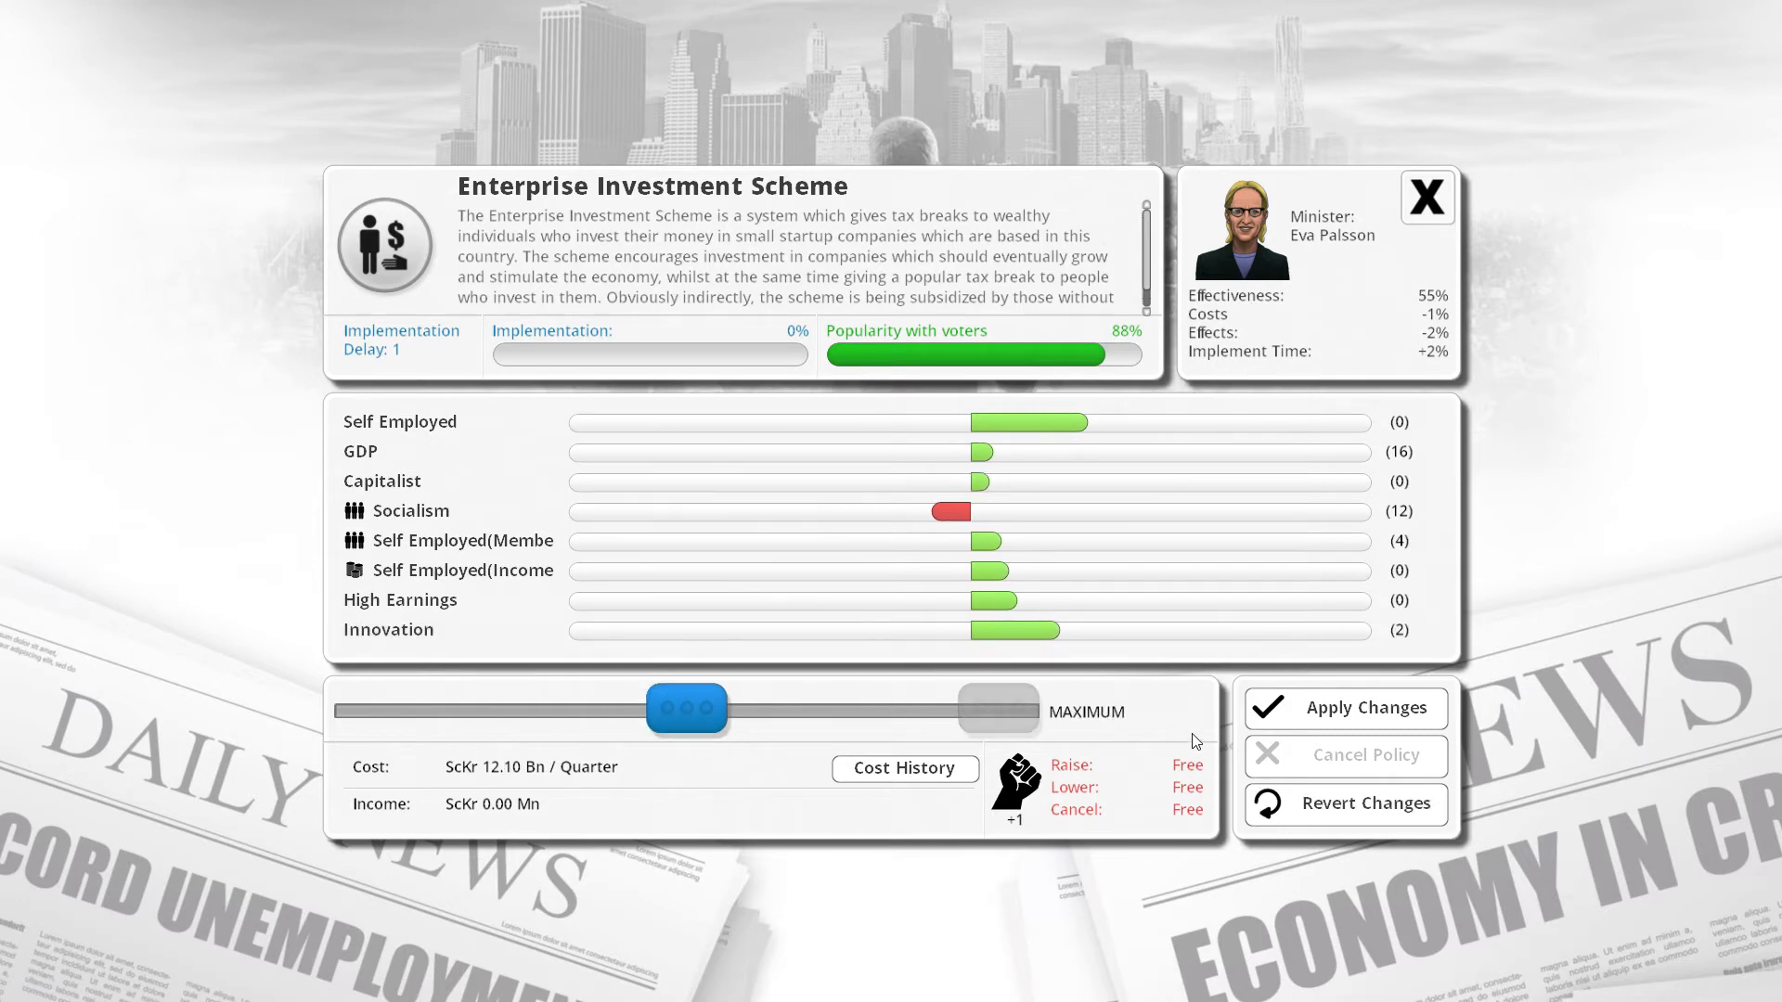
{"action": "mouse_move", "coordinate": [1006, 502]}
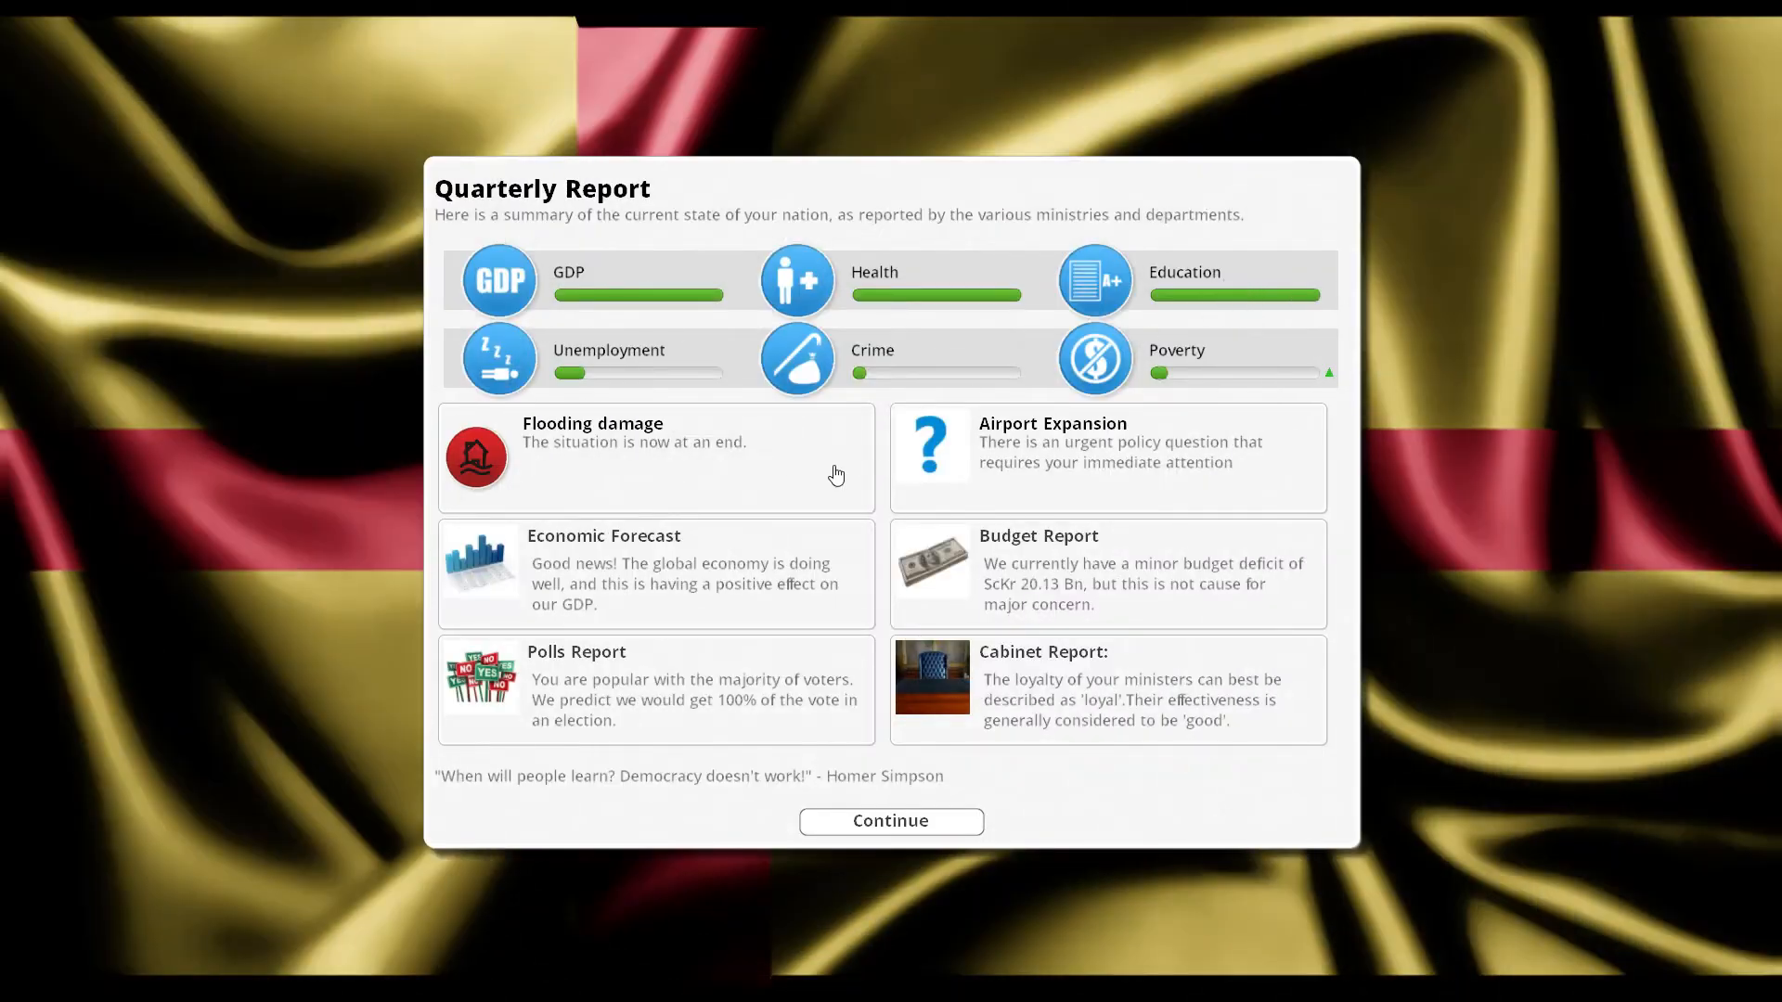
Dismiss the flooding damage news, then inspect Organ Donation and State Health Service.
{"action": "left_click", "coordinate": [654, 458]}
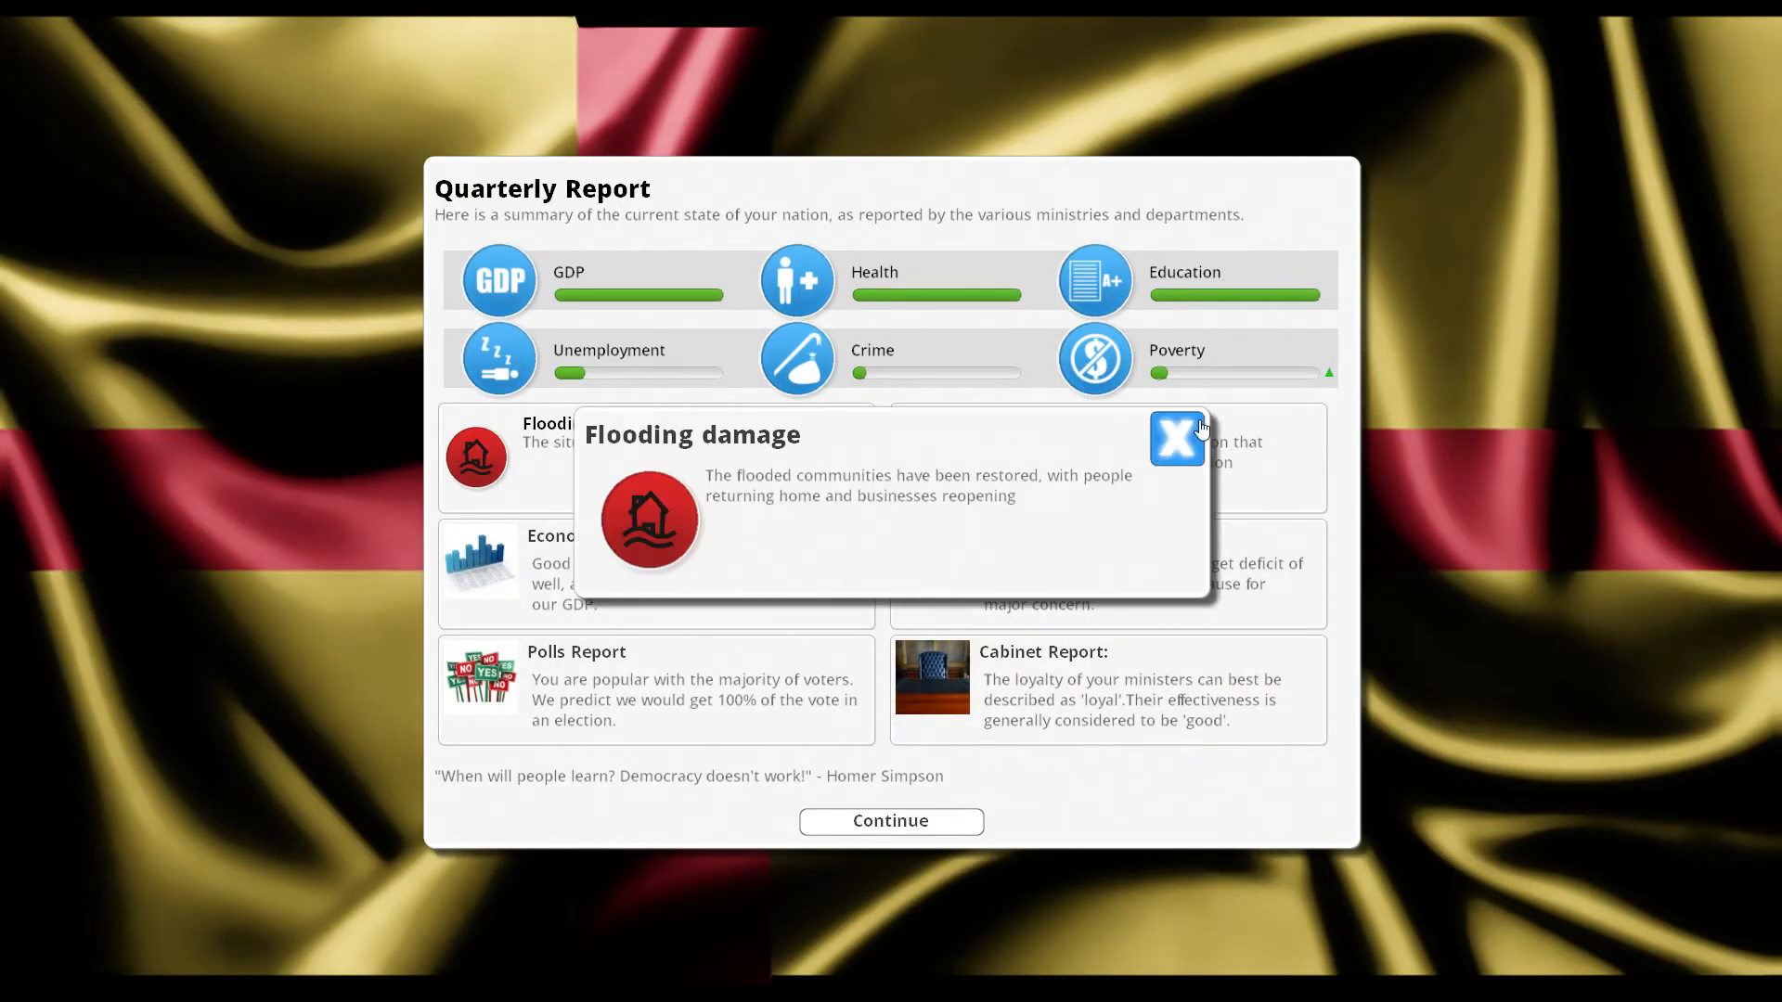
{"action": "left_click", "coordinate": [1176, 440]}
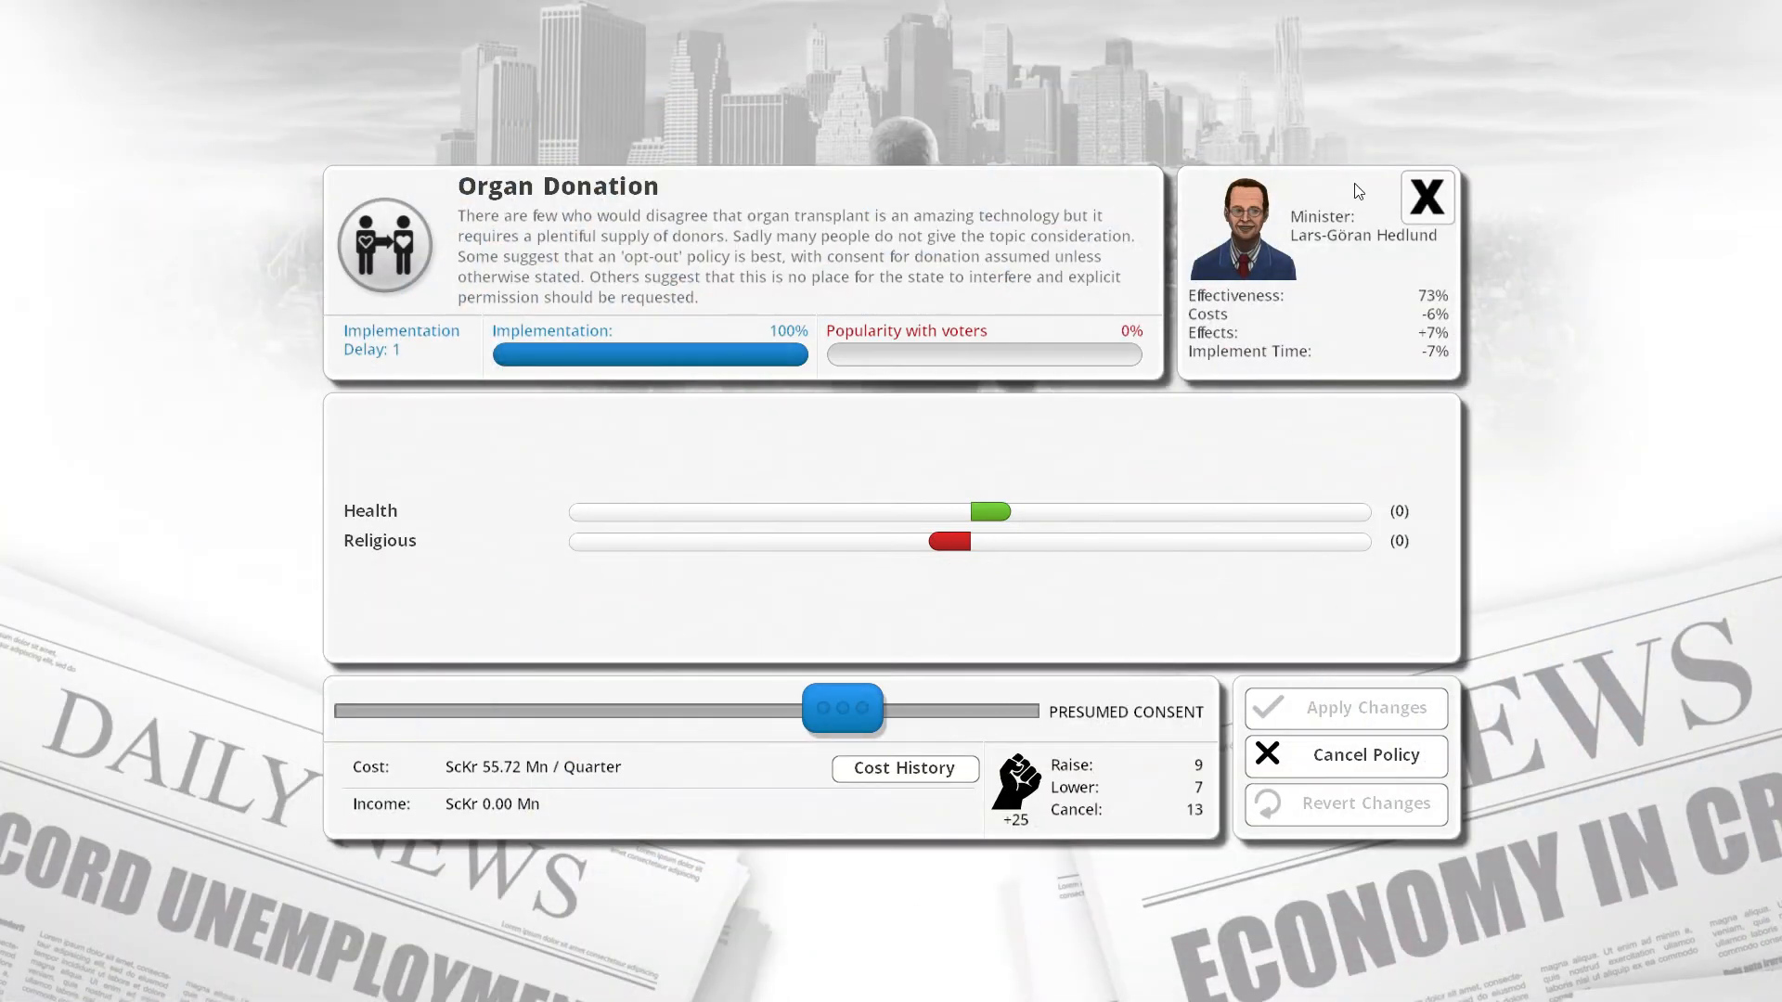
{"action": "left_click", "coordinate": [1427, 196]}
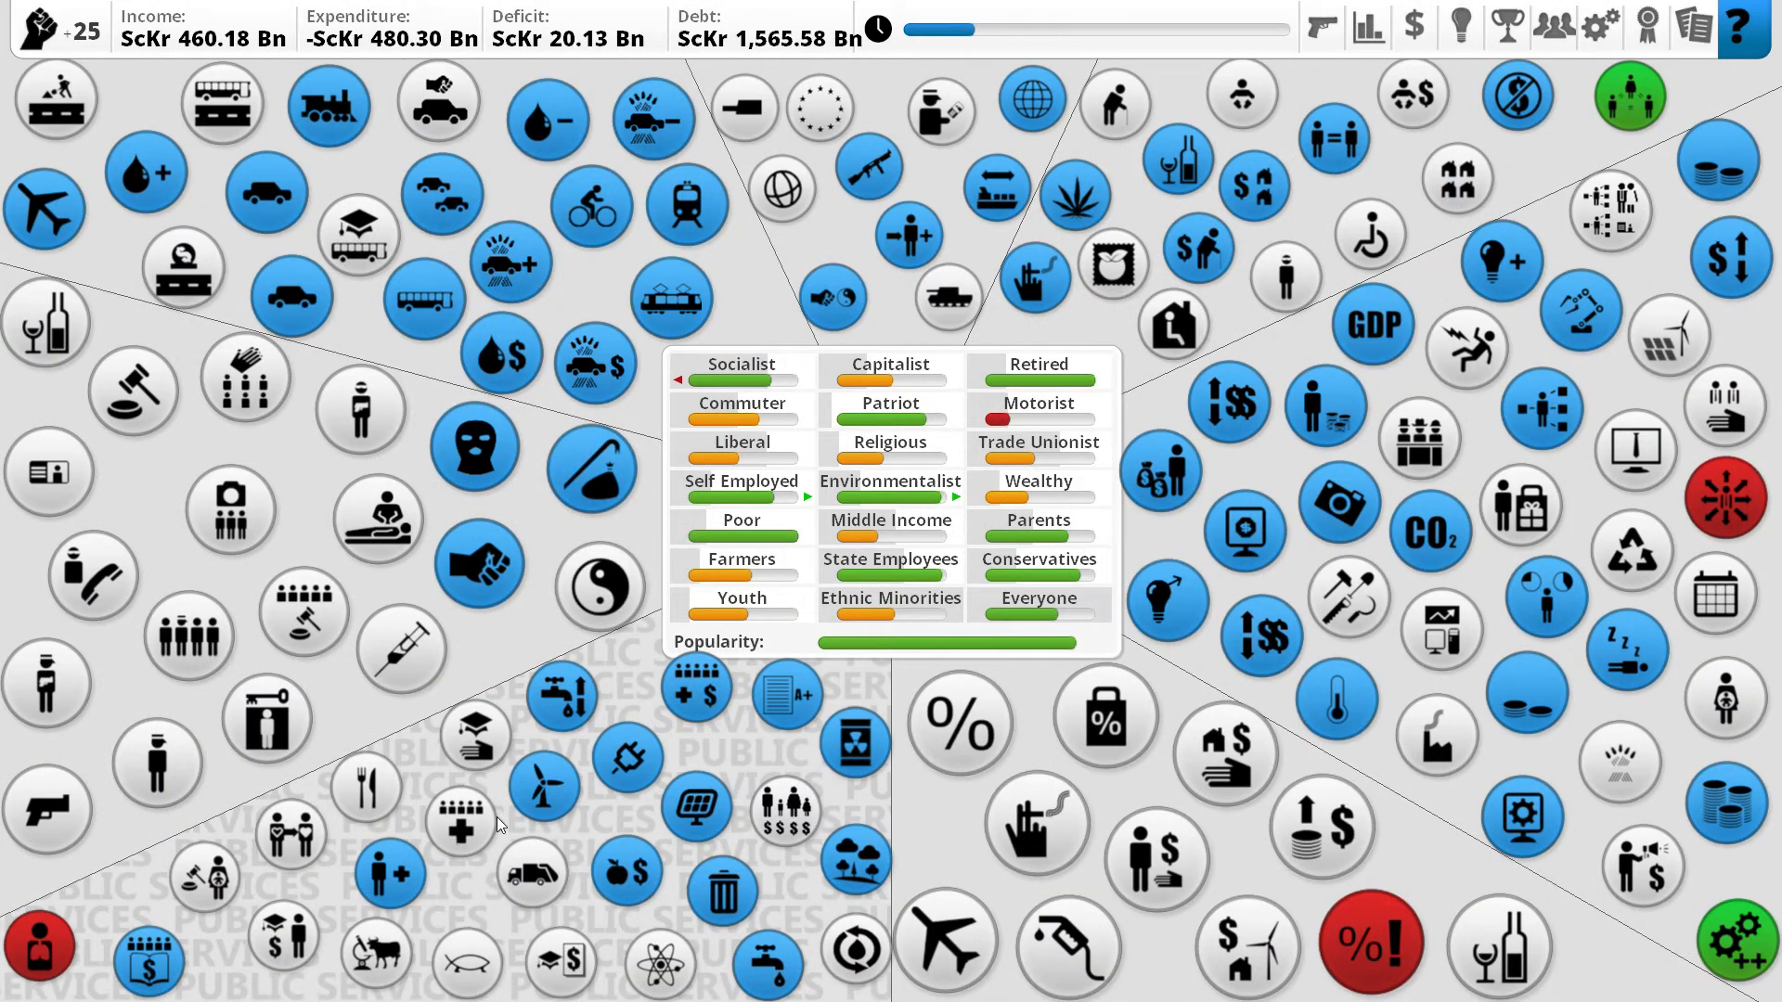
{"action": "left_click", "coordinate": [460, 818]}
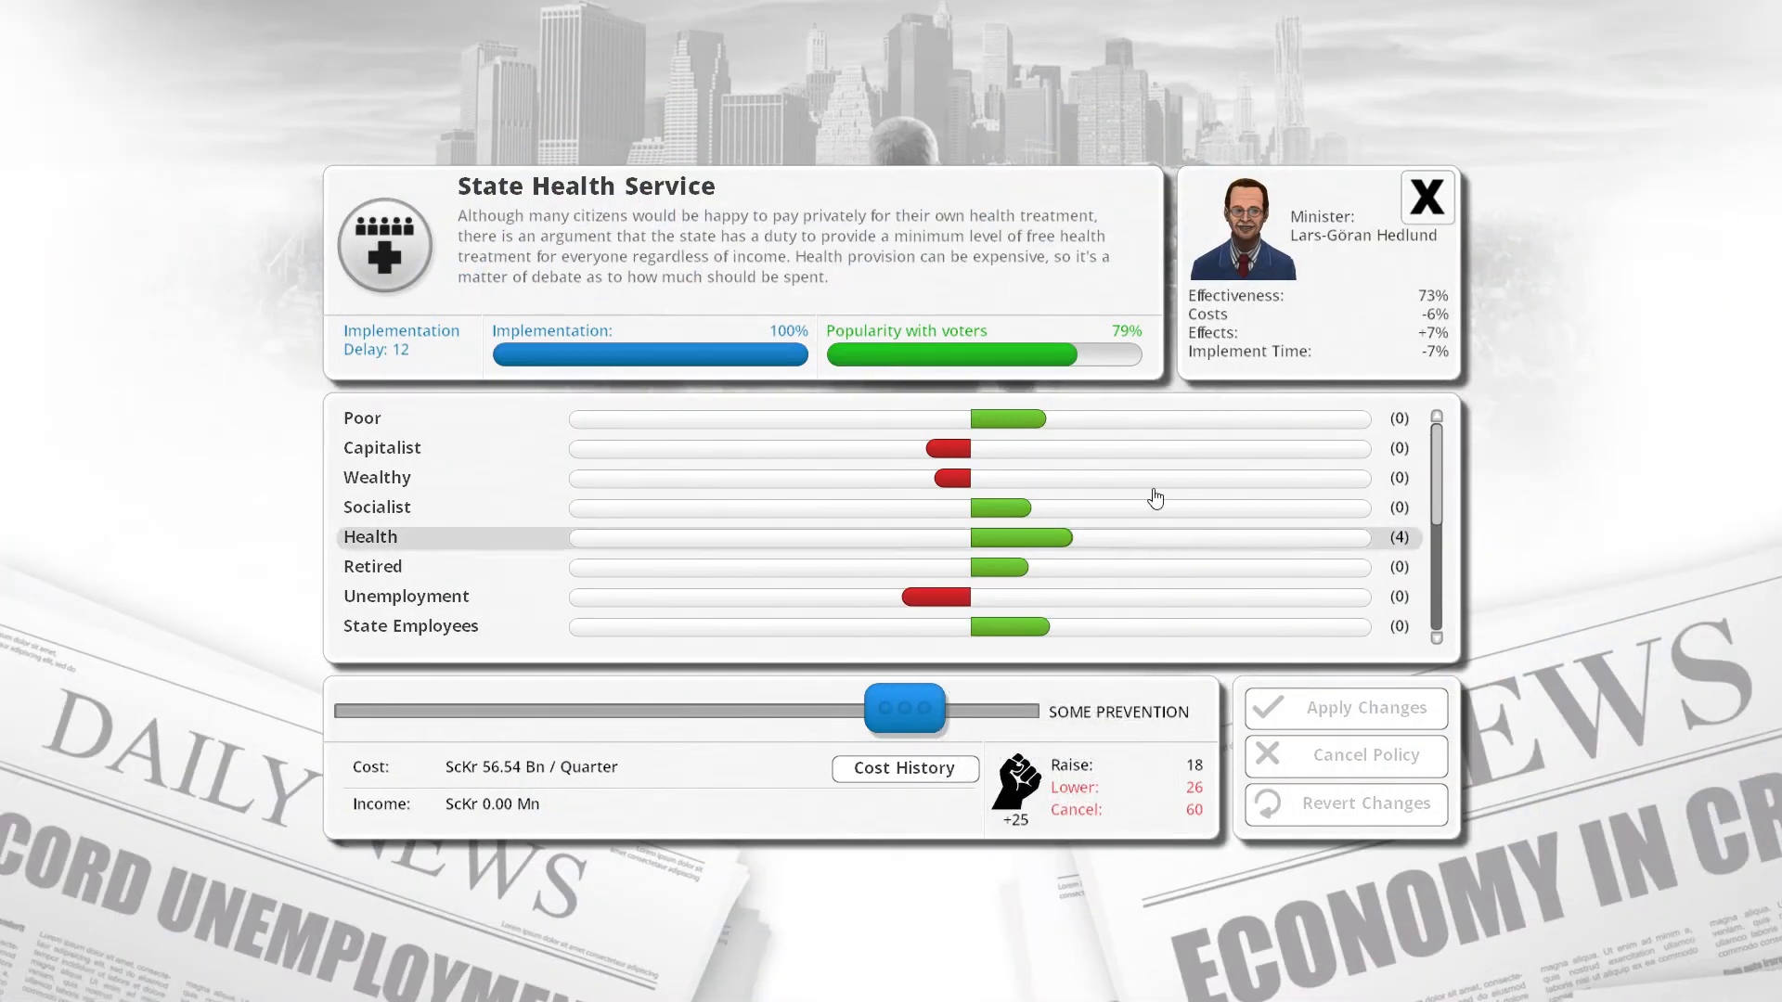
{"action": "left_click", "coordinate": [1425, 195]}
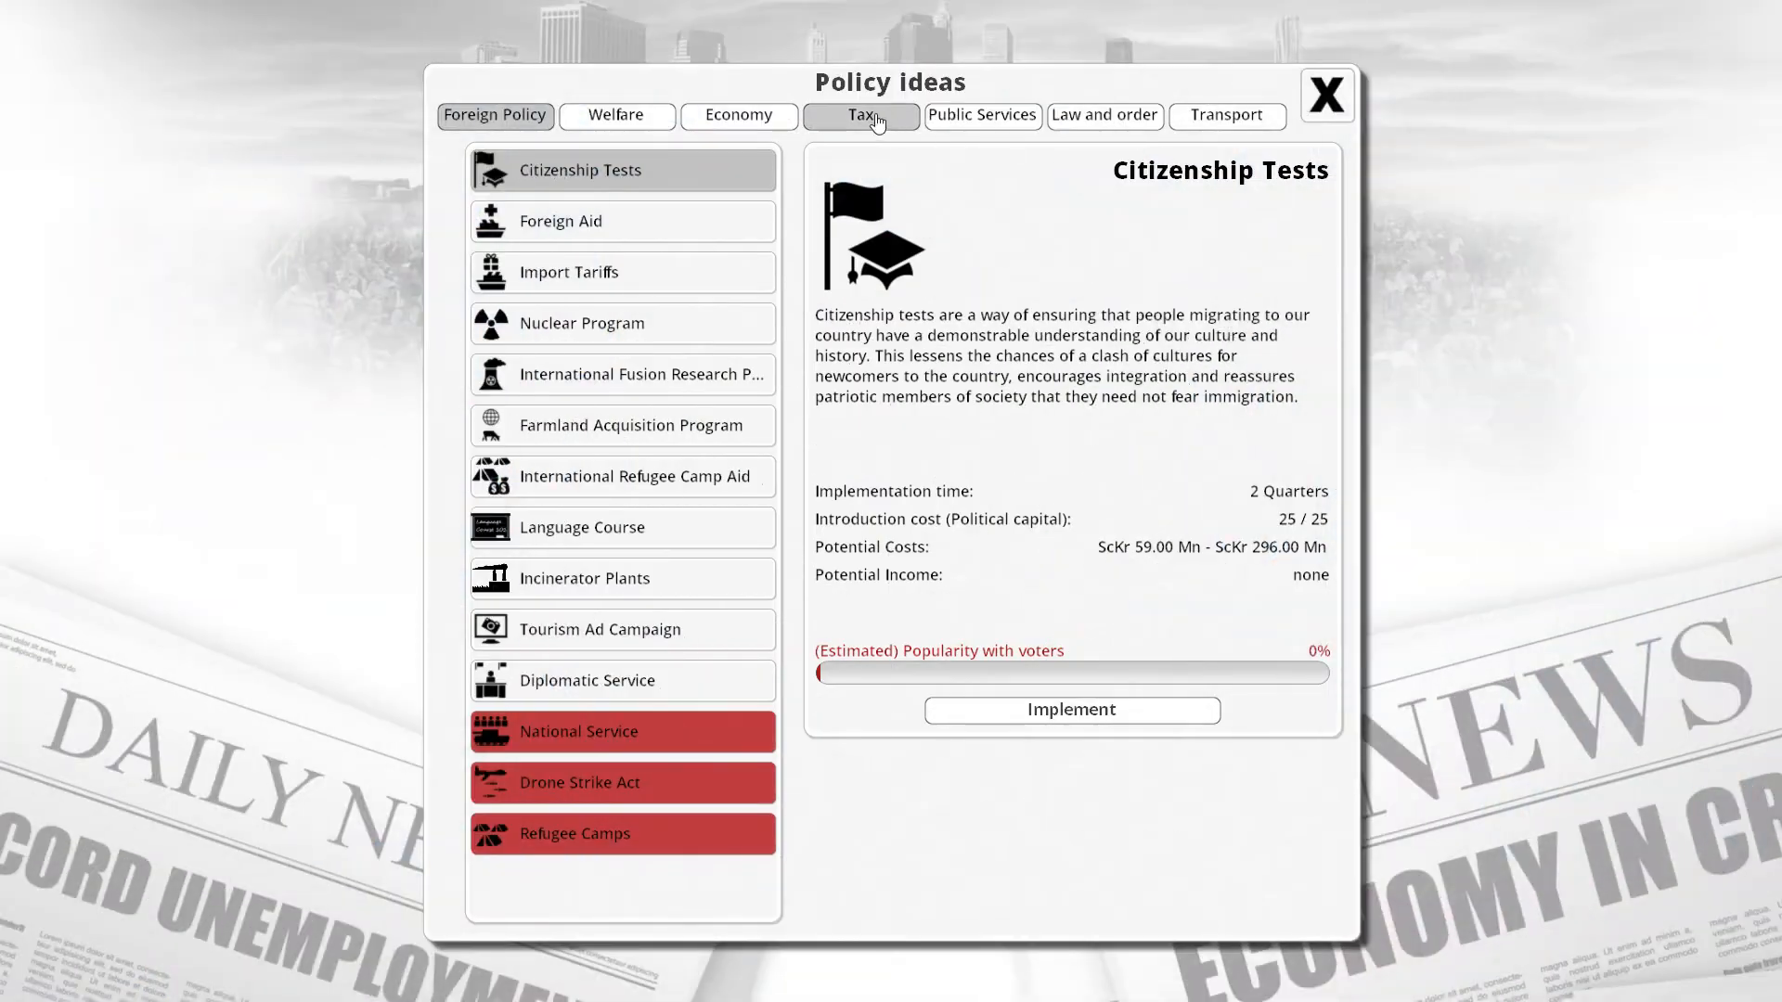
Implement Tax Auditors, review Tax Evasion causes and the income breakdown, then close them.
{"action": "left_click", "coordinate": [859, 115]}
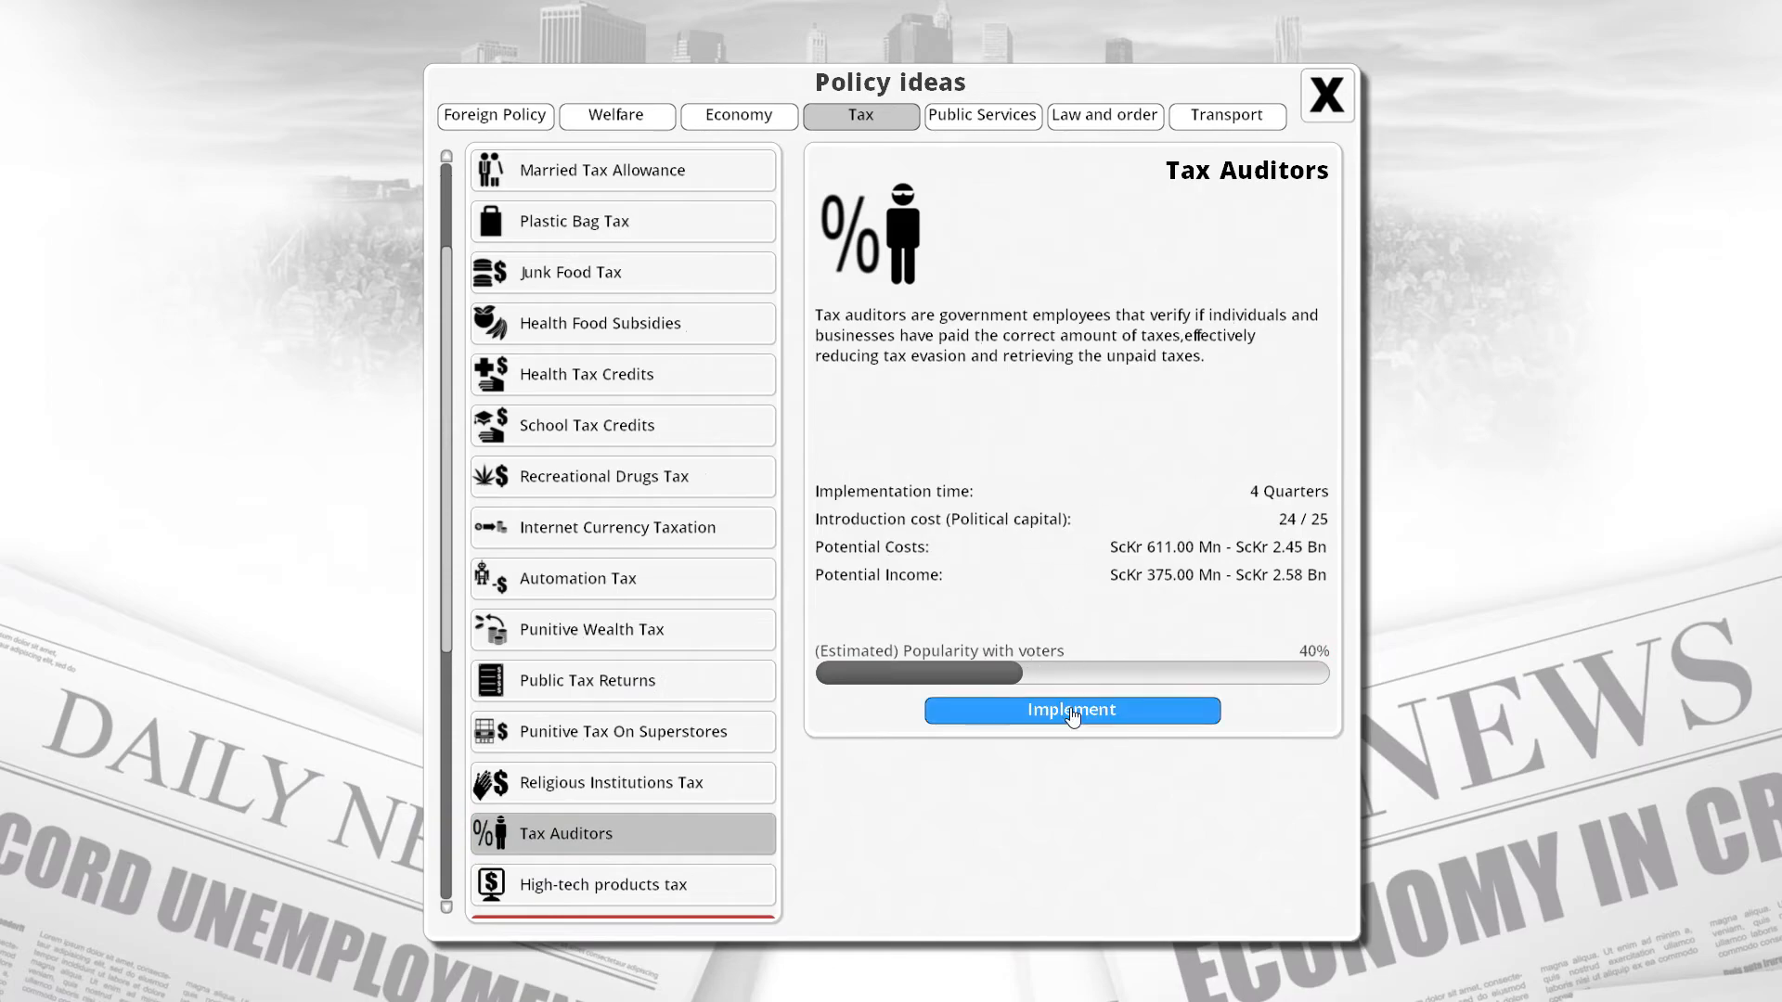
{"action": "left_click", "coordinate": [1069, 708]}
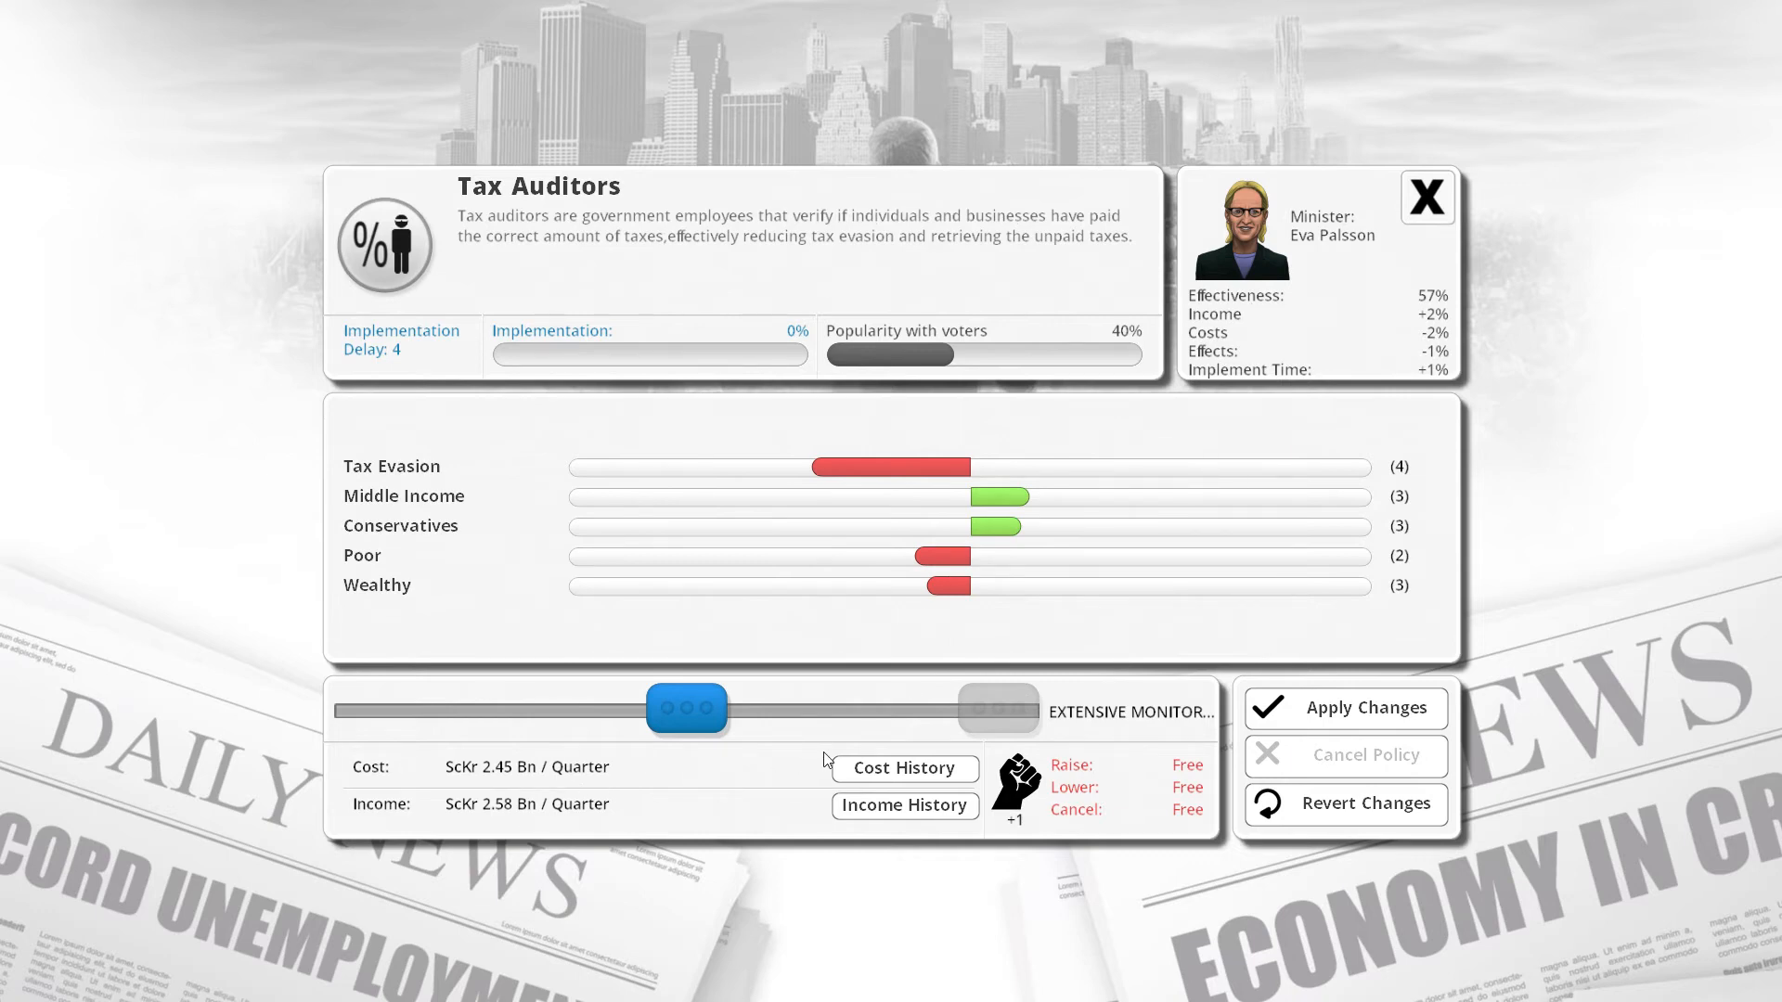
{"action": "left_click", "coordinate": [1426, 196]}
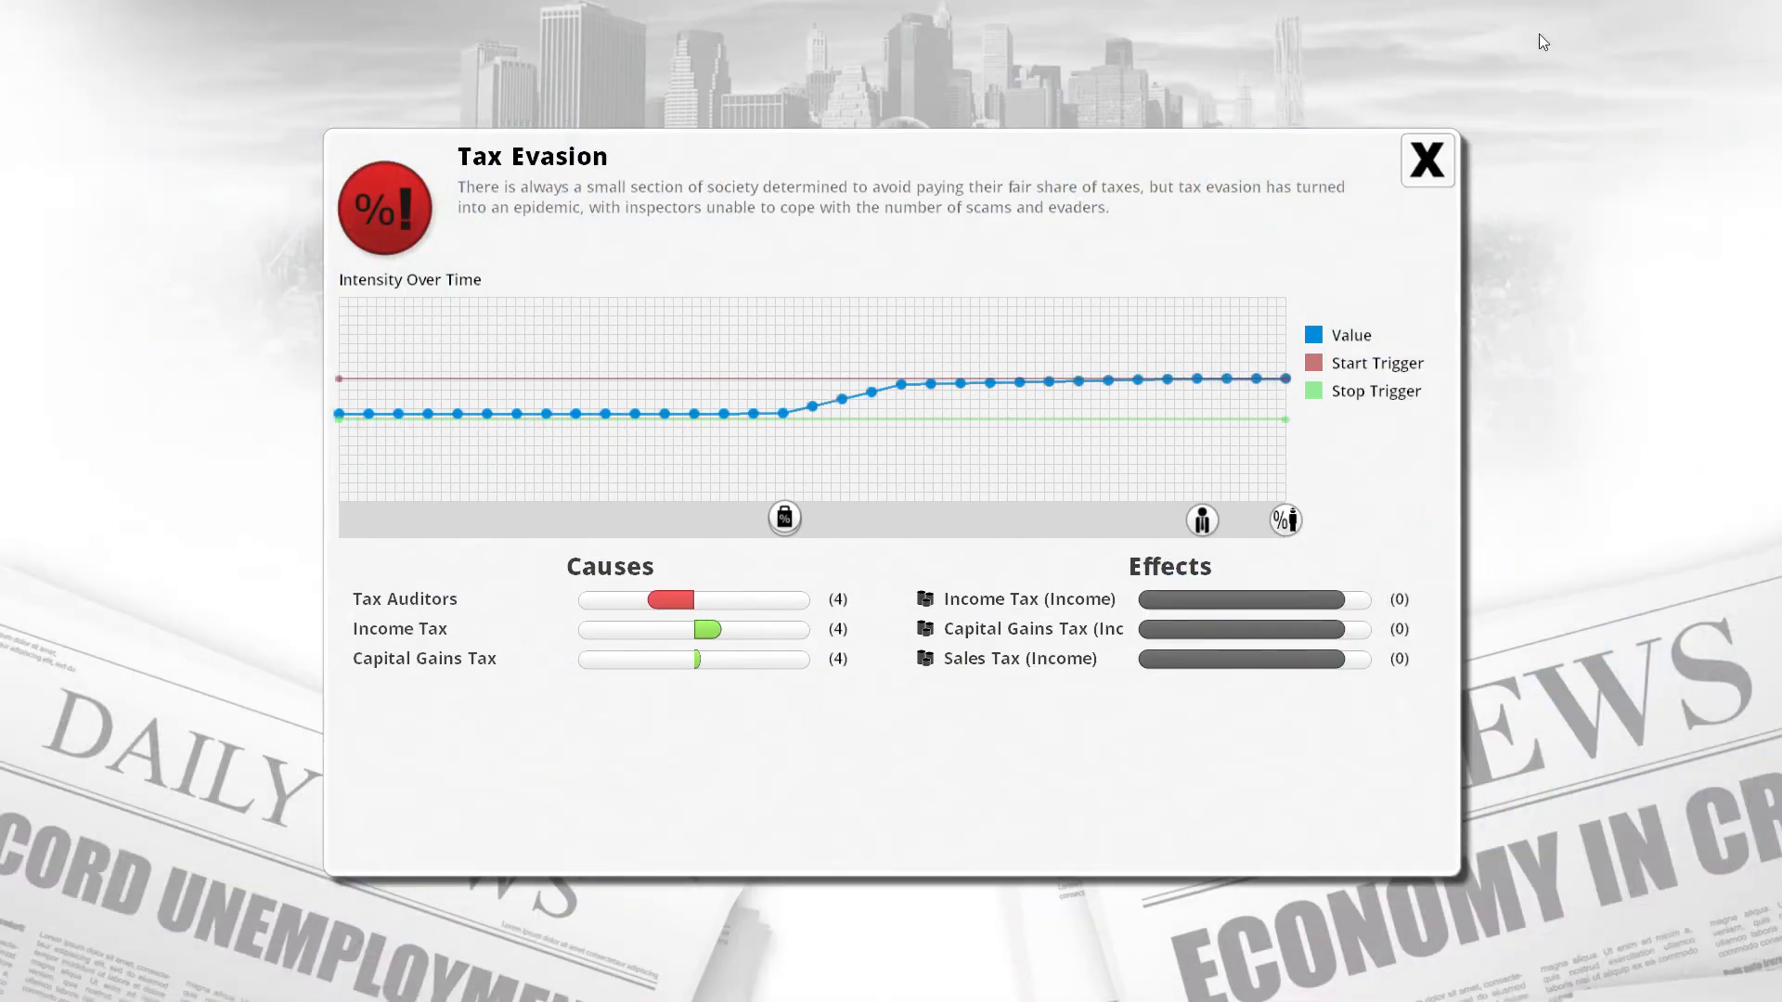
{"action": "mouse_move", "coordinate": [1256, 608]}
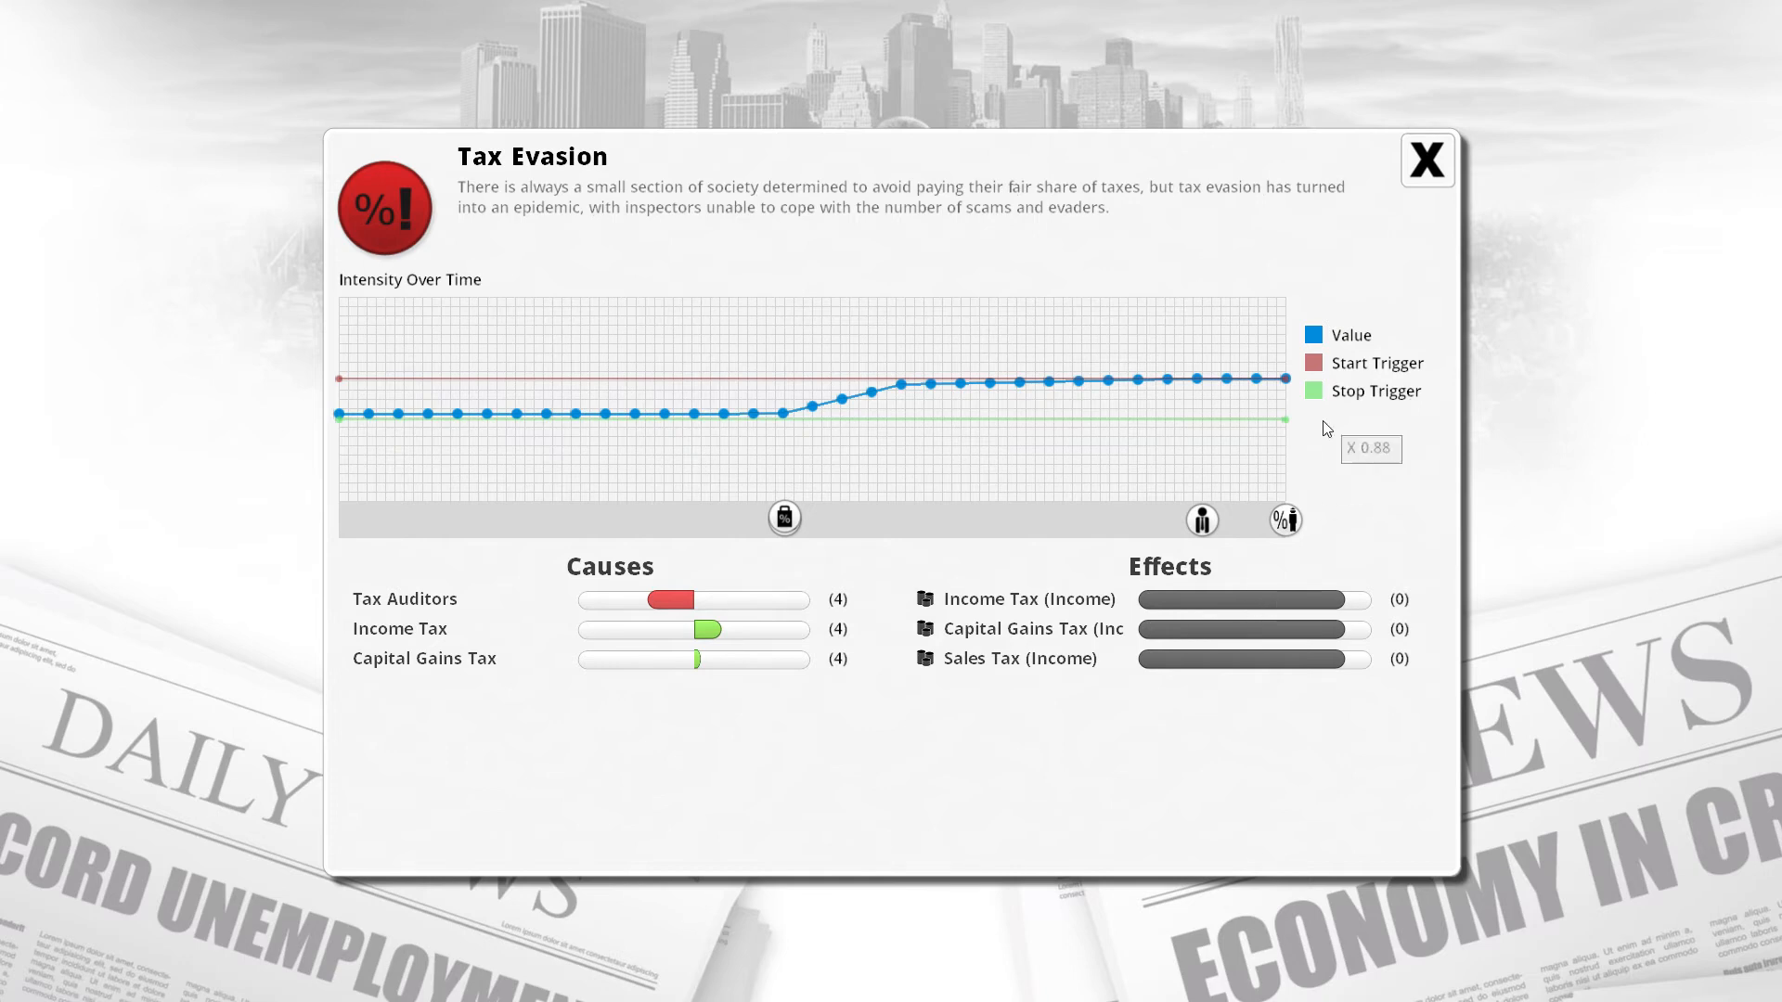
{"action": "left_click", "coordinate": [1426, 158]}
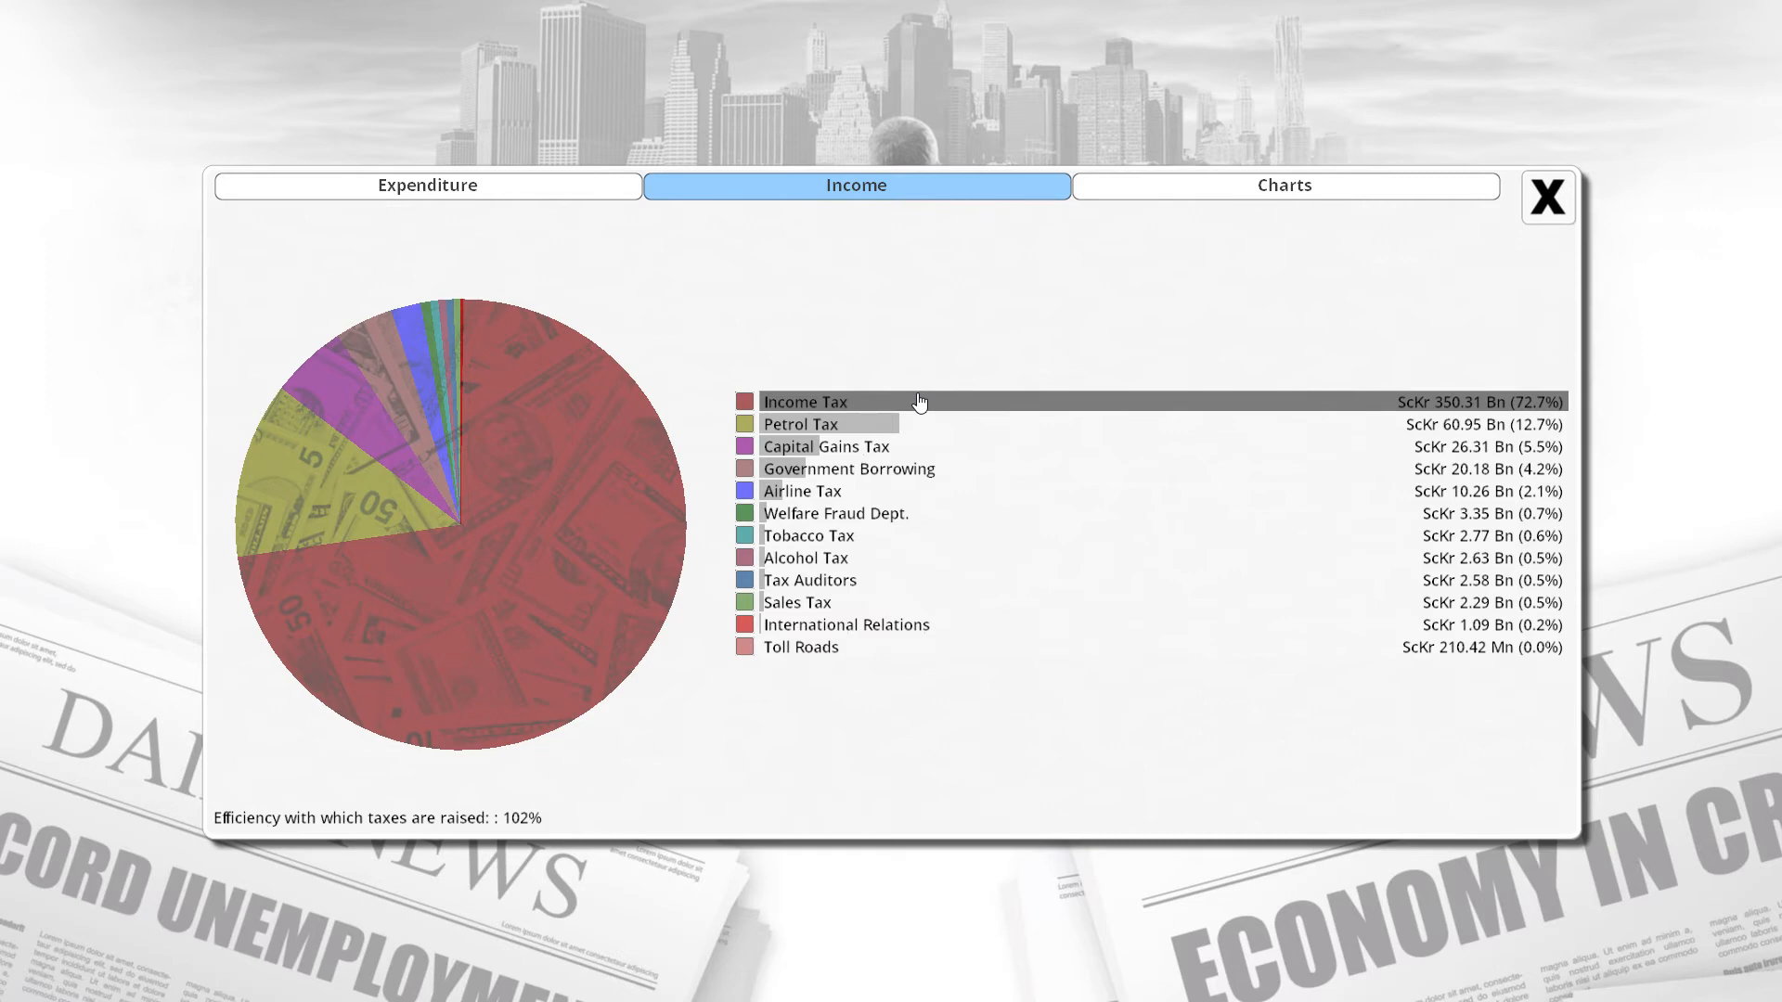
{"action": "mouse_move", "coordinate": [927, 399]}
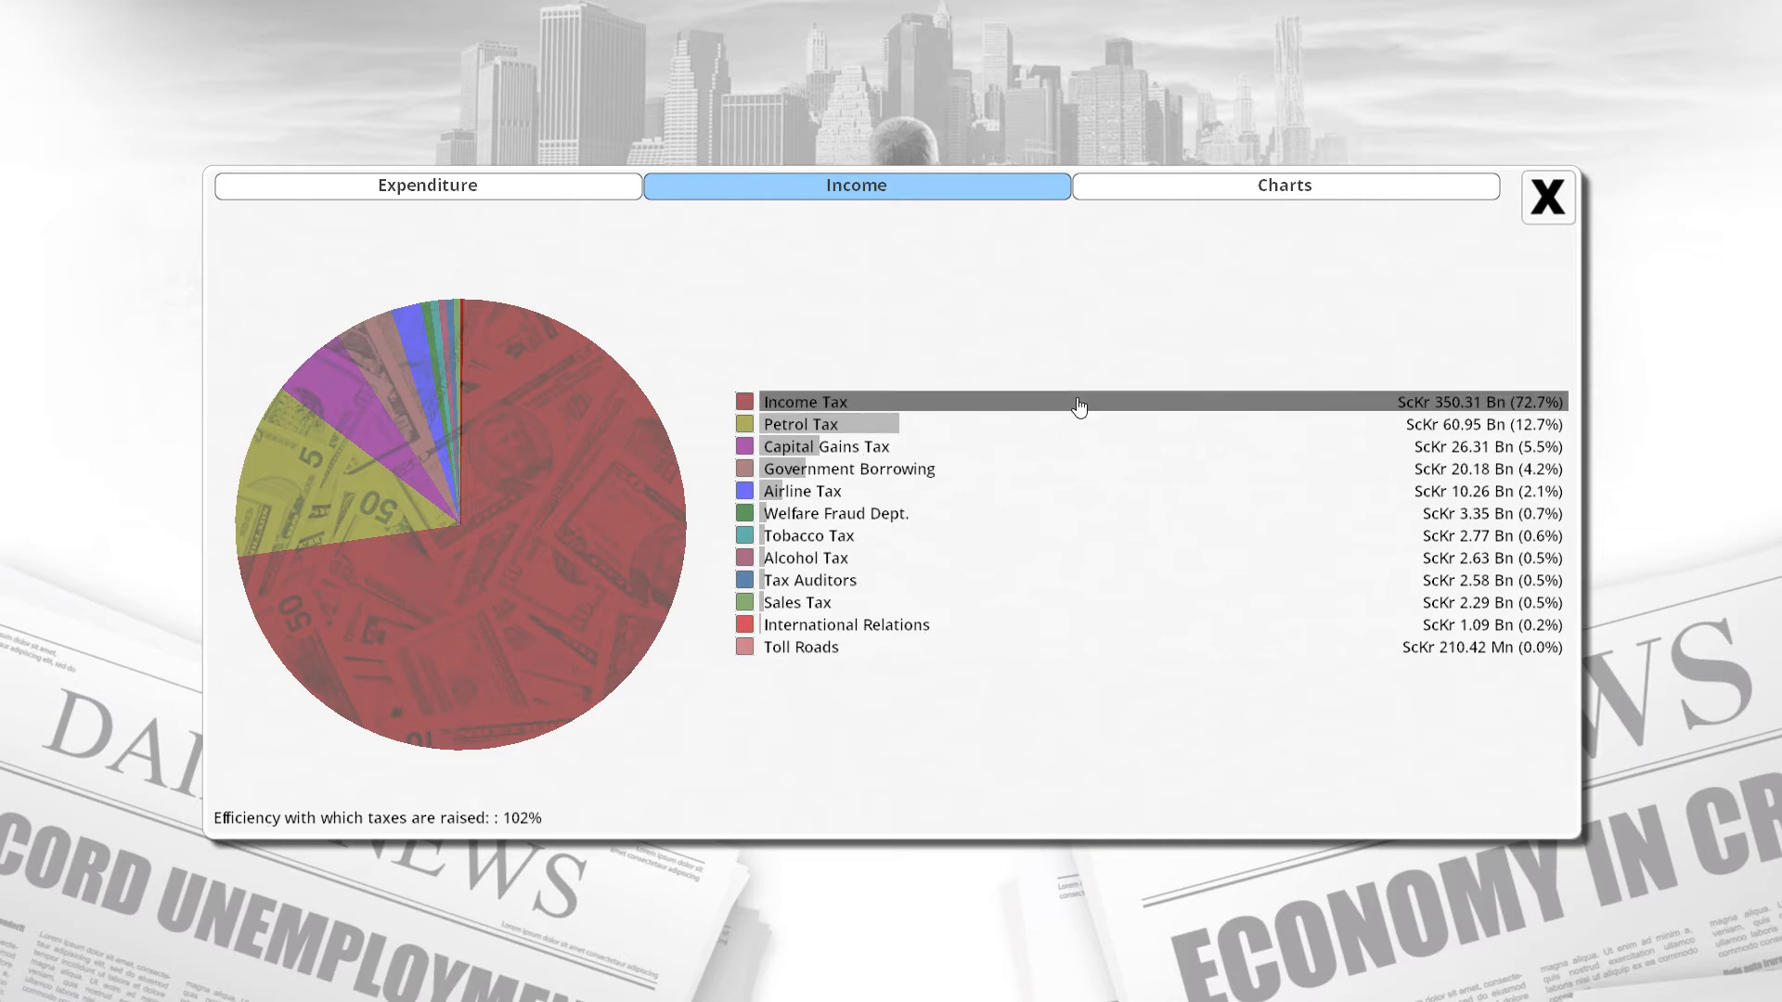
{"action": "mouse_move", "coordinate": [1426, 419]}
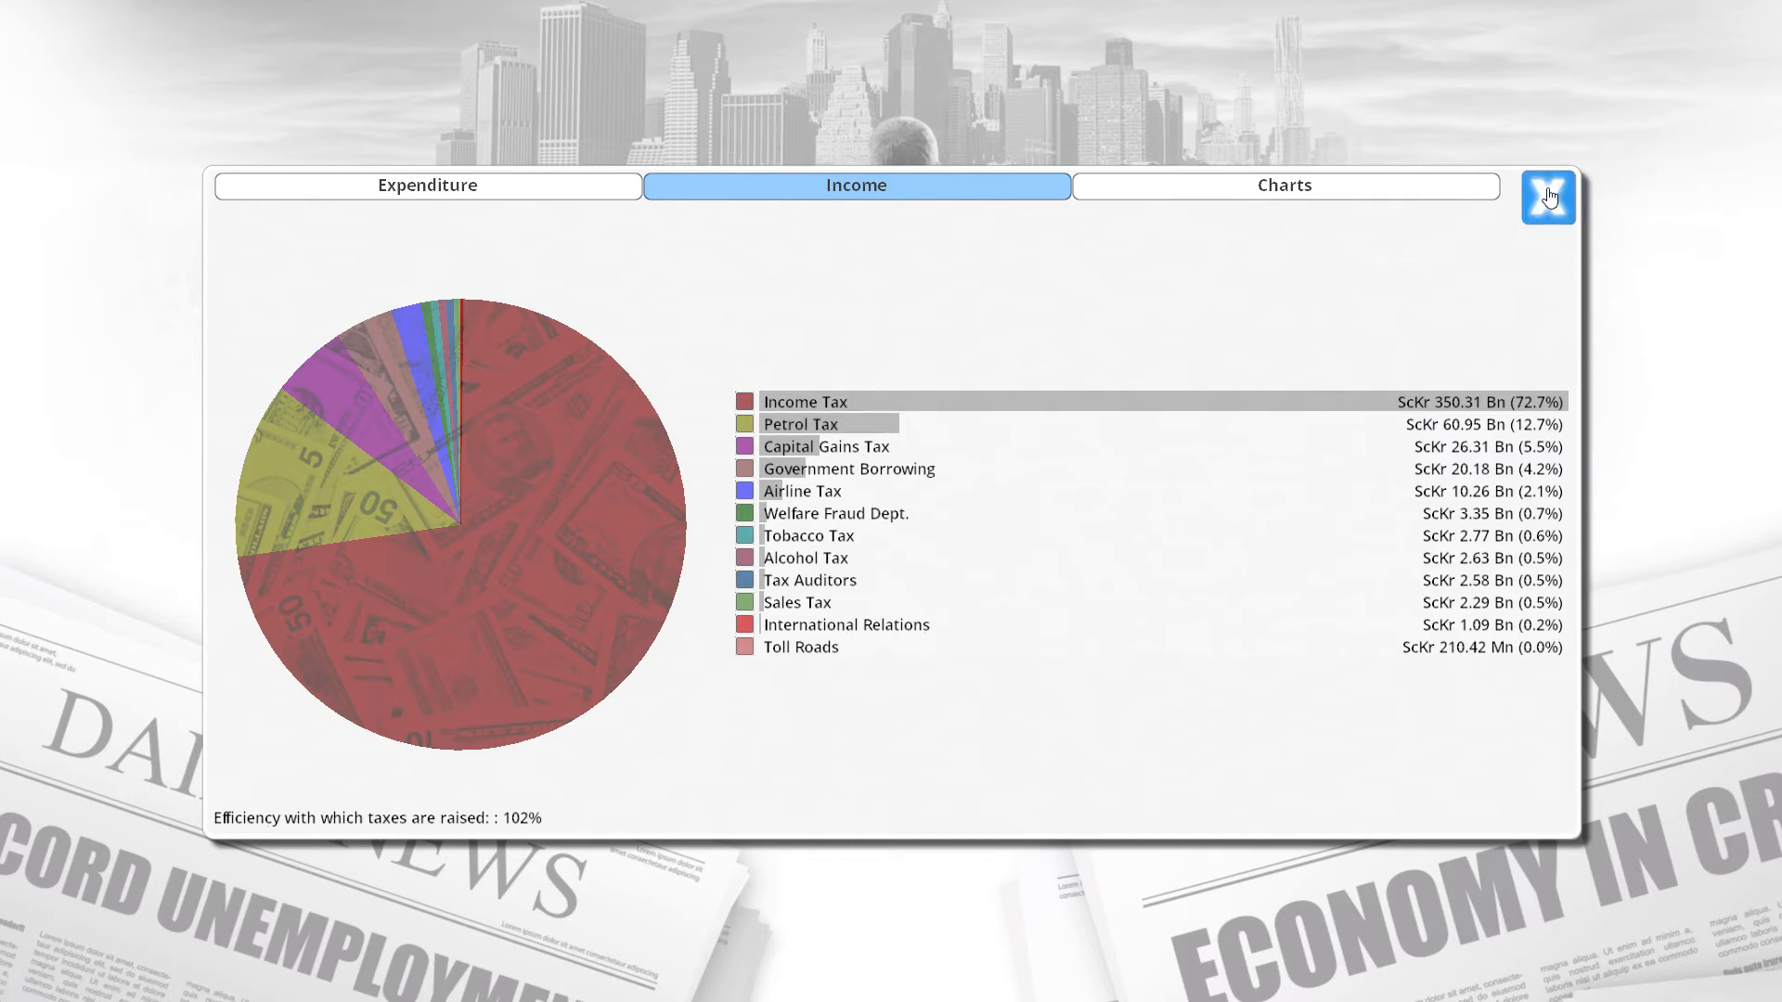
{"action": "left_click", "coordinate": [1548, 197]}
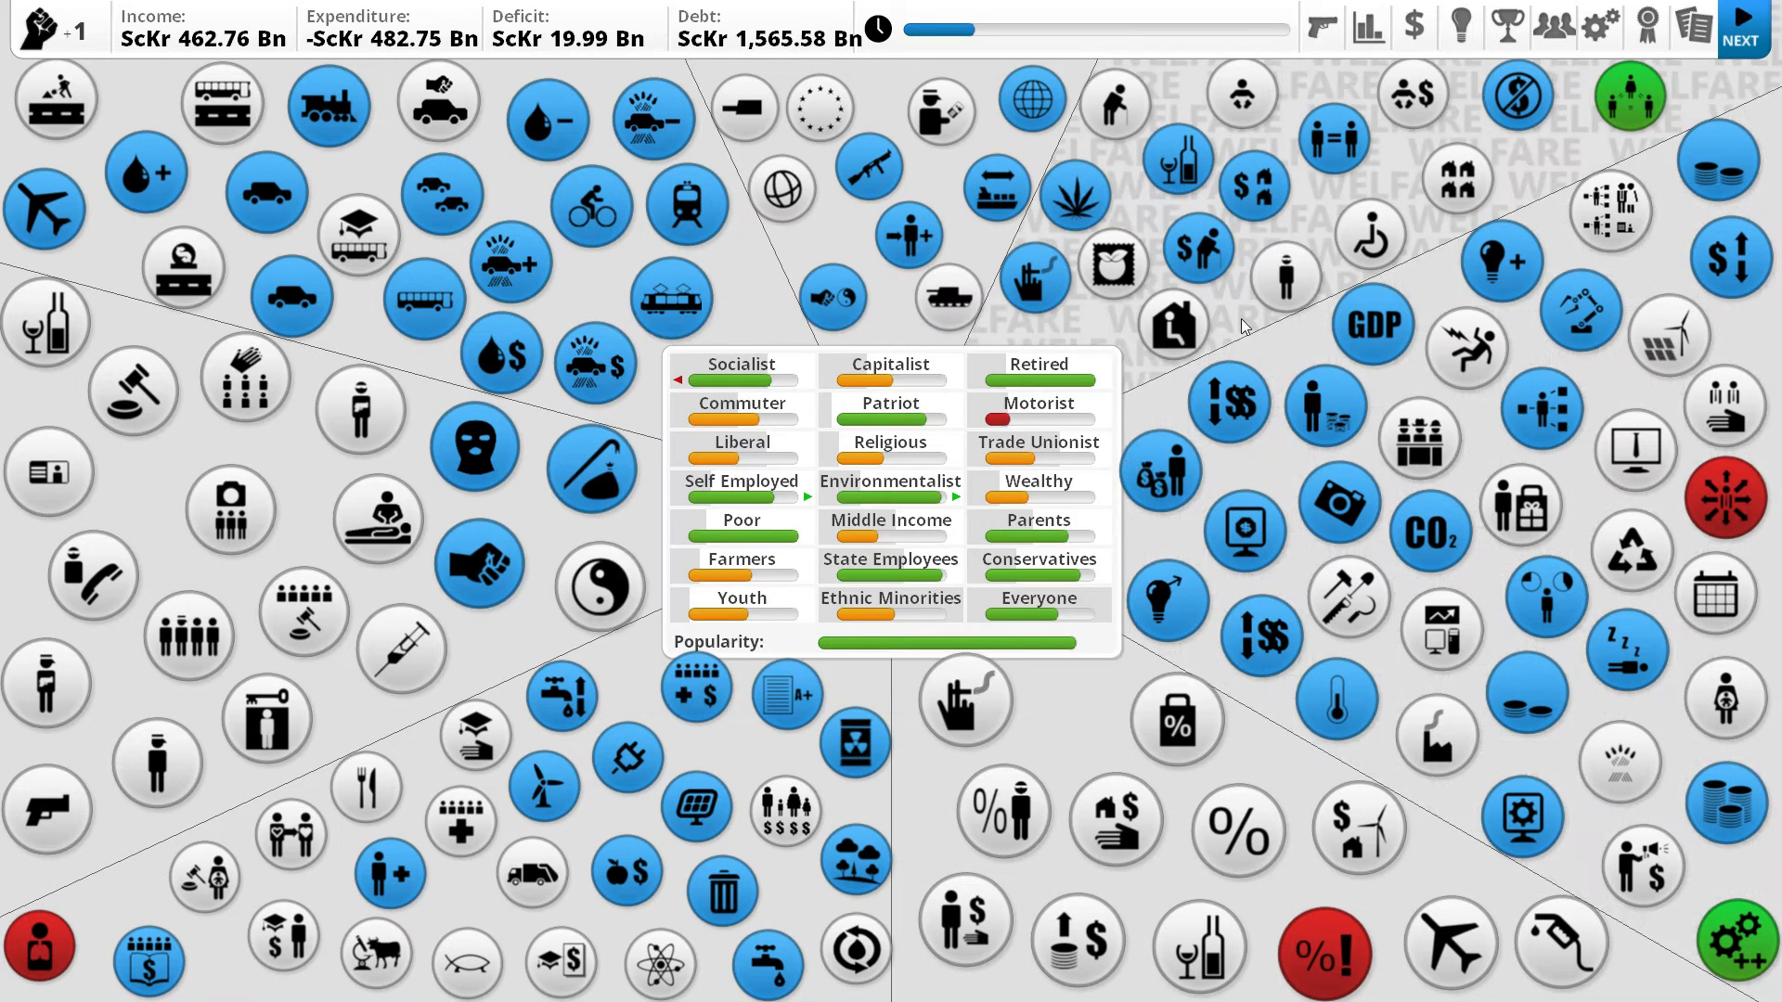
Advance the quarter, review unemployment, finance charts and Tax Evasion details, then close them.
{"action": "left_click", "coordinate": [1740, 32]}
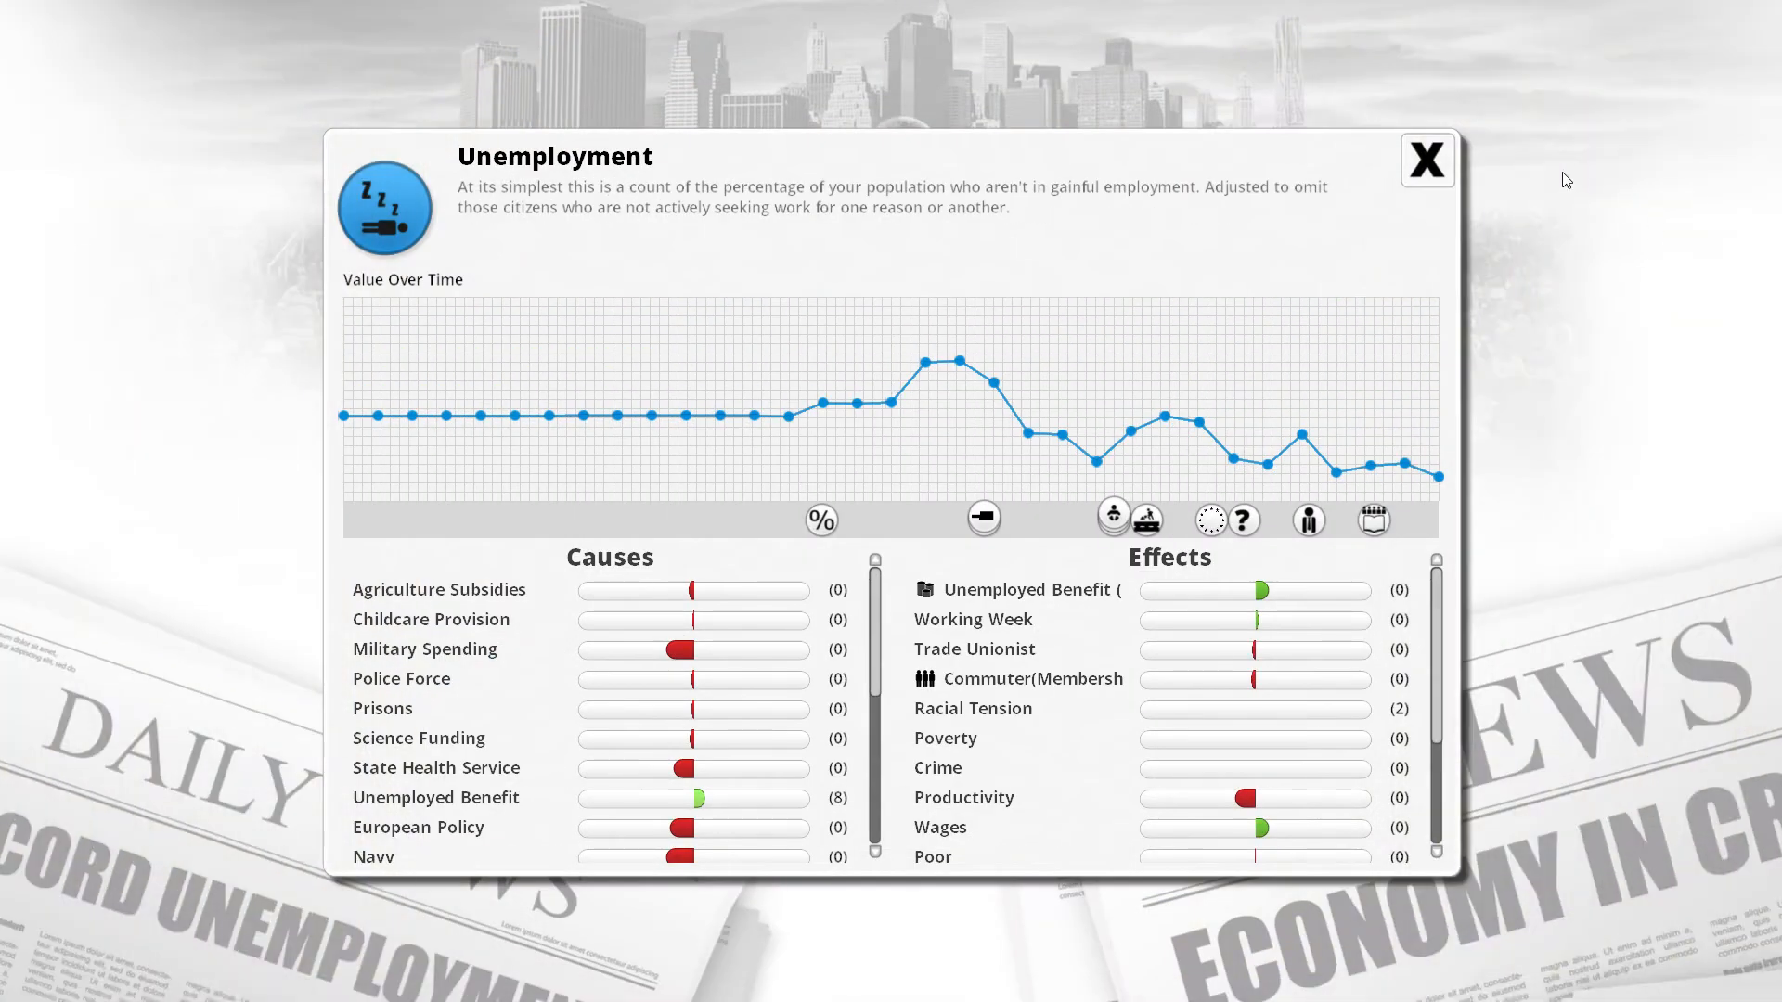
{"action": "left_click", "coordinate": [1427, 159]}
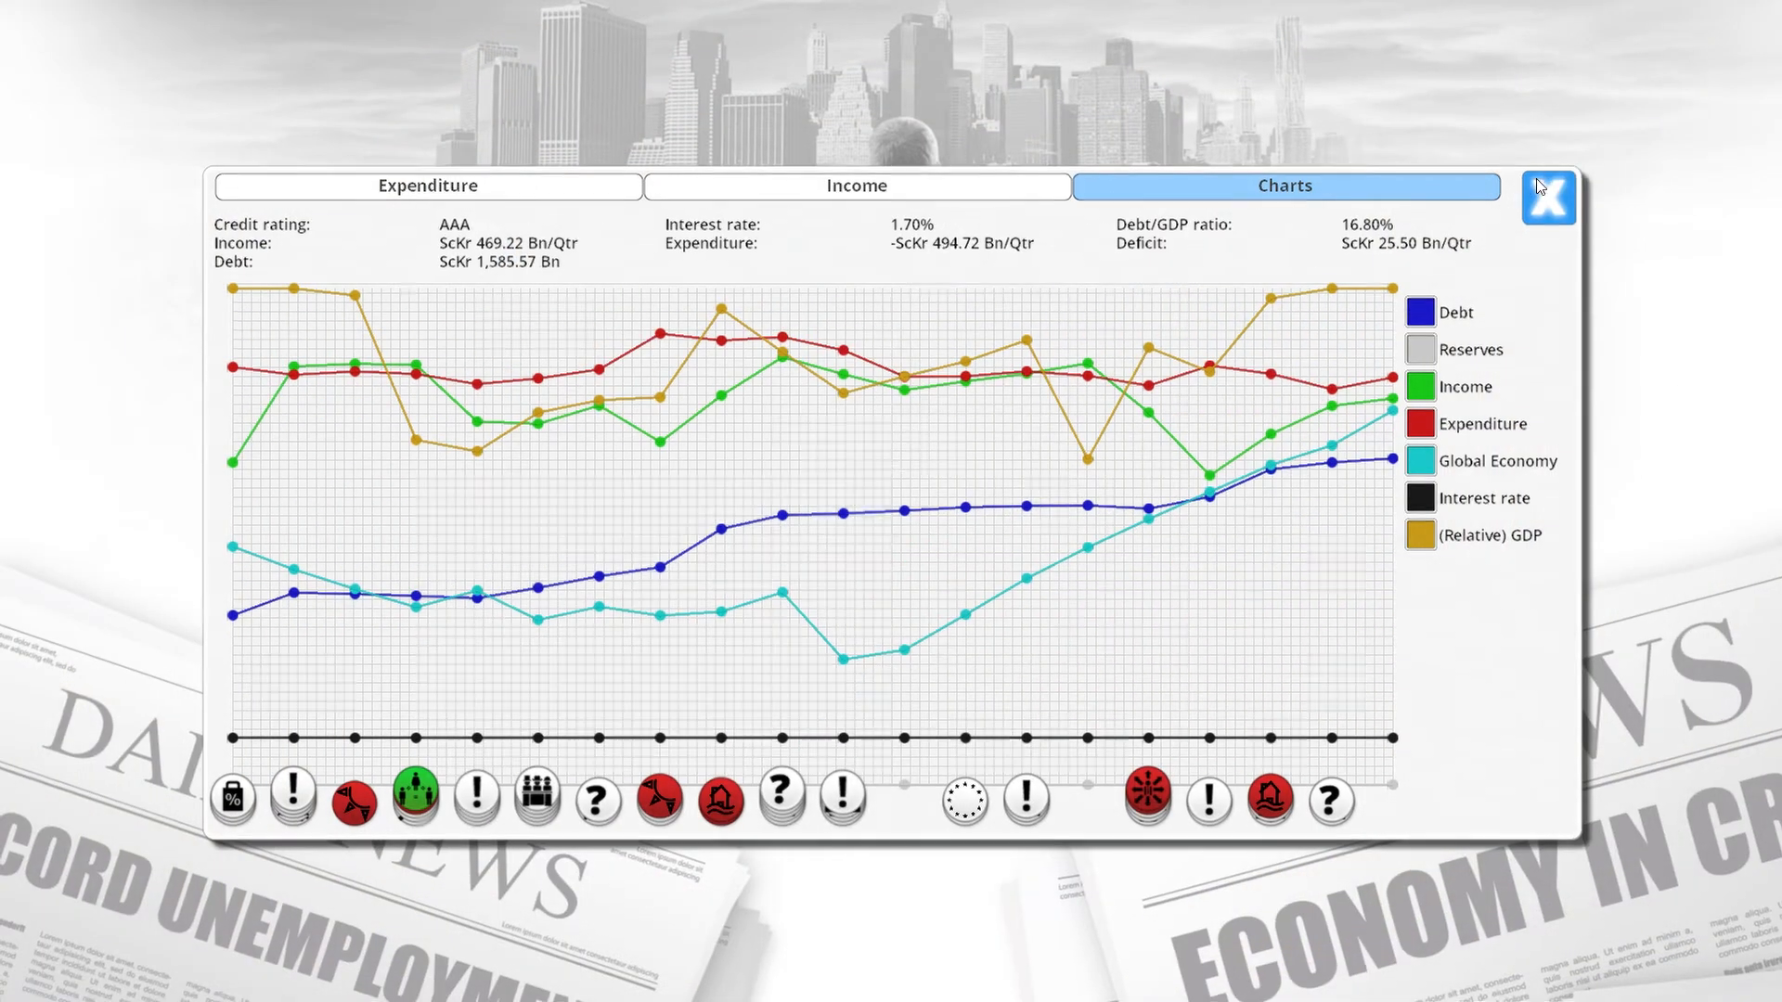
{"action": "left_click", "coordinate": [1548, 196]}
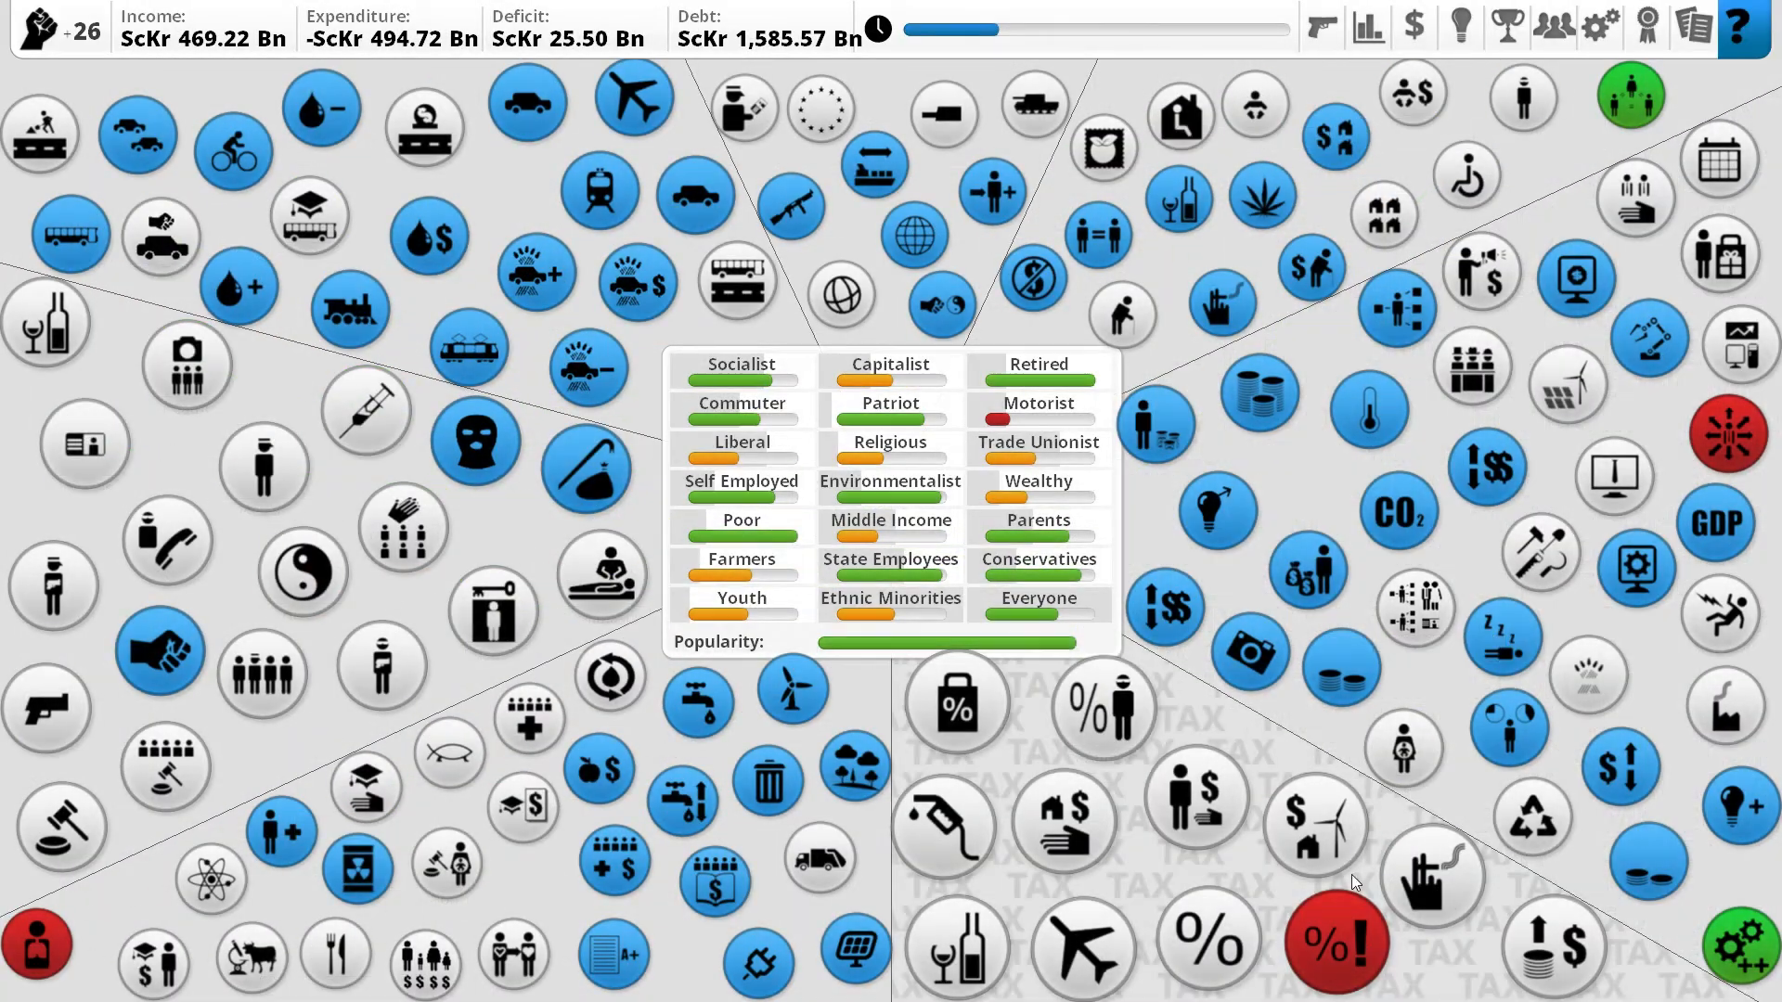
{"action": "left_click", "coordinate": [1334, 941]}
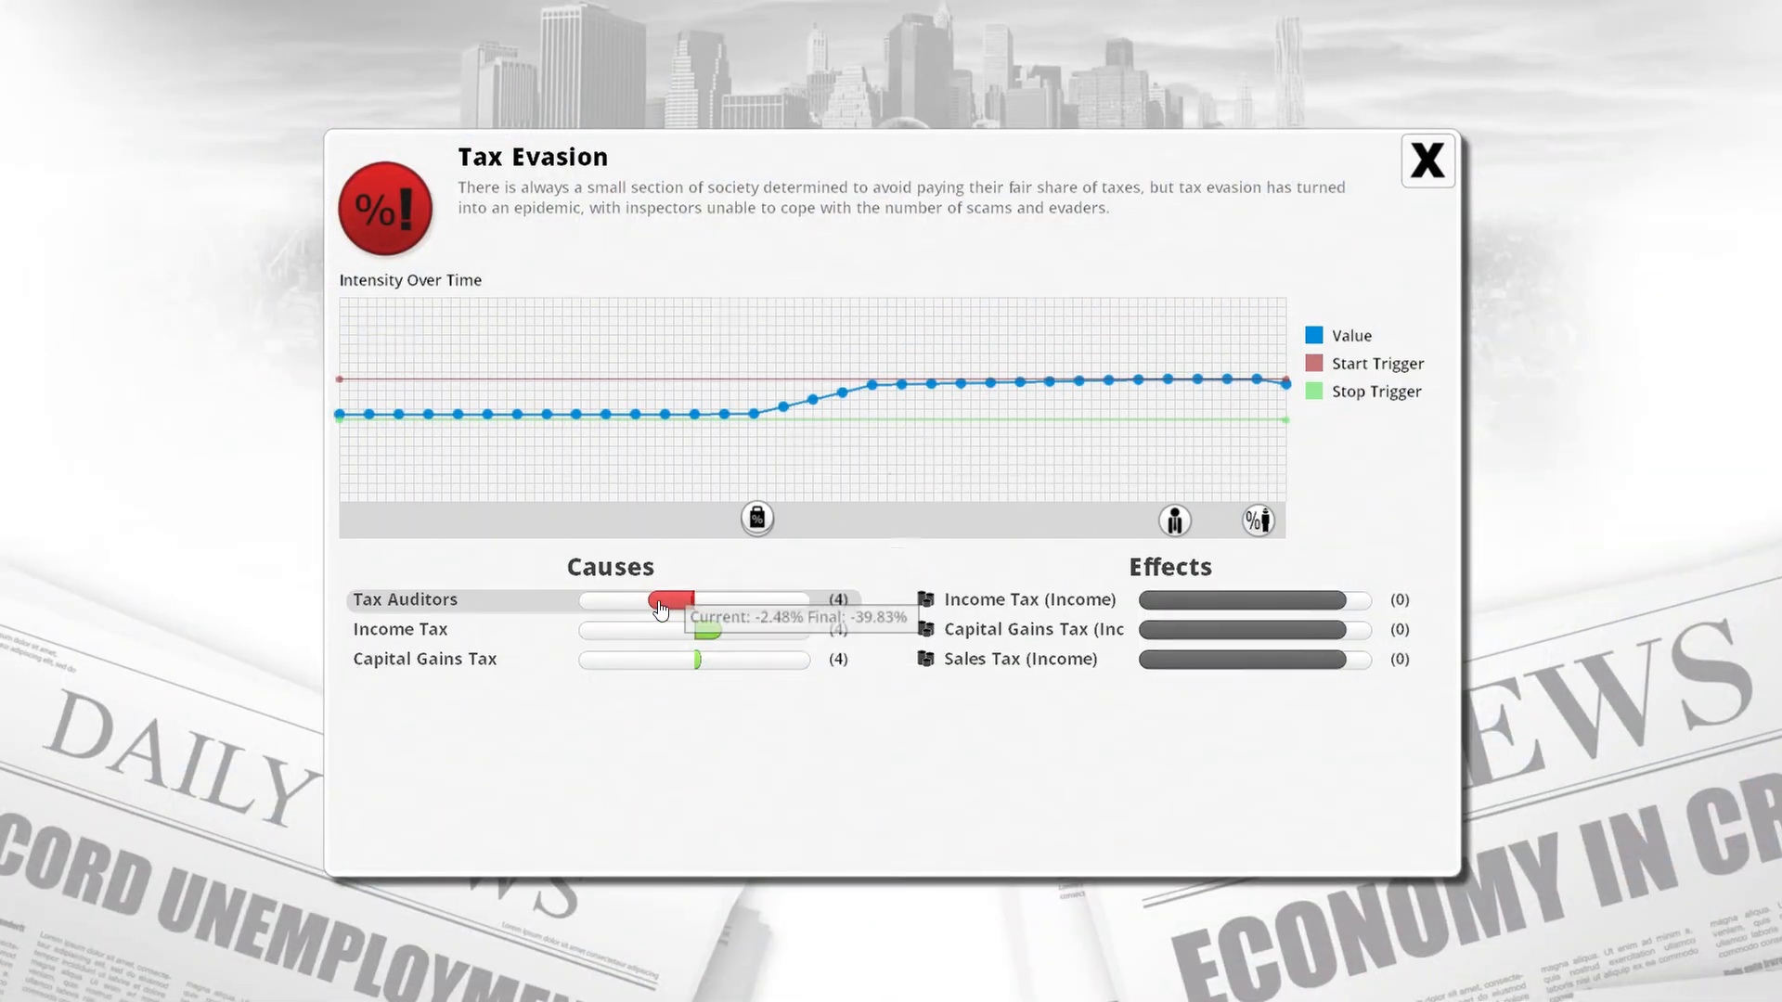
{"action": "left_click", "coordinate": [404, 598]}
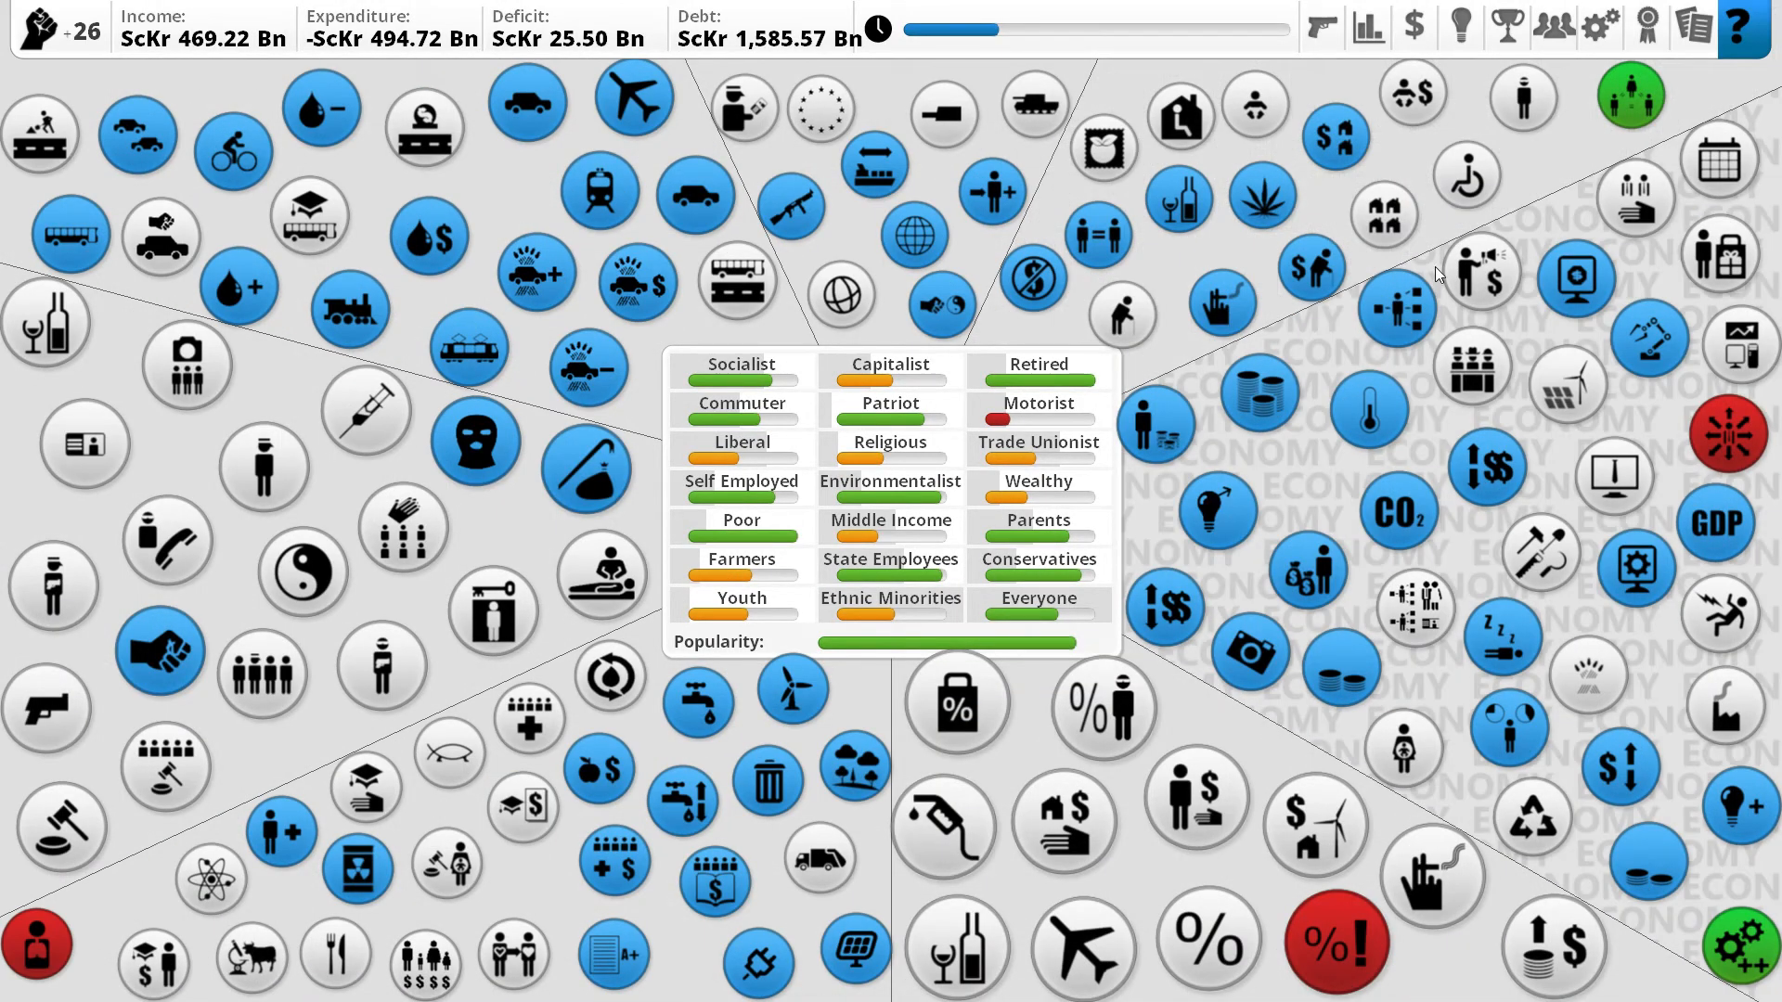
{"action": "mouse_move", "coordinate": [1686, 380]}
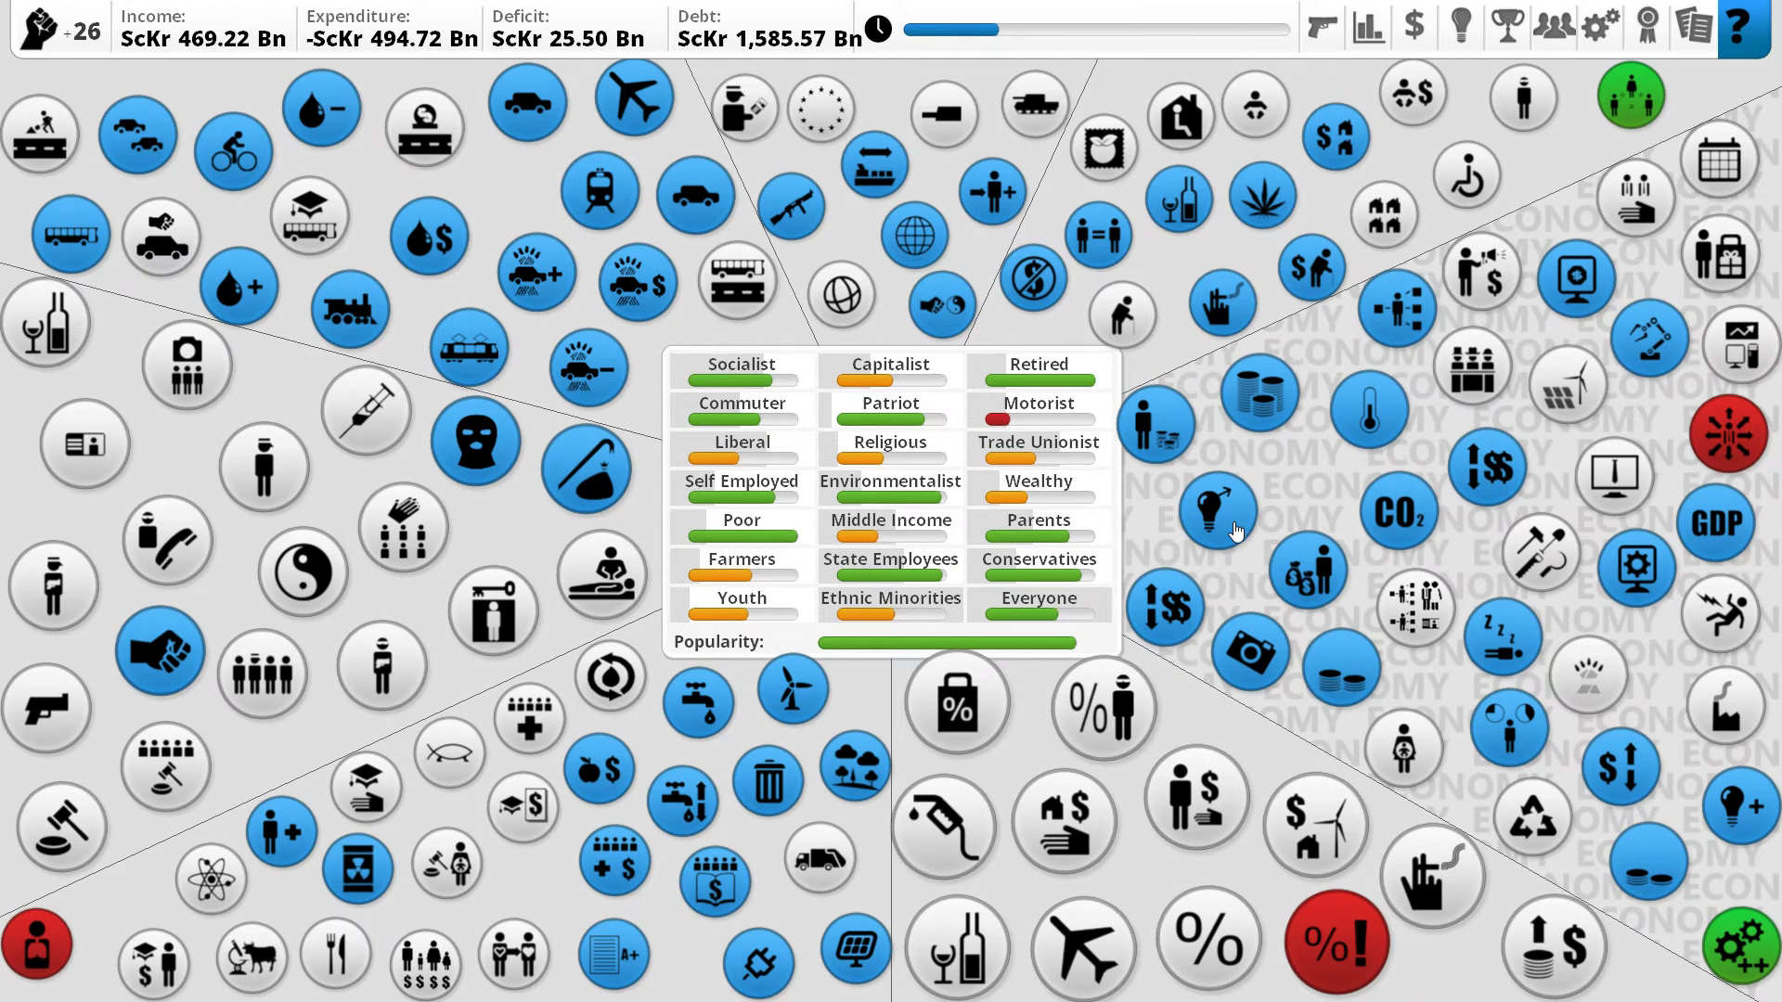
Inspect Innovation, School Vouchers and Labor Laws, closing each before Technology.
{"action": "left_click", "coordinate": [1214, 513]}
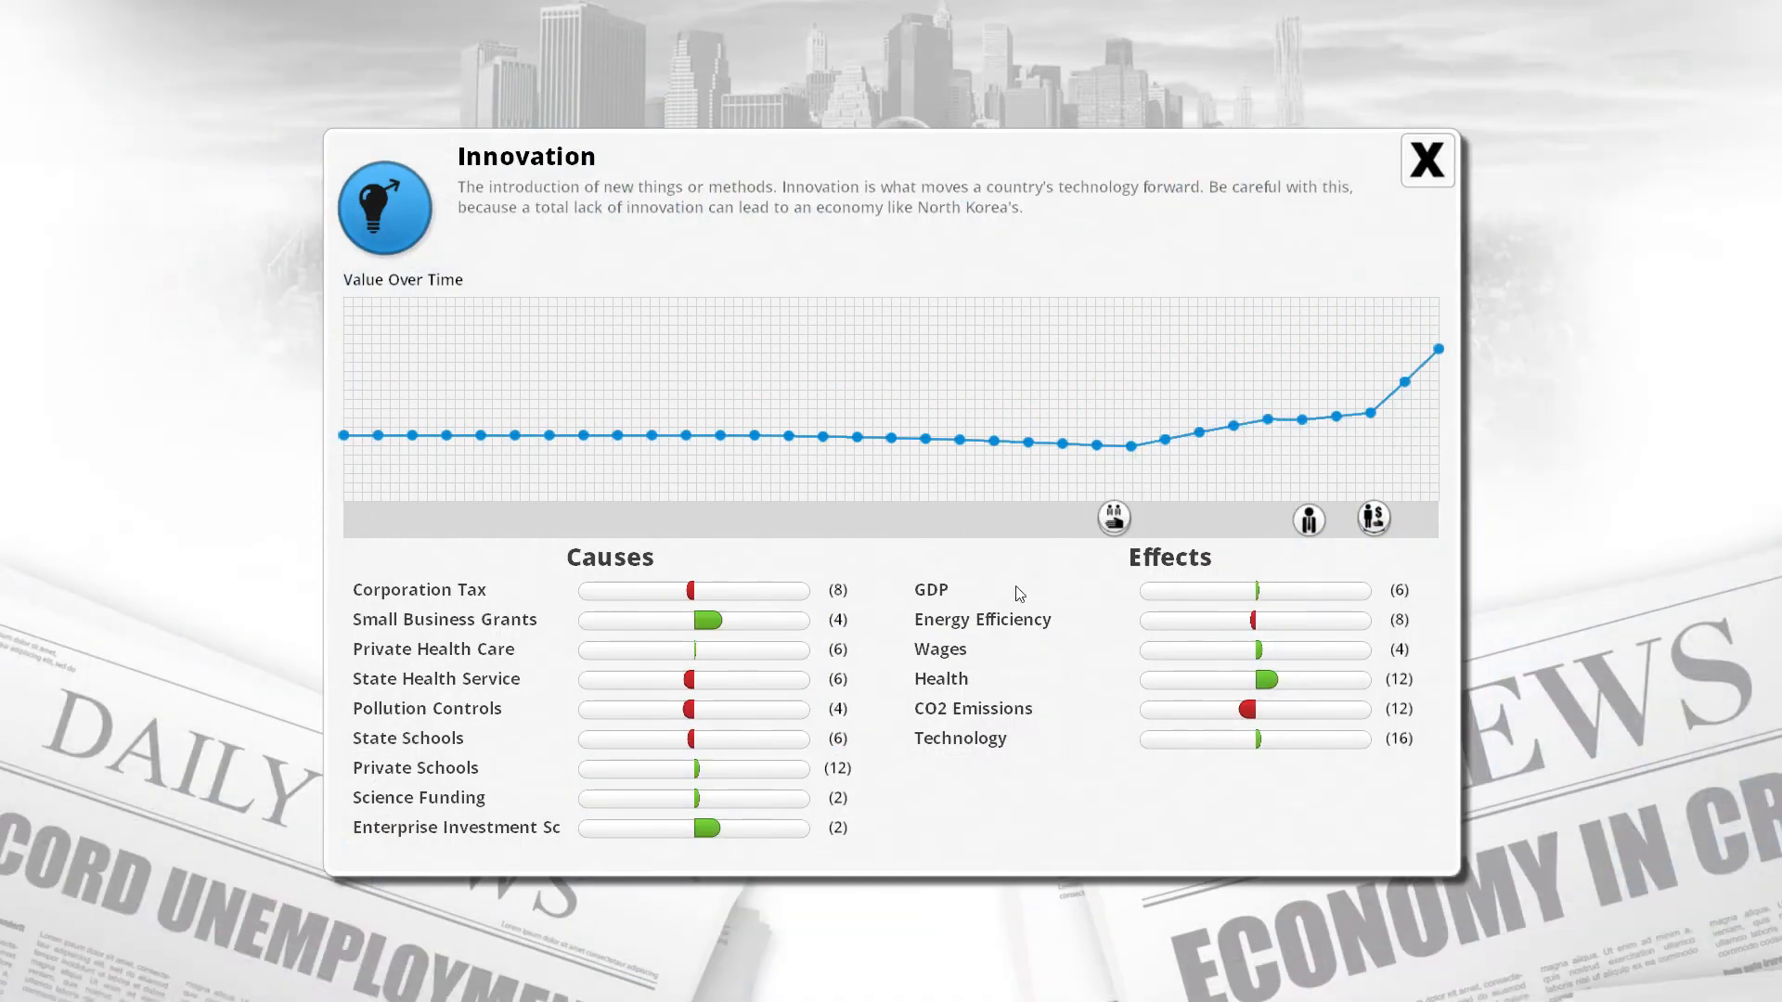
{"action": "mouse_move", "coordinate": [663, 830]}
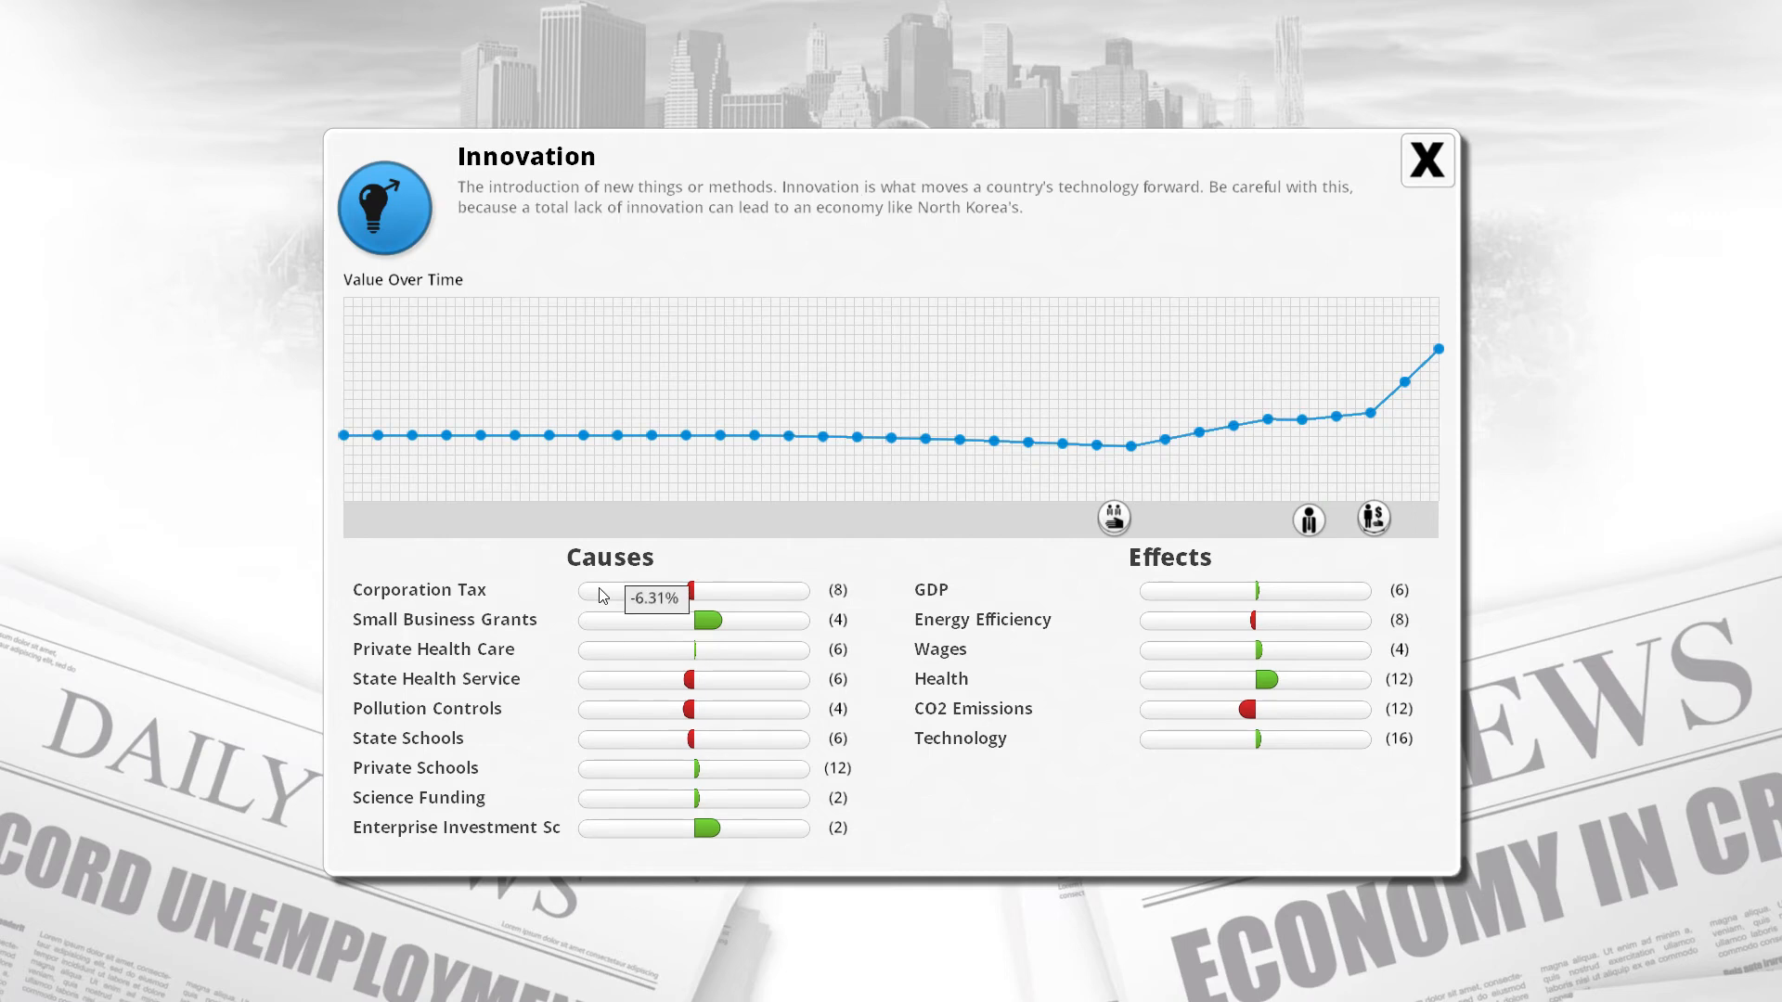
{"action": "mouse_move", "coordinate": [622, 744]}
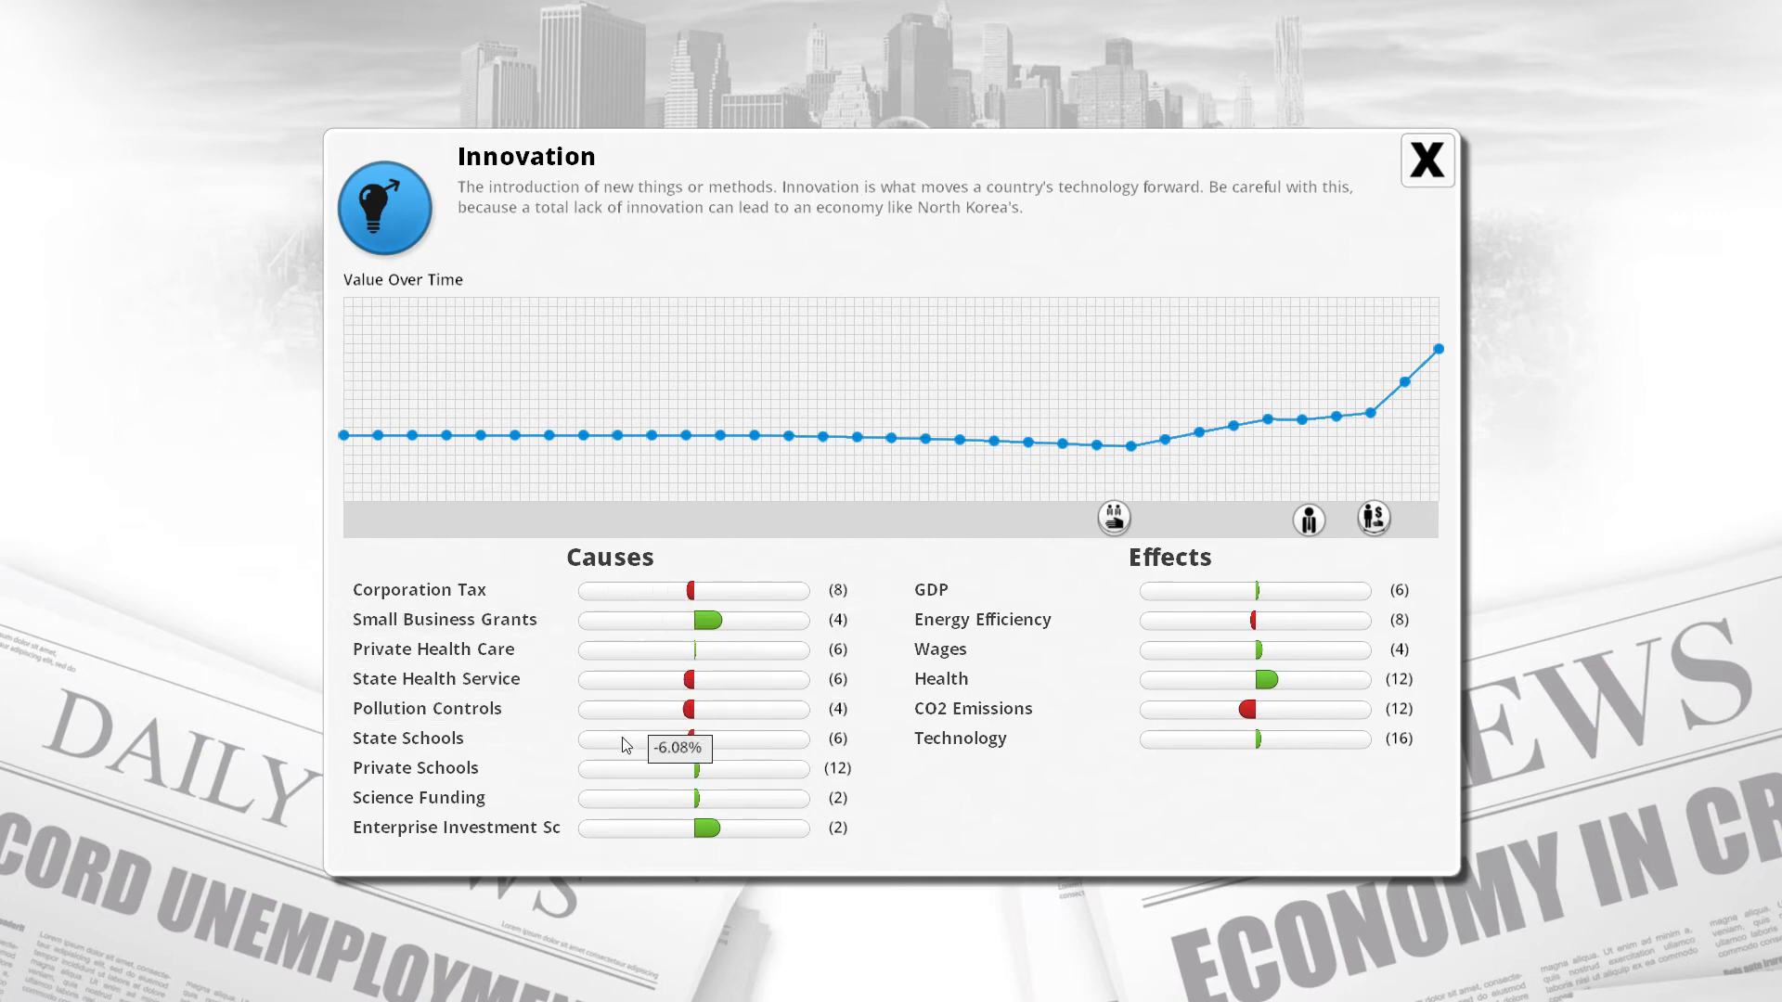
{"action": "left_click", "coordinate": [414, 767]}
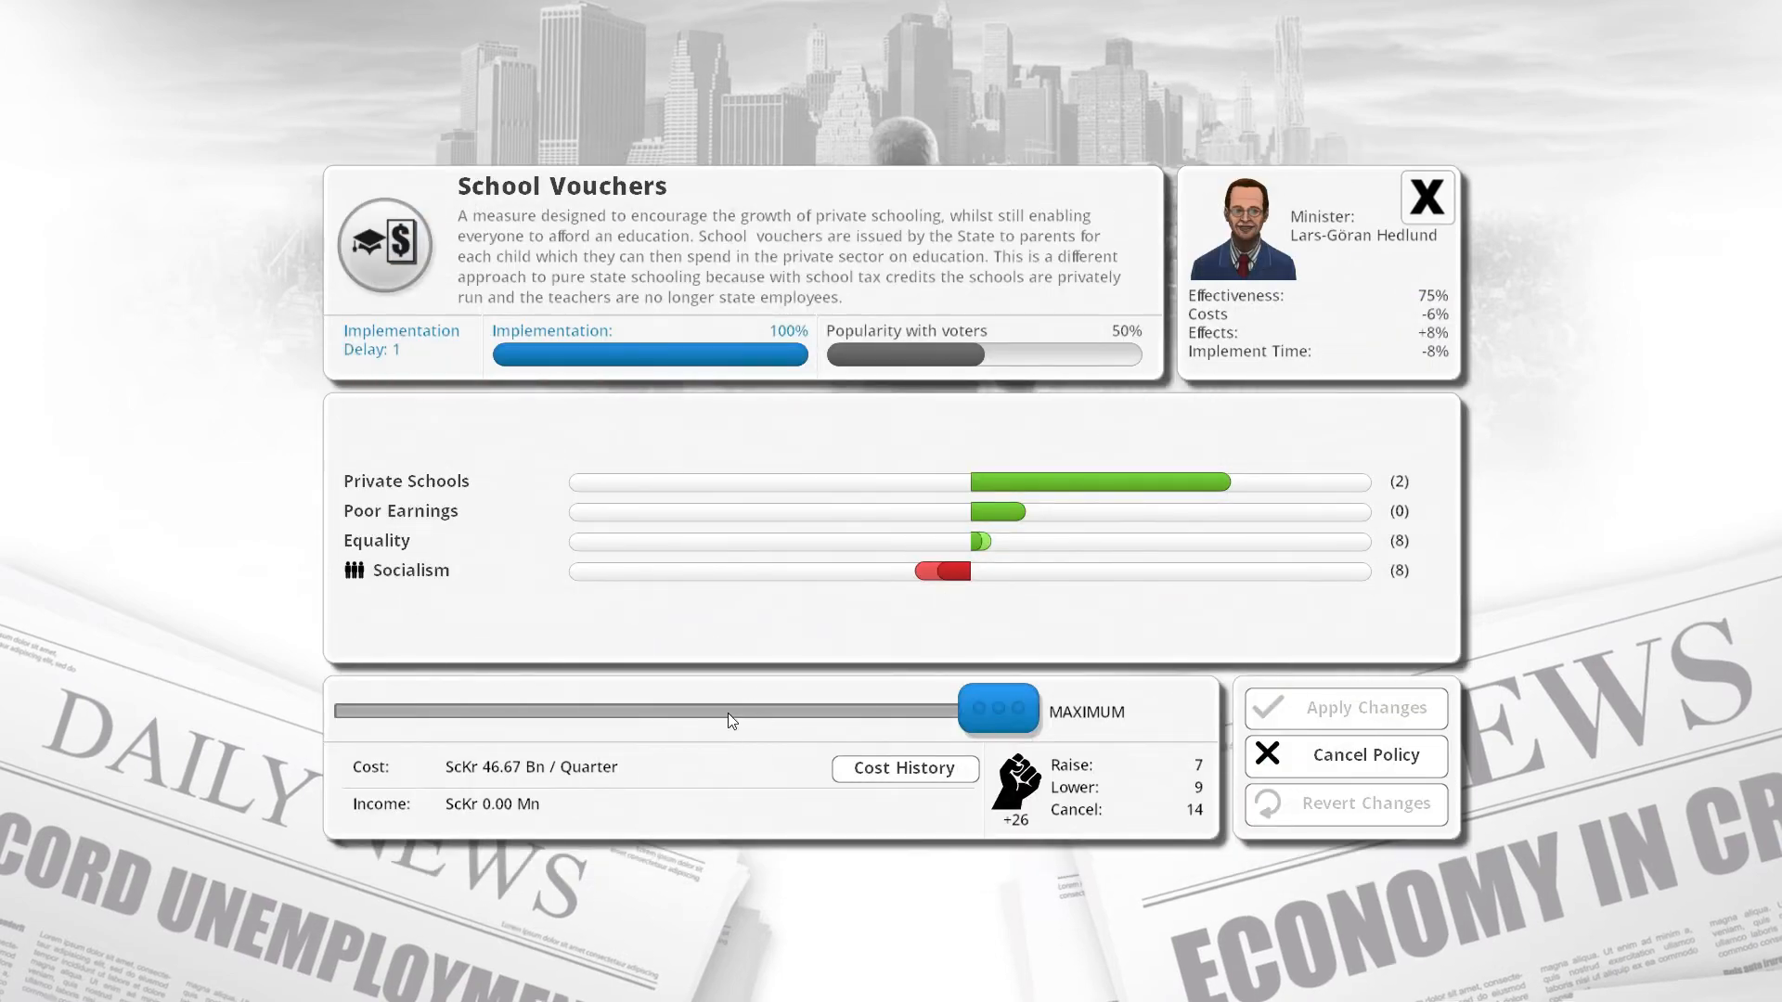
{"action": "mouse_move", "coordinate": [1247, 690]}
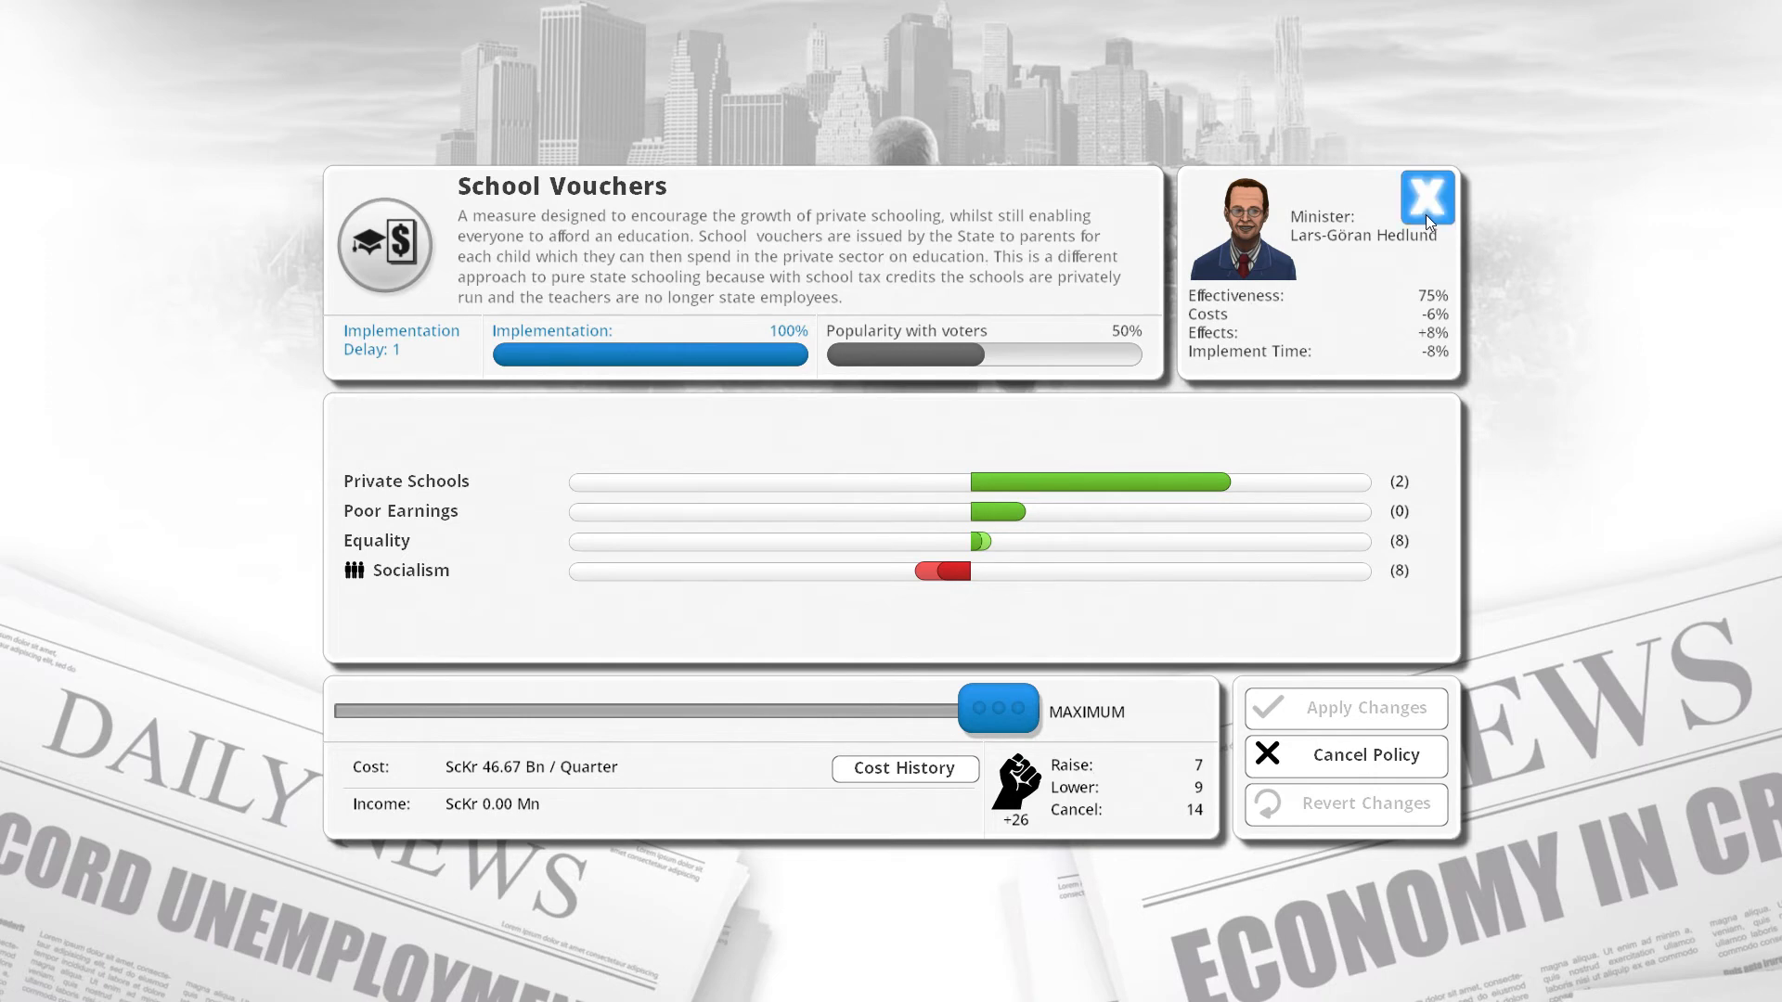
{"action": "left_click", "coordinate": [1428, 197]}
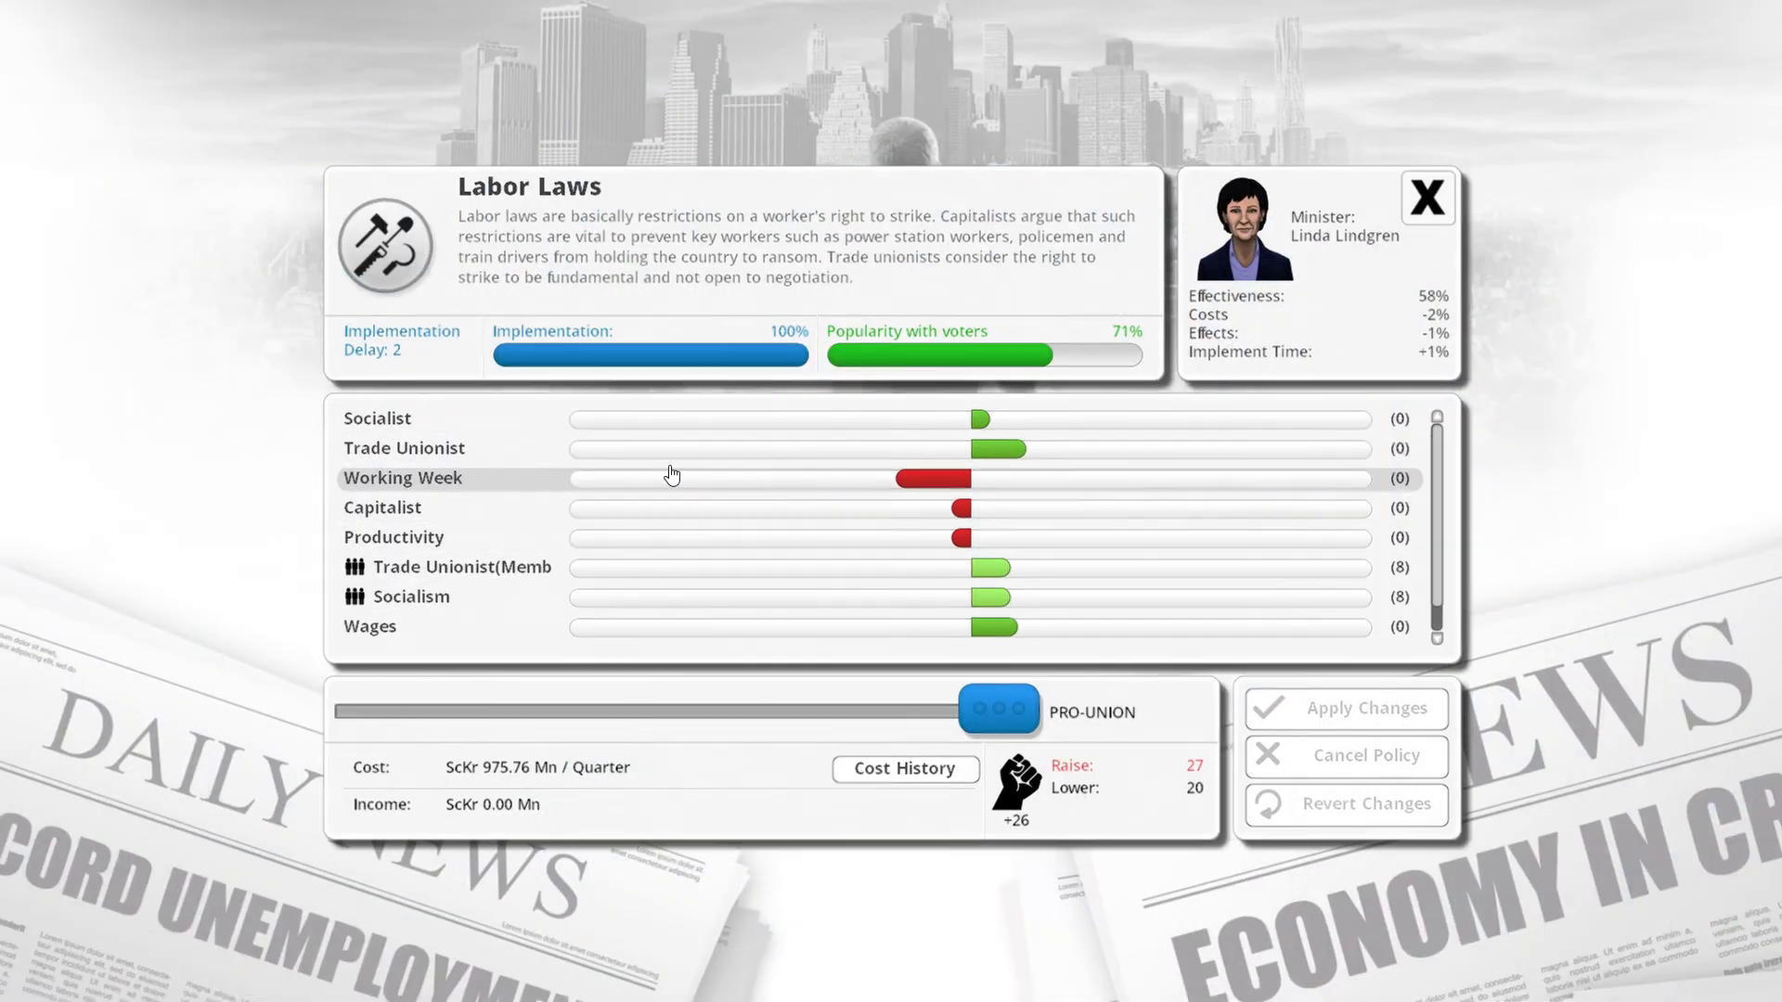
{"action": "left_click", "coordinate": [402, 477]}
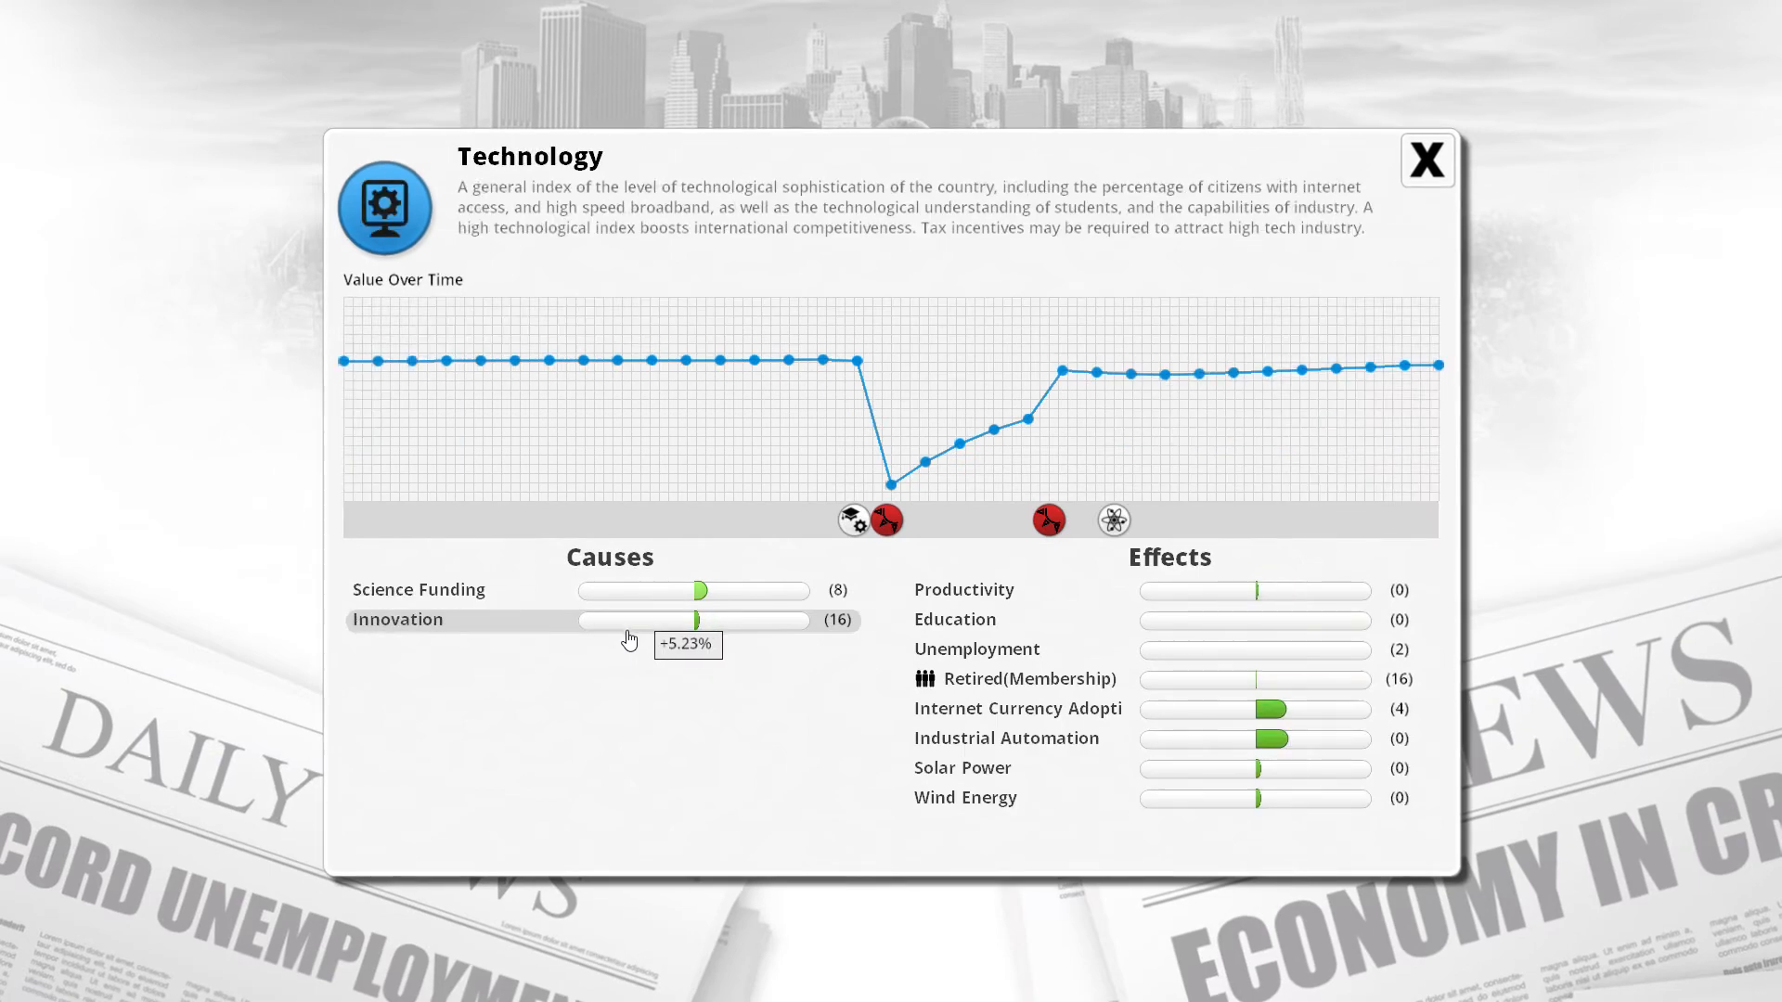
{"action": "mouse_move", "coordinate": [577, 628]}
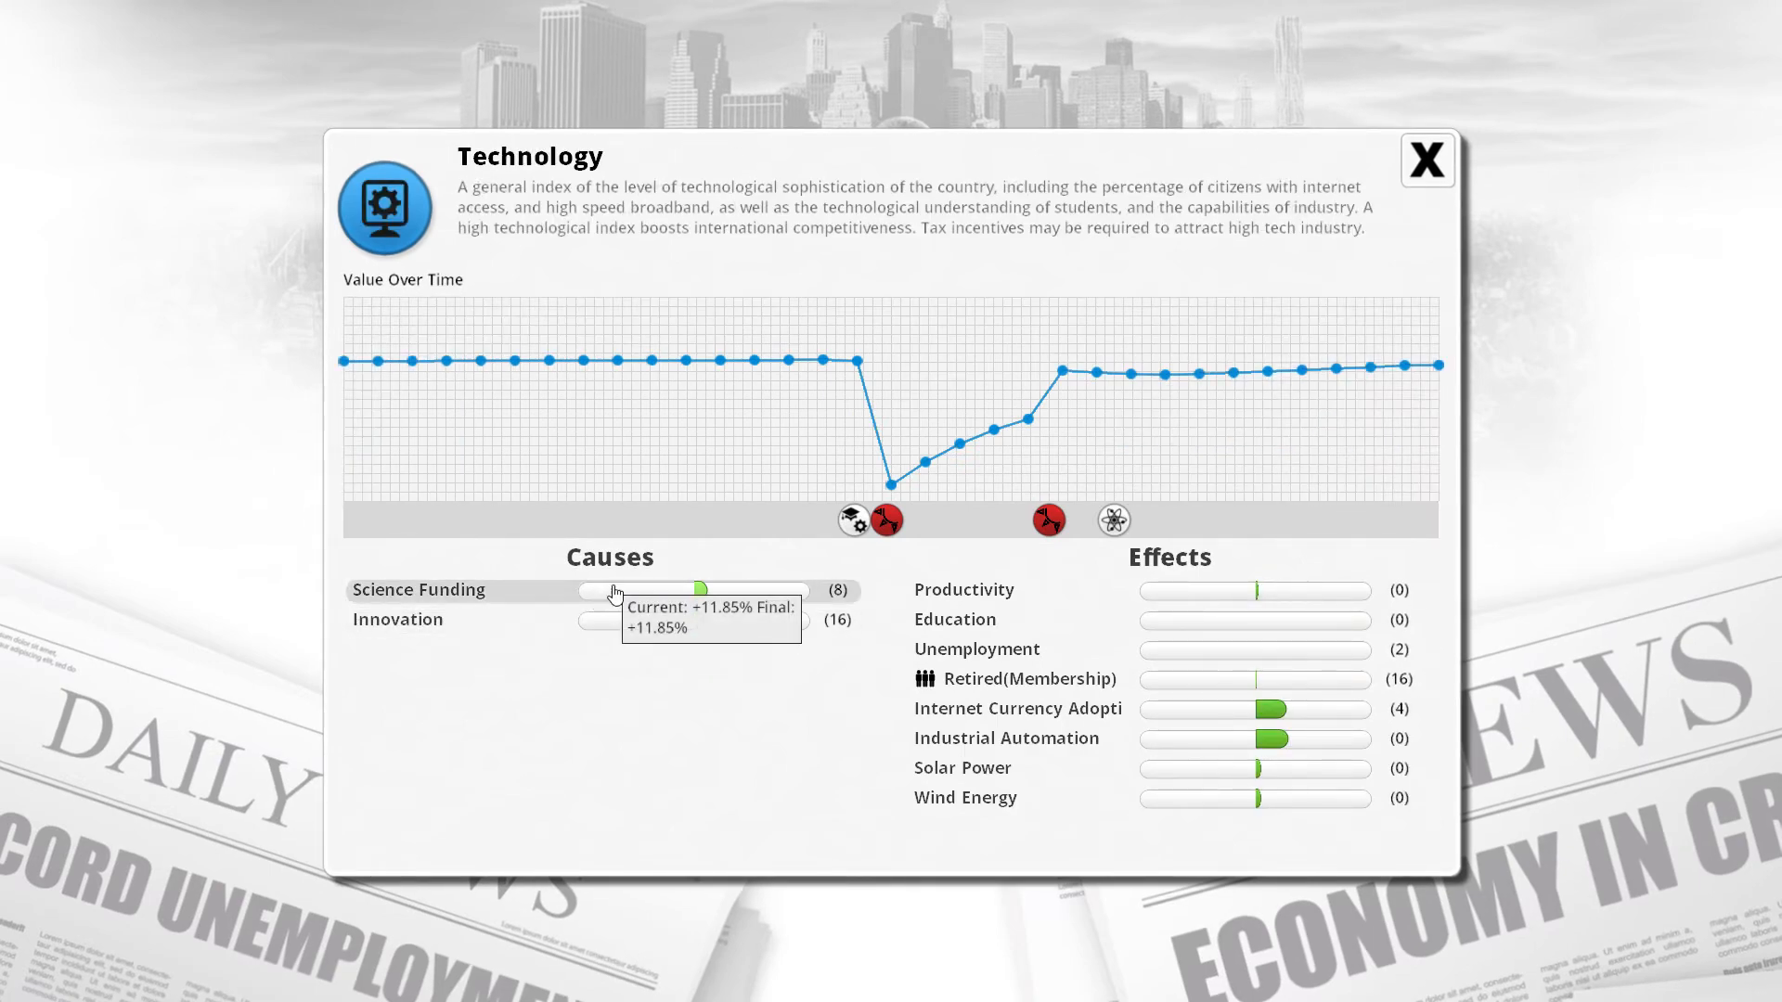
{"action": "left_click", "coordinate": [1427, 159]}
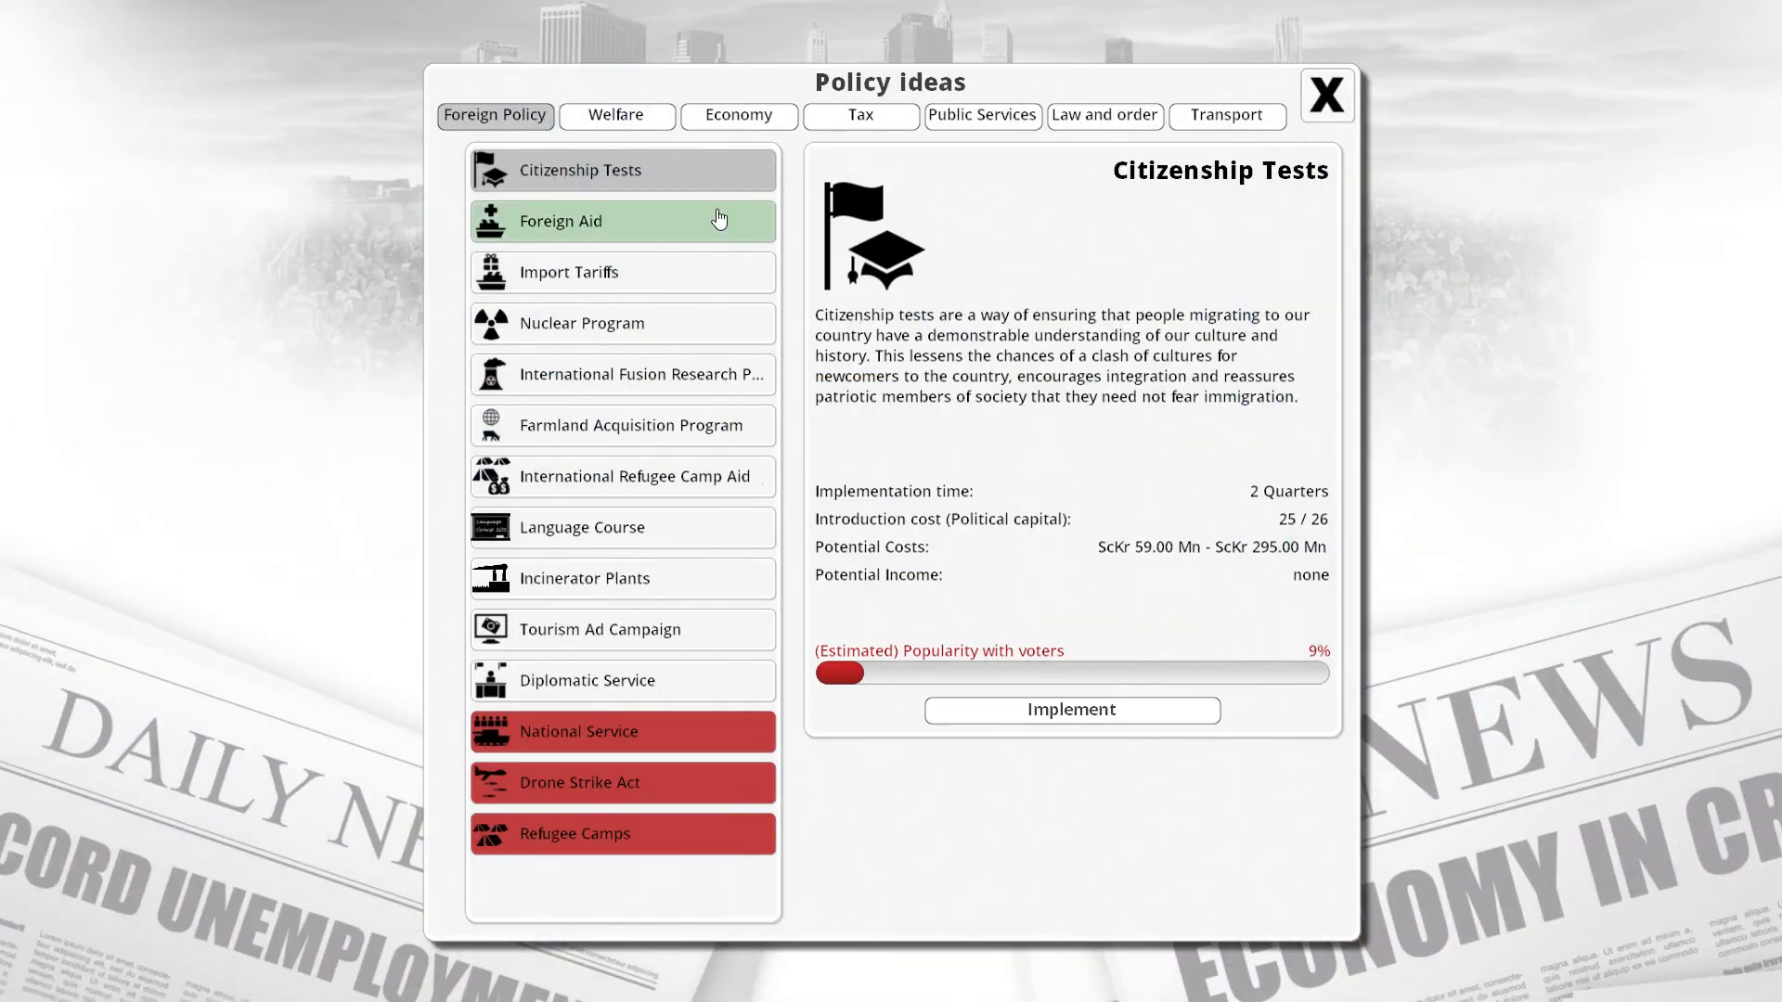
{"action": "mouse_move", "coordinate": [697, 323]}
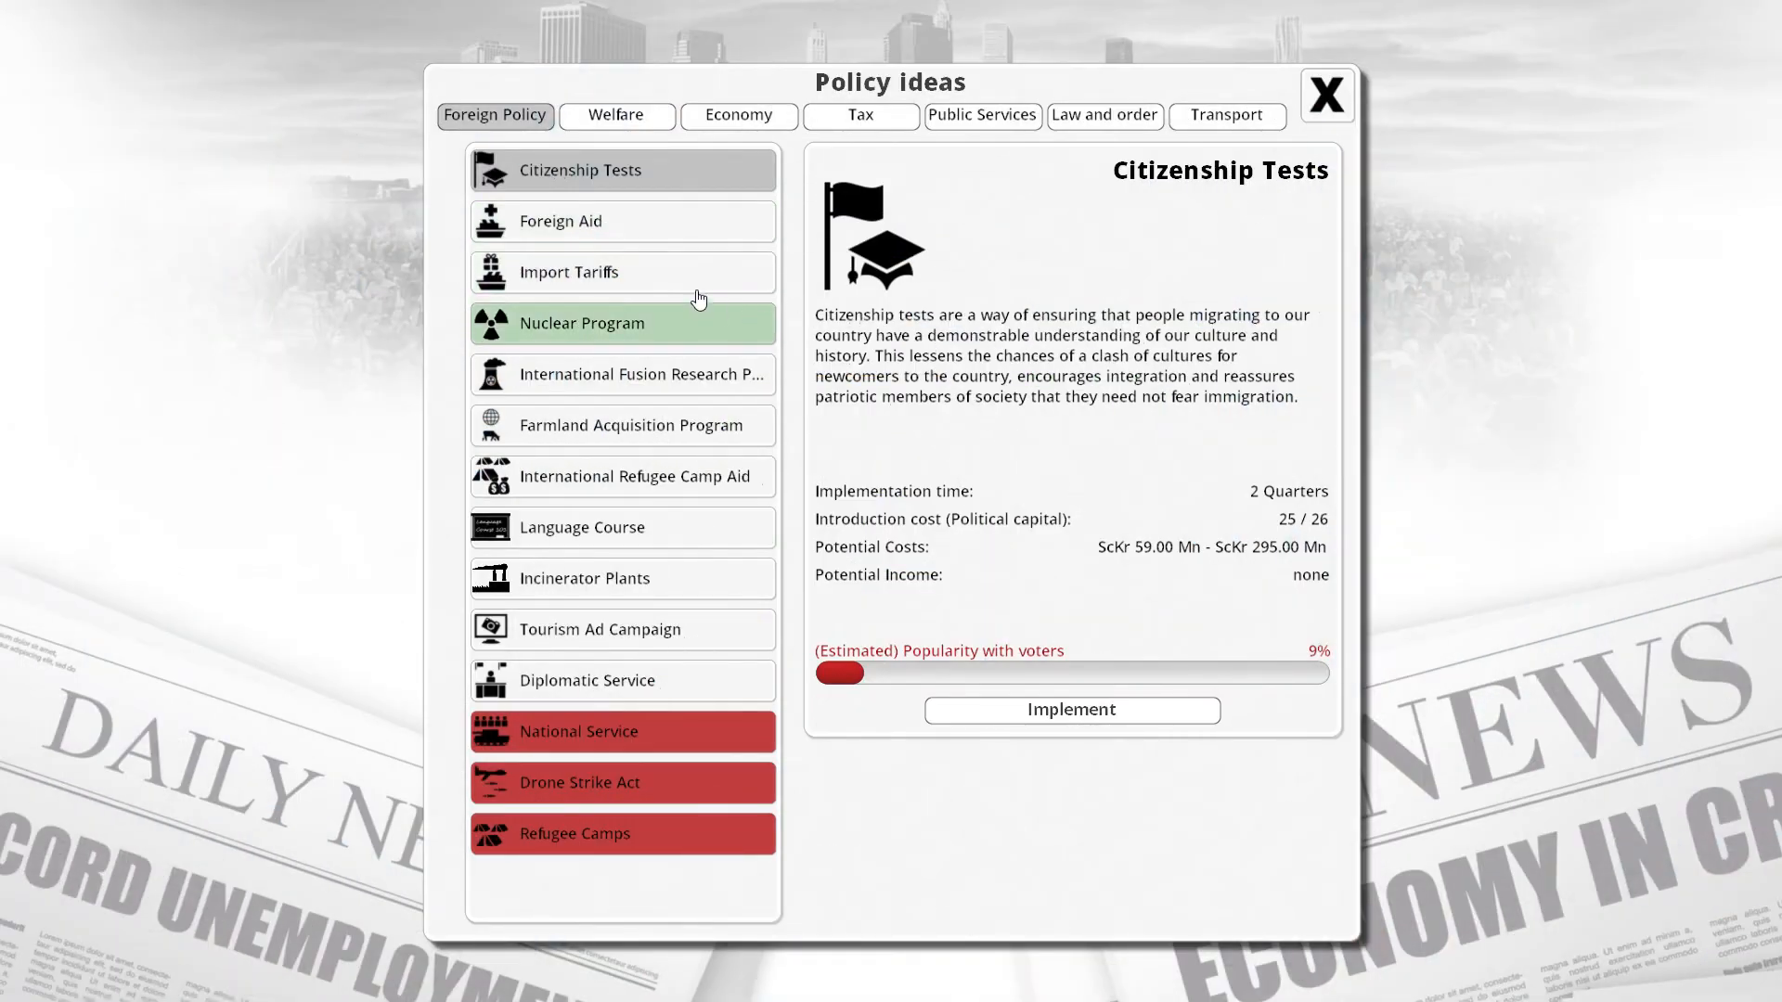
Browse the Welfare, Tax and Public Services policy ideas.
{"action": "left_click", "coordinate": [614, 115]}
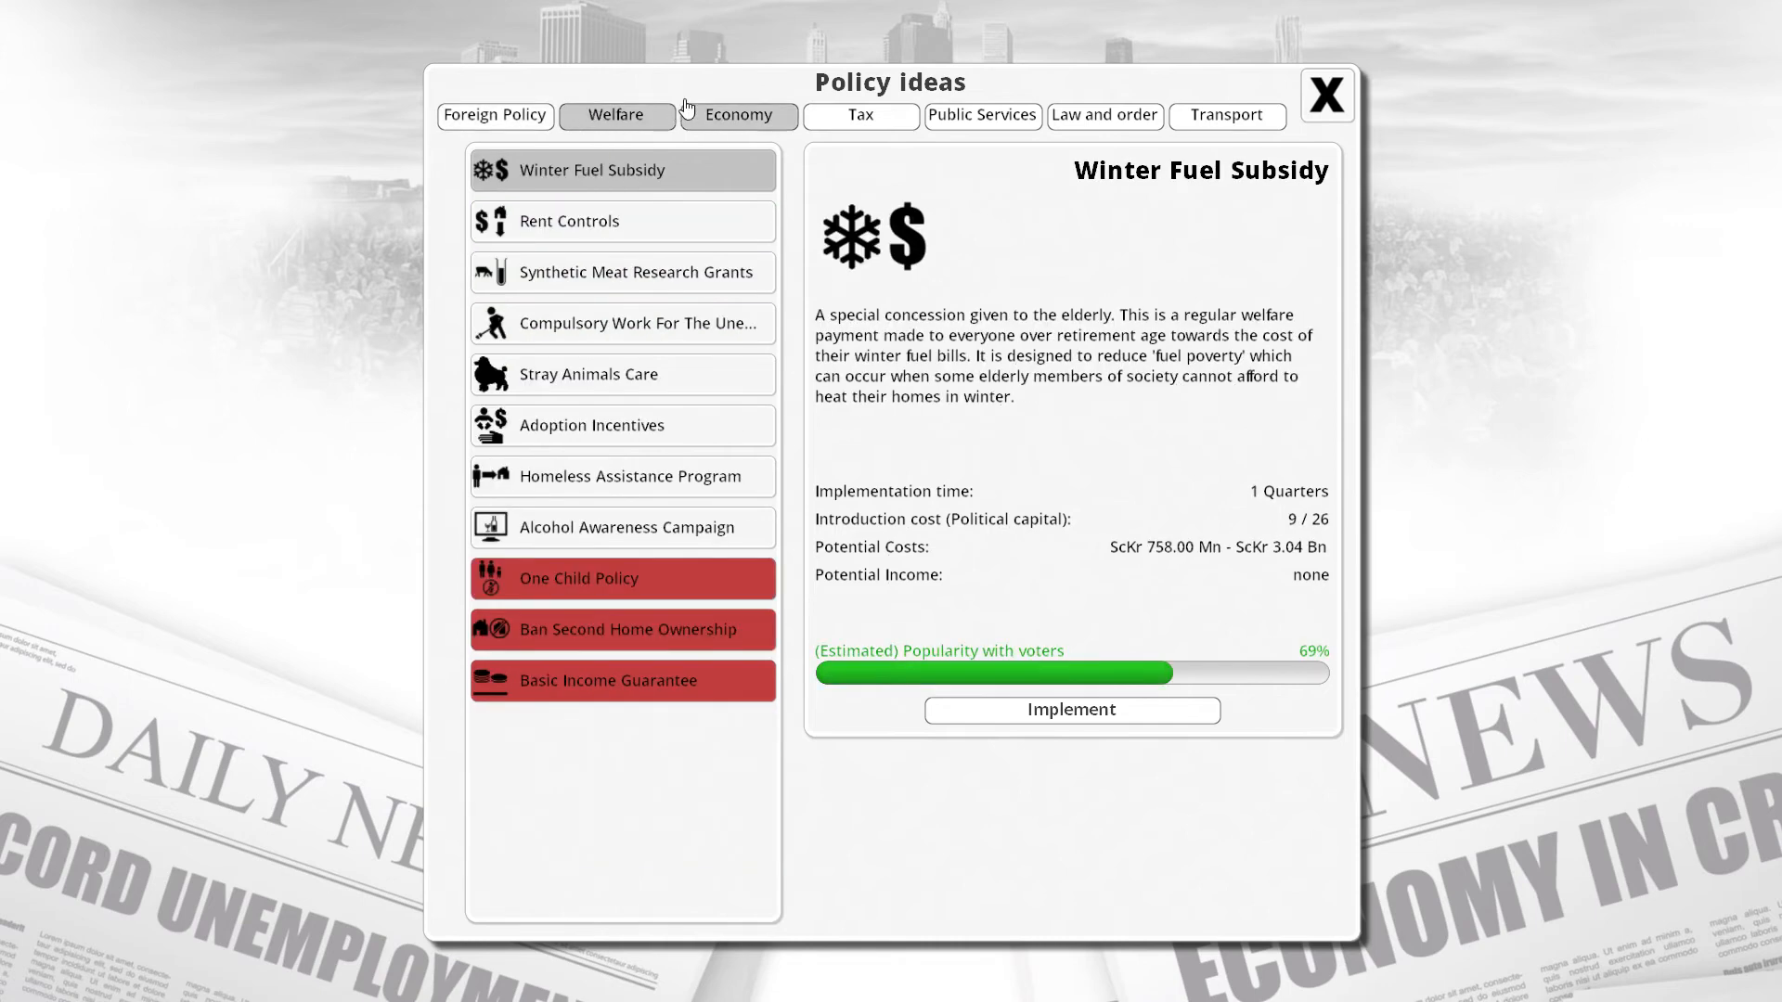
{"action": "left_click", "coordinate": [860, 115]}
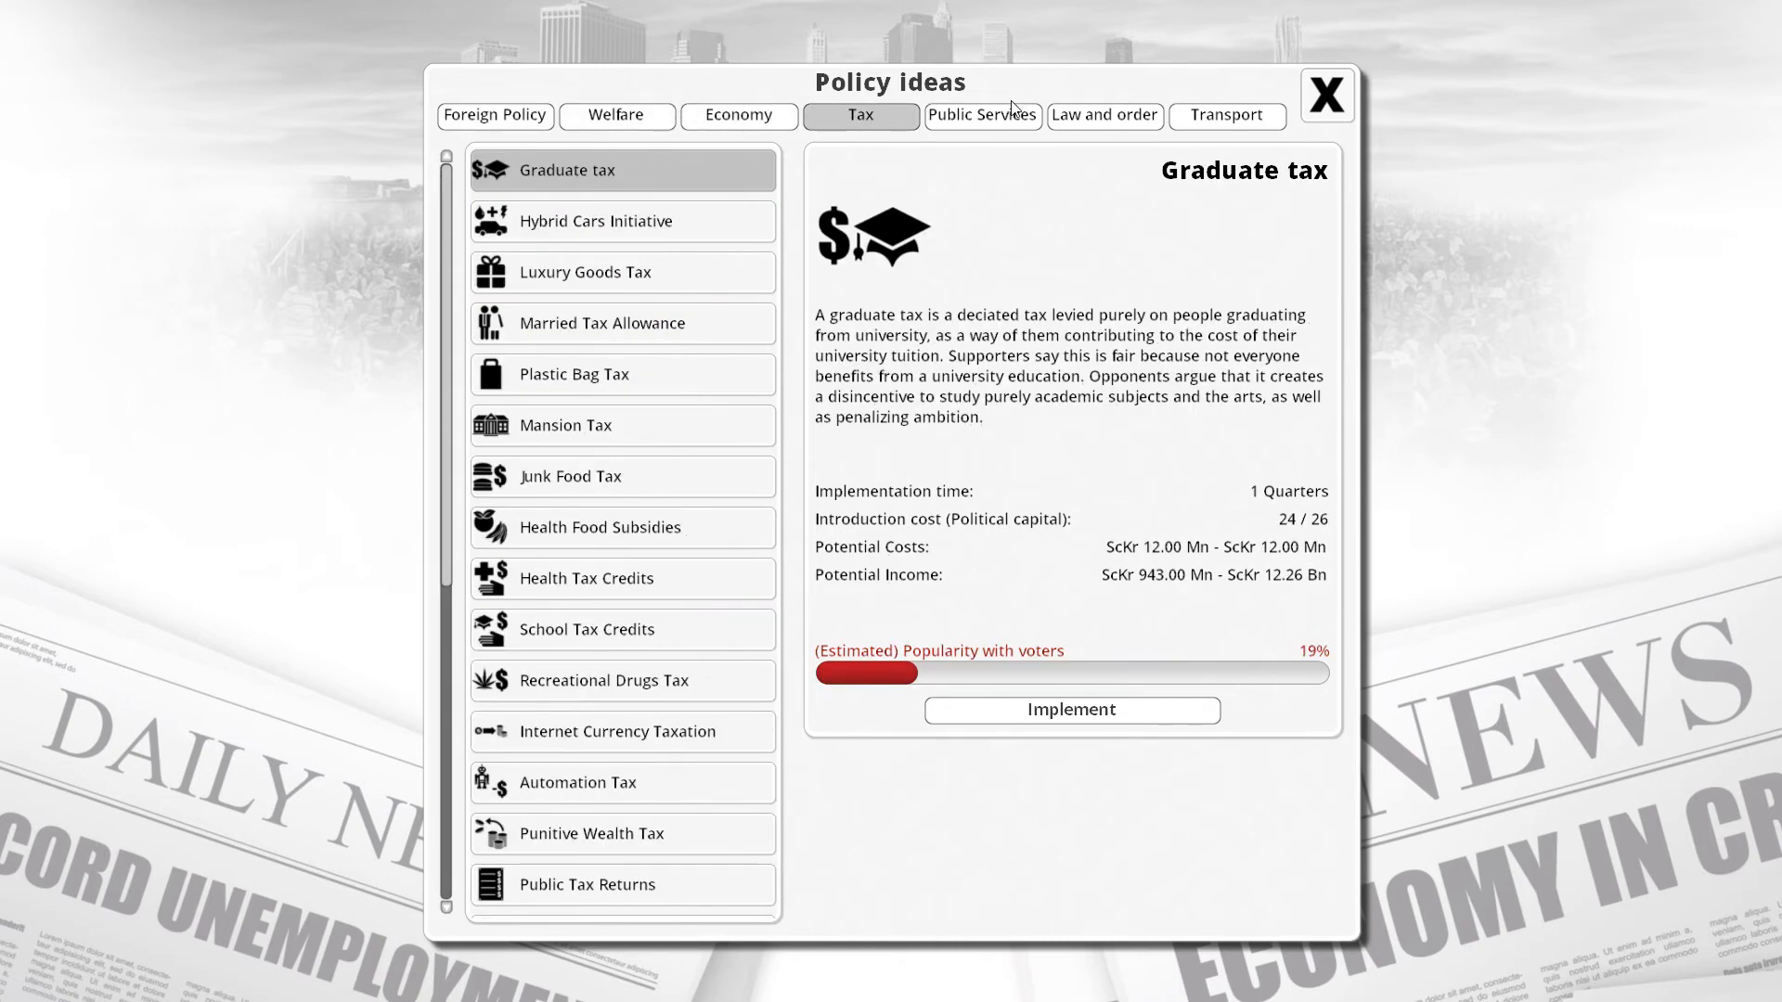
{"action": "left_click", "coordinate": [982, 115]}
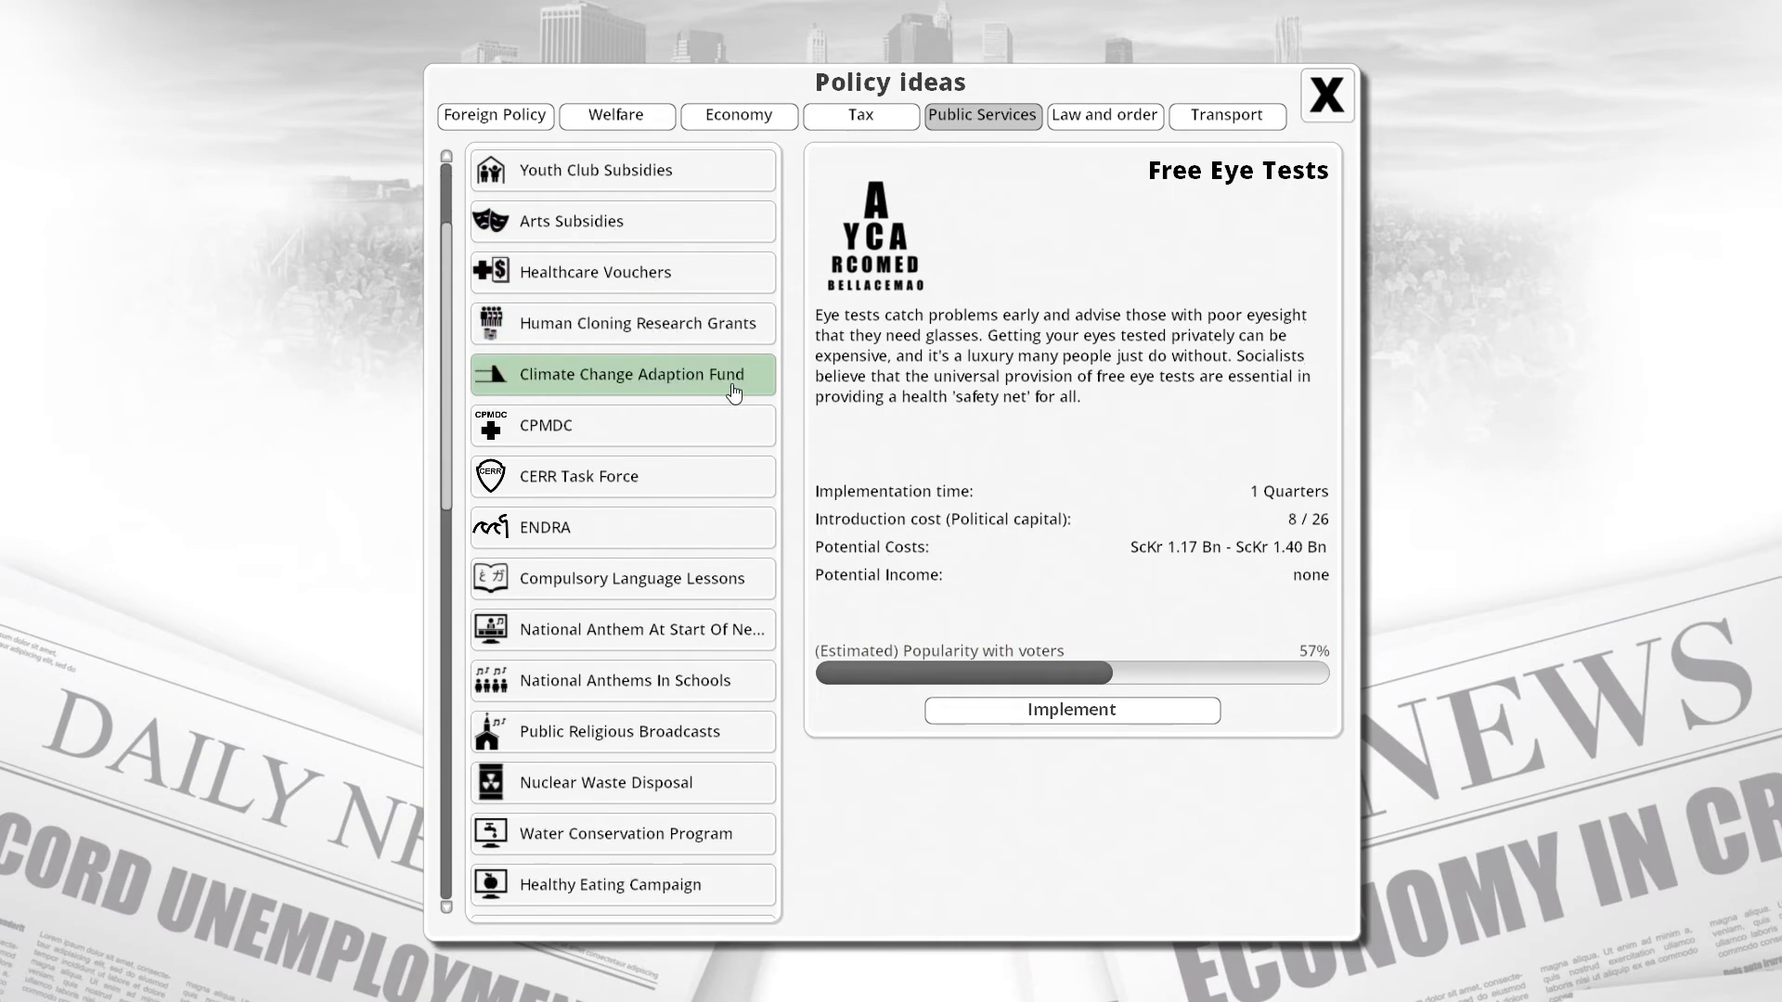
Check State Sciences Institute, find 'Insufficient Capital', and close the Policy ideas window.
{"action": "scroll", "scroll_direction": "down", "scroll_amount": 3}
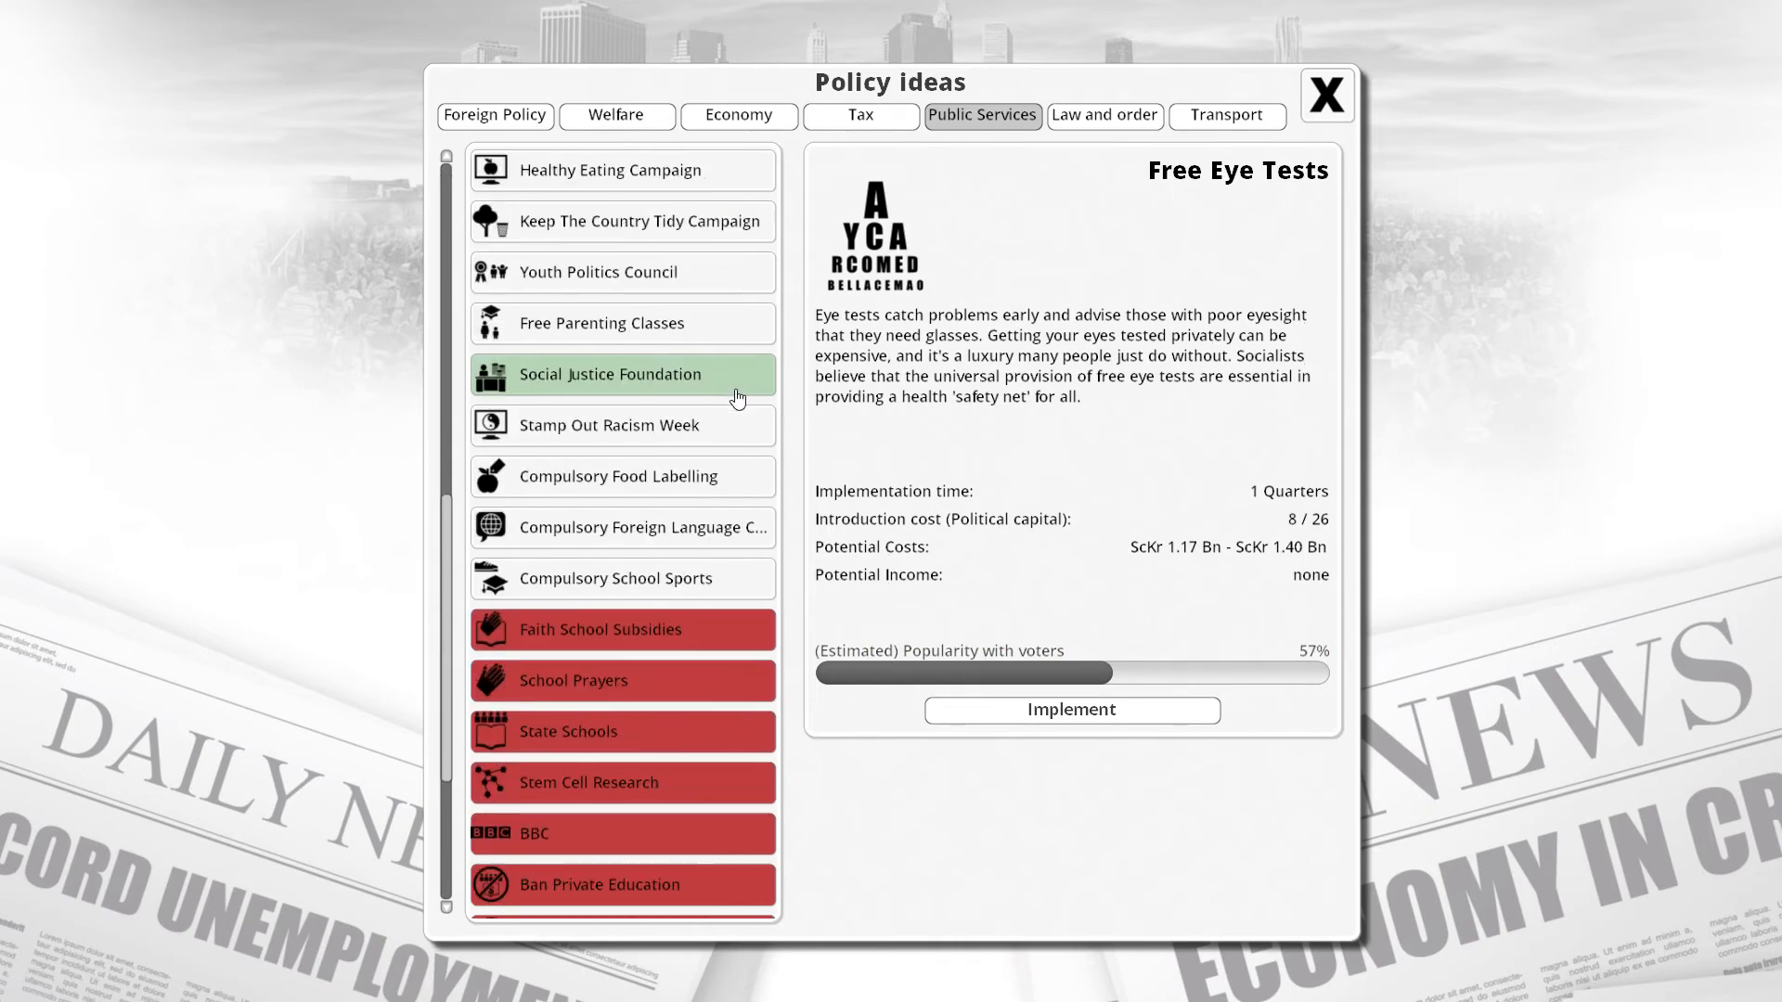
{"action": "scroll", "scroll_direction": "down", "scroll_amount": 3}
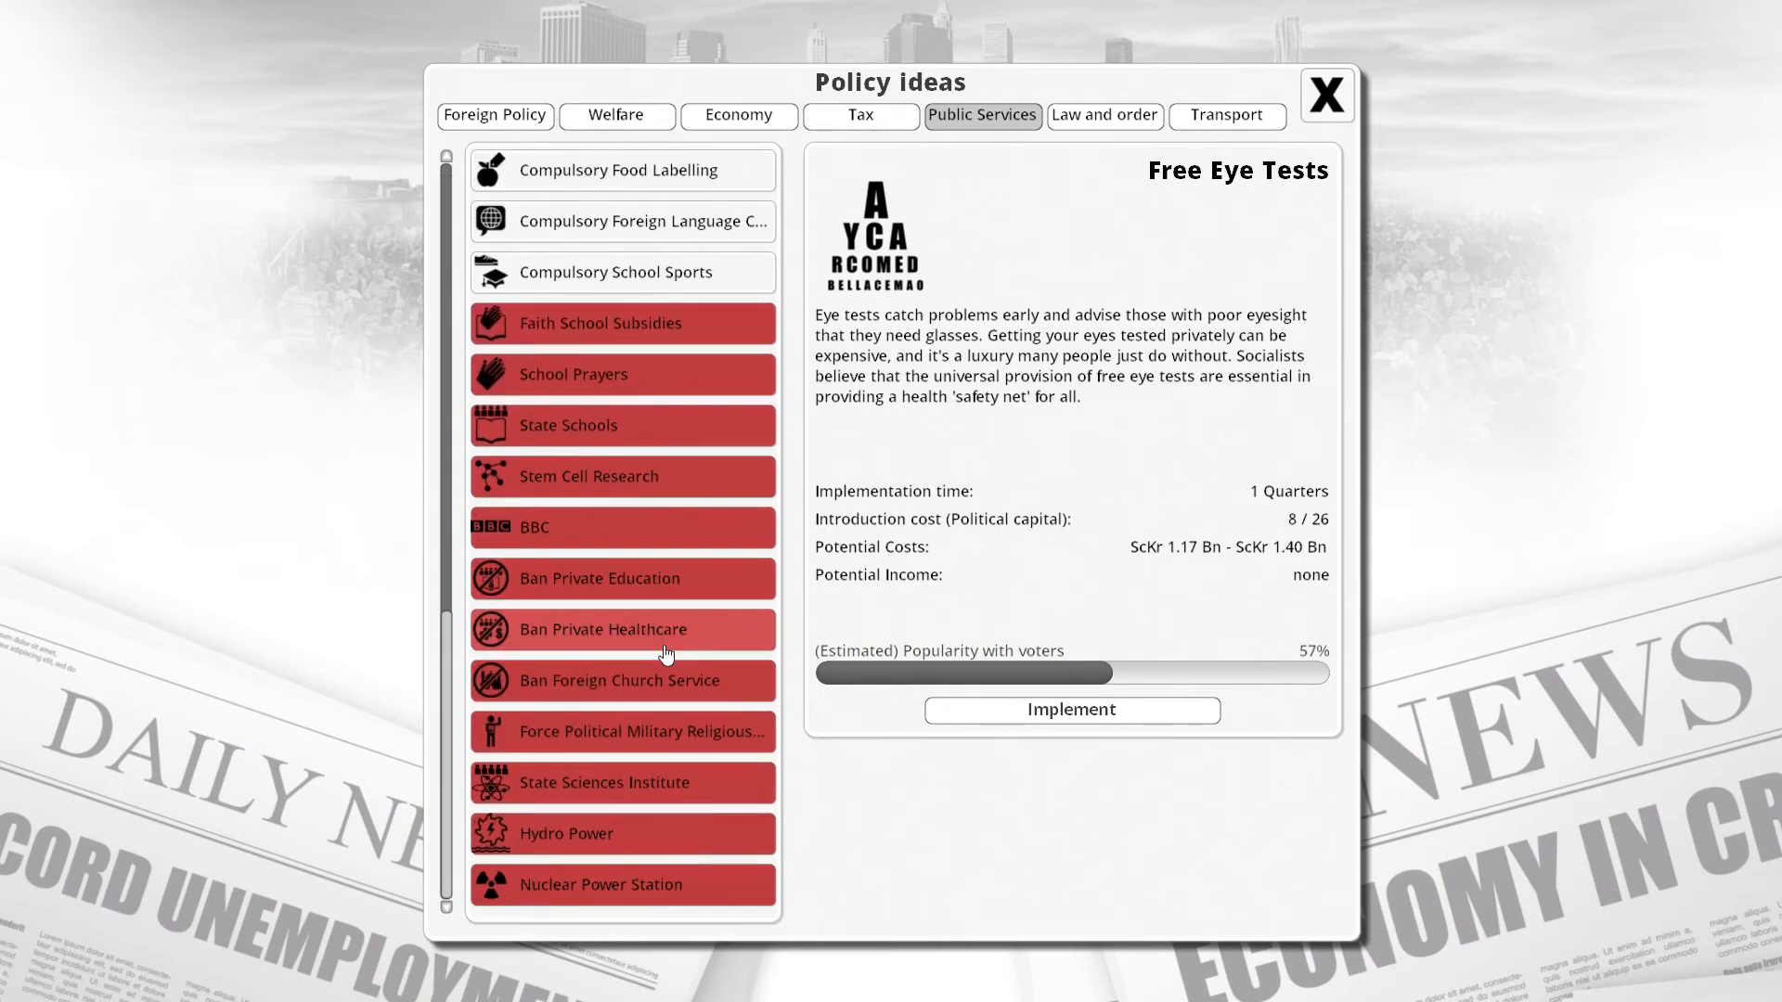
{"action": "left_click", "coordinate": [604, 782]}
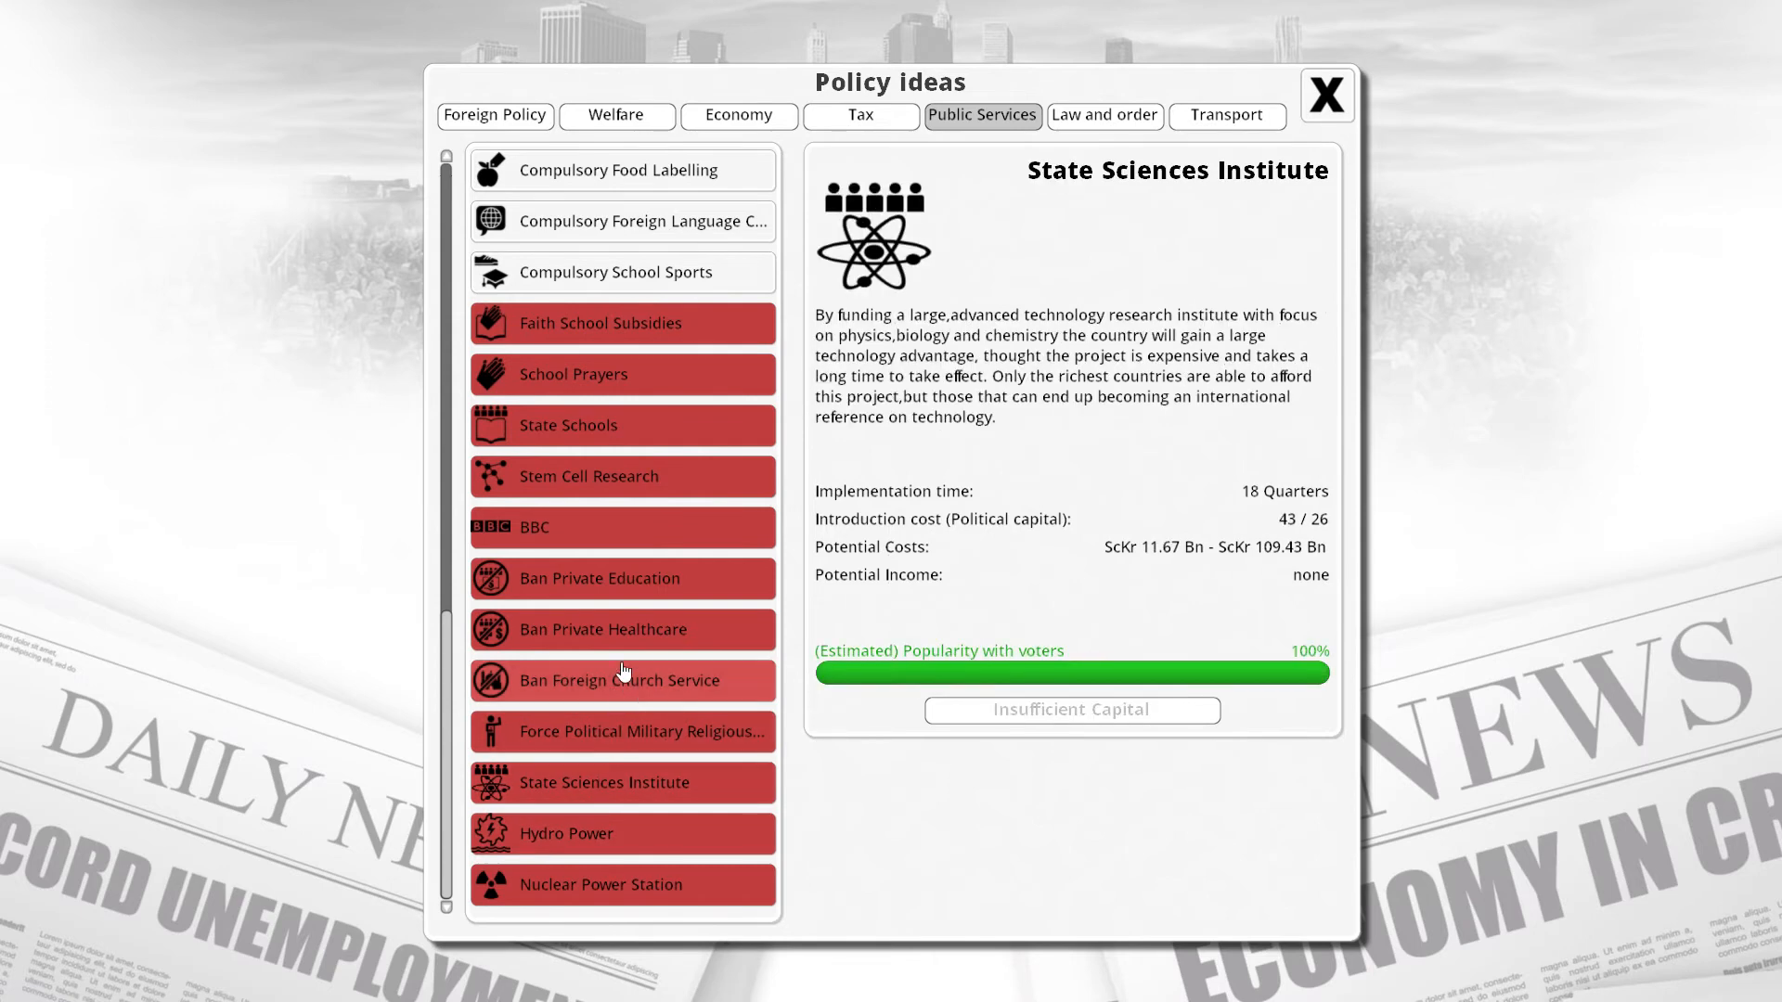
{"action": "mouse_move", "coordinate": [1142, 326]}
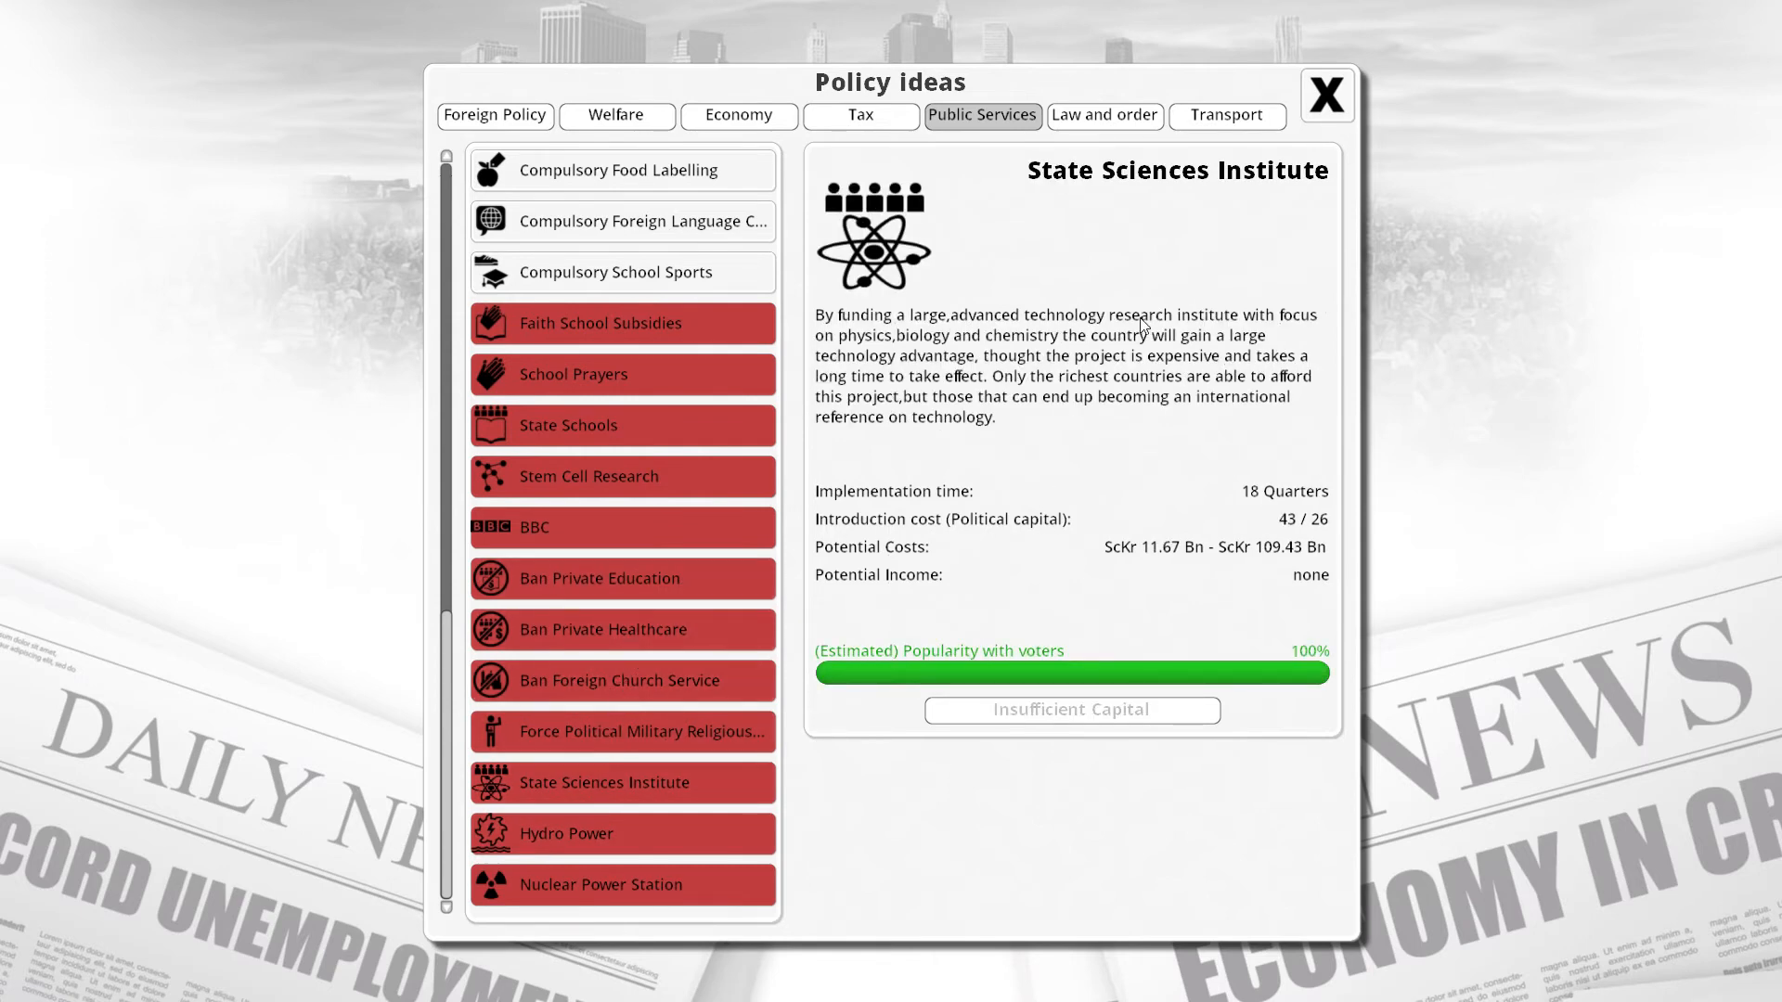
{"action": "left_click", "coordinate": [1325, 95]}
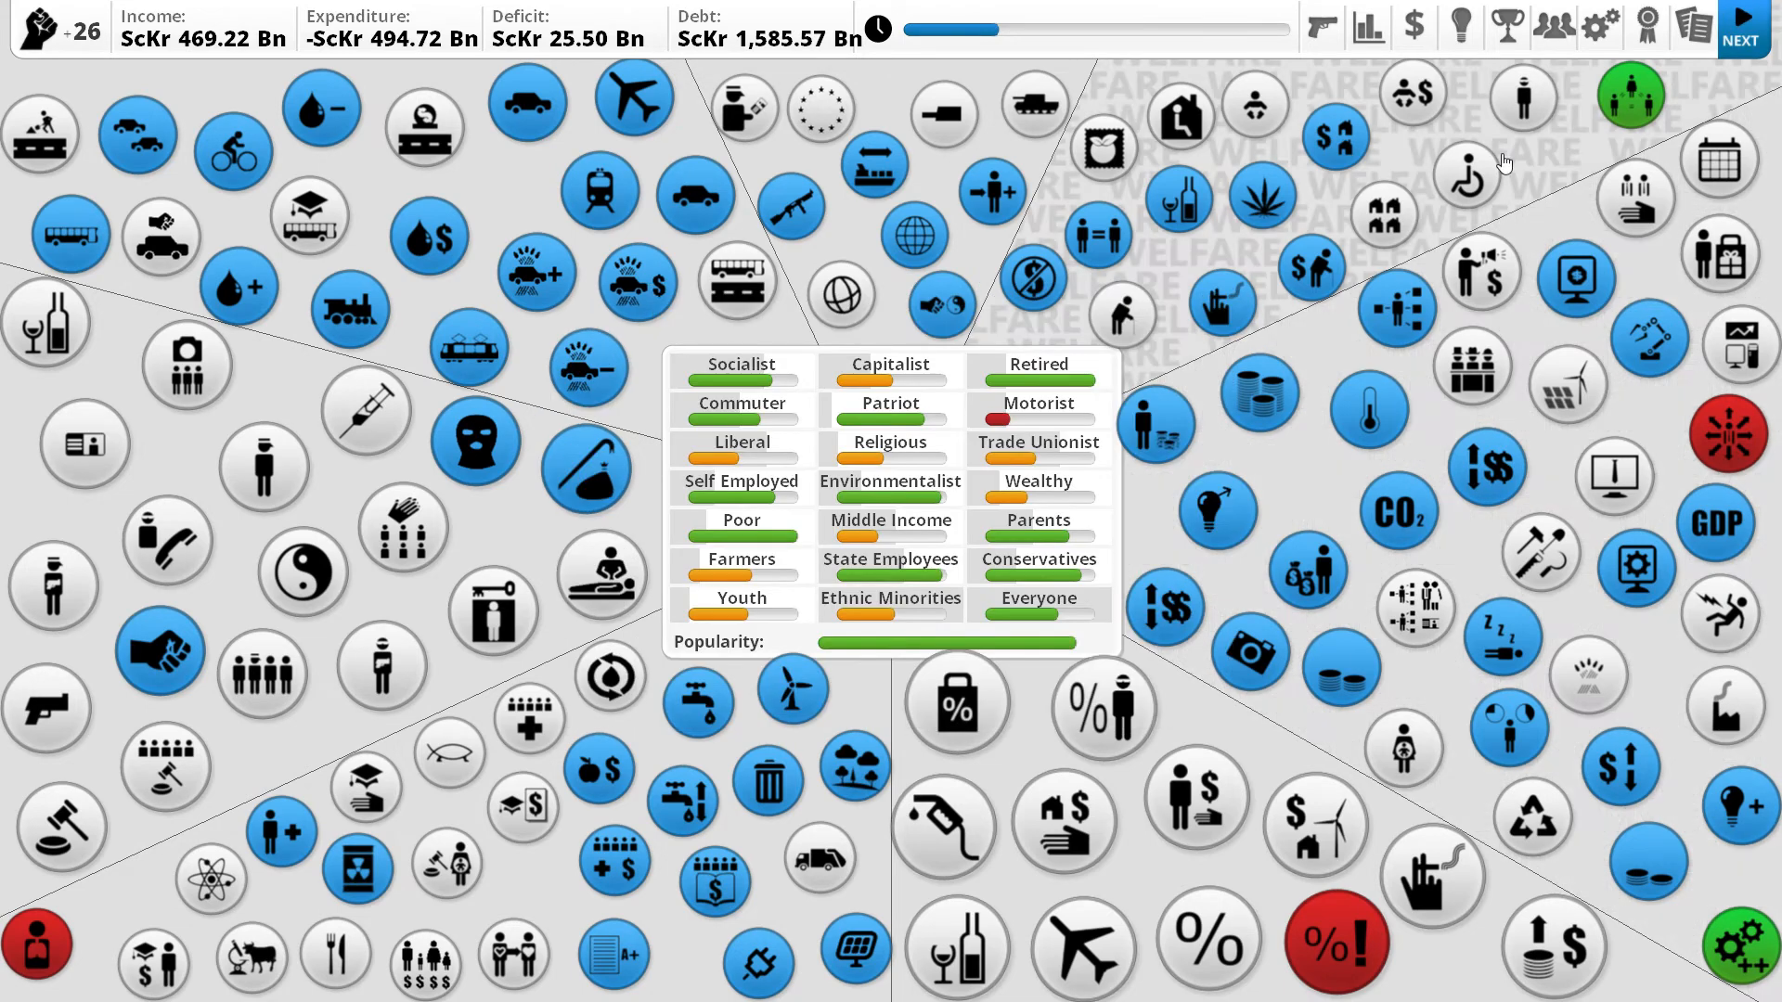
End the turn and dismiss the Socialist Paradise, Nobel Prize, quarterly report and achievements screens.
{"action": "left_click", "coordinate": [1740, 34]}
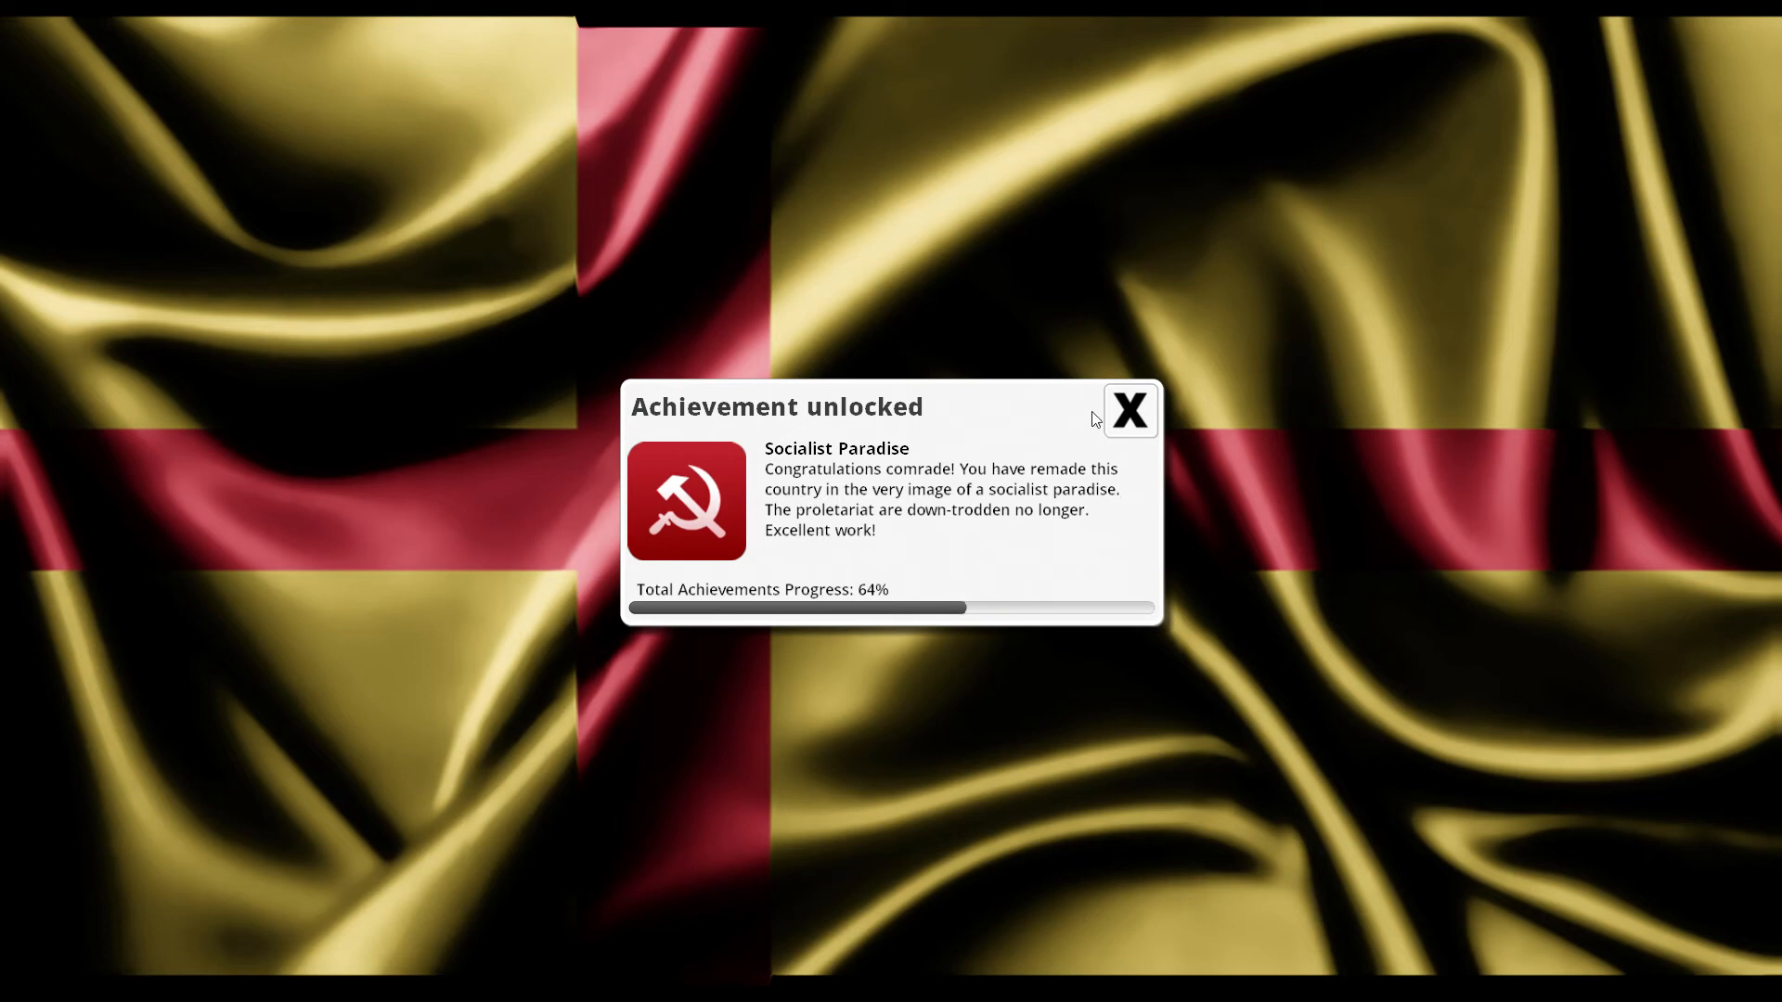
{"action": "left_click", "coordinate": [1127, 409]}
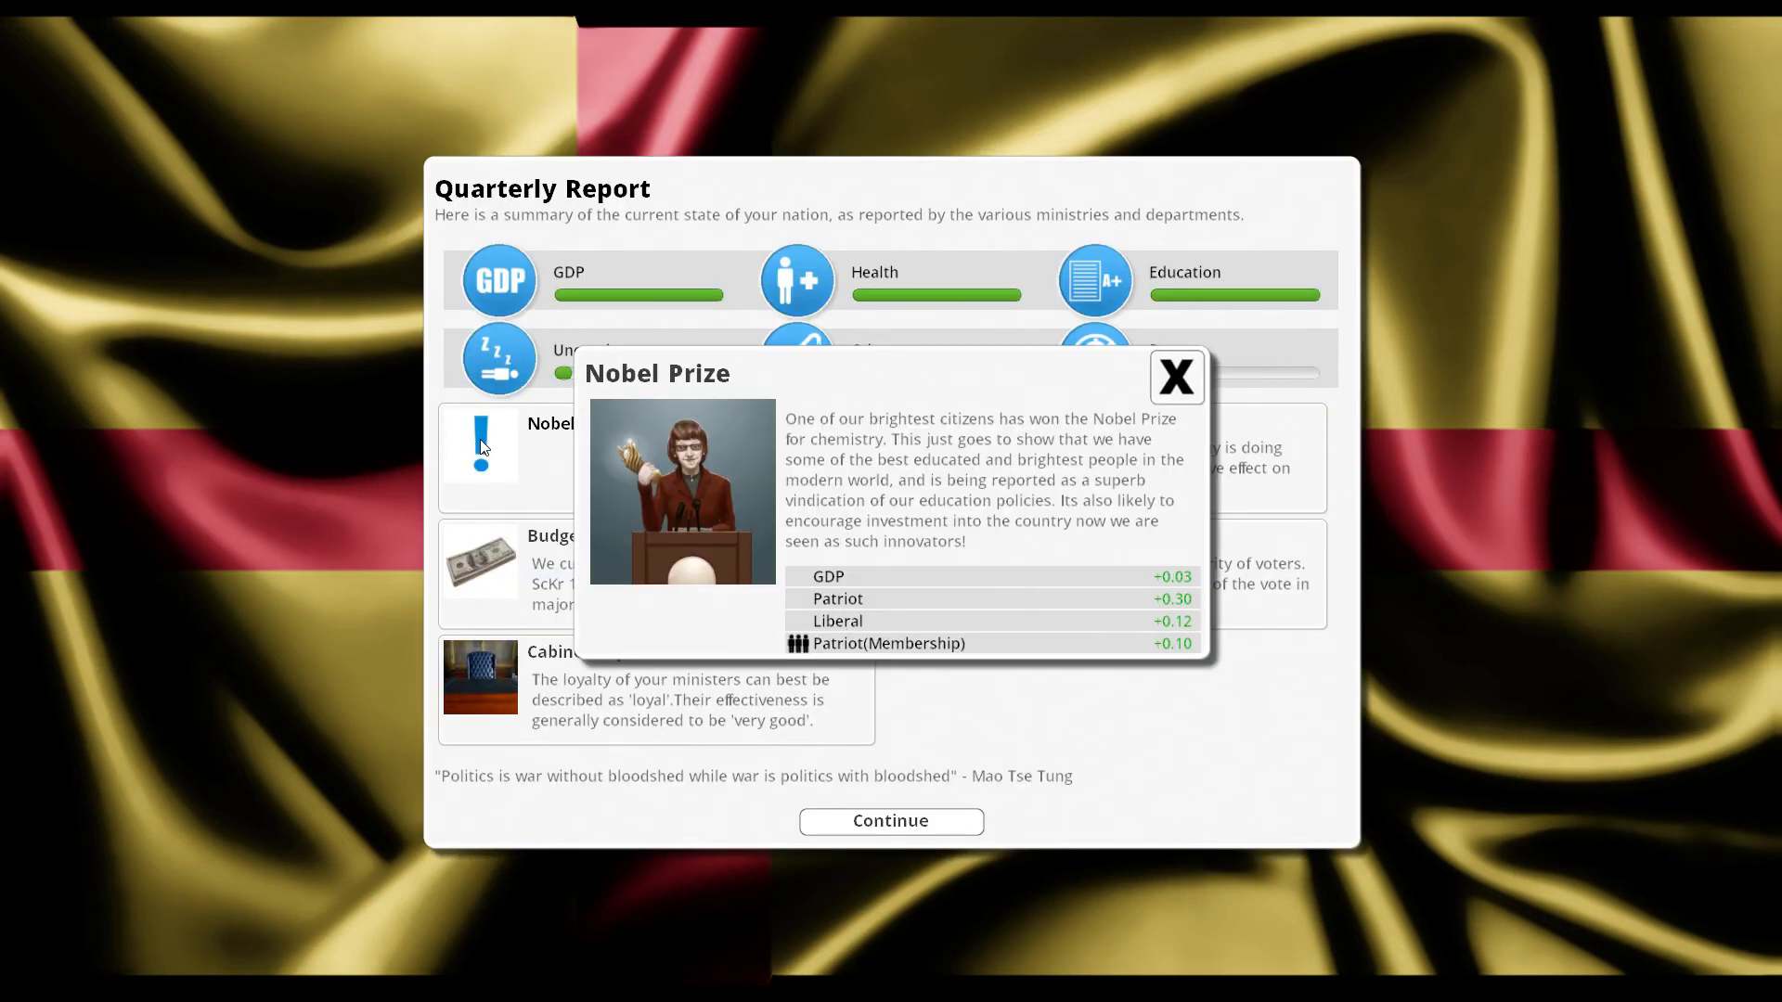
{"action": "left_click", "coordinate": [1175, 375]}
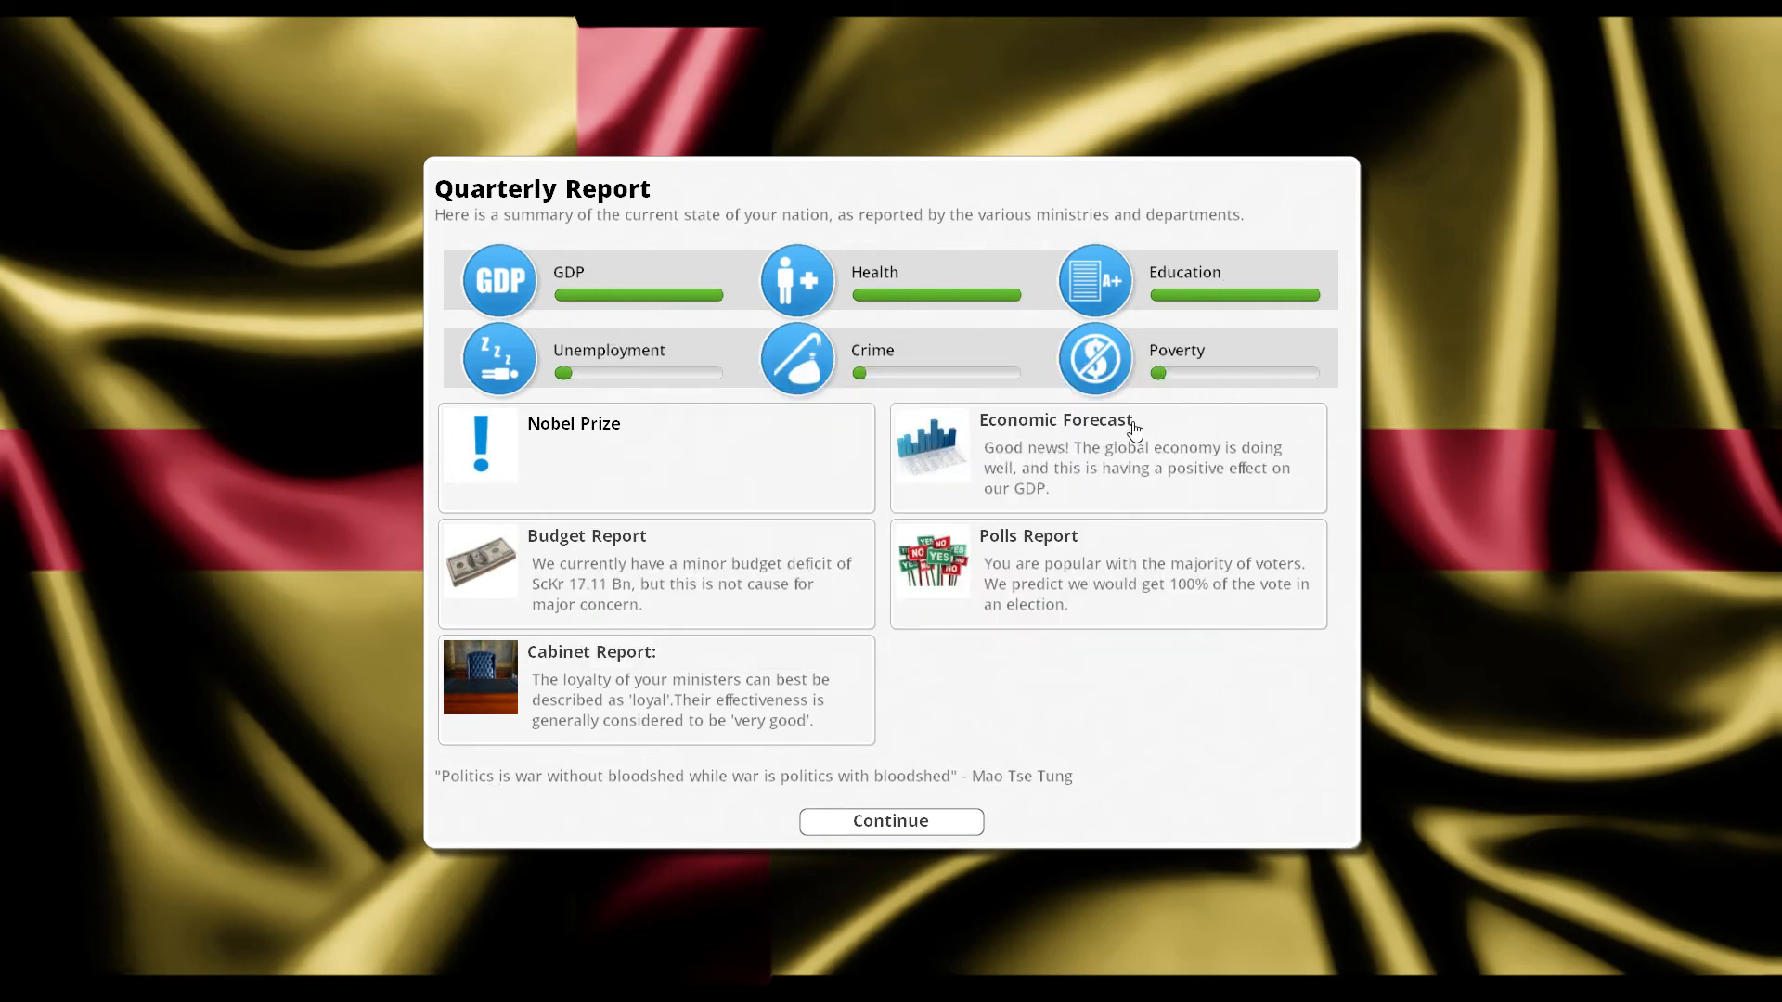
{"action": "mouse_move", "coordinate": [938, 809]}
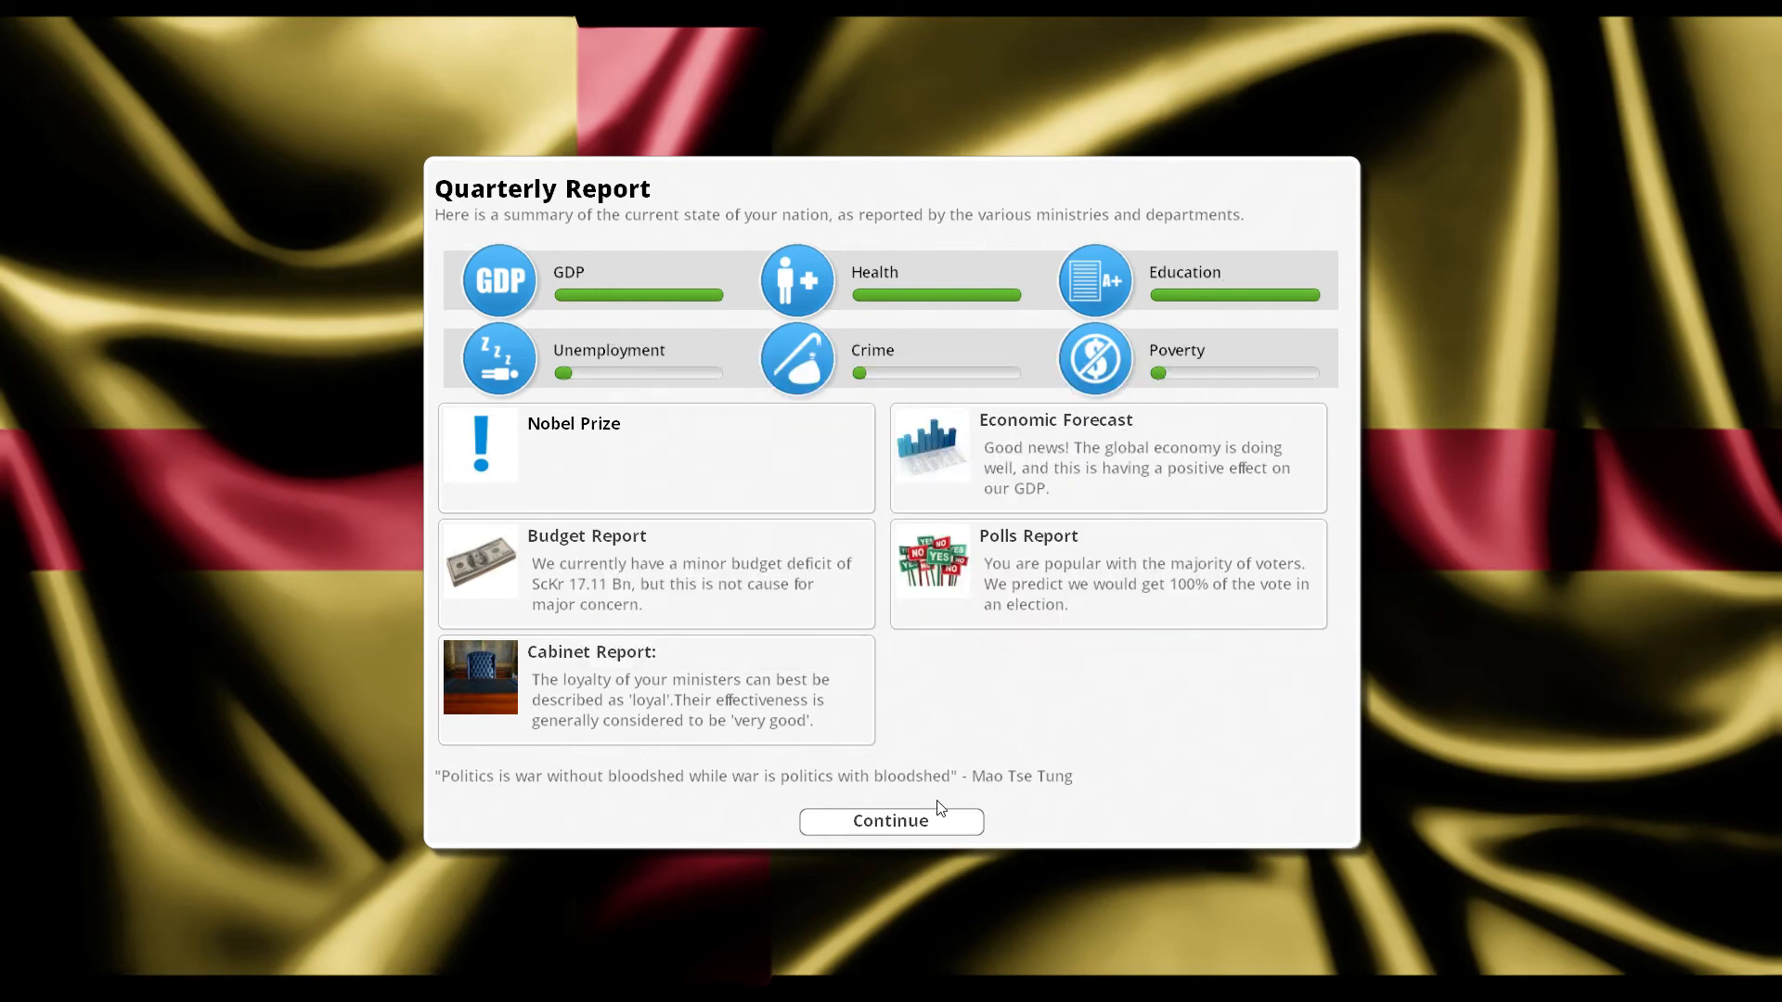
{"action": "left_click", "coordinate": [890, 819]}
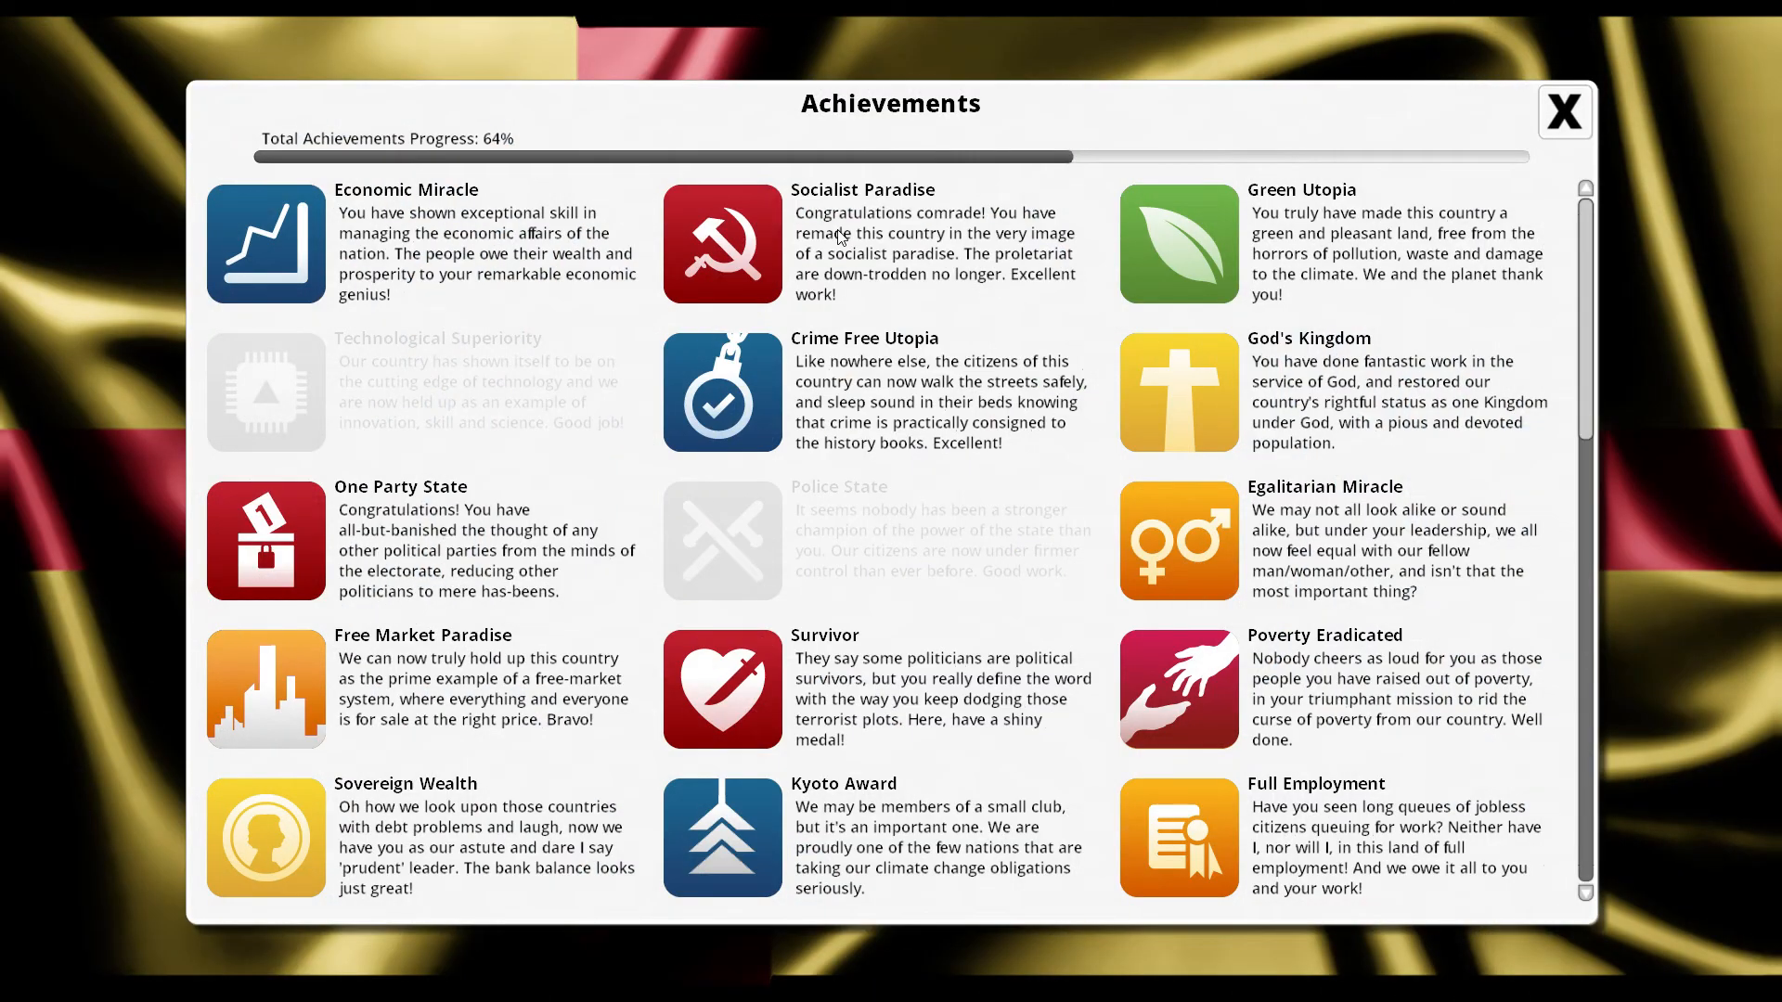
{"action": "mouse_move", "coordinate": [858, 304]}
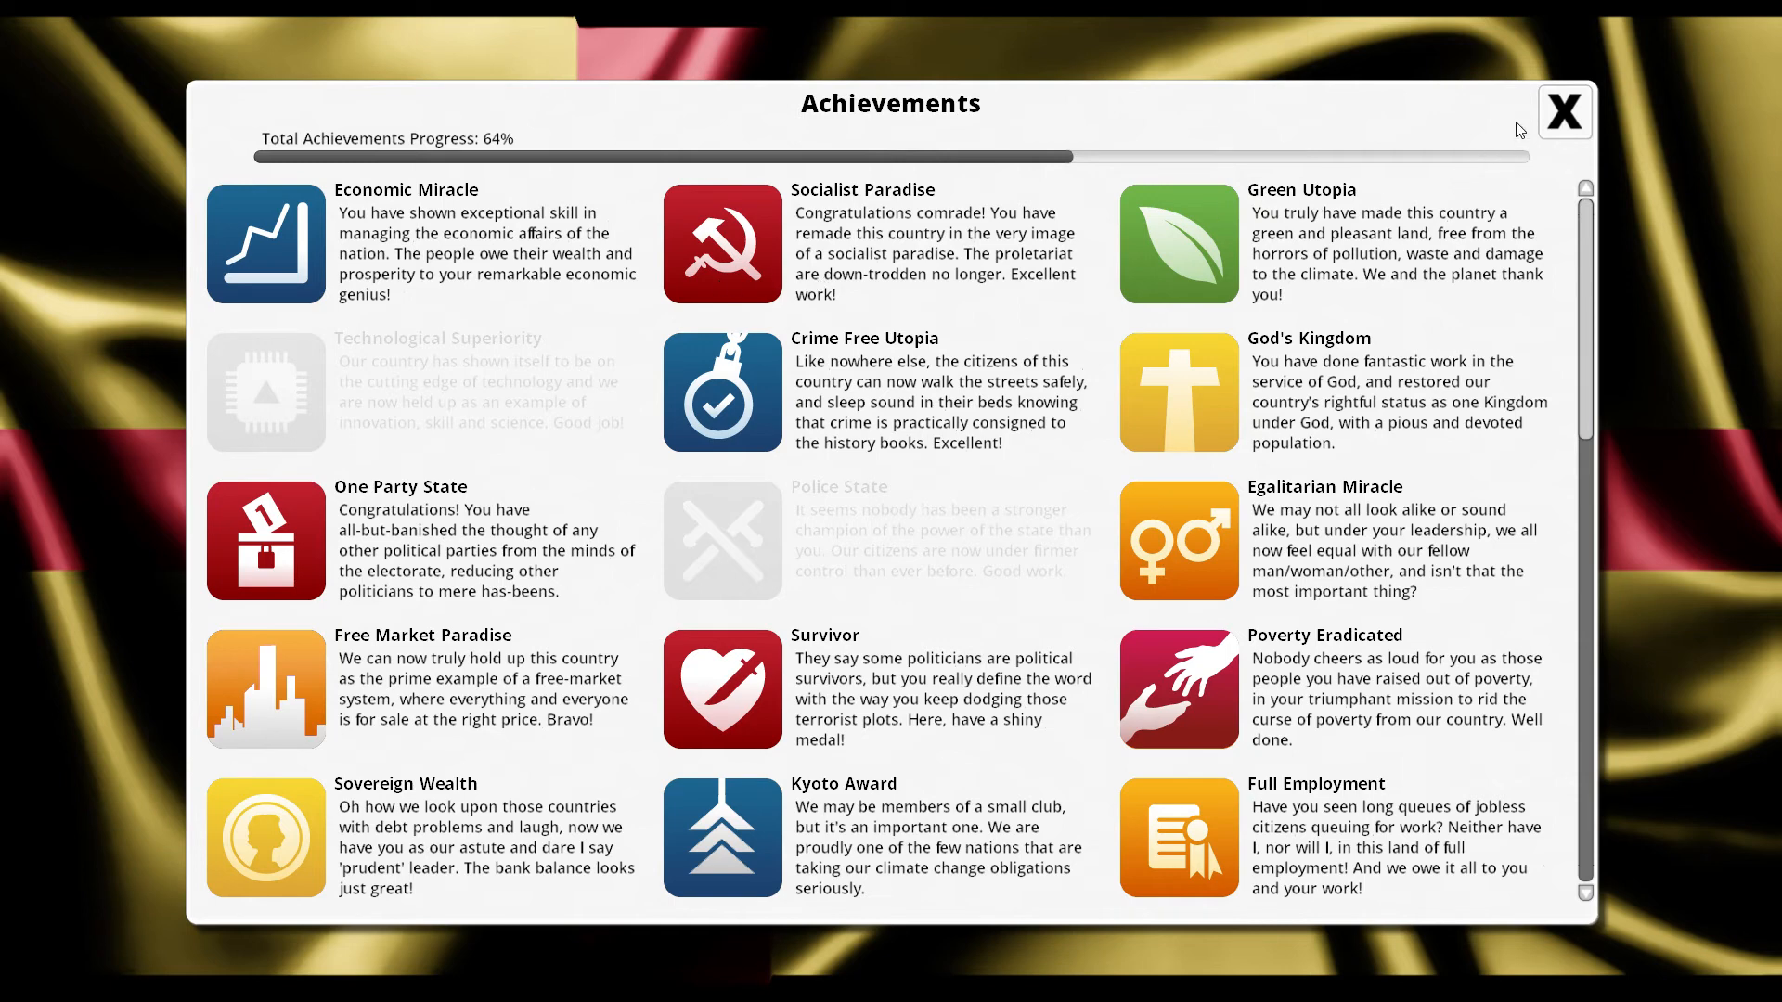
{"action": "left_click", "coordinate": [1563, 110]}
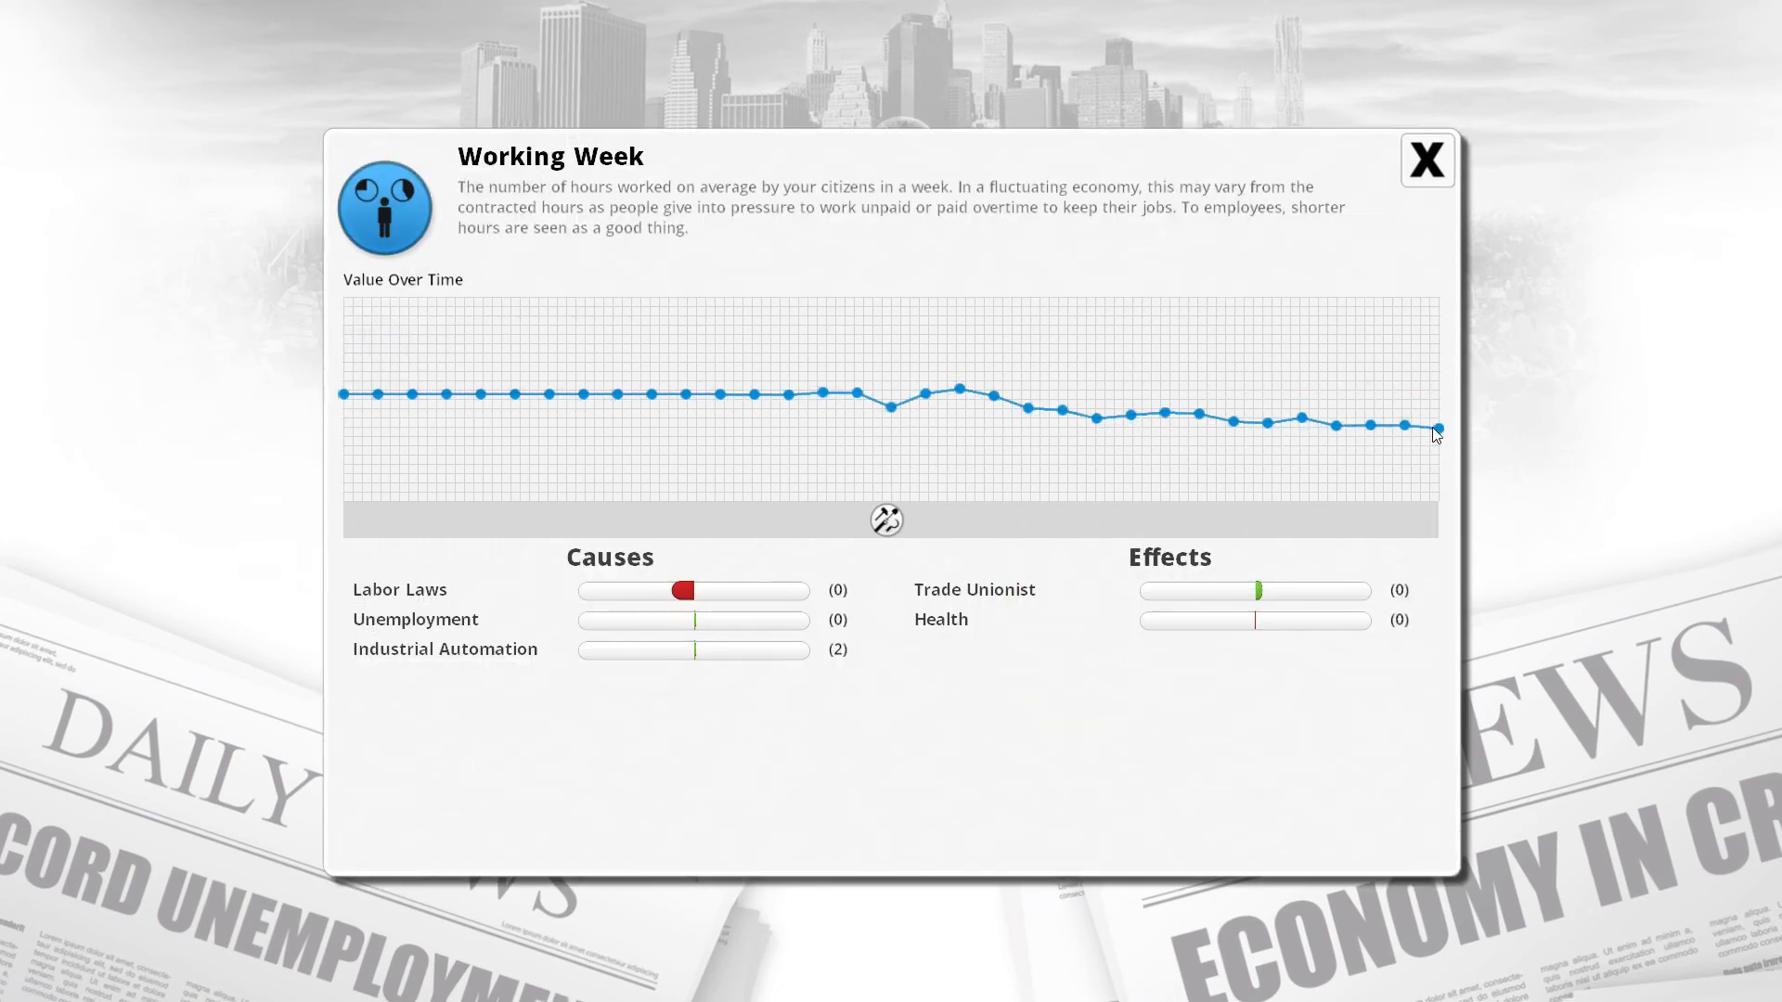
{"action": "mouse_move", "coordinate": [1198, 305]}
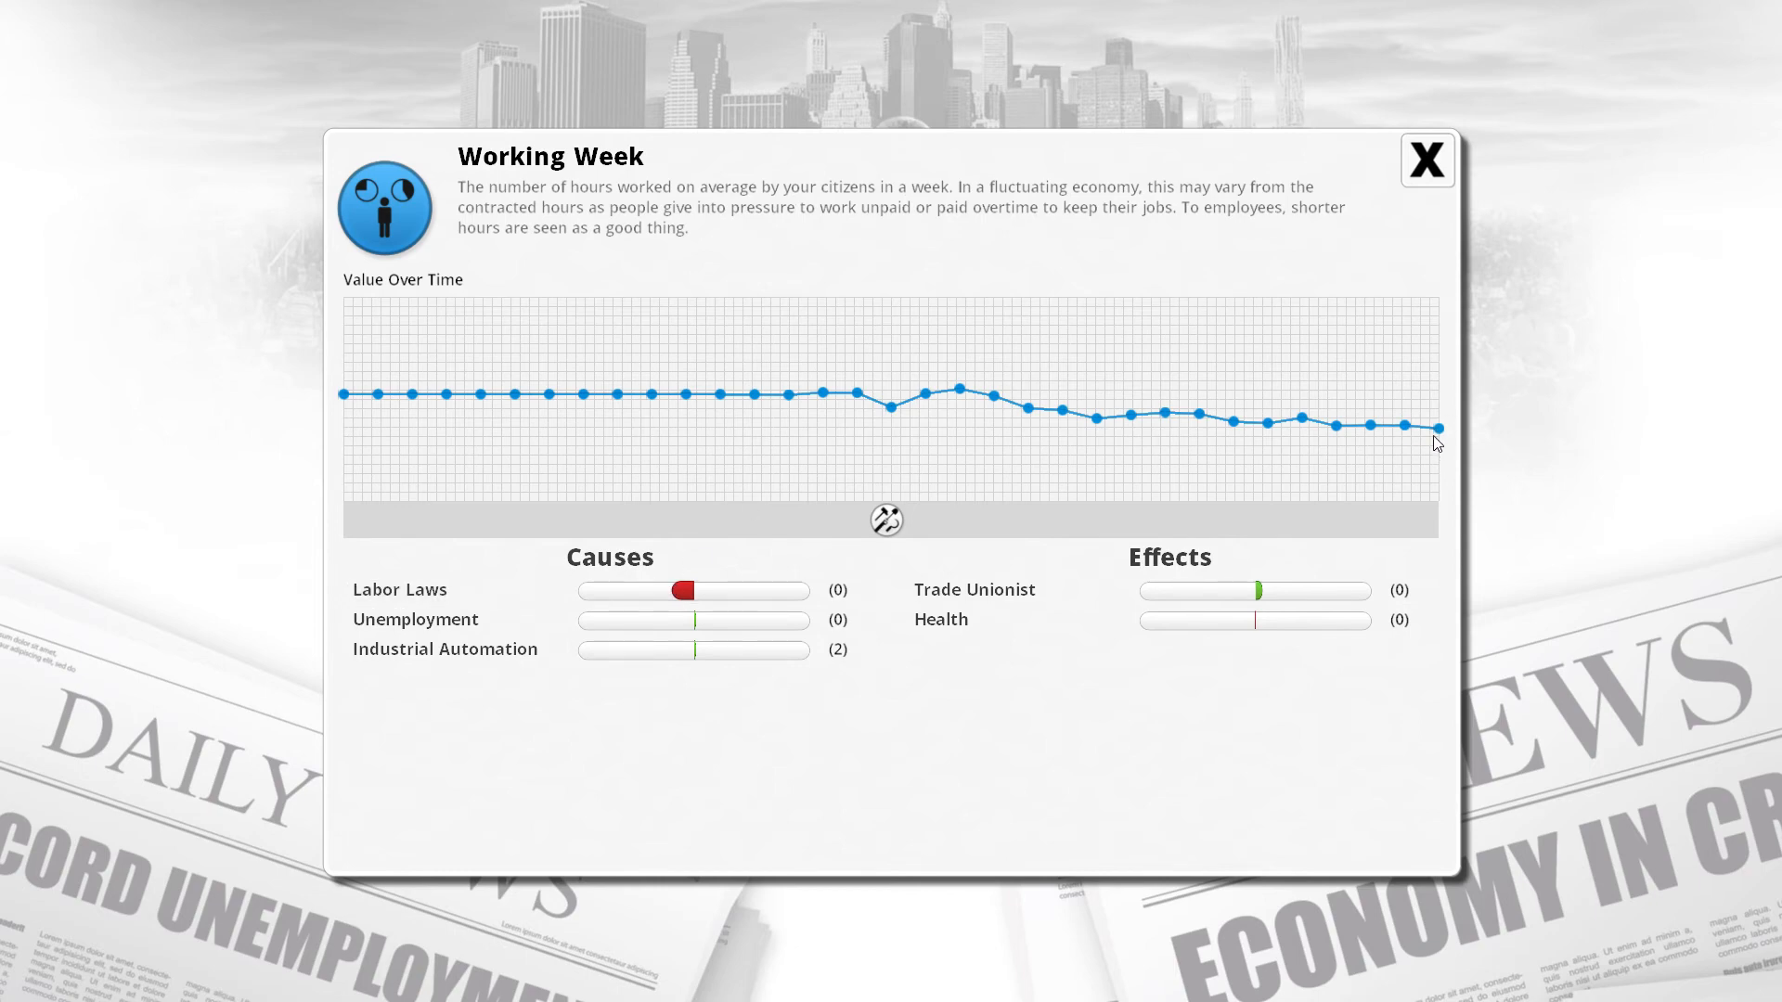
{"action": "mouse_move", "coordinate": [1393, 201]}
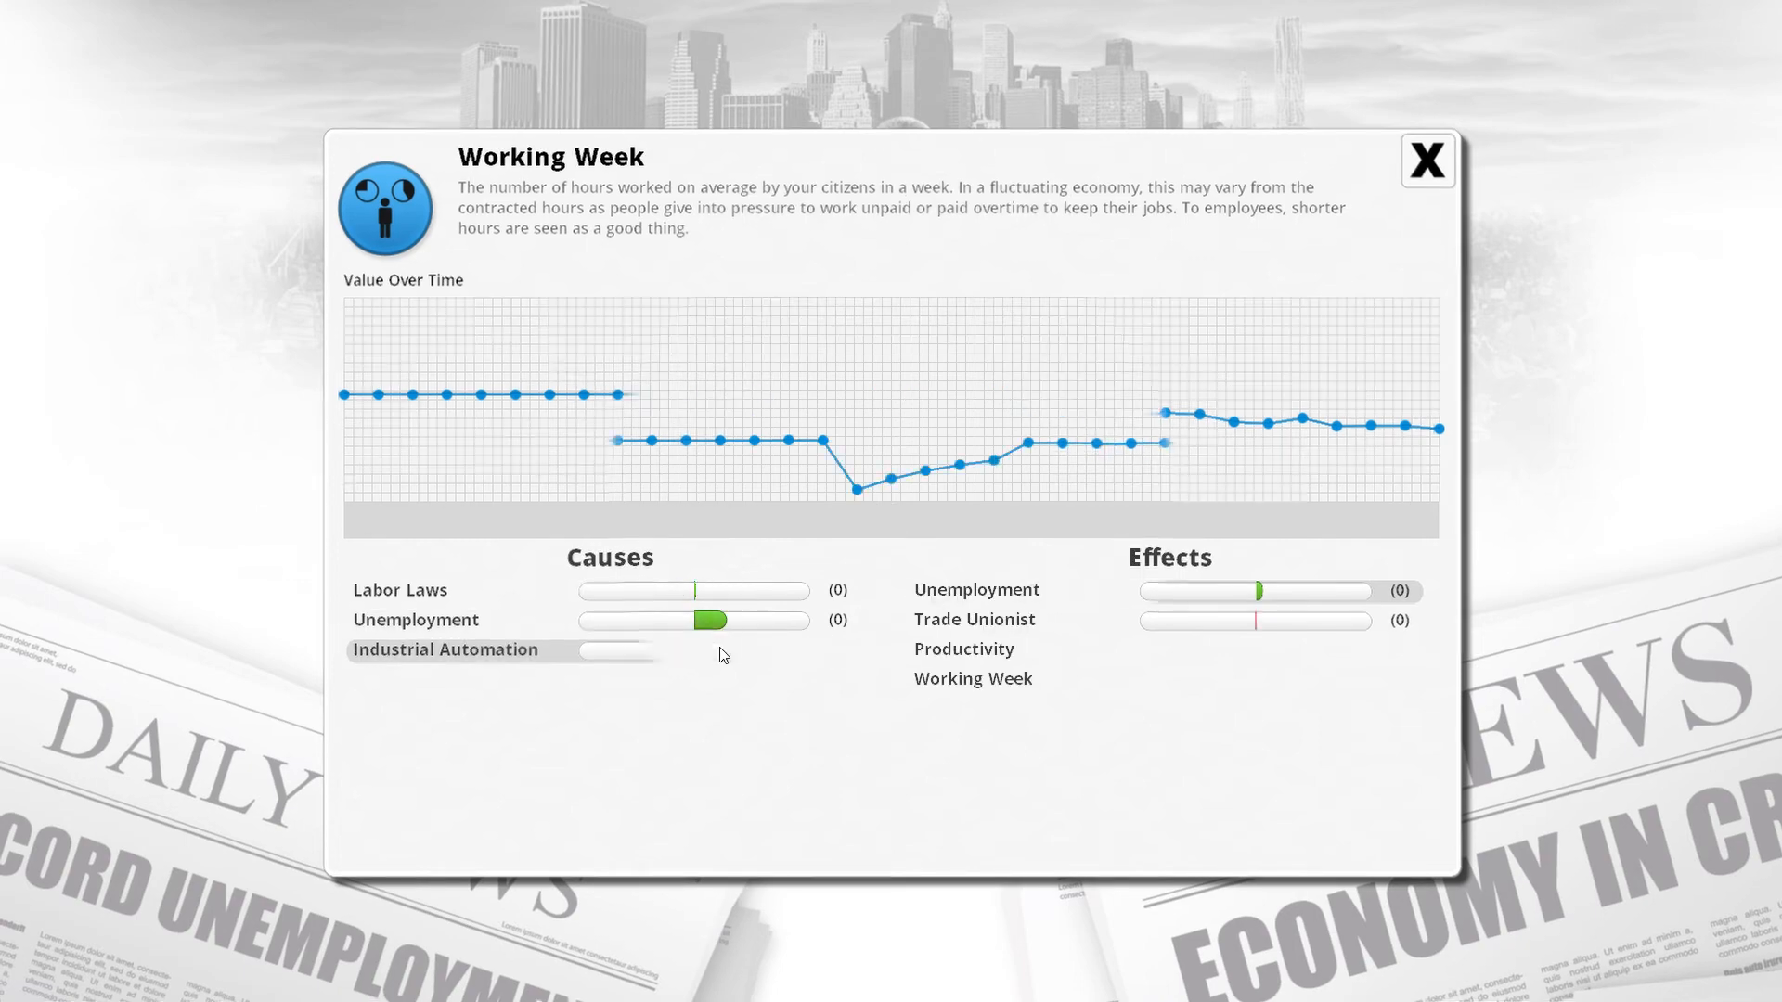
Follow linked causes to the Technology and Innovation graphs, then close the details.
{"action": "left_click", "coordinate": [444, 648]}
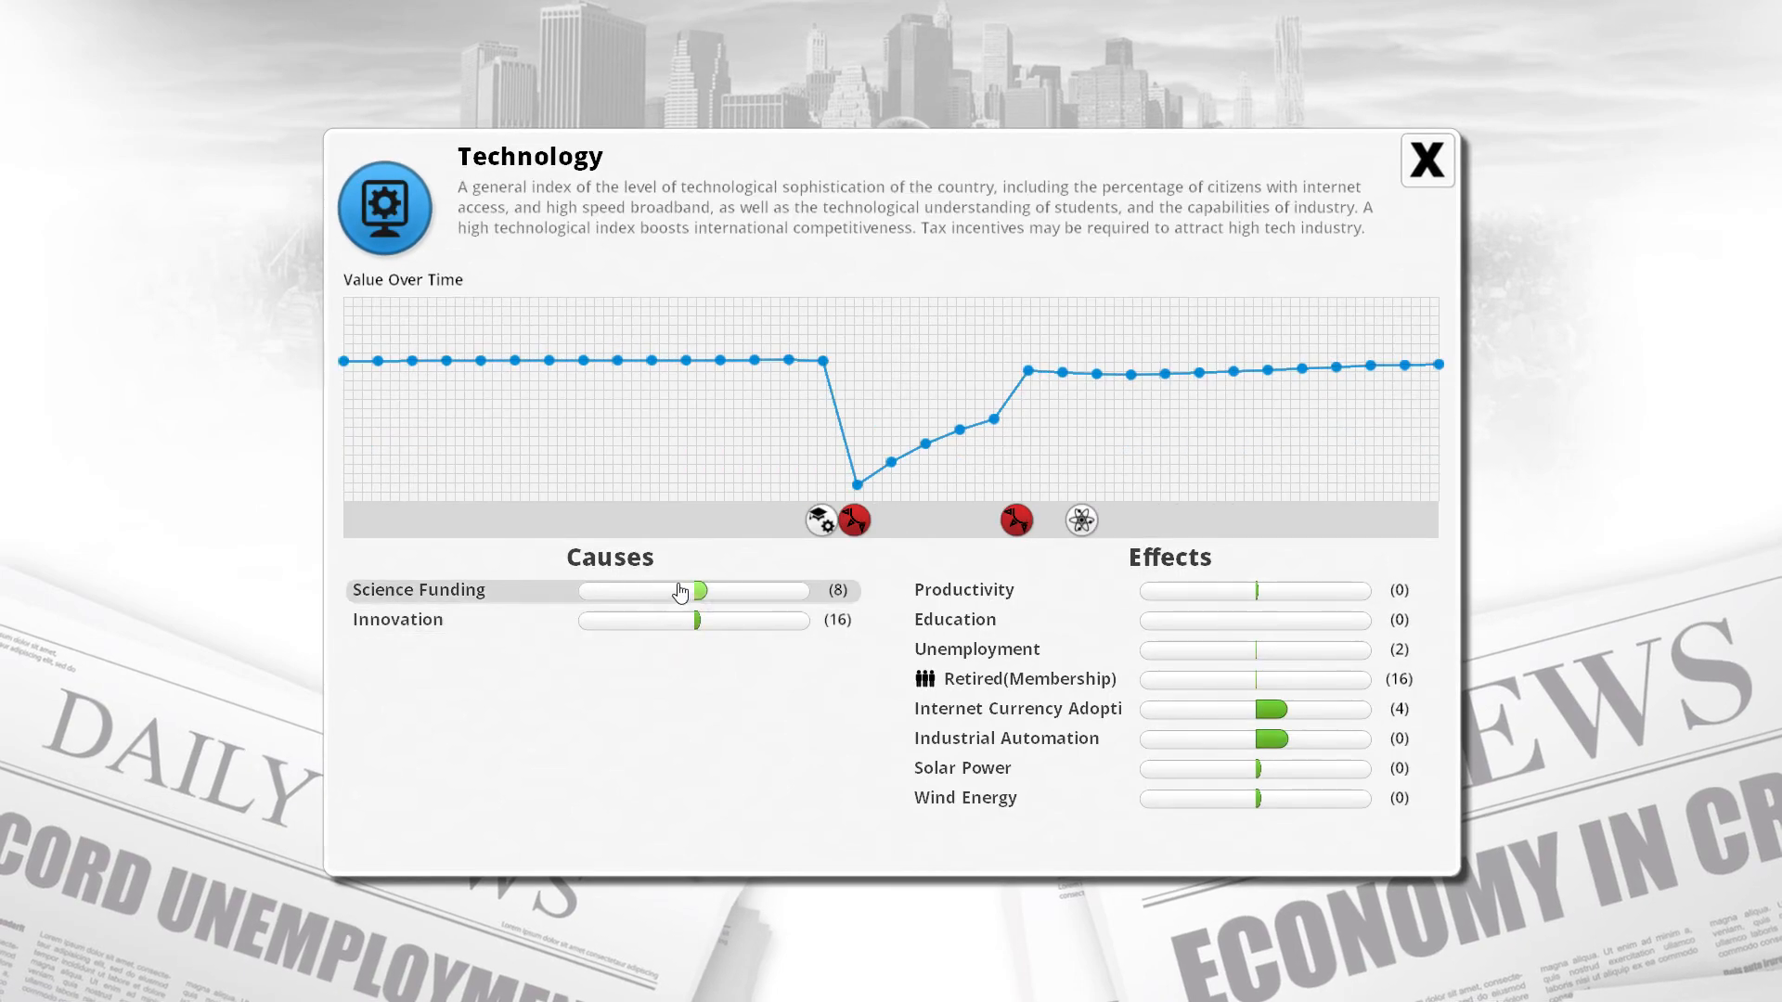
{"action": "left_click", "coordinate": [398, 619]}
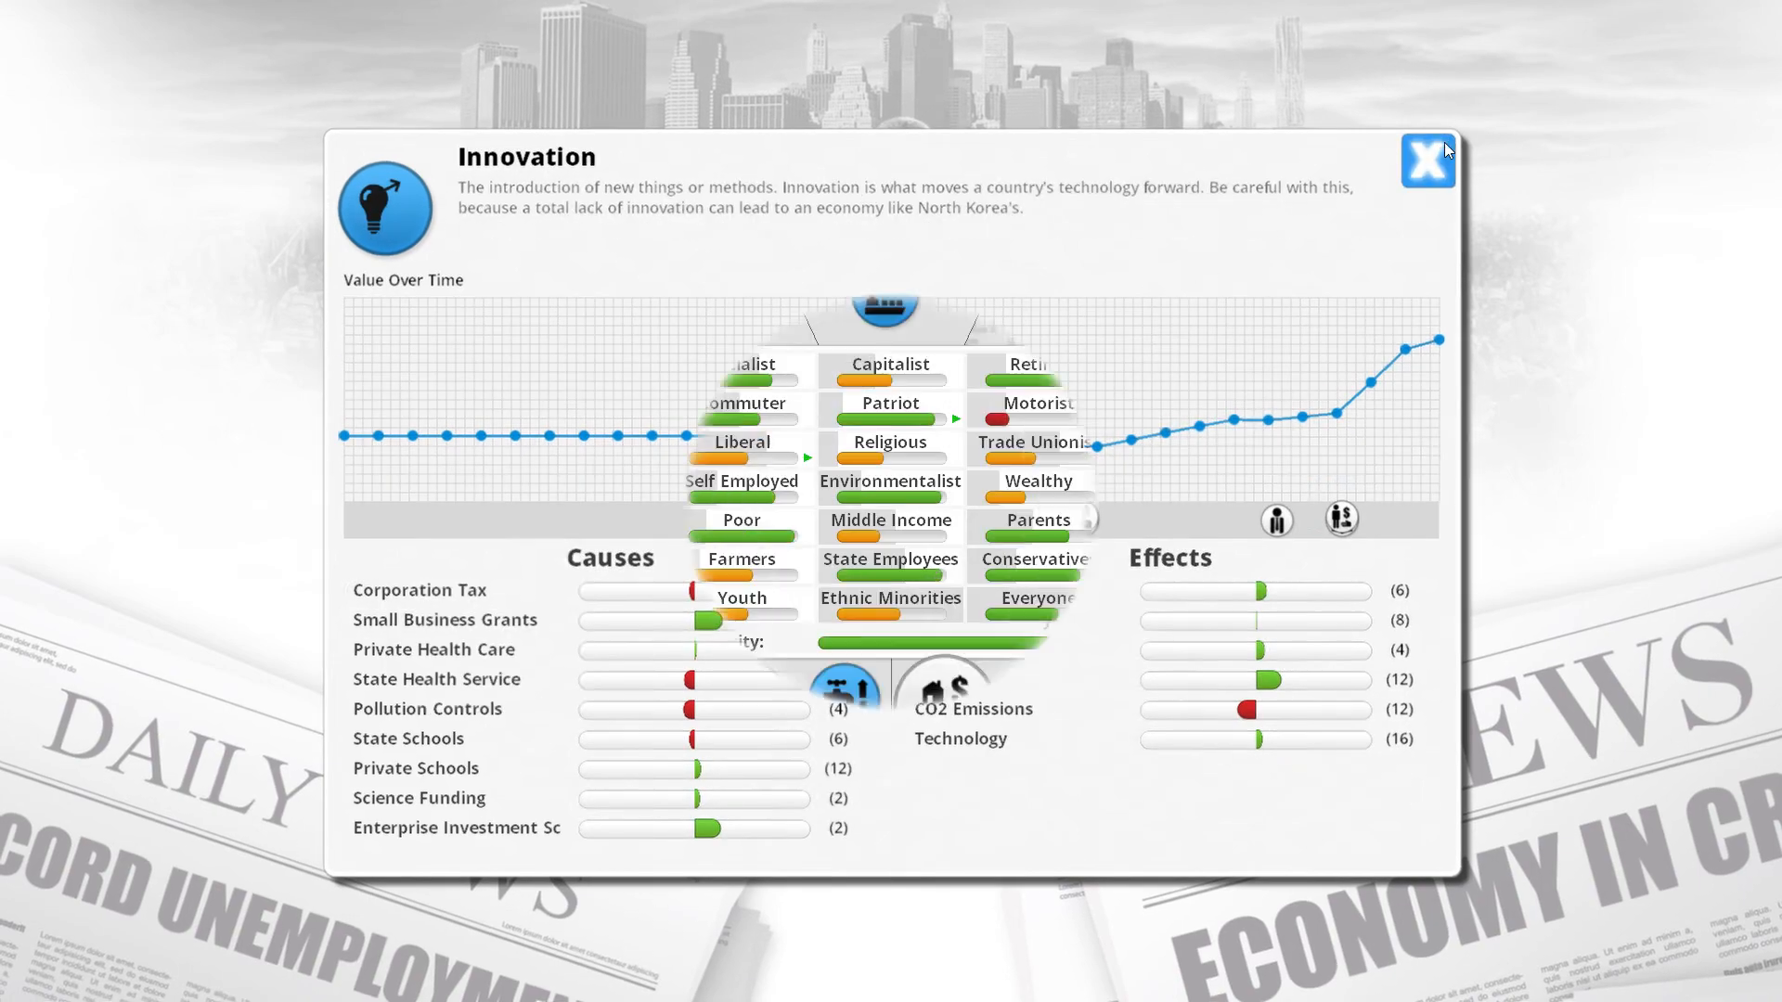
{"action": "left_click", "coordinate": [1427, 161]}
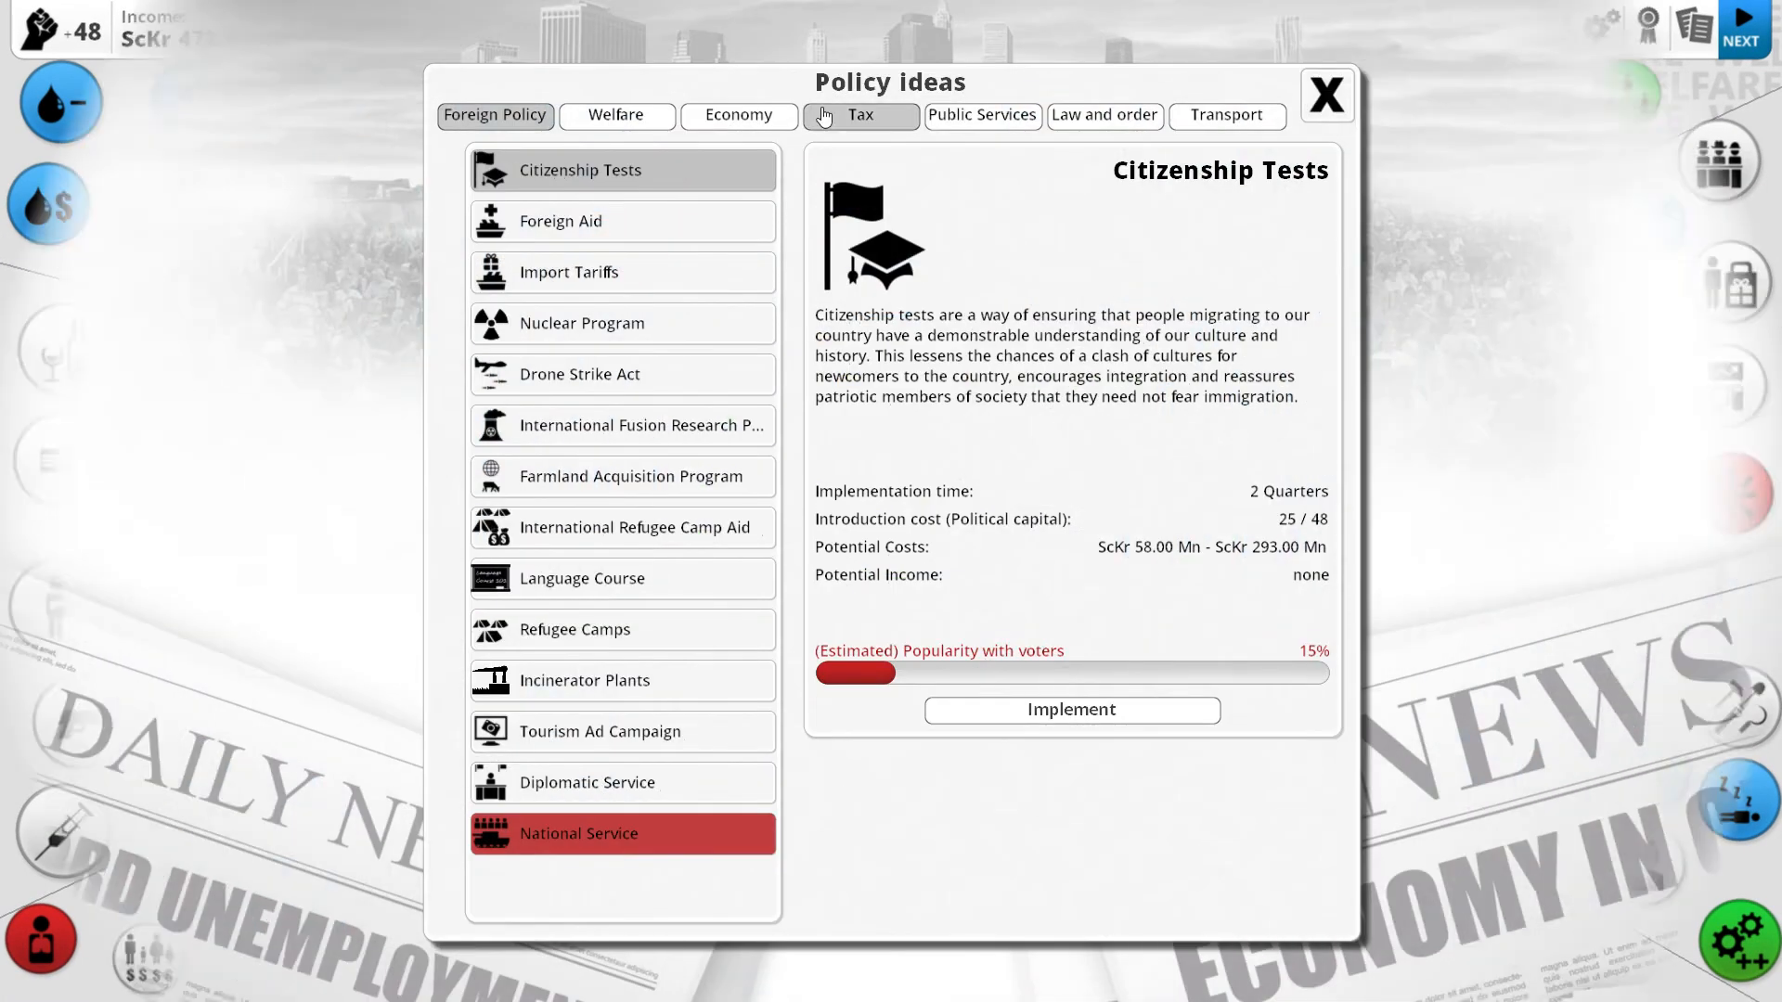
Implement State Sciences Institute from the Public Services policy ideas.
{"action": "left_click", "coordinate": [982, 115]}
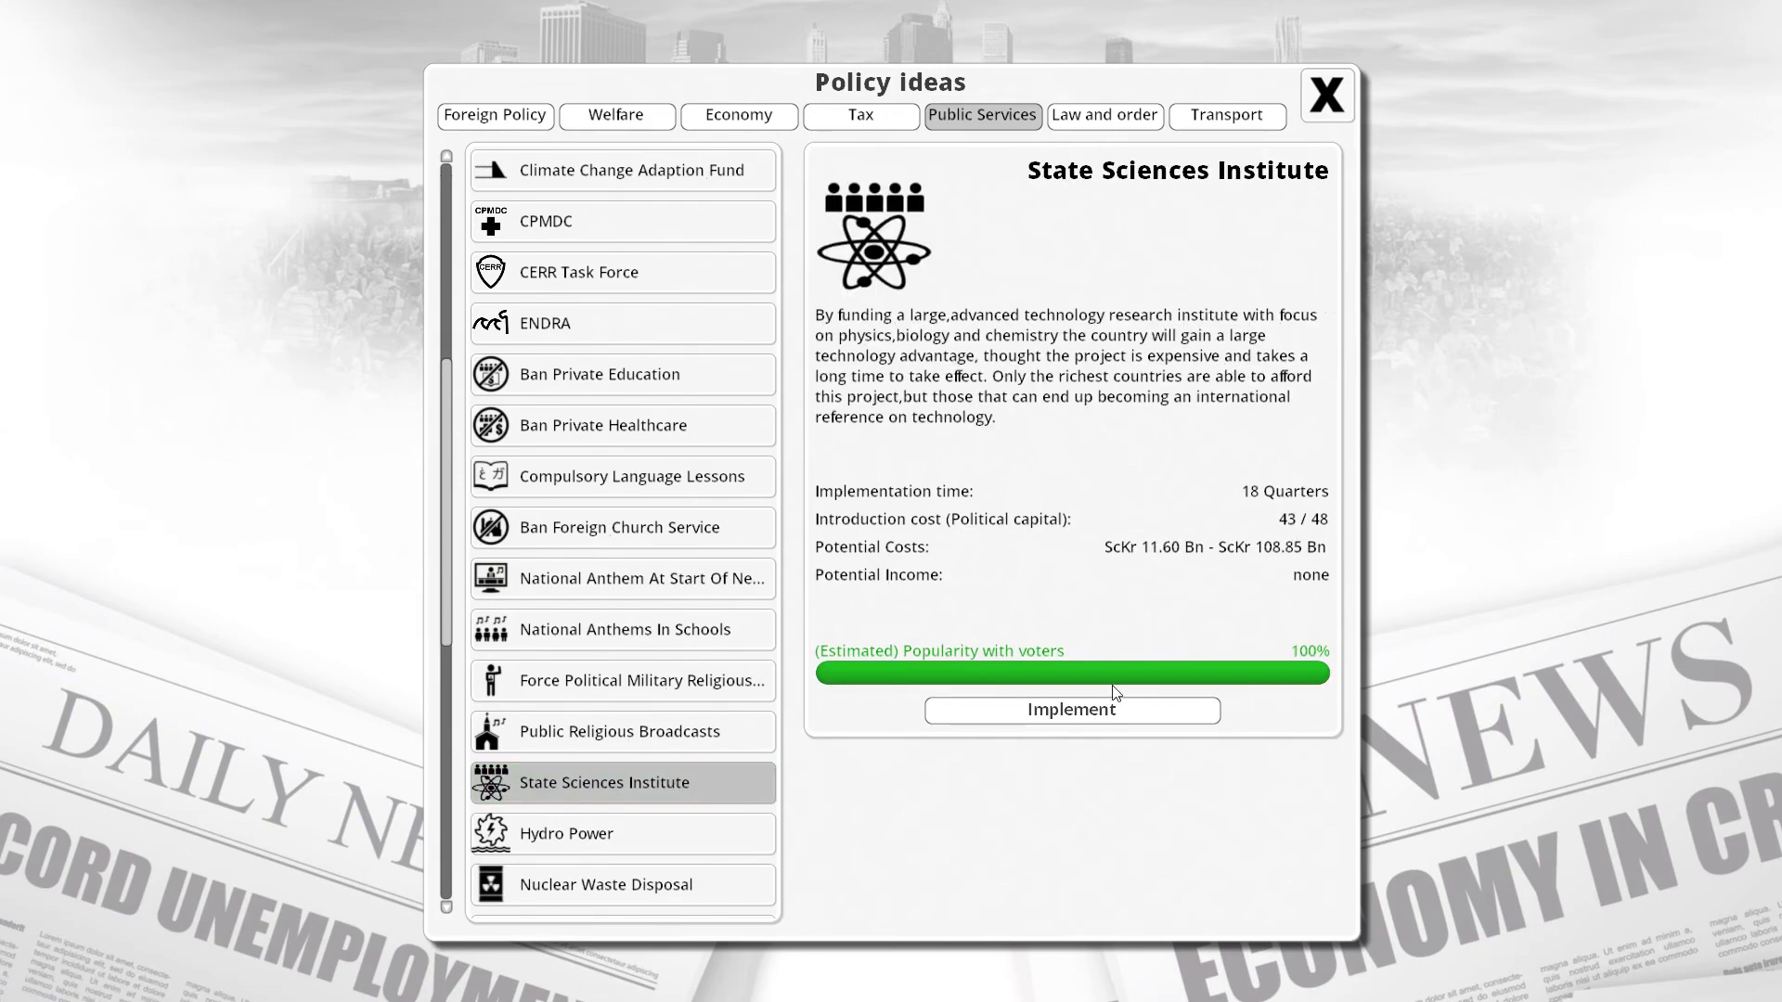
{"action": "left_click", "coordinate": [1069, 709]}
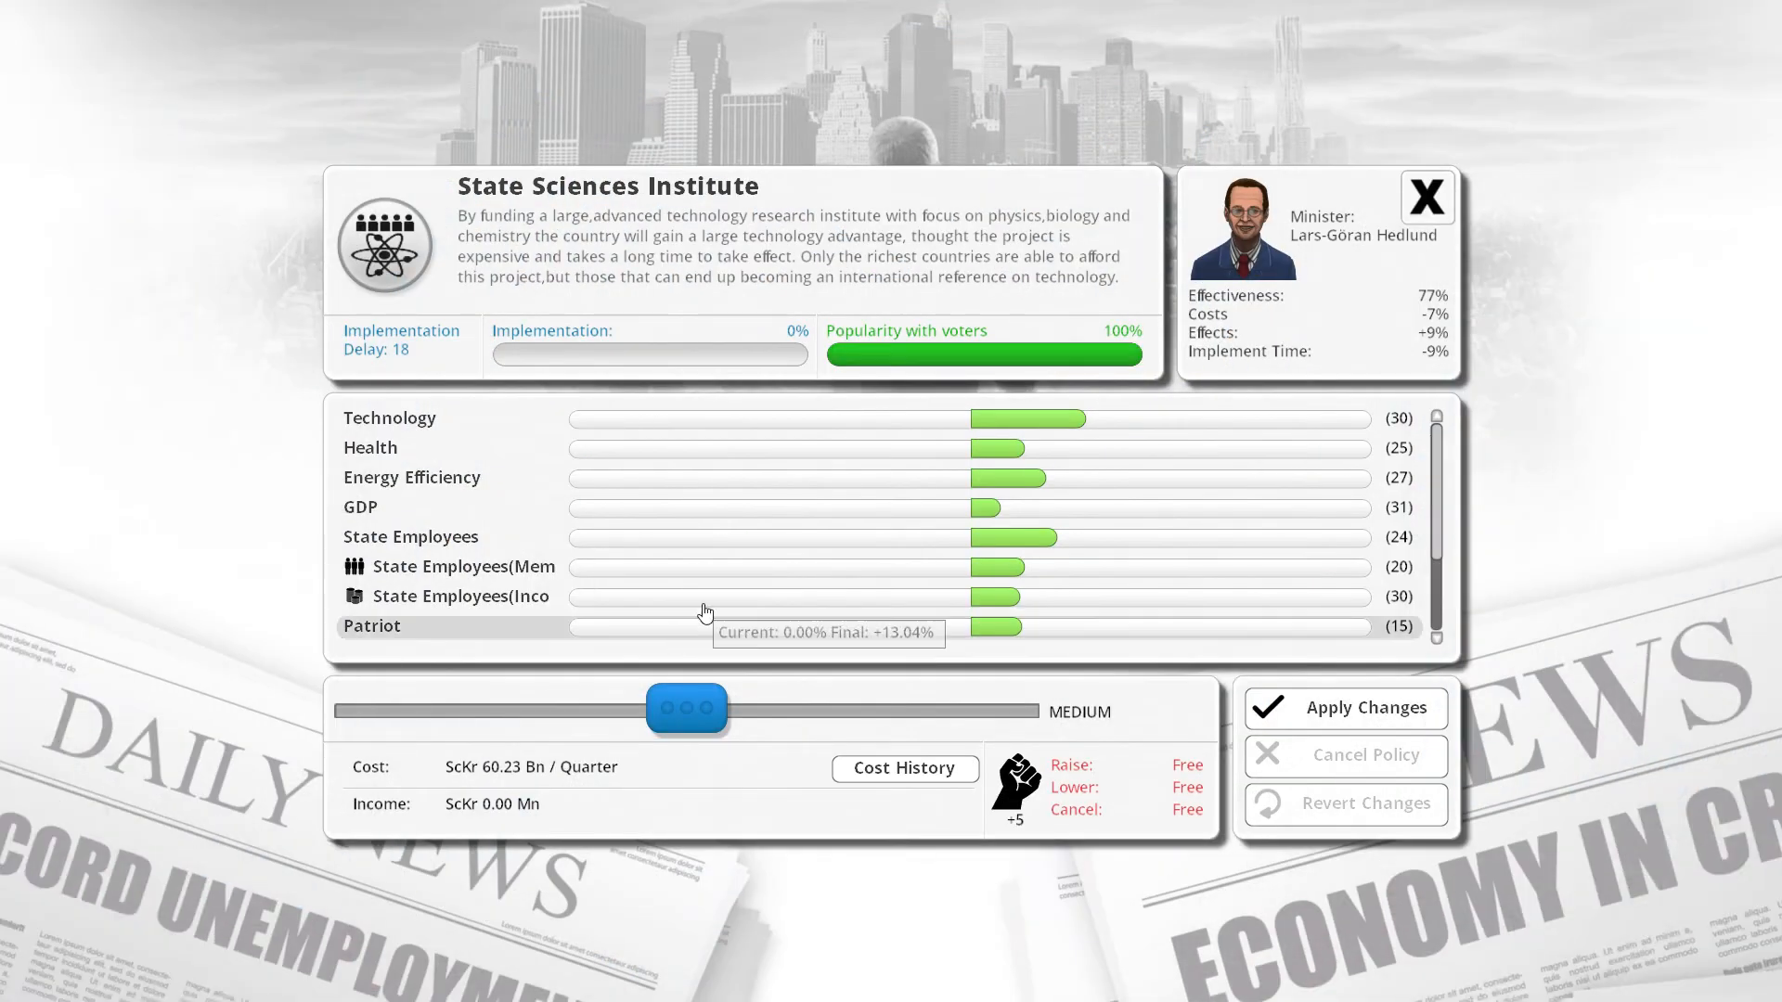
Apply State Sciences Institute at maximum funding (ScKr 108.85 Bn) and close Tax Evasion details.
{"action": "scroll", "scroll_direction": "down", "scroll_amount": 3}
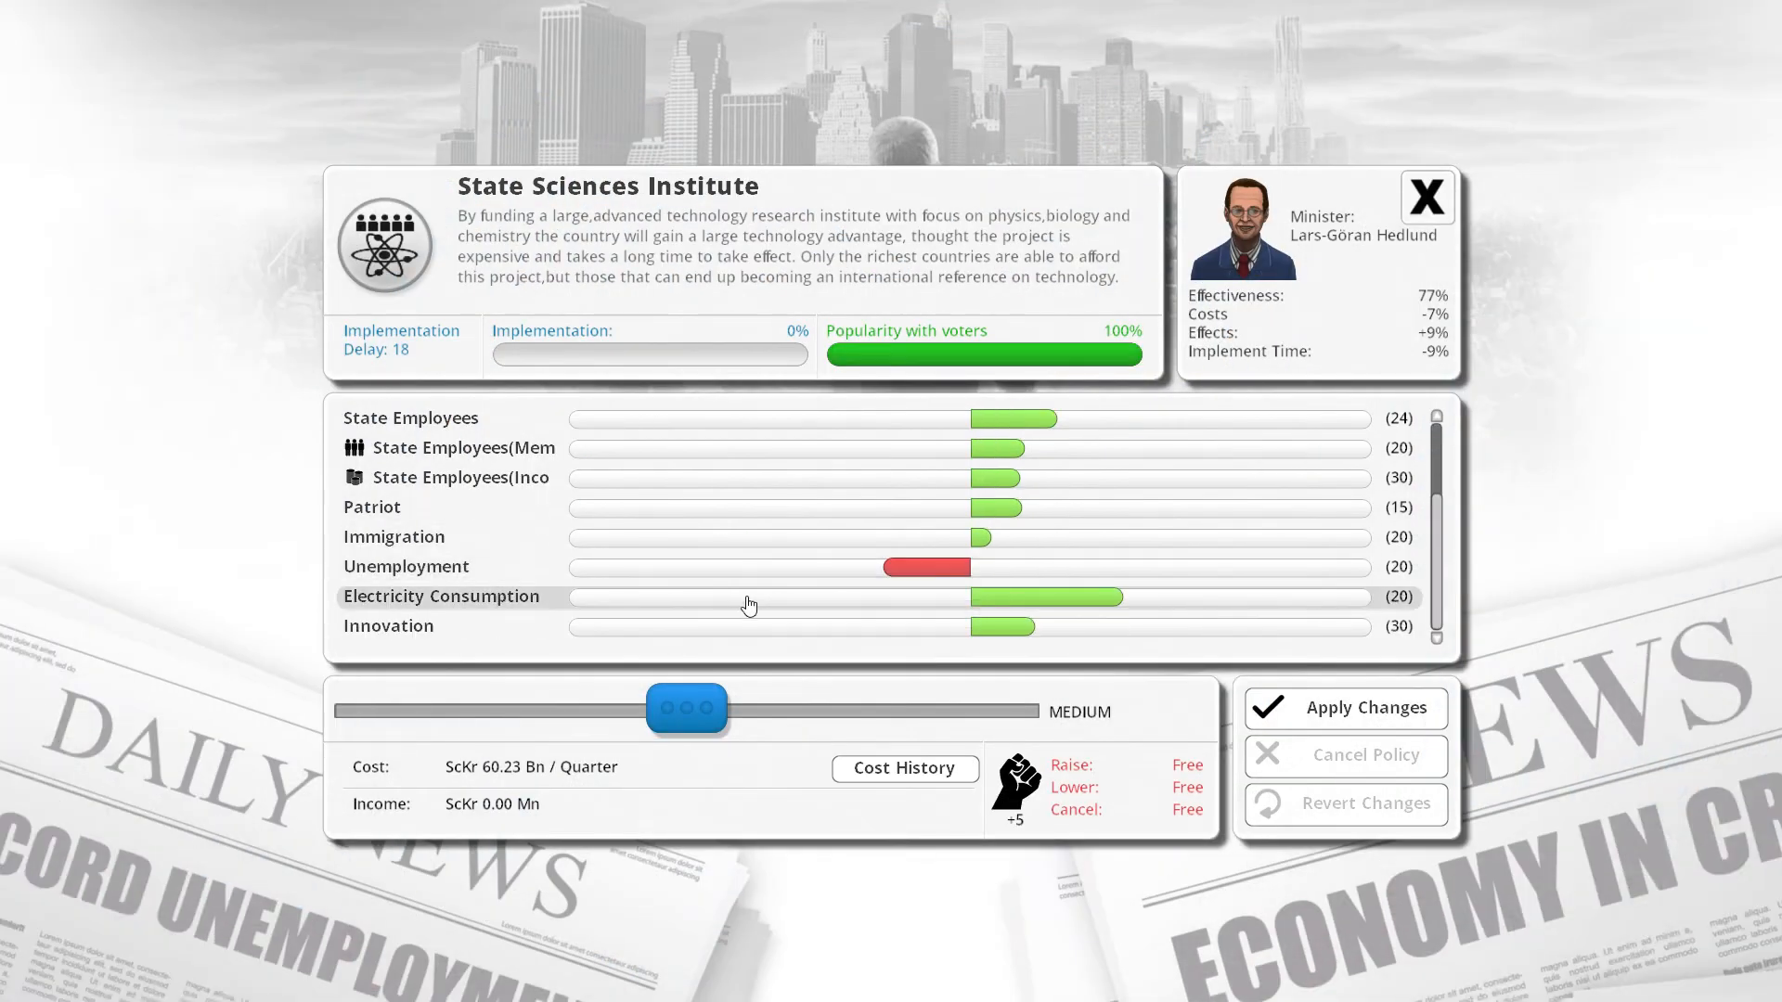
{"action": "left_click_drag", "start_coordinate": [687, 707], "coordinate": [998, 707]}
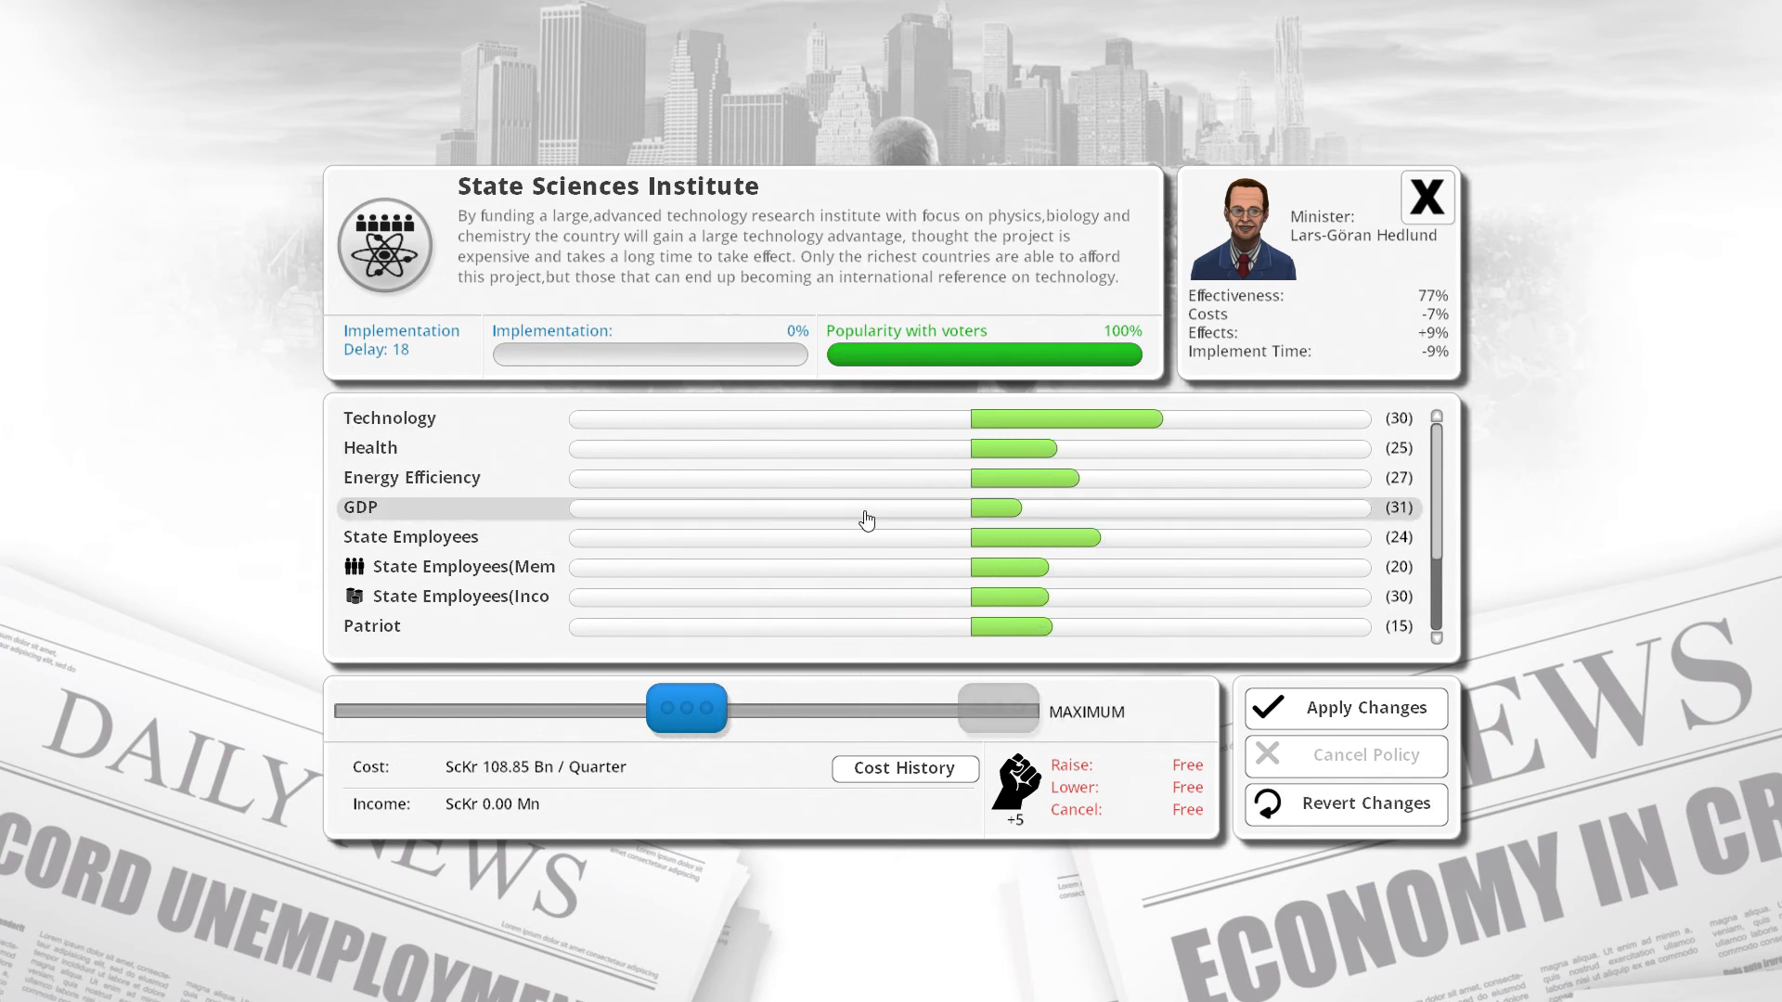
{"action": "scroll", "scroll_direction": "down", "scroll_amount": 3}
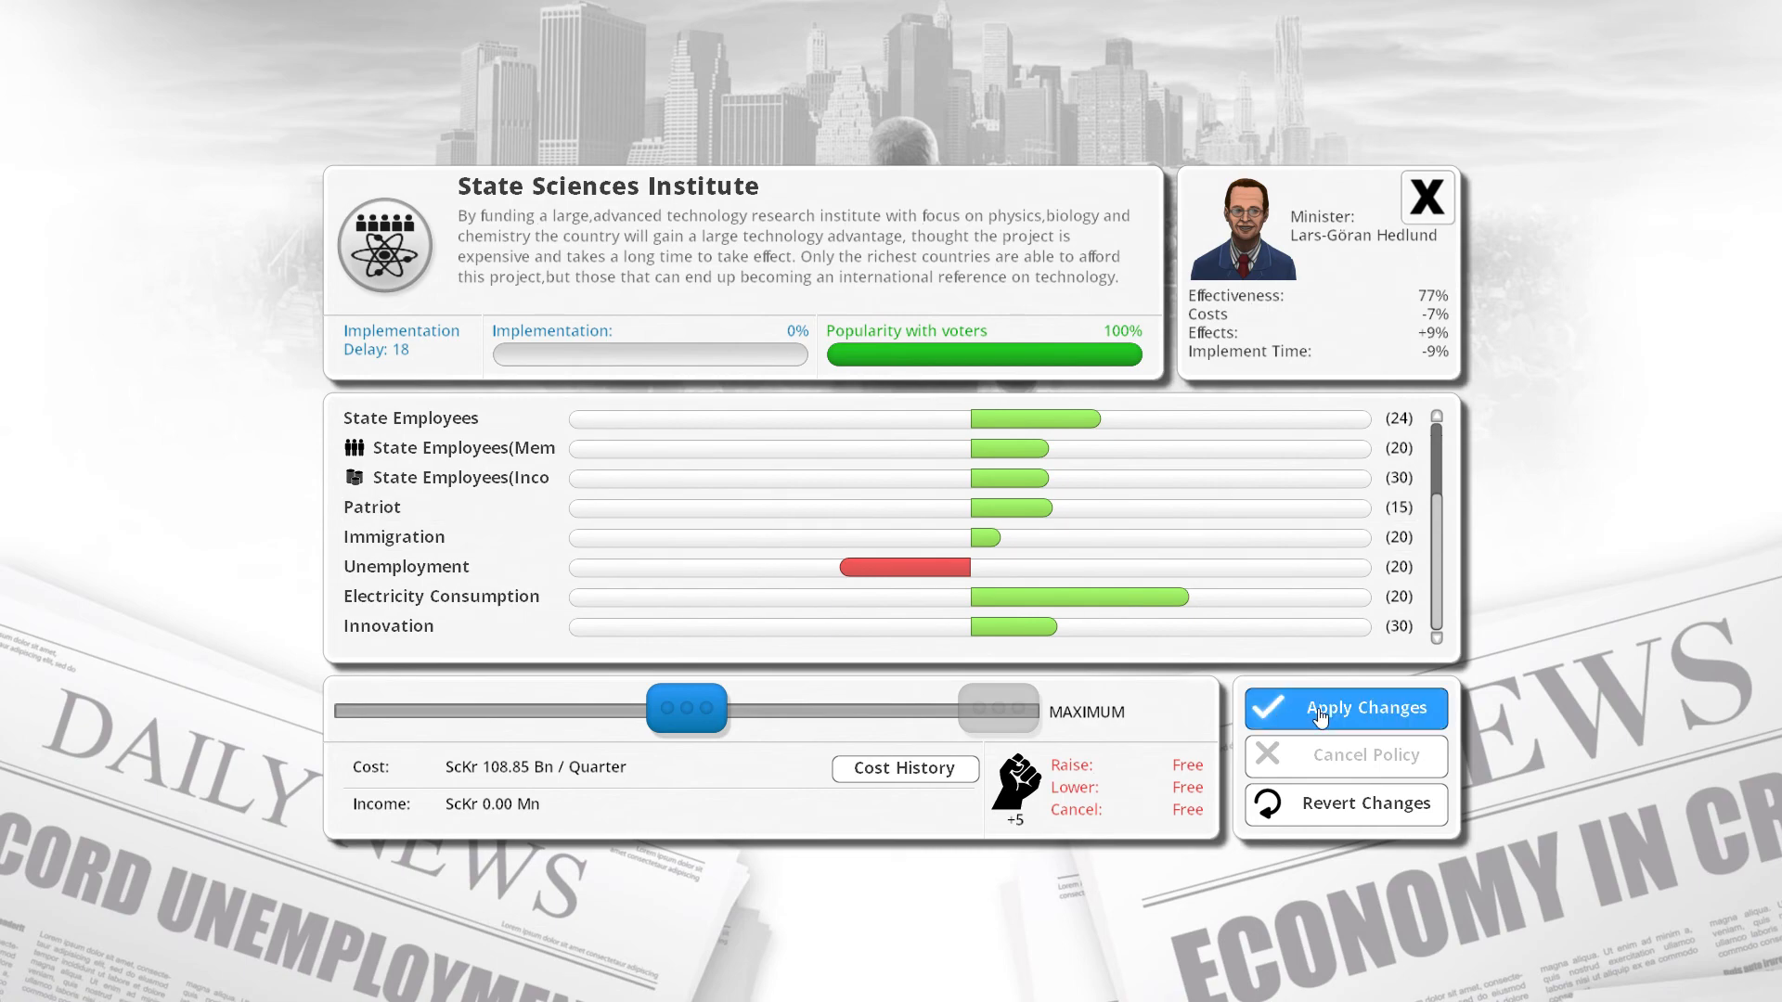
{"action": "left_click", "coordinate": [1343, 708]}
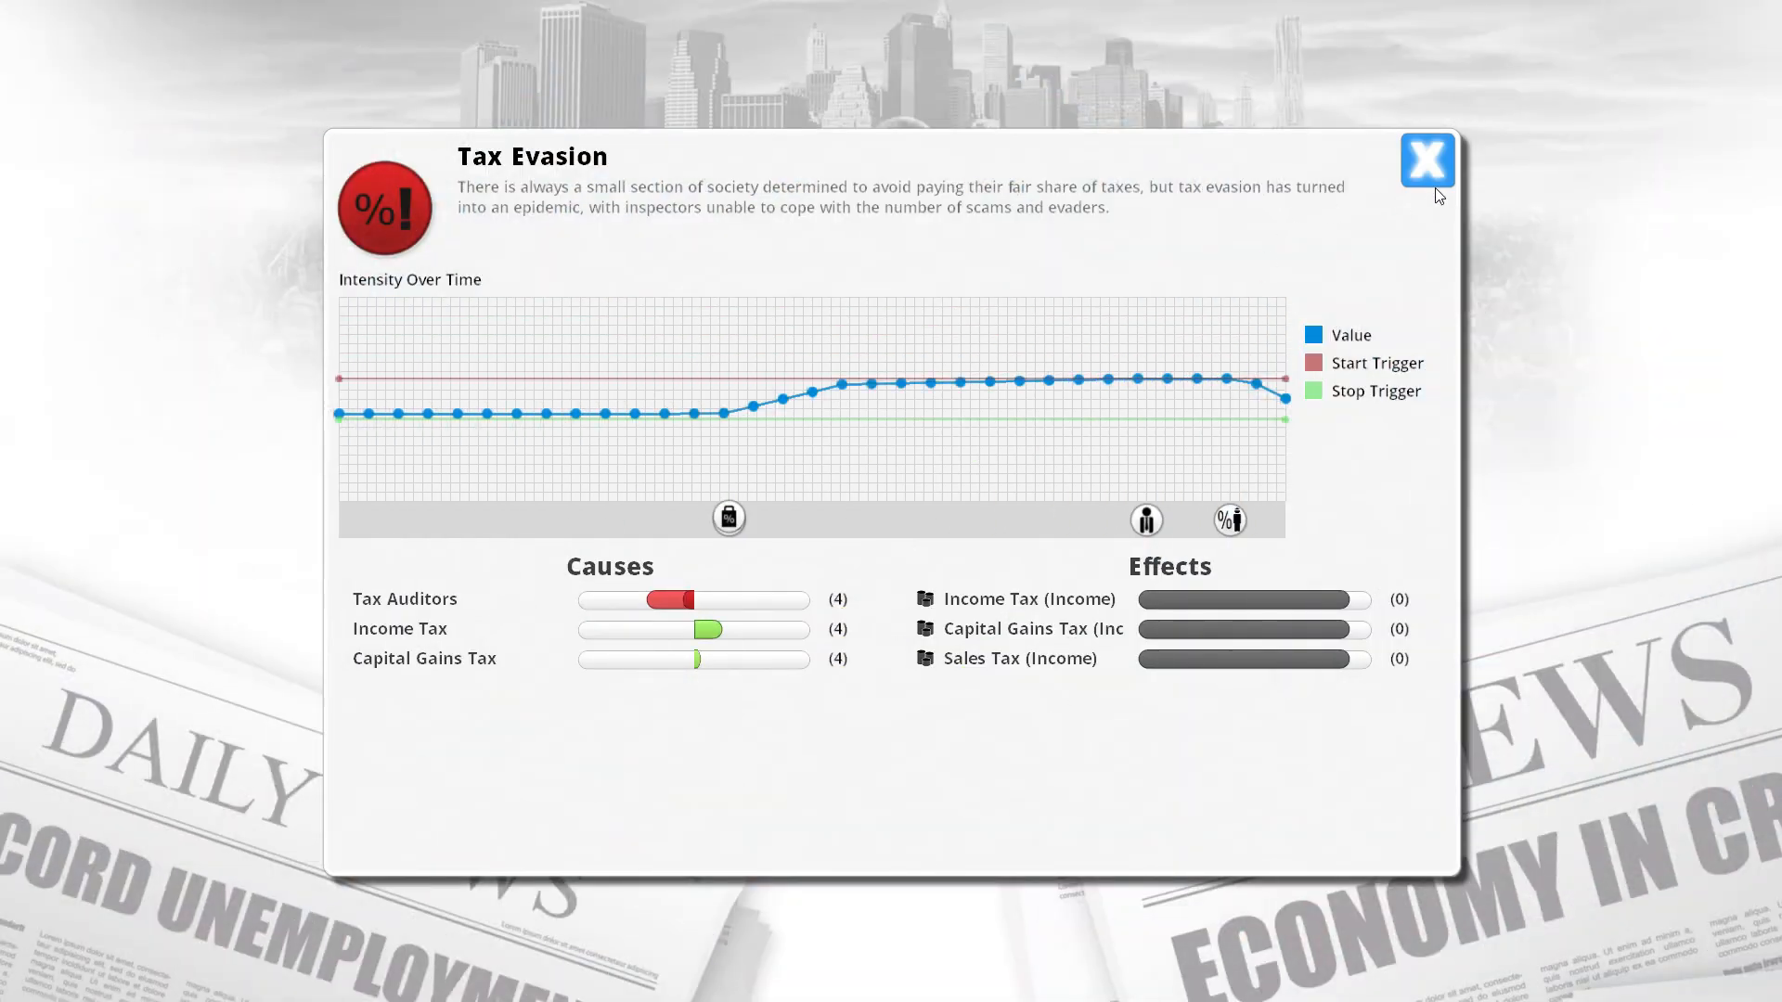
{"action": "left_click", "coordinate": [1426, 159]}
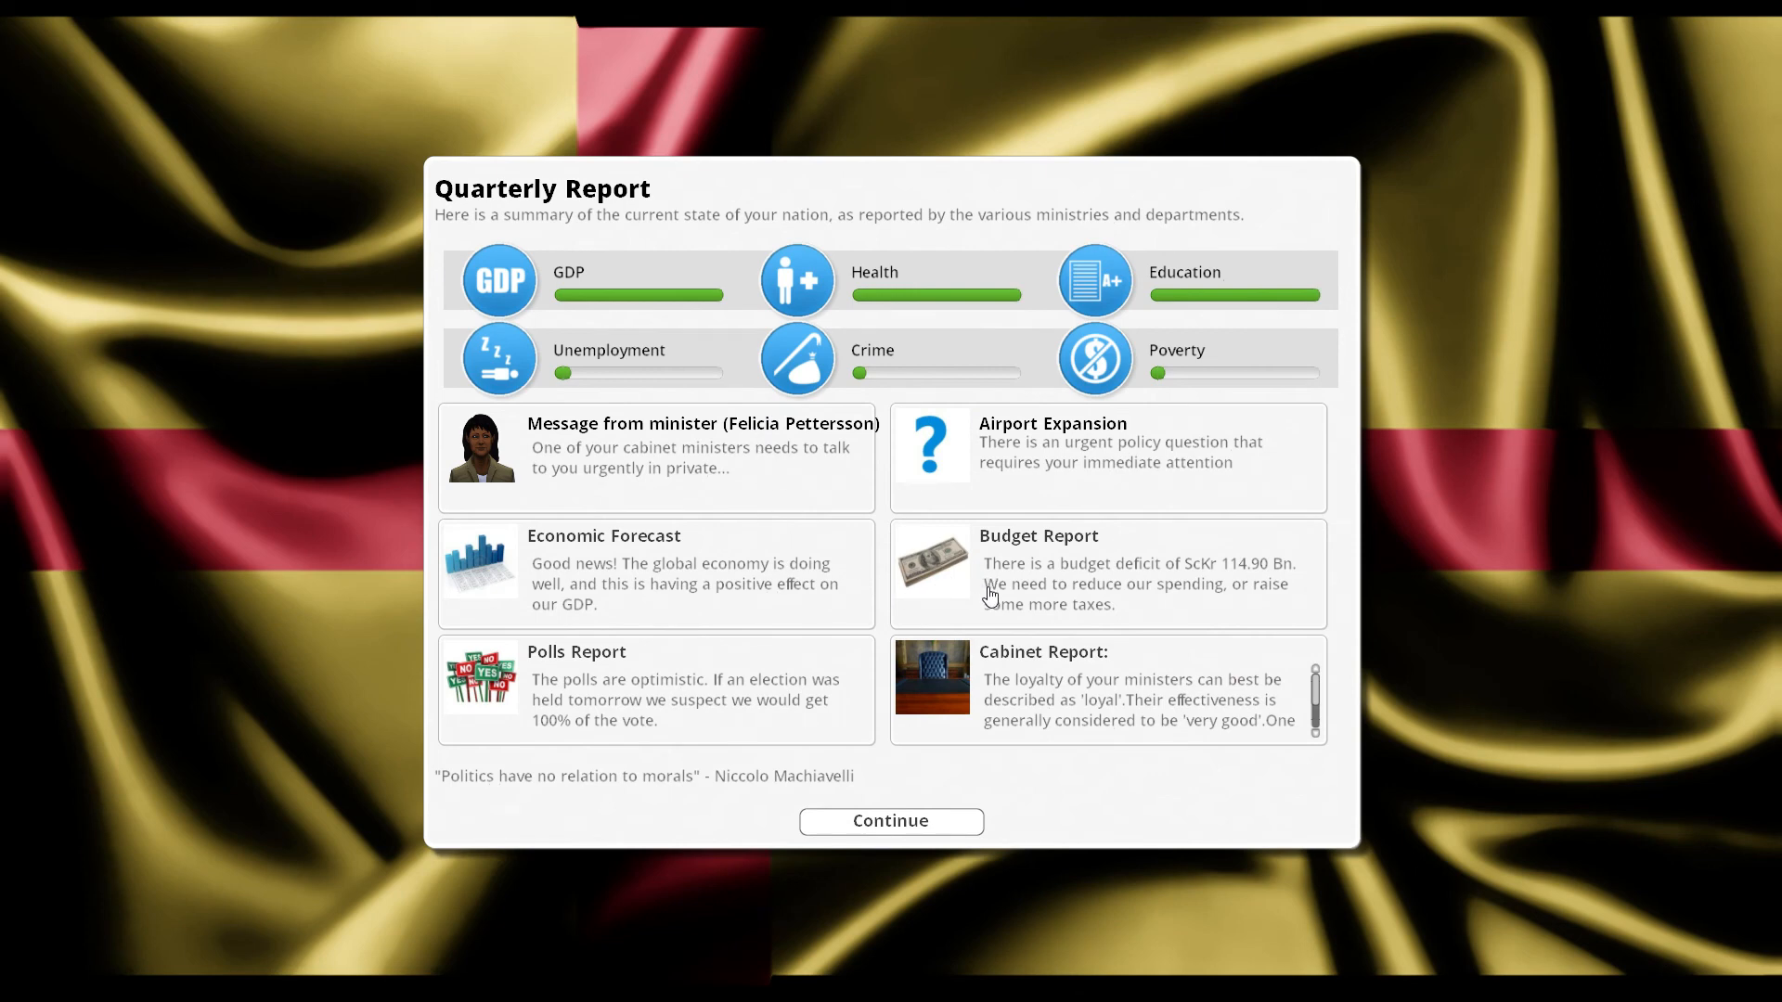
{"action": "mouse_move", "coordinate": [910, 602]}
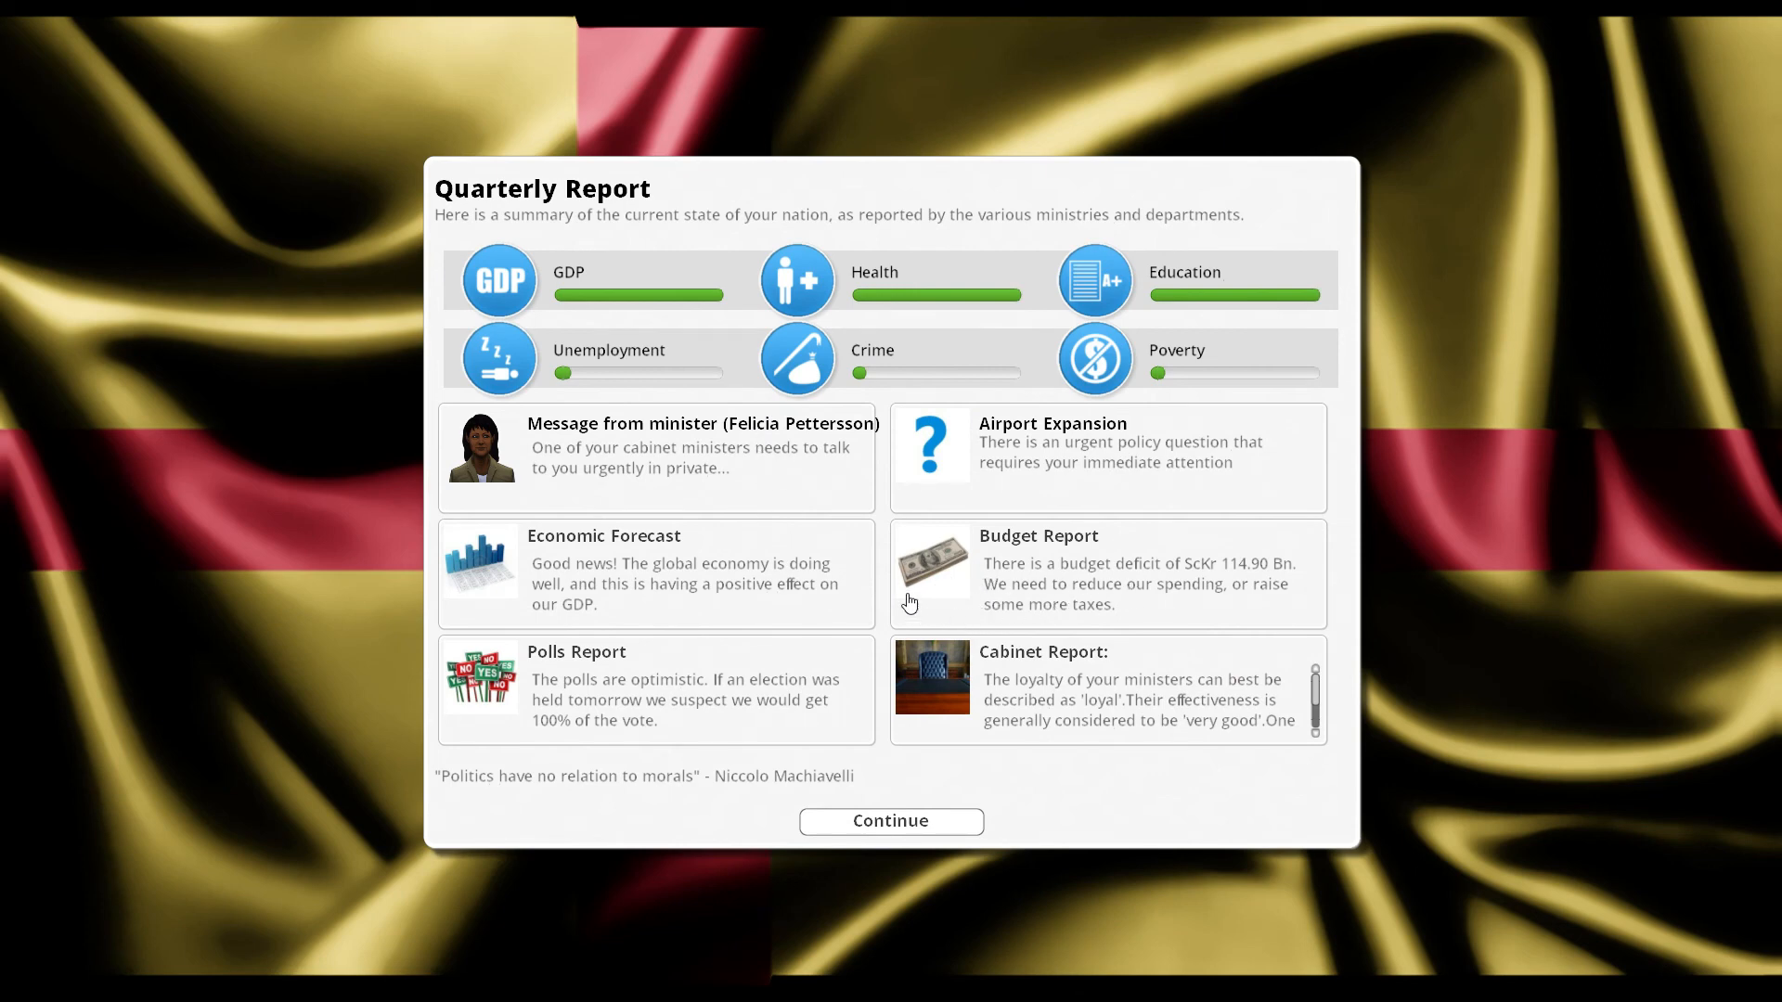
{"action": "mouse_move", "coordinate": [659, 526]}
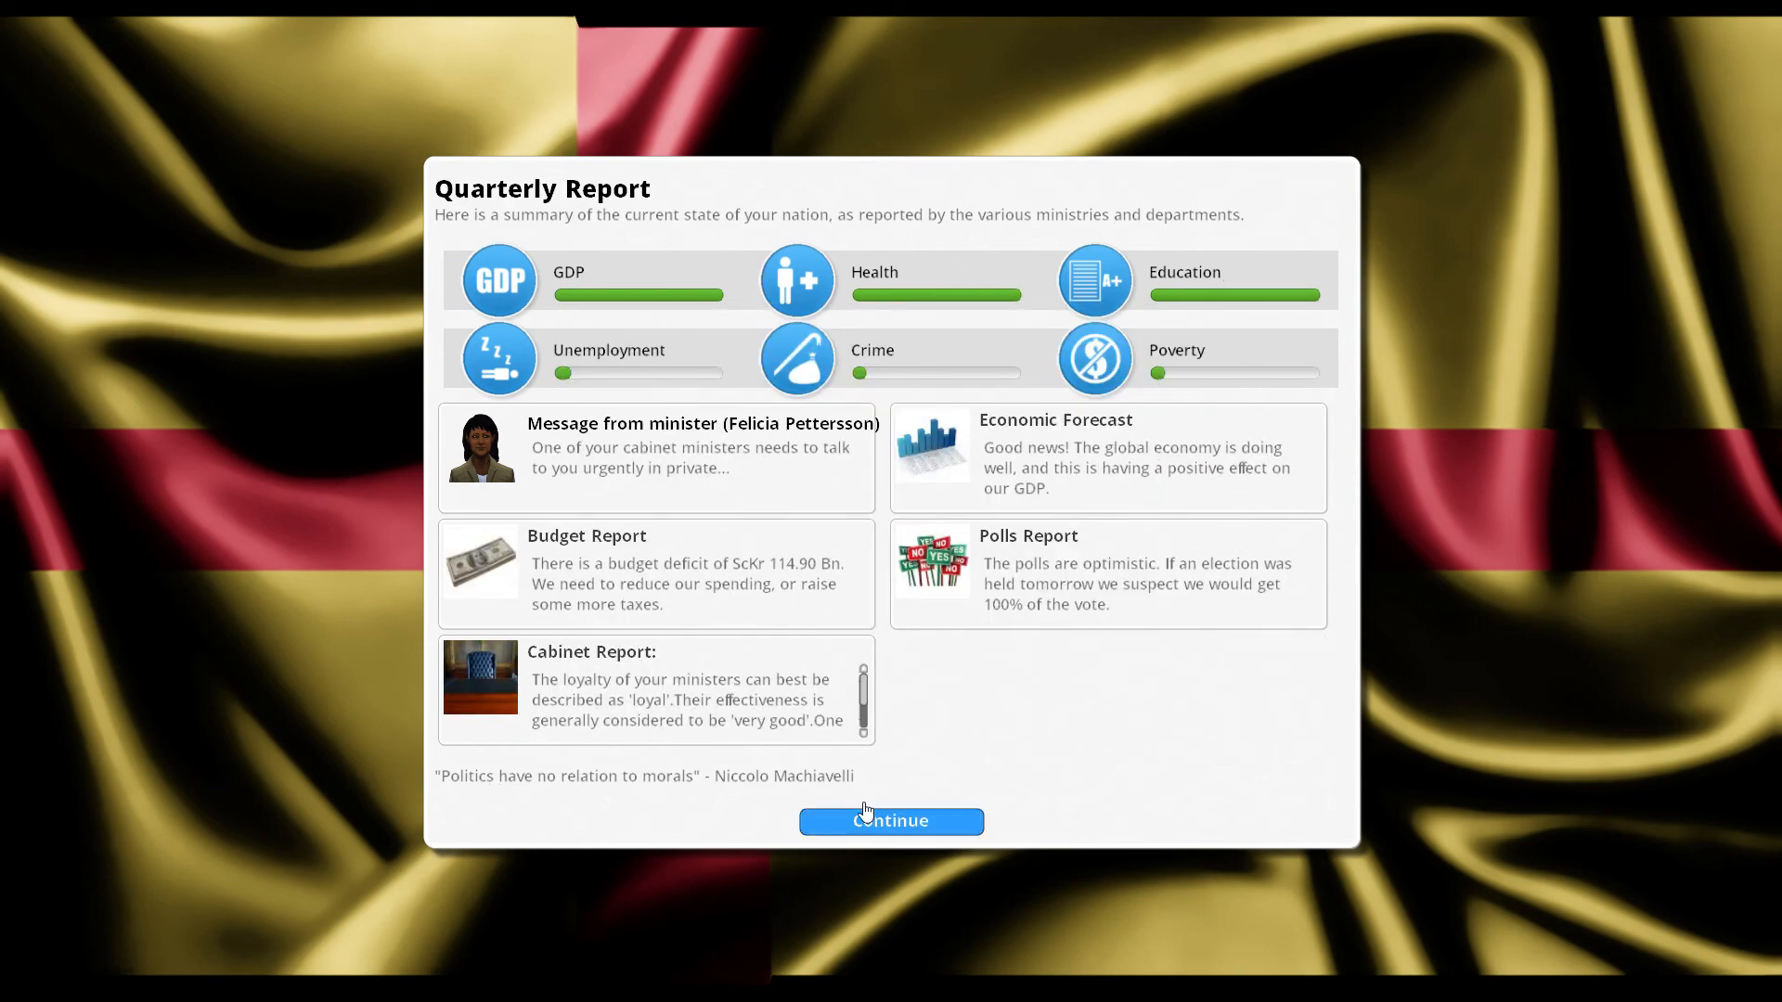
Continue past the Quarterly Report to the policy map (deficit ScKr 114.90 Bn, capital 29).
{"action": "left_click", "coordinate": [891, 820]}
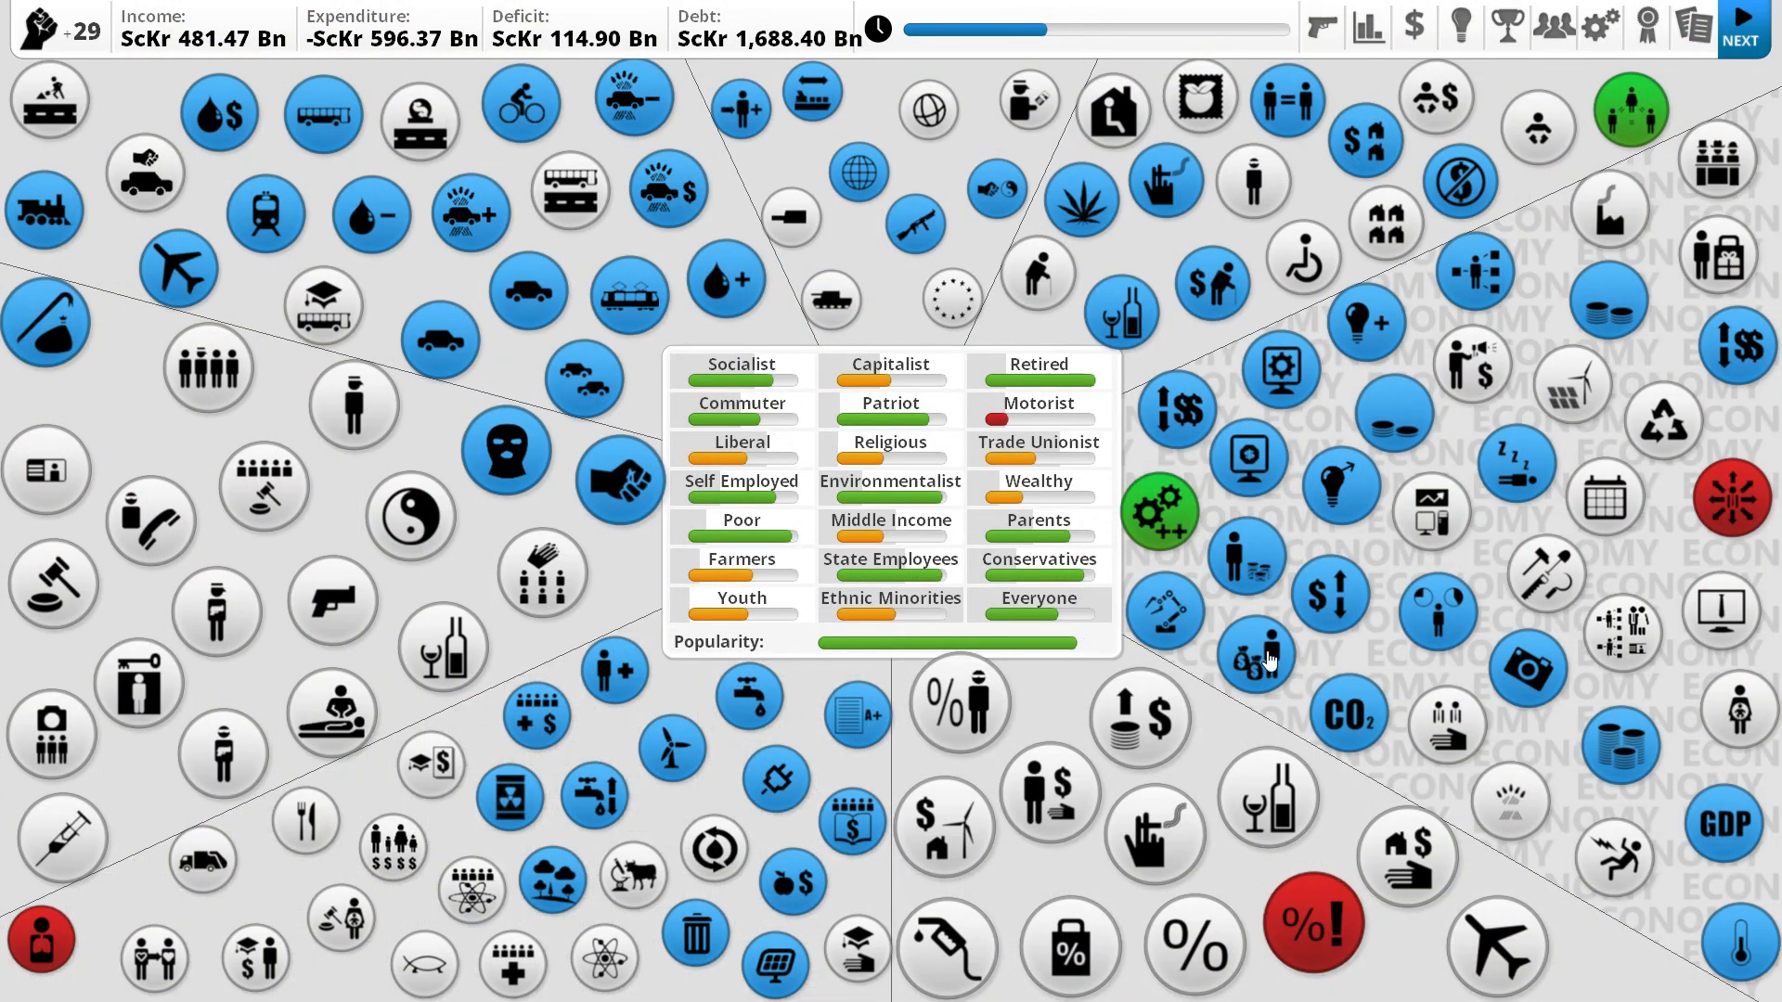
Review Tax Evasion, then end the turn, cutting the deficit to ScKr 65.95 Bn.
{"action": "left_click", "coordinate": [1310, 922]}
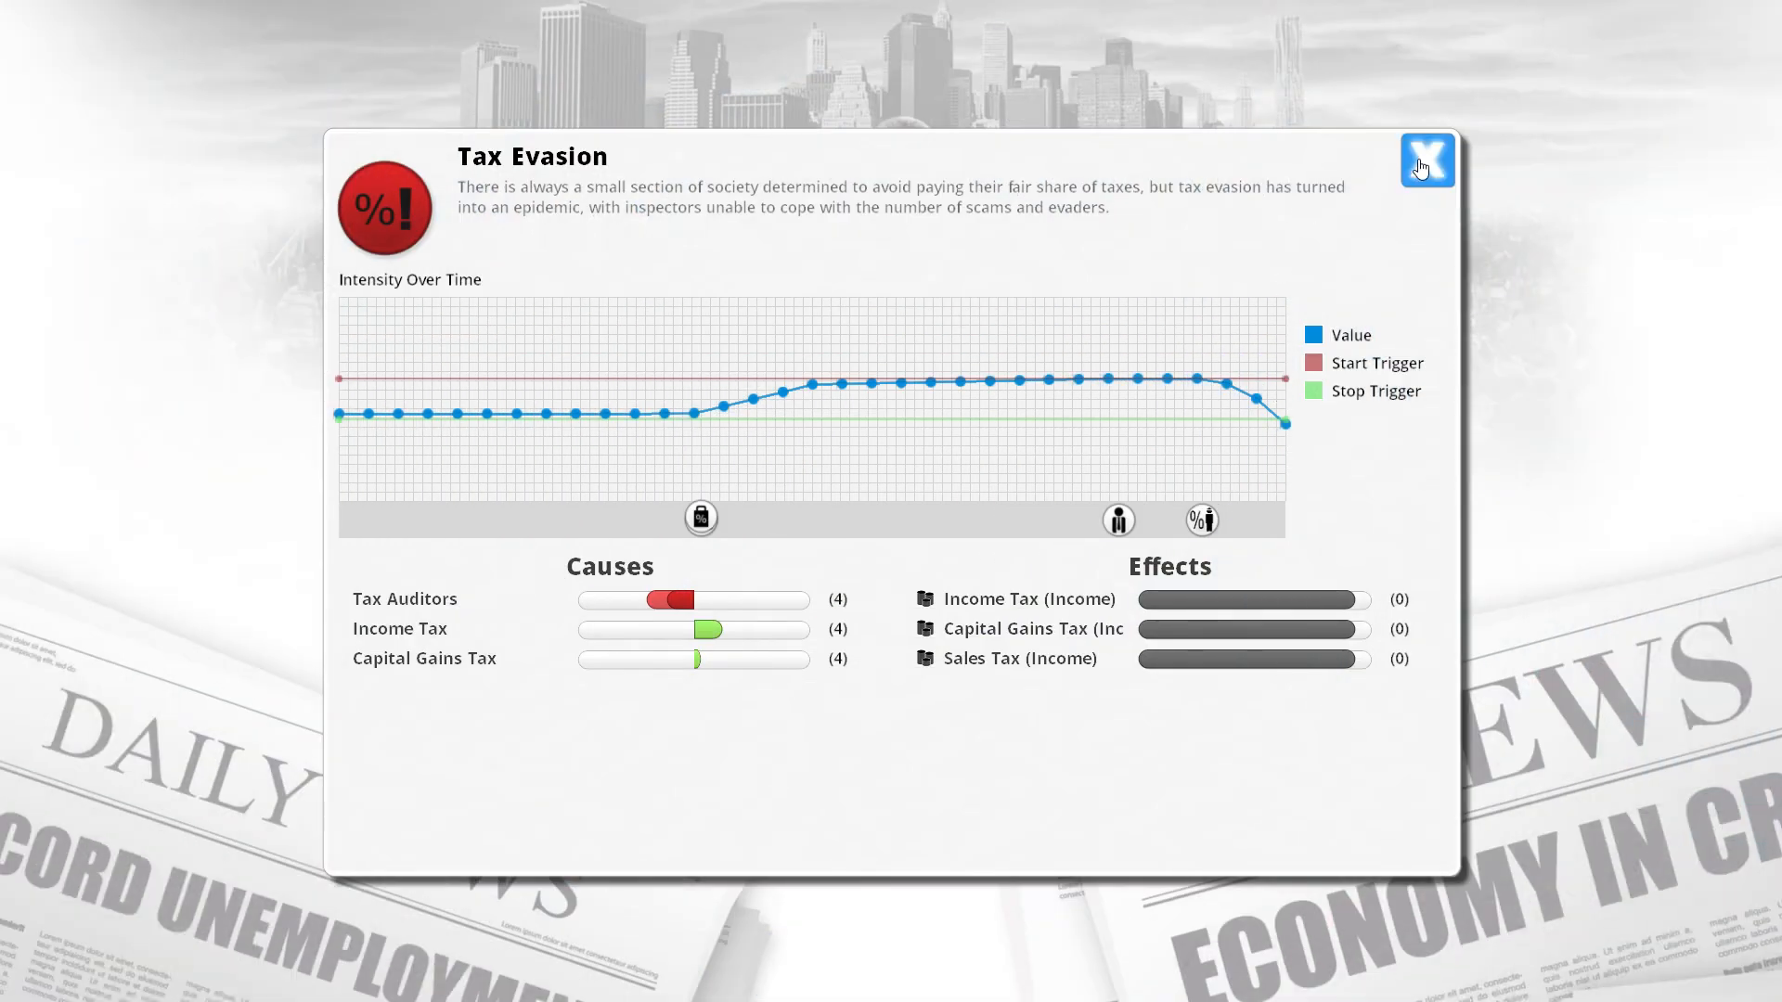
{"action": "left_click", "coordinate": [1427, 159]}
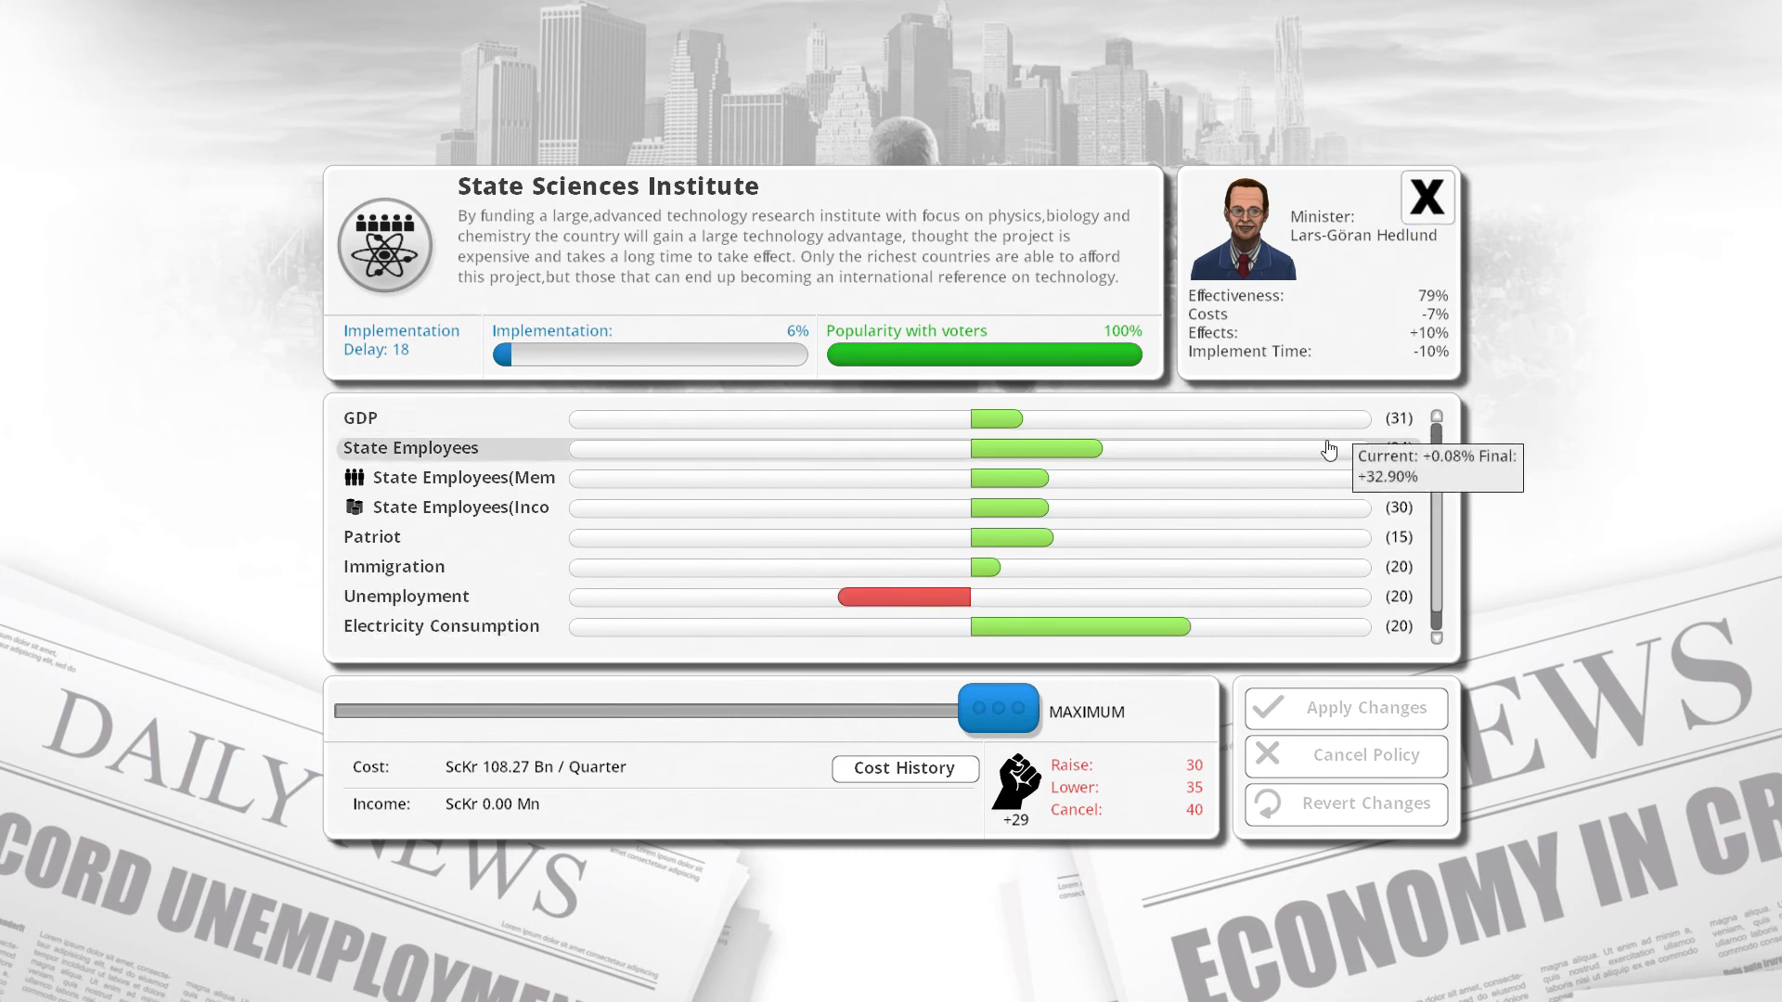
{"action": "scroll", "scroll_direction": "down", "scroll_amount": 3}
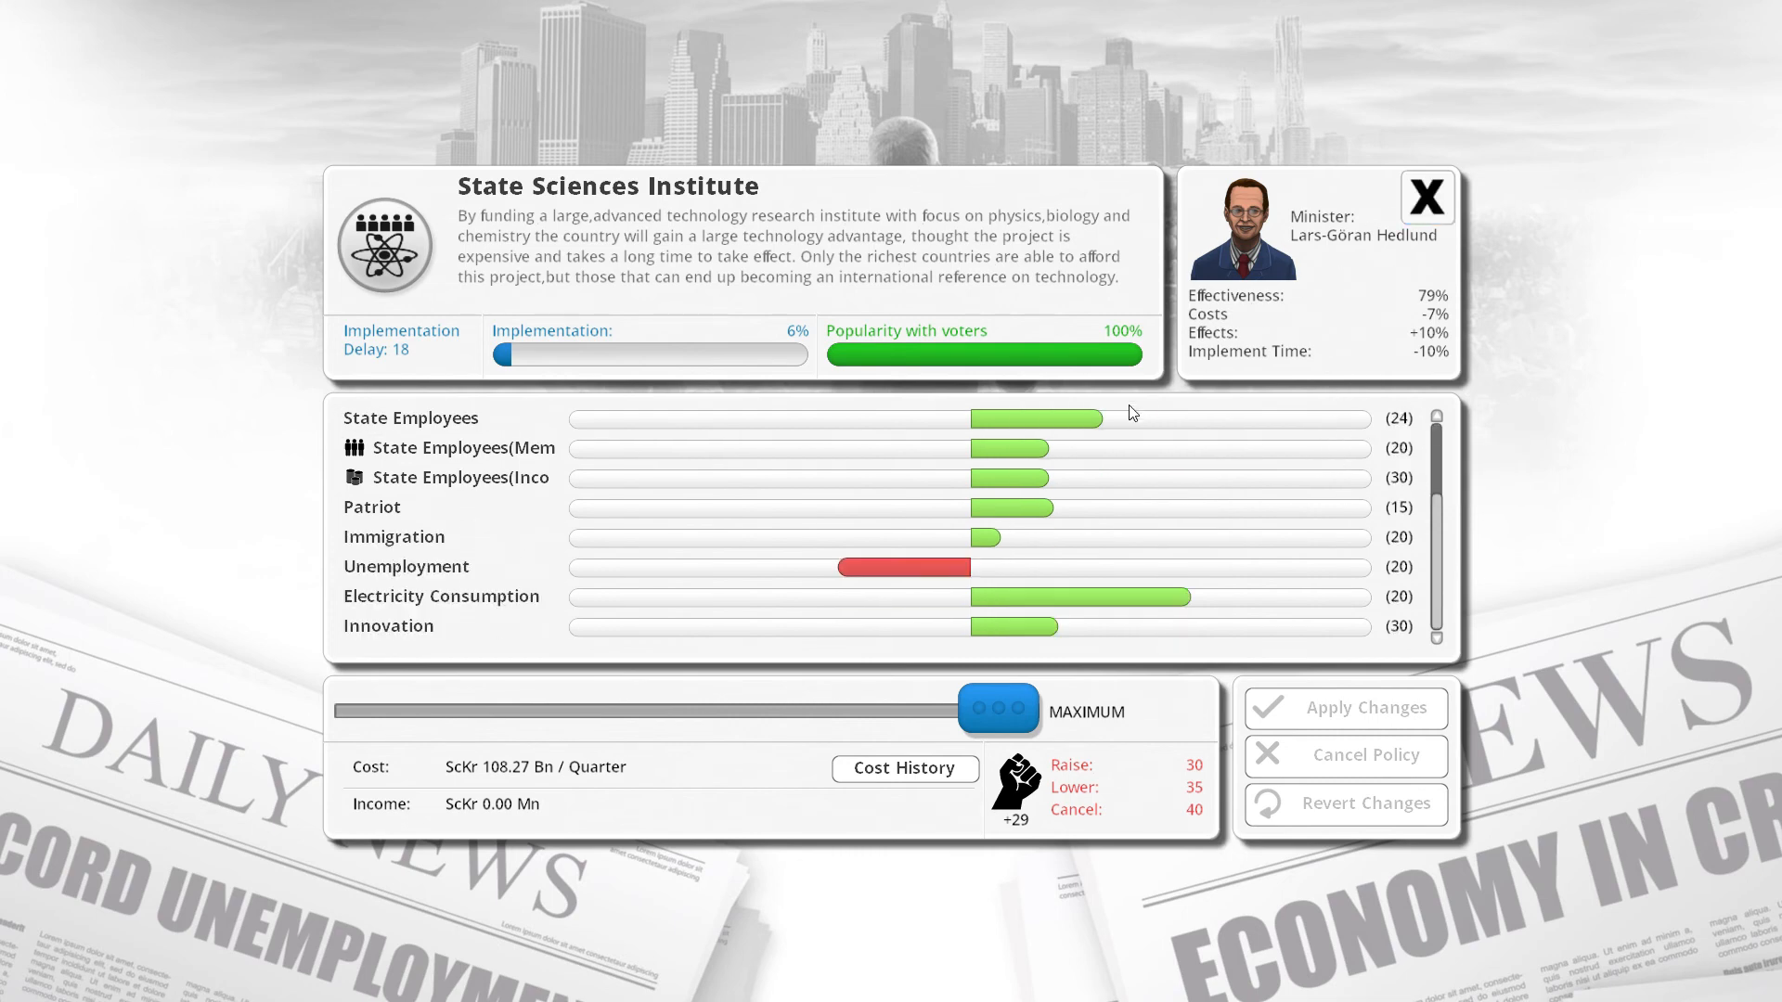
{"action": "mouse_move", "coordinate": [1142, 105]}
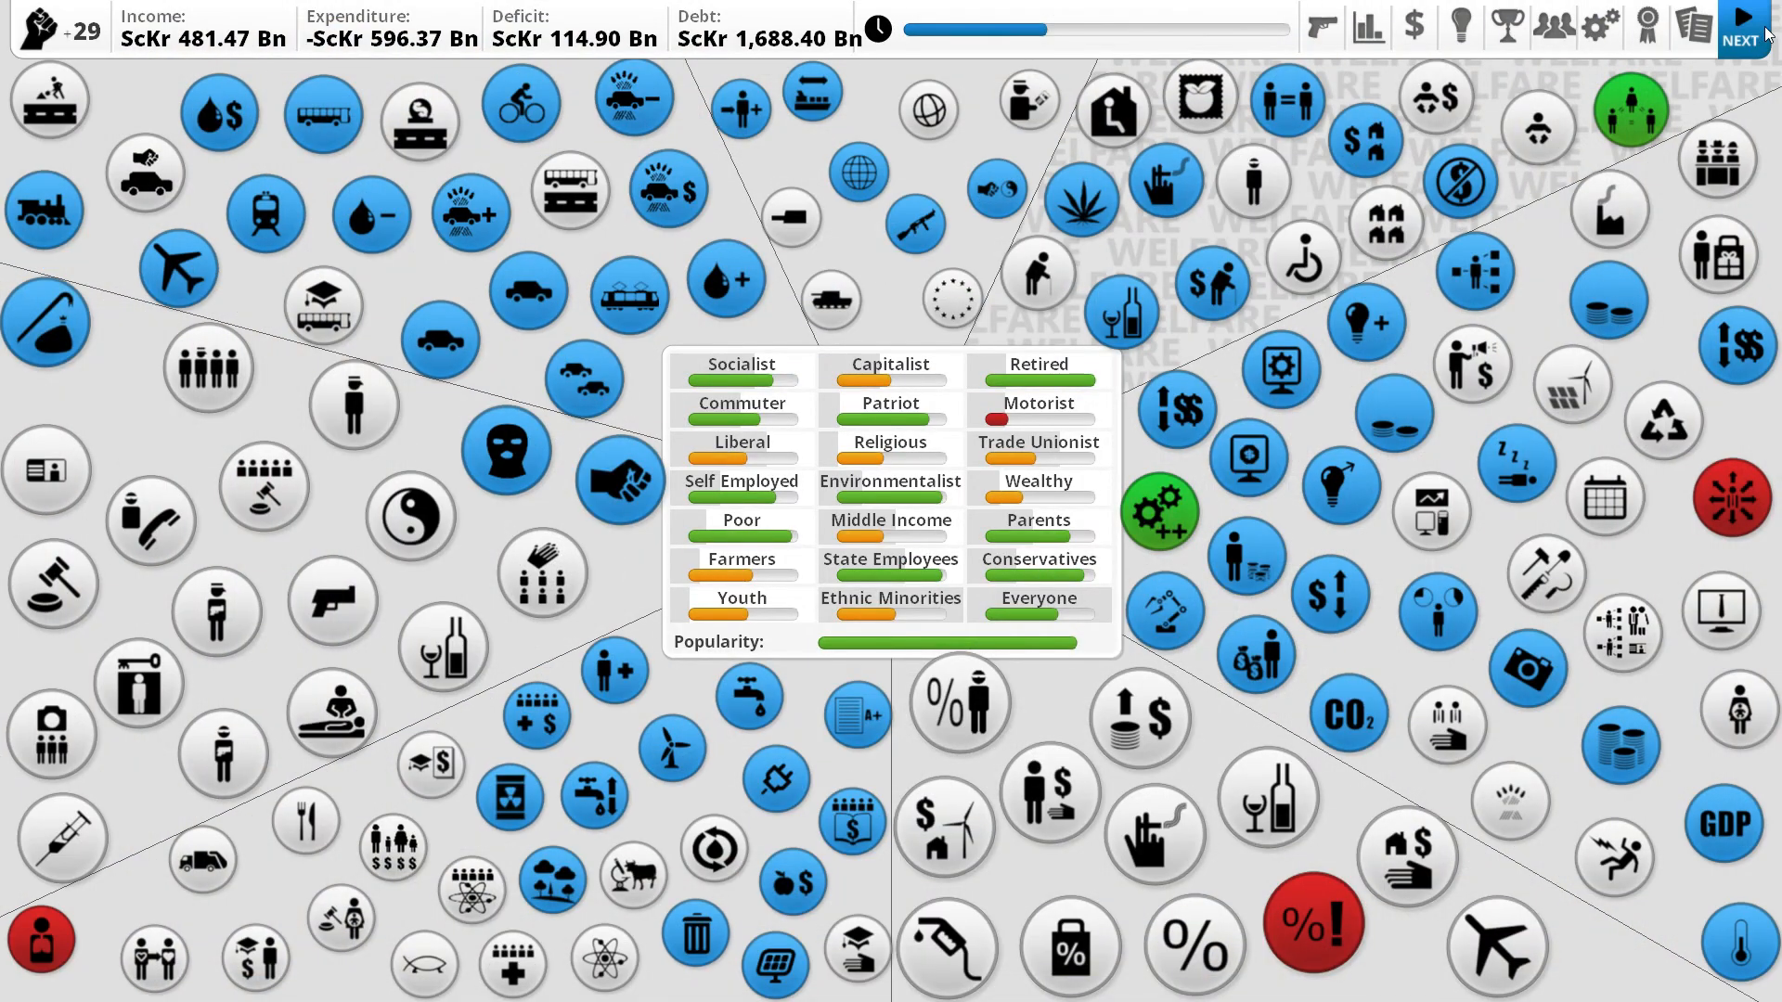
{"action": "left_click", "coordinate": [1743, 29]}
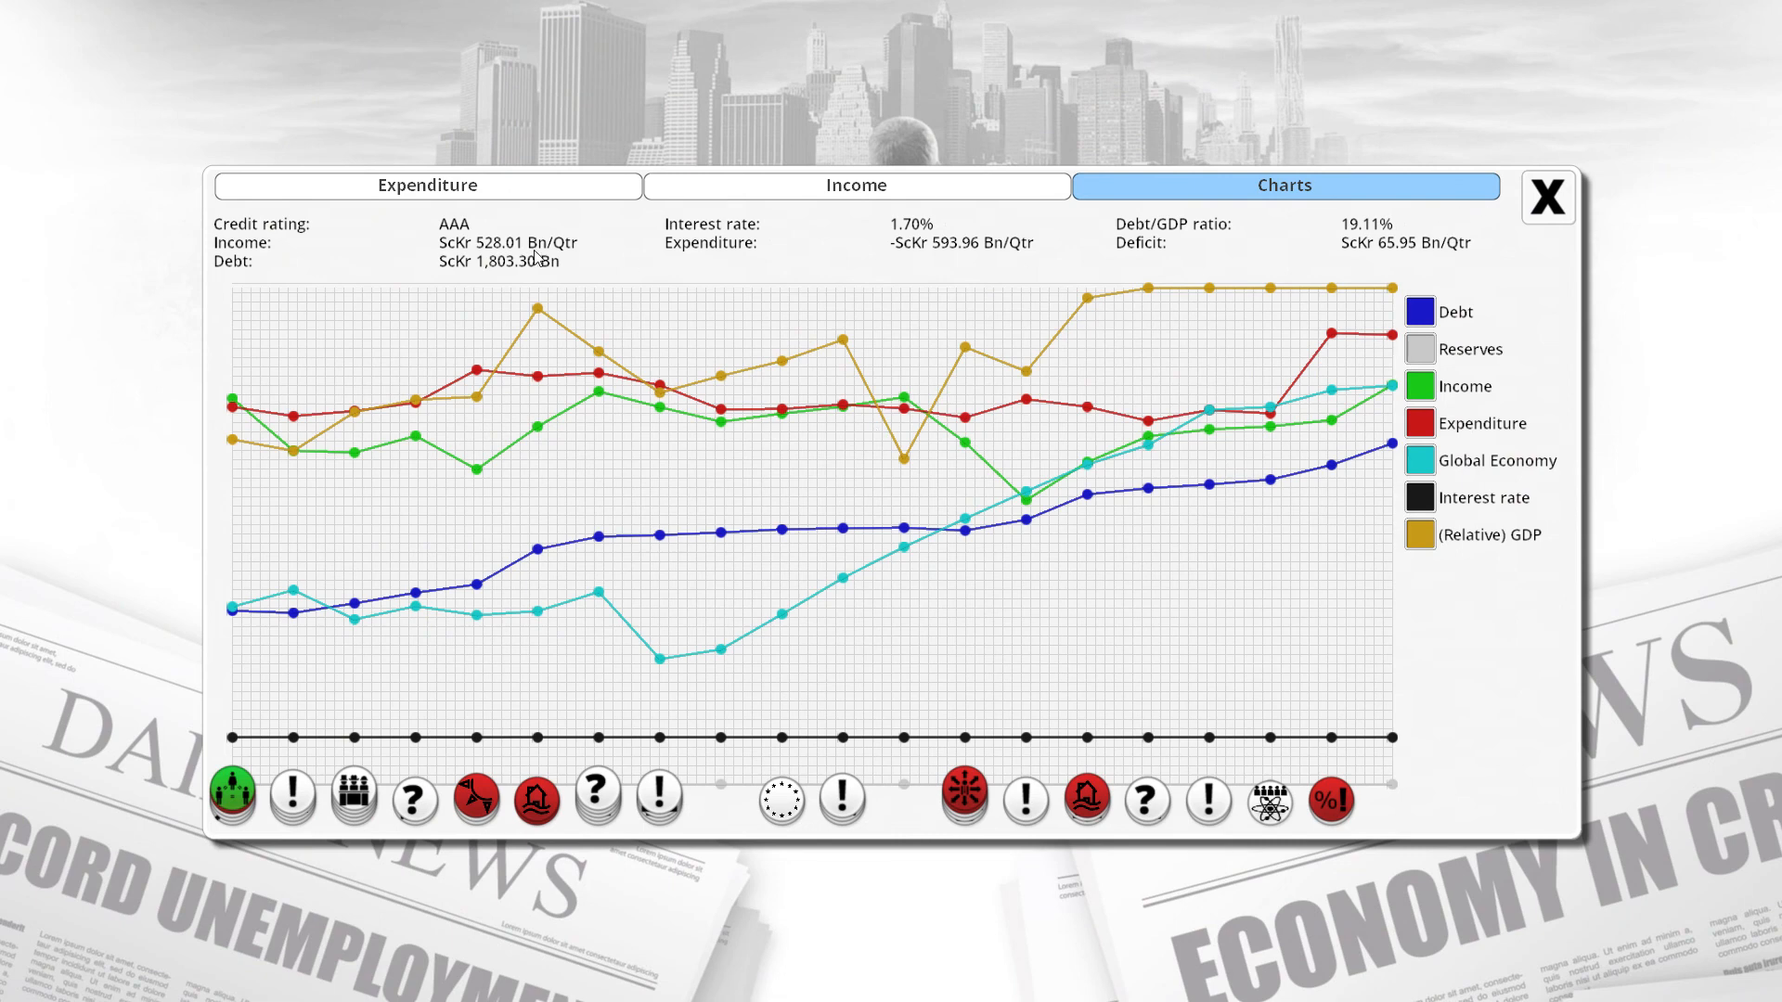
{"action": "mouse_move", "coordinate": [1418, 260]}
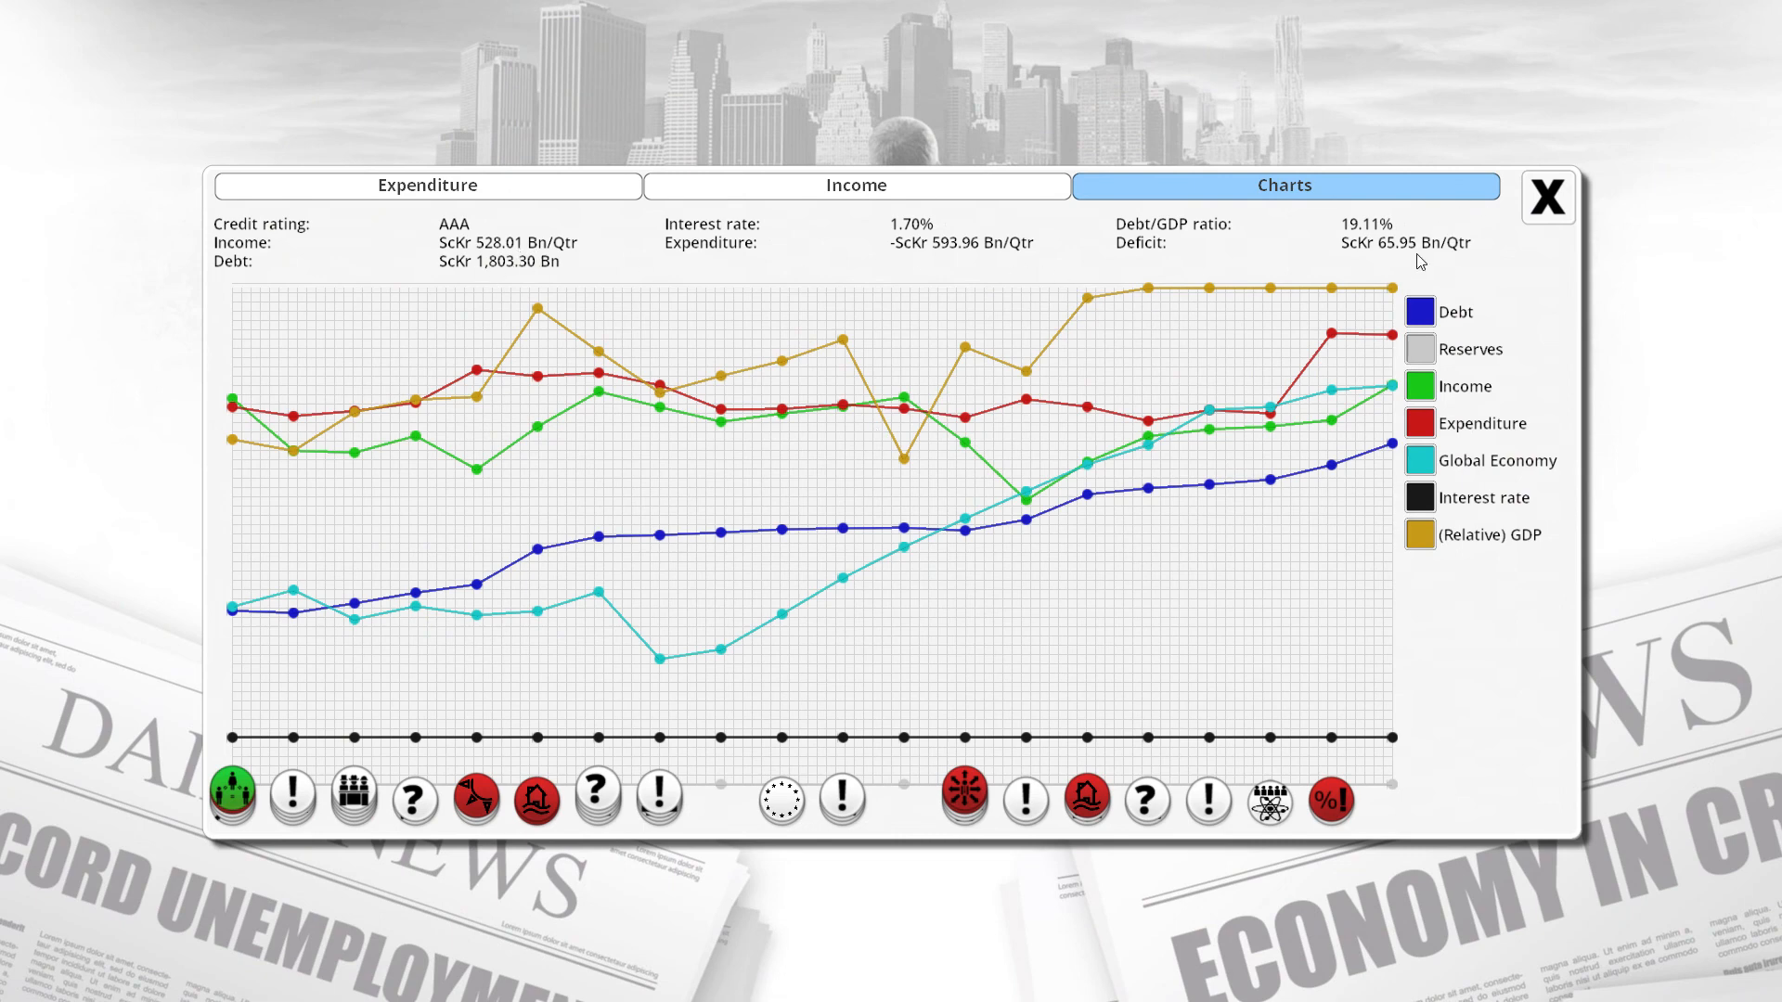
{"action": "mouse_move", "coordinate": [1312, 512]}
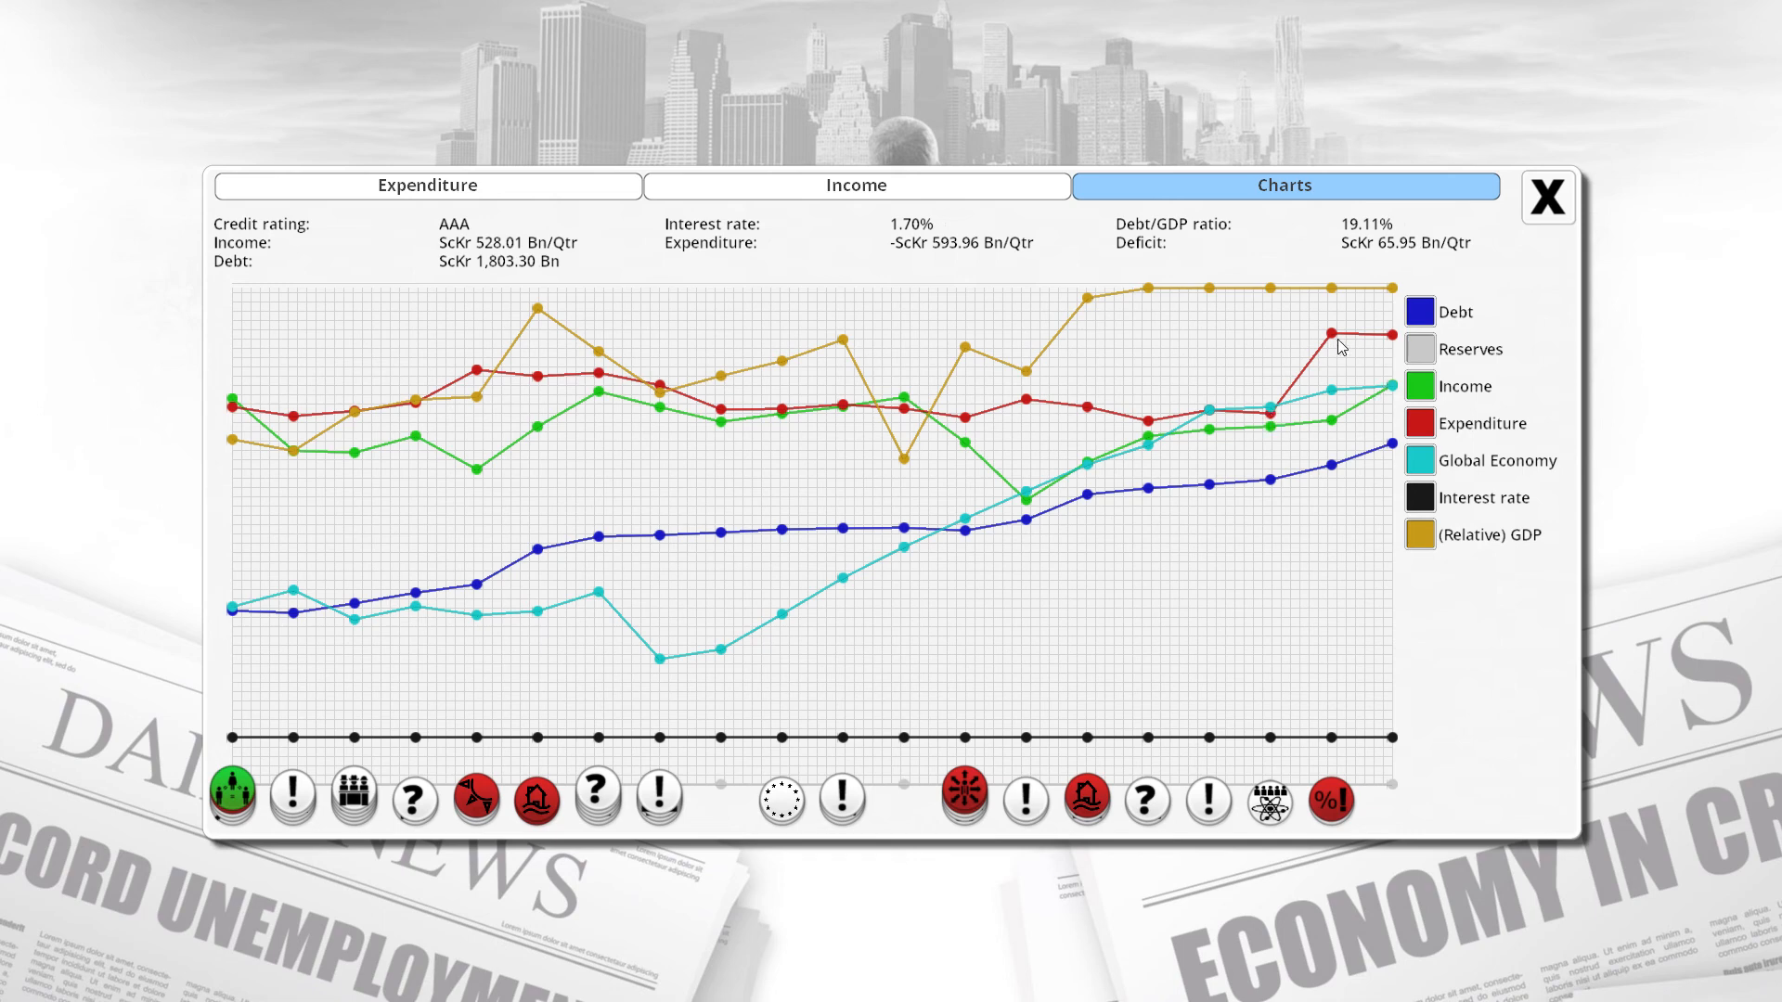
{"action": "mouse_move", "coordinate": [1326, 345]}
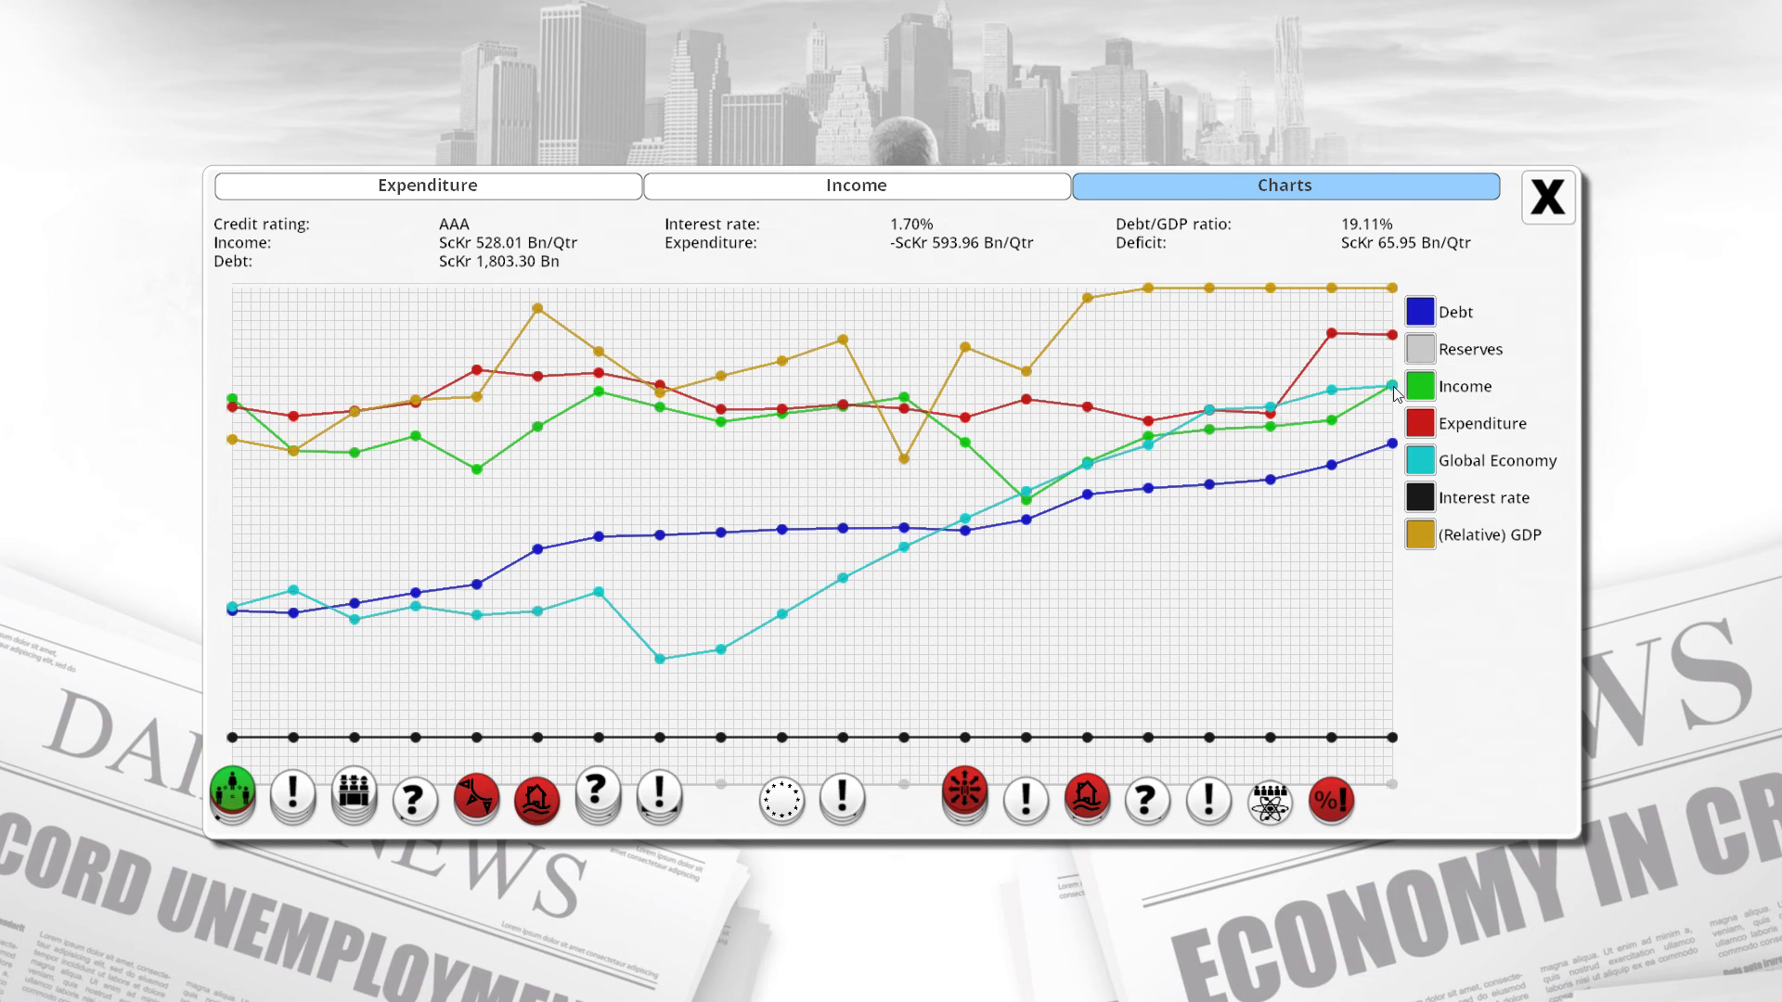
{"action": "mouse_move", "coordinate": [1275, 423]}
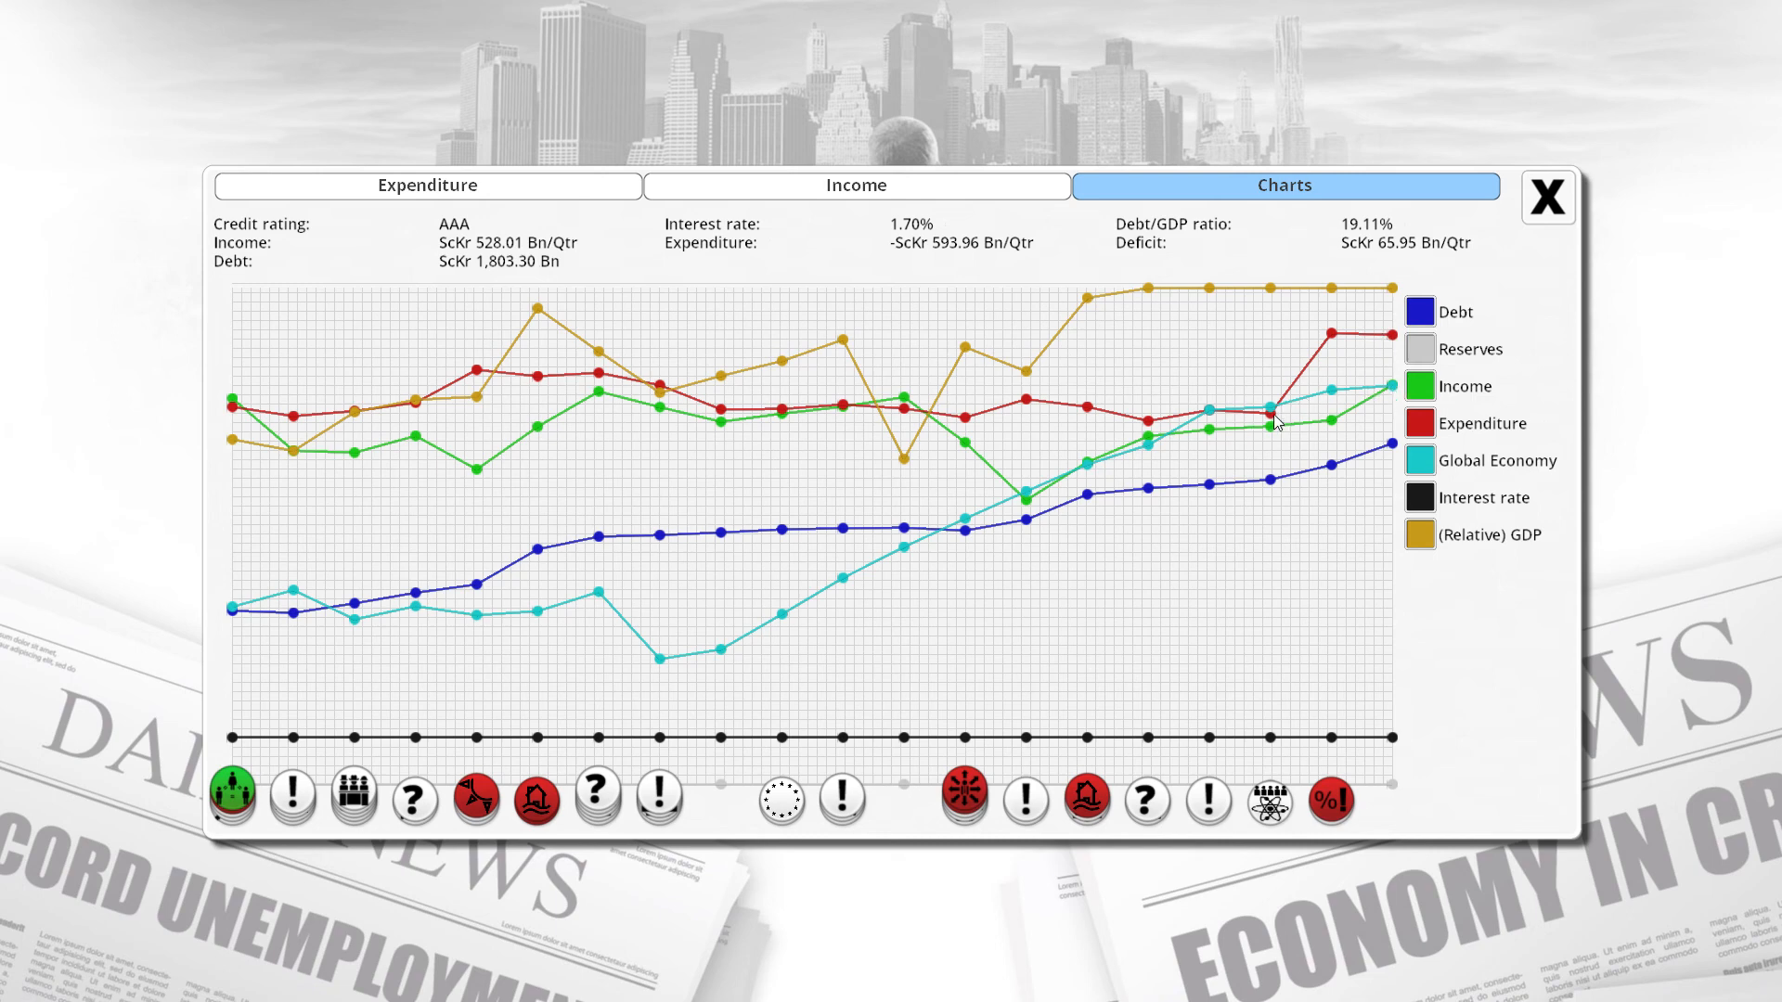
{"action": "mouse_move", "coordinate": [1406, 329]}
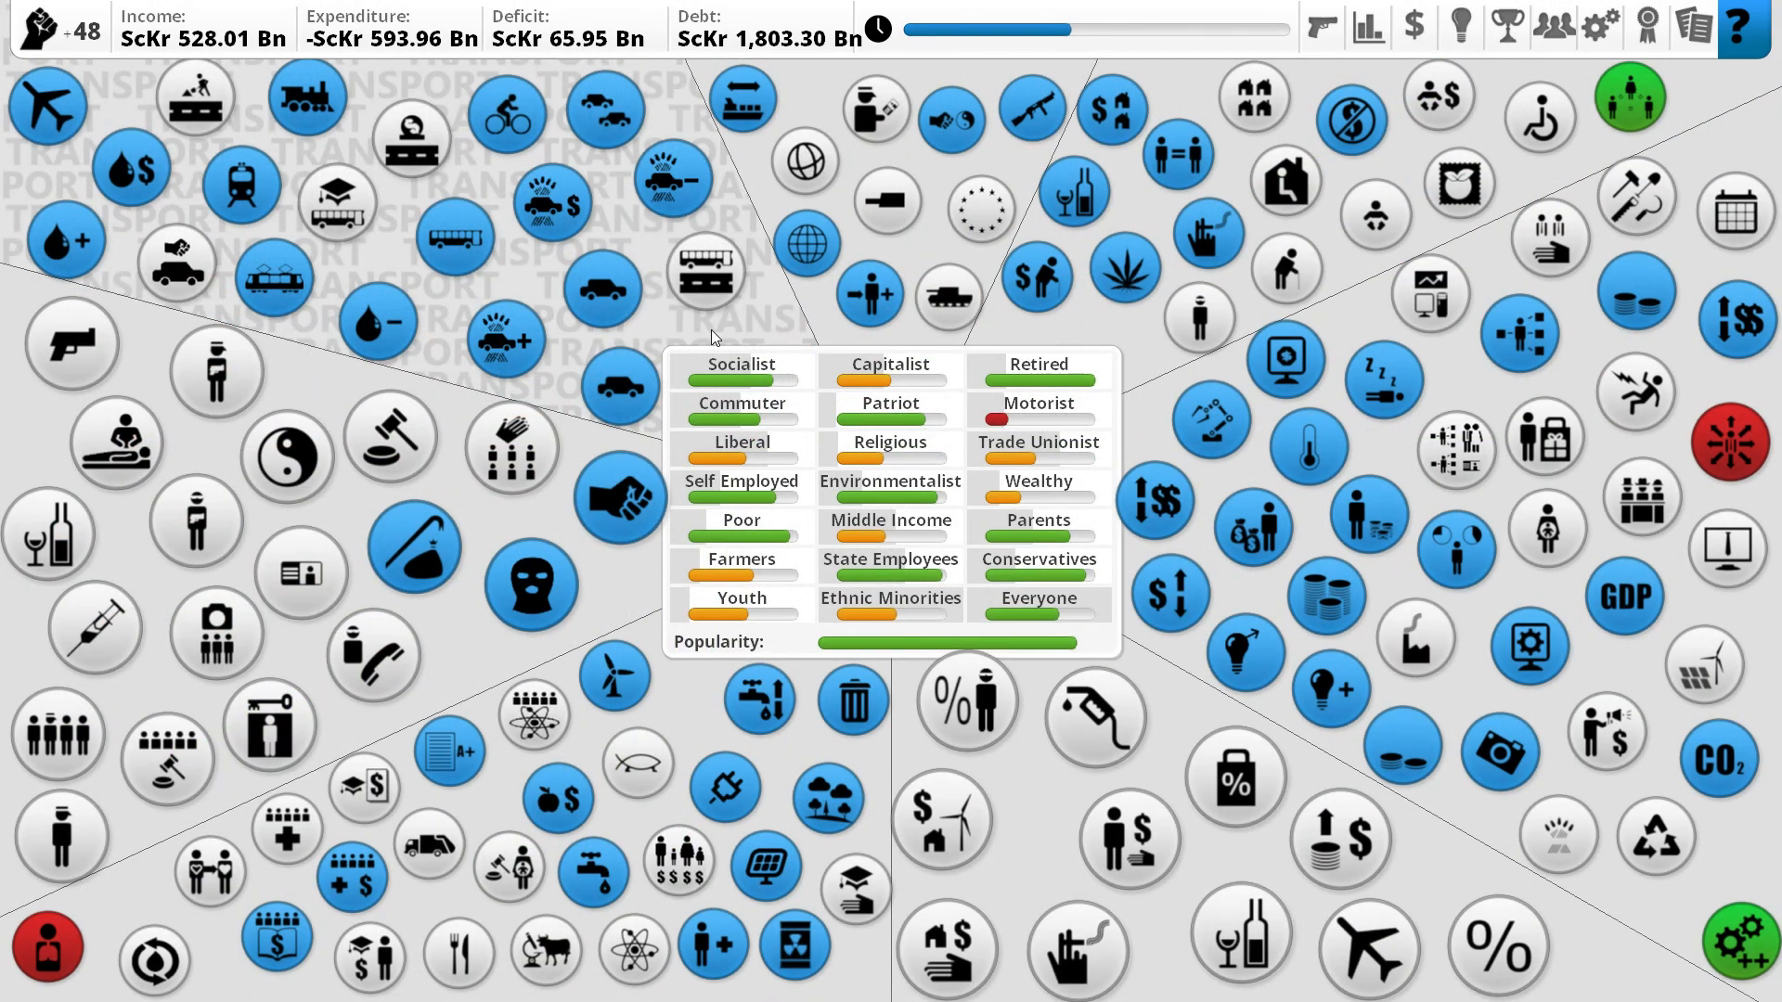
{"action": "mouse_move", "coordinate": [716, 338]}
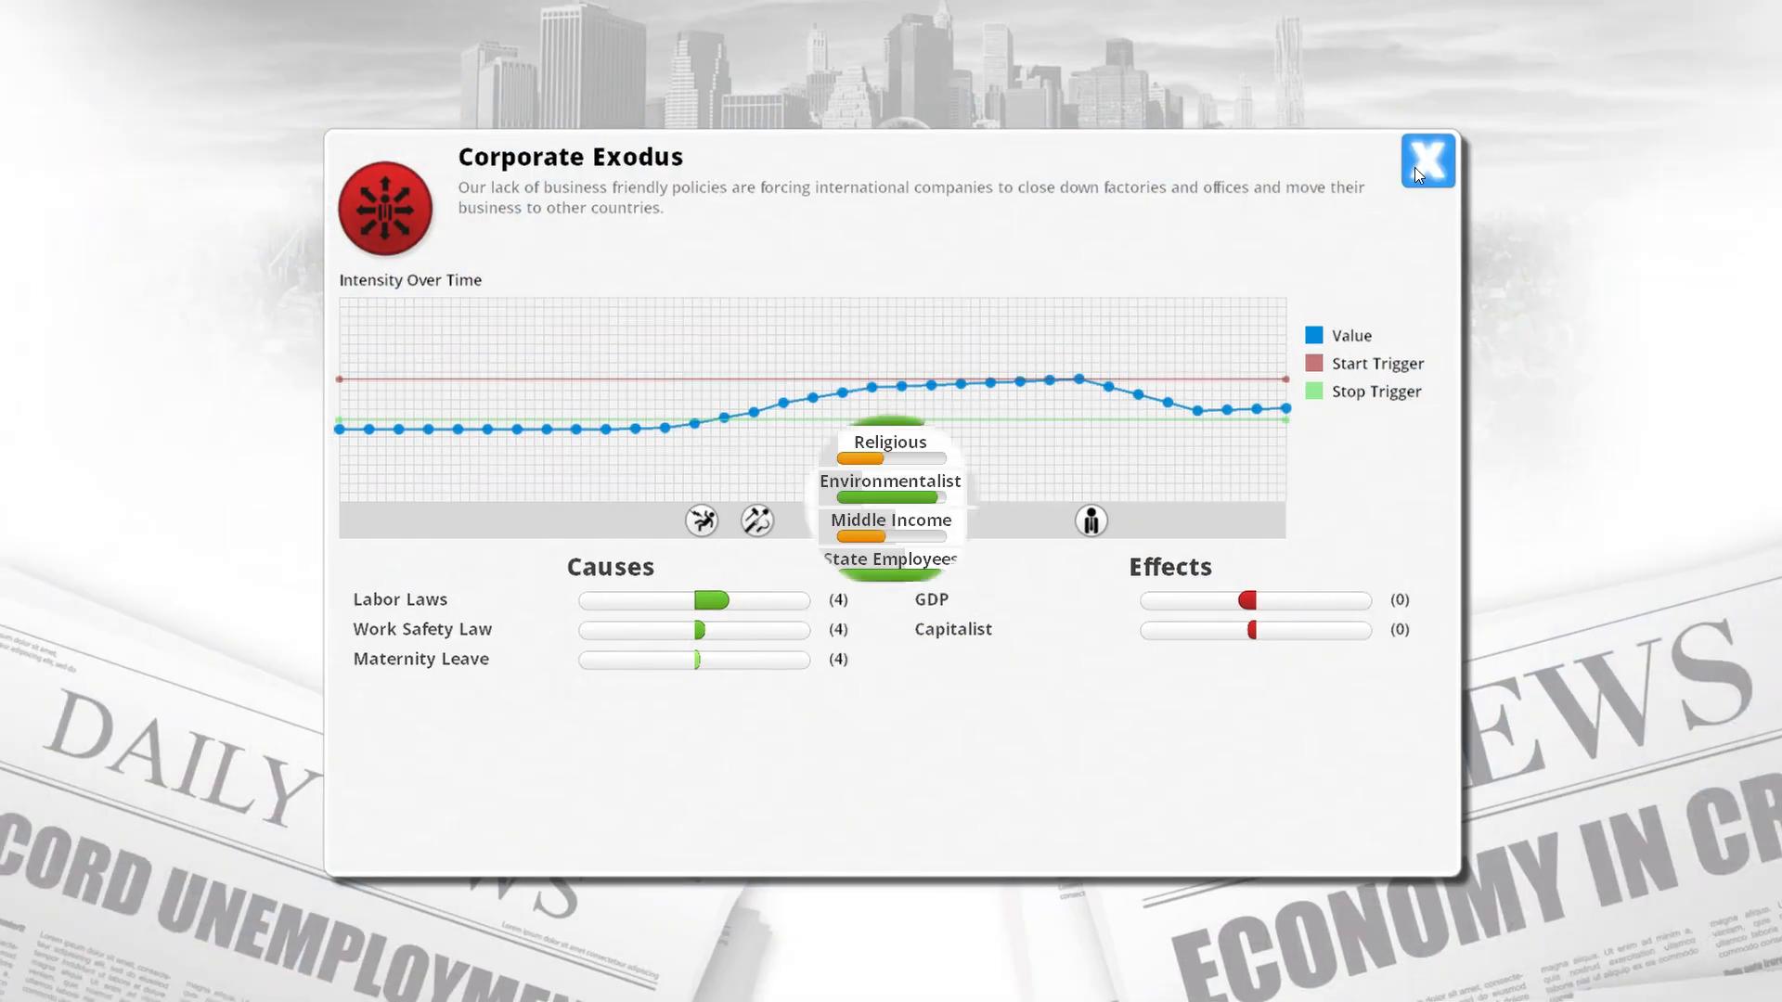
Close the Corporate Exodus details panel.
{"action": "left_click", "coordinate": [1427, 161]}
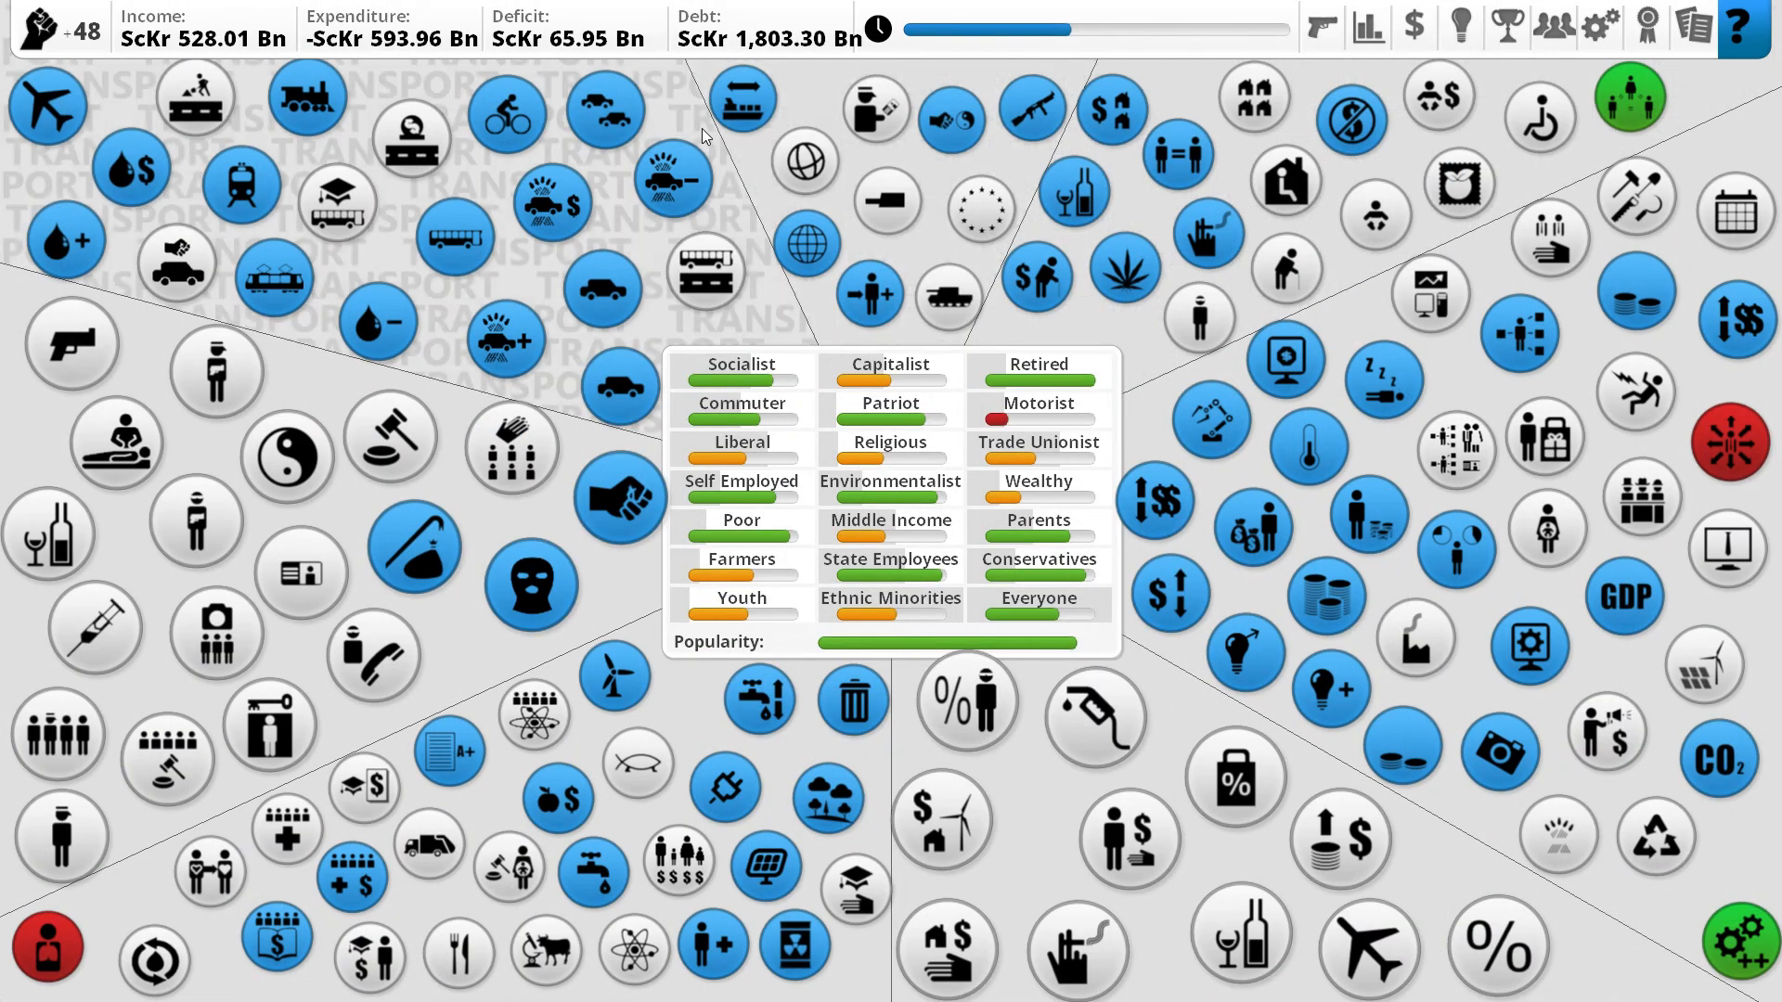
{"action": "mouse_move", "coordinate": [679, 91]}
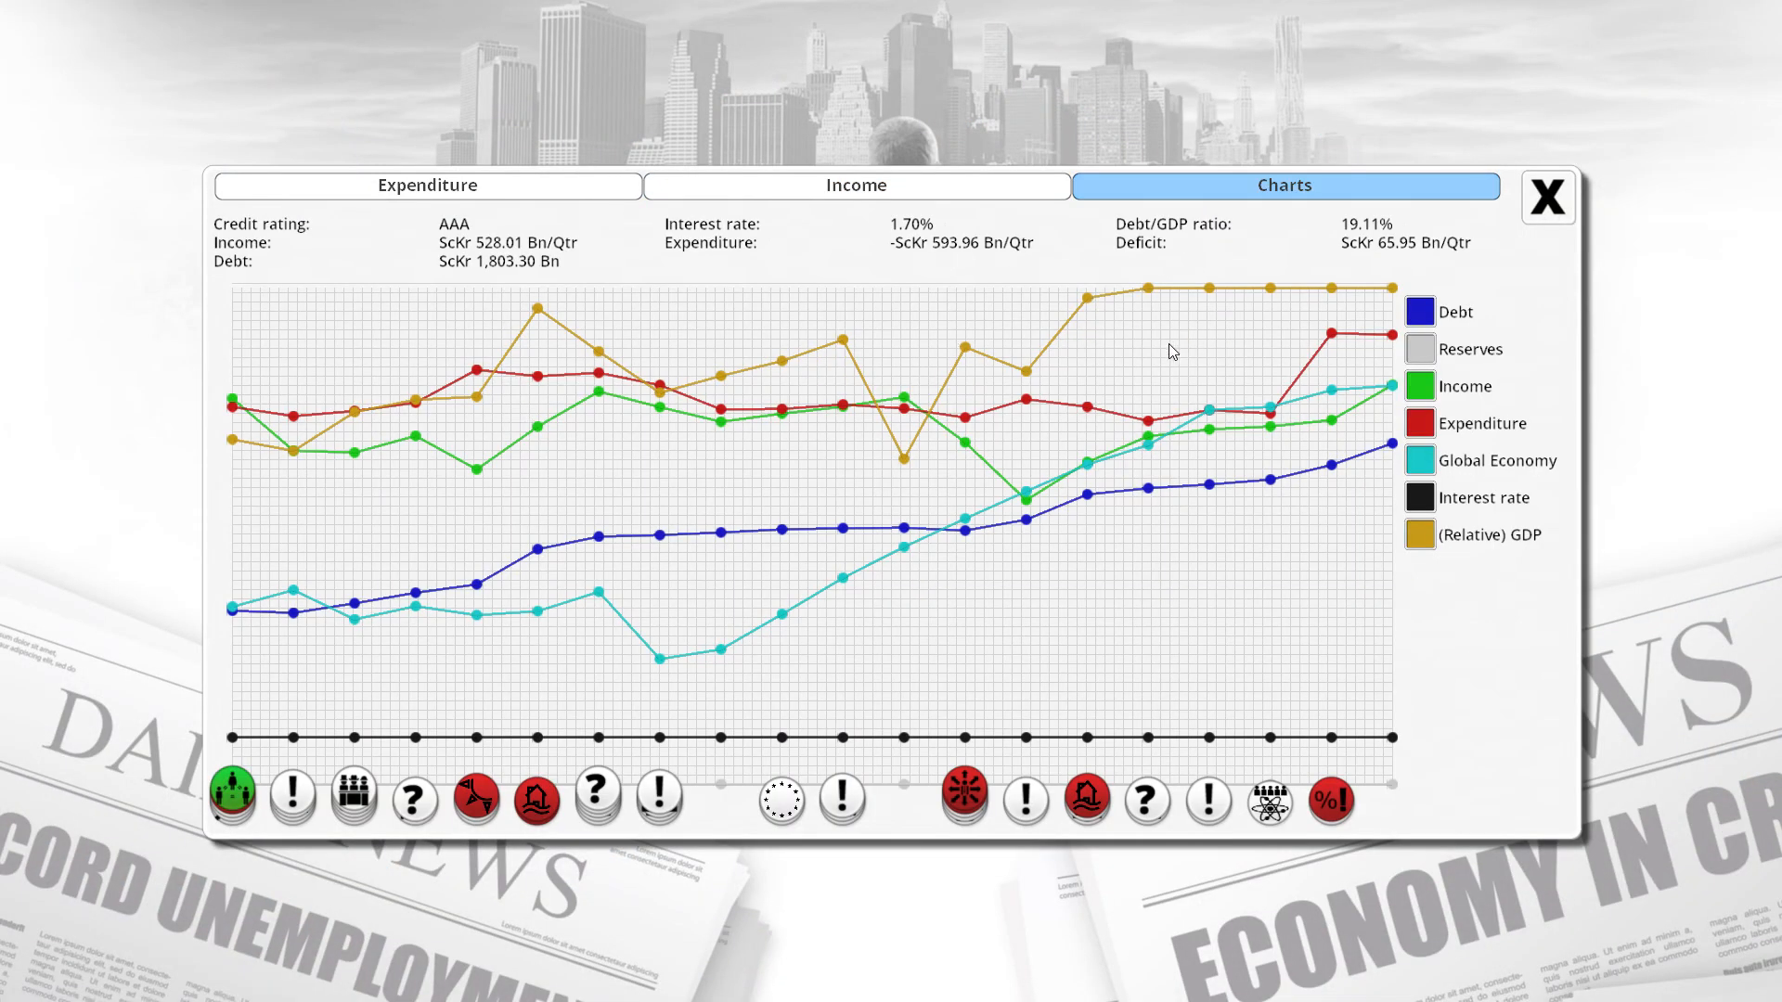
{"action": "mouse_move", "coordinate": [1269, 425]}
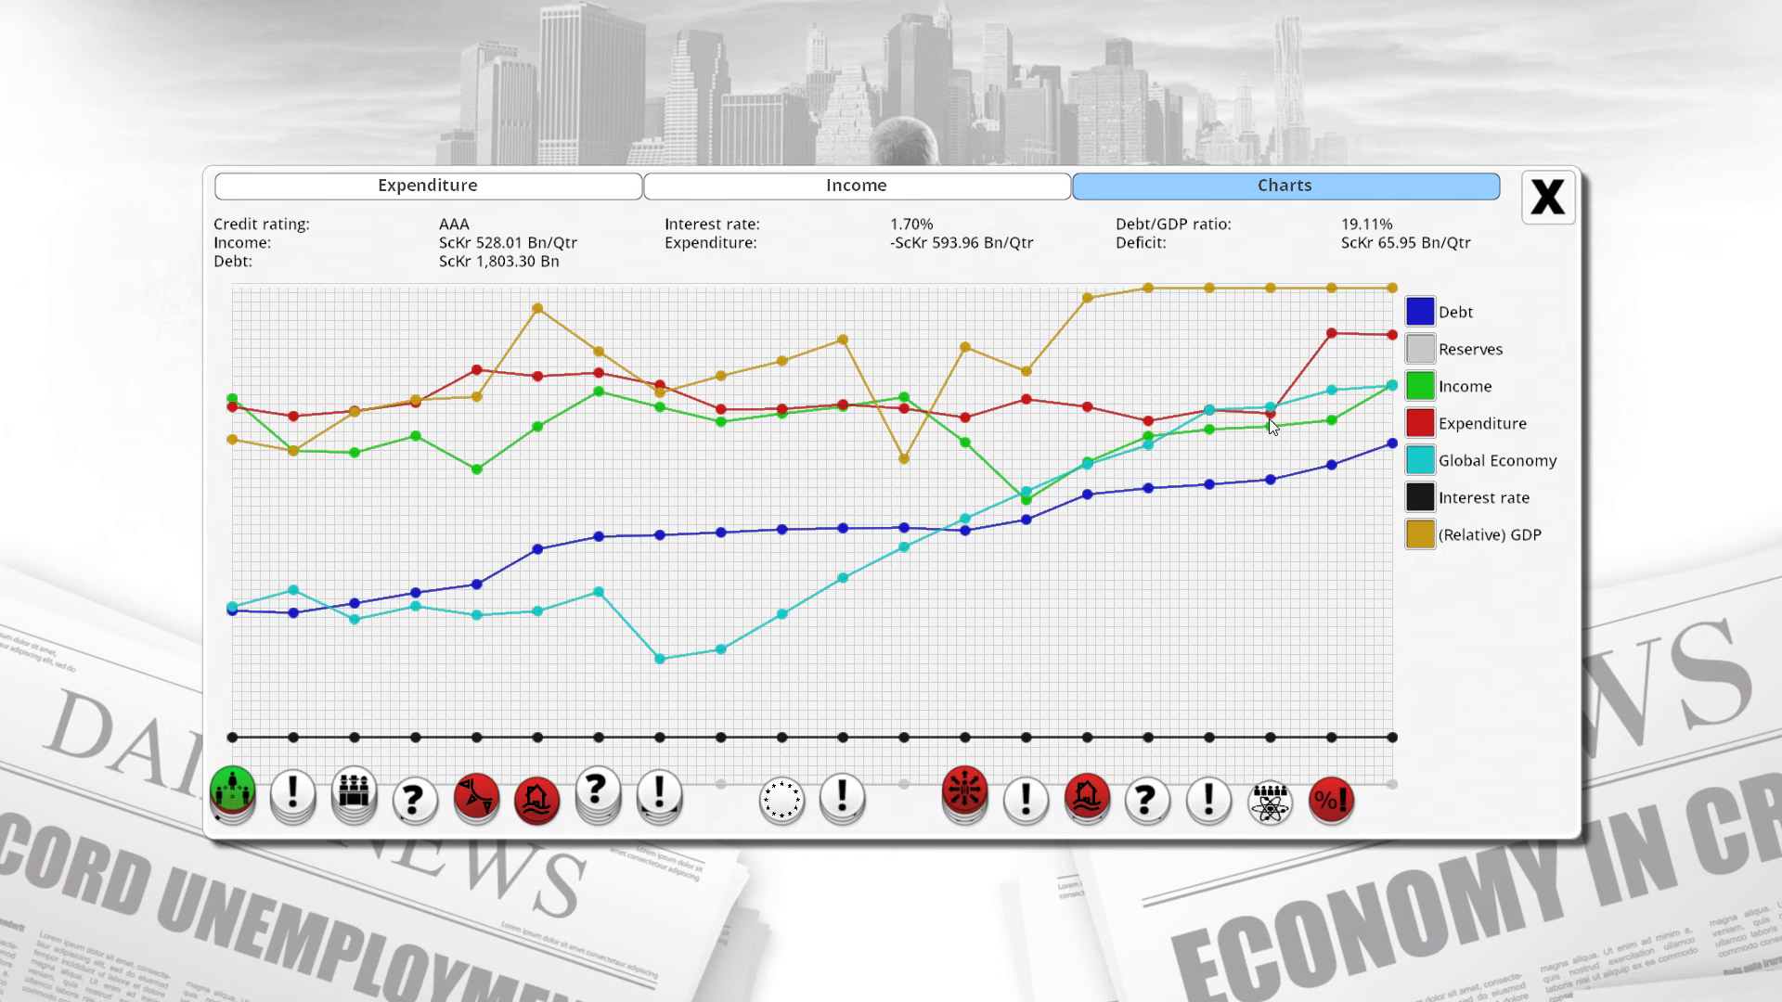
{"action": "mouse_move", "coordinate": [1261, 334]}
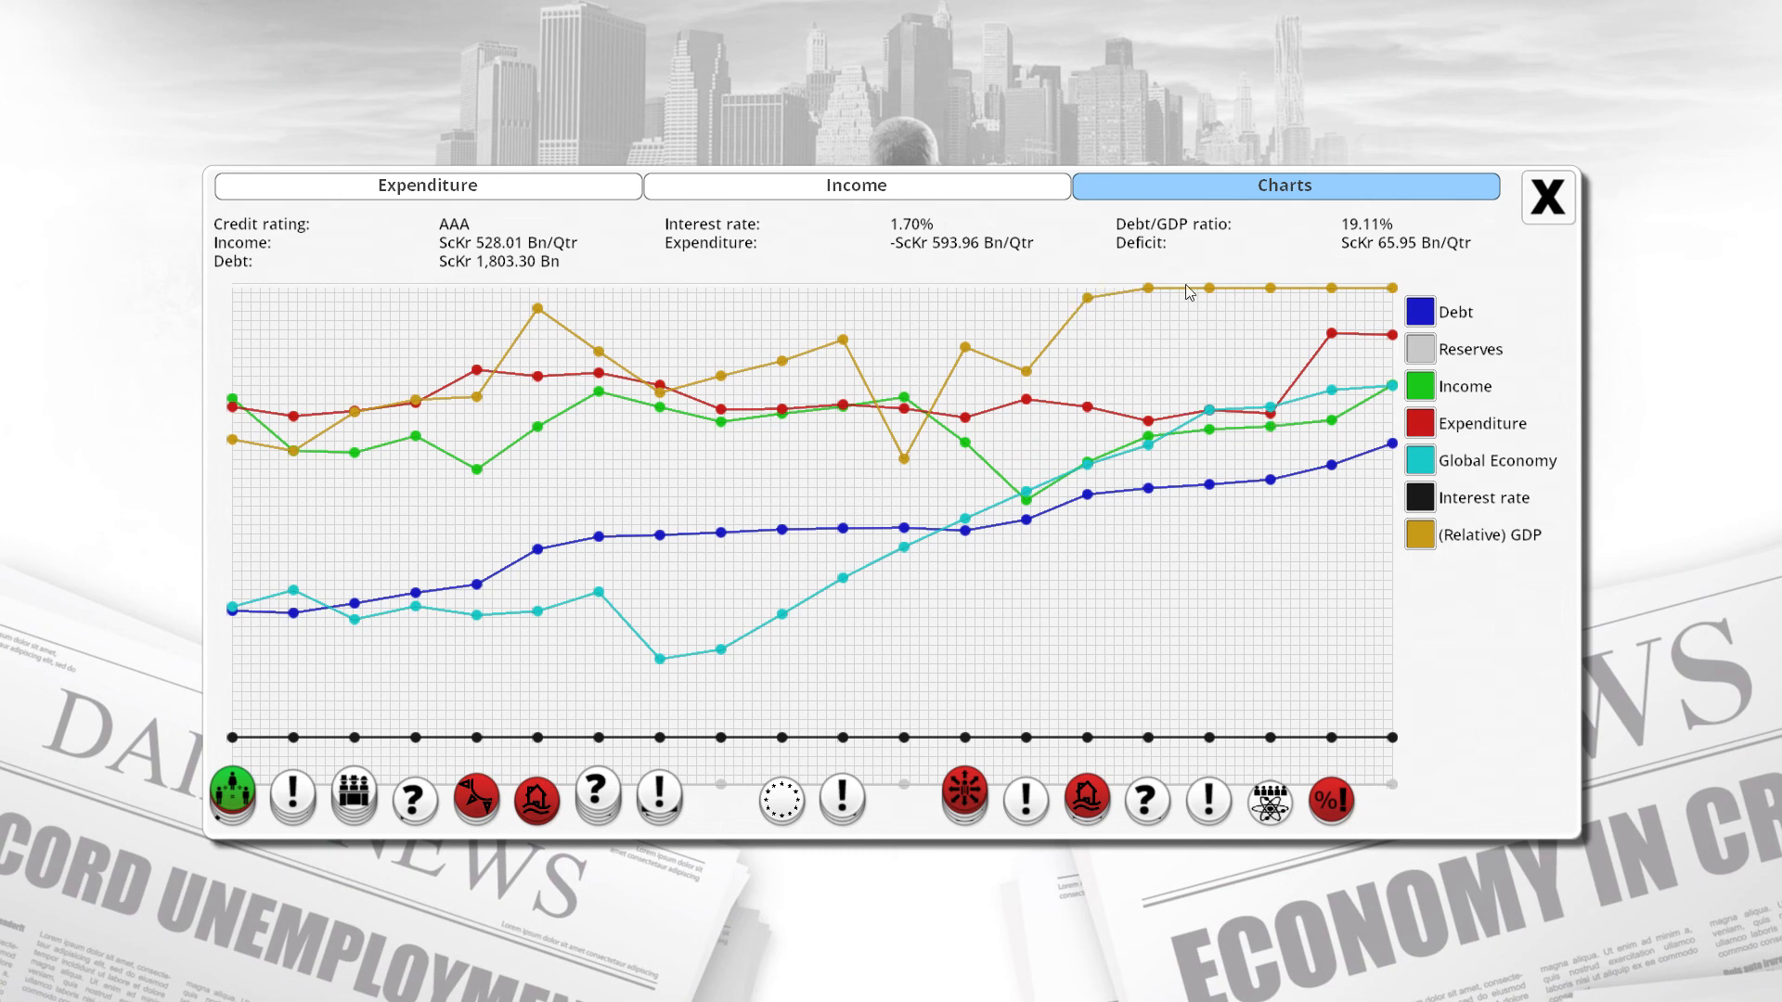
{"action": "mouse_move", "coordinate": [1076, 373]}
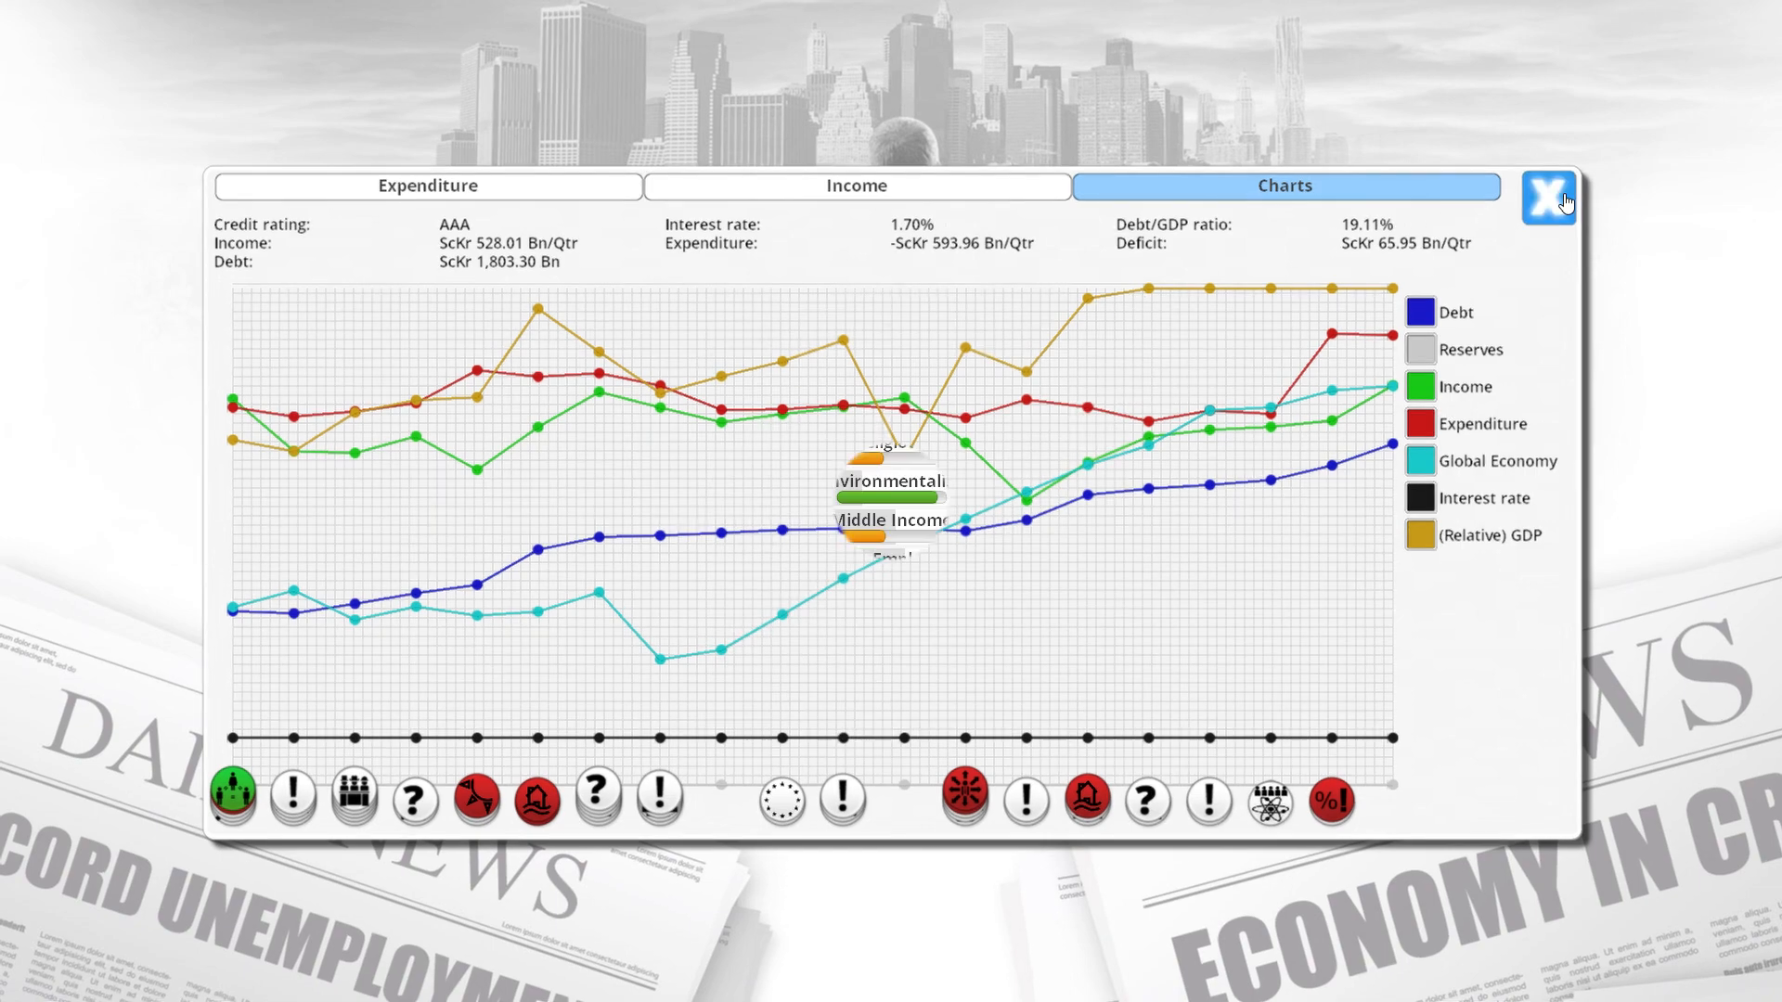
Close the budget Charts window, with the deficit still at ScKr 65.95 Bn.
{"action": "left_click", "coordinate": [1547, 194]}
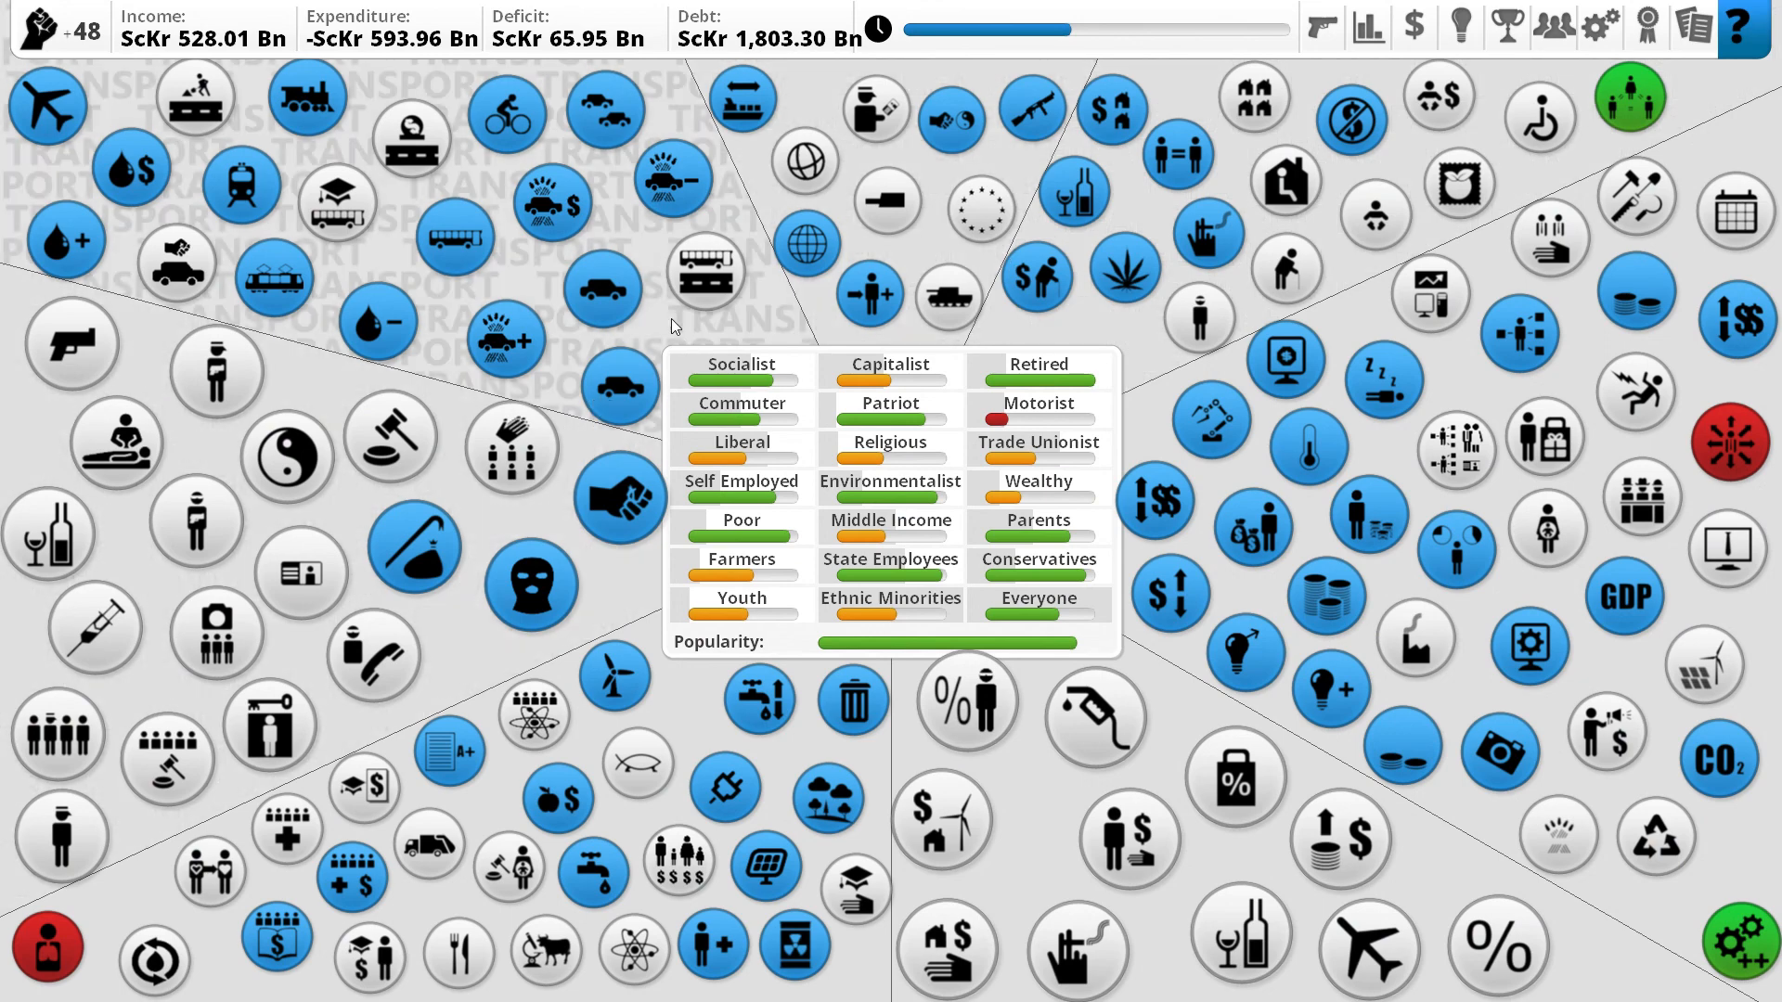
{"action": "mouse_move", "coordinate": [972, 688]}
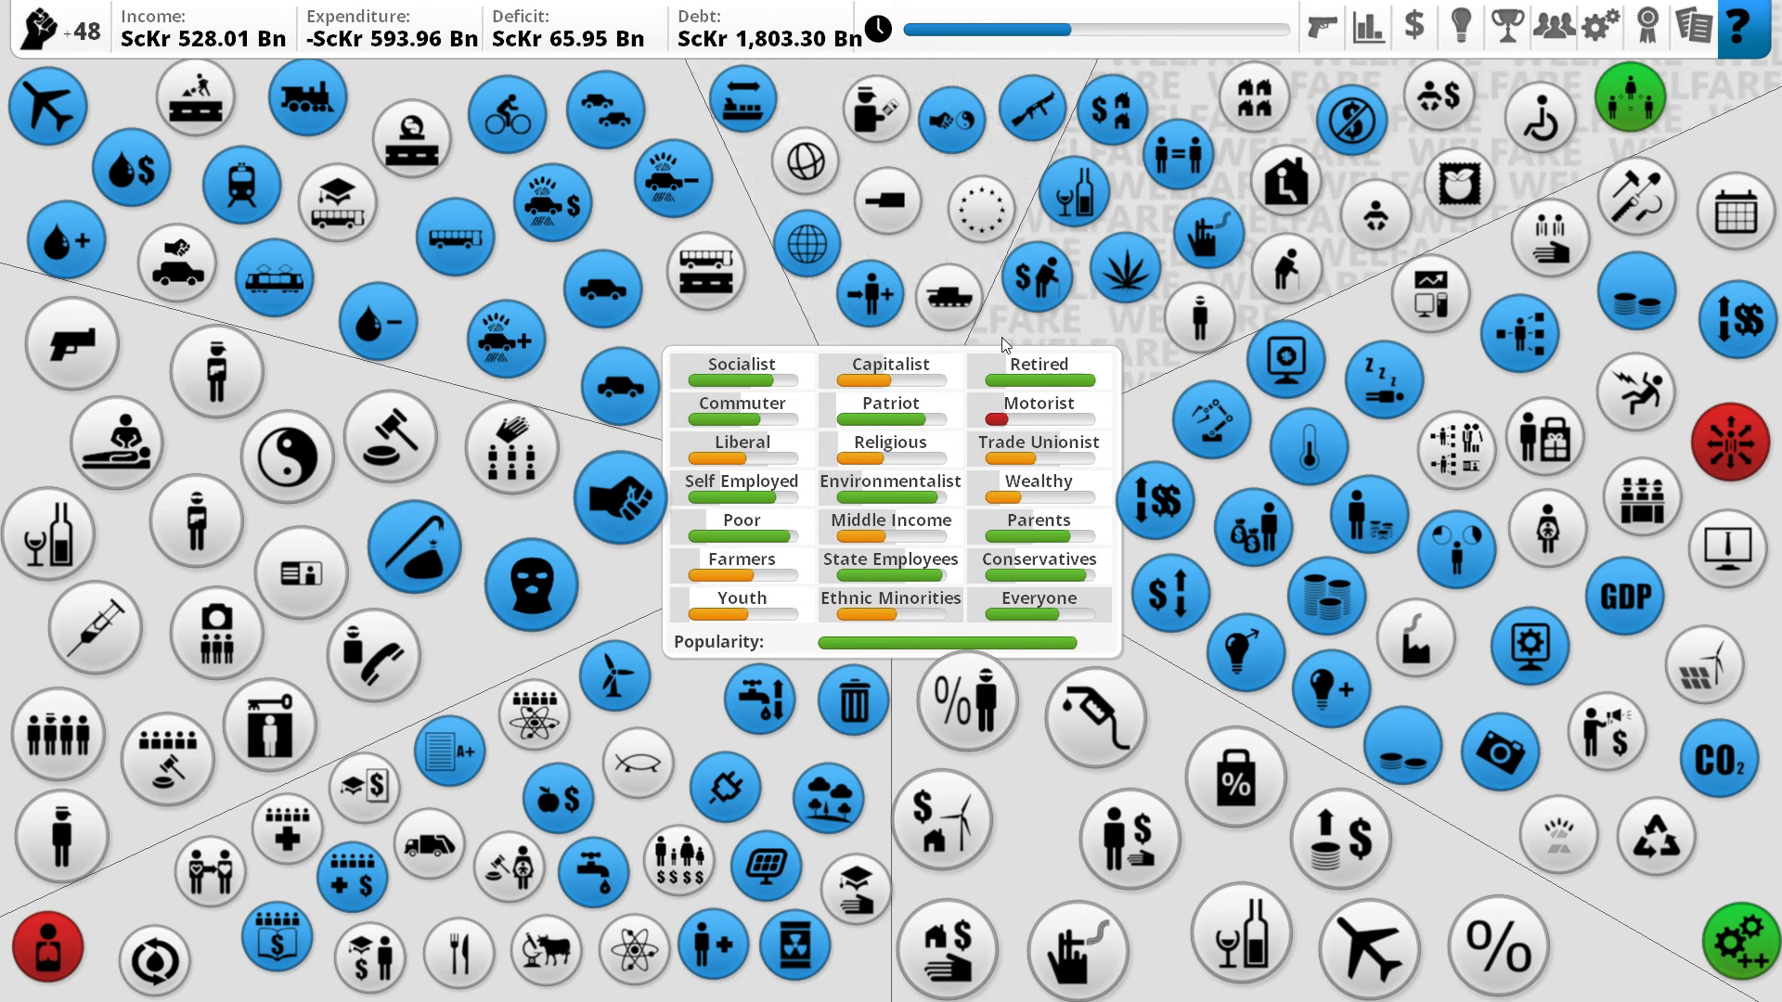
{"action": "mouse_move", "coordinate": [1048, 340]}
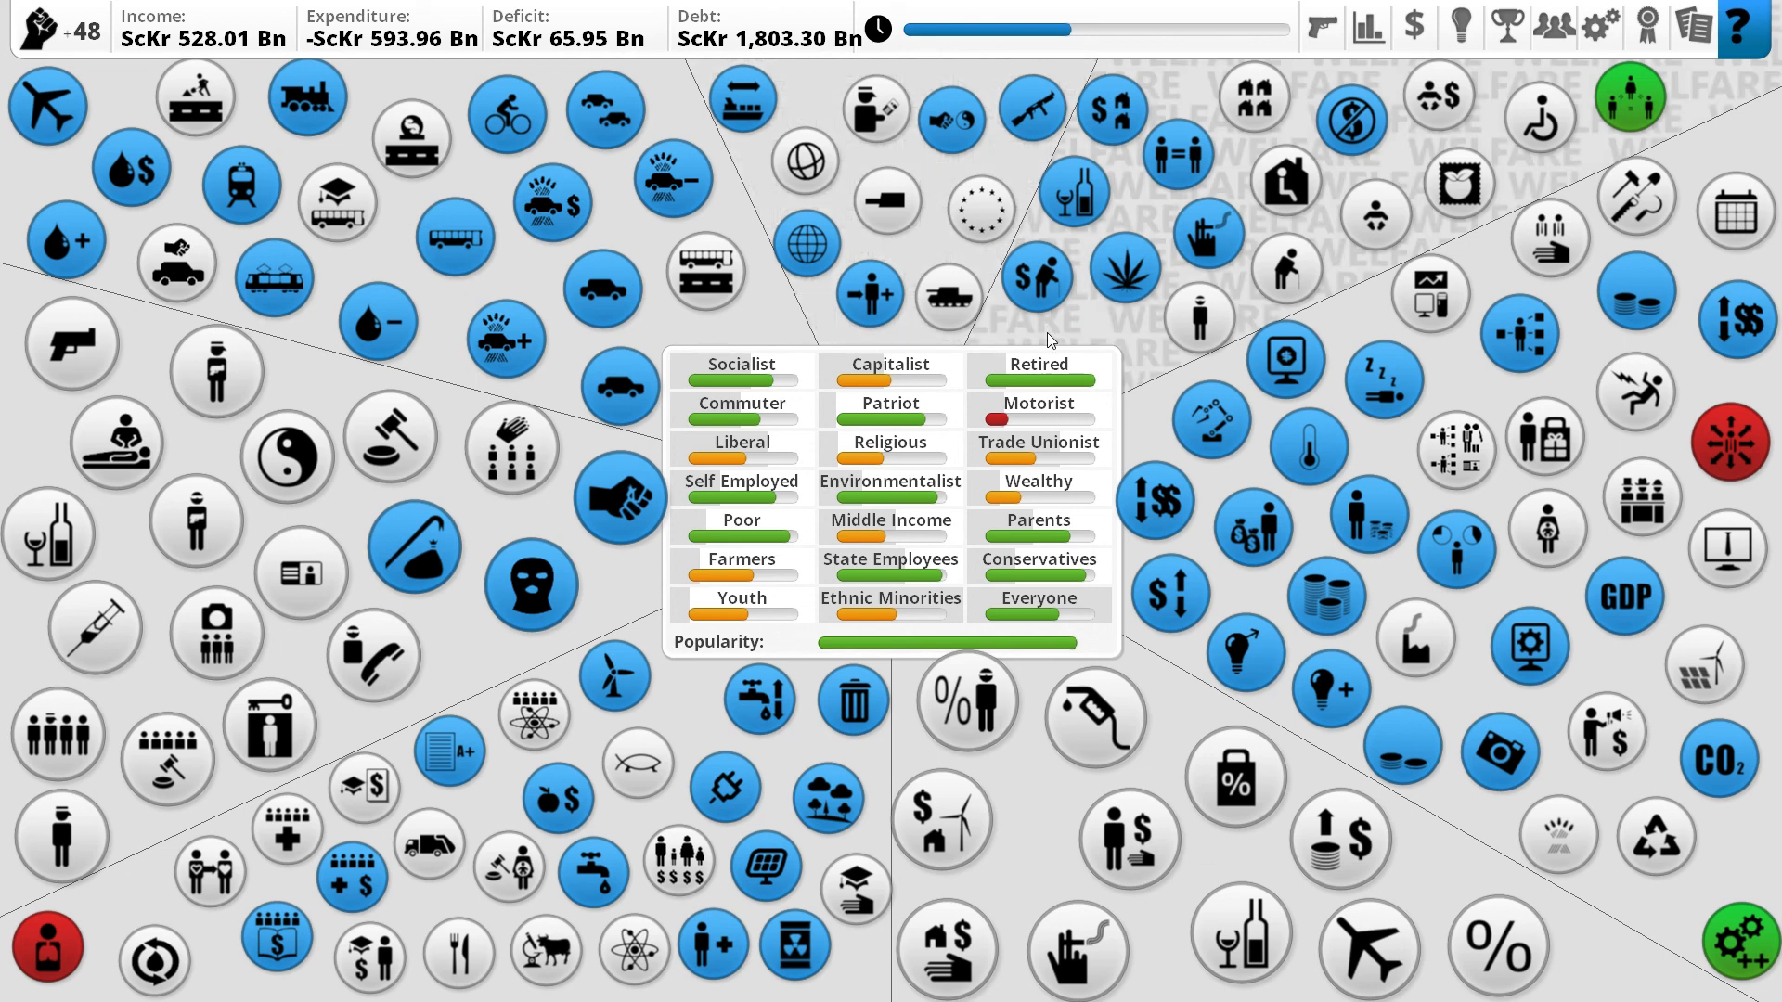
{"action": "mouse_move", "coordinate": [1155, 336]}
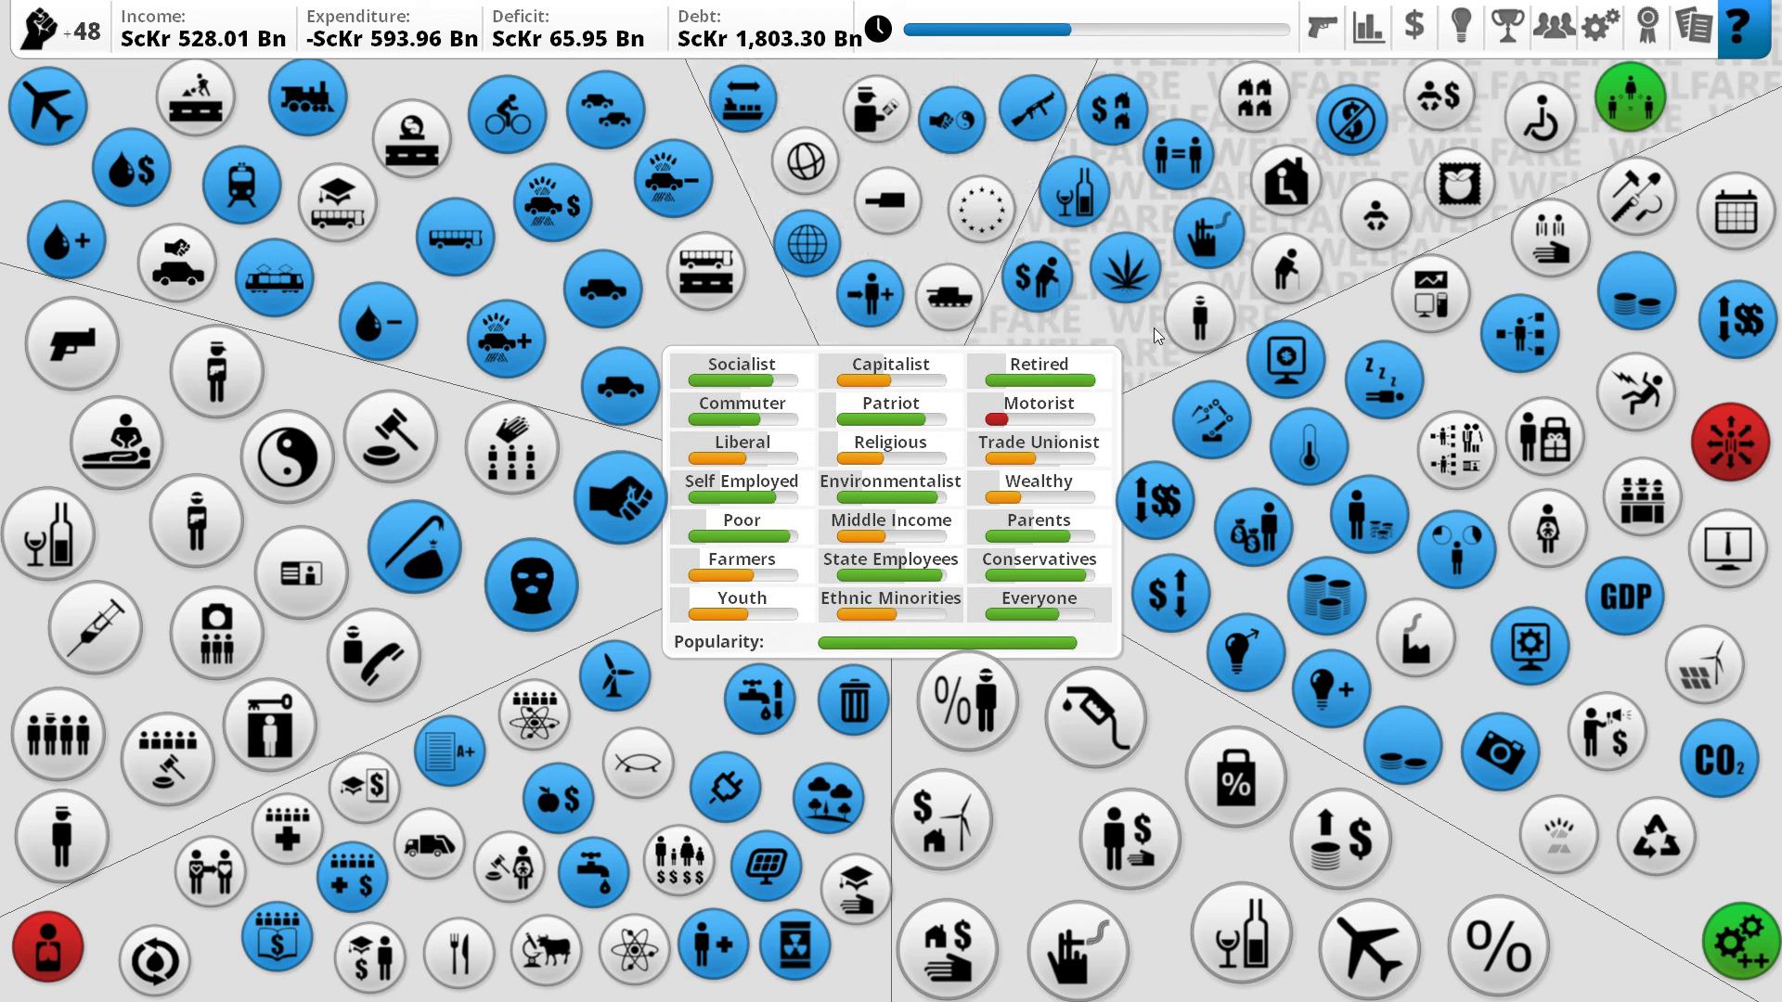
{"action": "mouse_move", "coordinate": [1155, 237]}
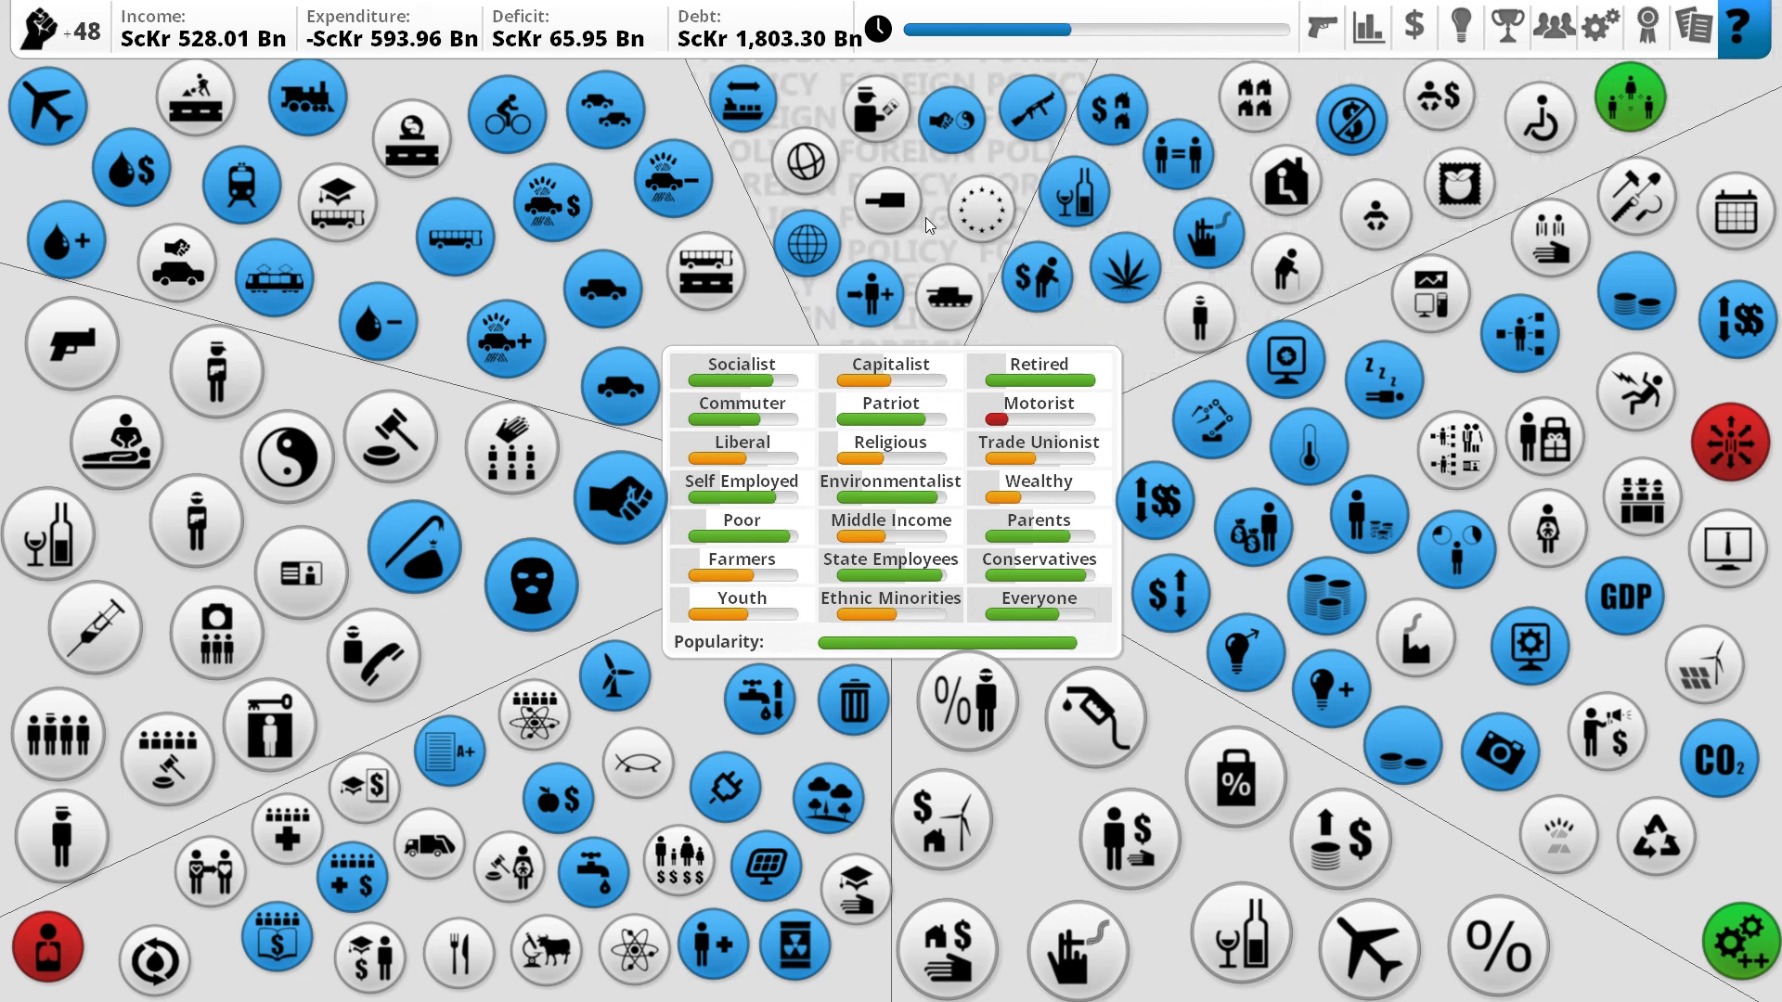
{"action": "mouse_move", "coordinate": [923, 224]}
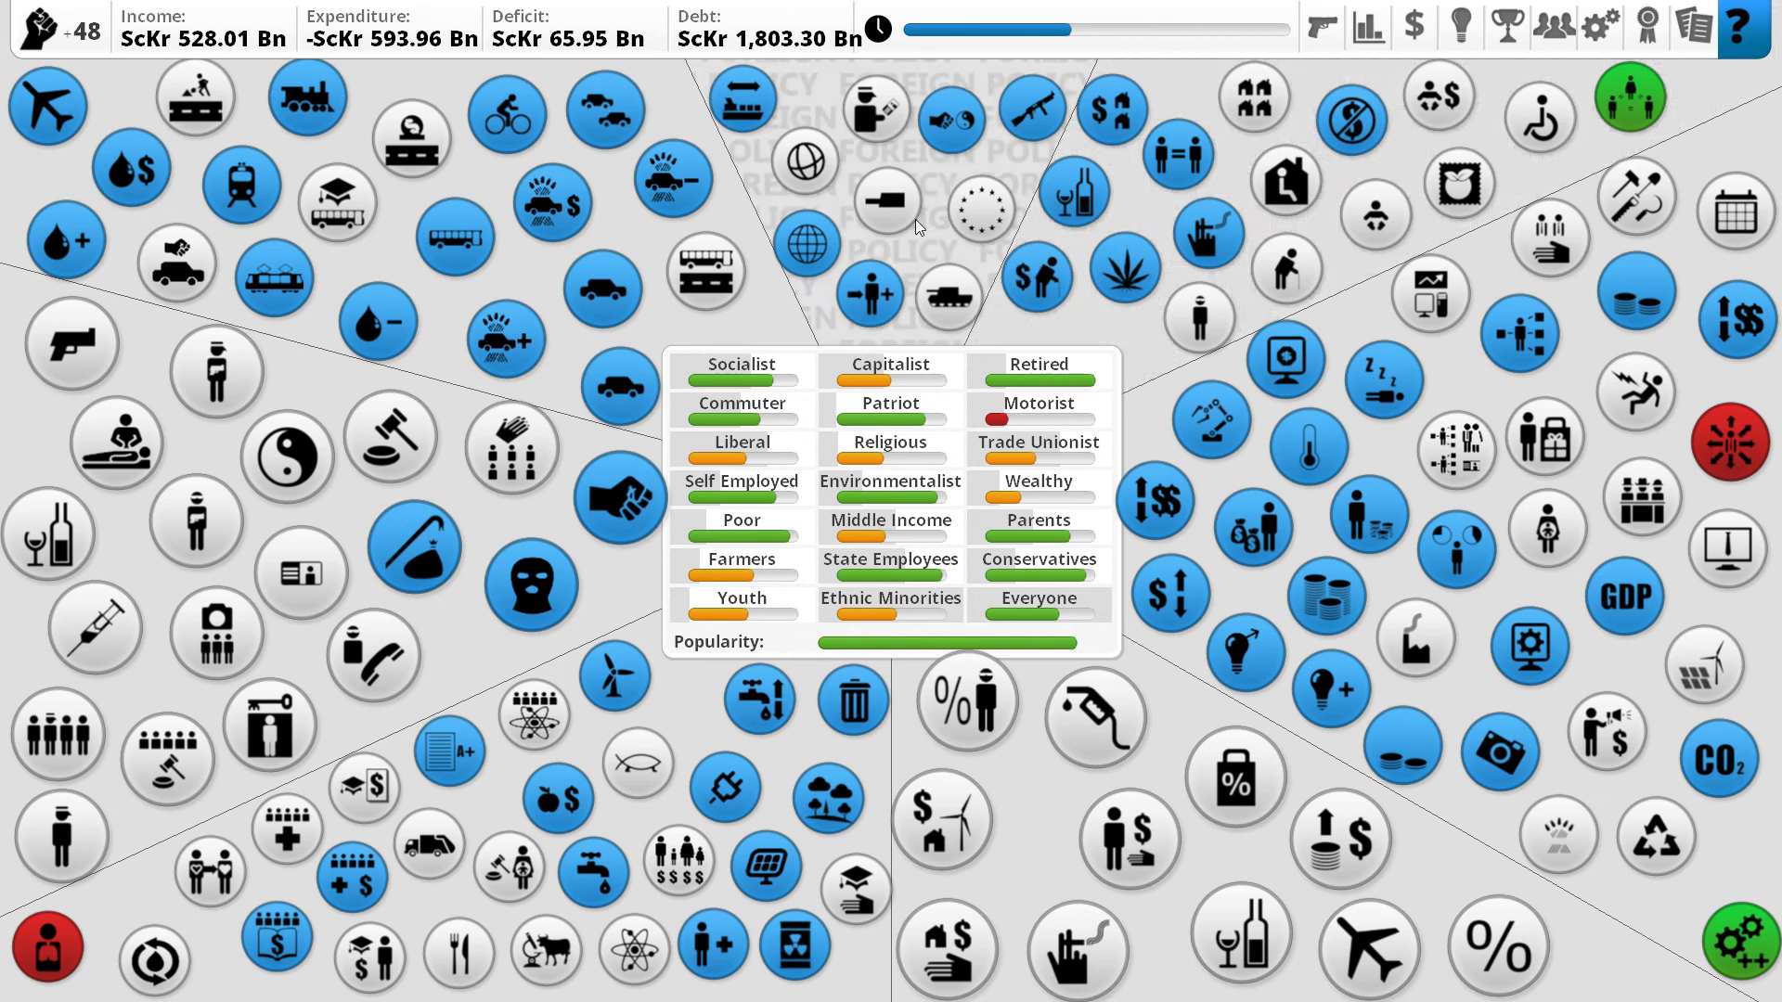
{"action": "mouse_move", "coordinate": [886, 204]}
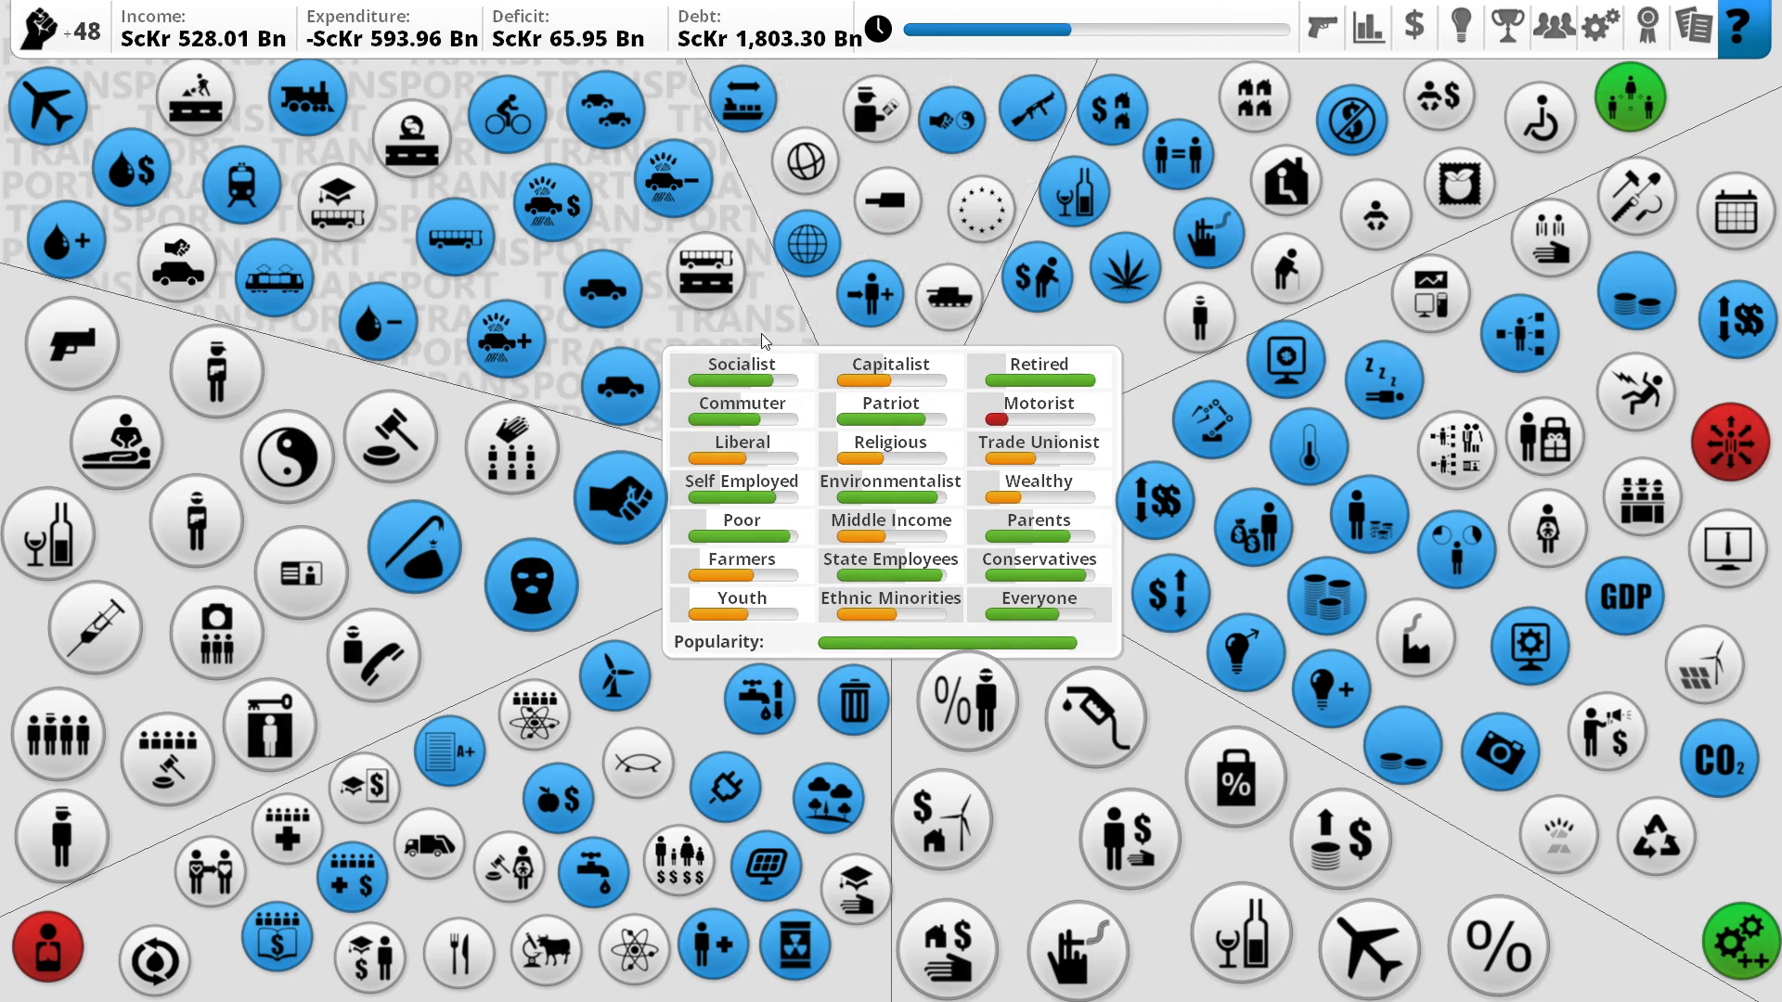
{"action": "mouse_move", "coordinate": [764, 339]}
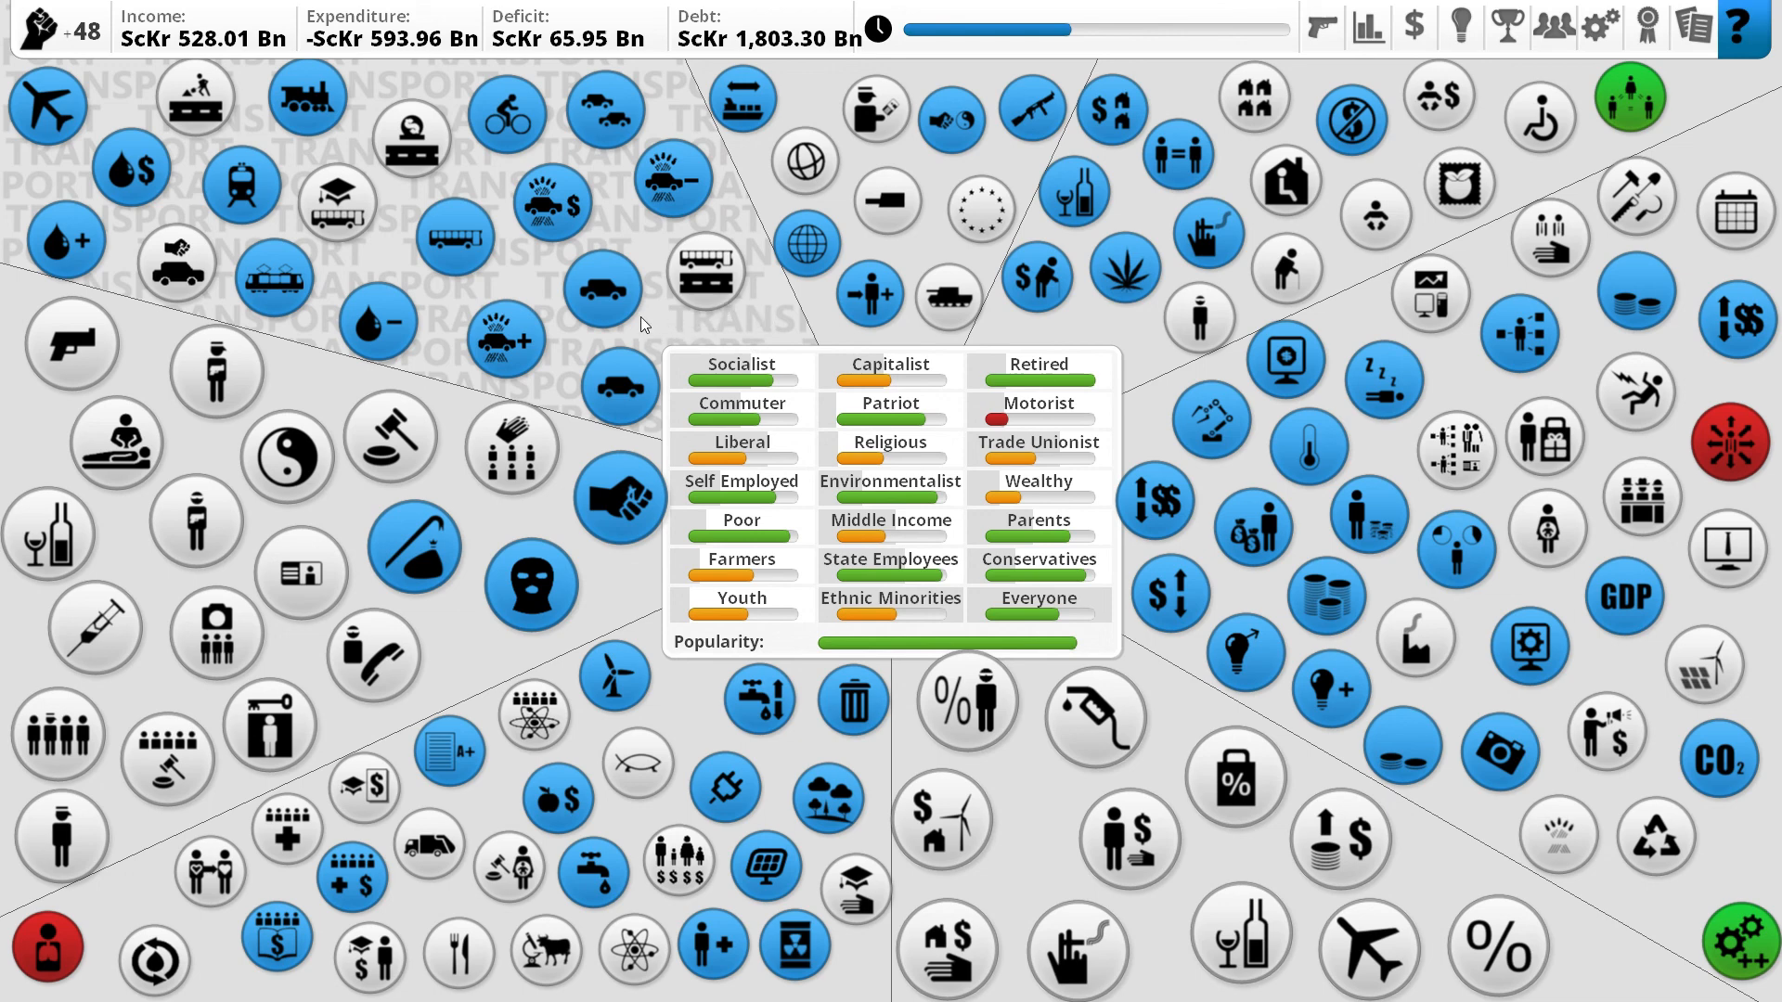
{"action": "mouse_move", "coordinate": [646, 307]}
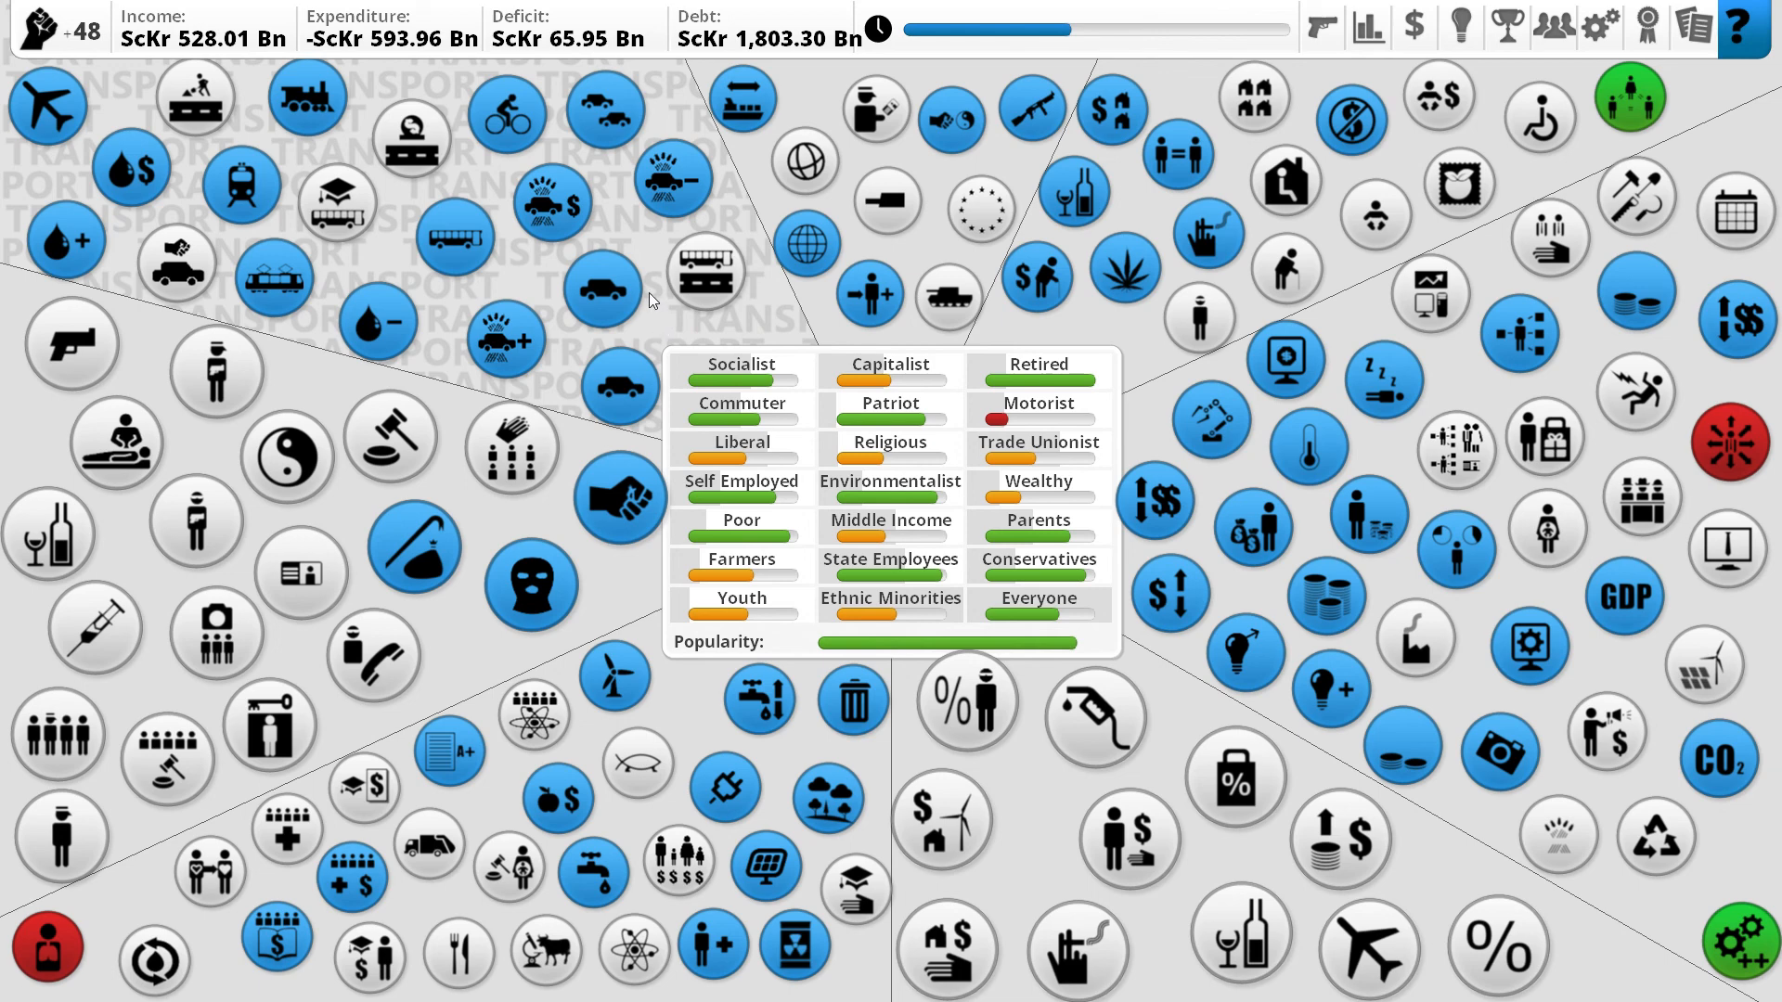